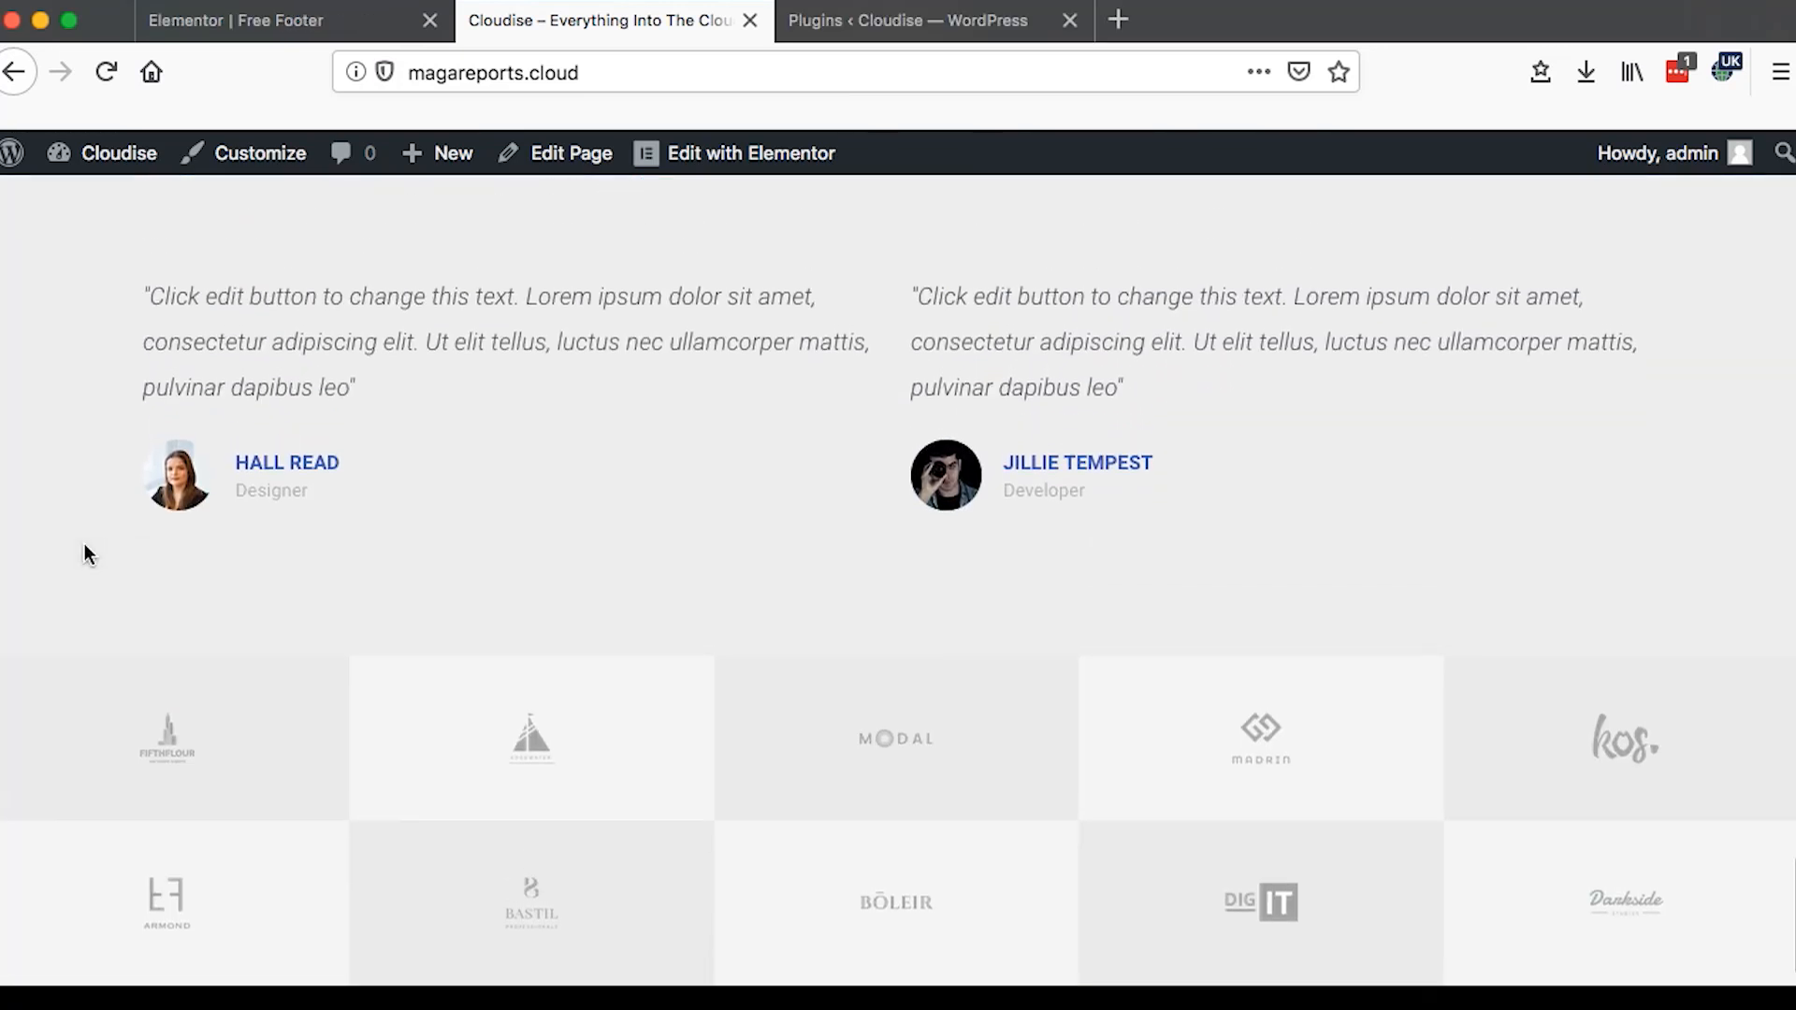
- Scroll the live Cloudise page to review the footer and header, then head to the Free Footer design
{"action": "scroll", "scroll_direction": "down", "scroll_amount": 3}
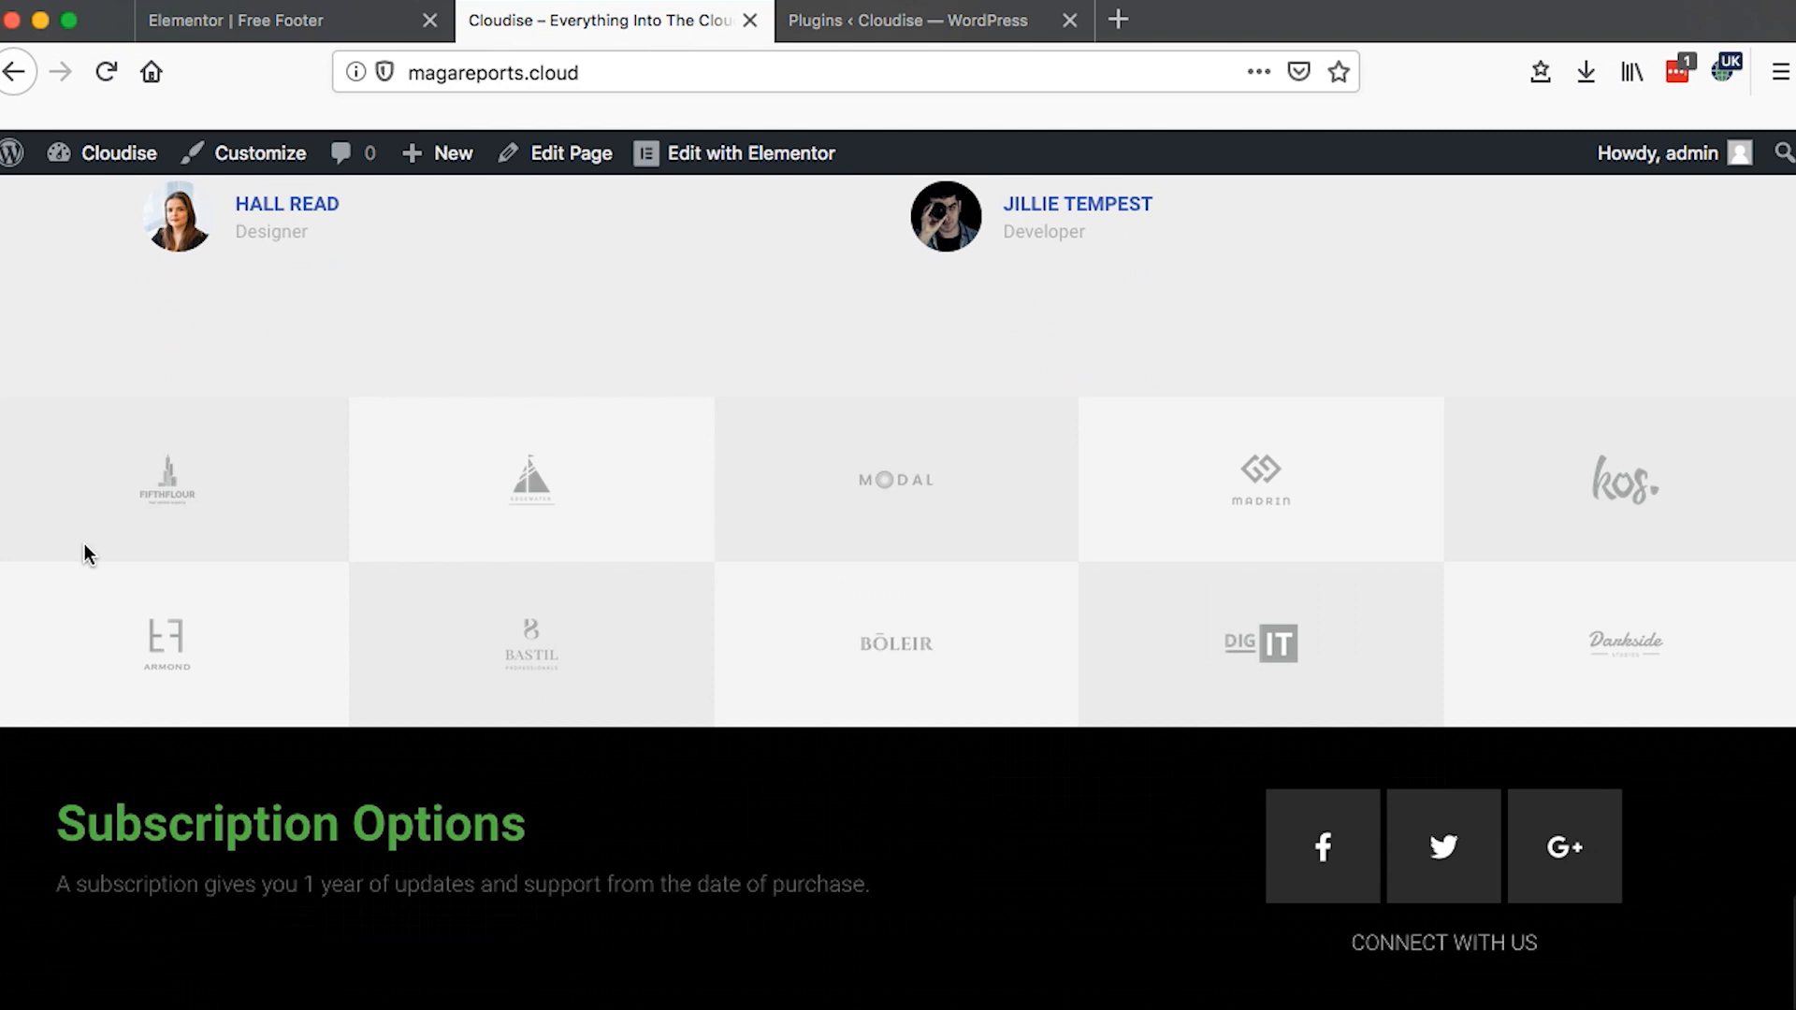
{"action": "scroll", "scroll_direction": "up", "scroll_amount": 3}
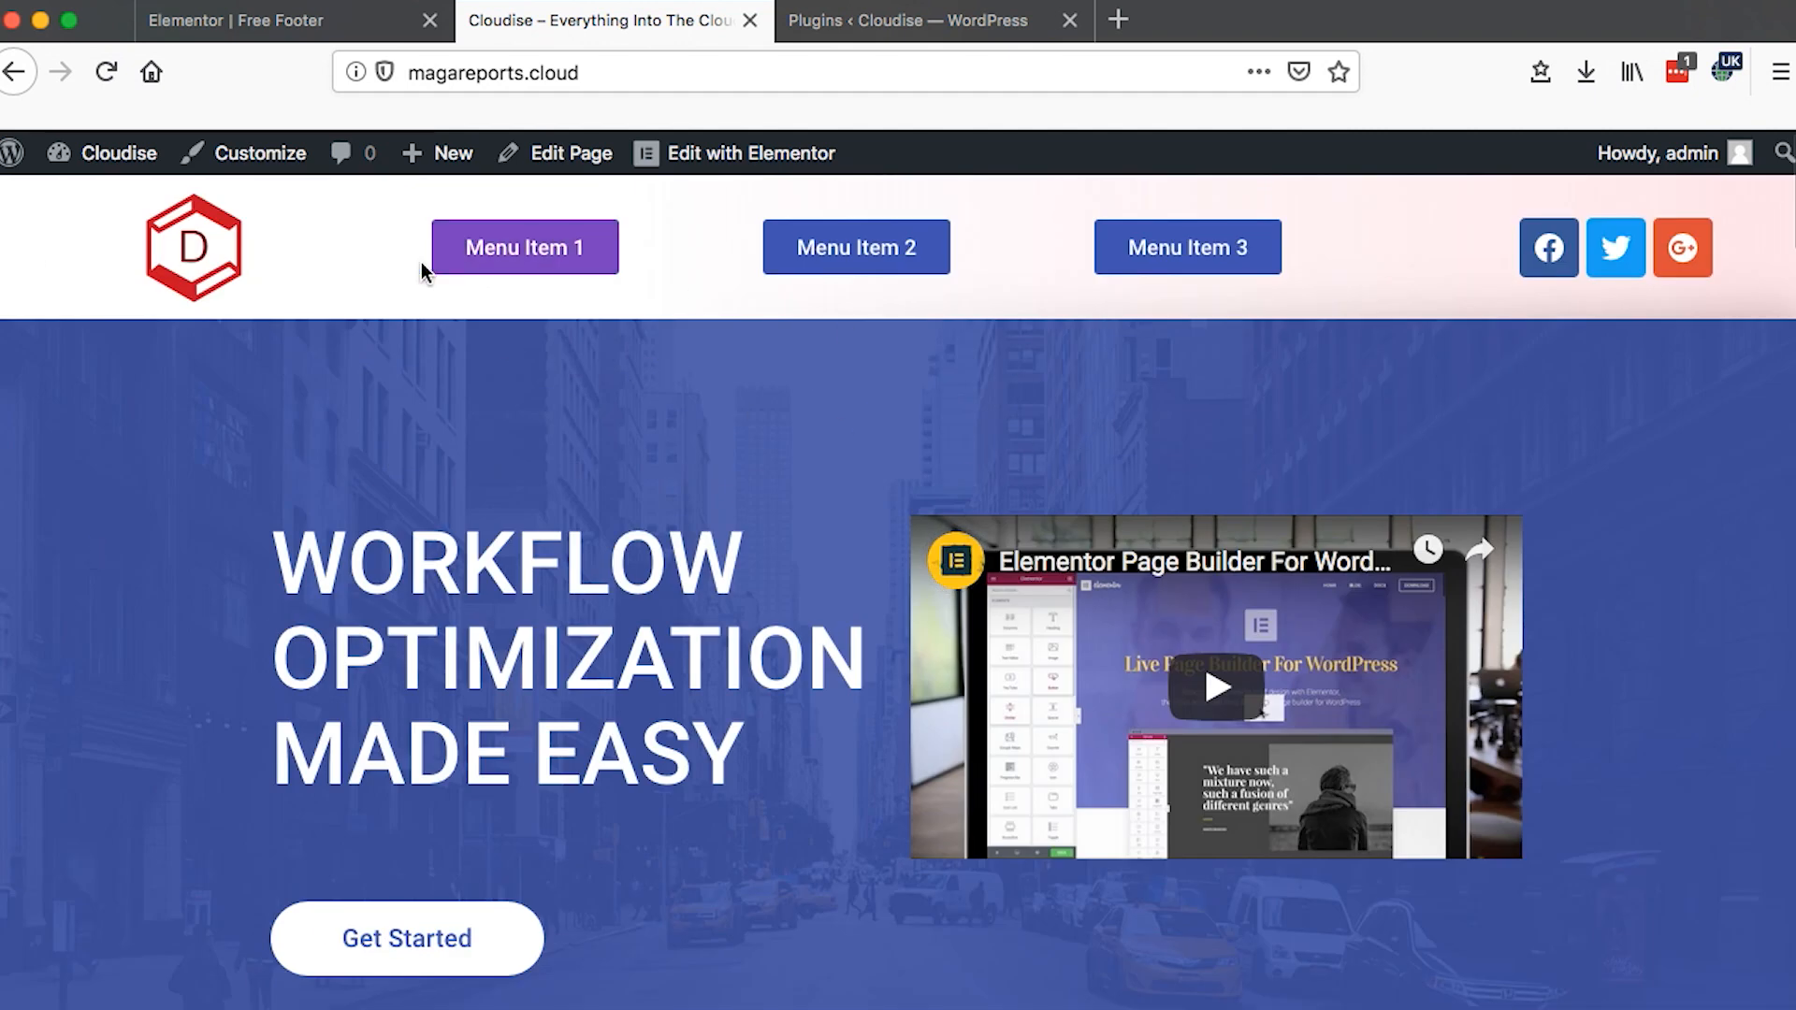
{"action": "mouse_move", "coordinate": [266, 503]}
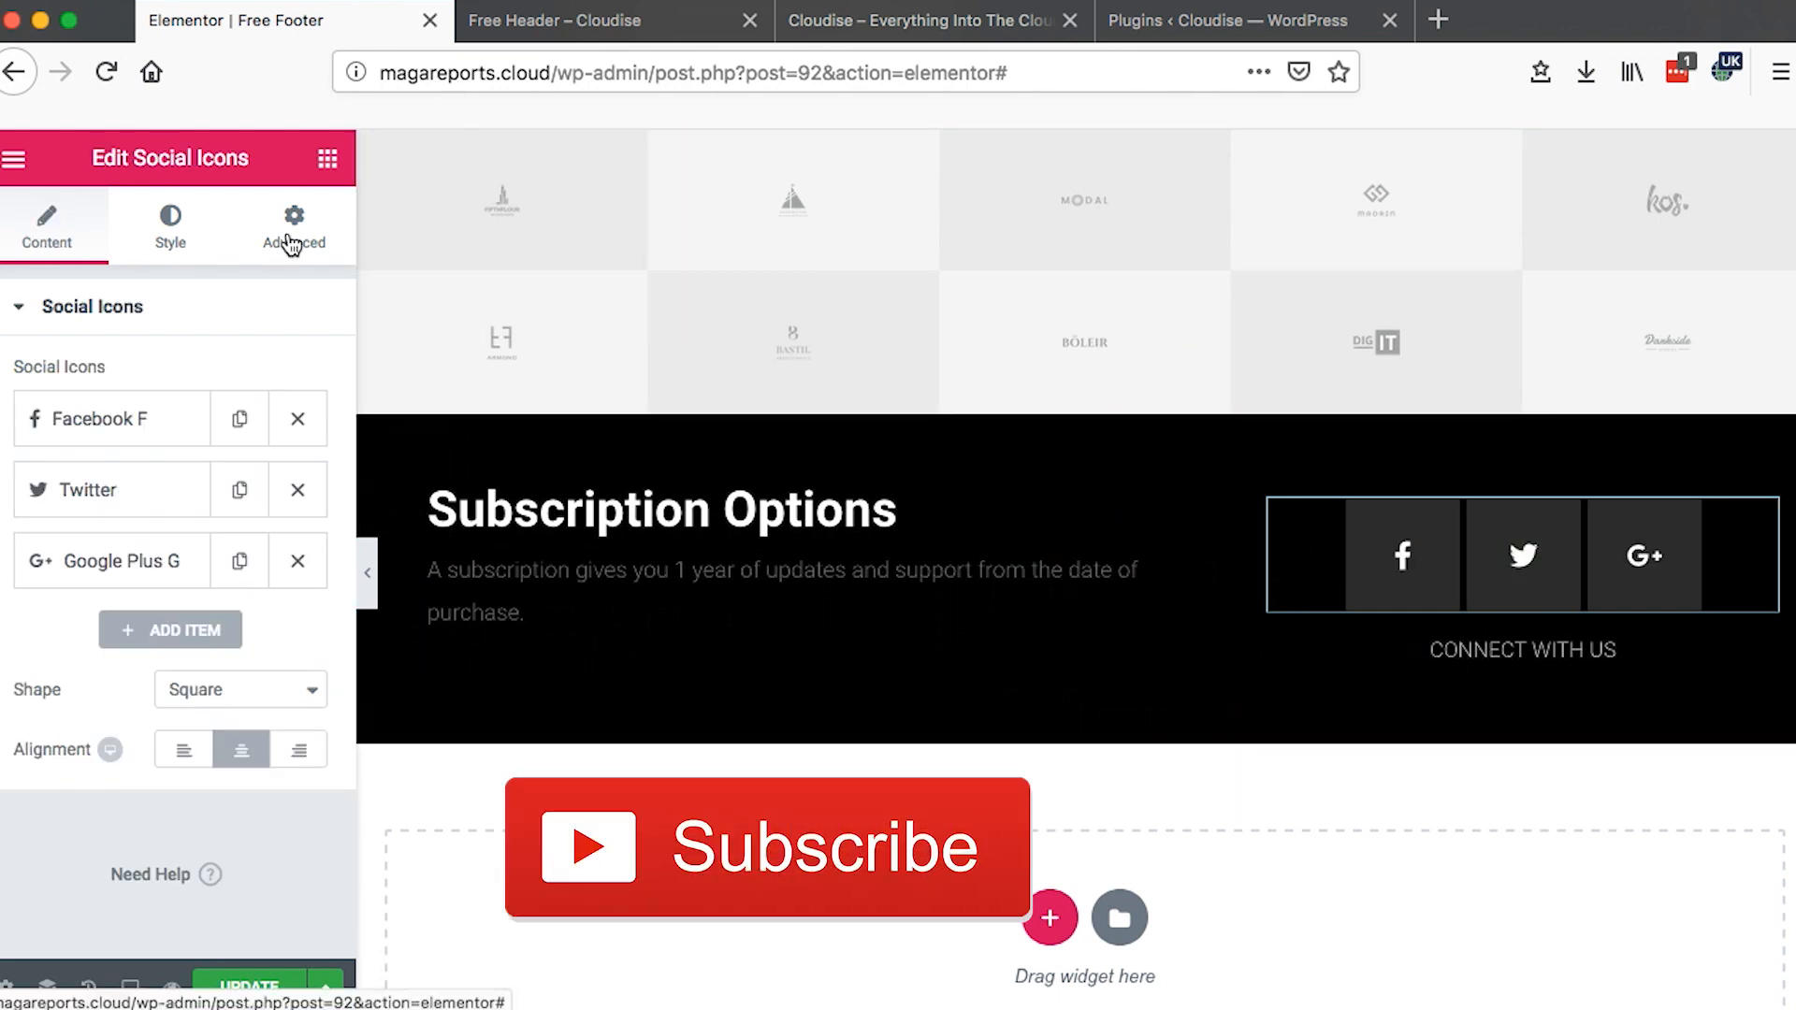
{"action": "left_click", "coordinate": [325, 157]}
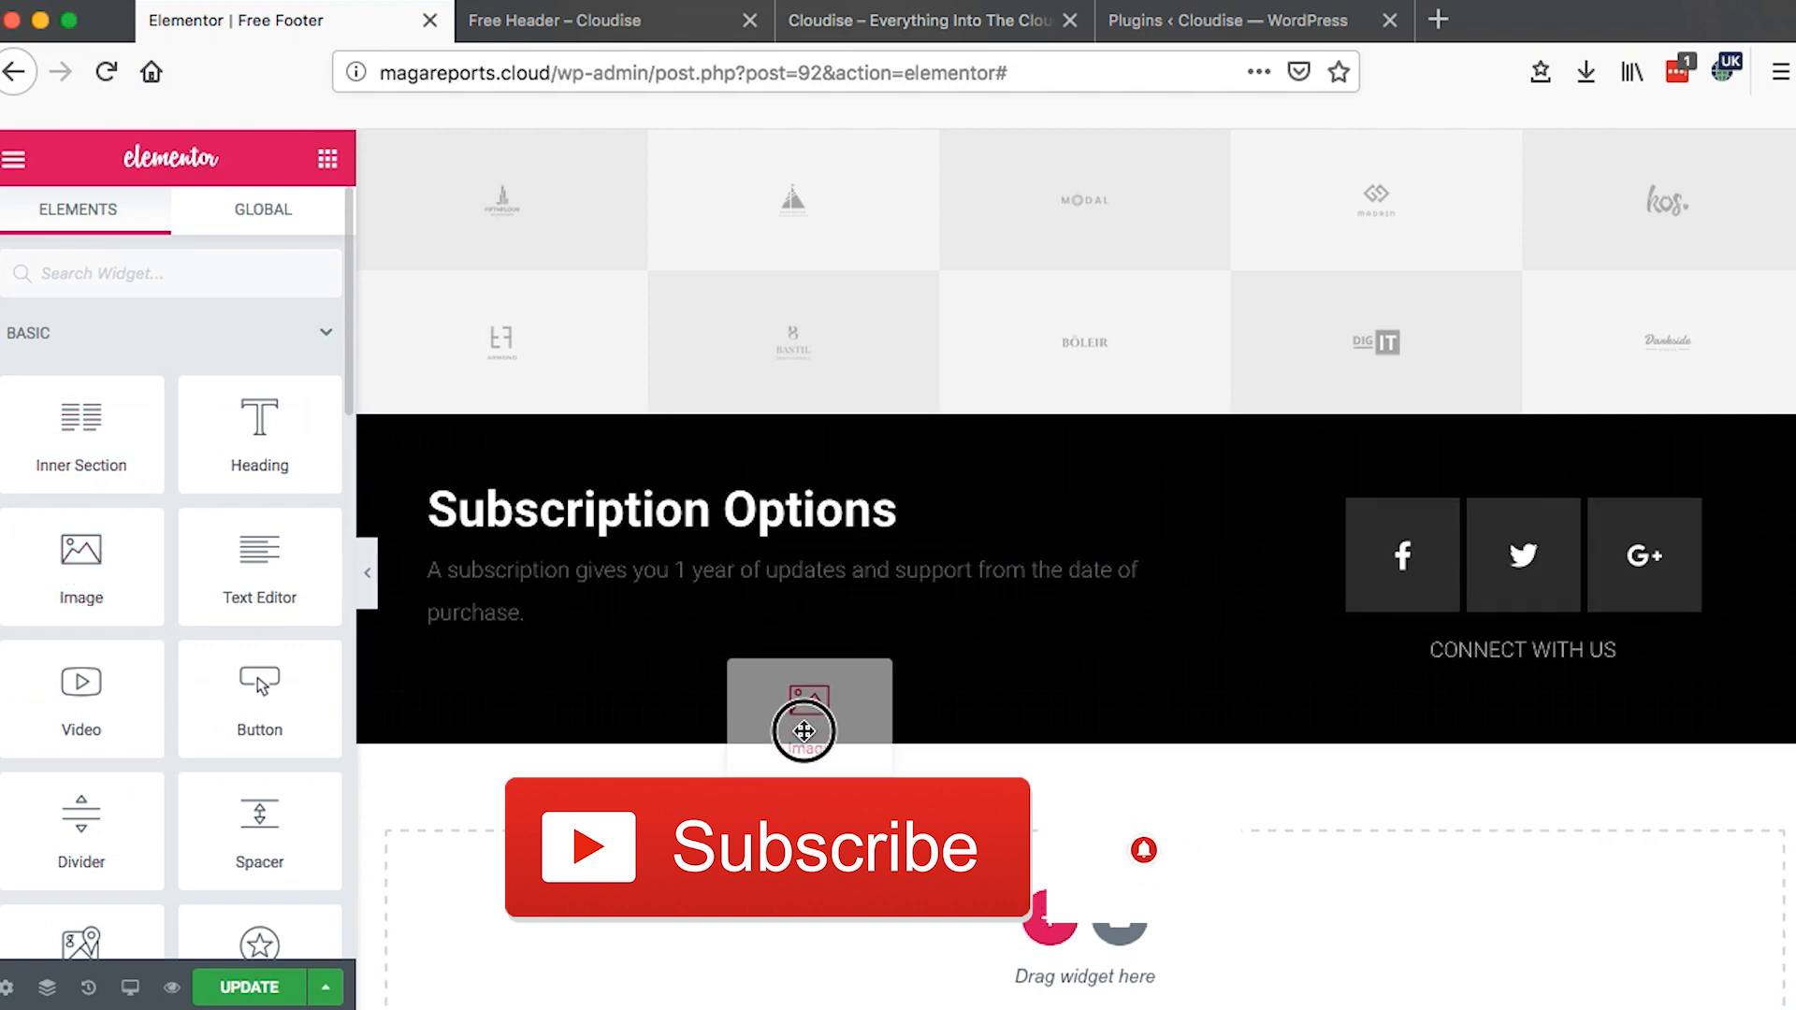
{"action": "left_click", "coordinate": [661, 509]}
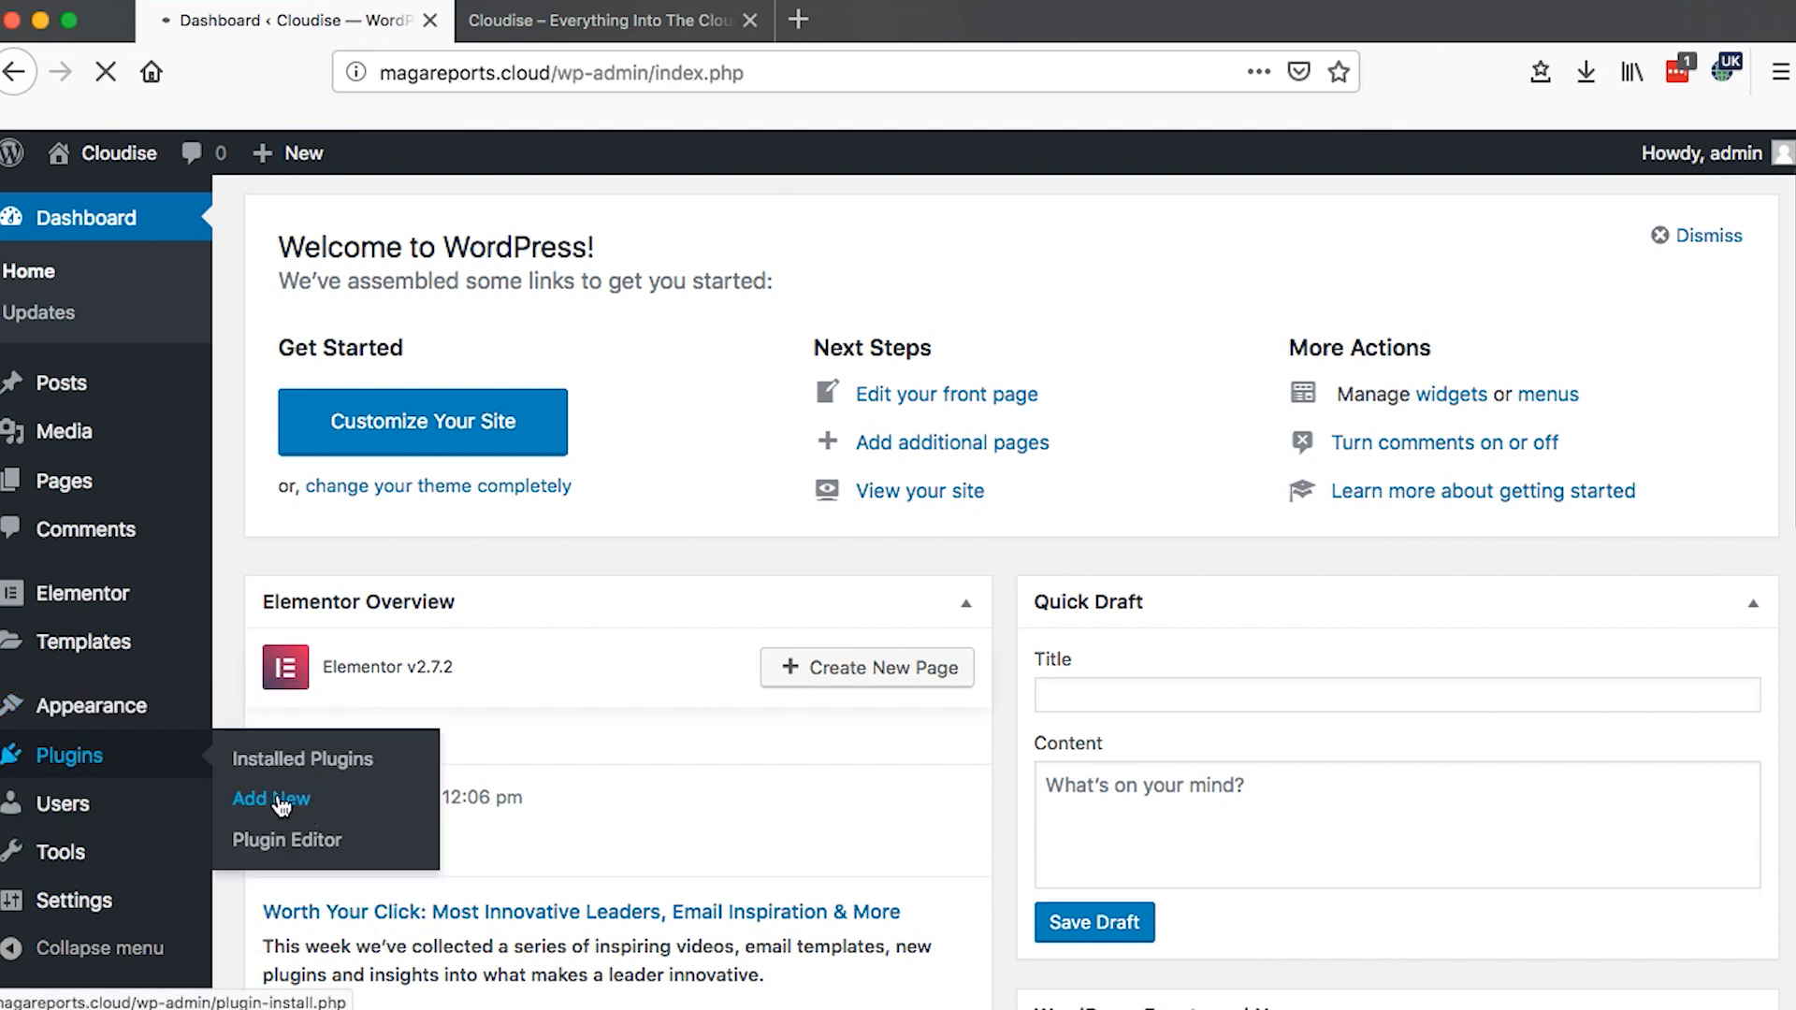
- Search plugins for 'header footer blocks', then install and activate Elementor – Header, Footer & Blocks
{"action": "left_click", "coordinate": [270, 799]}
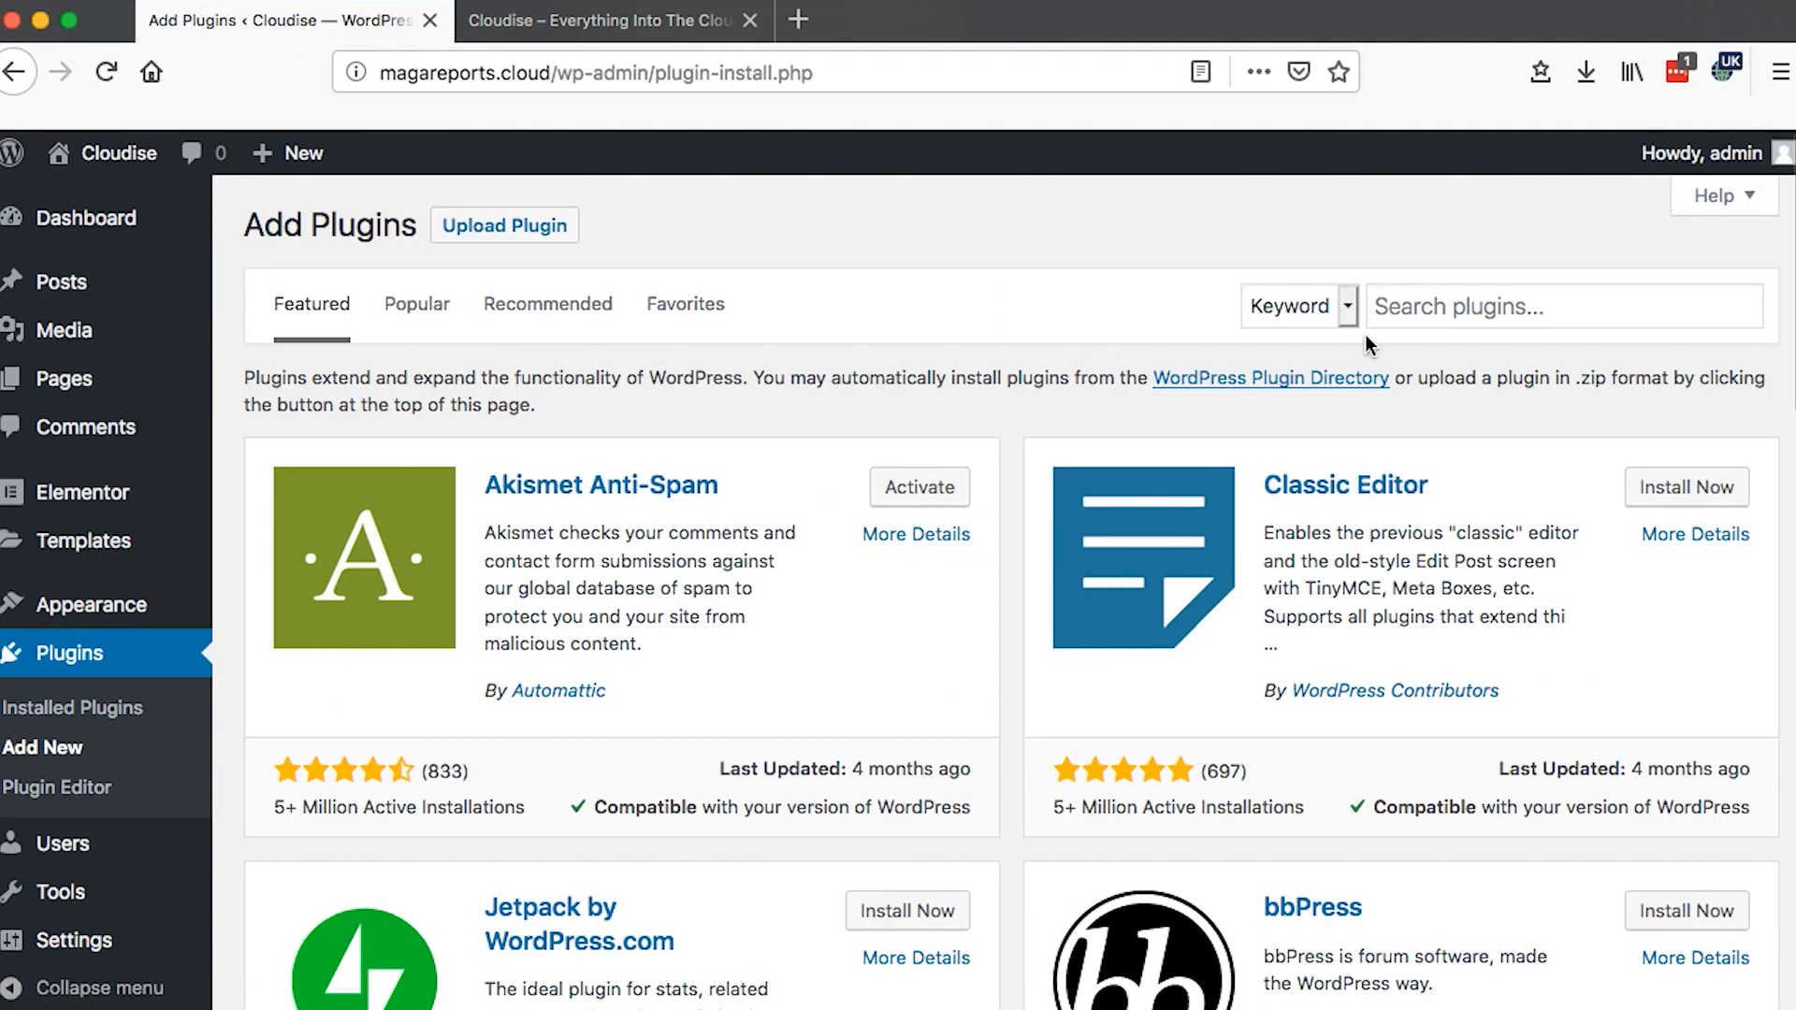
{"action": "mouse_move", "coordinate": [1443, 307]}
{"action": "type", "text": "header footer block"}
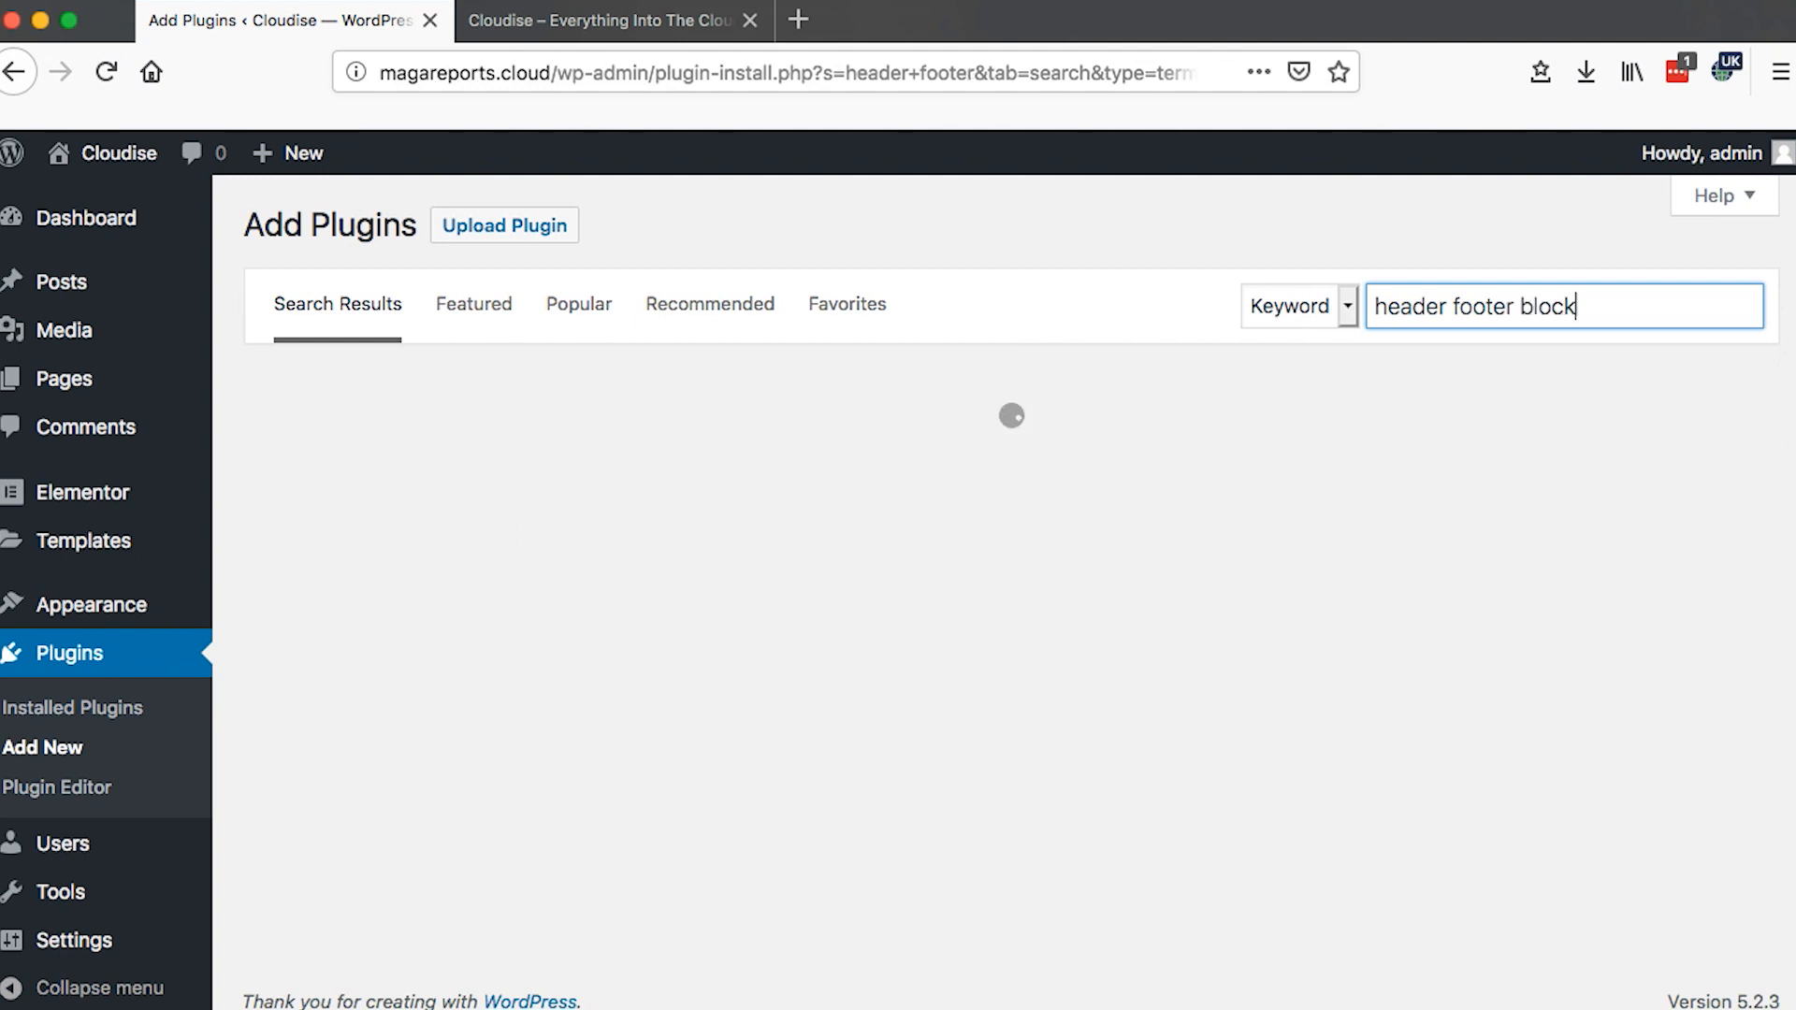
{"action": "type", "text": "s"}
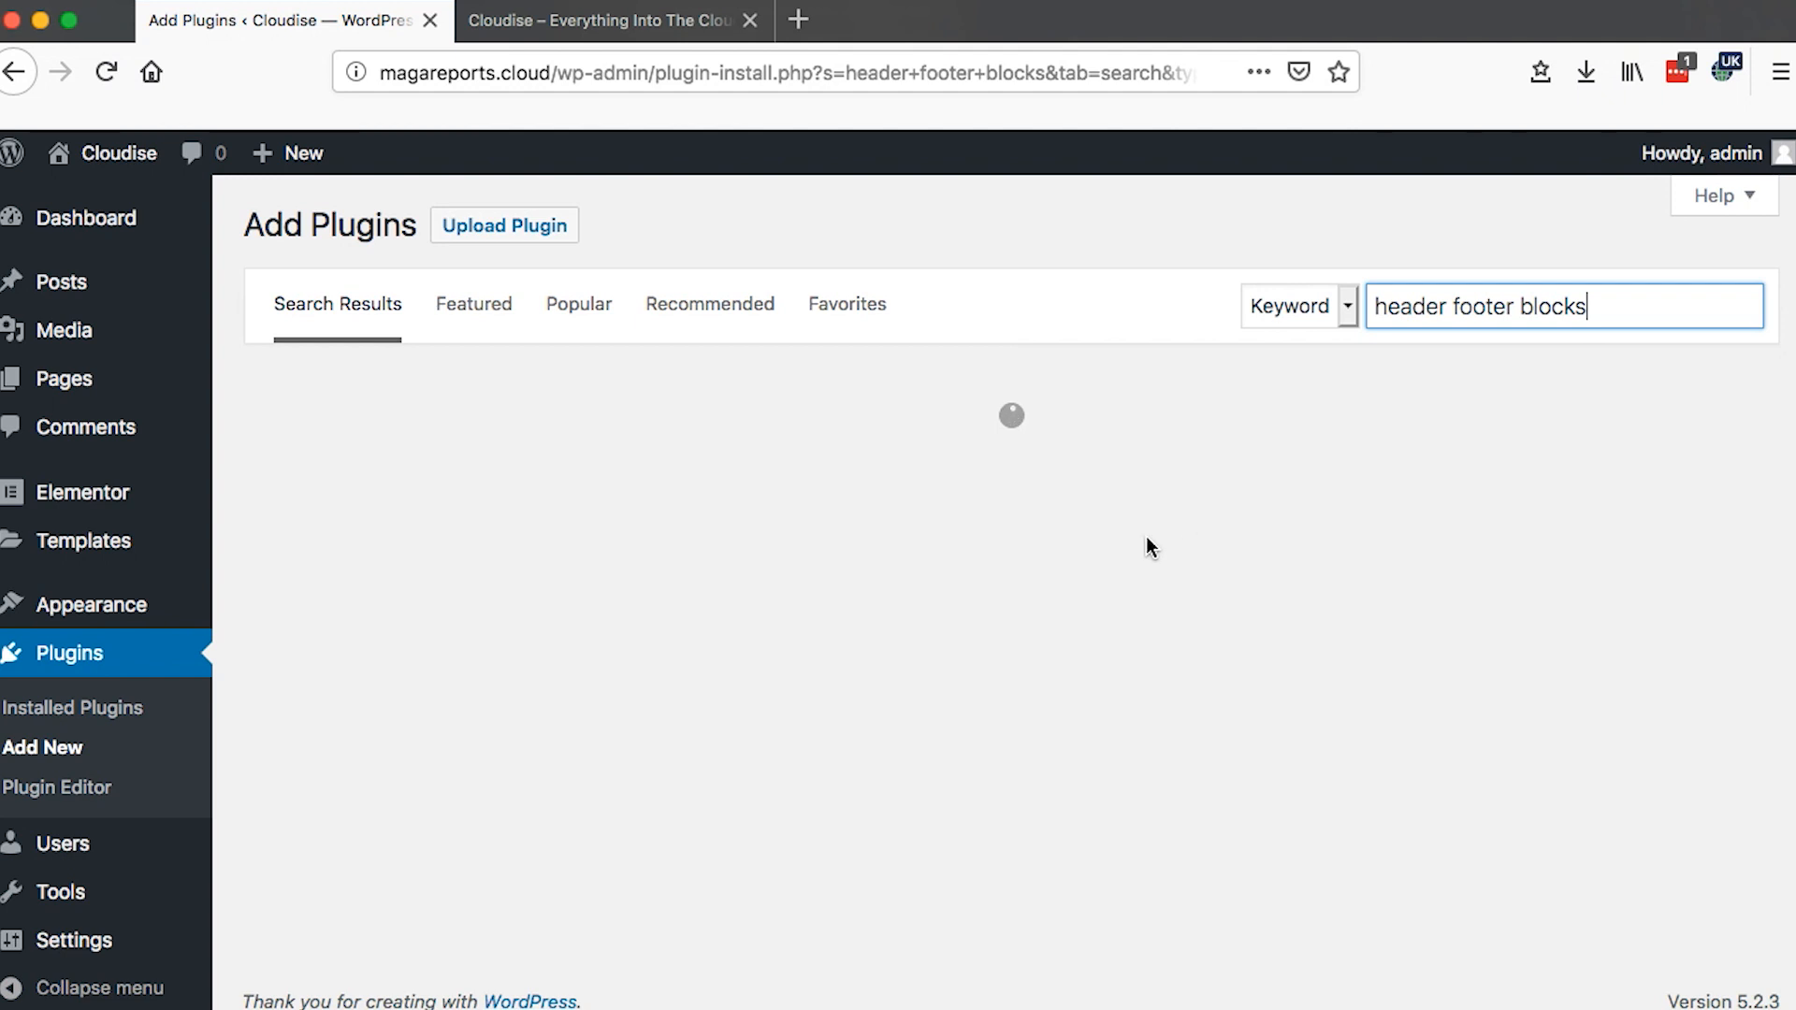
{"action": "key", "text": "Return"}
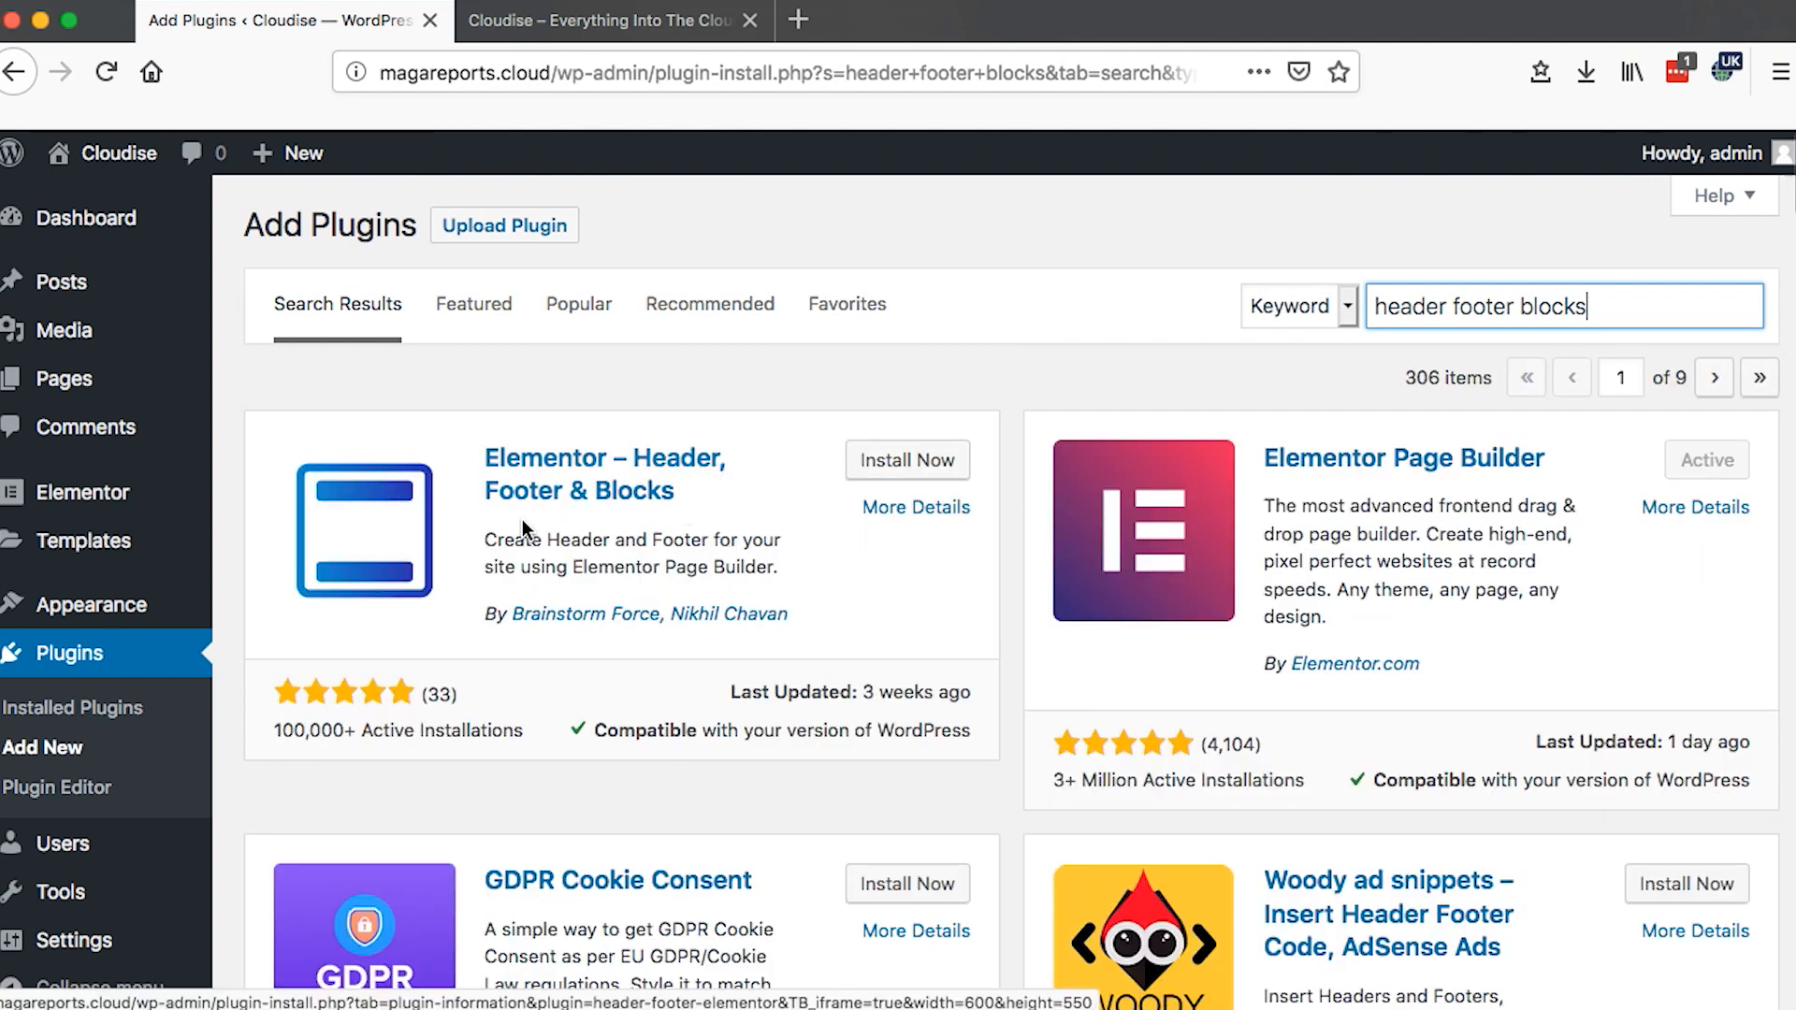
{"action": "left_click", "coordinate": [905, 461]}
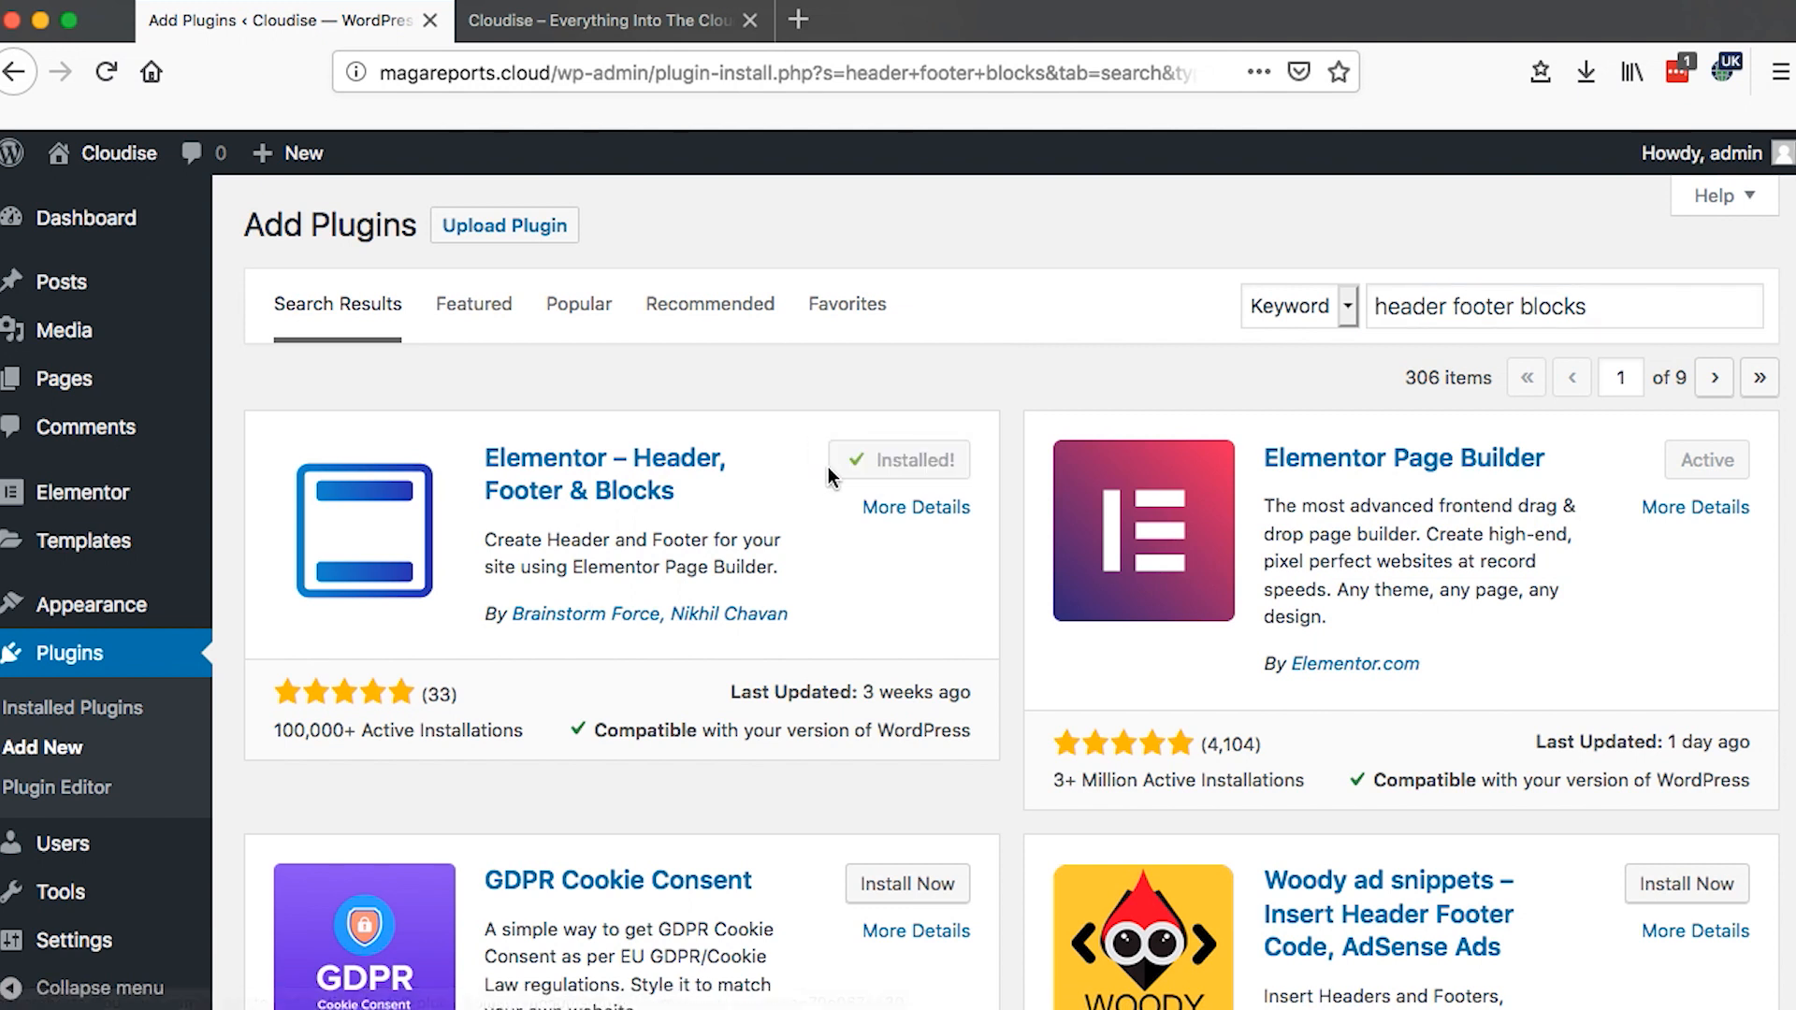
{"action": "mouse_move", "coordinate": [917, 460]}
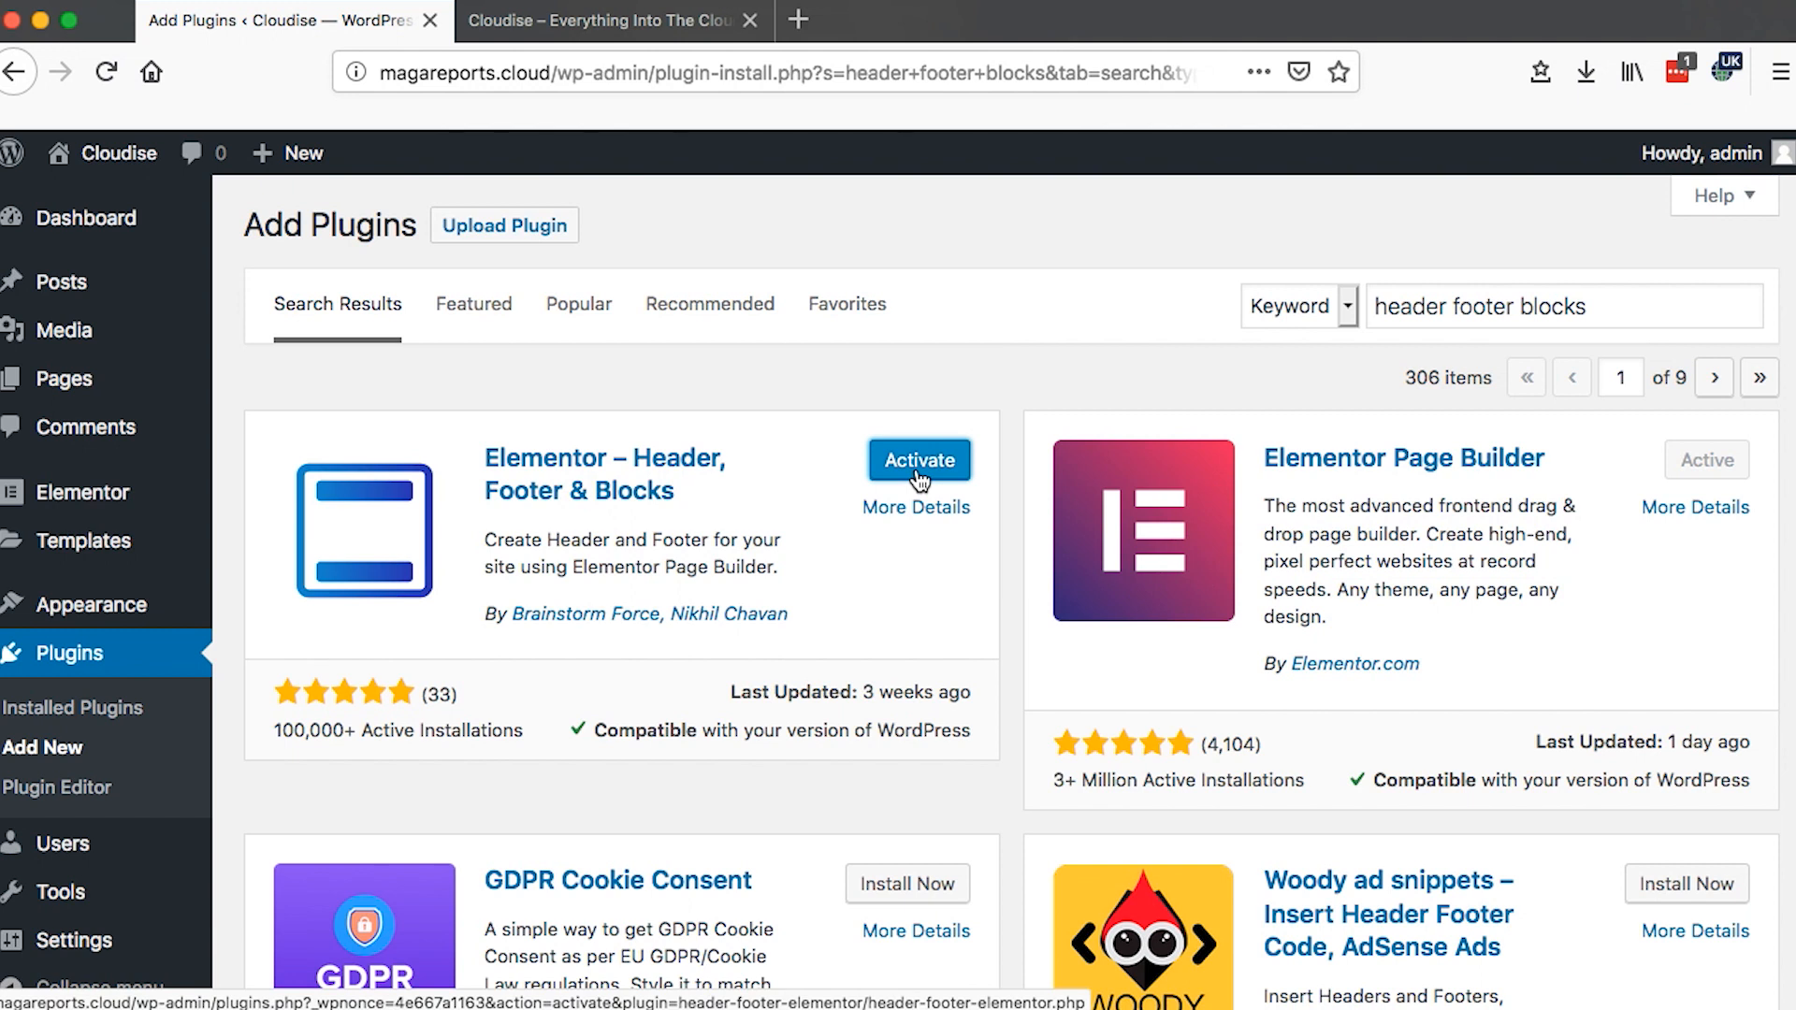
{"action": "left_click", "coordinate": [917, 461]}
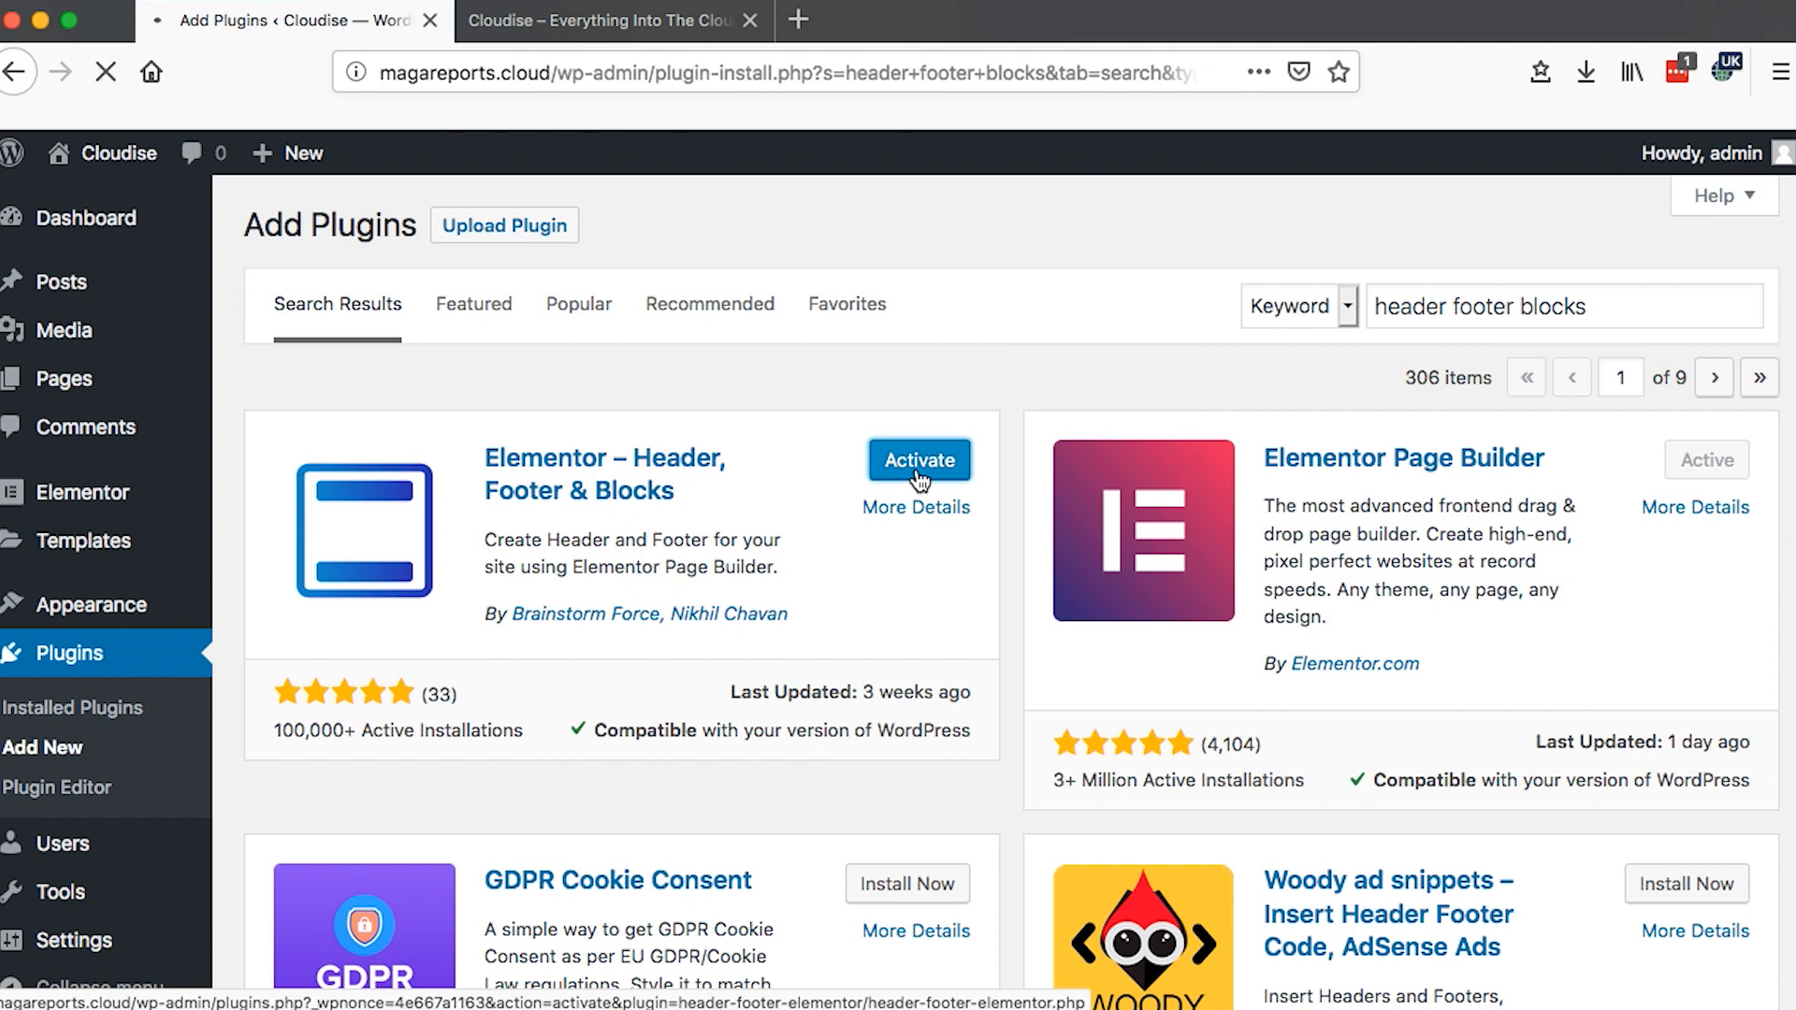
{"action": "left_click", "coordinate": [917, 461]}
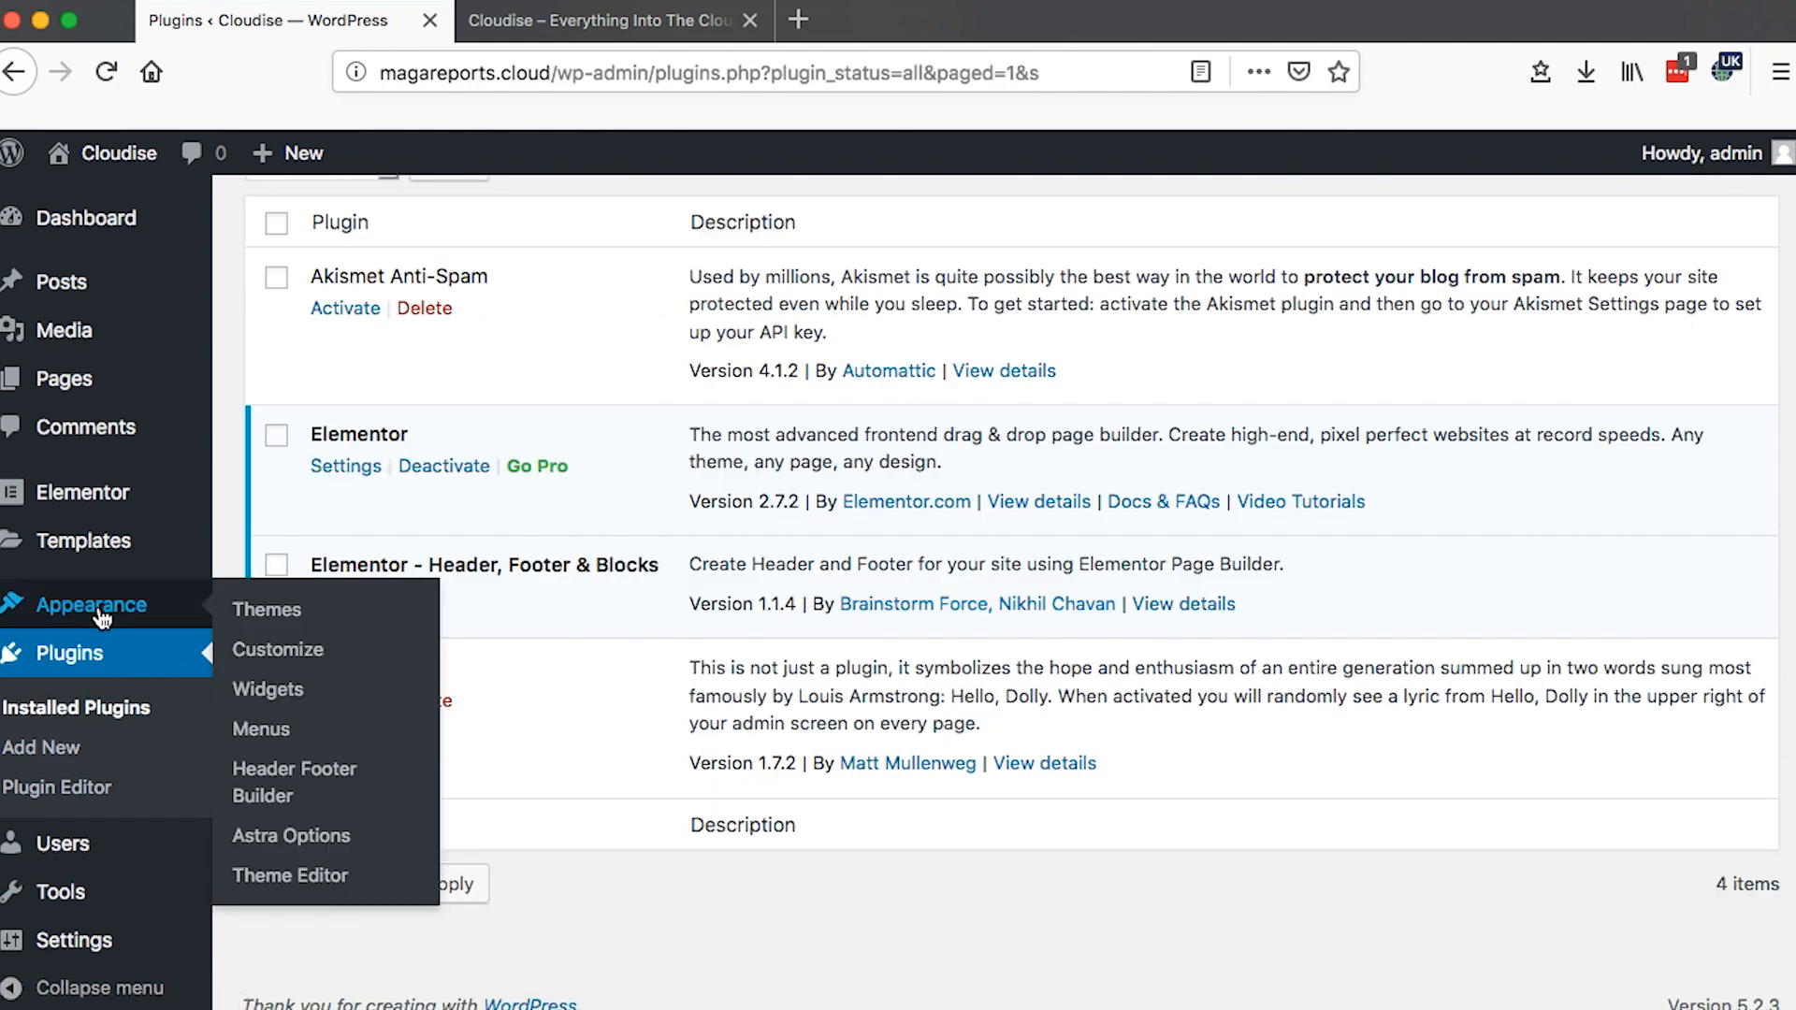
{"action": "mouse_move", "coordinate": [294, 782]}
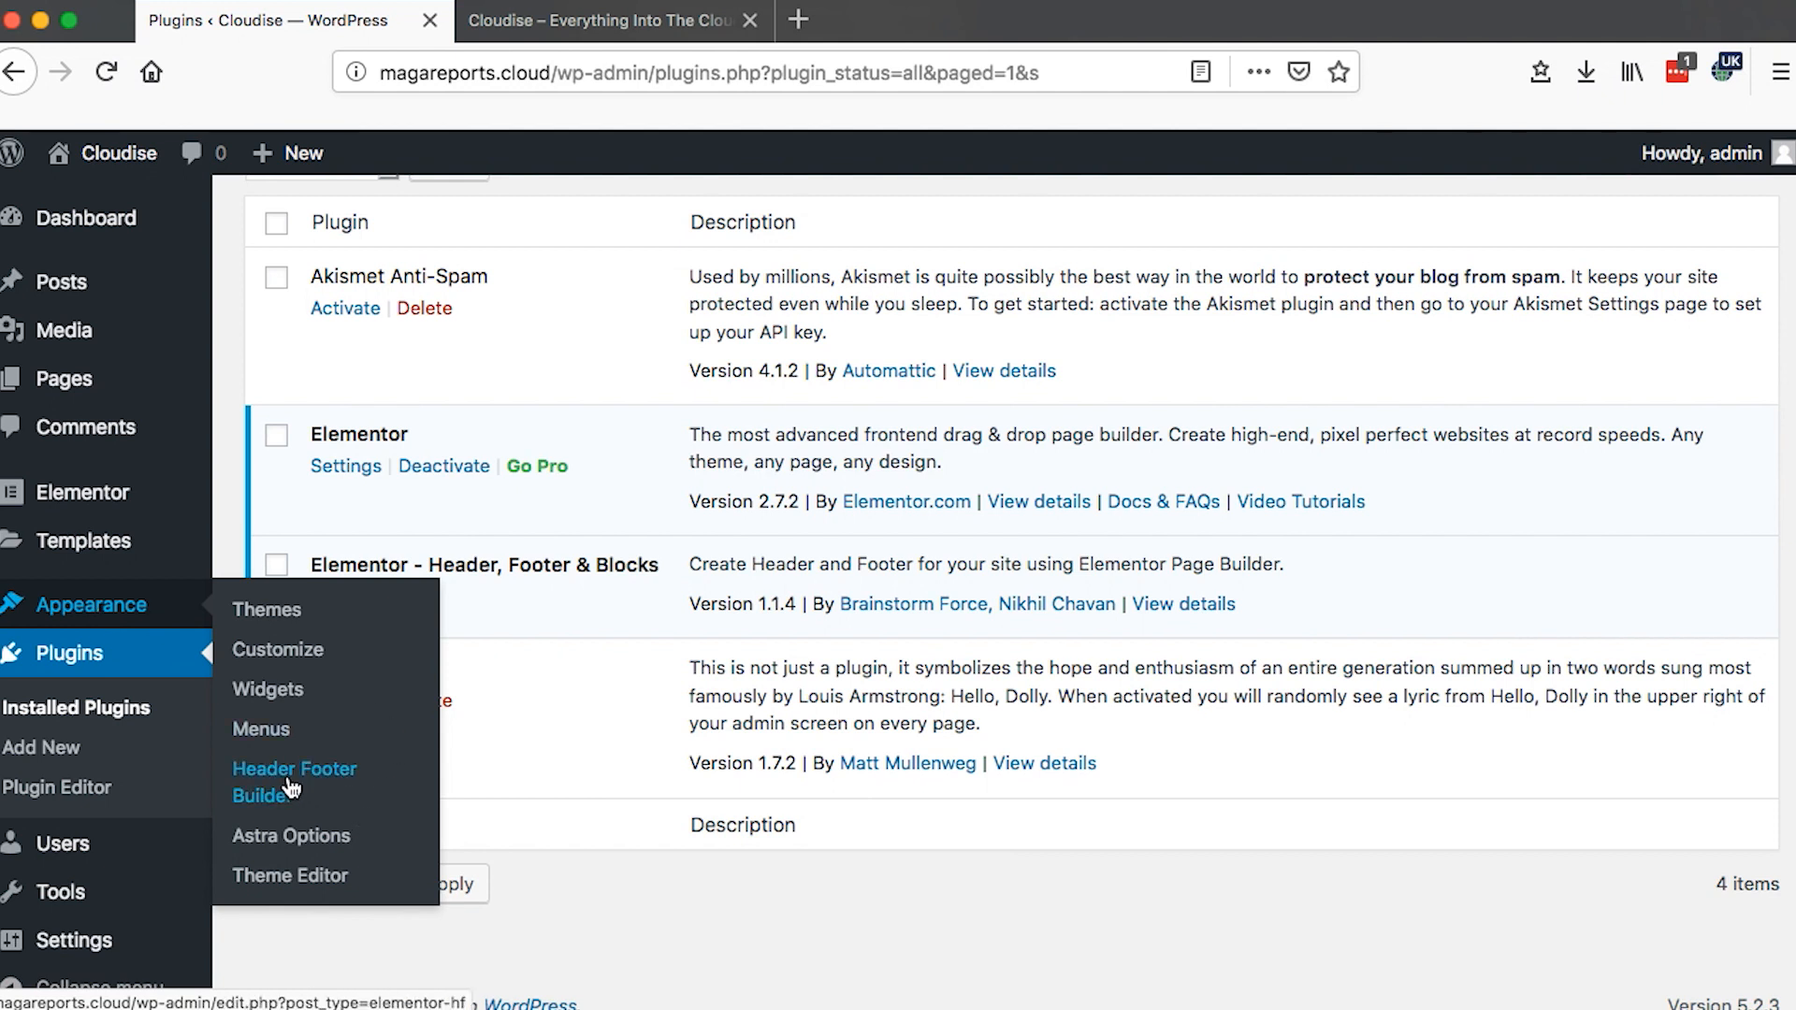
- Start a new template from the Header Footer Builder list under Appearance
{"action": "left_click", "coordinate": [294, 782]}
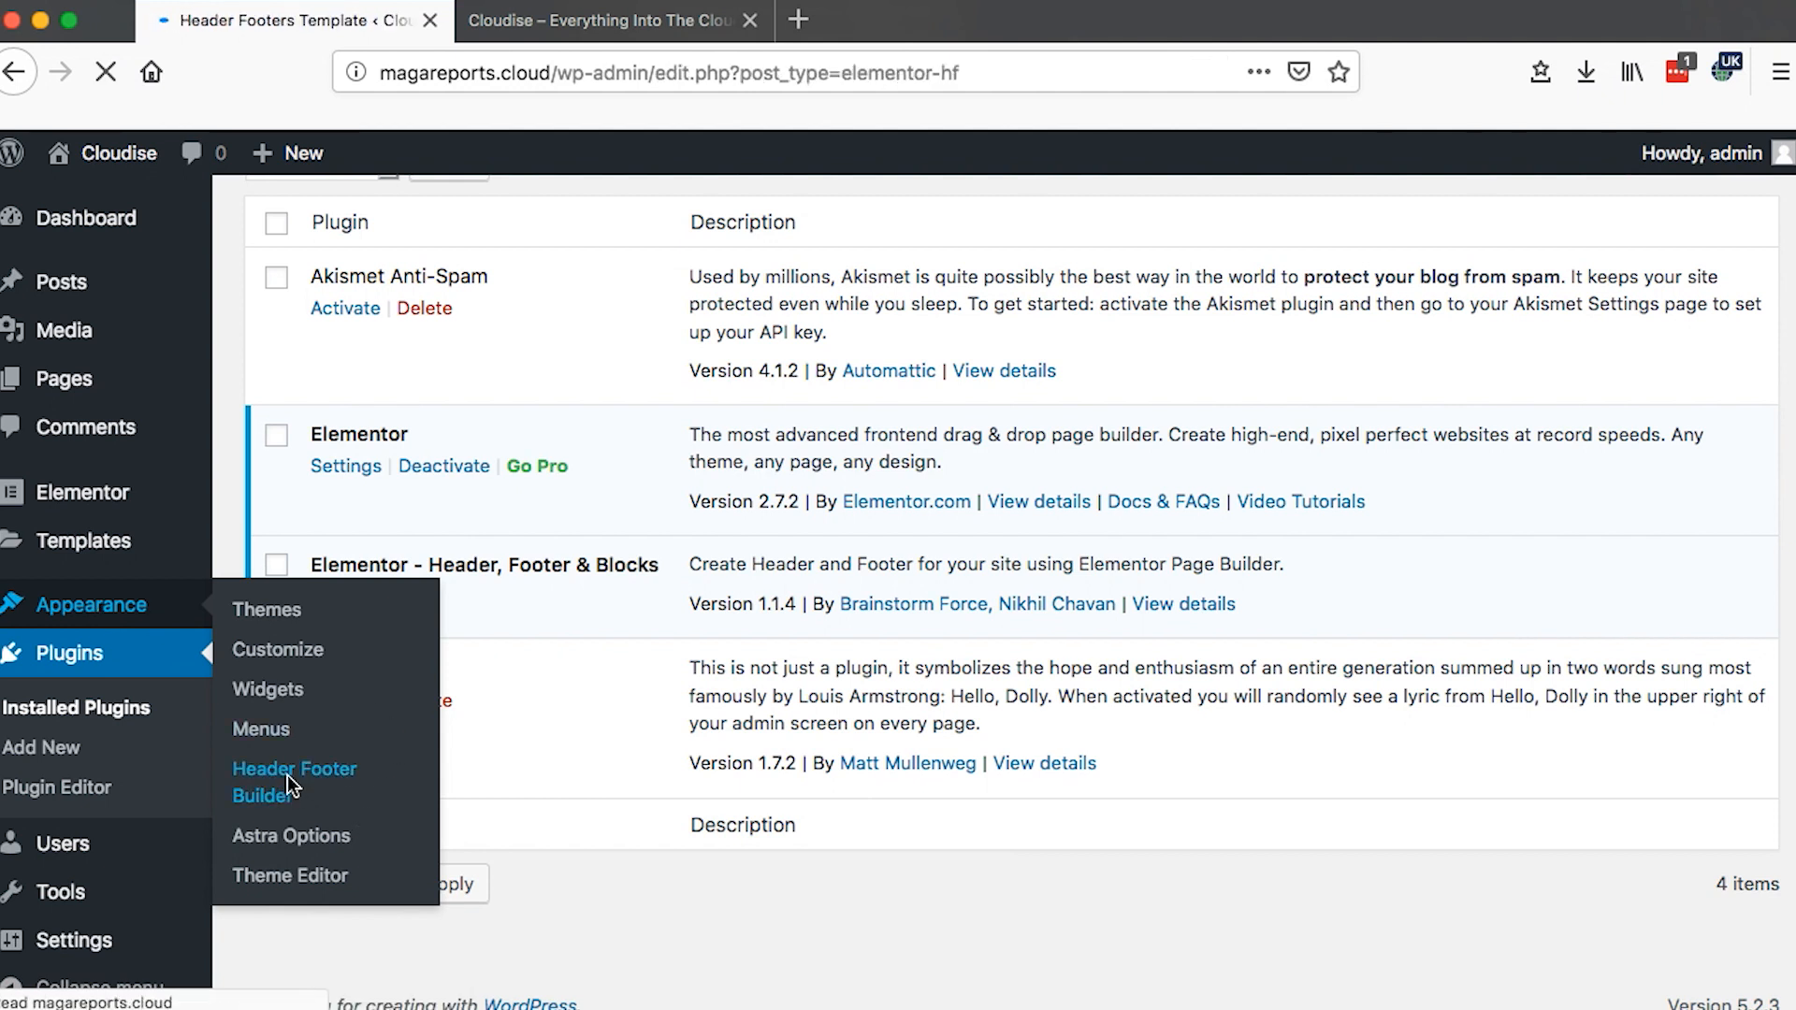
{"action": "left_click", "coordinate": [293, 782]}
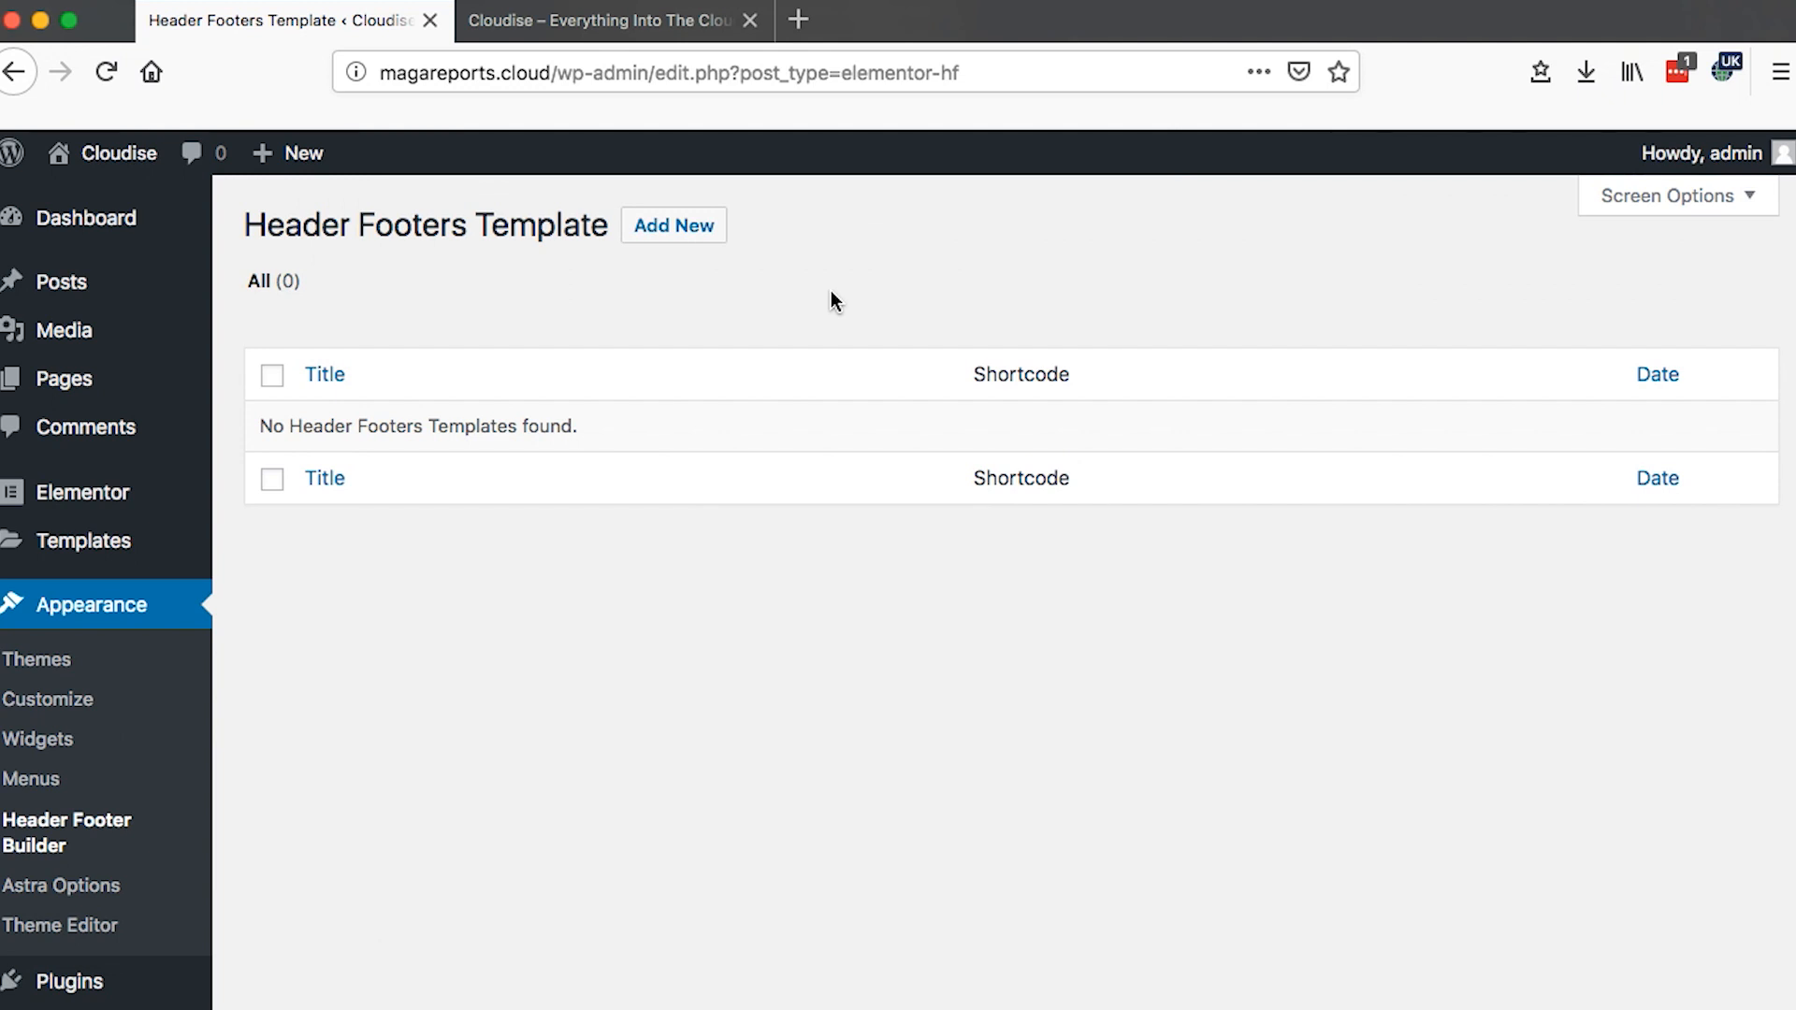
{"action": "left_click", "coordinate": [674, 225]}
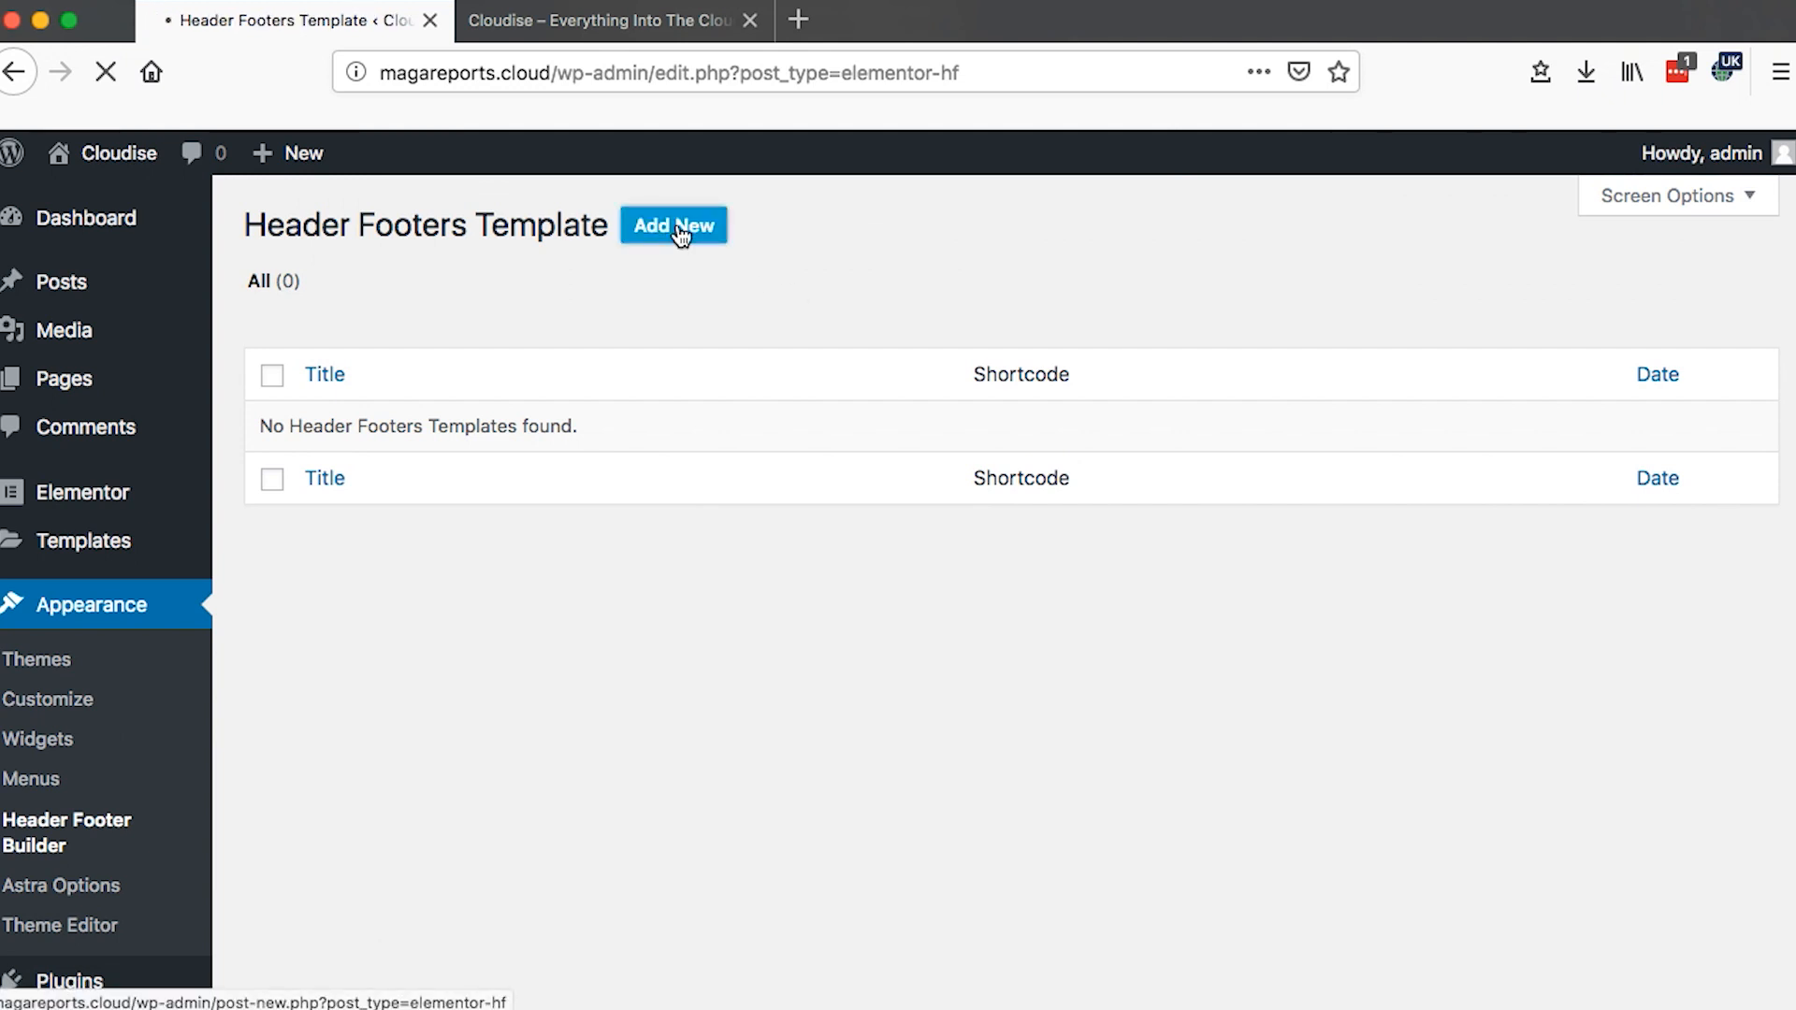
{"action": "left_click", "coordinate": [674, 224]}
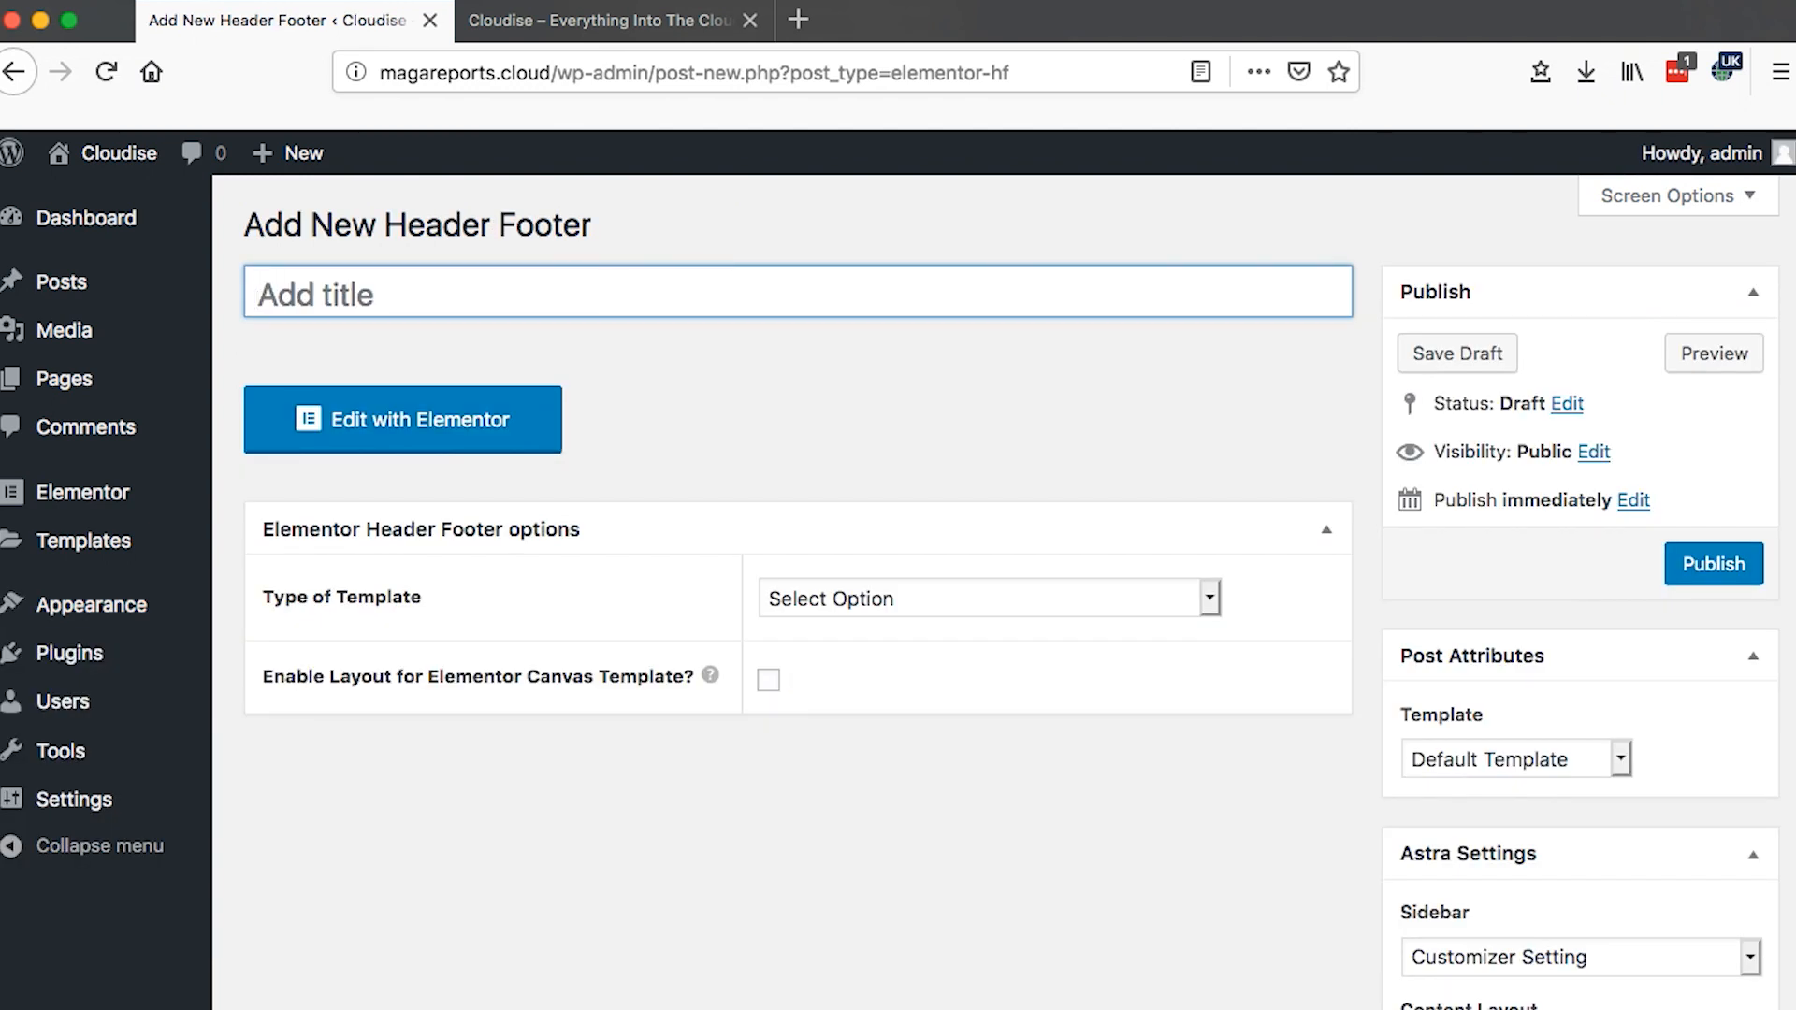
- Title the template 'Free Header' and publish it
{"action": "type", "text": "Header"}
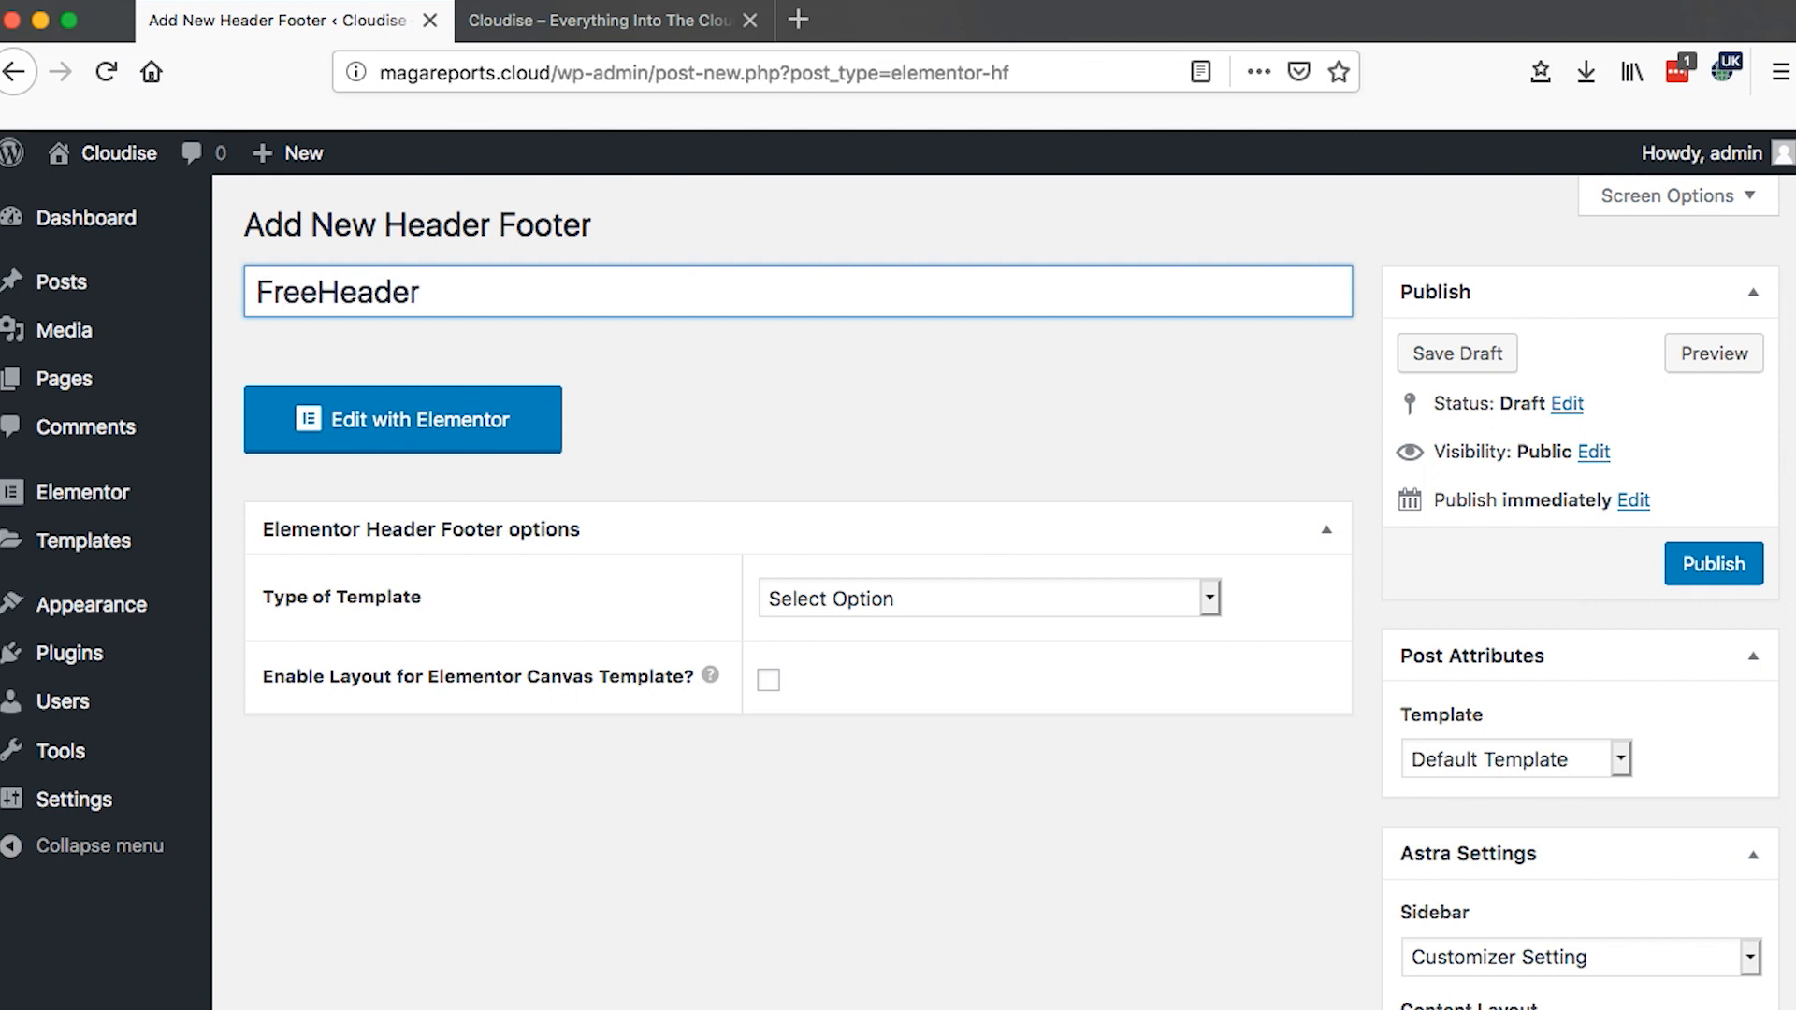
{"action": "left_click", "coordinate": [1712, 563]}
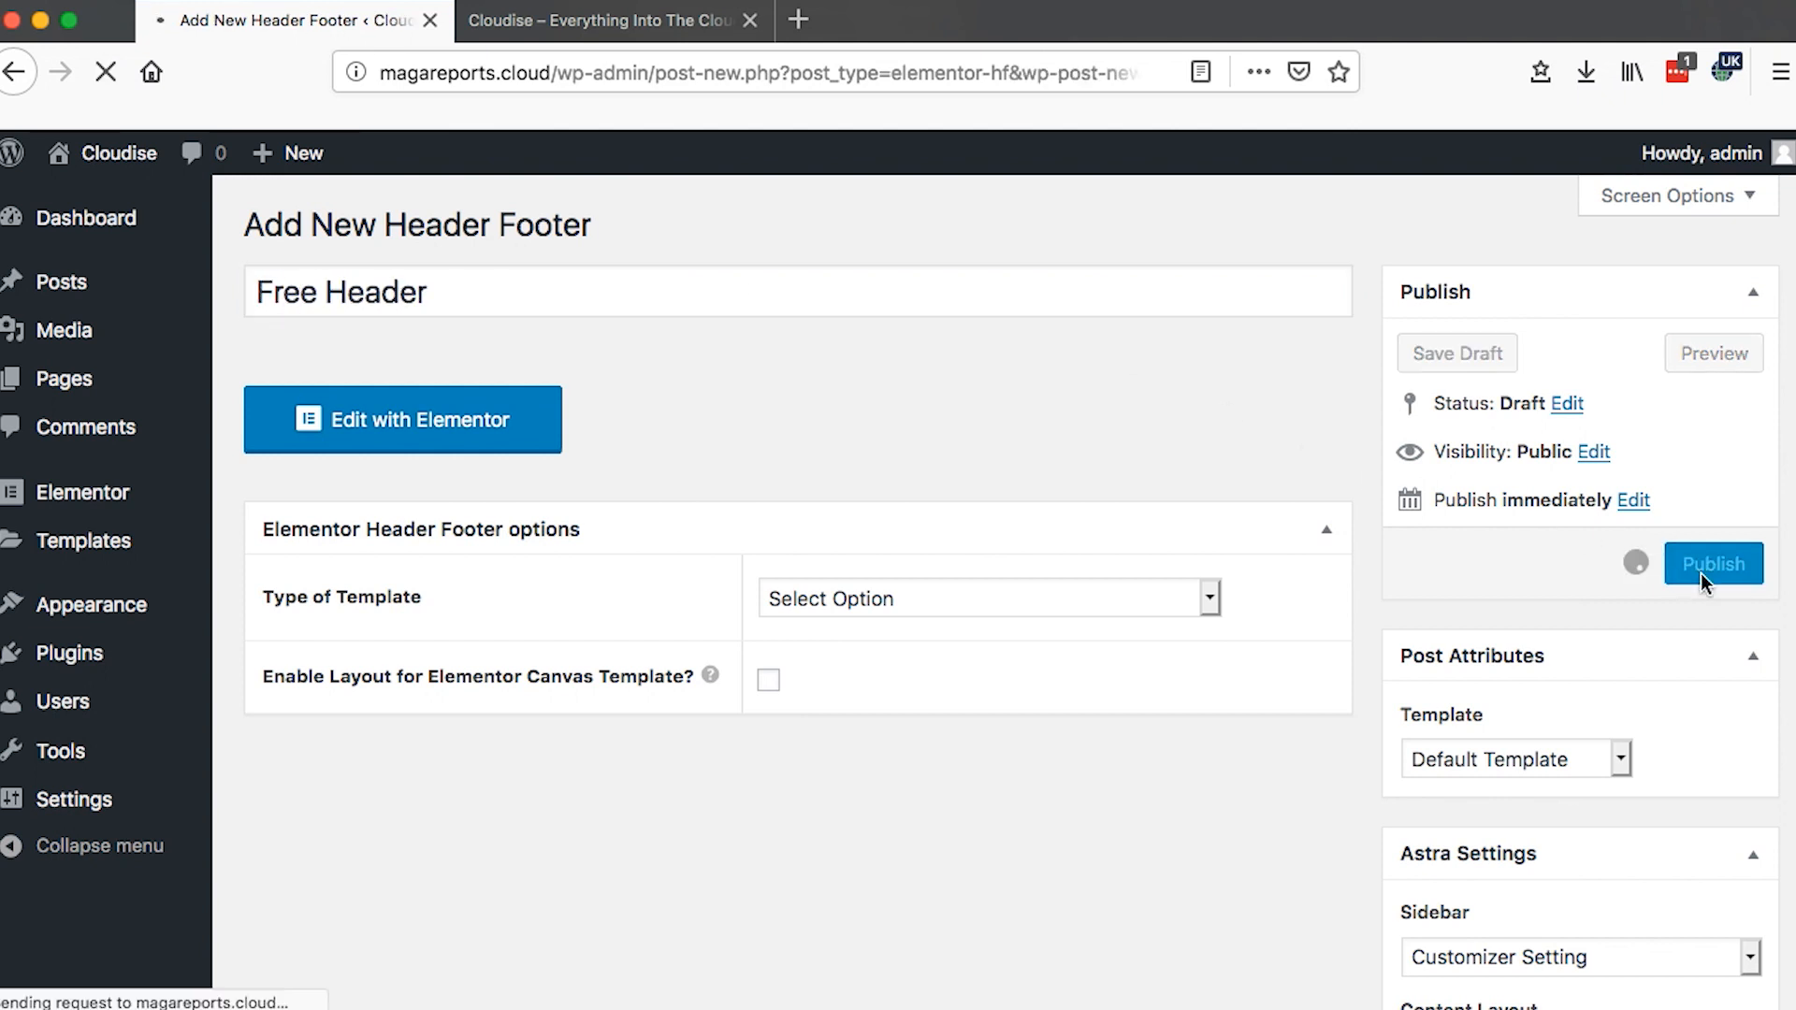
{"action": "left_click", "coordinate": [1714, 564]}
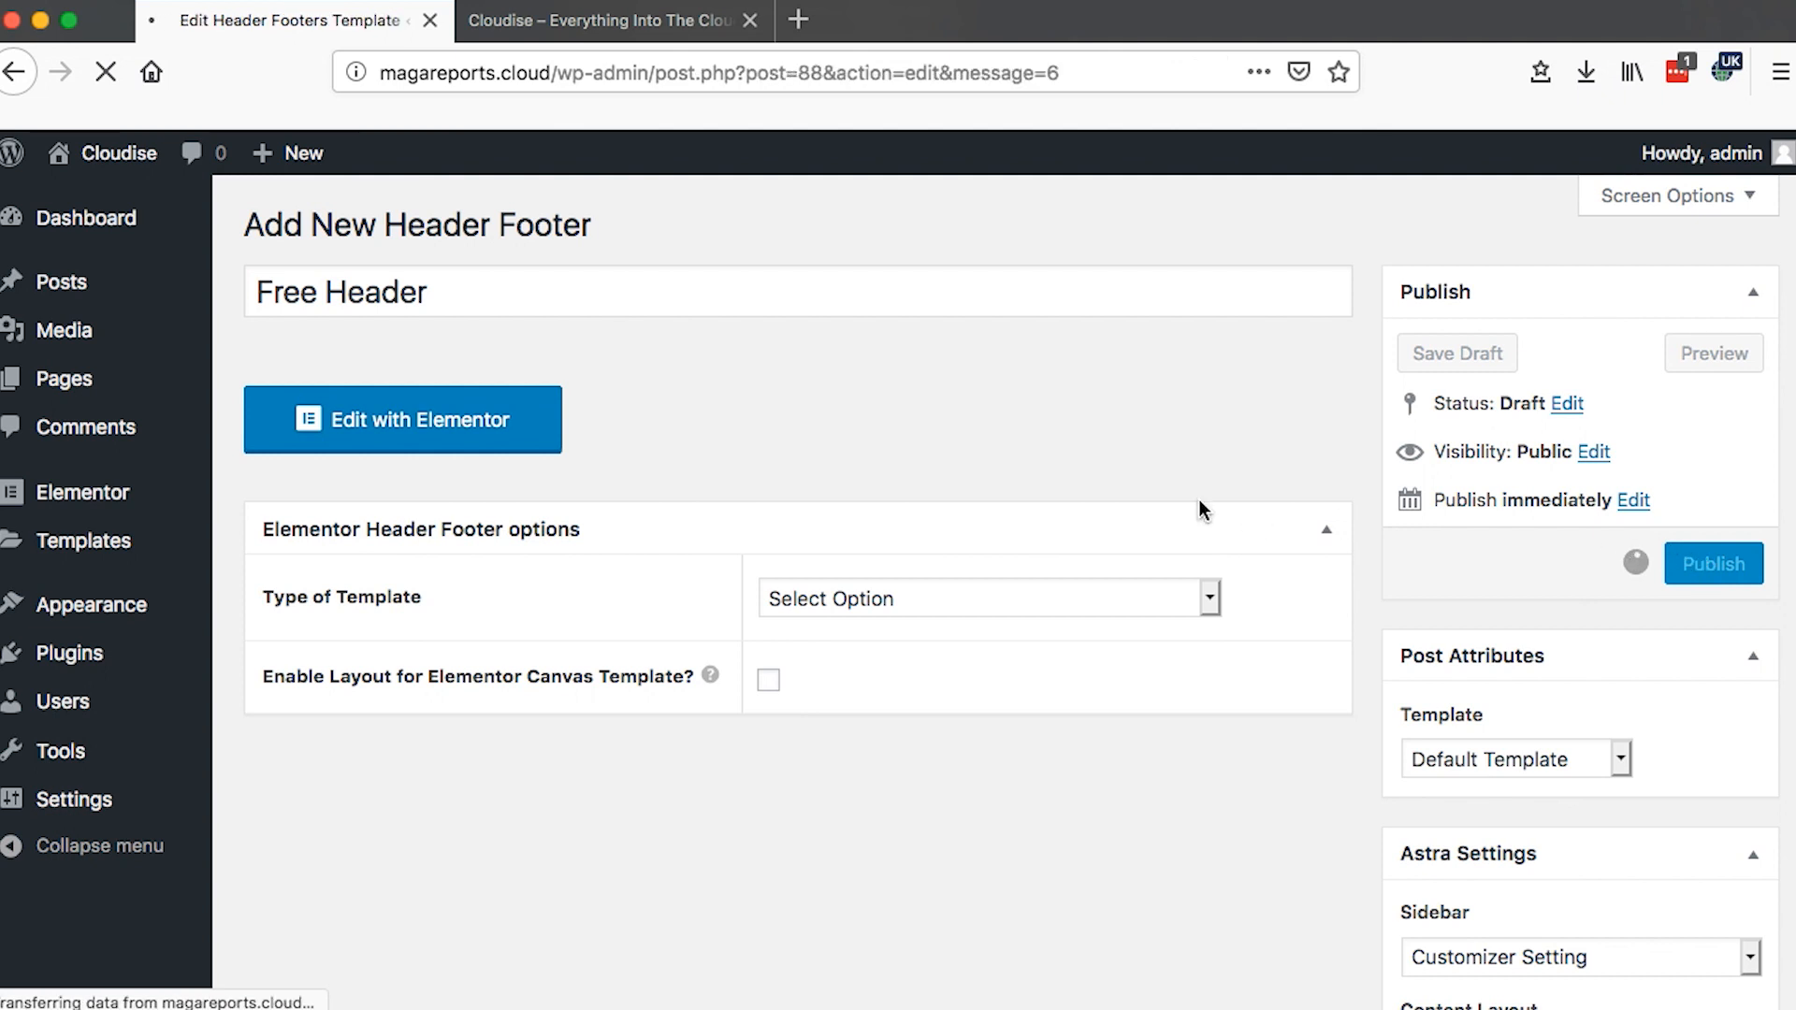
{"action": "left_click", "coordinate": [1712, 564]}
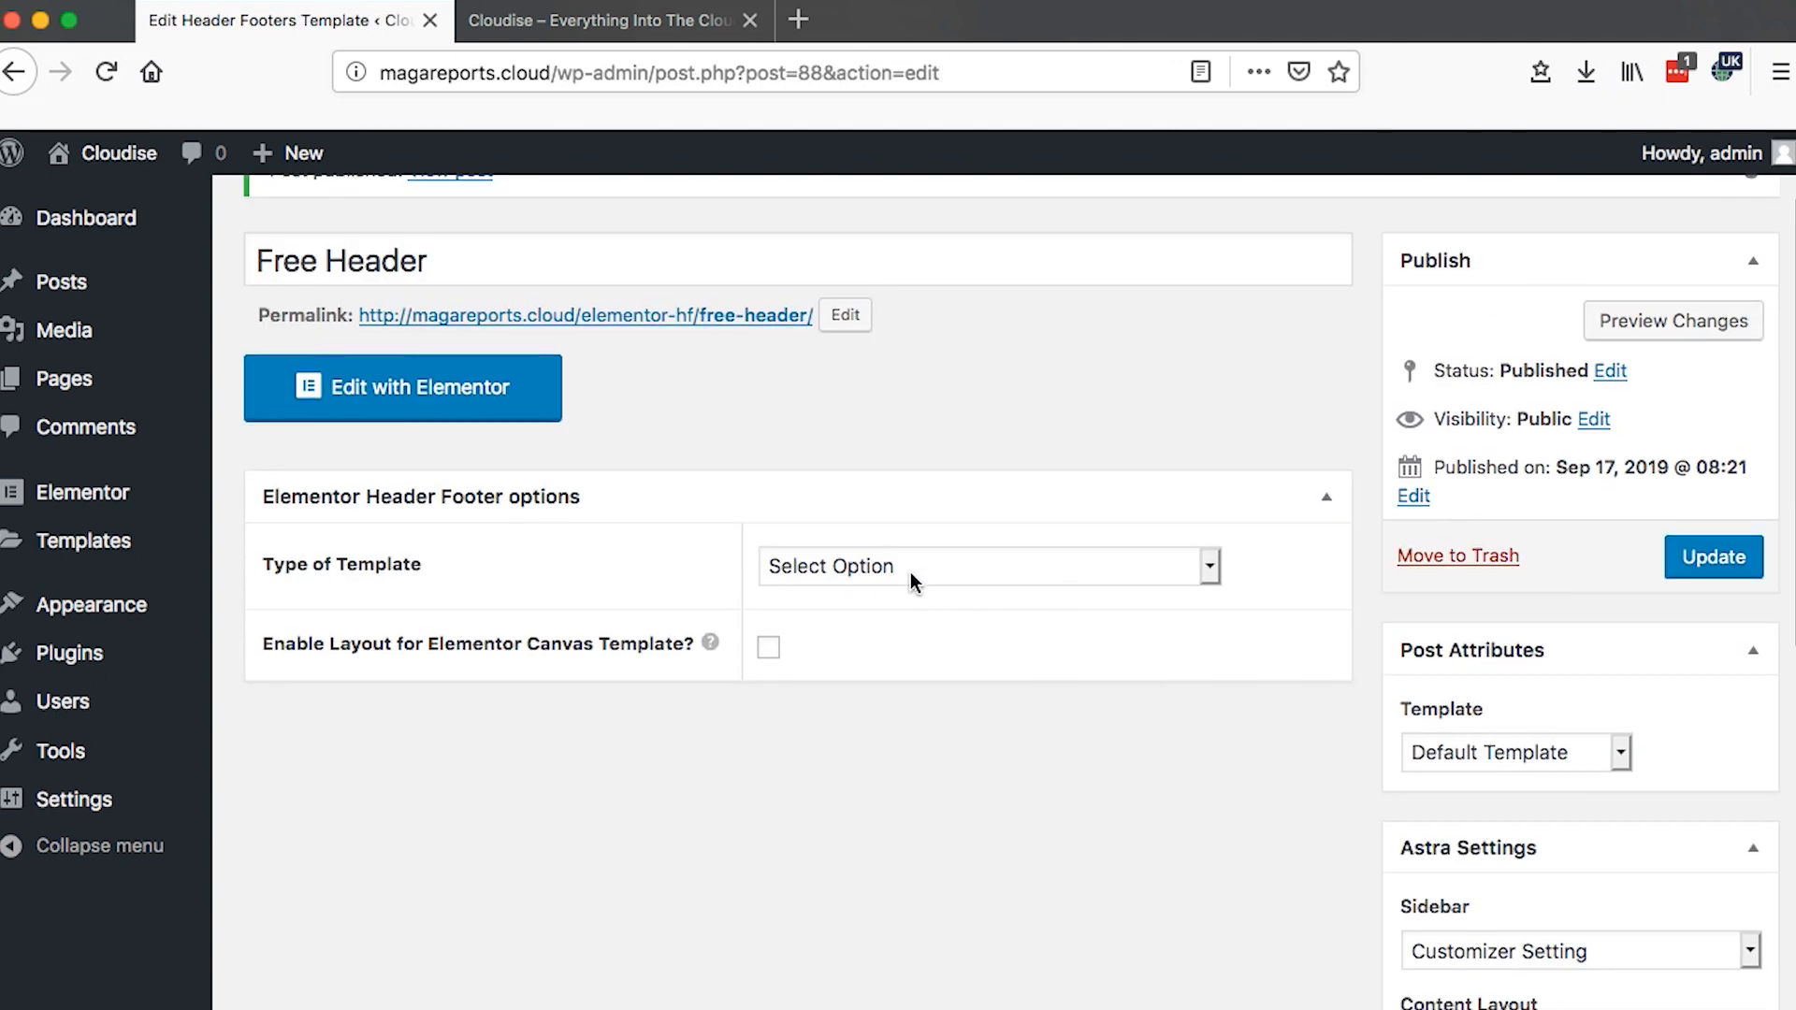
- Set Type of Template to Header, update the template, and head to edit it with Elementor
{"action": "left_click", "coordinate": [987, 565]}
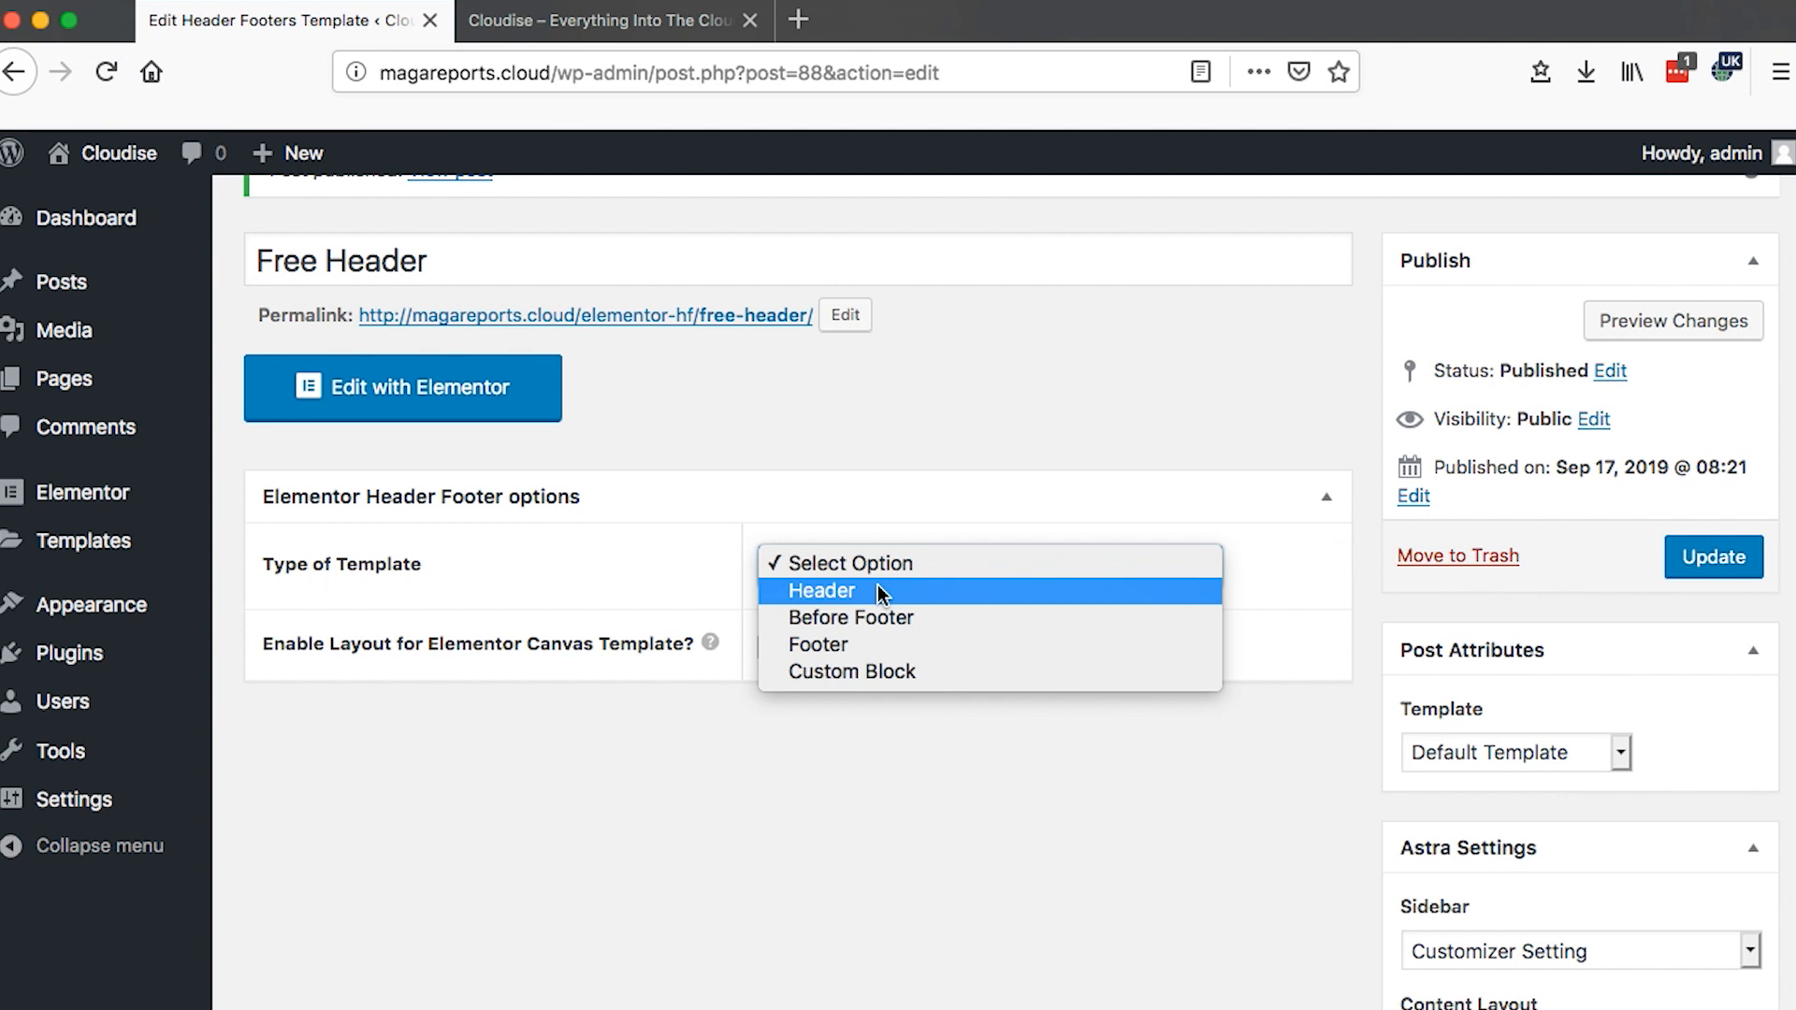
{"action": "left_click", "coordinate": [821, 591]}
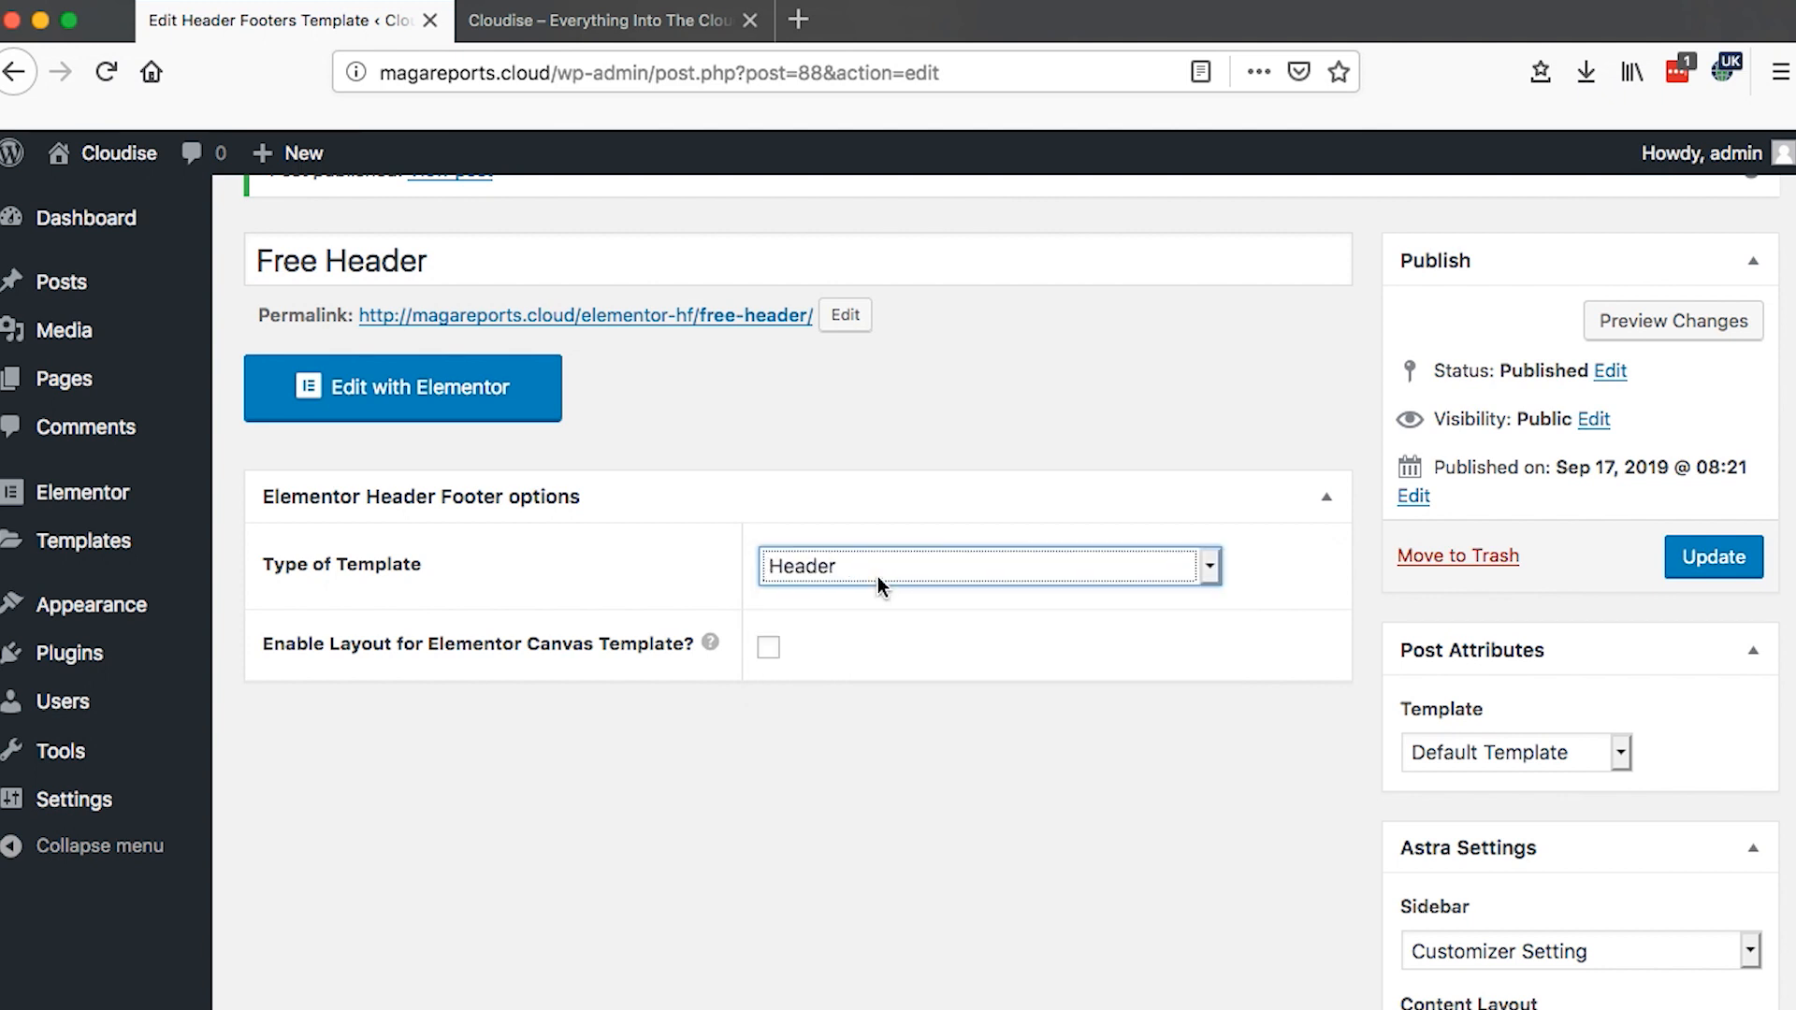
{"action": "left_click", "coordinate": [988, 565]}
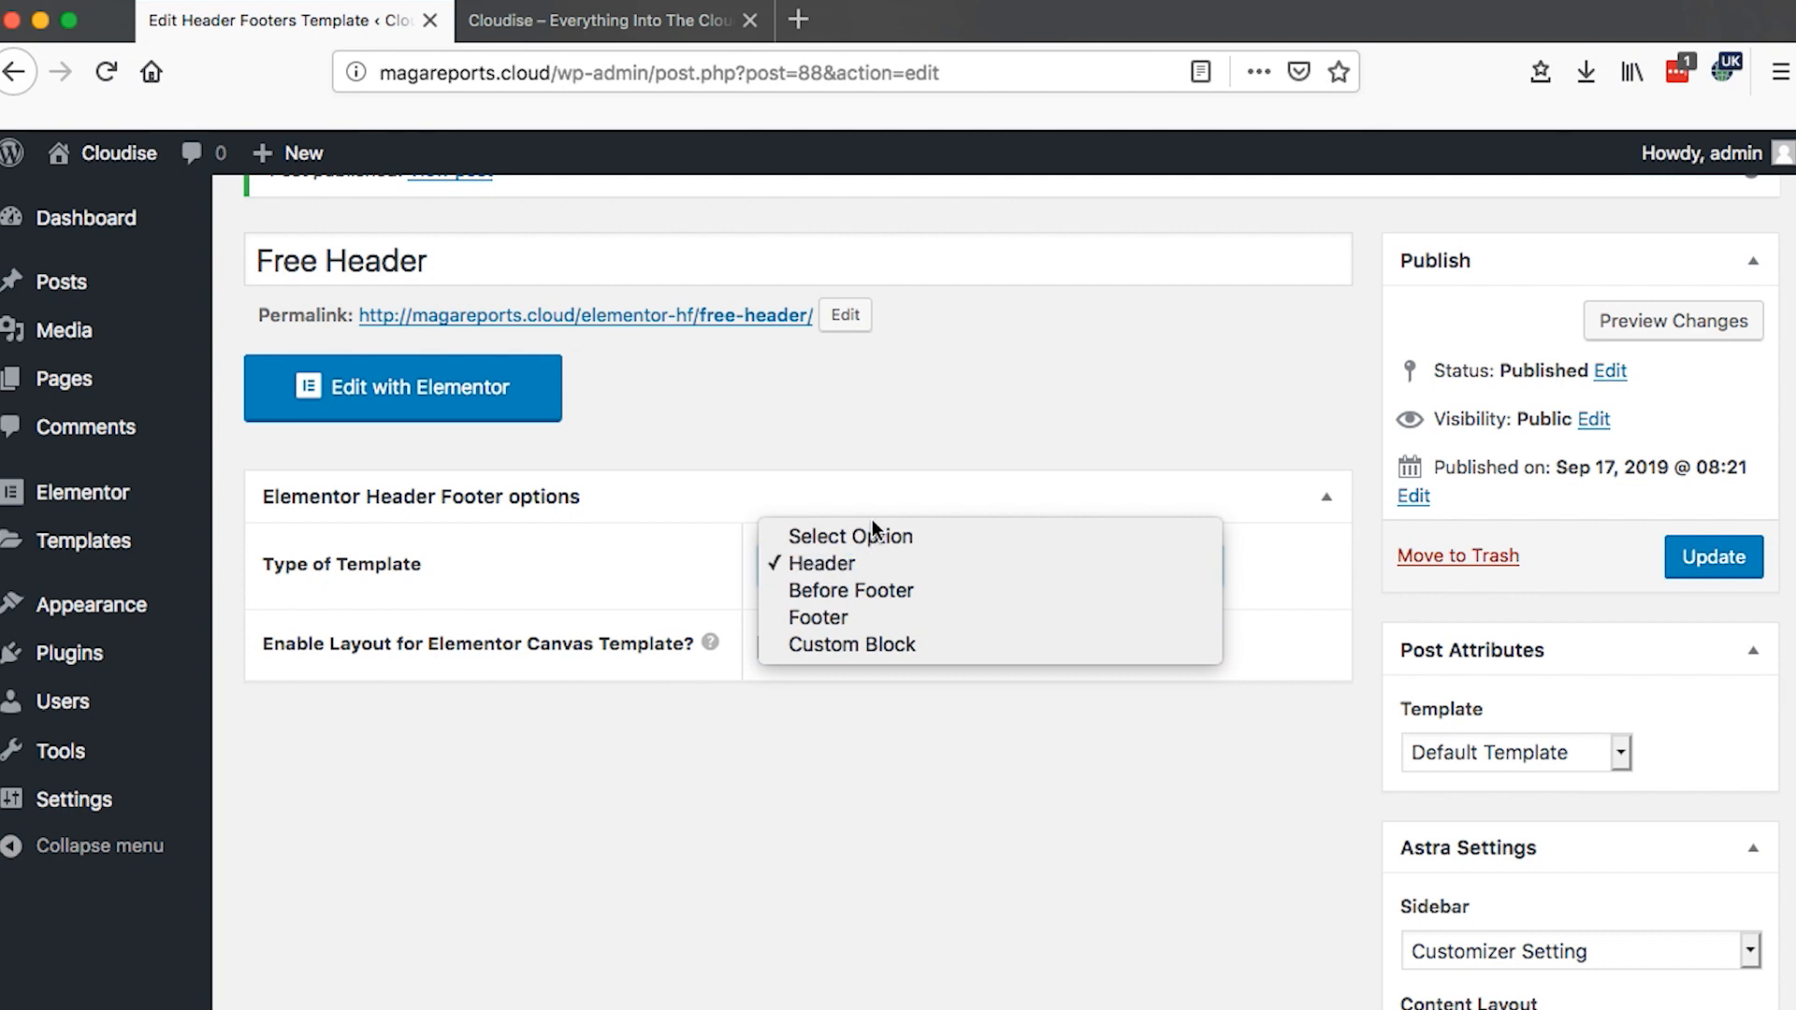
{"action": "mouse_move", "coordinate": [850, 591]}
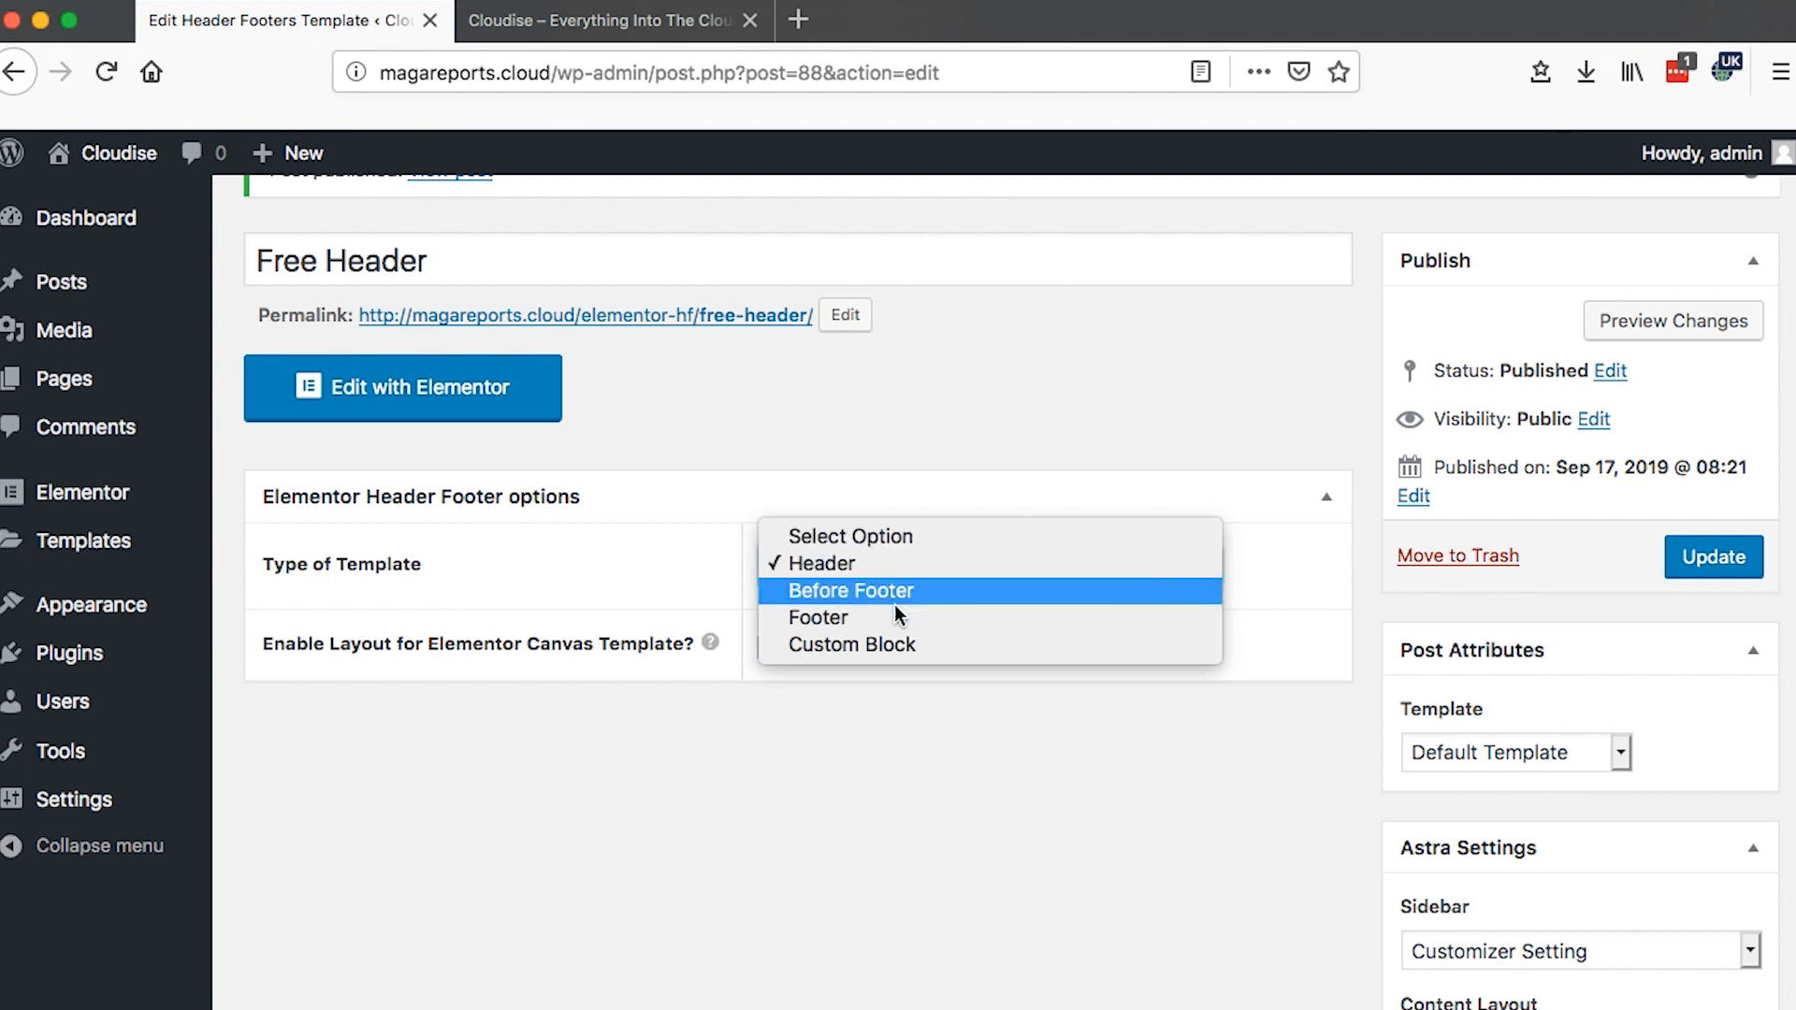
{"action": "mouse_move", "coordinate": [928, 653]}
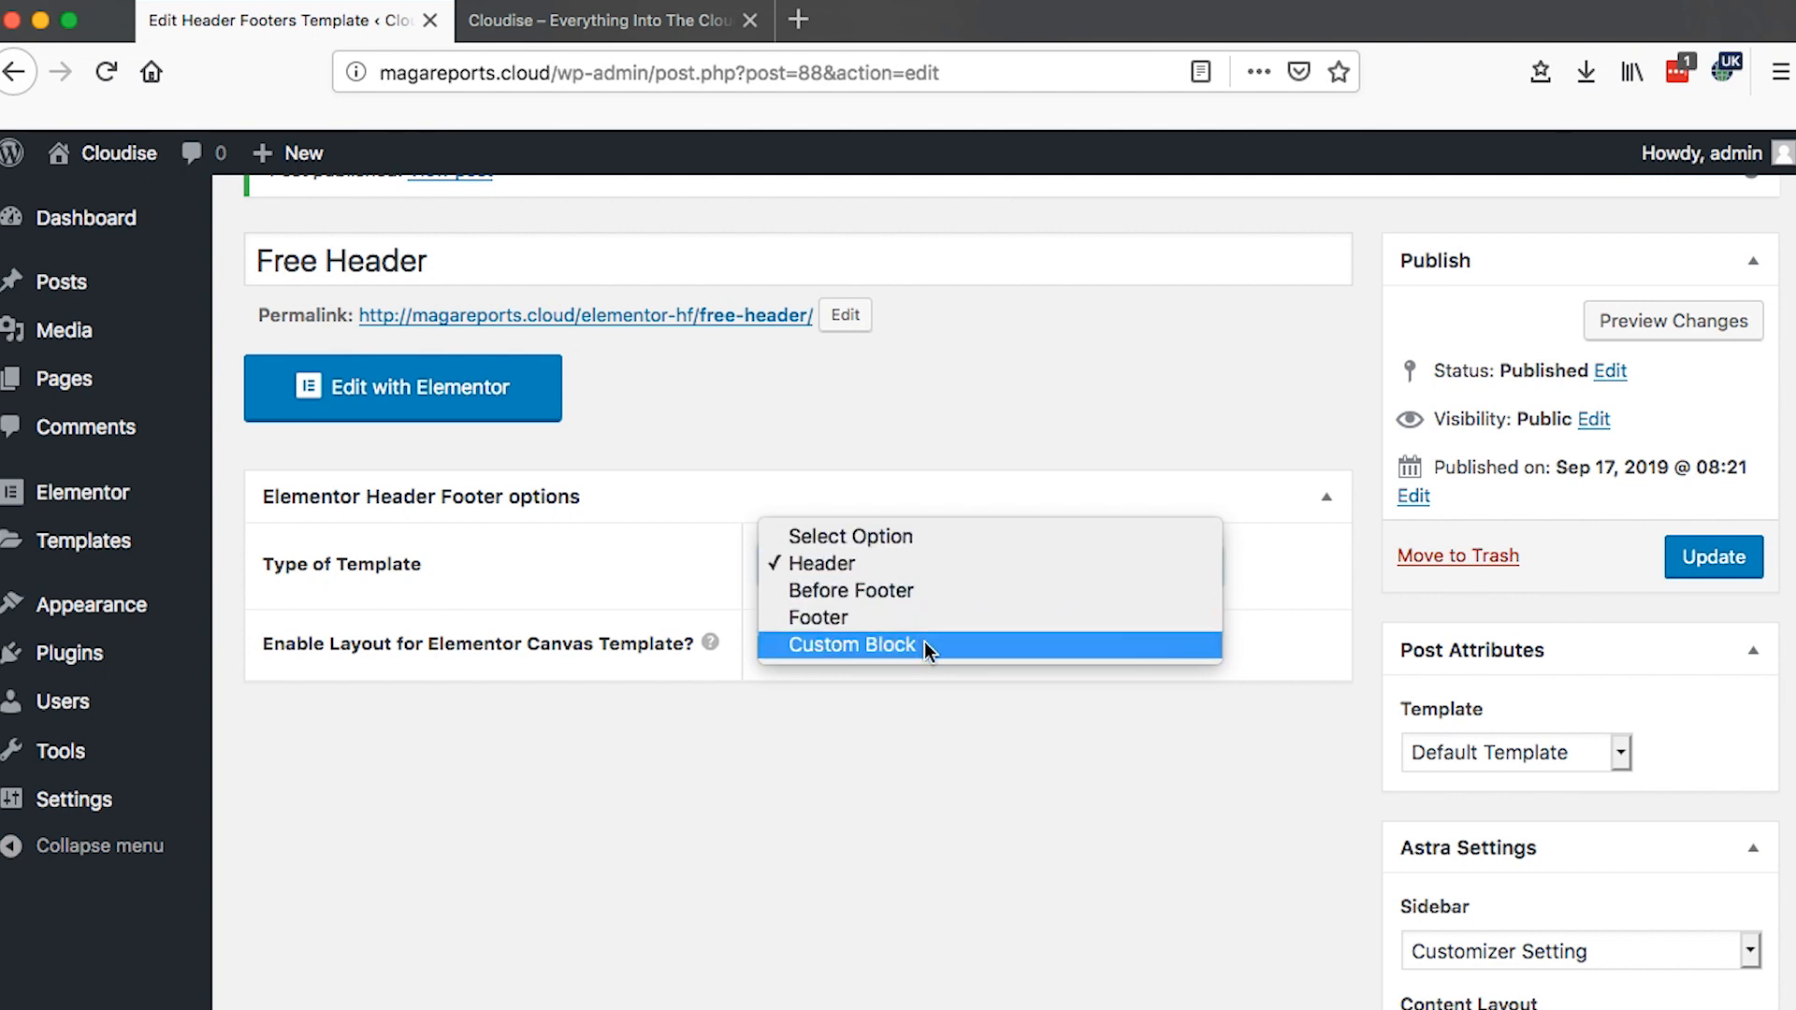
{"action": "left_click", "coordinate": [817, 563]}
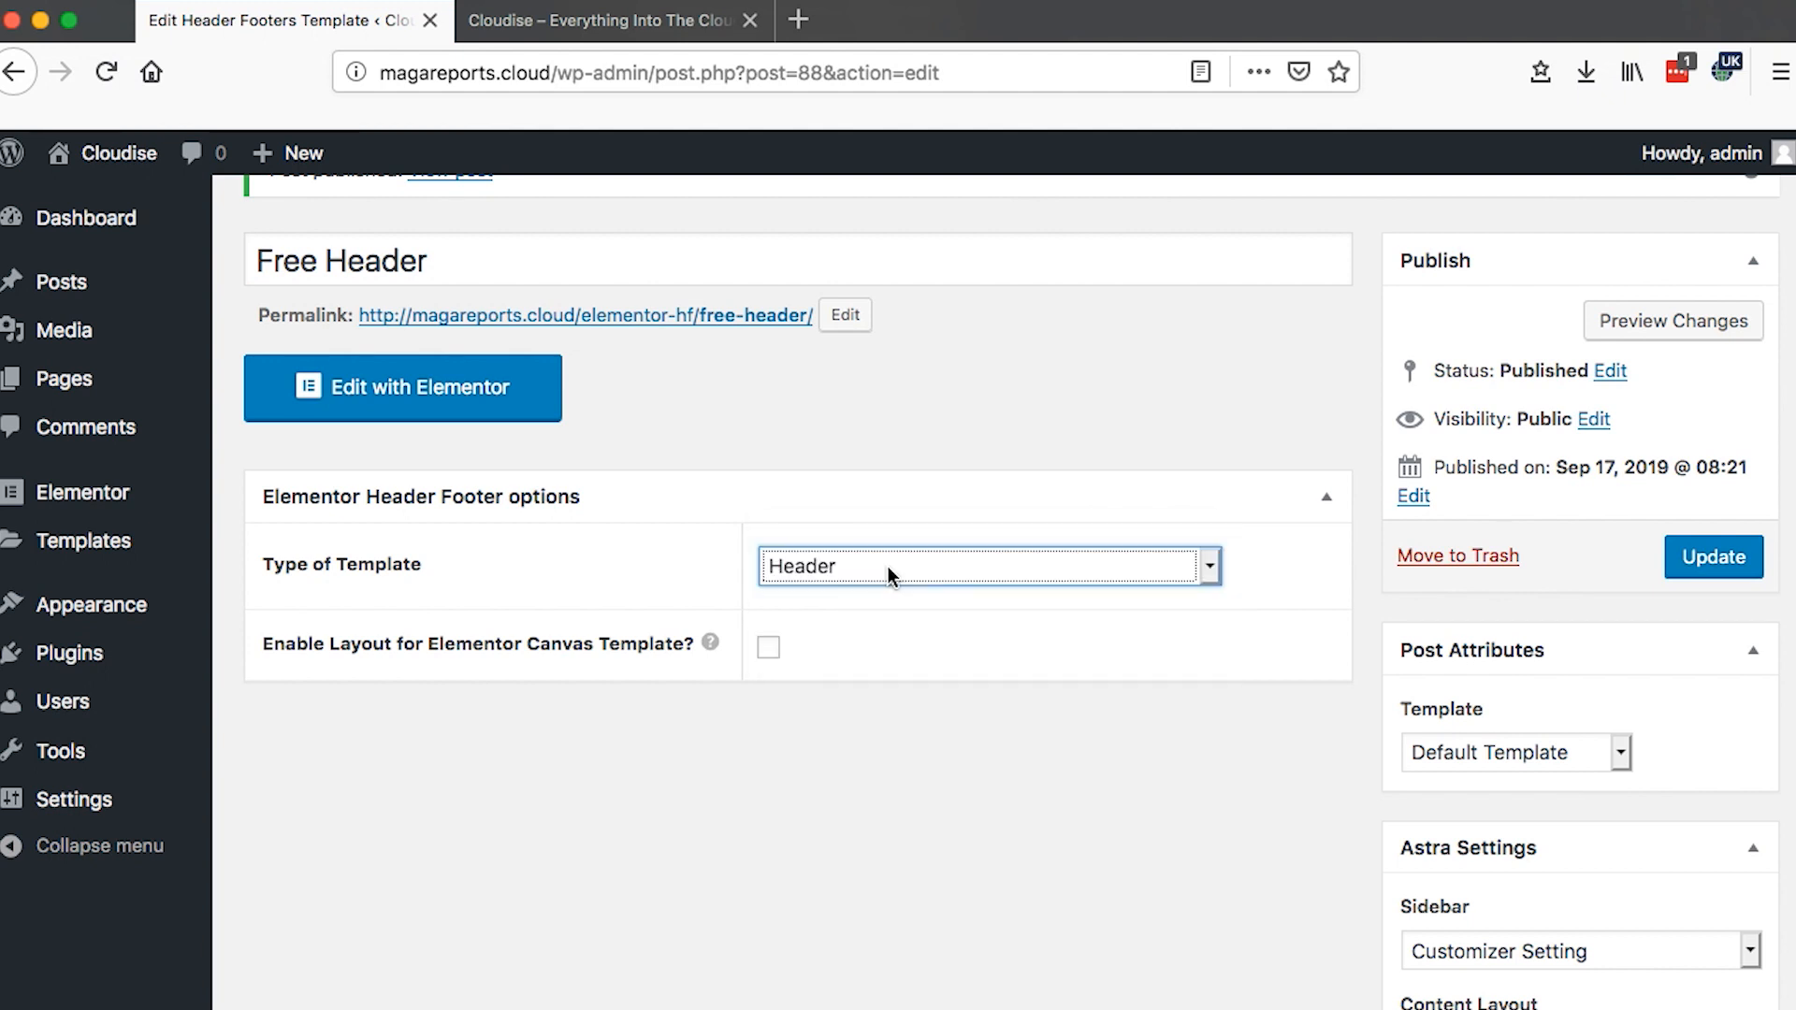
{"action": "left_click", "coordinate": [1712, 557]}
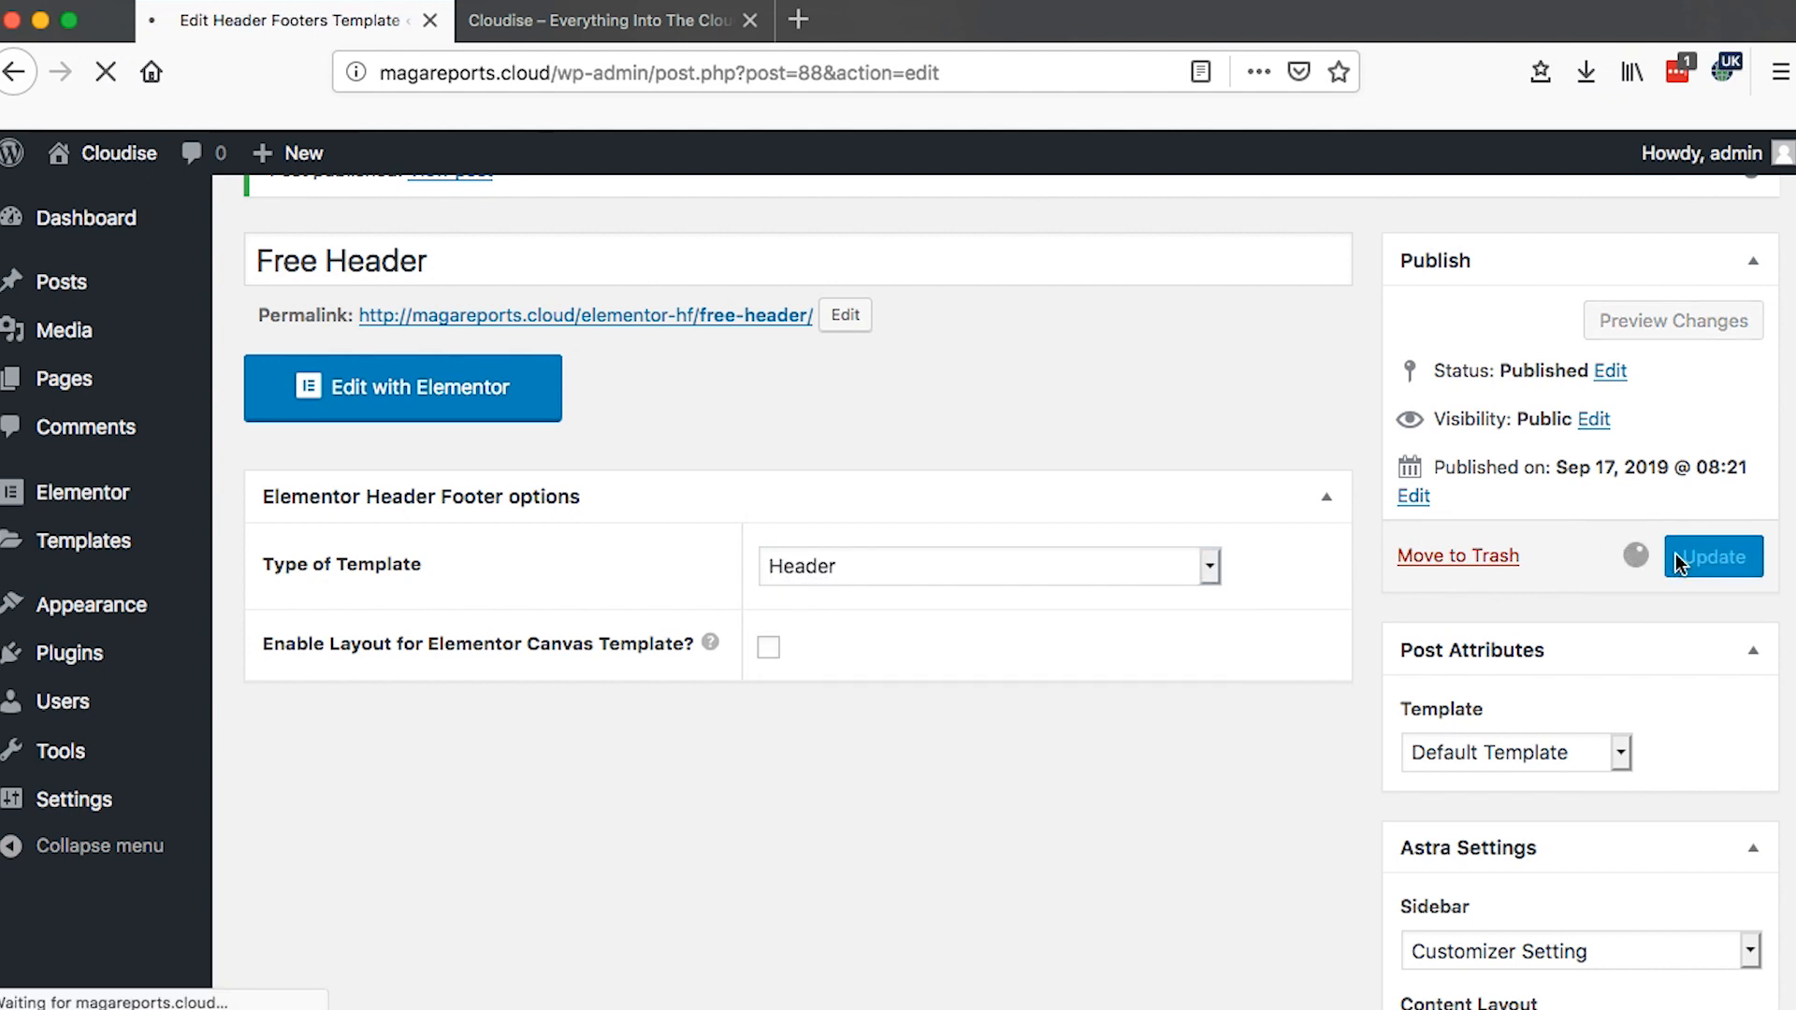
{"action": "left_click", "coordinate": [1712, 557]}
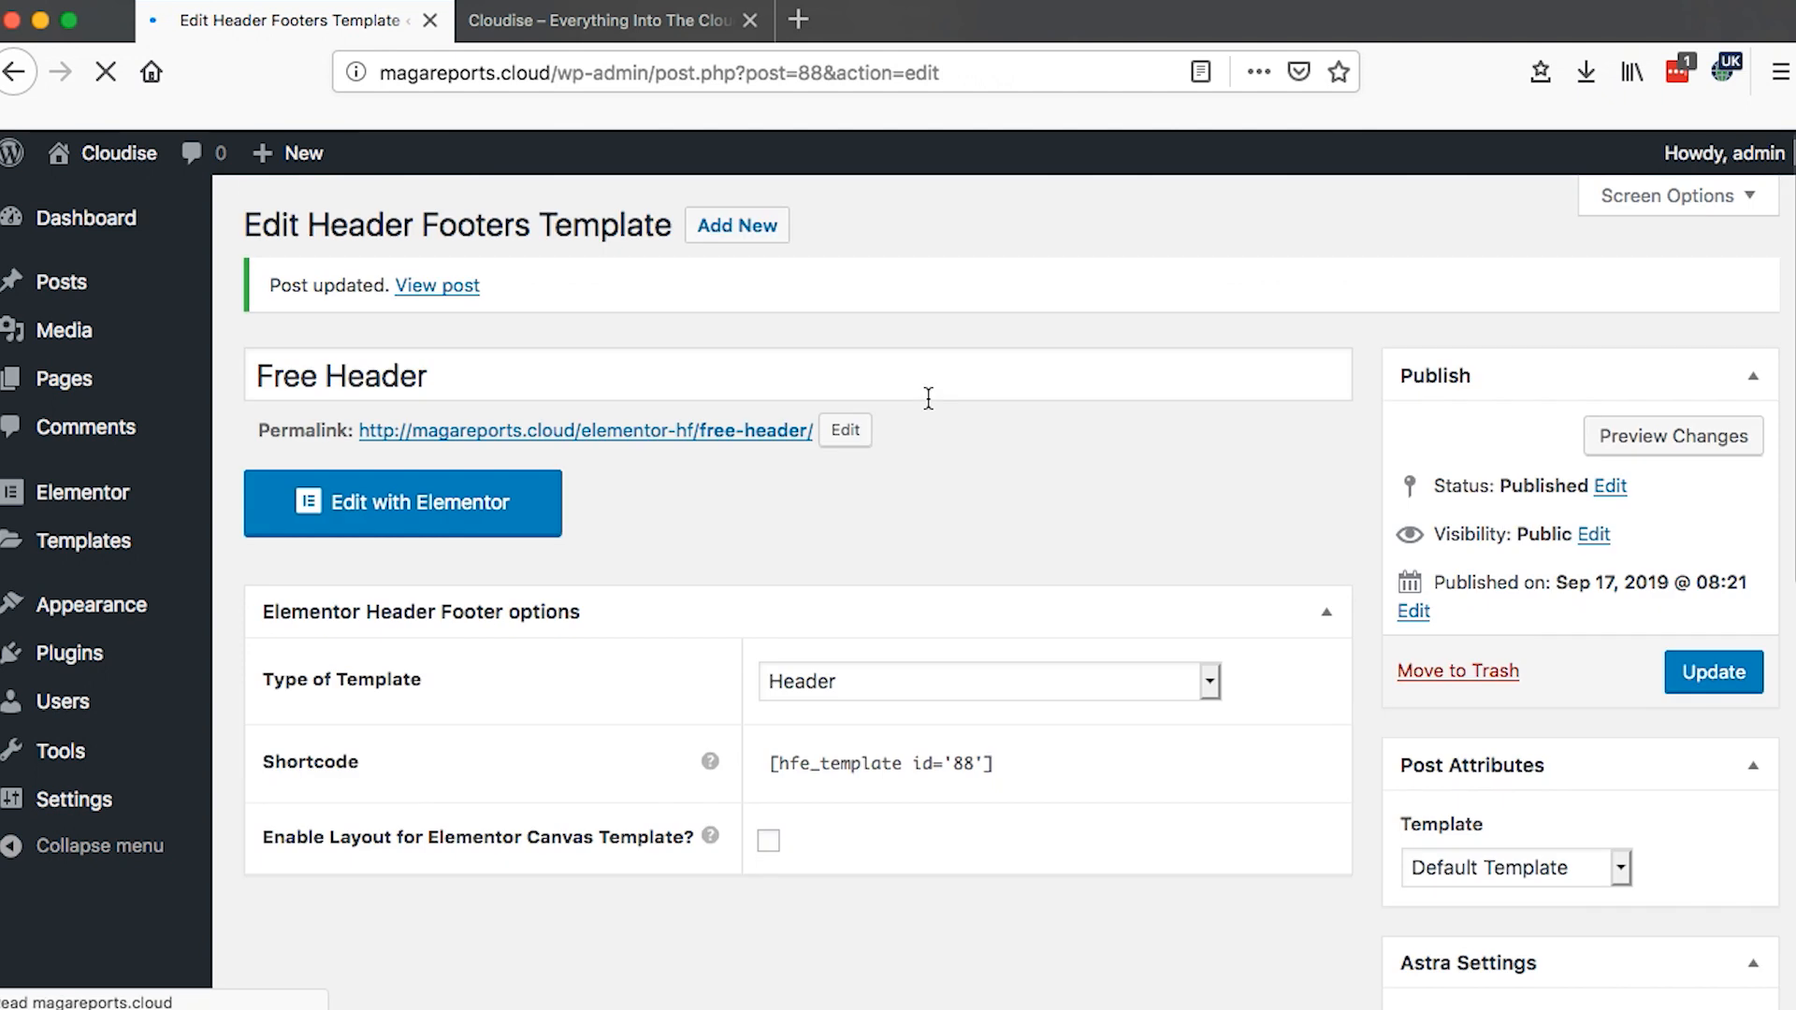
{"action": "left_click", "coordinate": [402, 501]}
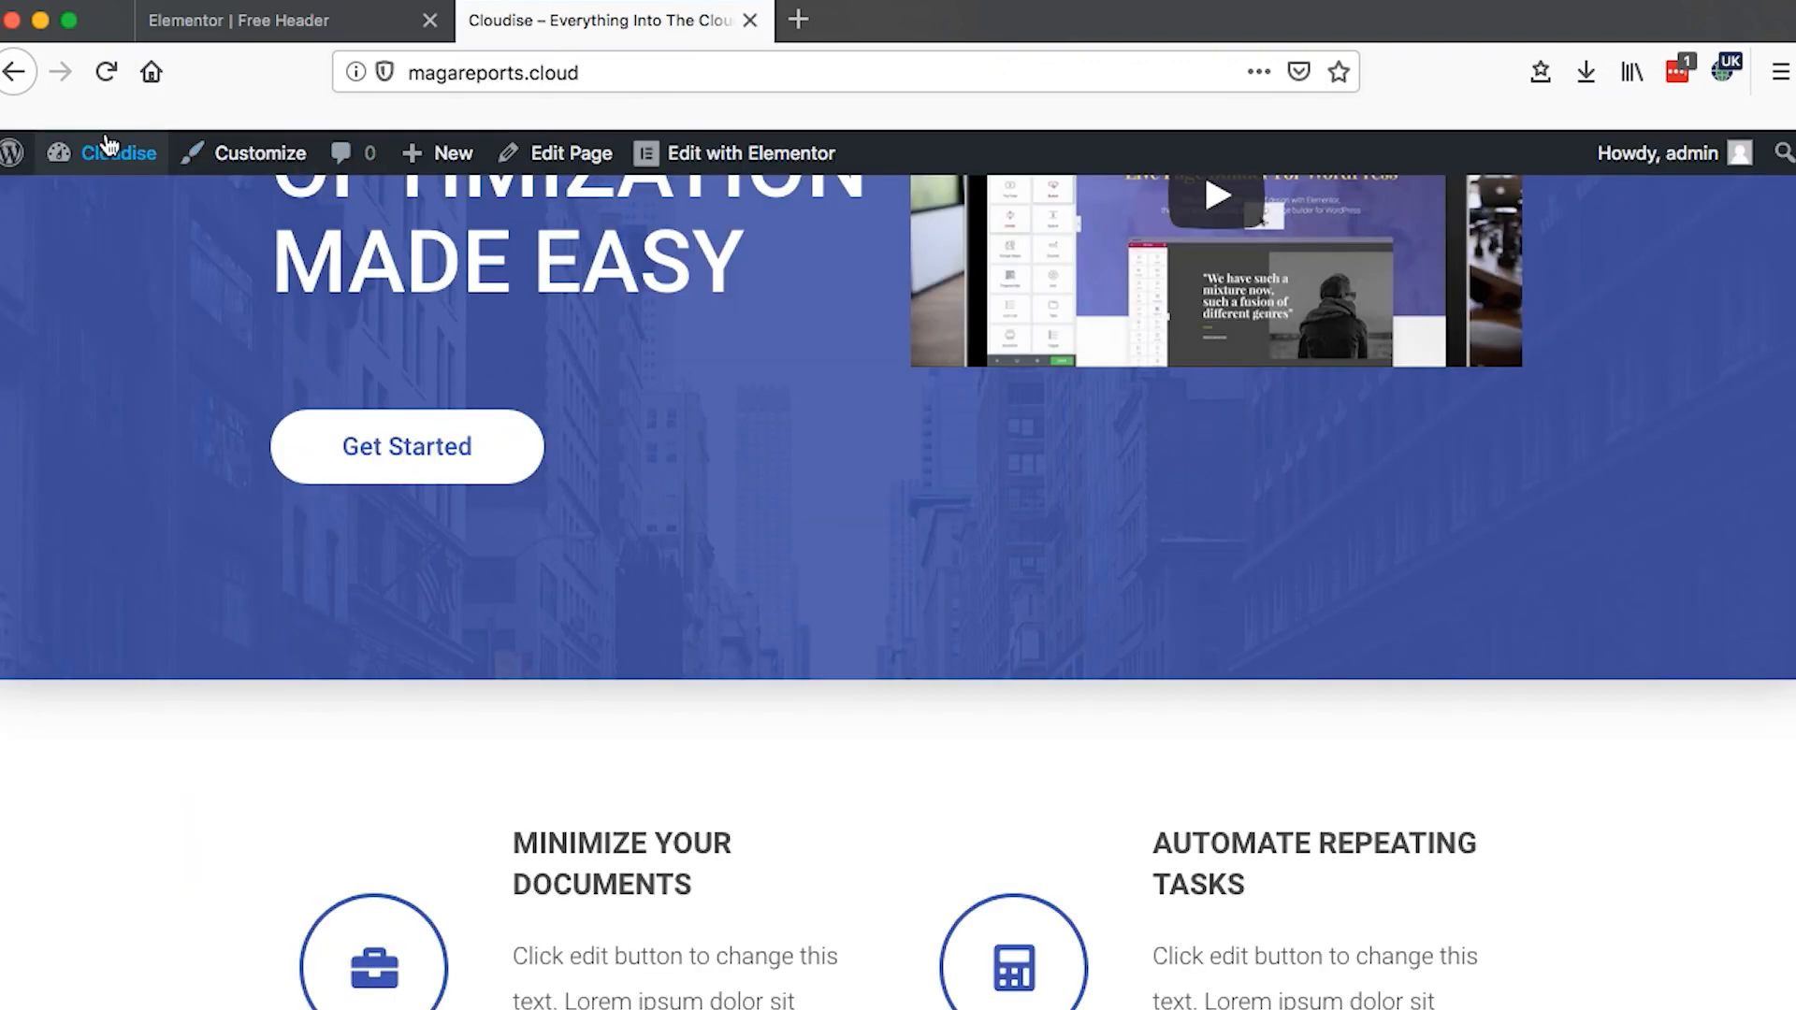
- Go to the site's admin area from the admin bar
{"action": "left_click", "coordinate": [118, 151]}
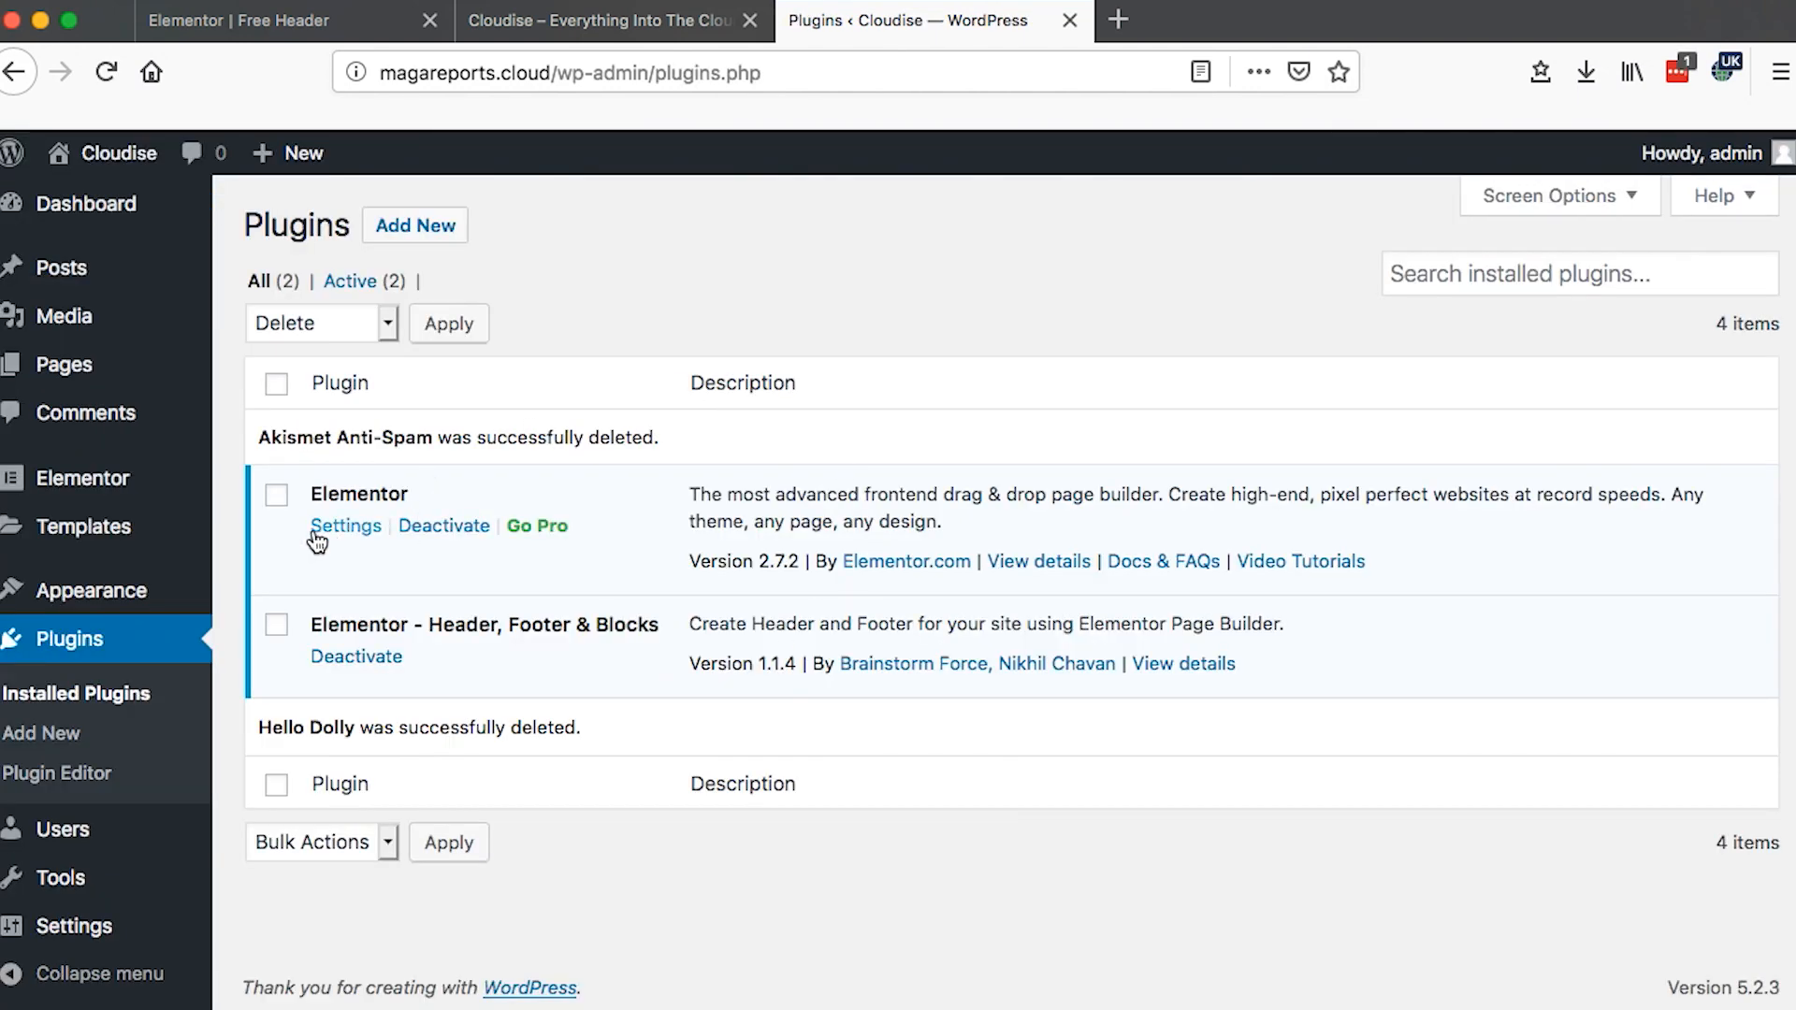
{"action": "mouse_move", "coordinate": [380, 627]}
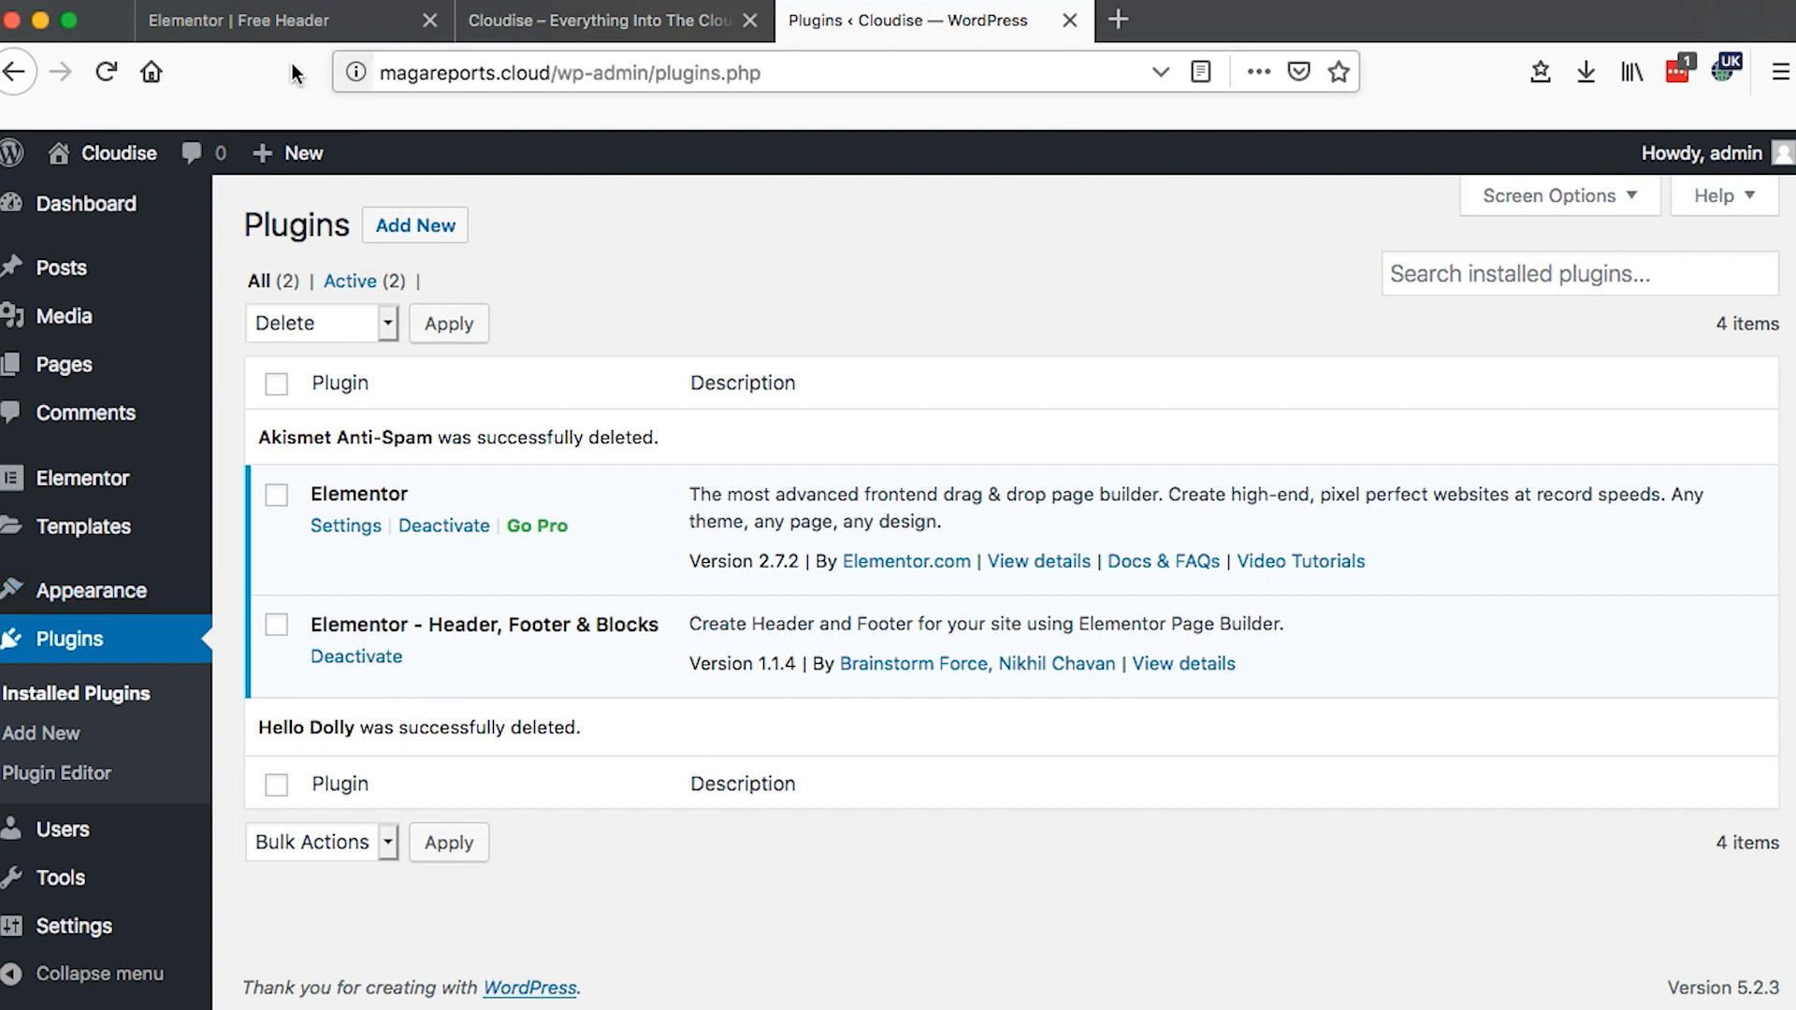
- Add a new one-column section to the header in the Elementor editor
{"action": "left_click", "coordinate": [287, 20]}
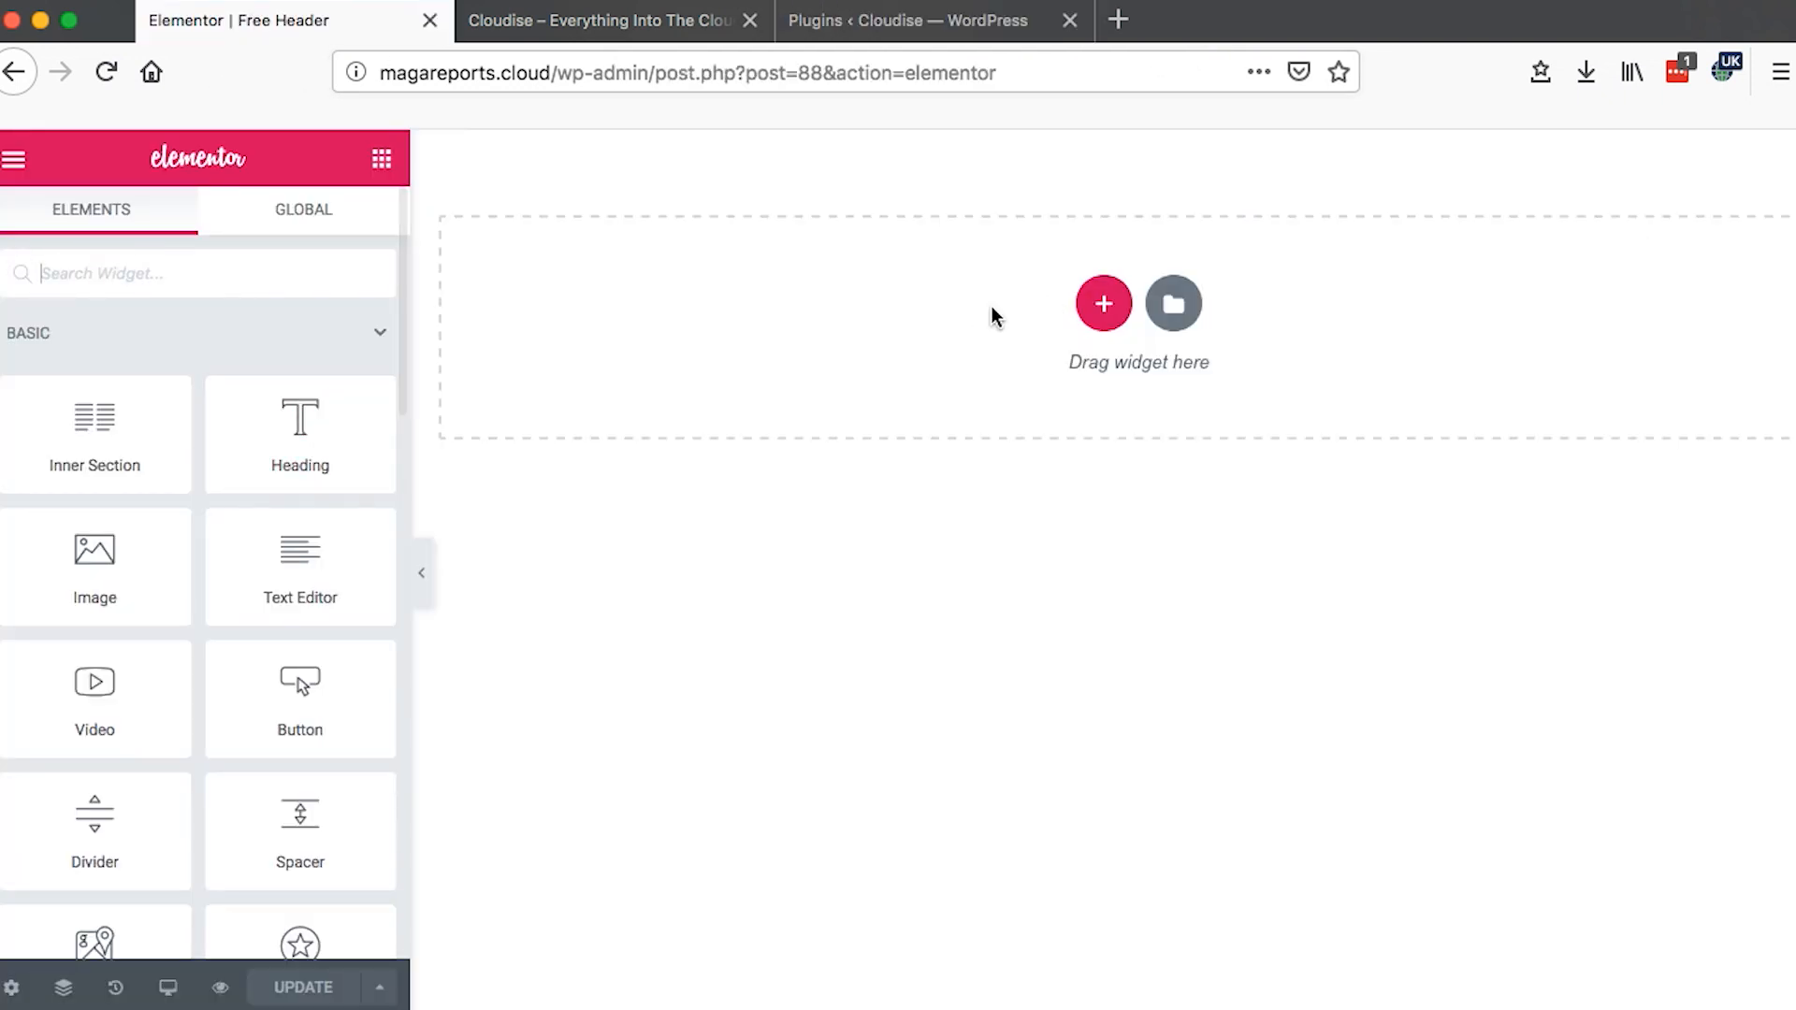
{"action": "mouse_move", "coordinate": [1168, 444]}
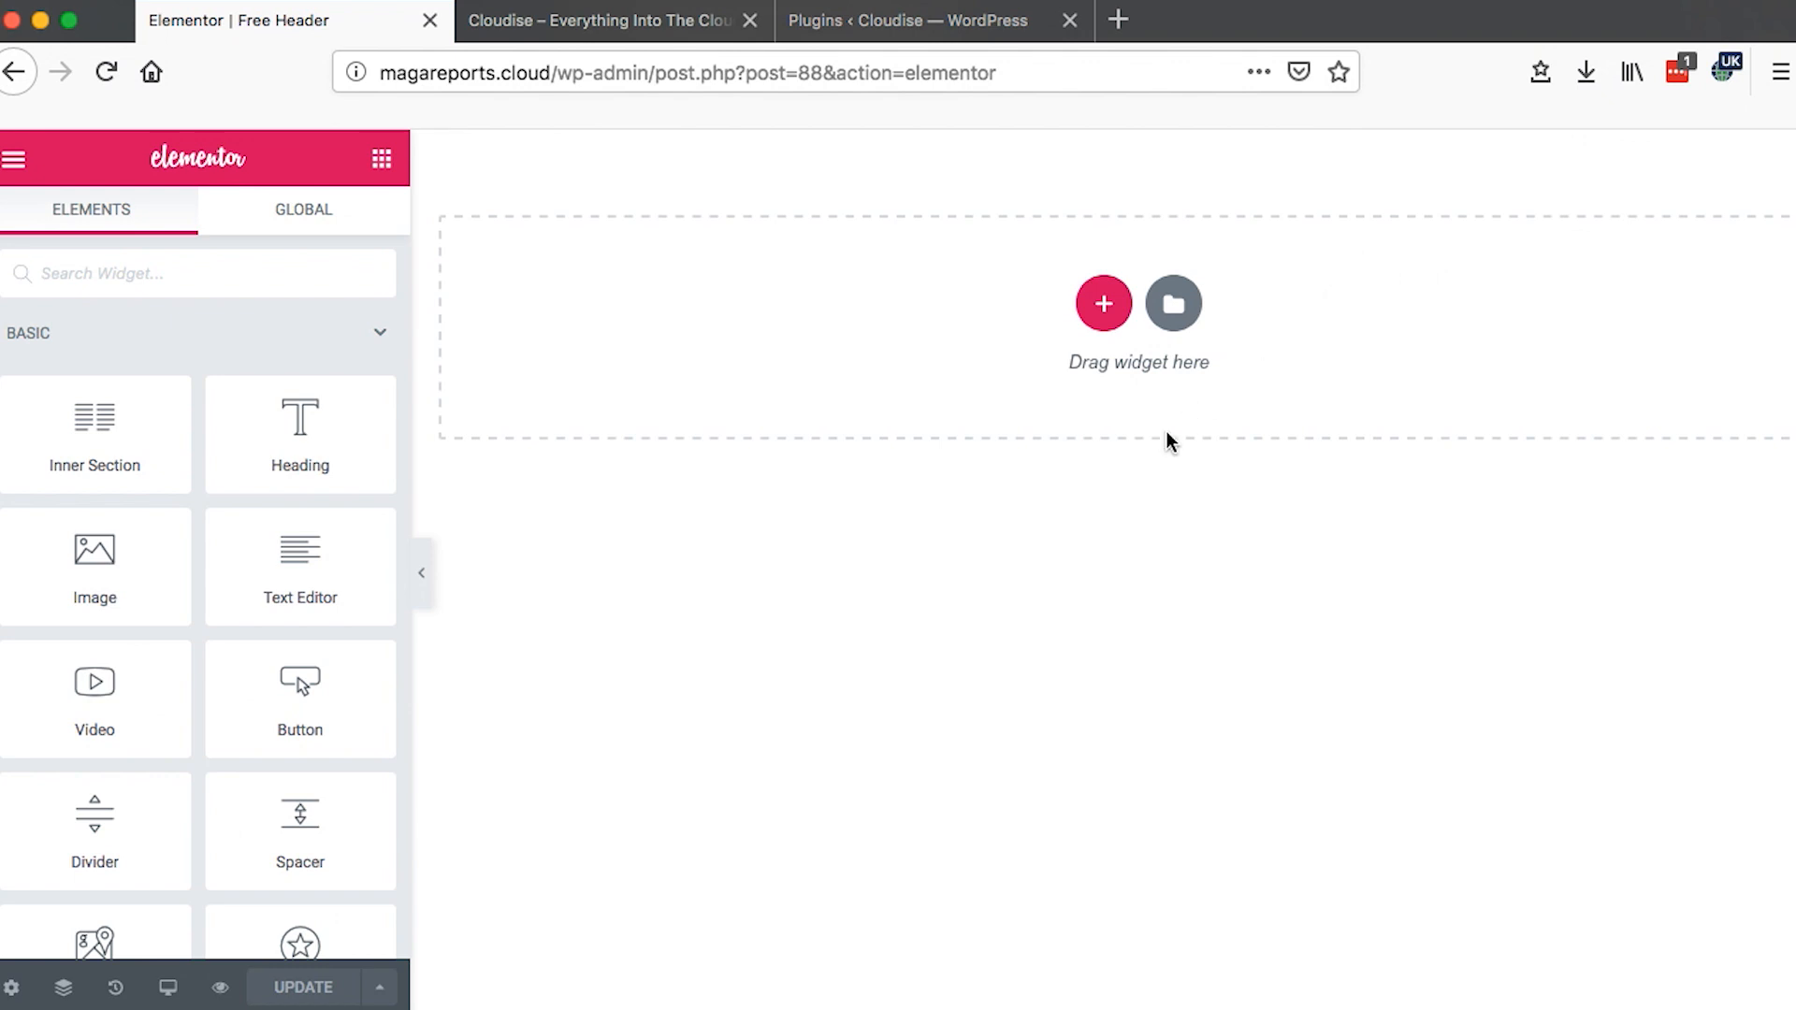
{"action": "mouse_move", "coordinate": [1173, 303]}
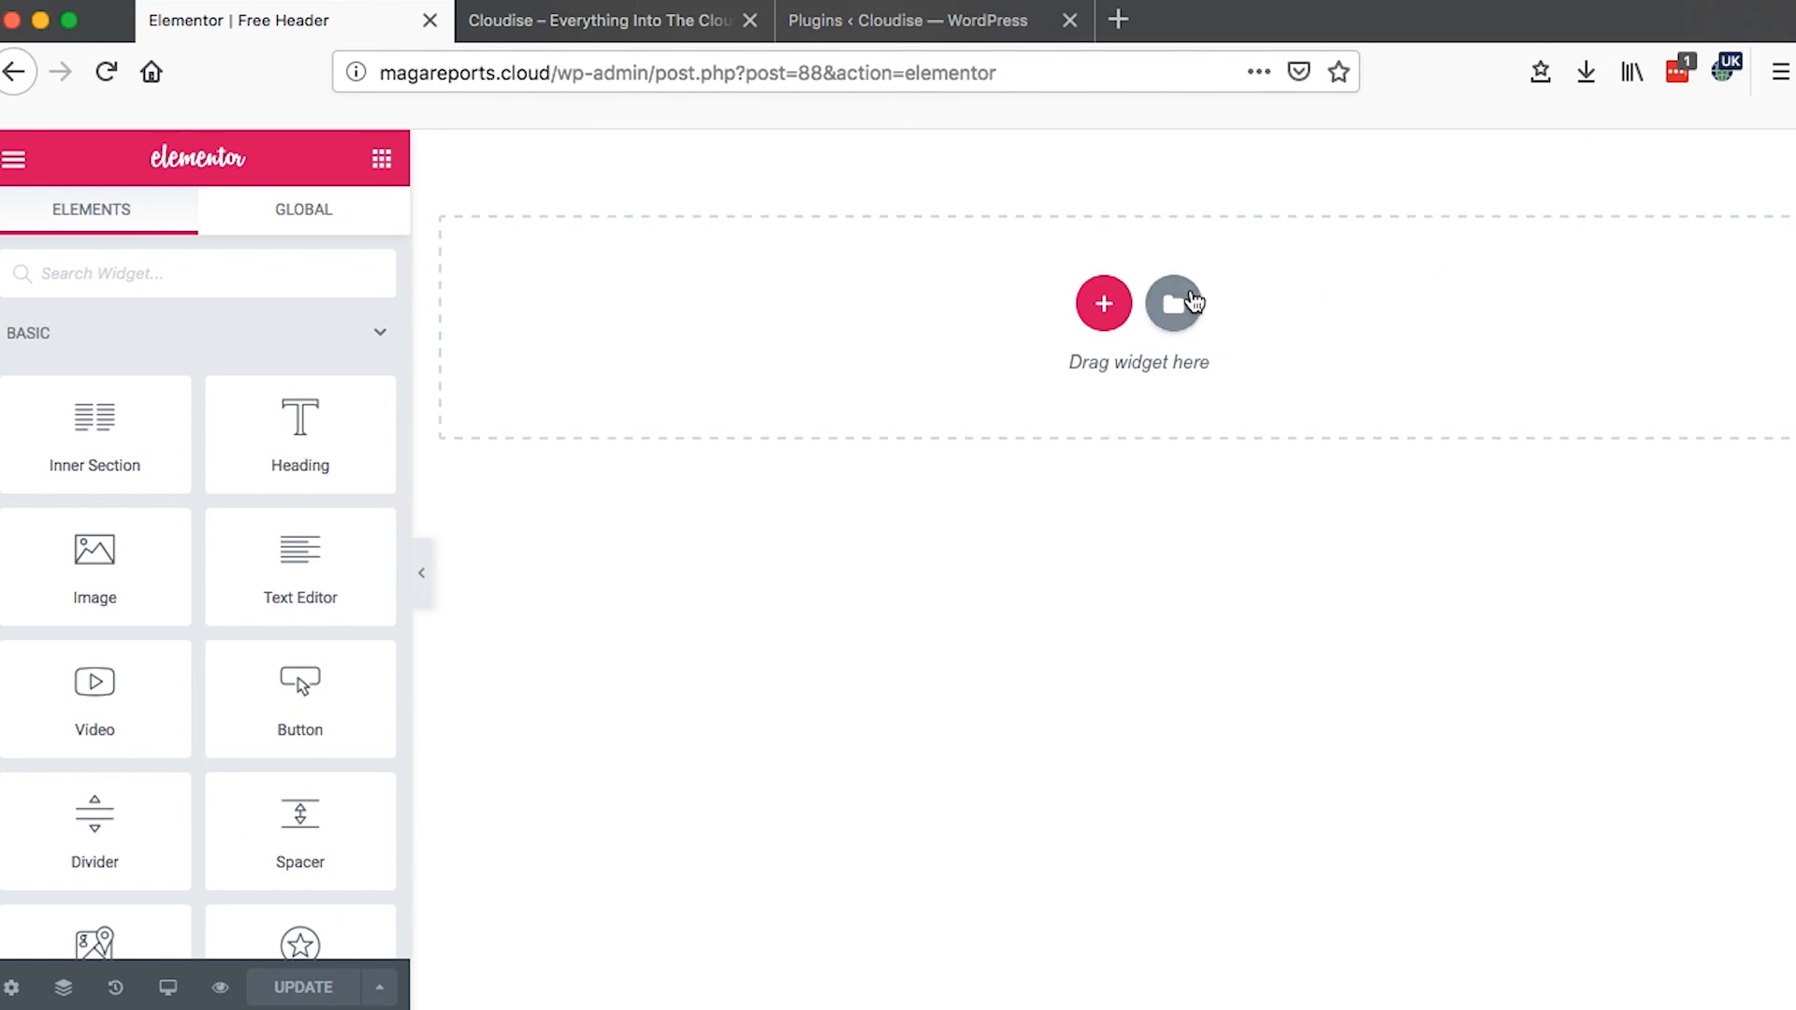
{"action": "mouse_move", "coordinate": [1175, 303]}
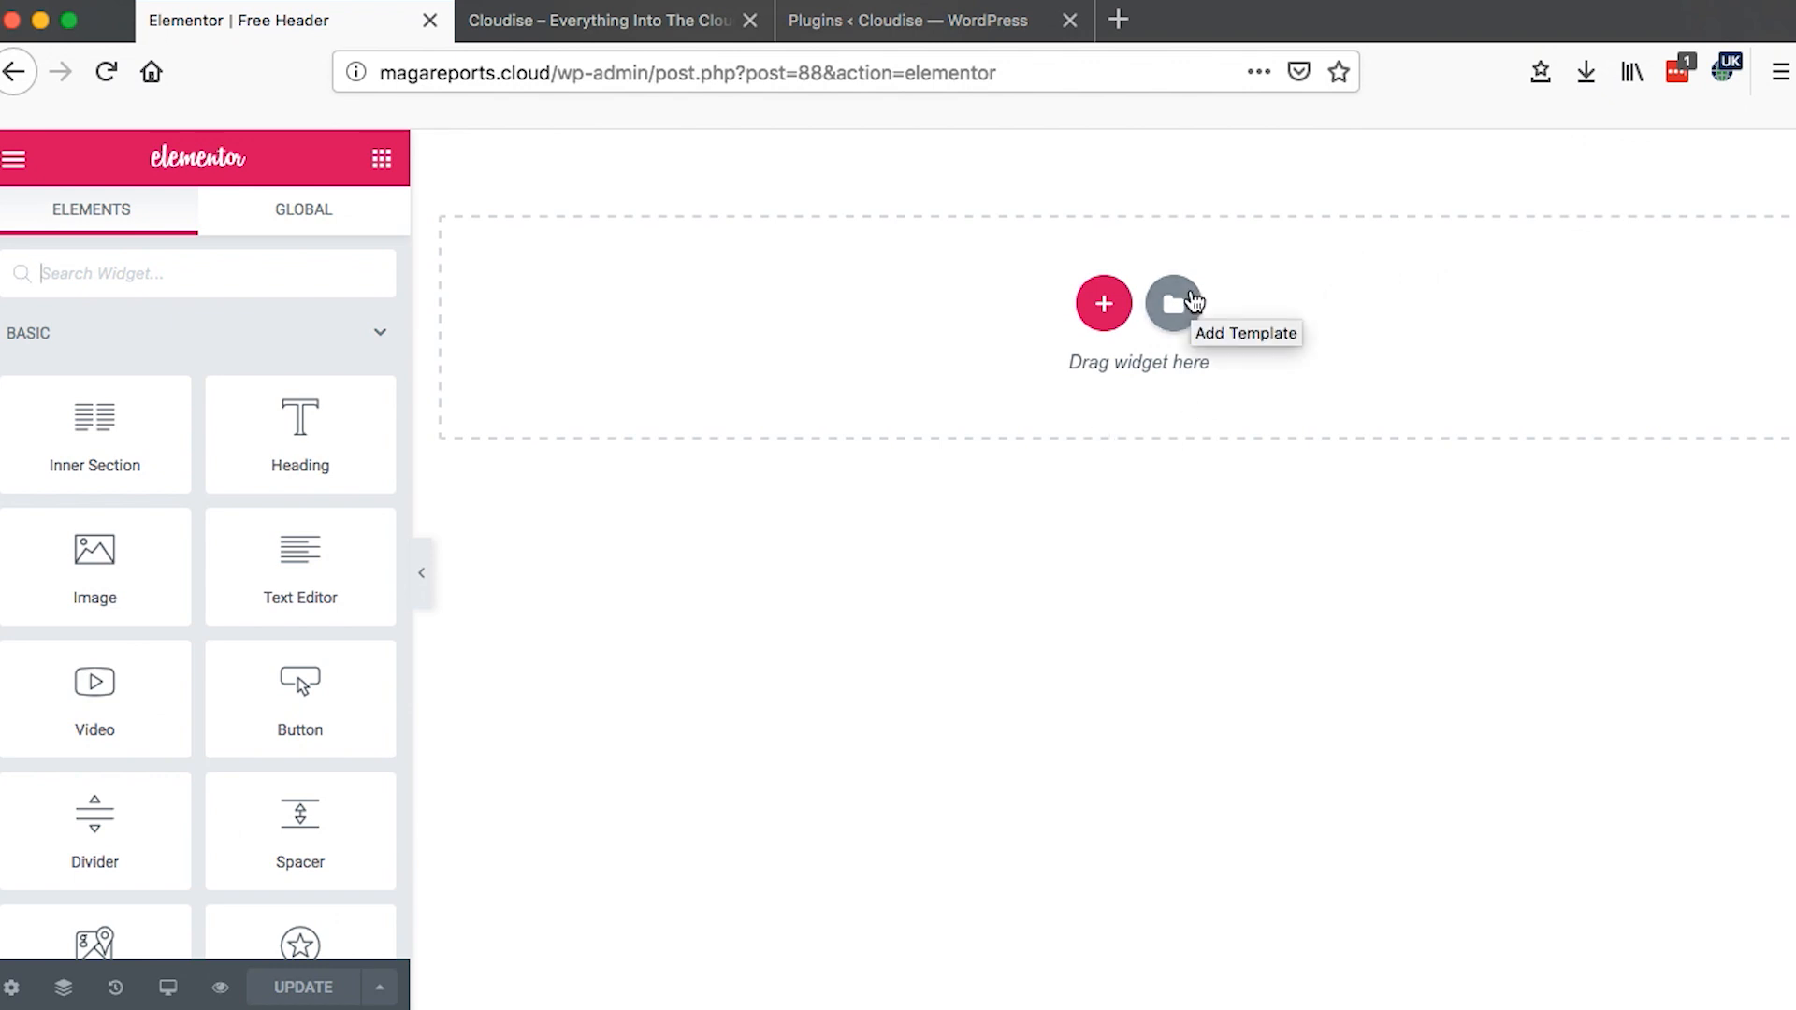
{"action": "left_click", "coordinate": [1104, 305]}
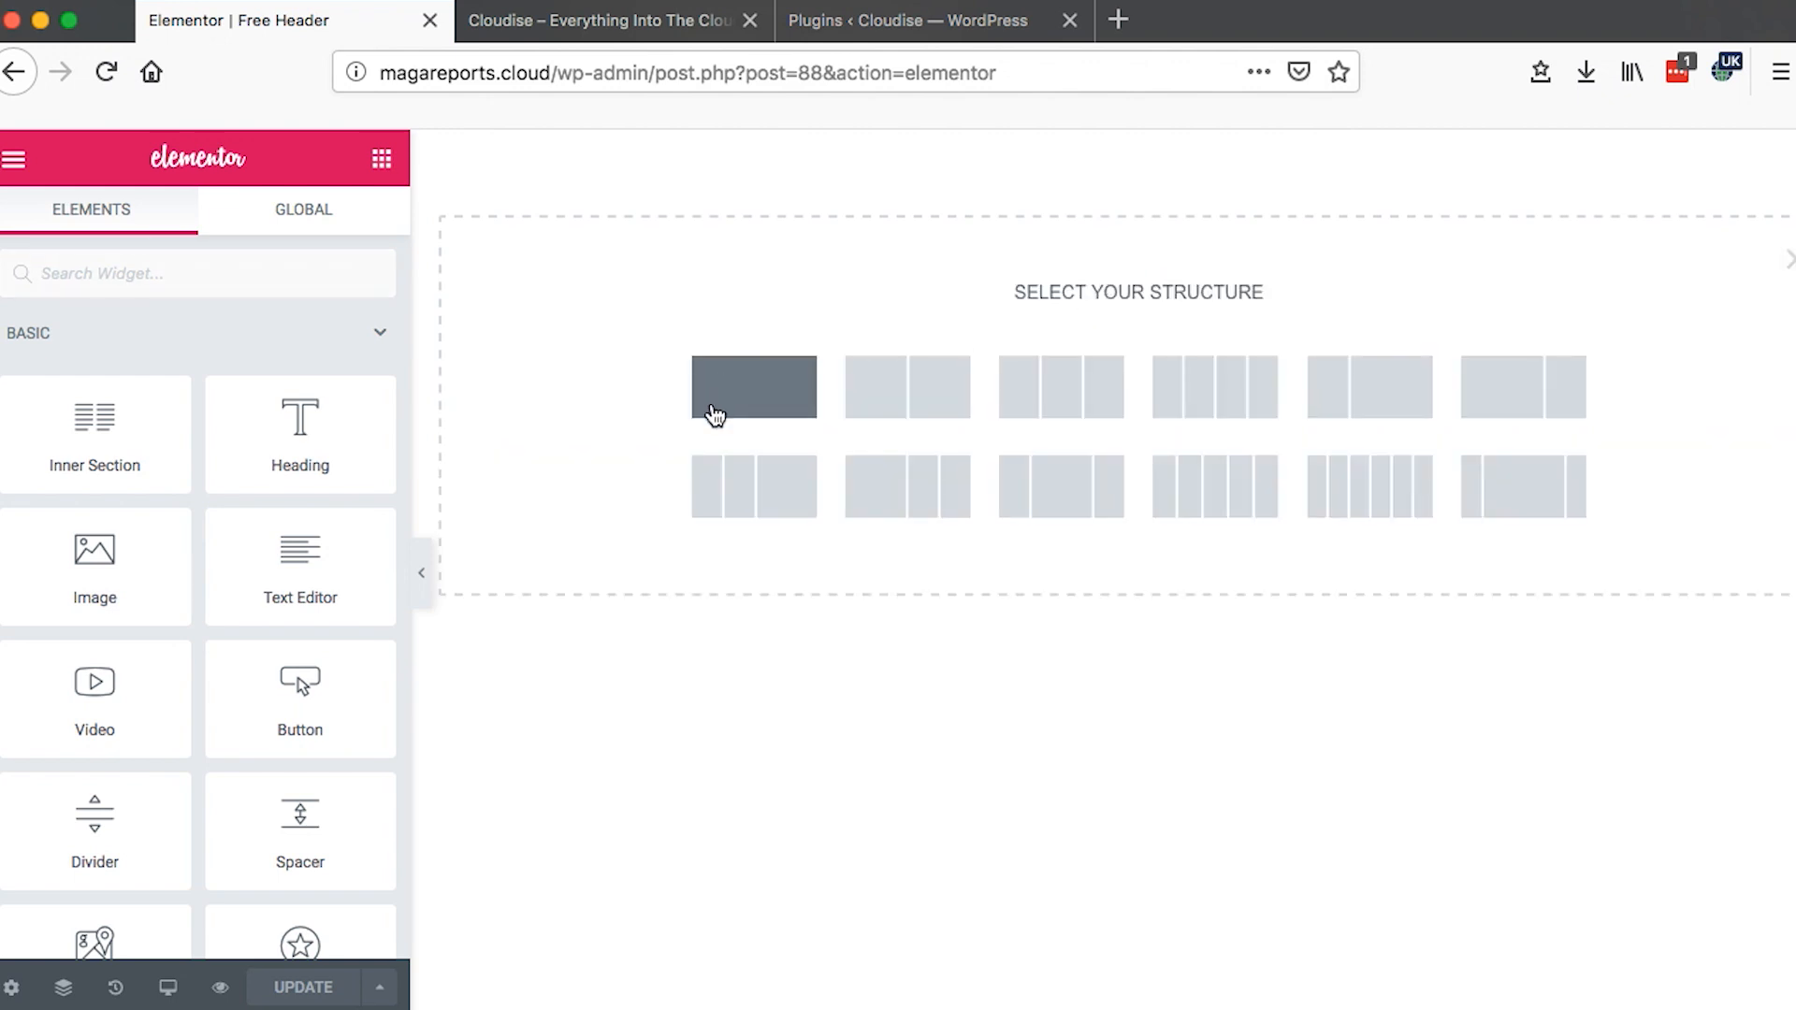
{"action": "left_click", "coordinate": [754, 387]}
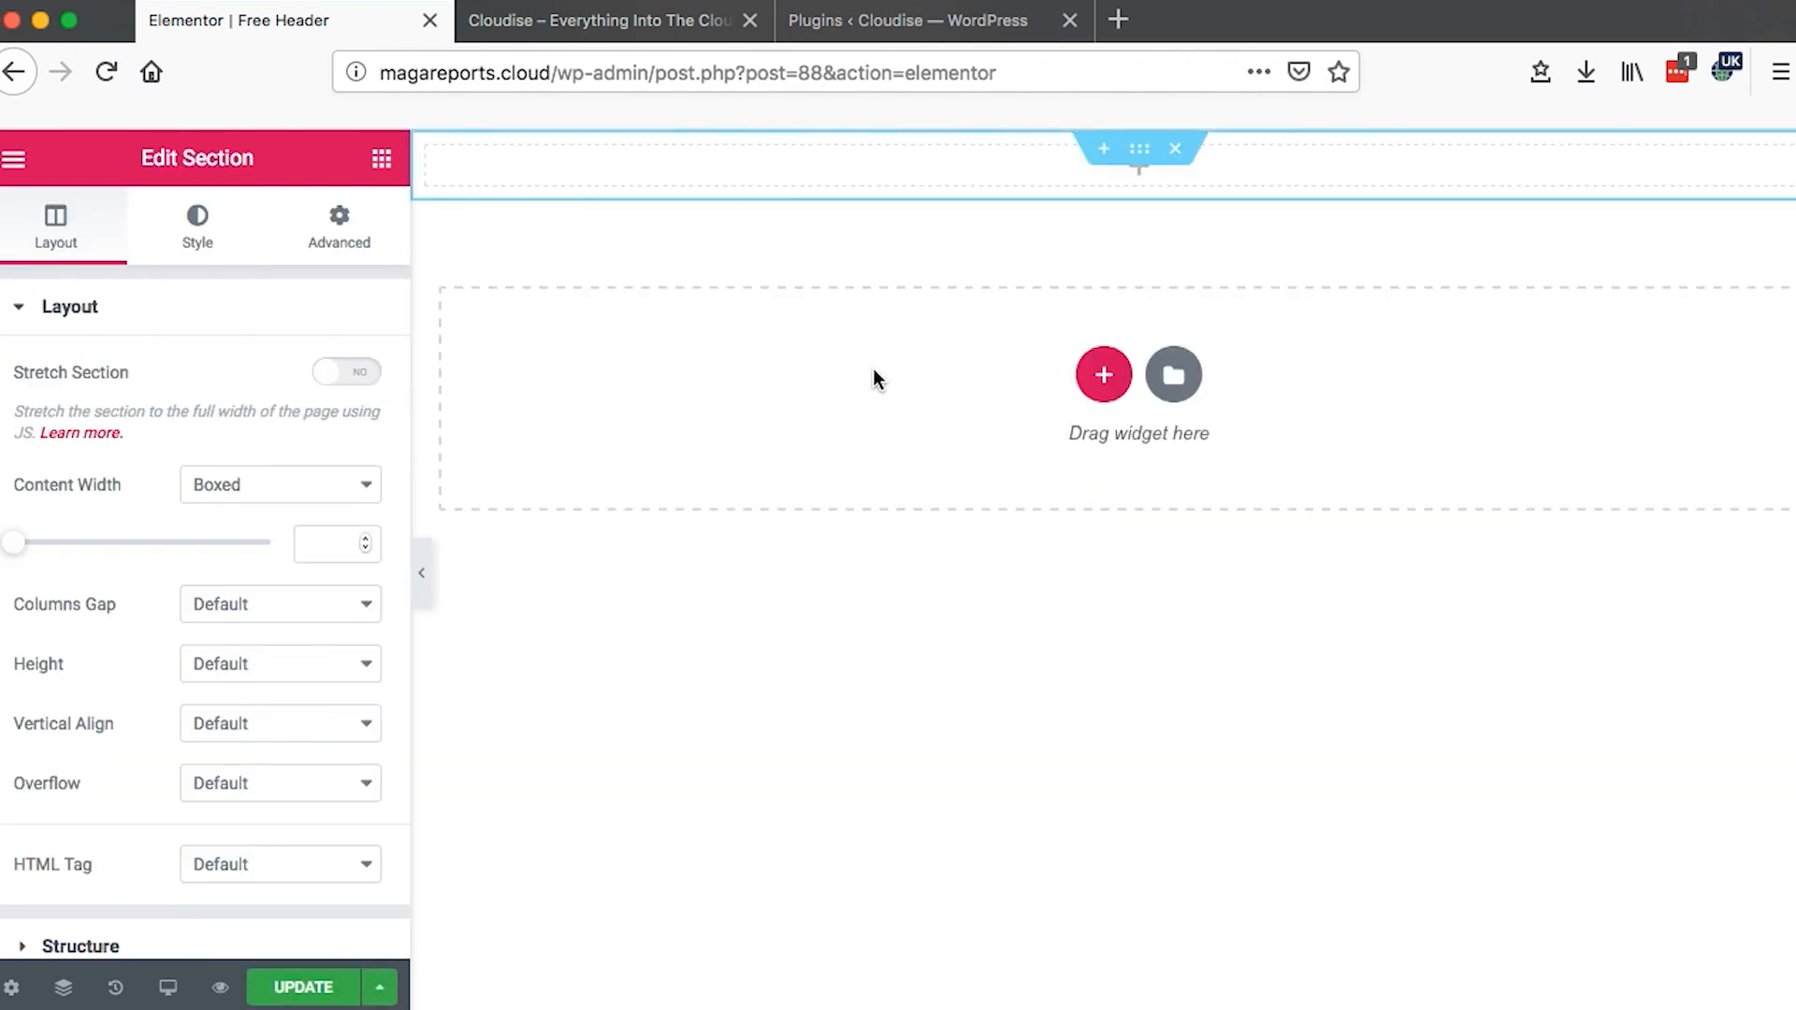
{"action": "mouse_move", "coordinate": [1140, 150]}
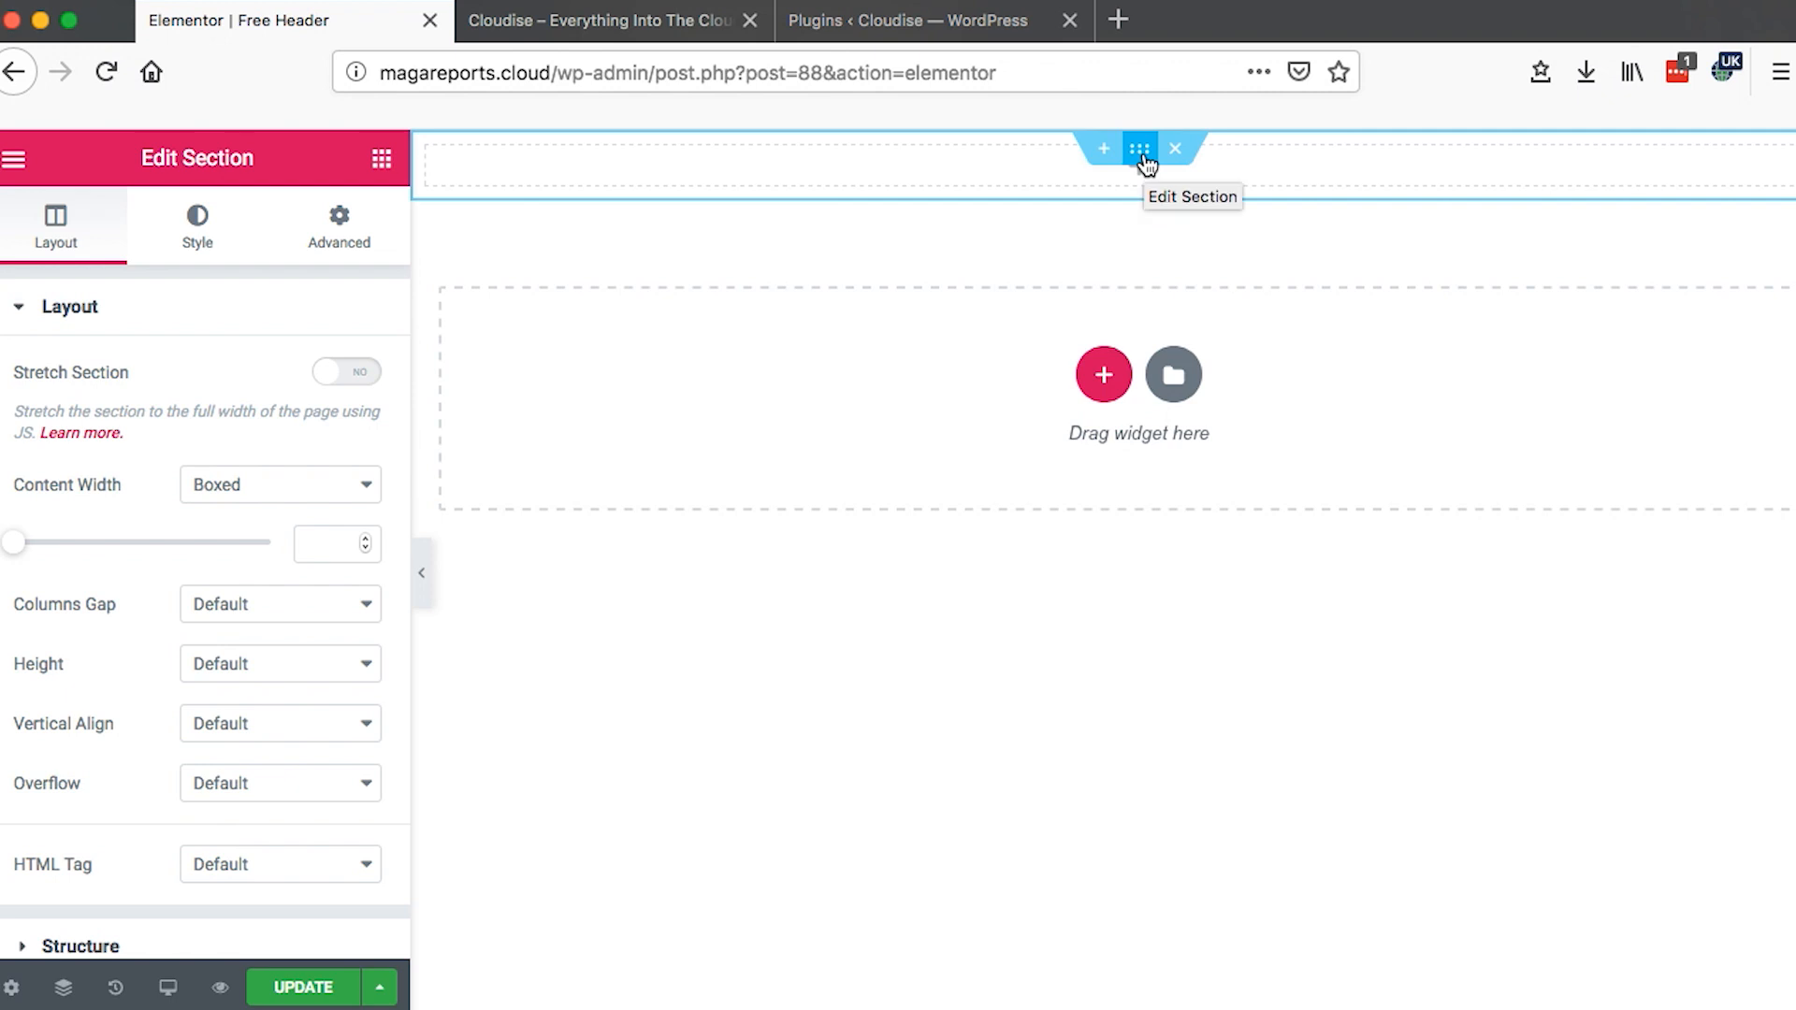
{"action": "mouse_move", "coordinate": [734, 226]}
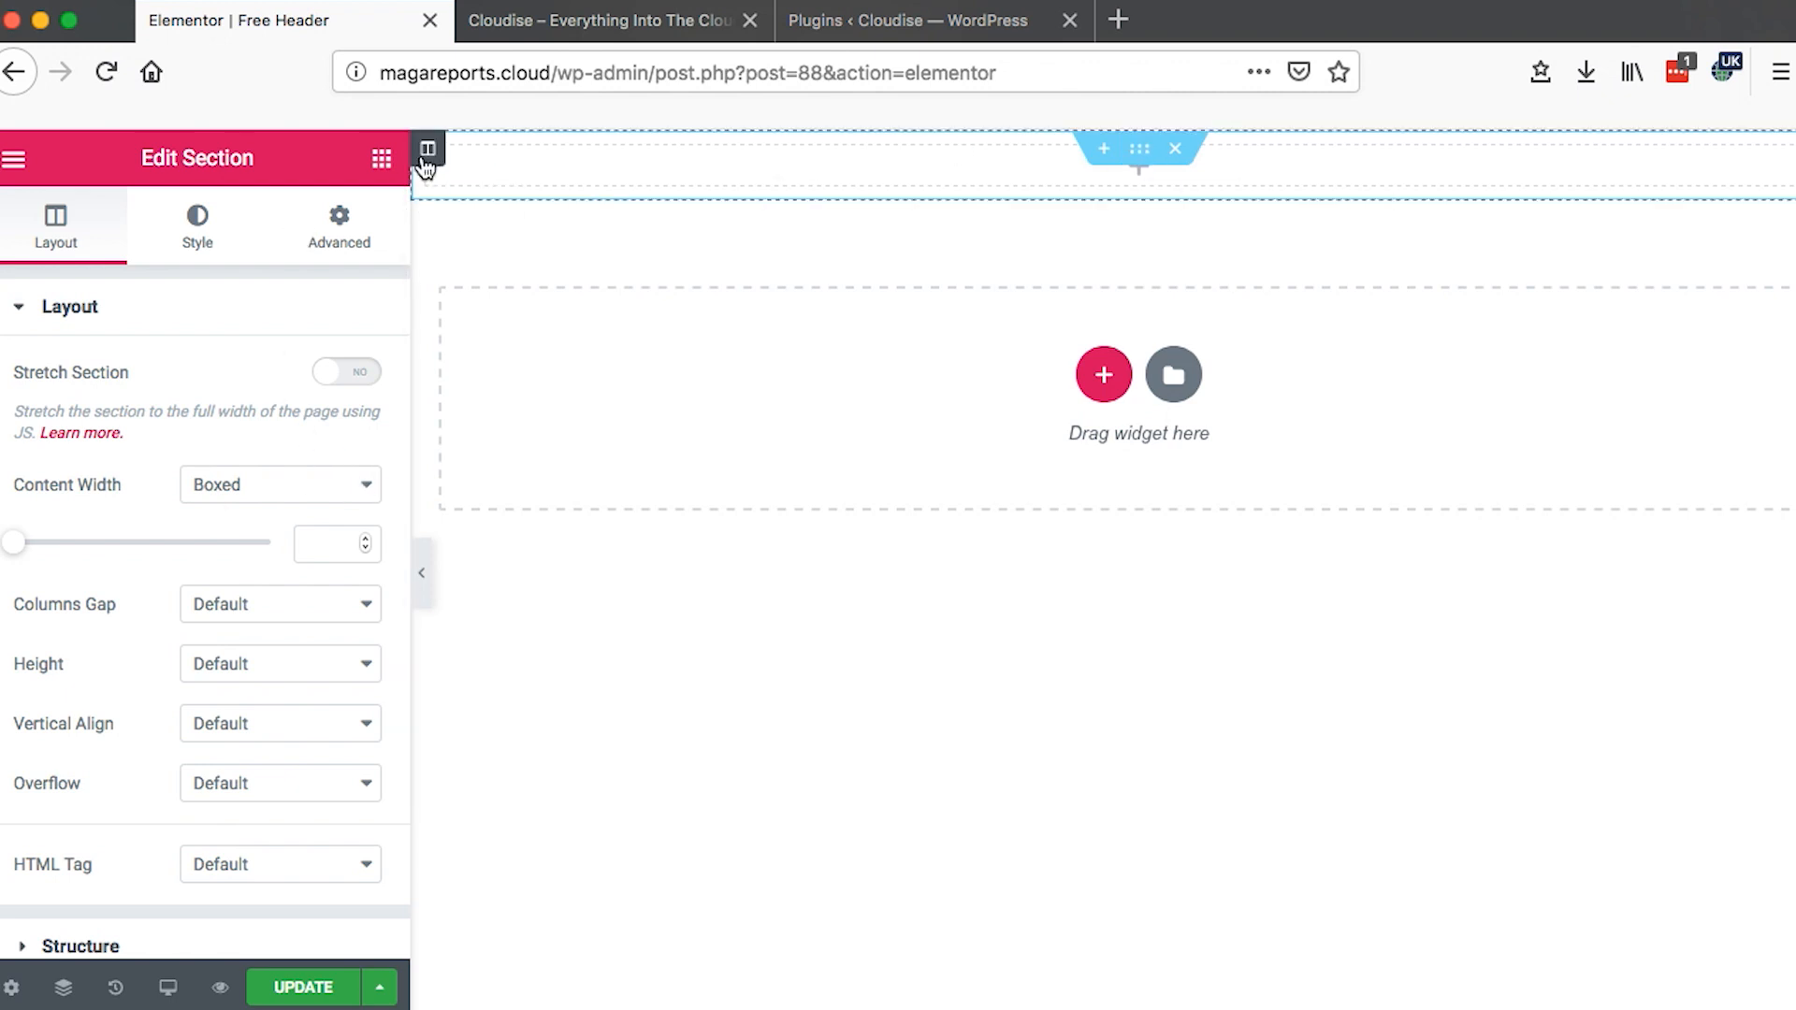
- Add a second column and duplicate the first so the section has three columns
{"action": "right_click", "coordinate": [426, 149]}
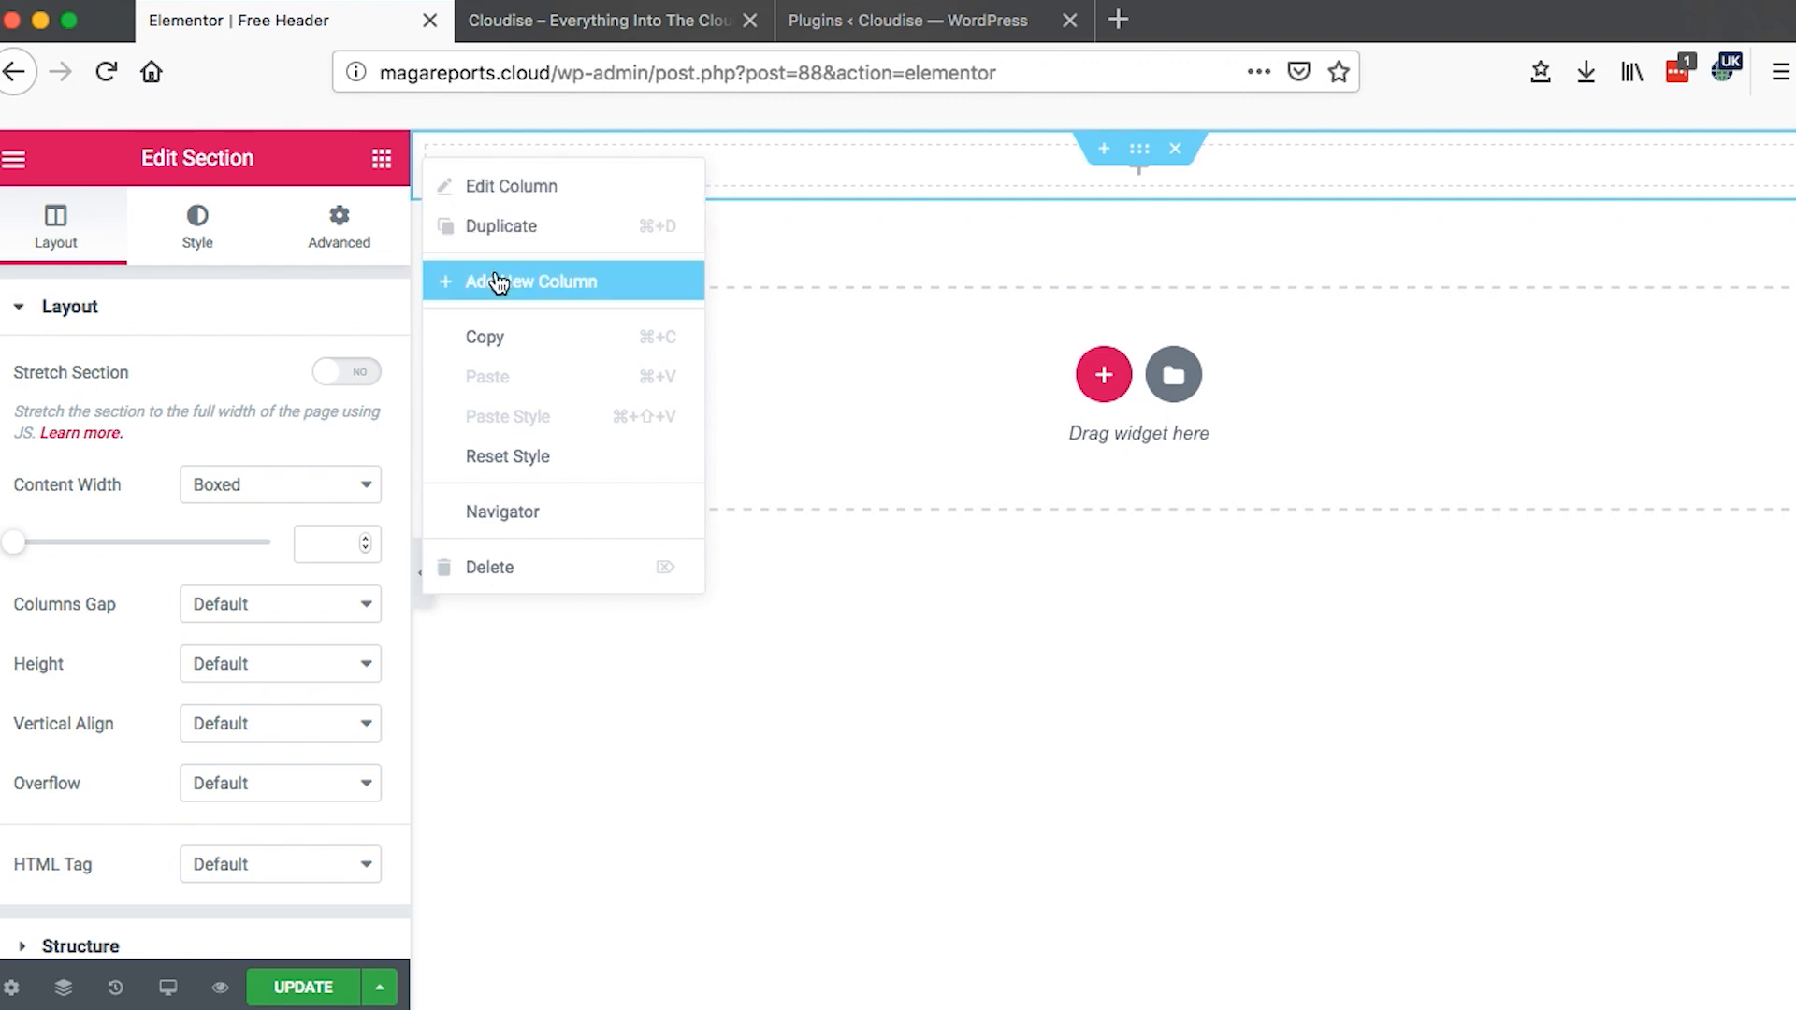
{"action": "left_click", "coordinate": [529, 283]}
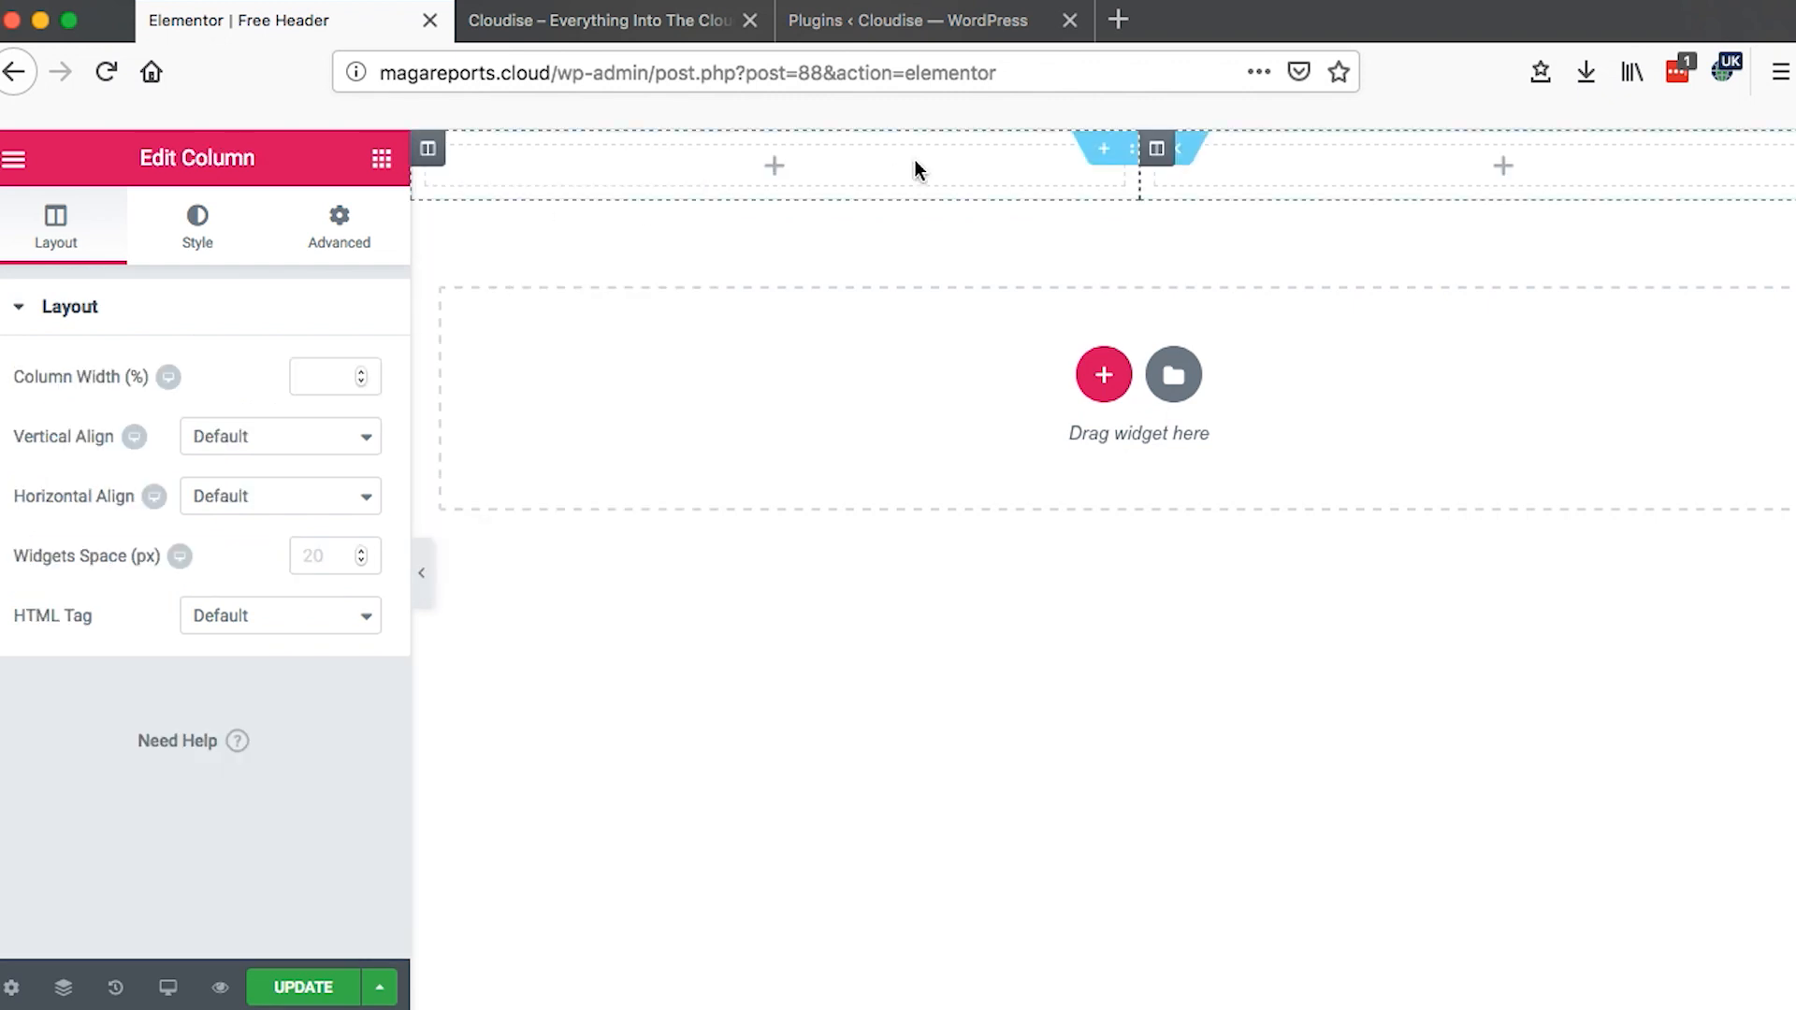
{"action": "right_click", "coordinate": [1156, 150]}
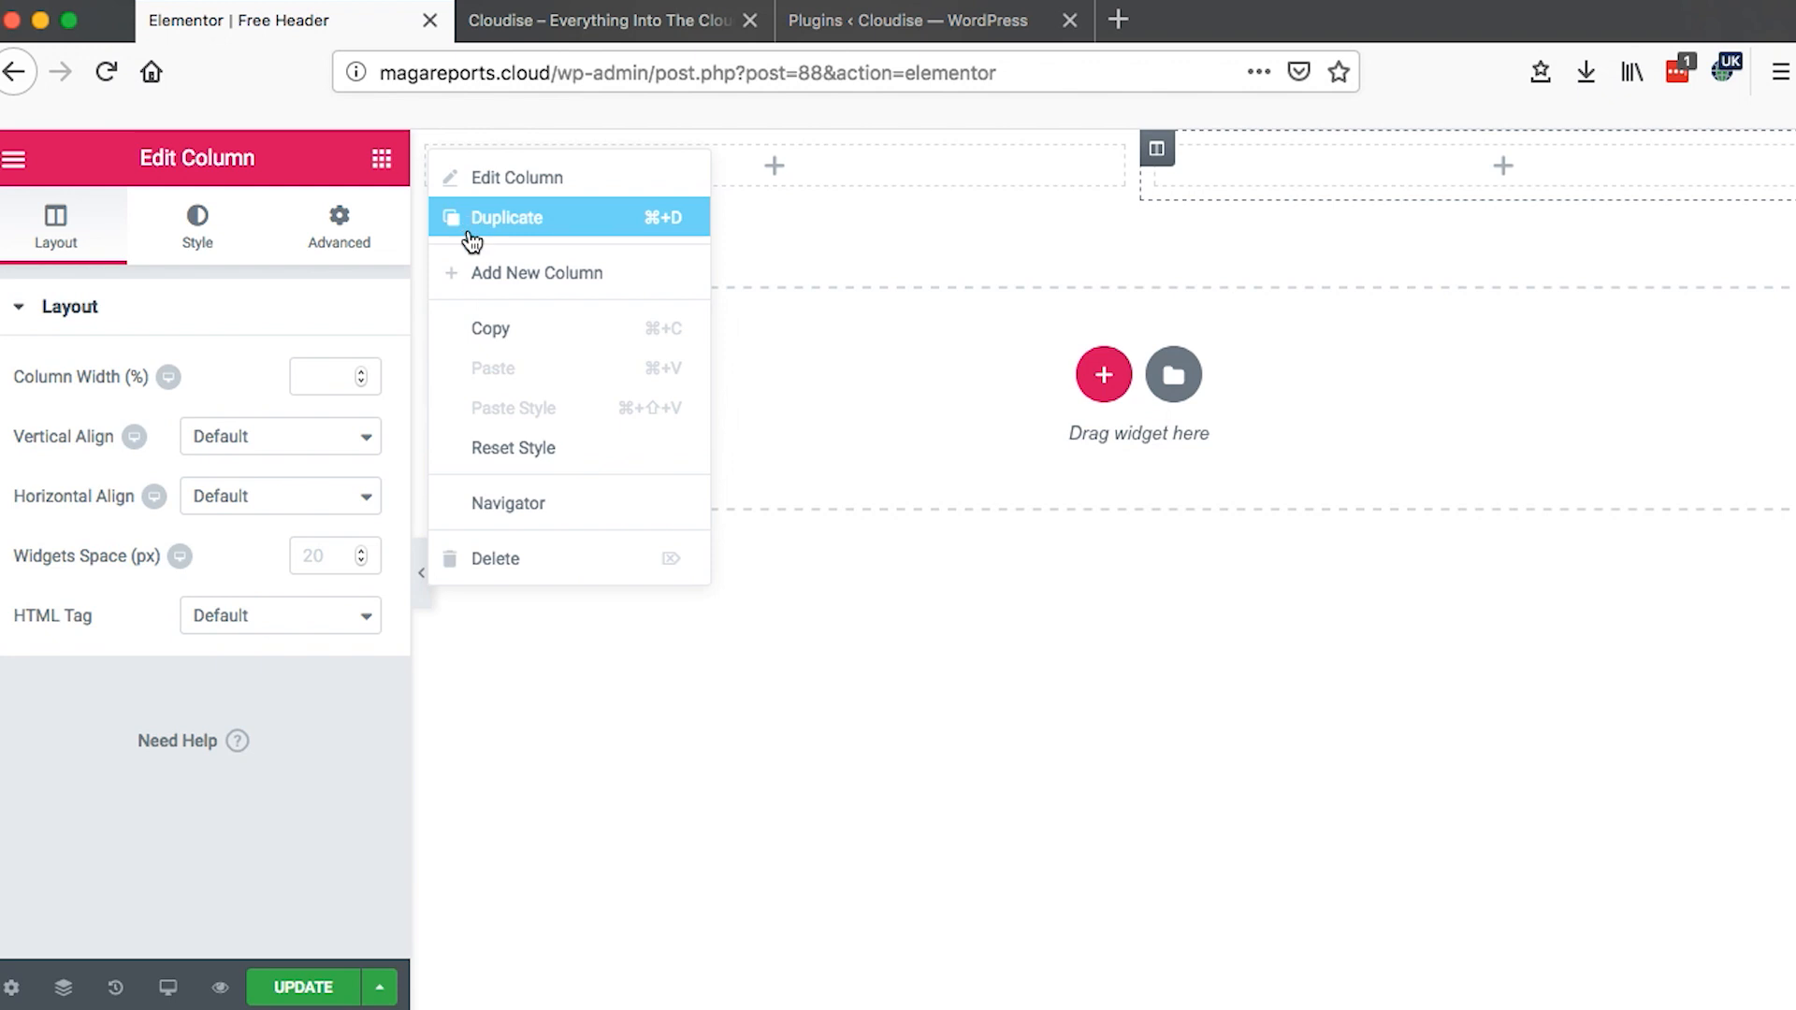
{"action": "left_click", "coordinate": [506, 217]}
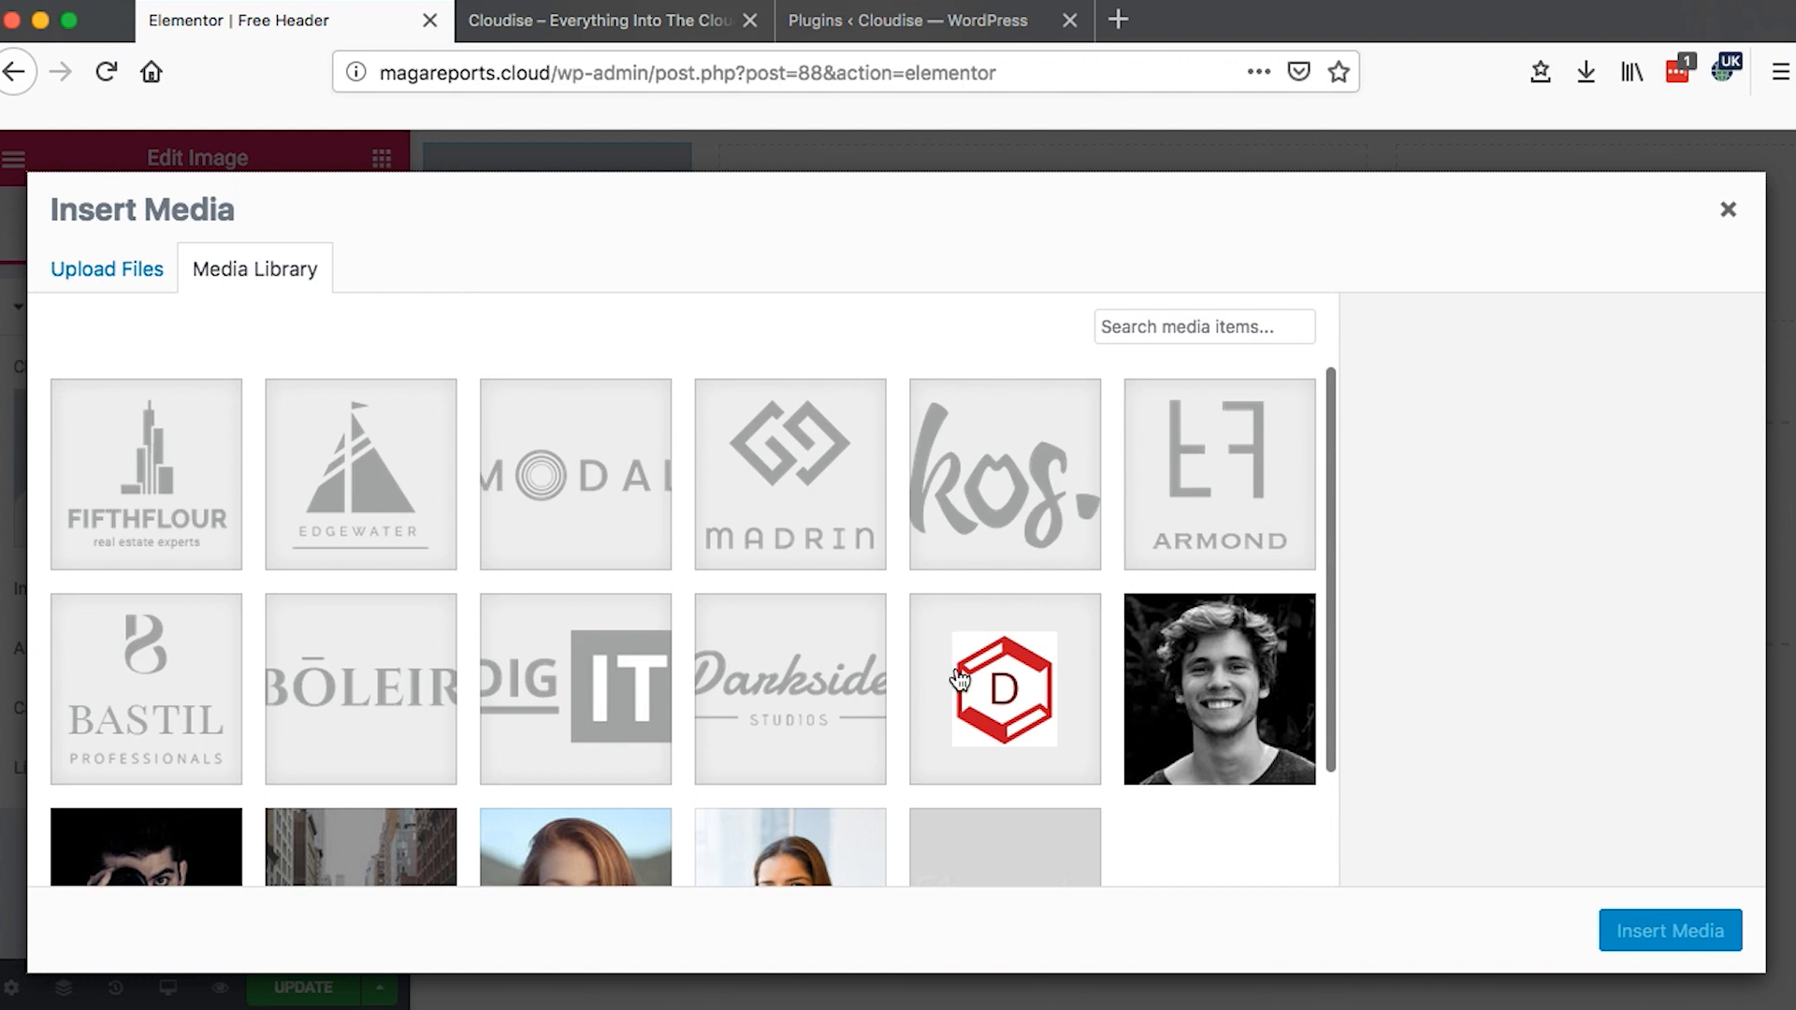
- Insert the red D logo from the media library into the first header column
{"action": "left_click", "coordinate": [1667, 930]}
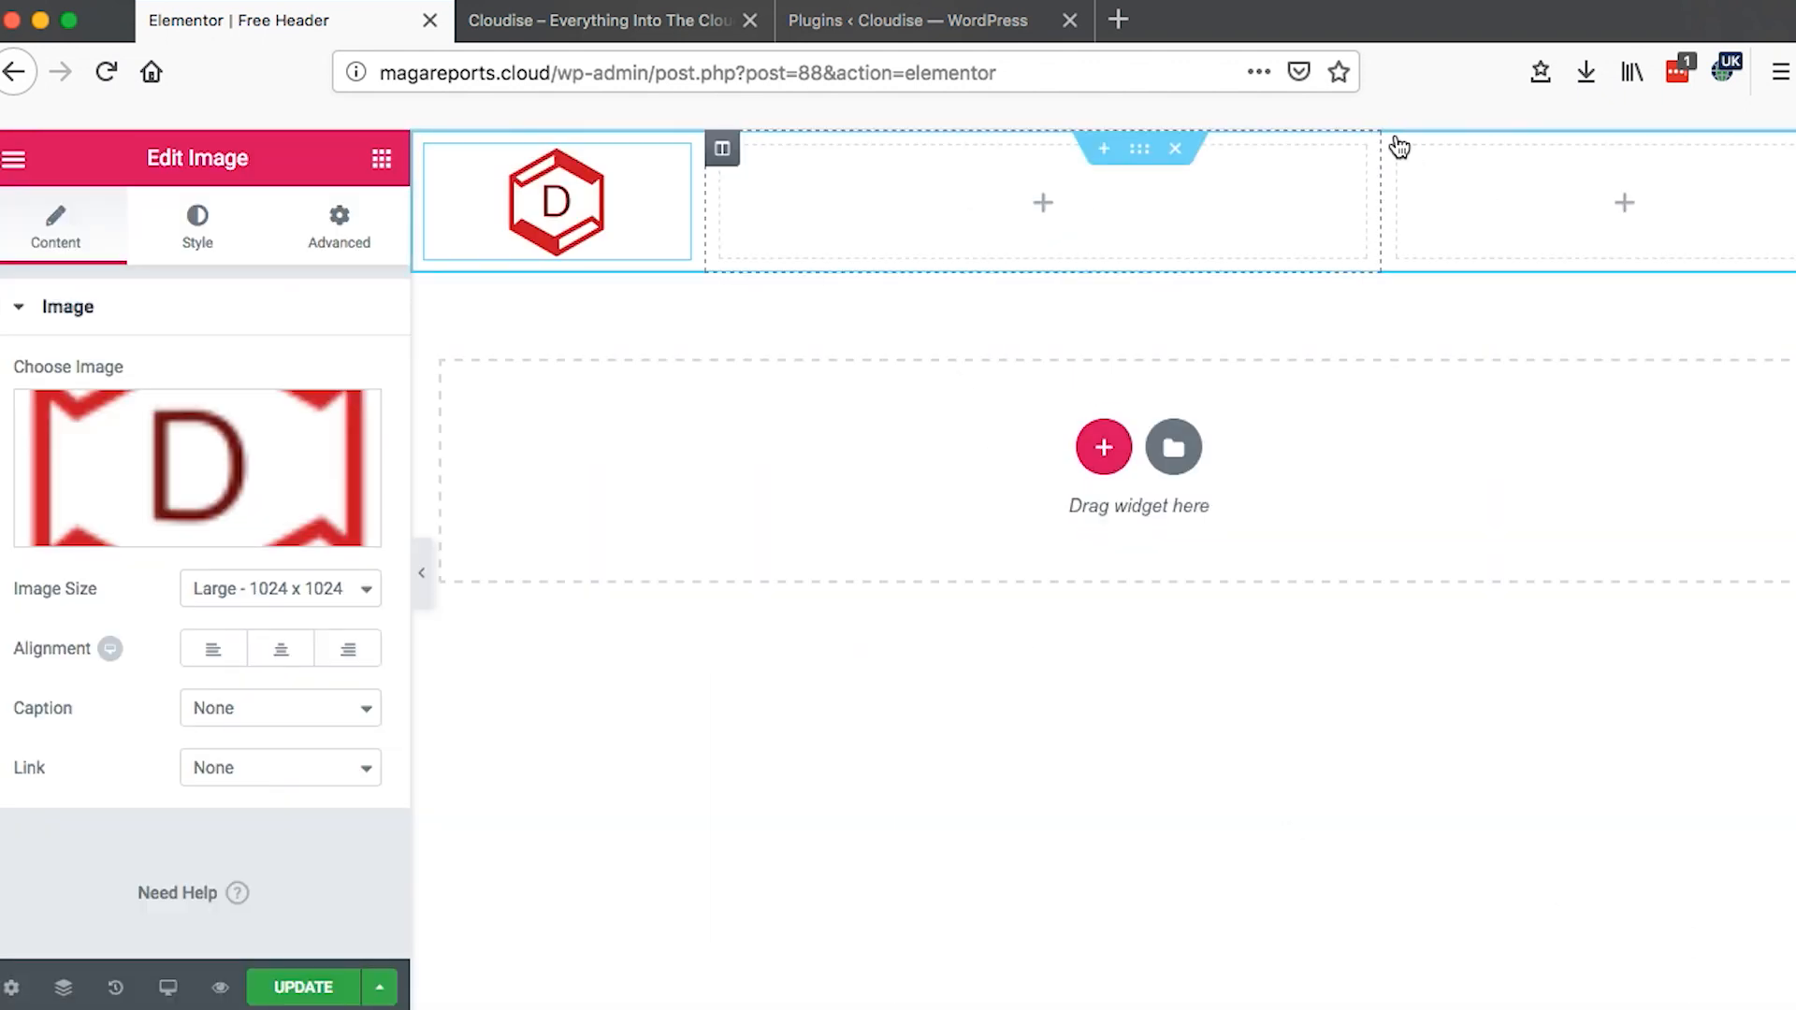
{"action": "left_click", "coordinate": [381, 157]}
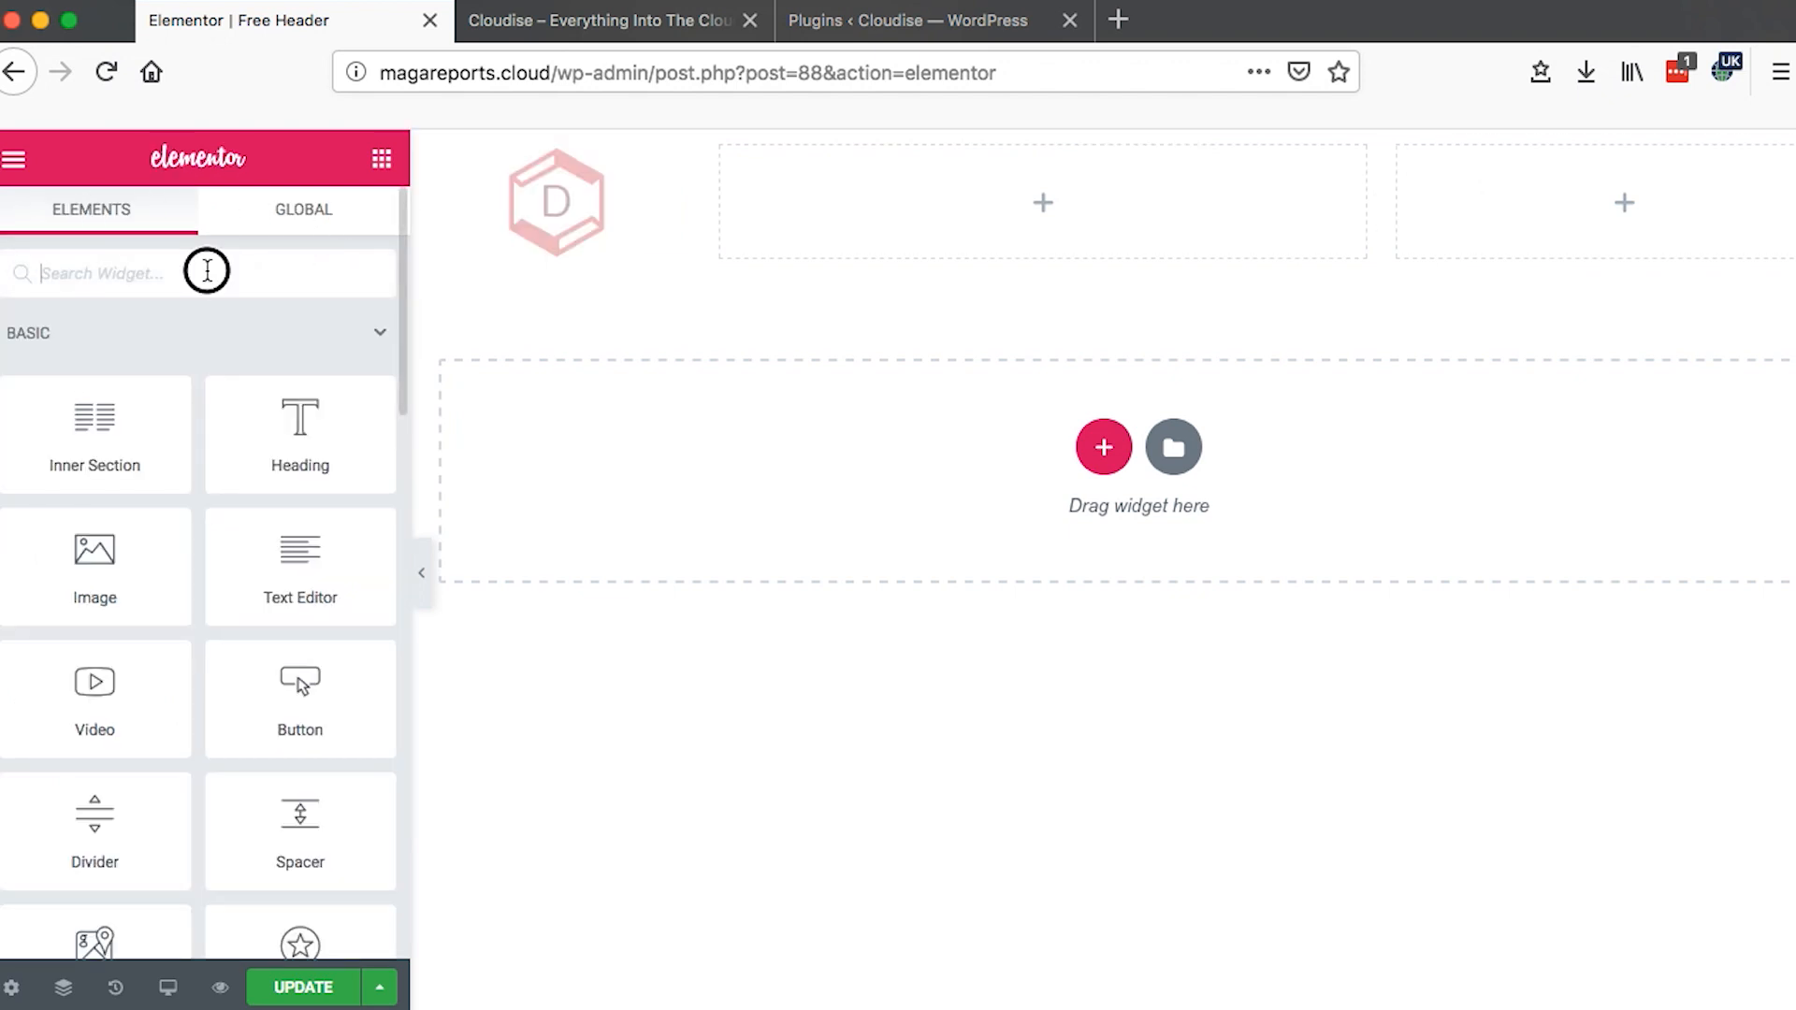
- Find the Social Icons widget via 'soc' and place Facebook, Twitter and Google Plus icons in the right column
{"action": "type", "text": "soc"}
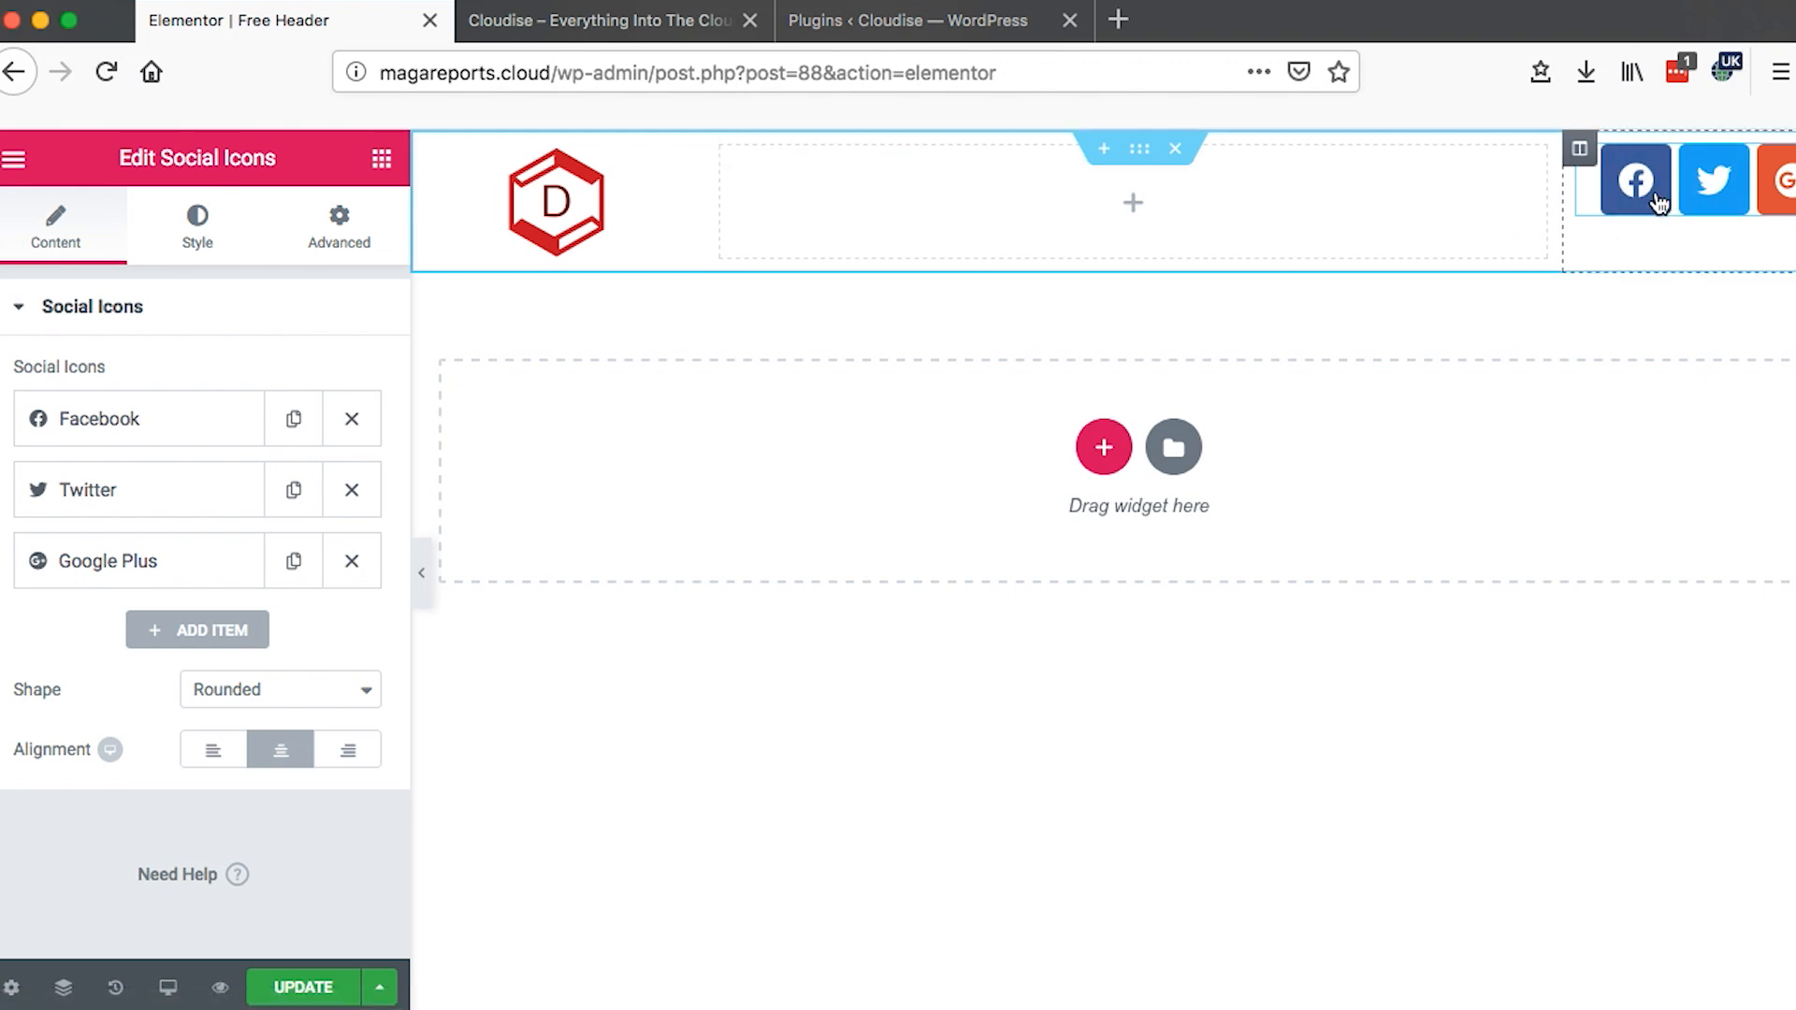
{"action": "left_click", "coordinate": [382, 157]}
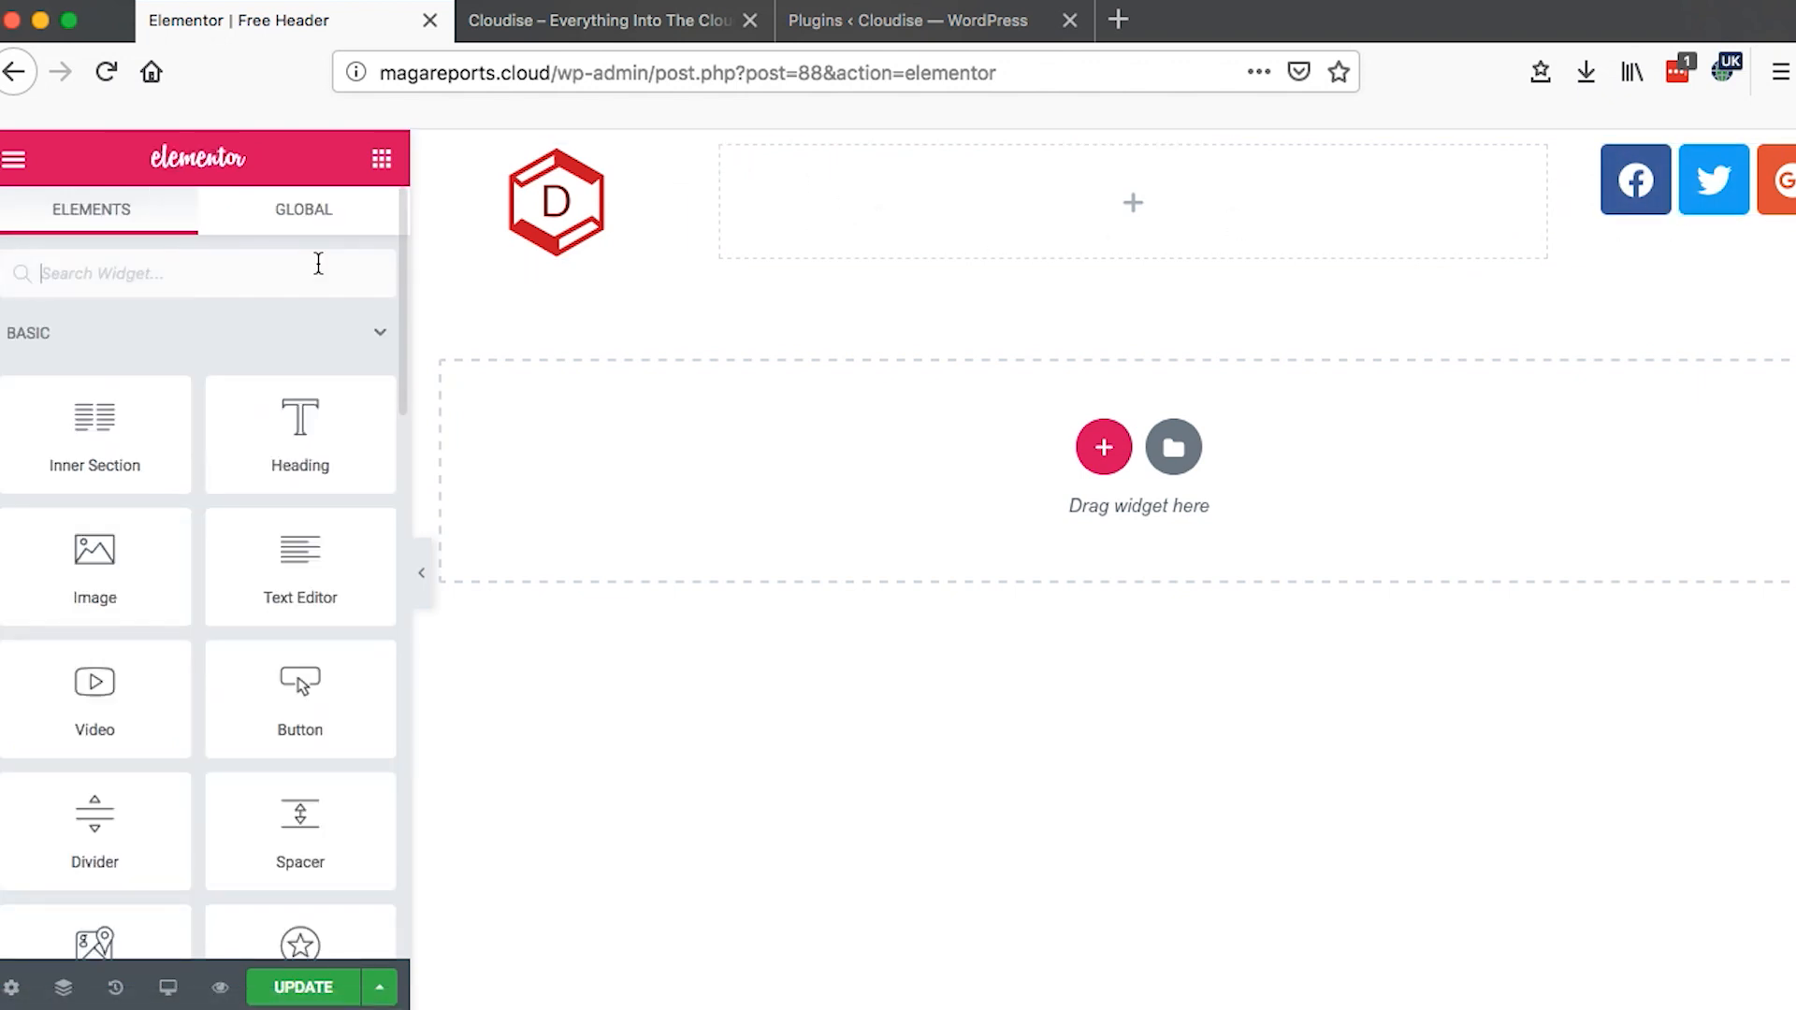
{"action": "mouse_move", "coordinate": [60, 436]}
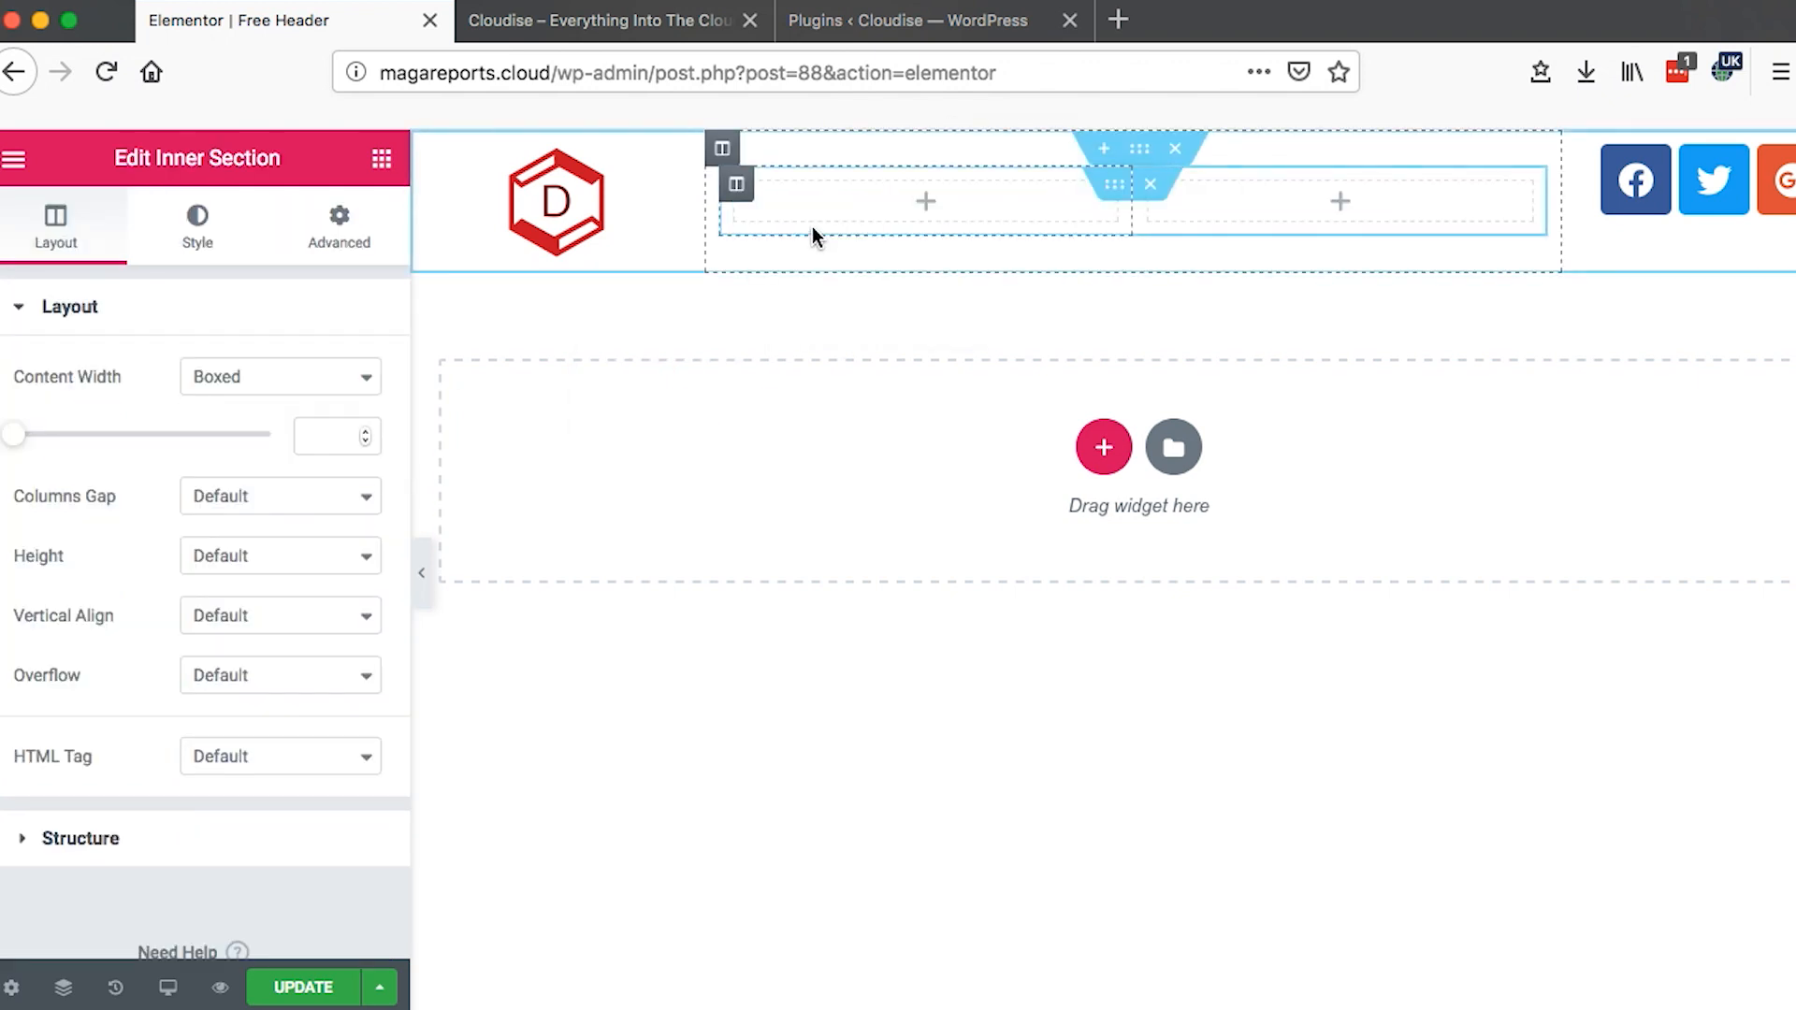
- Duplicate the inner column so the middle column's inner section has three columns
{"action": "right_click", "coordinate": [813, 236]}
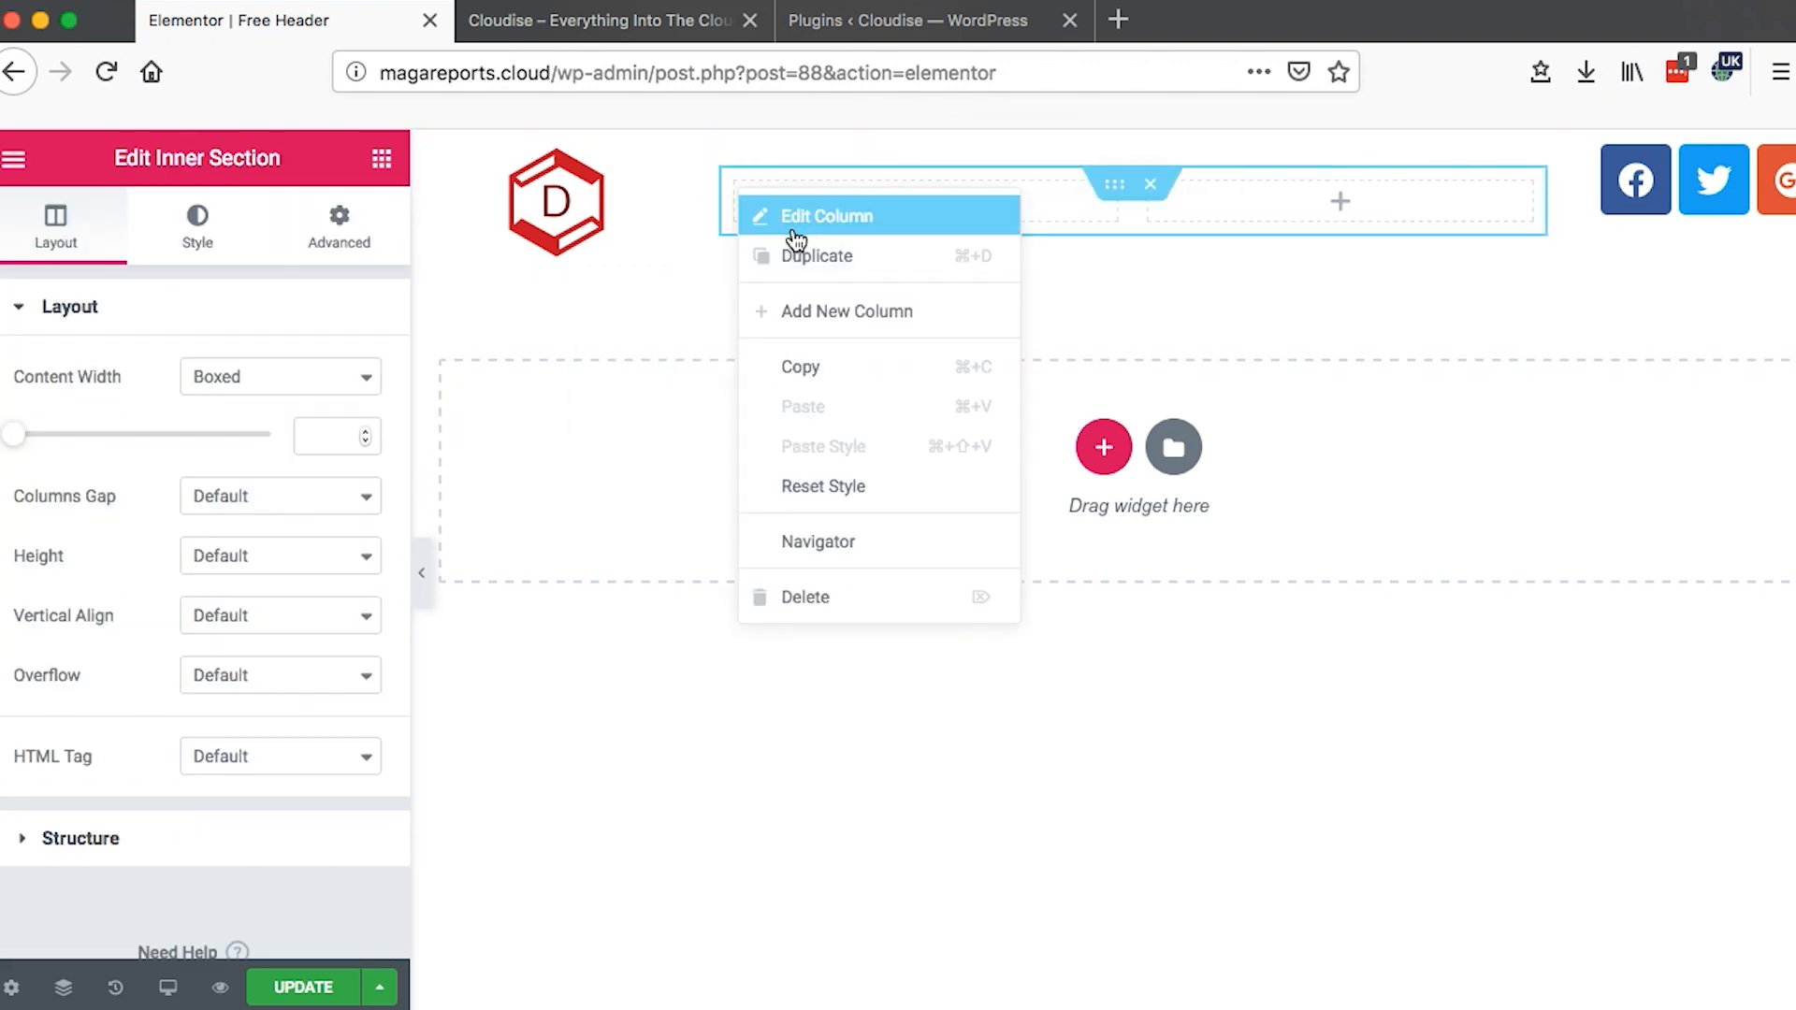
{"action": "left_click", "coordinate": [824, 215]}
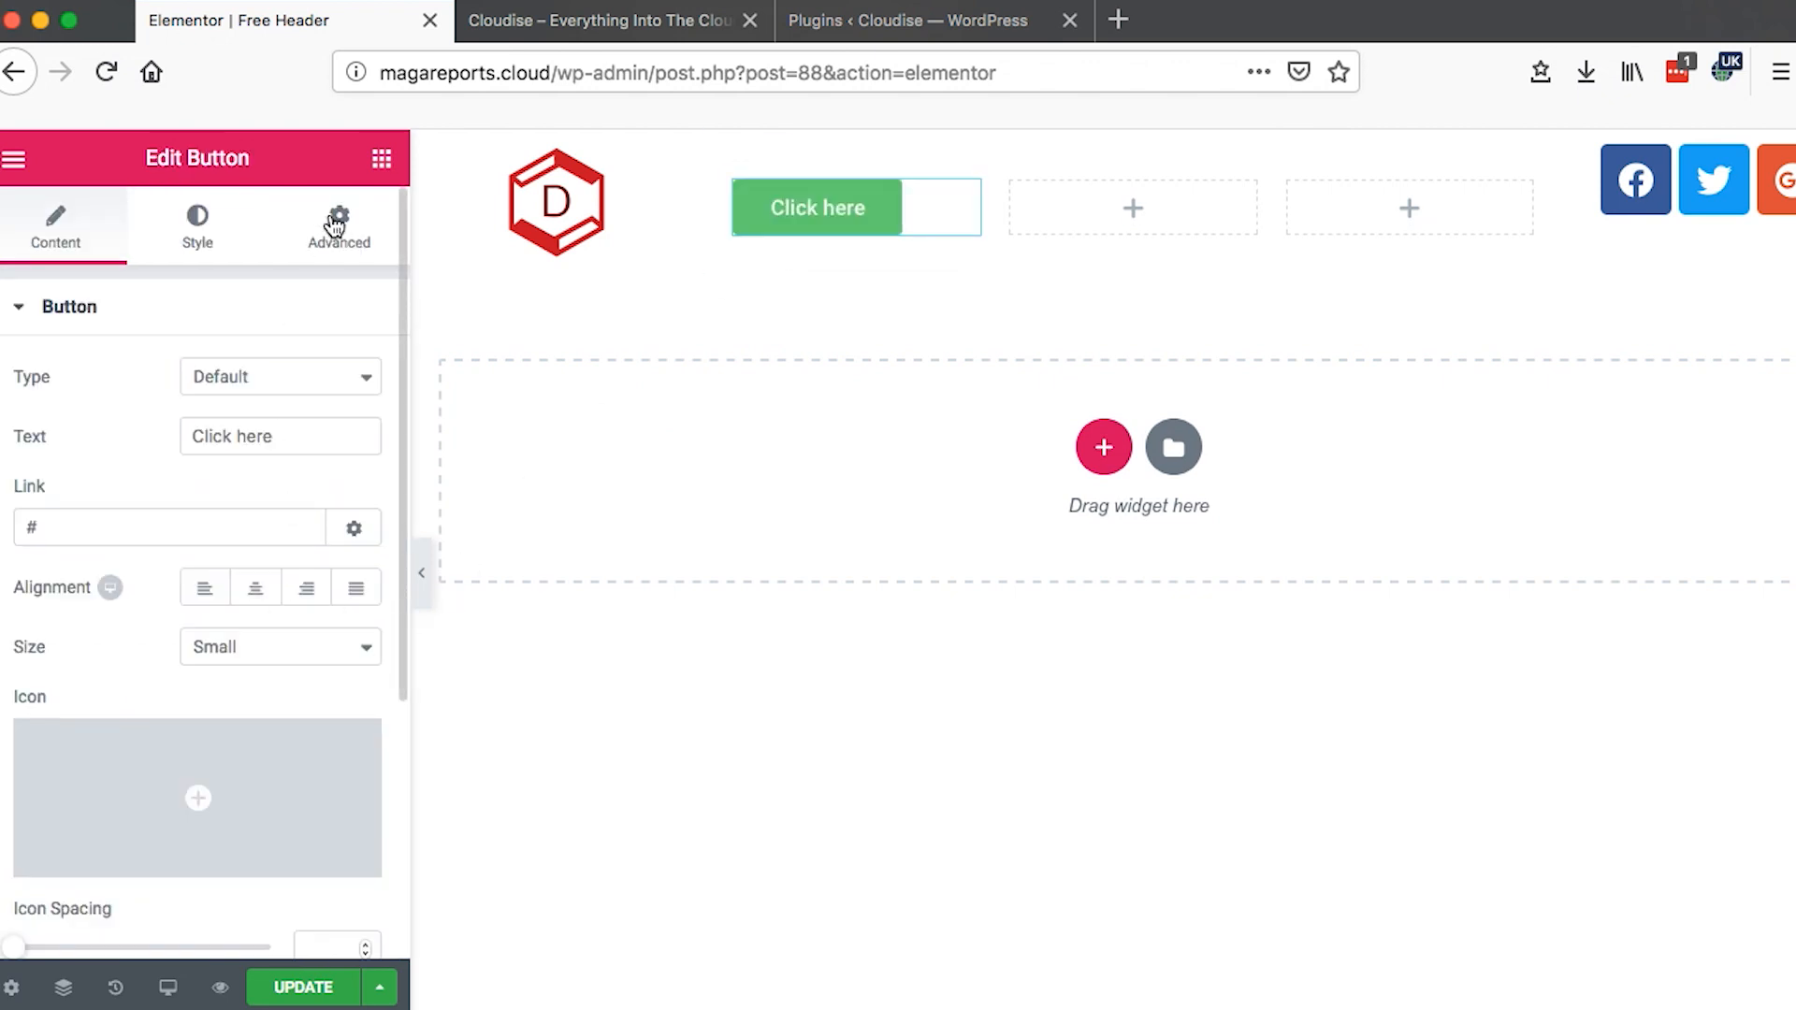
- Edit the green button so its text reads 'Menu Item 1'
{"action": "left_click", "coordinate": [382, 157]}
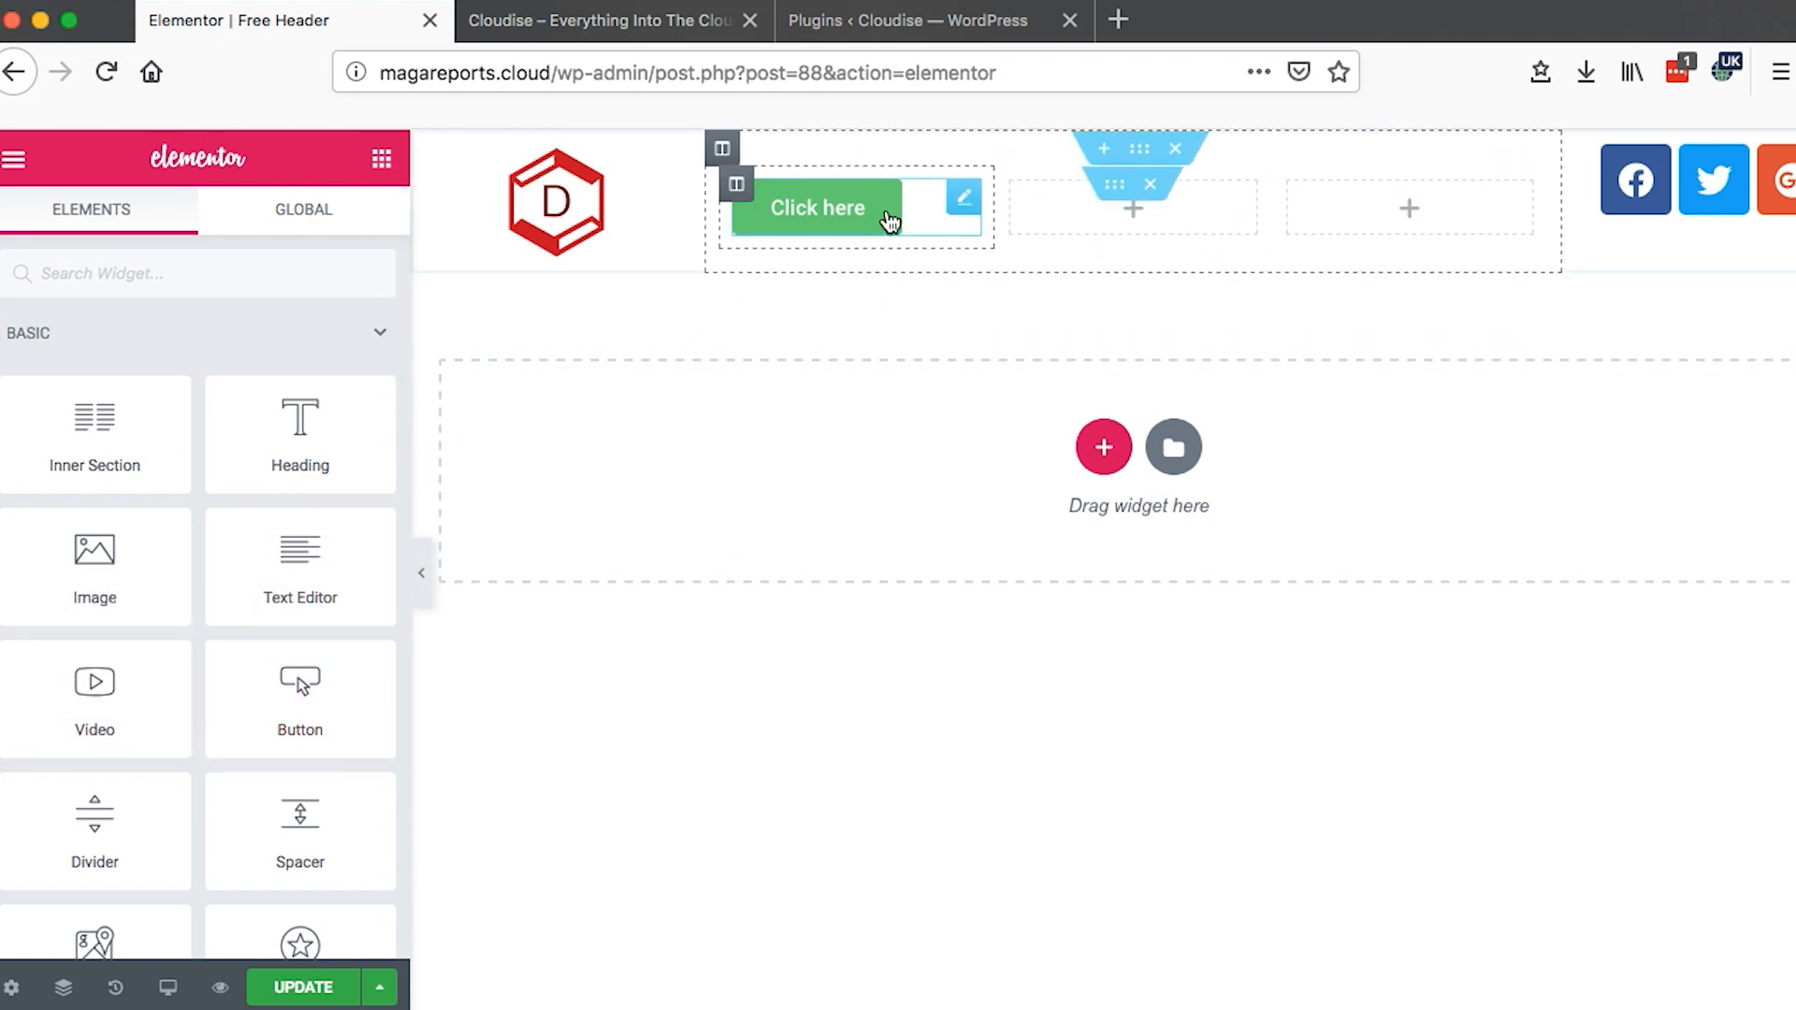
{"action": "right_click", "coordinate": [817, 208]}
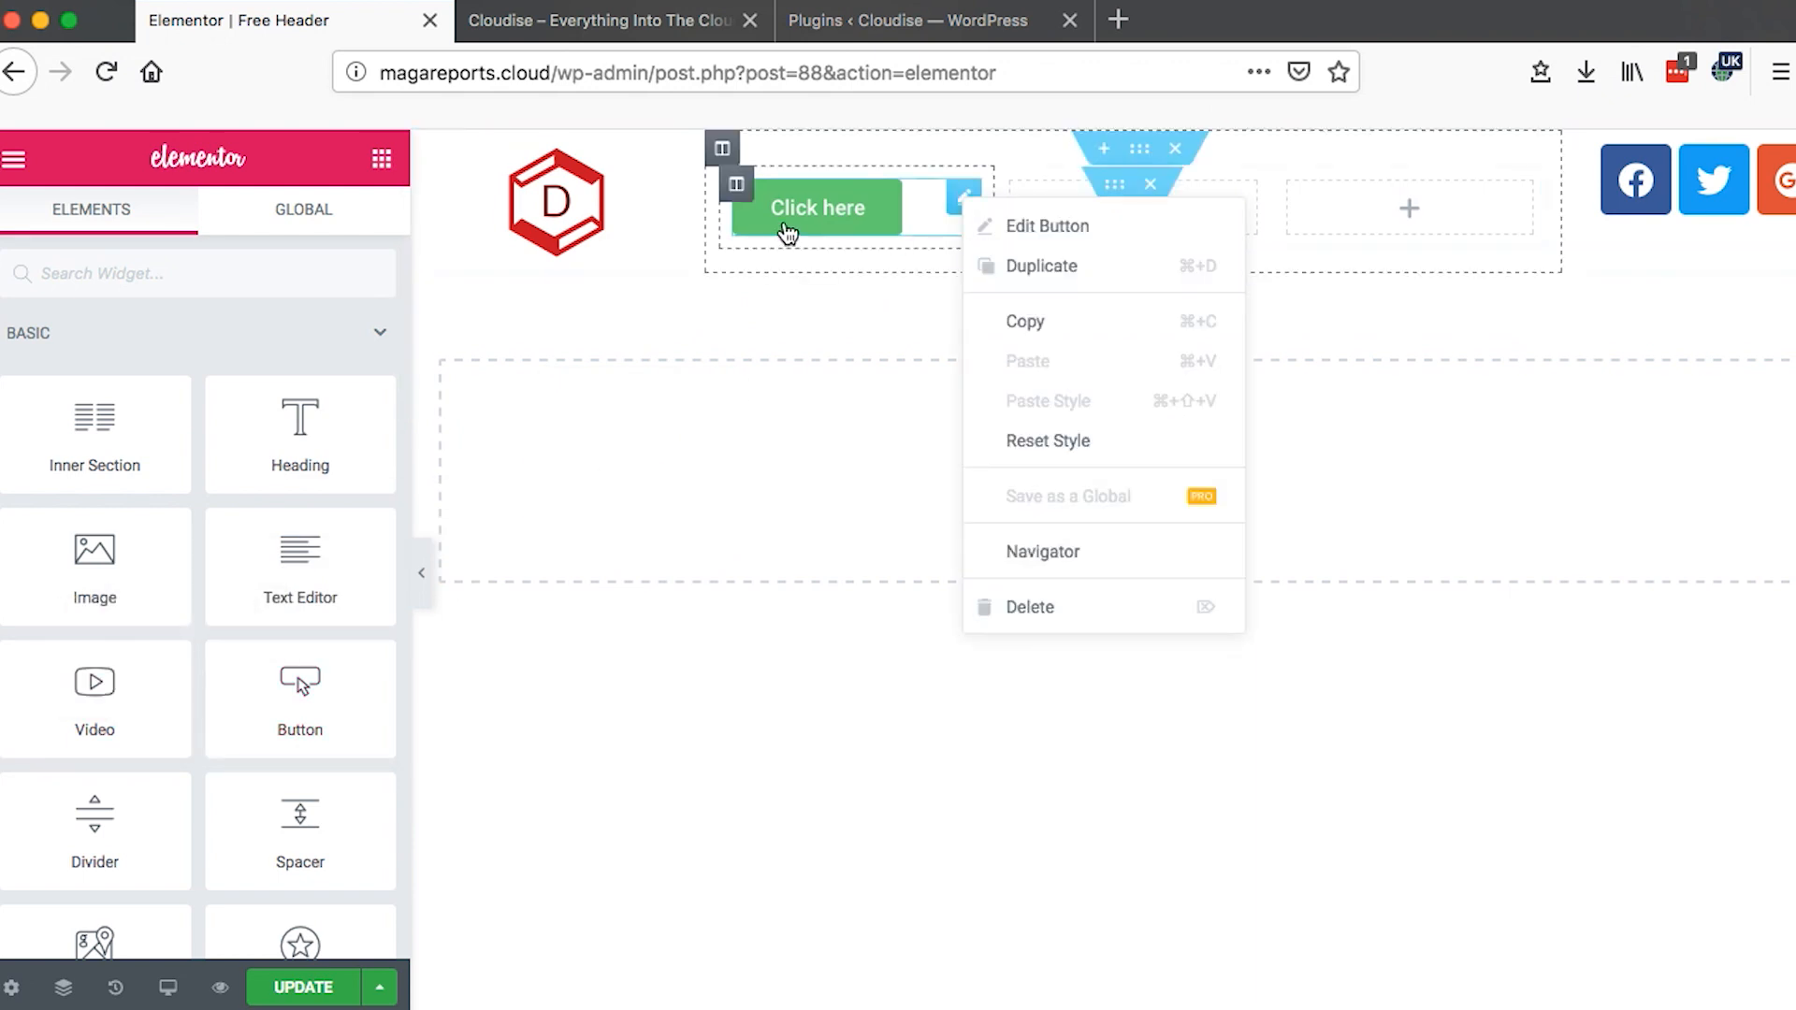
{"action": "left_click", "coordinate": [1044, 227]}
{"action": "type", "text": "Menu"}
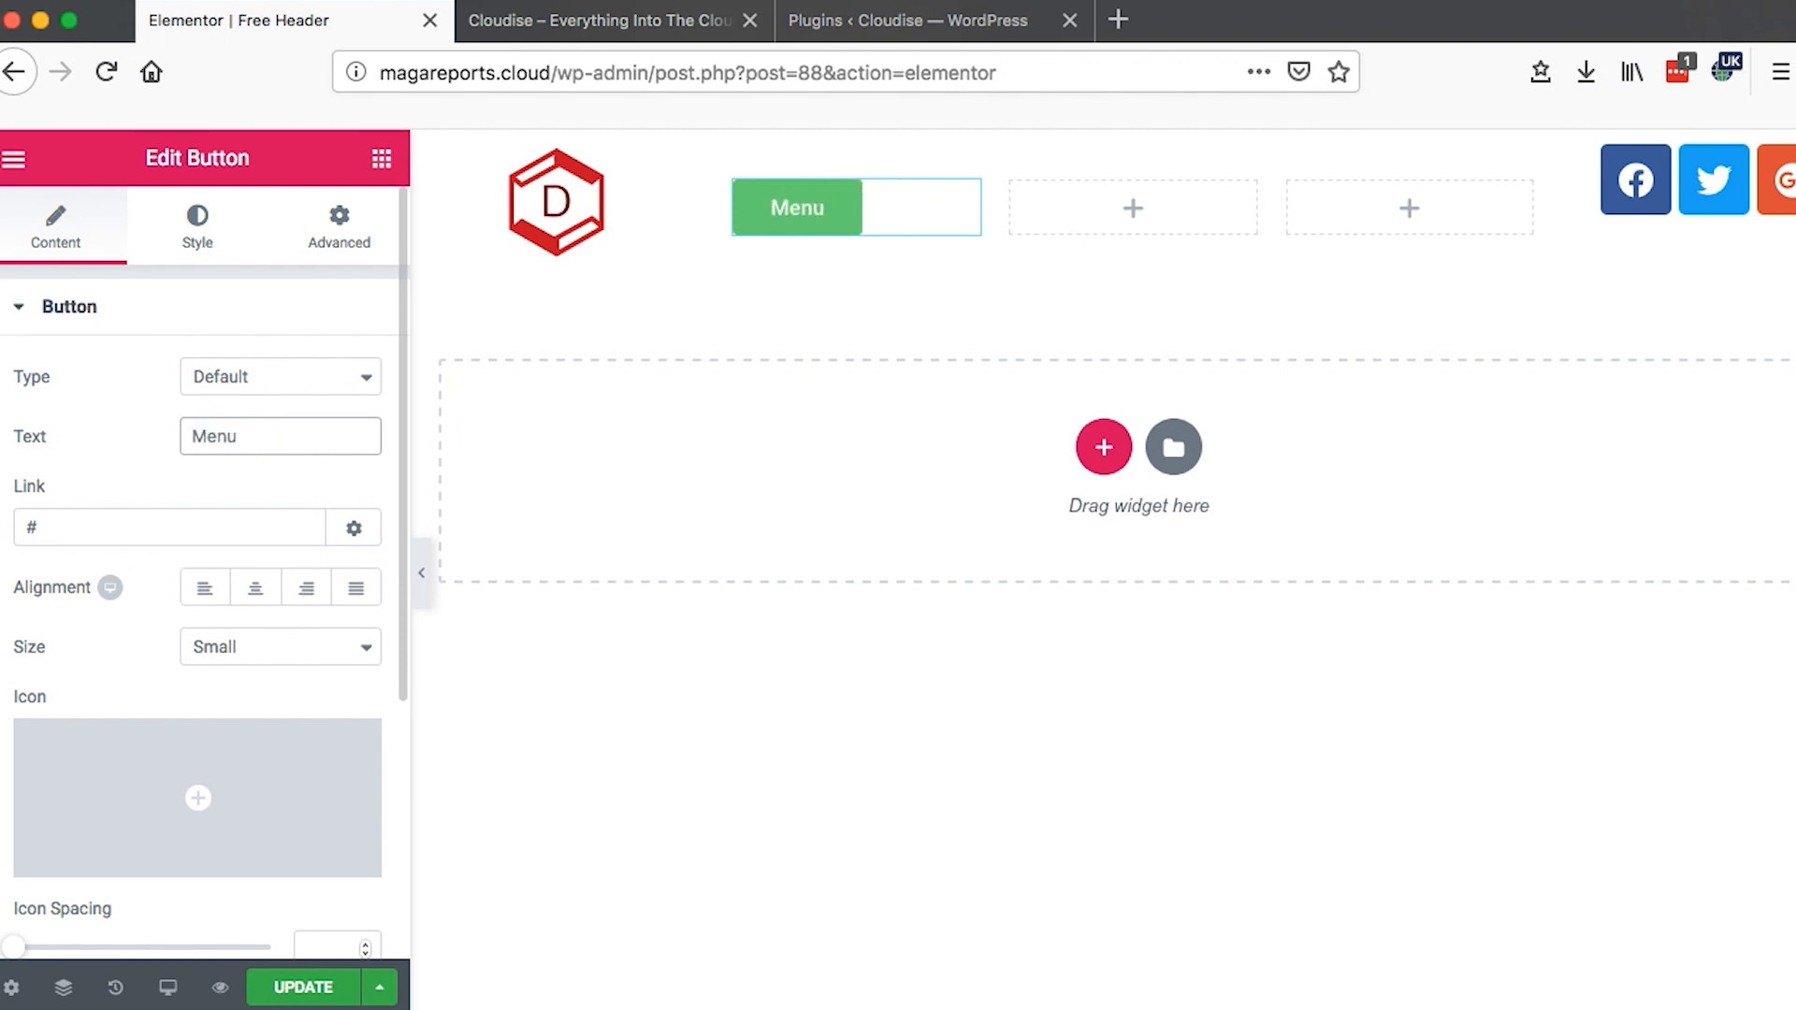
{"action": "type", "text": "Item"}
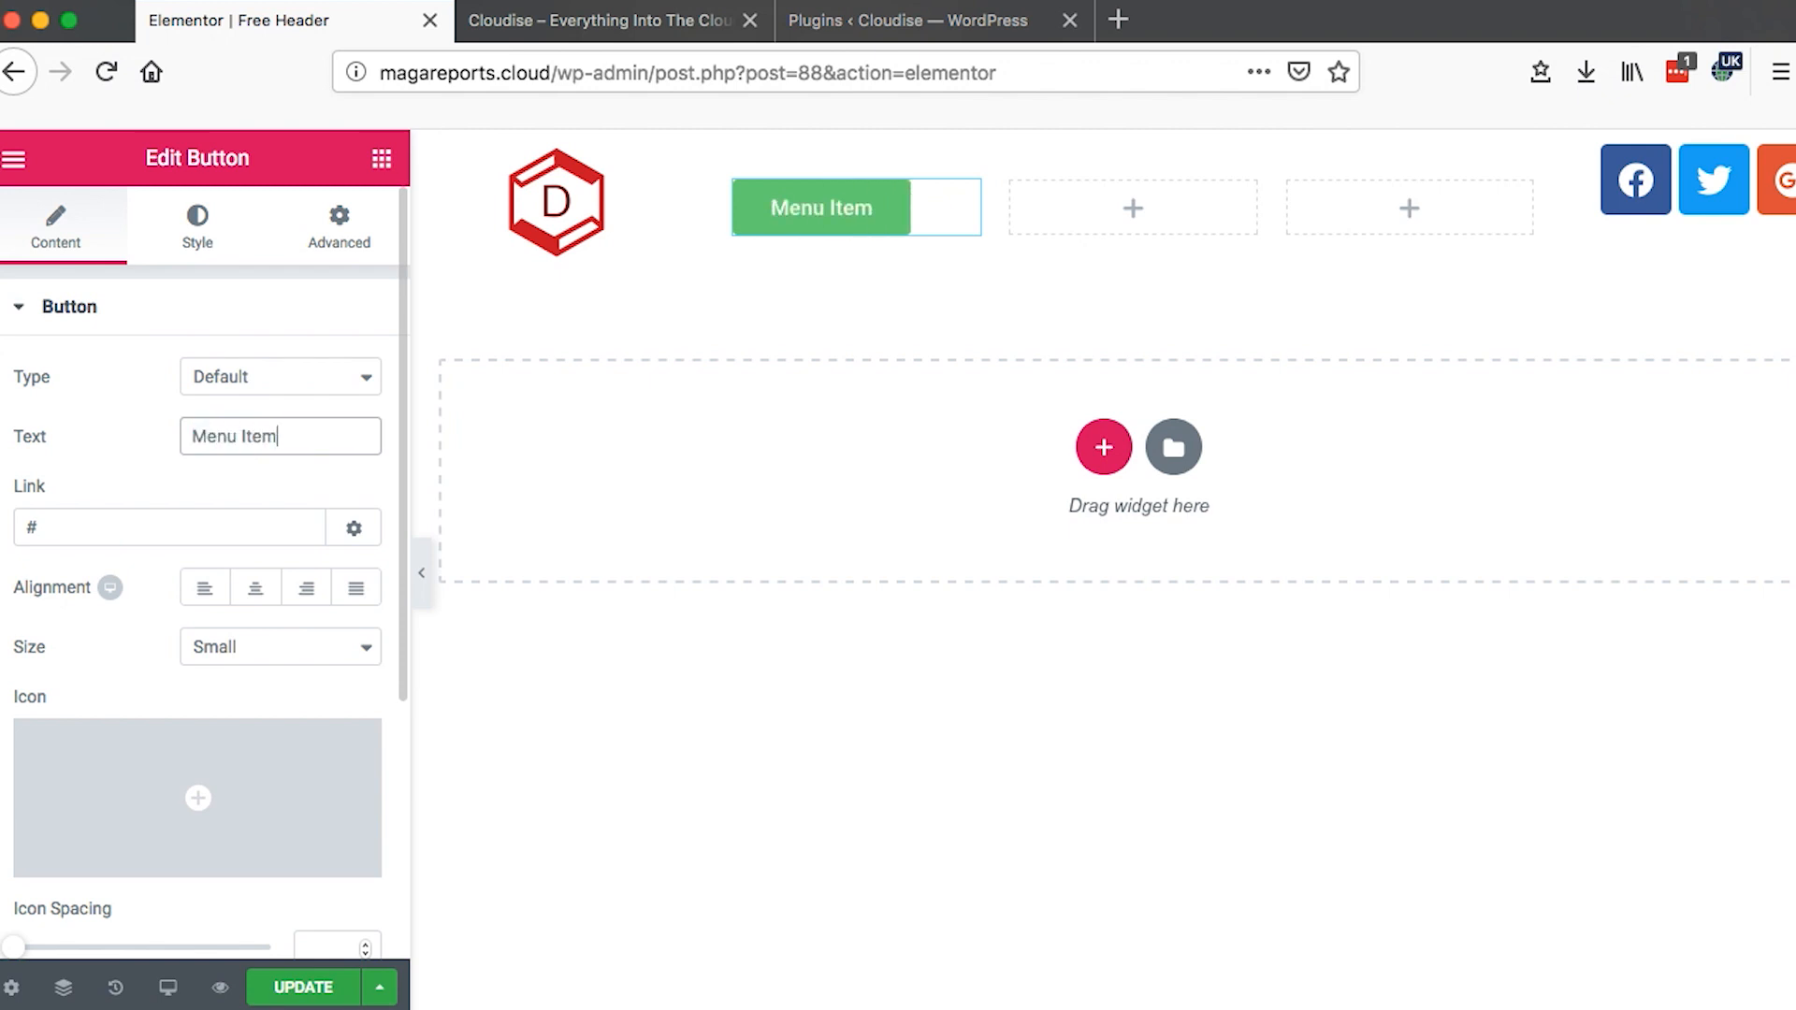
{"action": "type", "text": "1"}
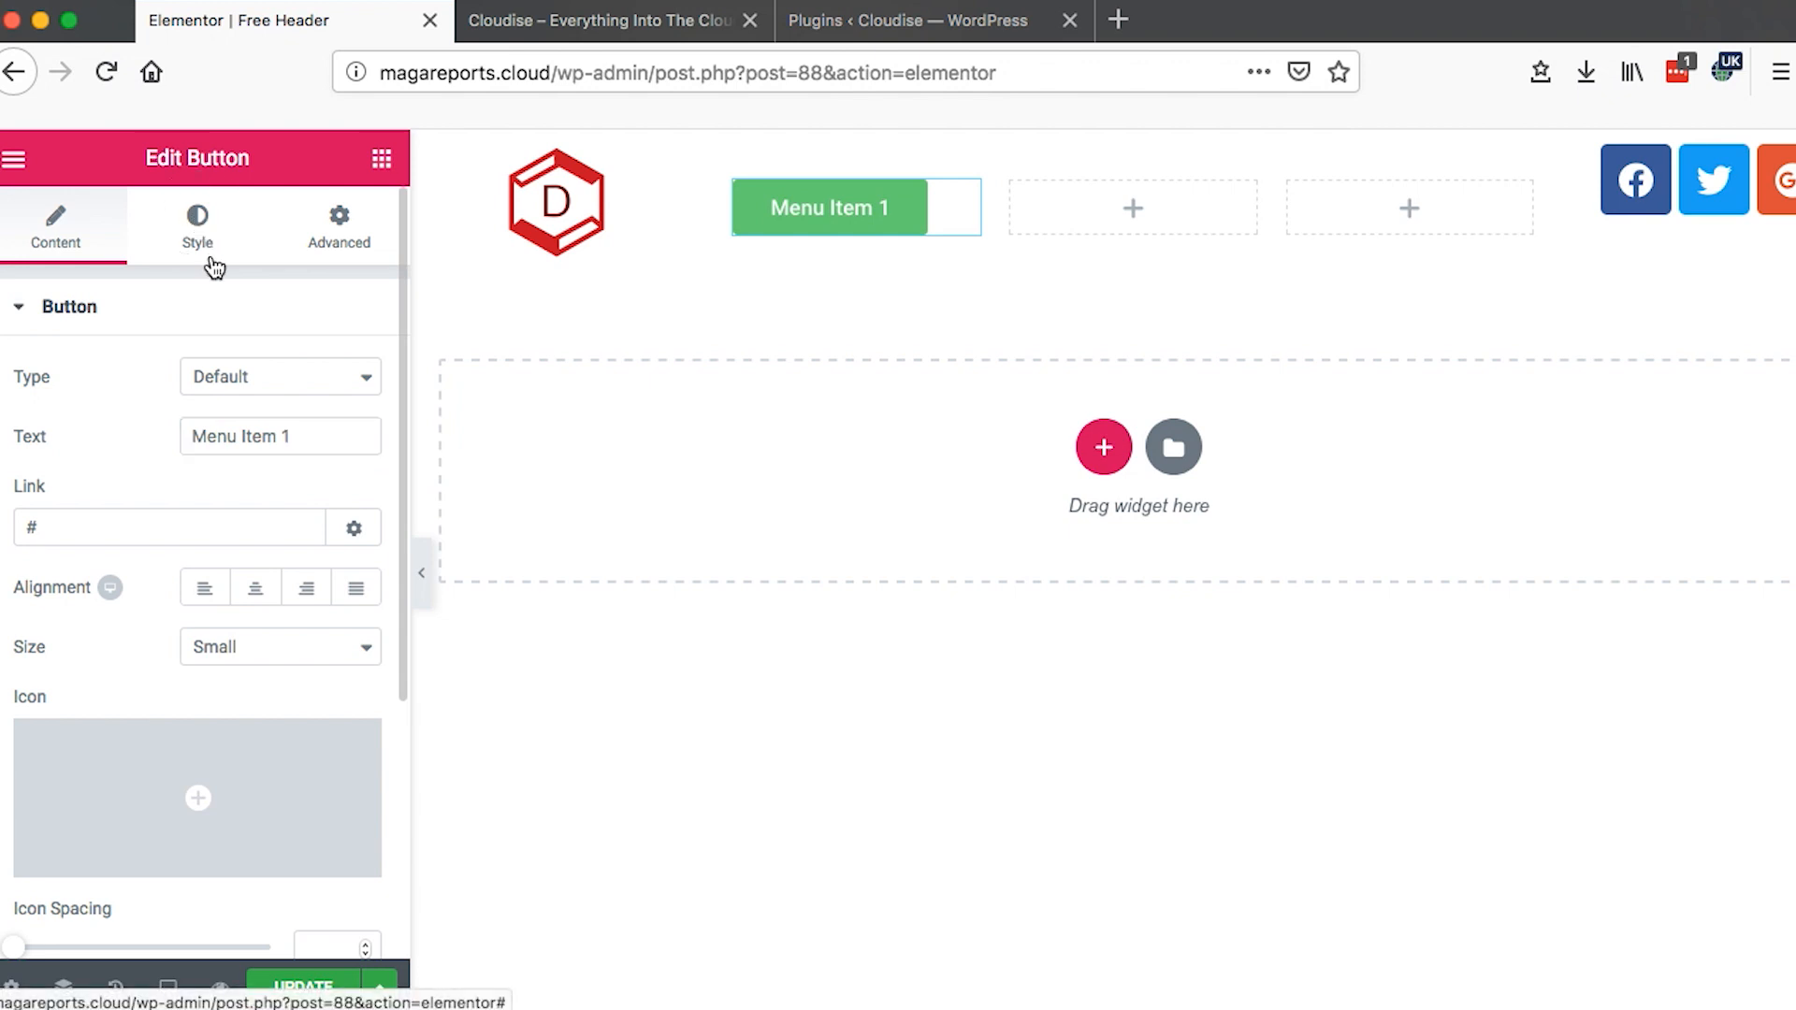
- Set the button's Normal background colour to the blue swatch
{"action": "left_click", "coordinate": [196, 226]}
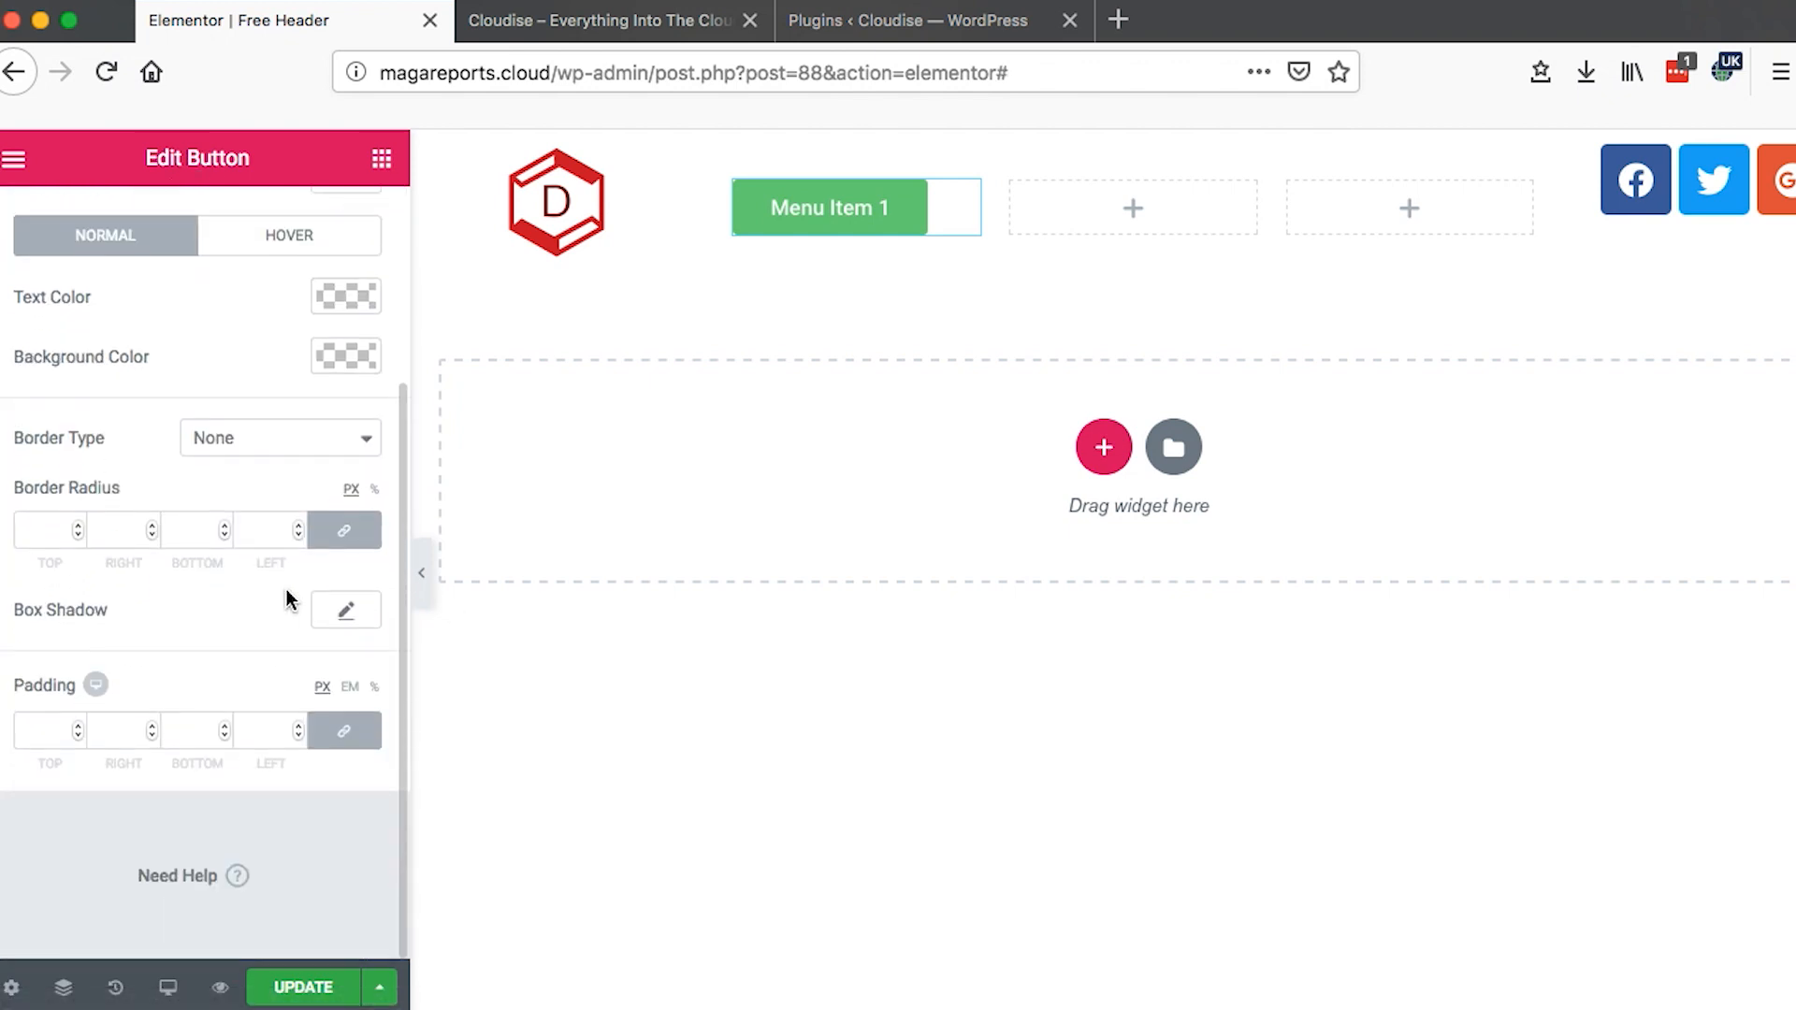
{"action": "left_click", "coordinate": [344, 298]}
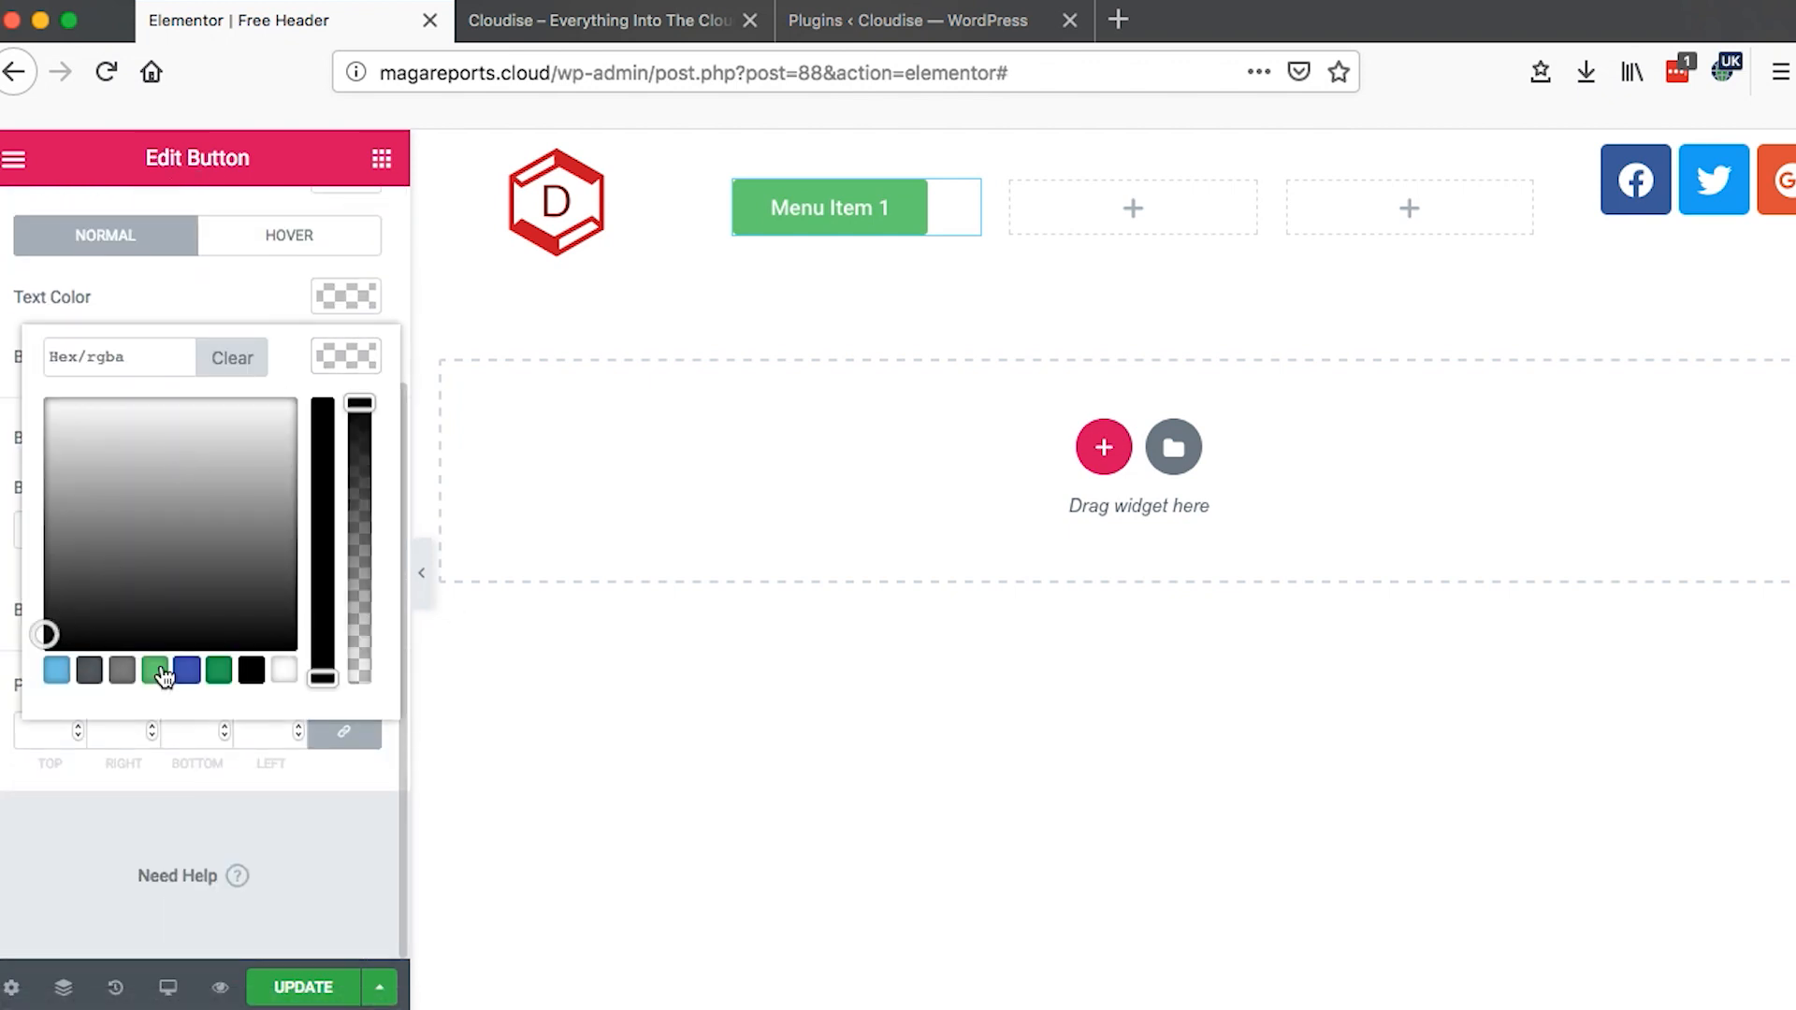
{"action": "left_click", "coordinate": [185, 670]}
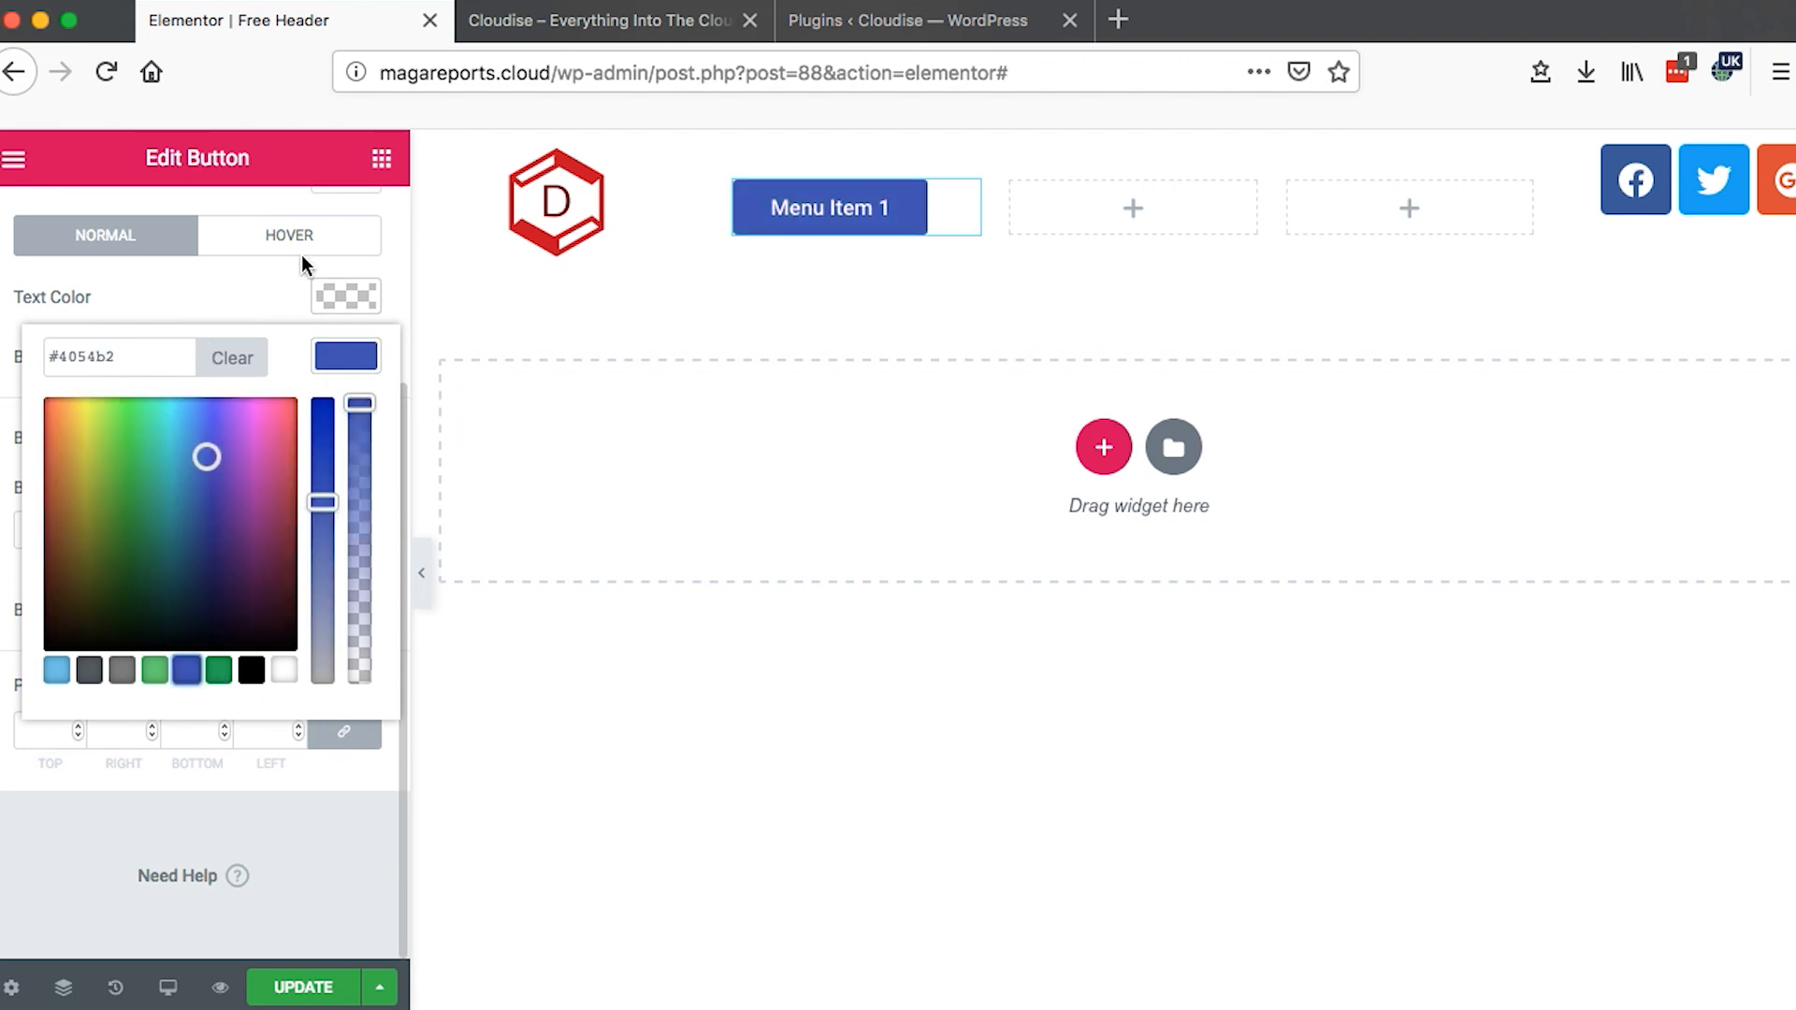
- Set the button's Hover background colour to purple #c128cc
{"action": "left_click", "coordinate": [288, 235]}
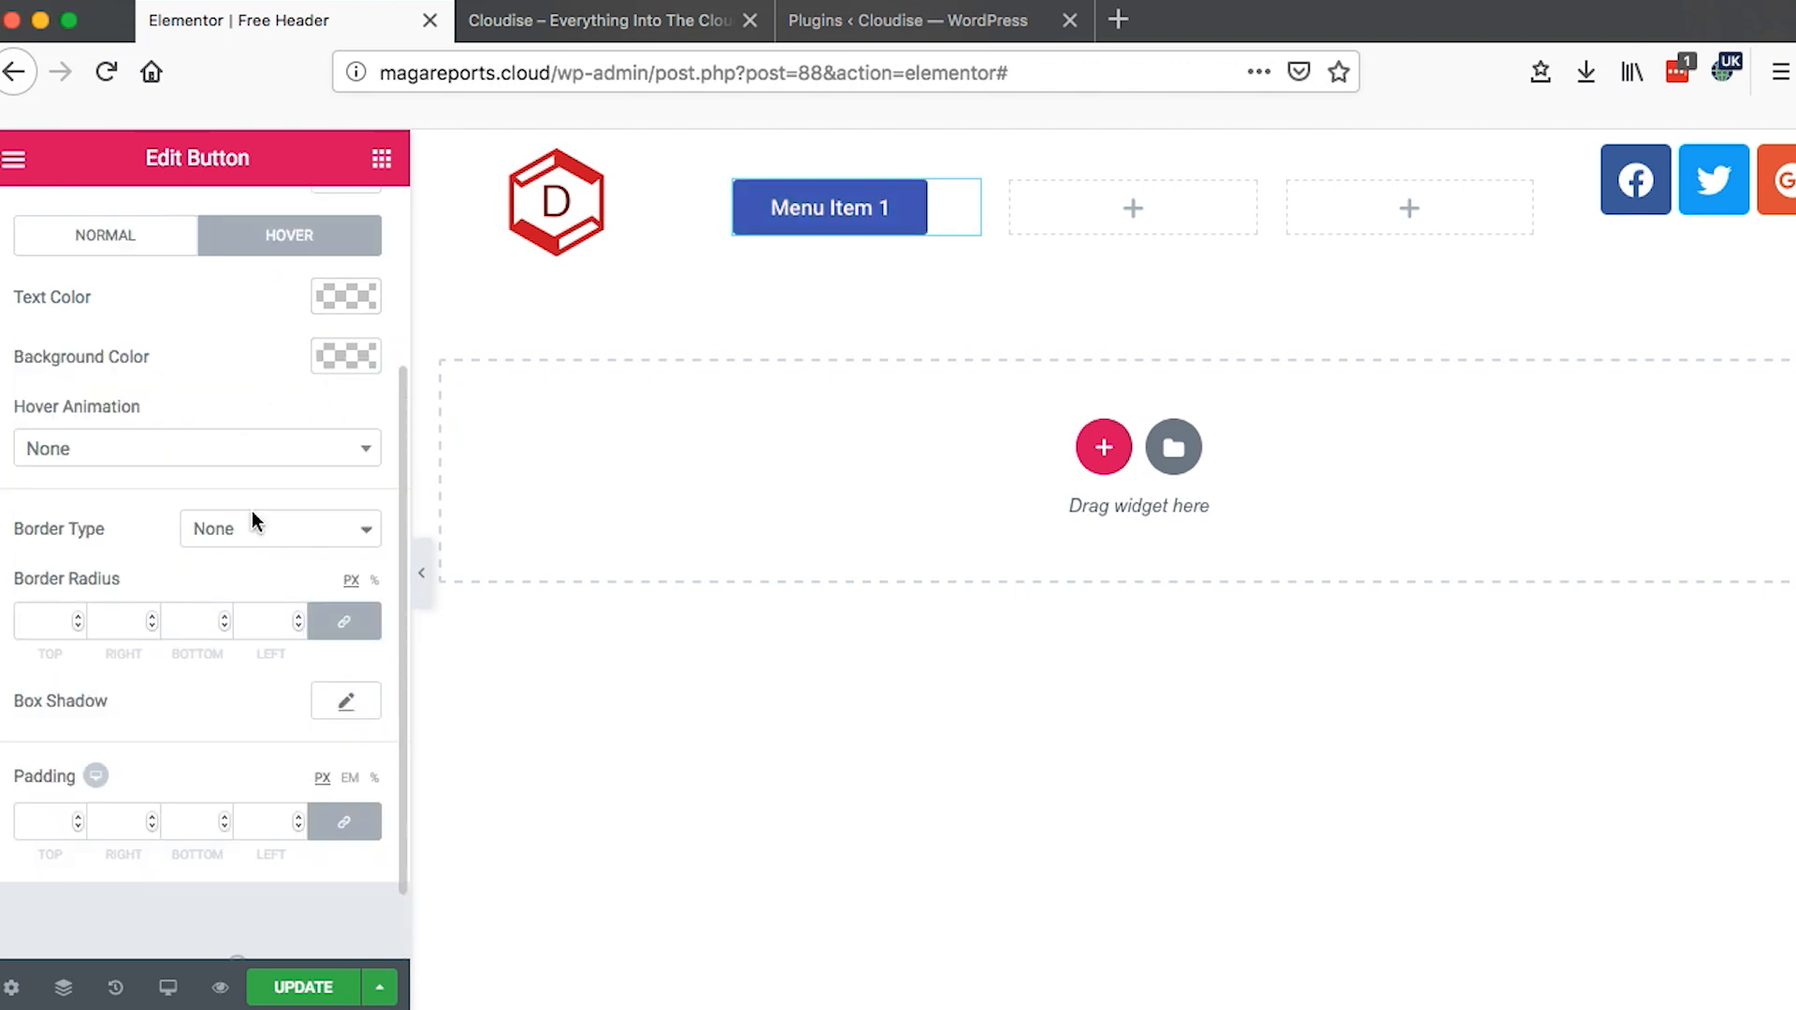
{"action": "left_click", "coordinate": [344, 298]}
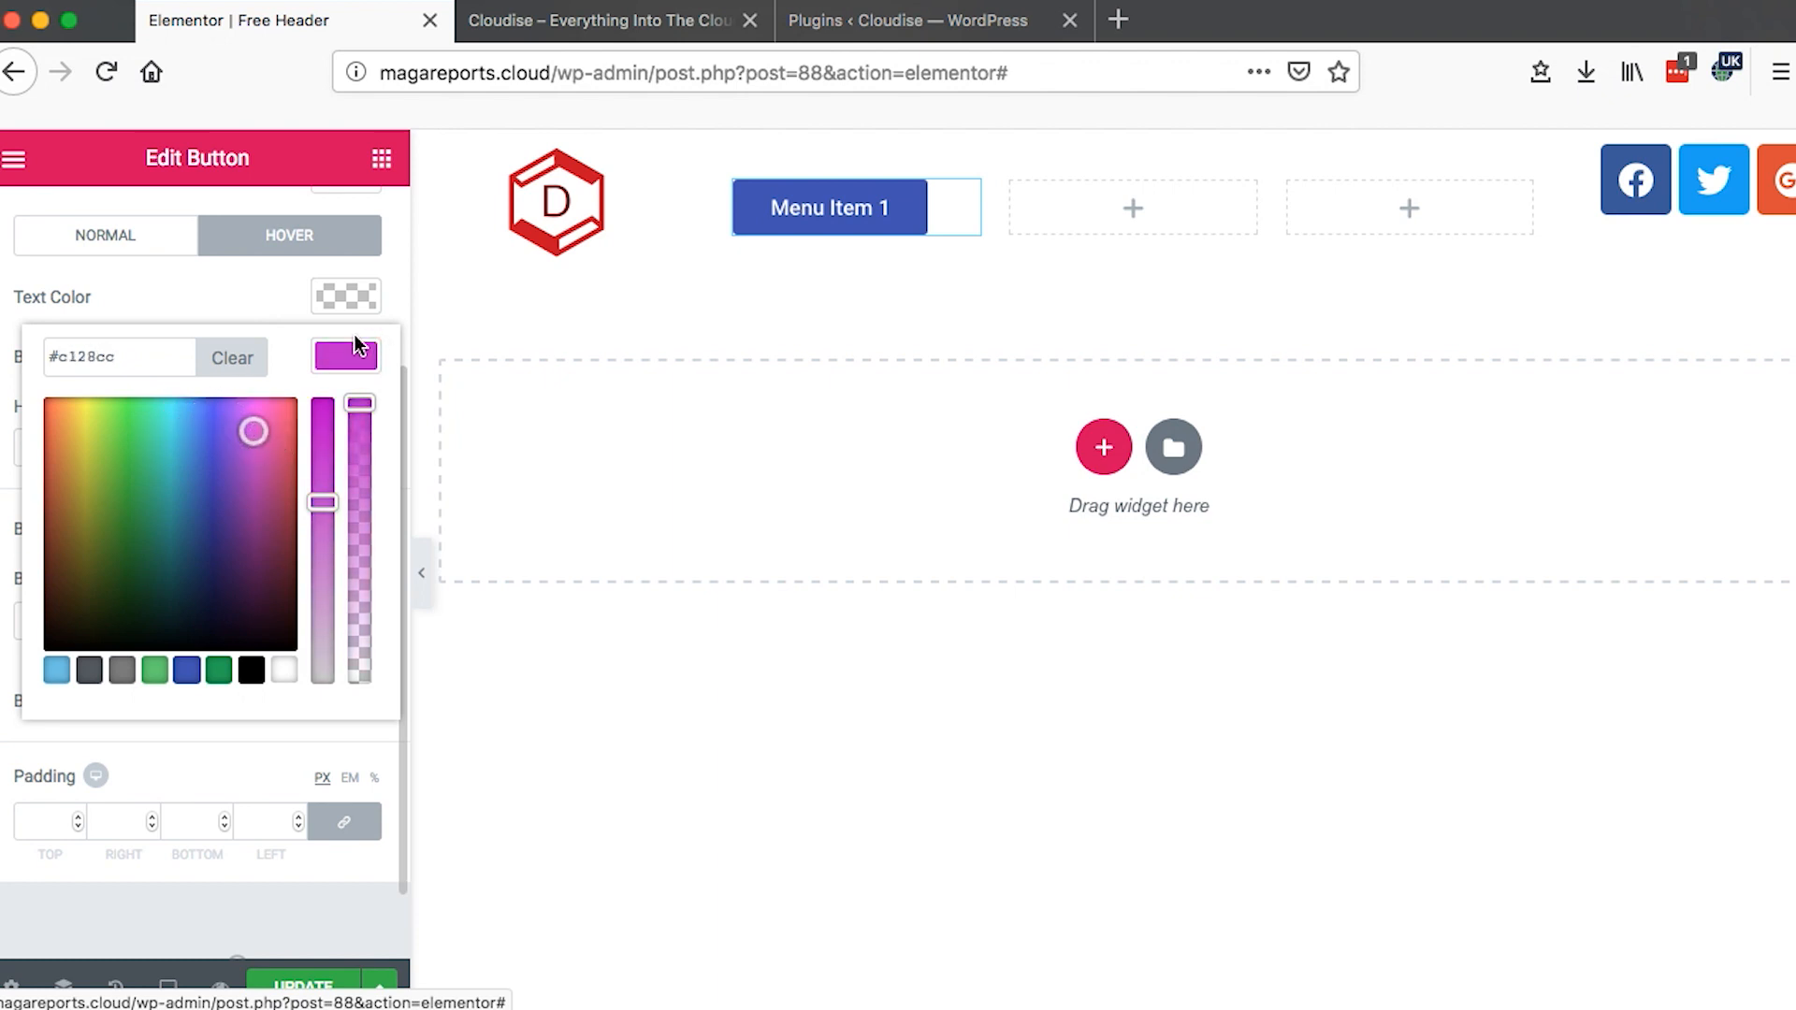
{"action": "left_click", "coordinate": [344, 298]}
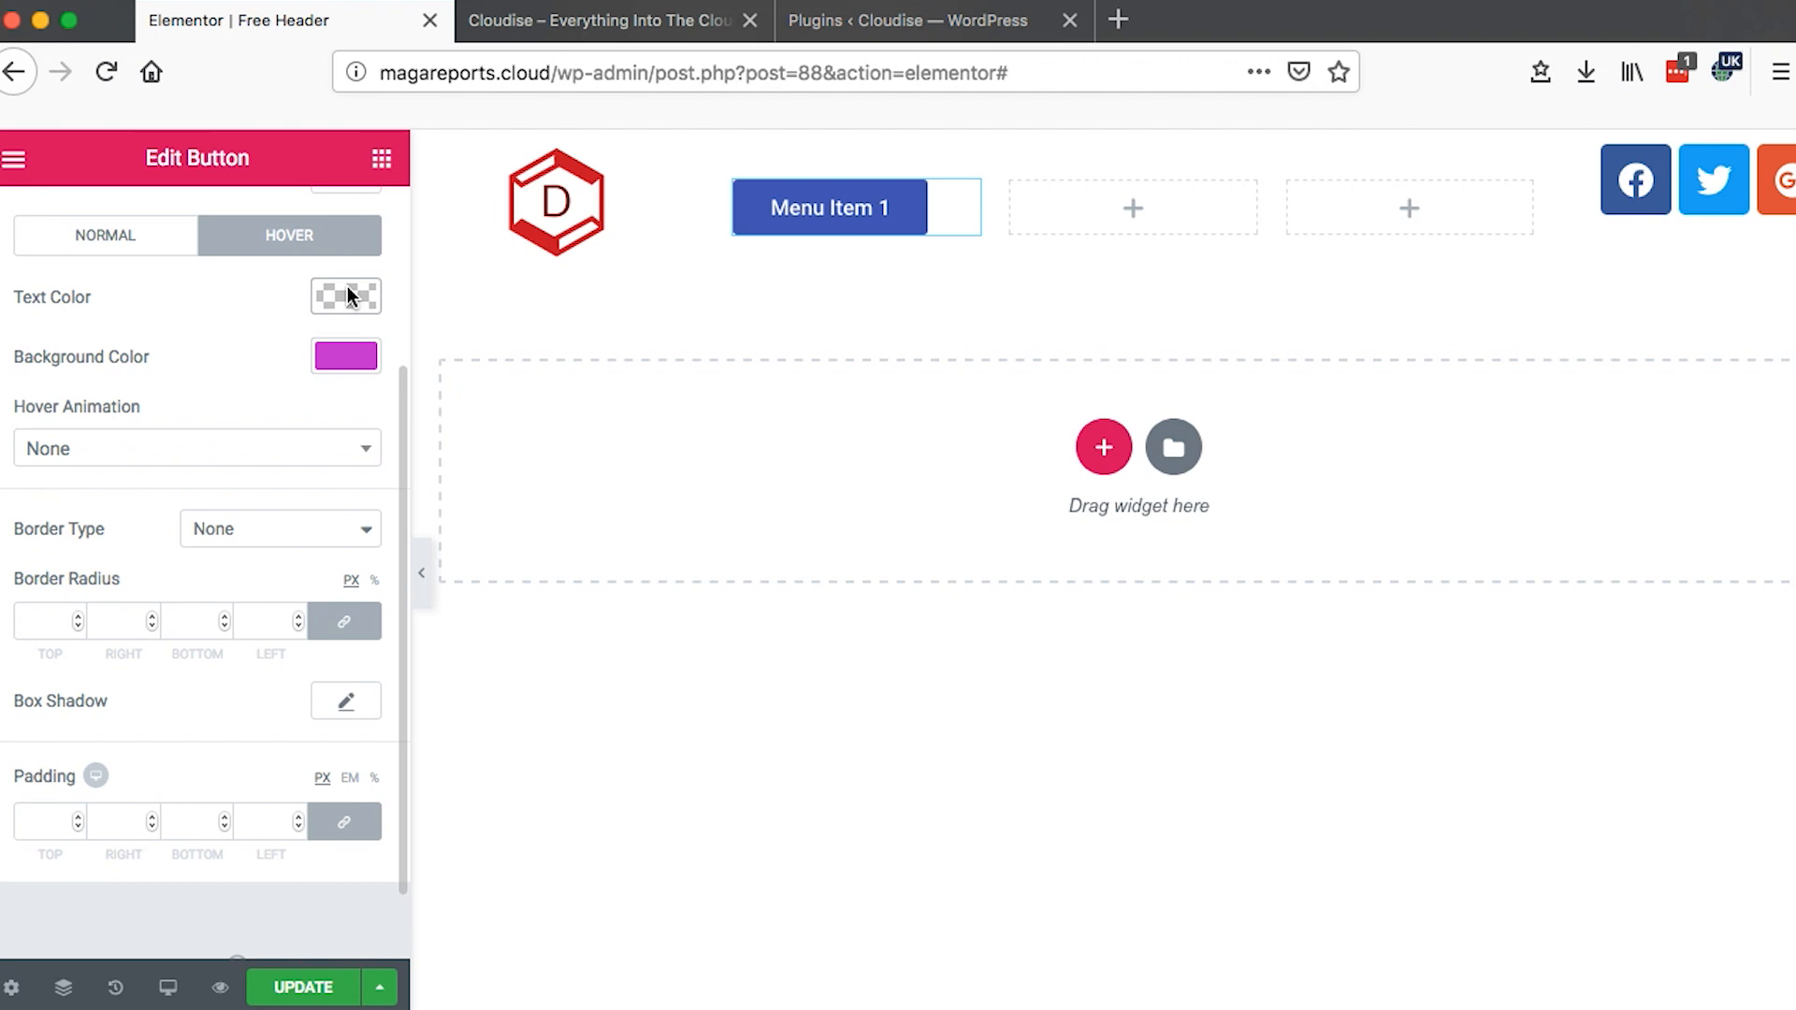
{"action": "mouse_move", "coordinate": [187, 371]}
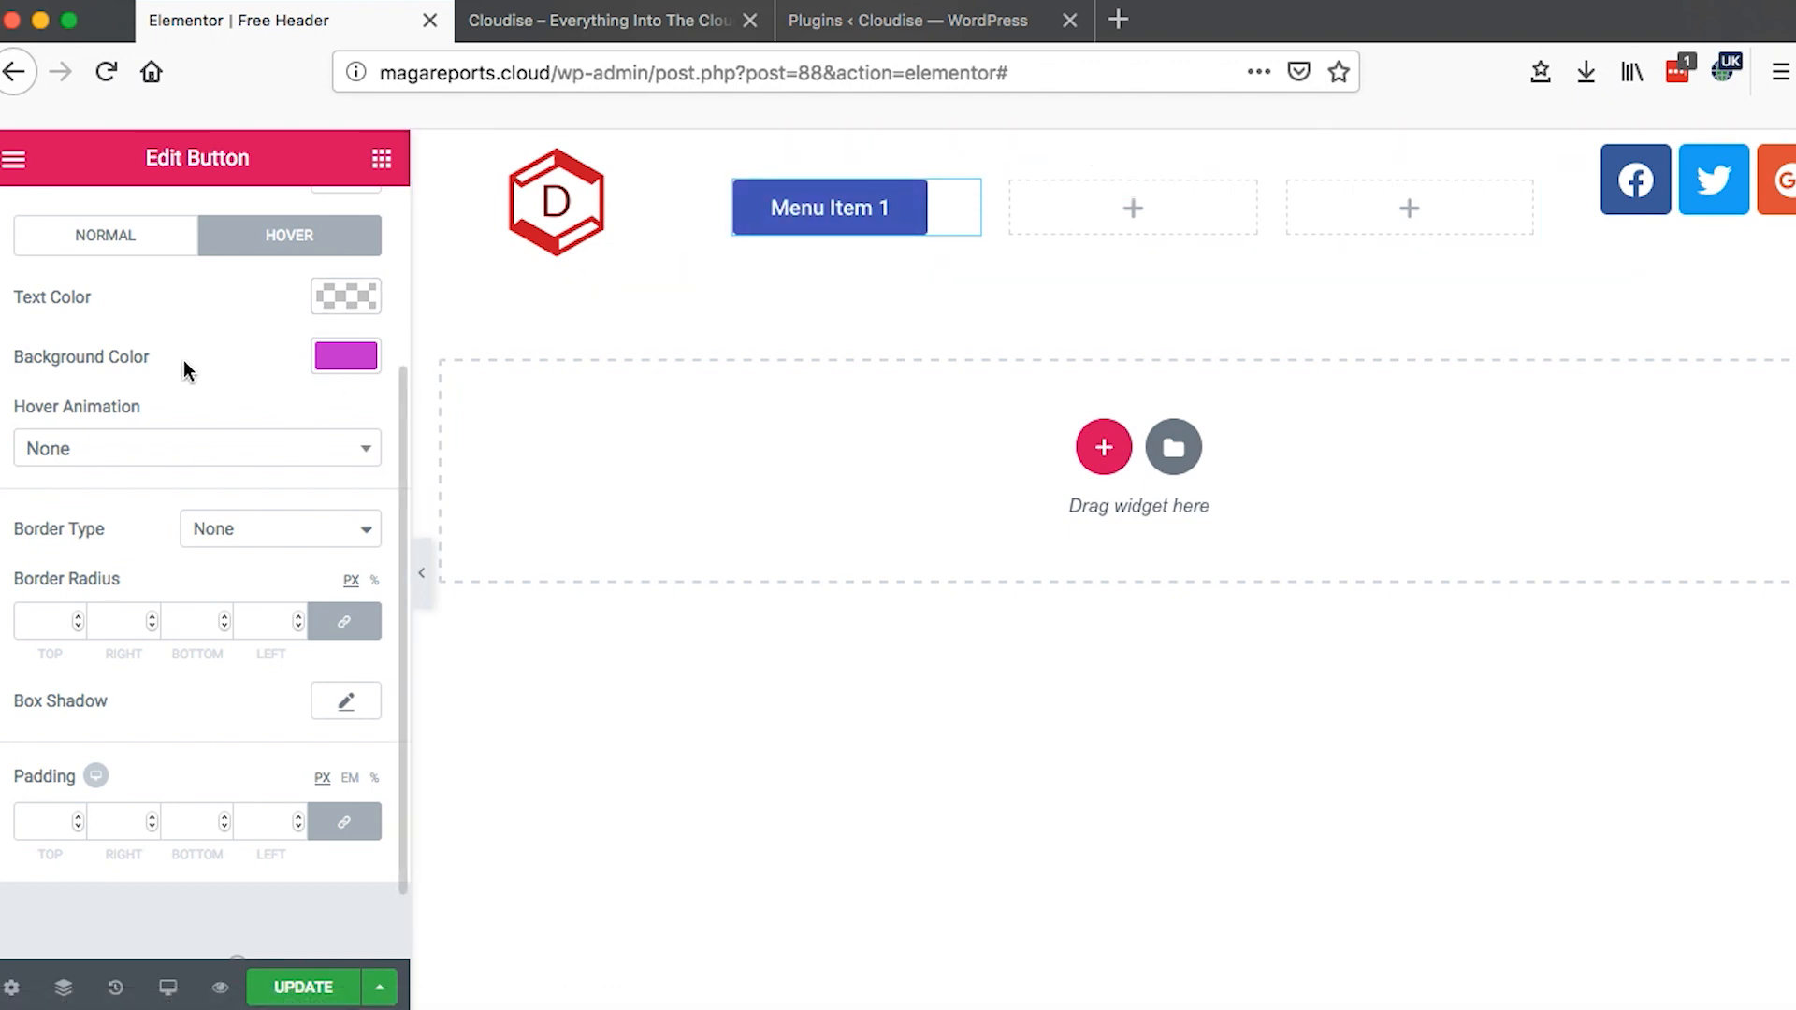
{"action": "scroll", "scroll_direction": "up", "scroll_amount": 3}
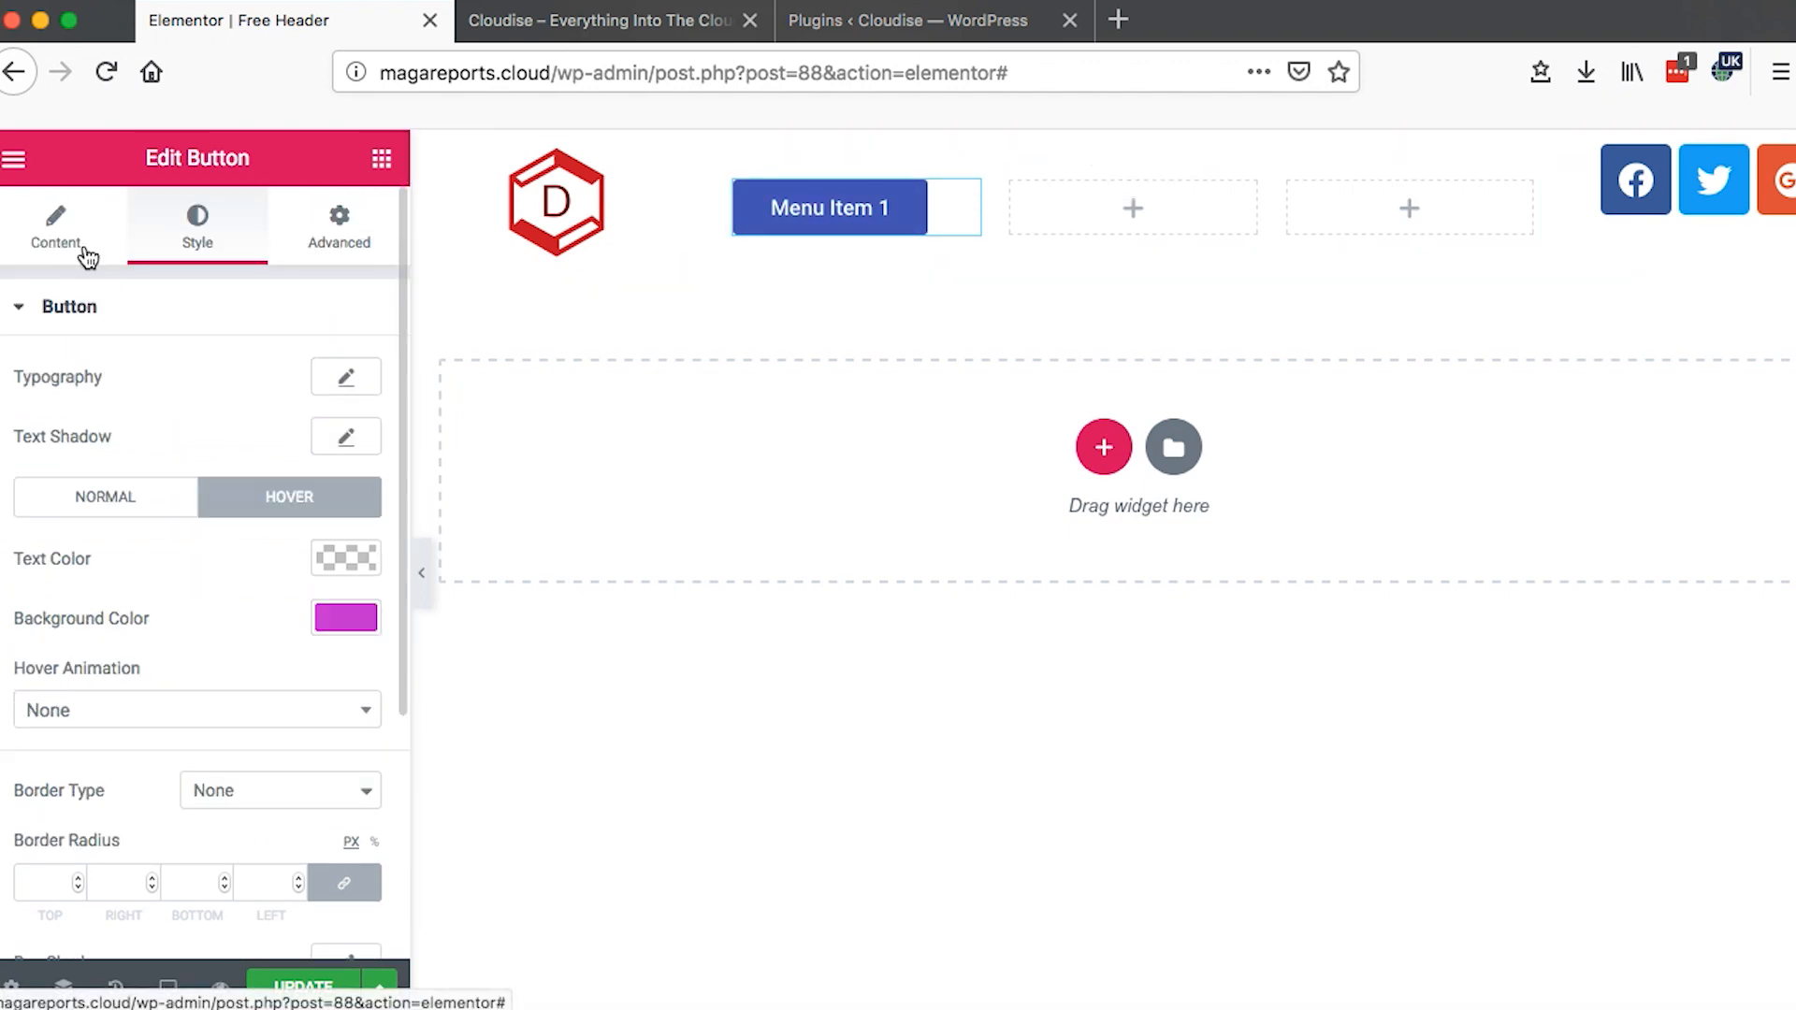
- Clear Menu Item 1's # link, start typing a URL, and leave the link empty
{"action": "left_click", "coordinate": [54, 222]}
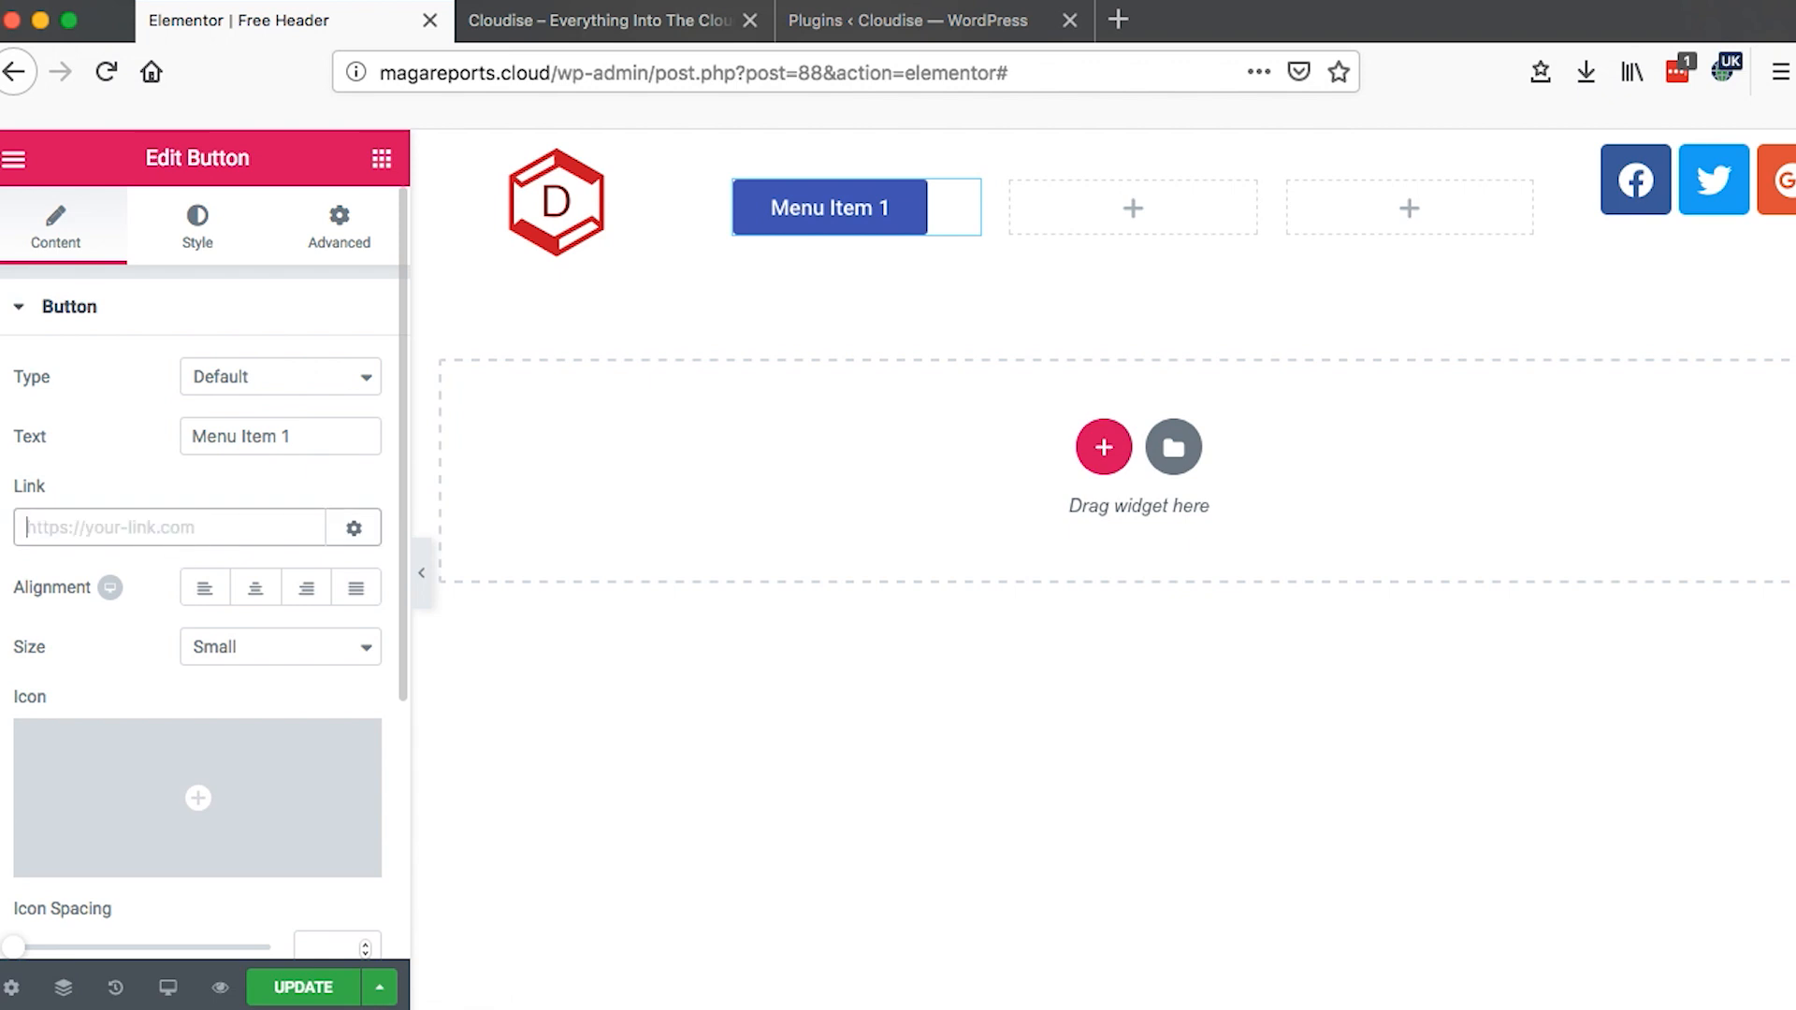
{"action": "type", "text": "e"}
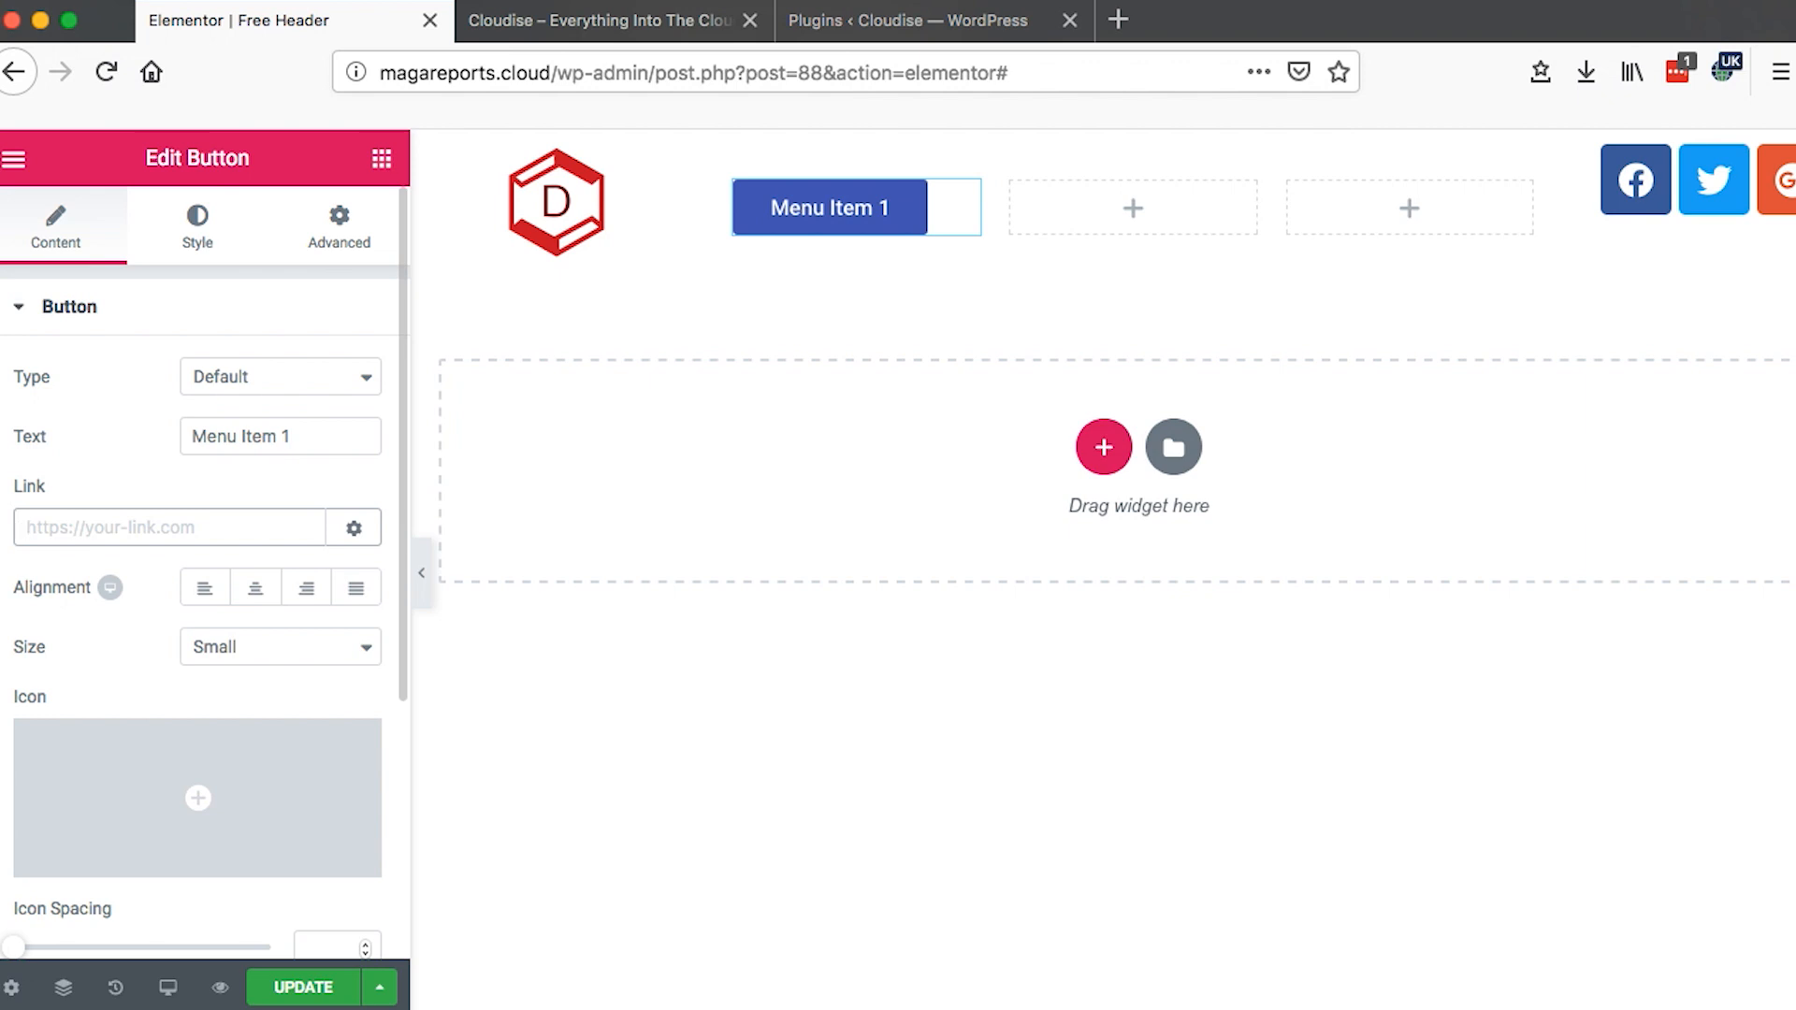
{"action": "type", "text": "go"}
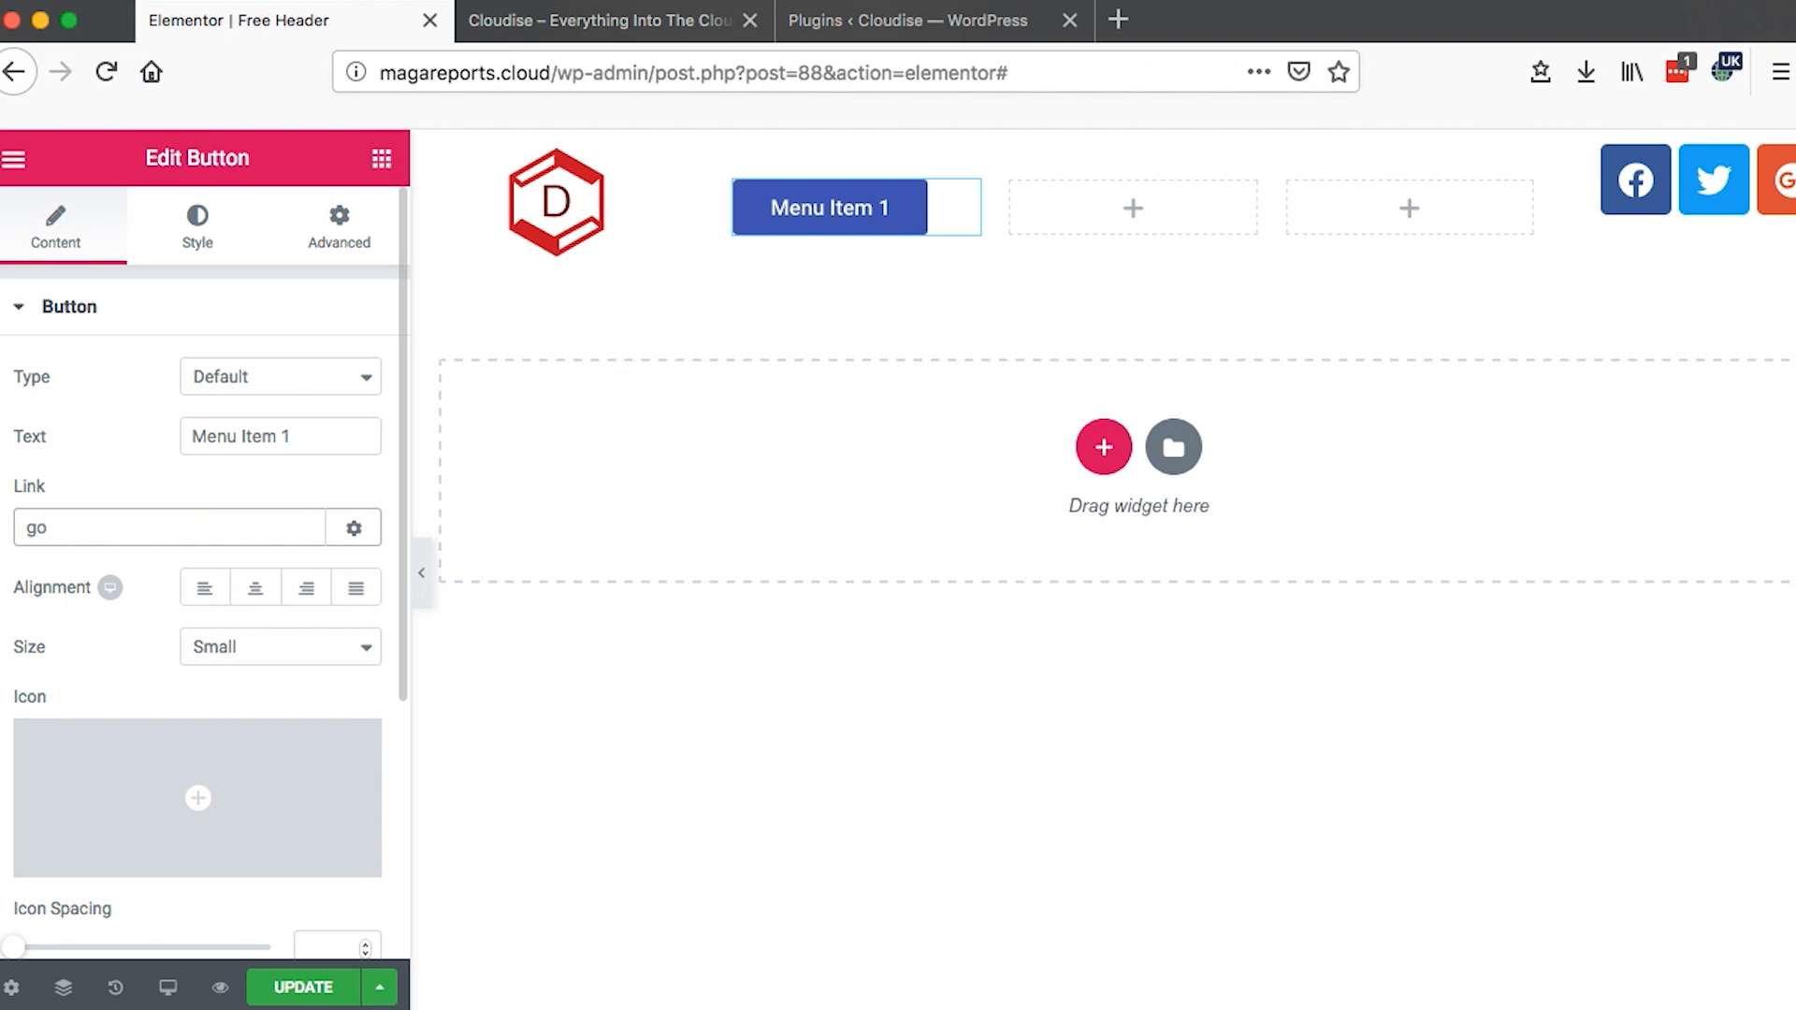
{"action": "type", "text": "o"}
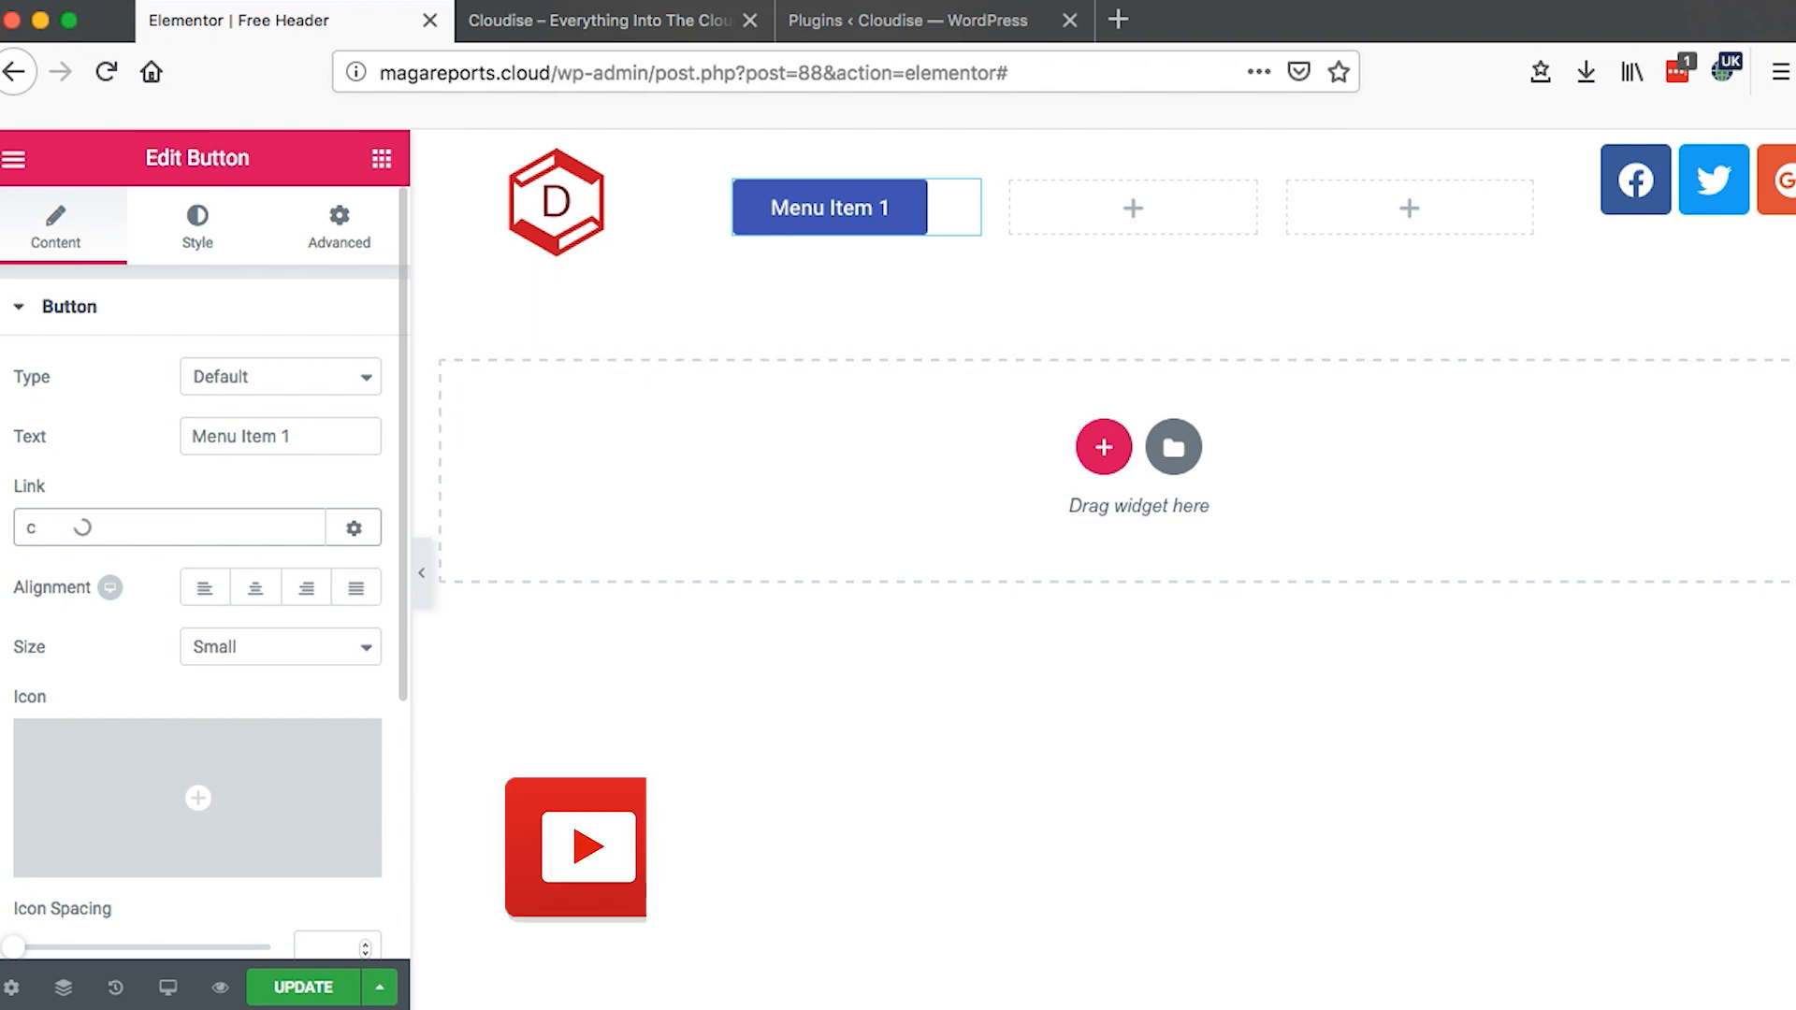
{"action": "type", "text": "p"}
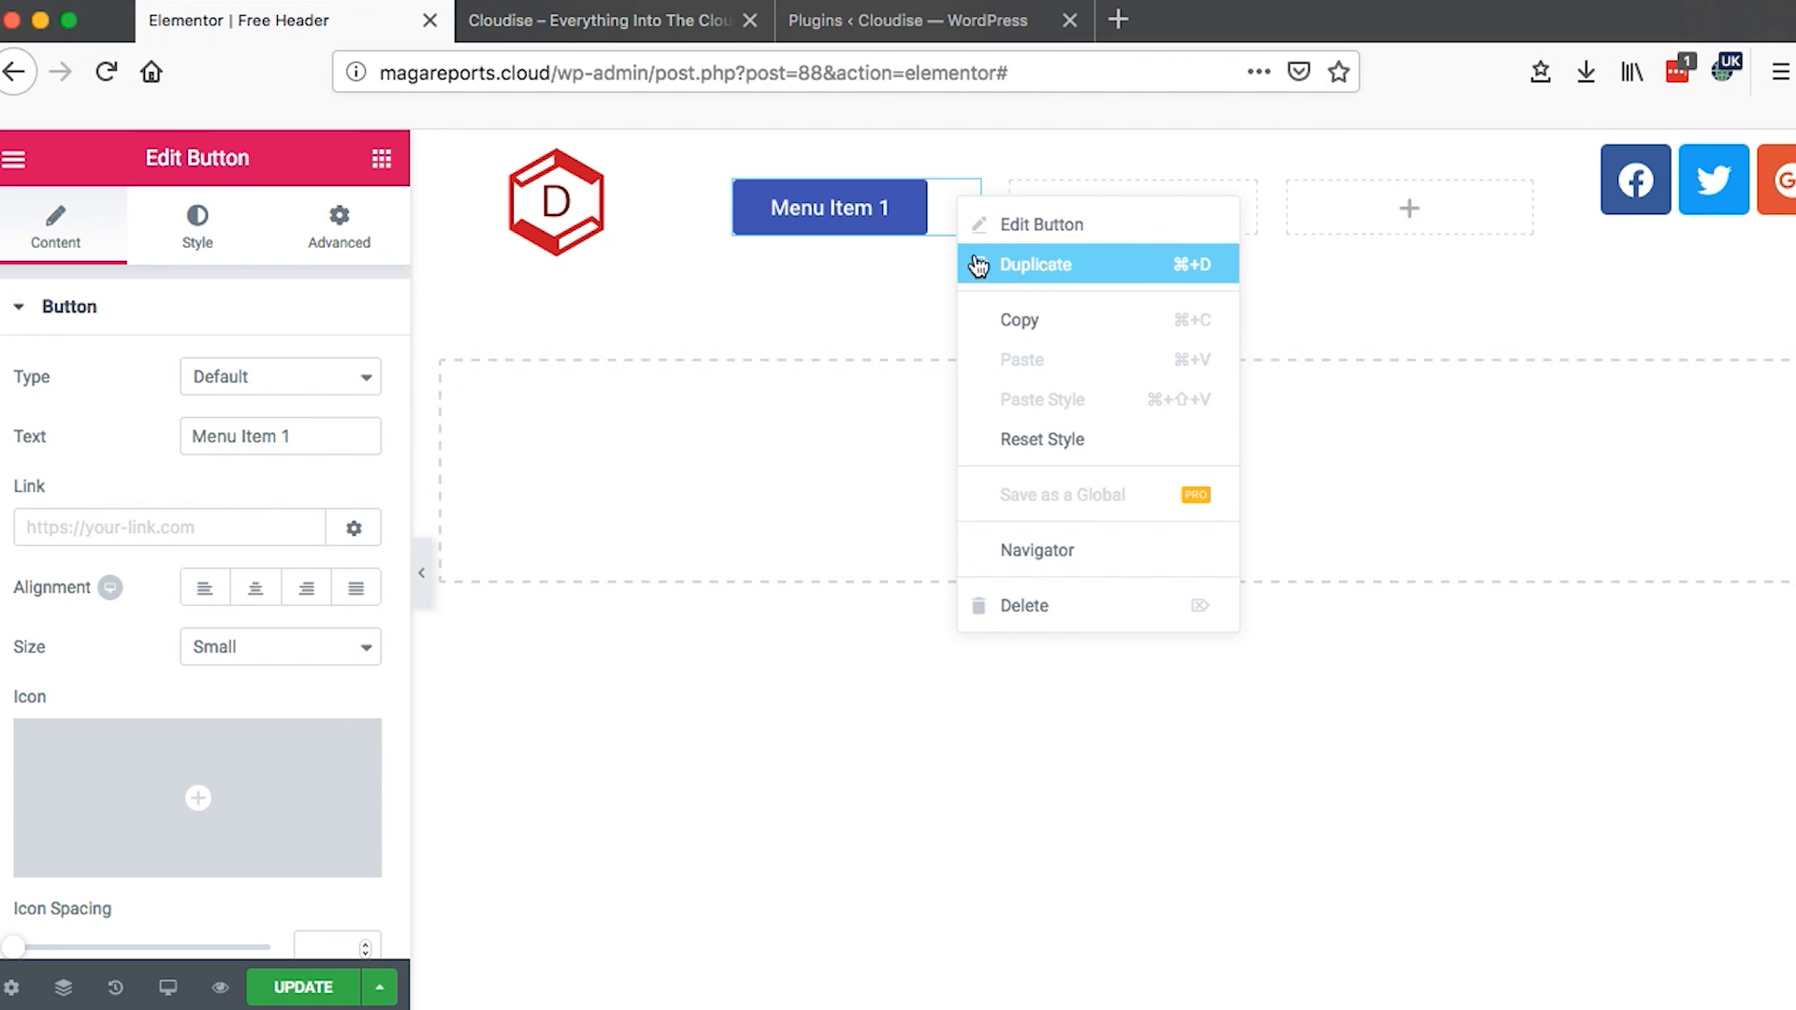
- Duplicate the menu button into the other columns as Menu Item 2 and Menu Item 3
{"action": "left_click", "coordinate": [1034, 263]}
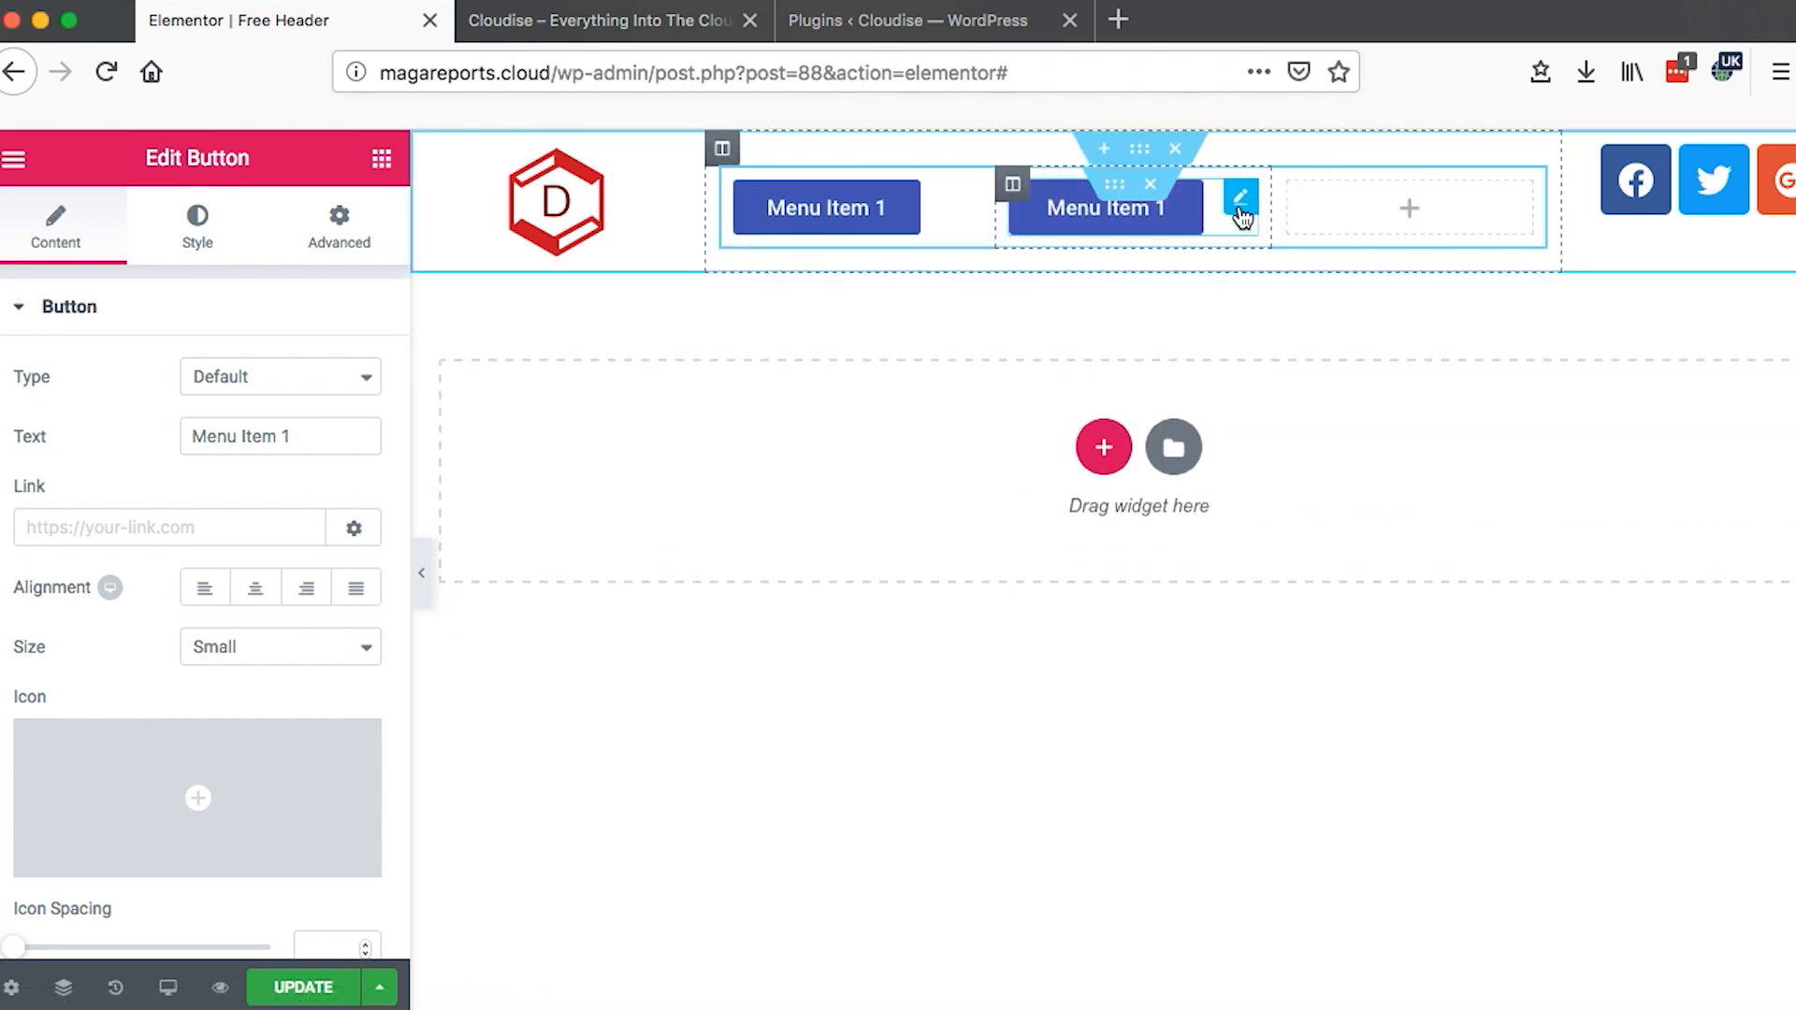
{"action": "left_click", "coordinate": [1239, 195]}
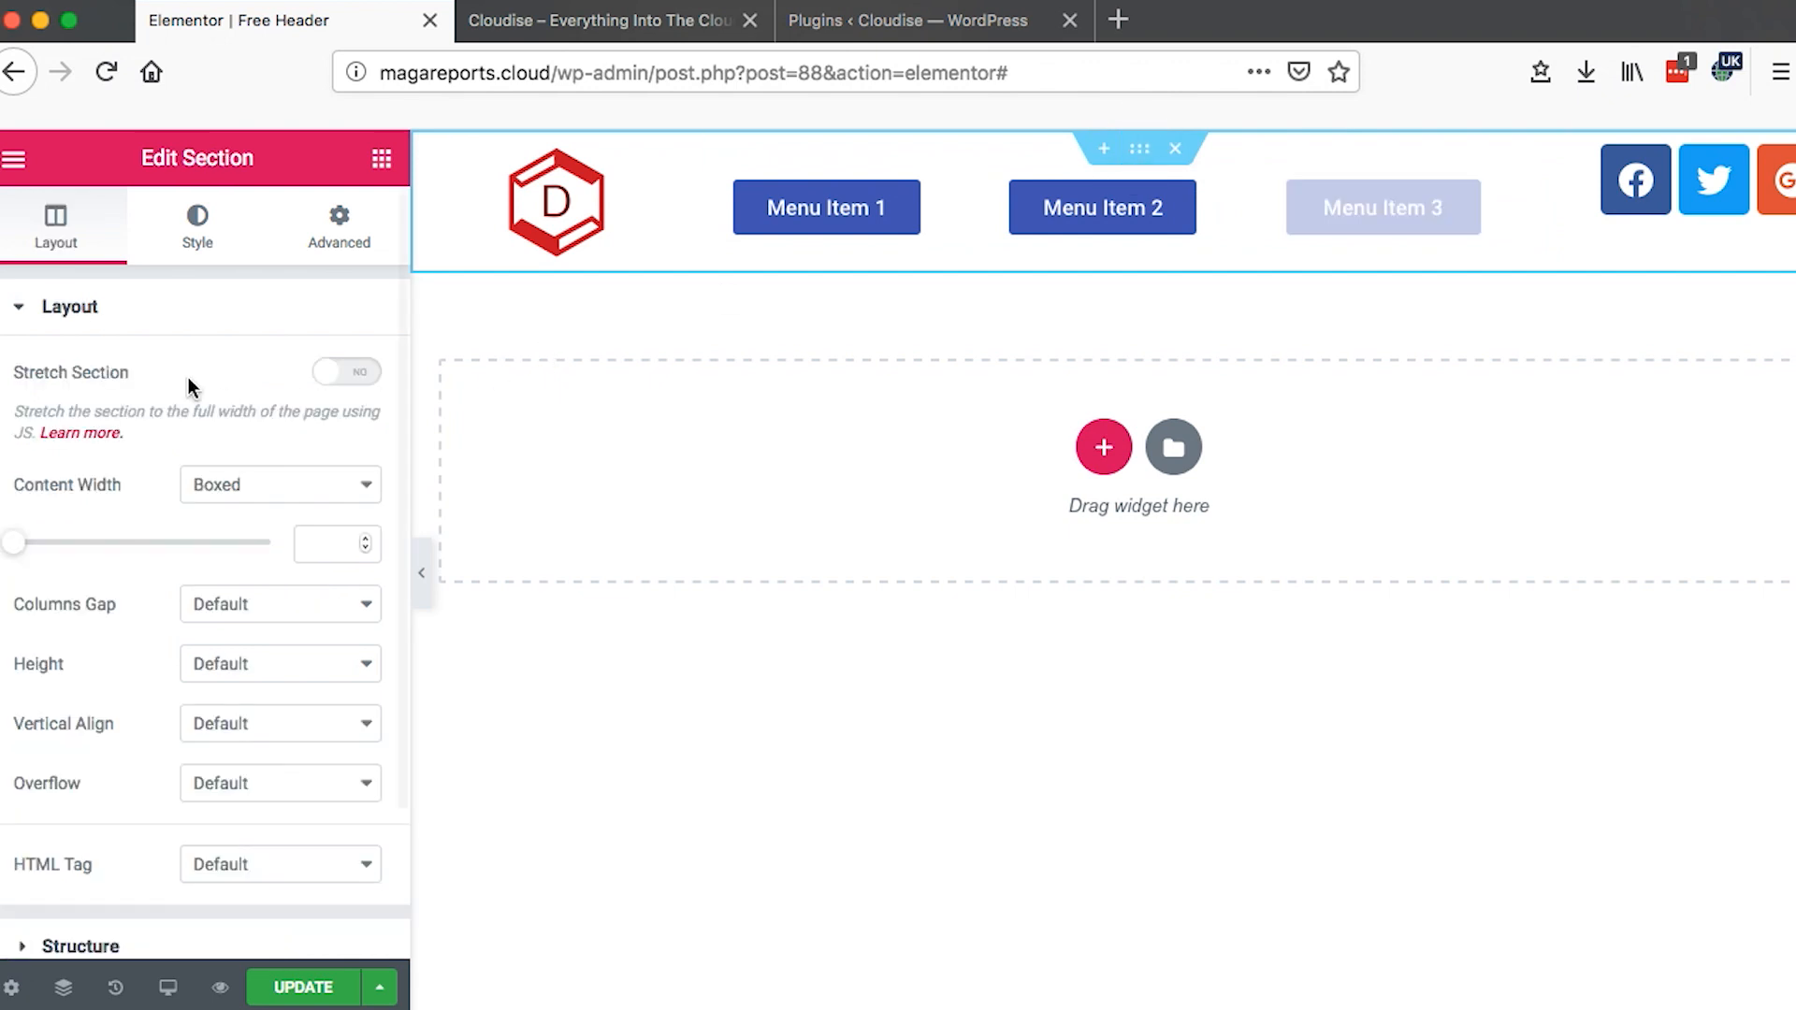
- Set the header section's Content Width to Full Width in its Layout settings
{"action": "left_click", "coordinate": [196, 226]}
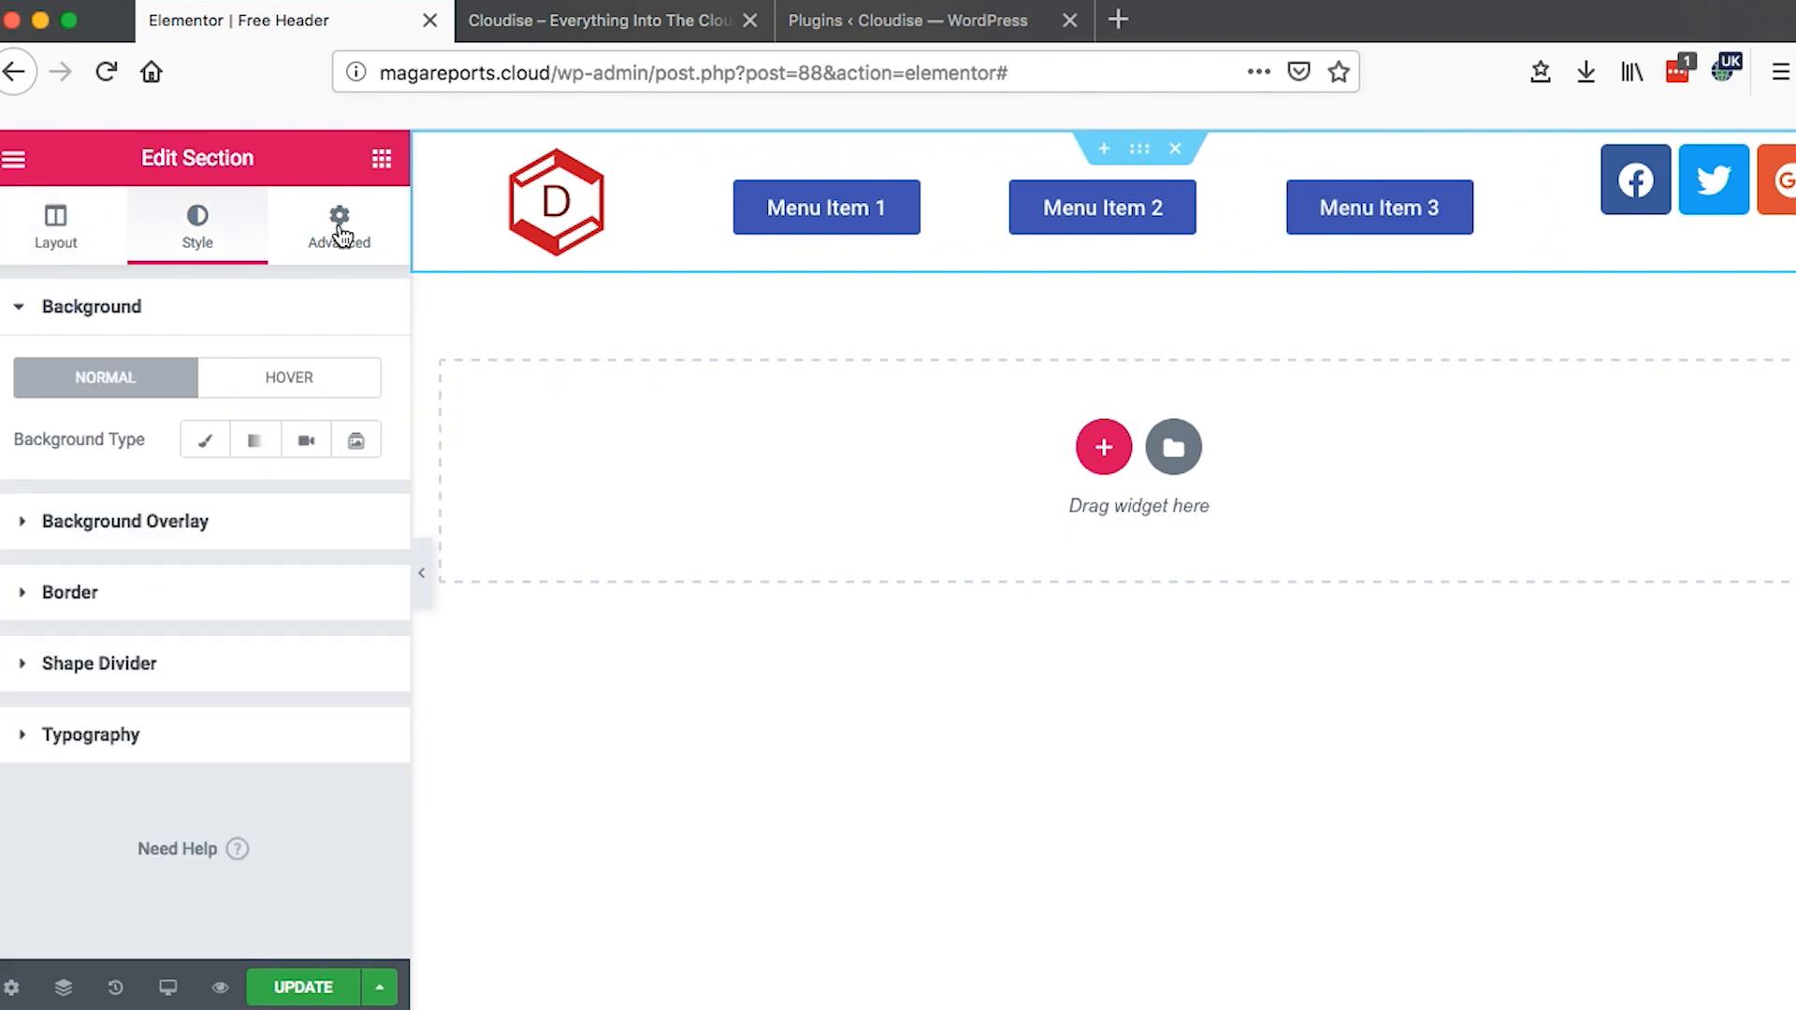
{"action": "left_click", "coordinate": [54, 227]}
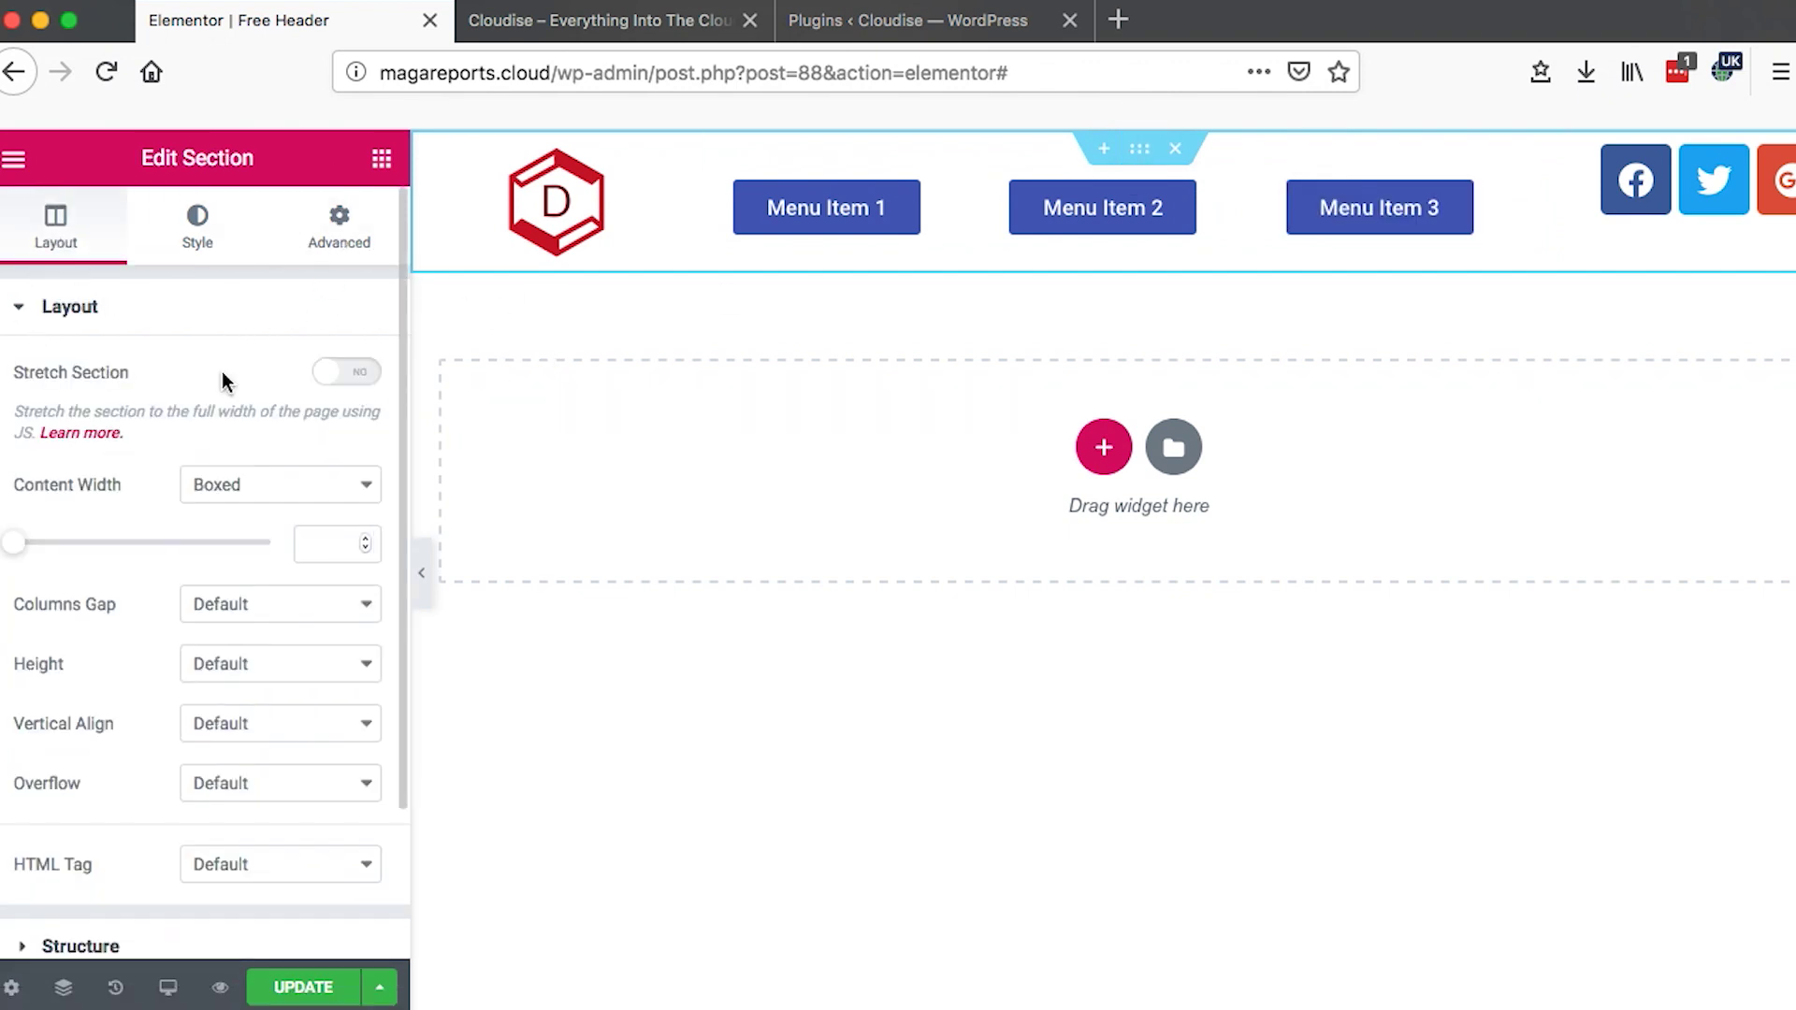
{"action": "mouse_move", "coordinate": [279, 492]}
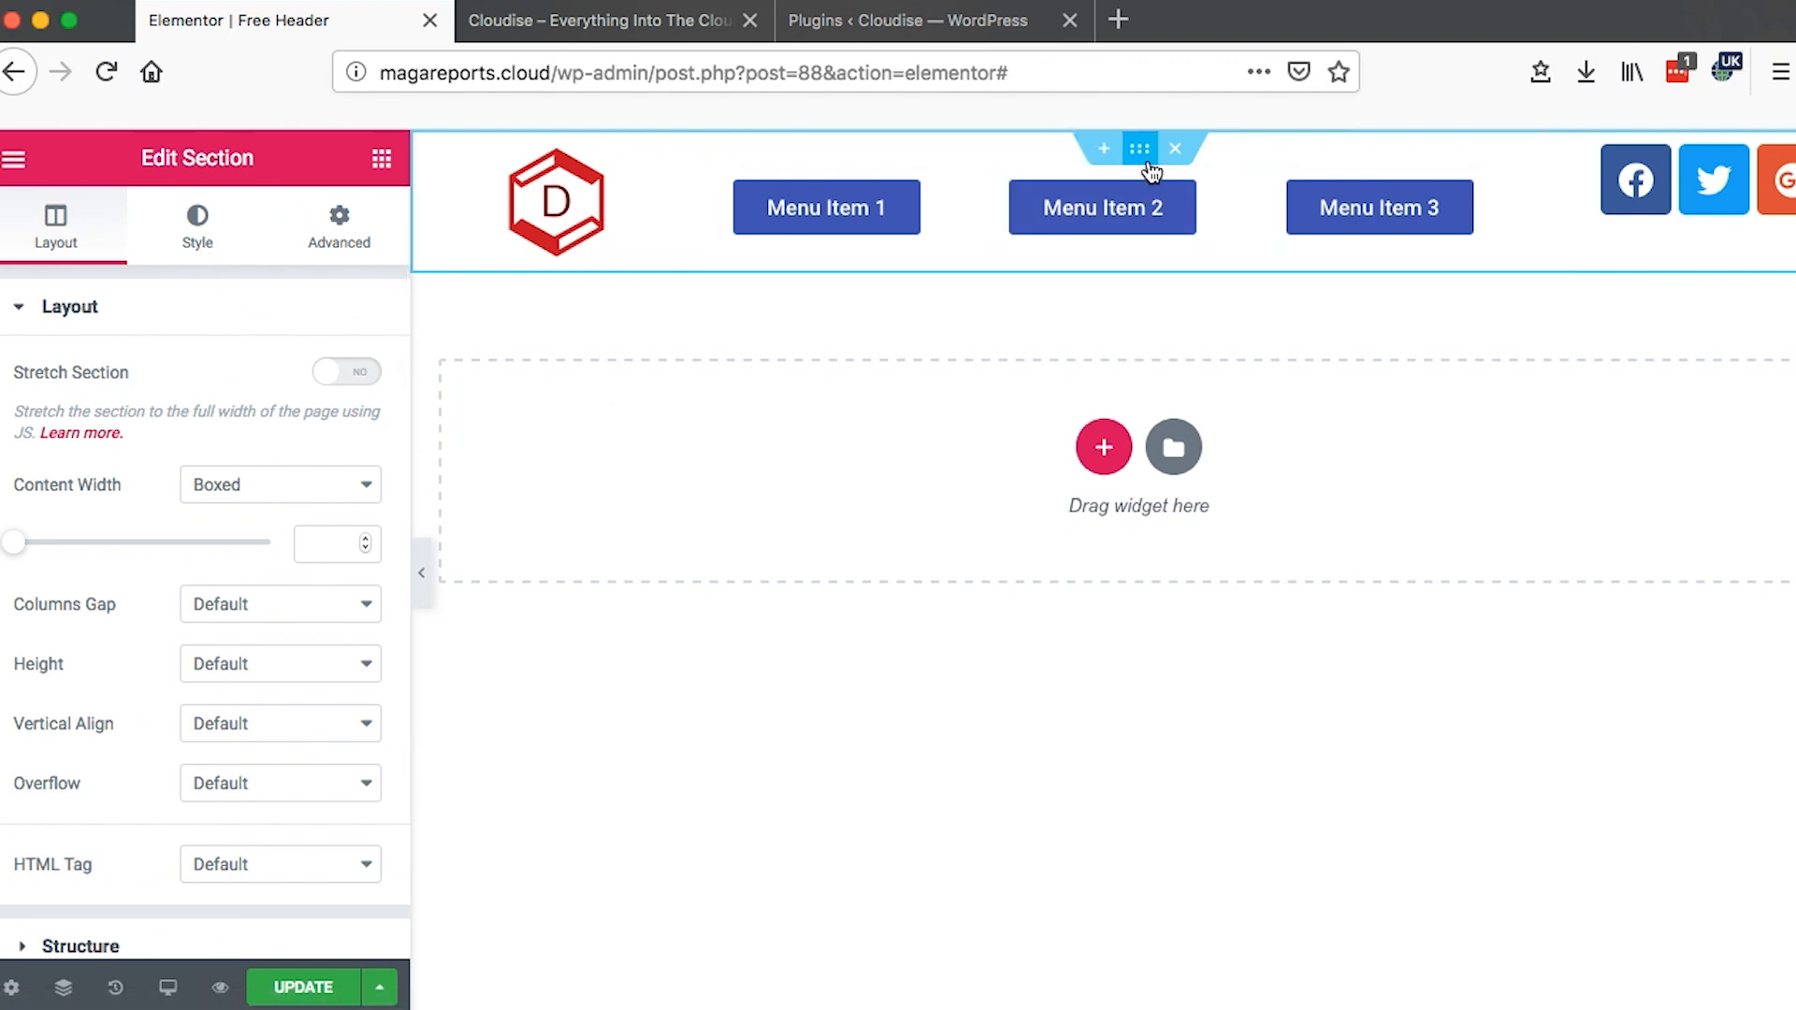
{"action": "left_click", "coordinate": [279, 484]}
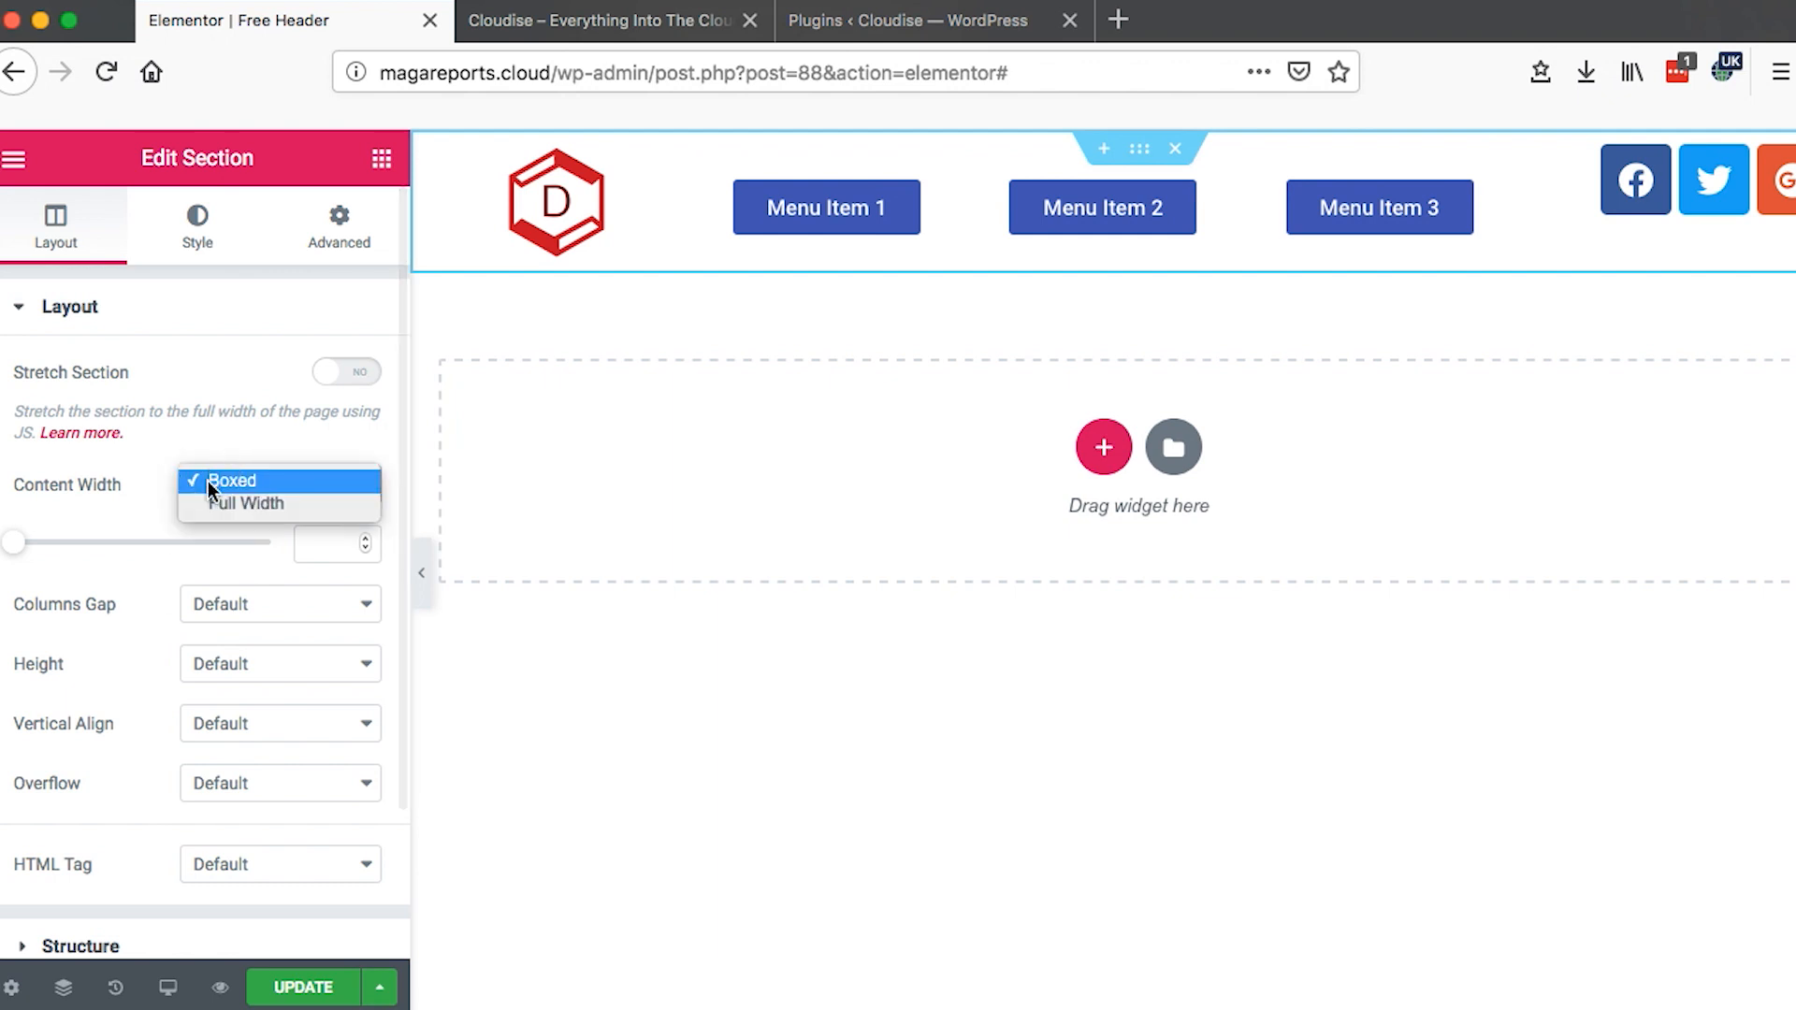
{"action": "left_click", "coordinate": [243, 503]}
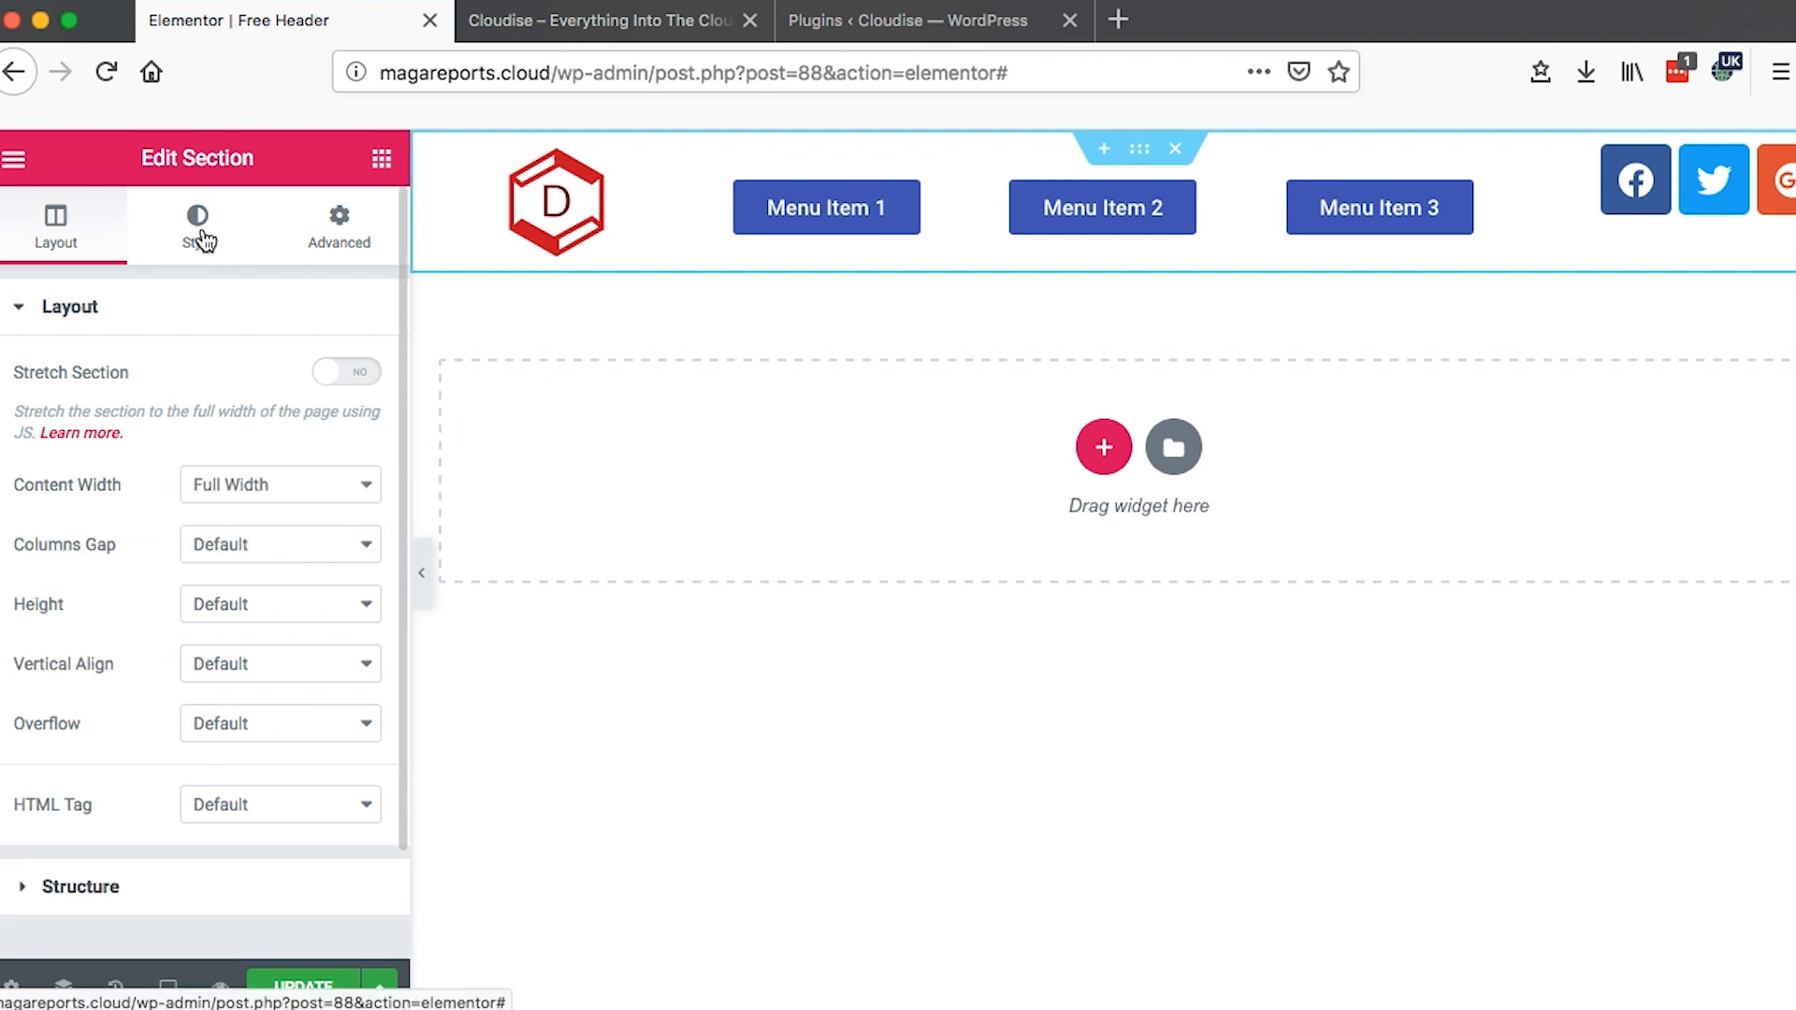
{"action": "left_click", "coordinate": [197, 225]}
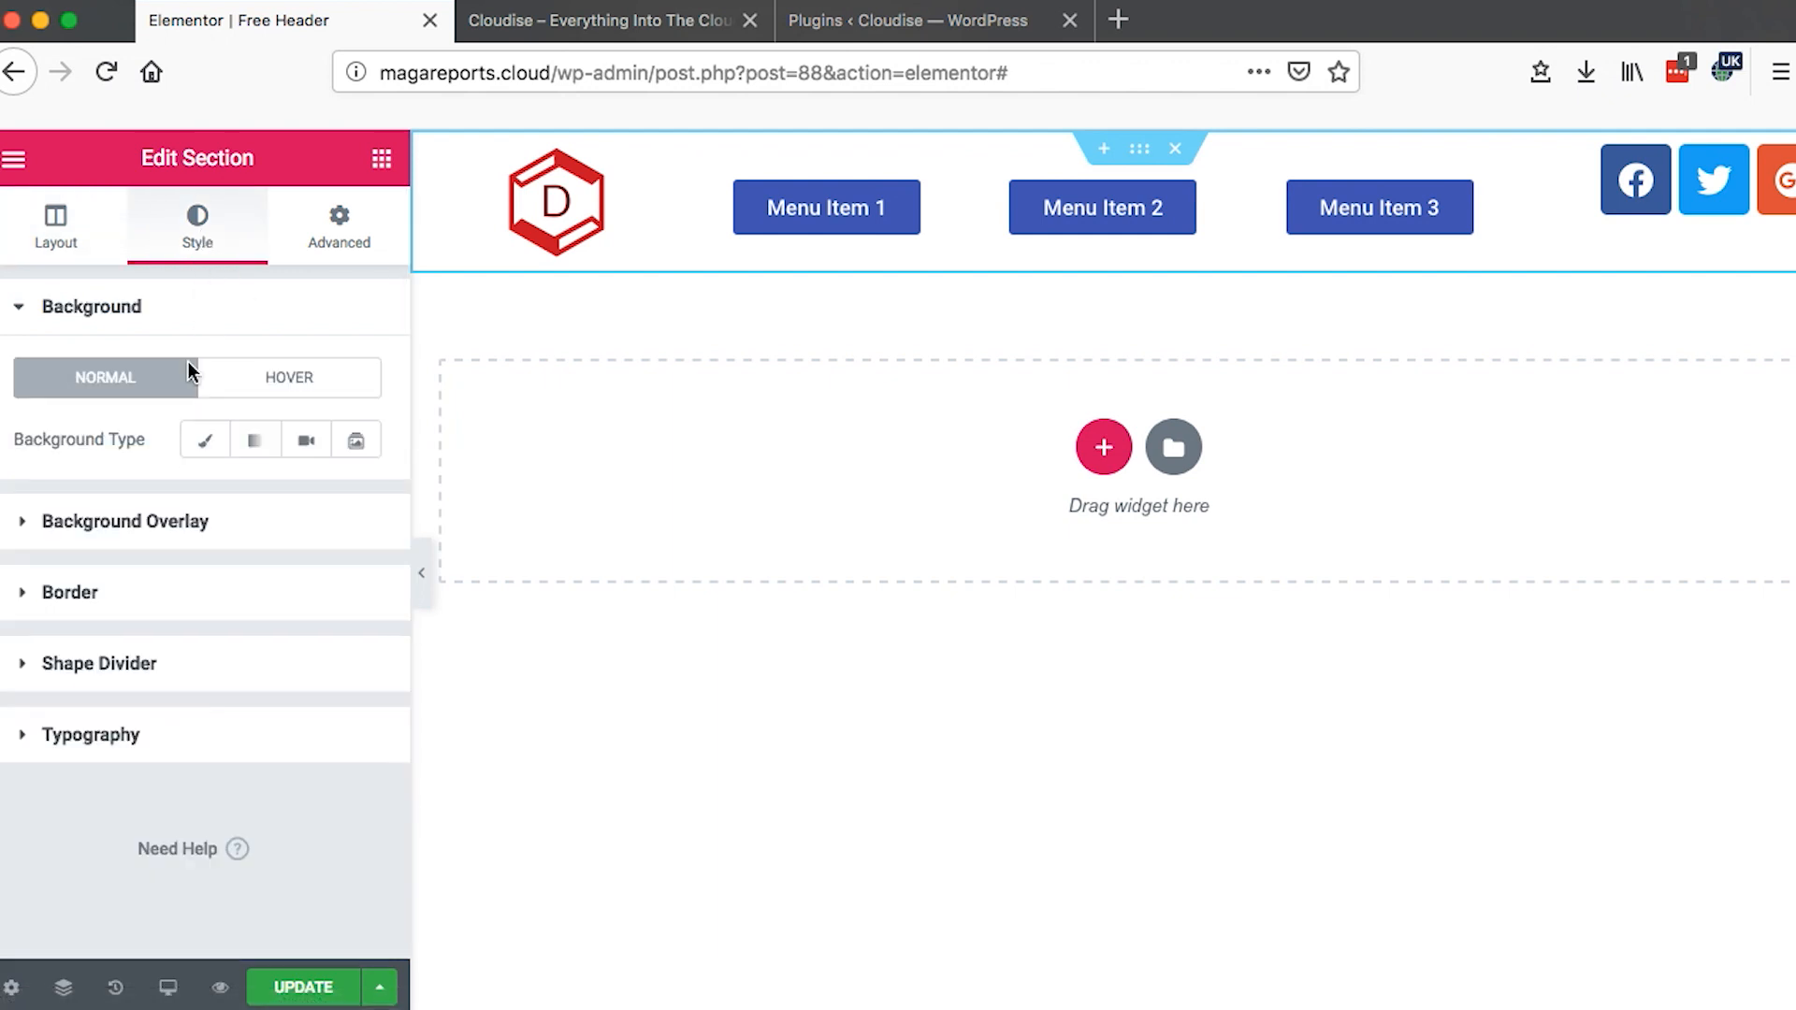
- Switch the header background to a gradient with a 90-degree angle
{"action": "left_click", "coordinate": [206, 440]}
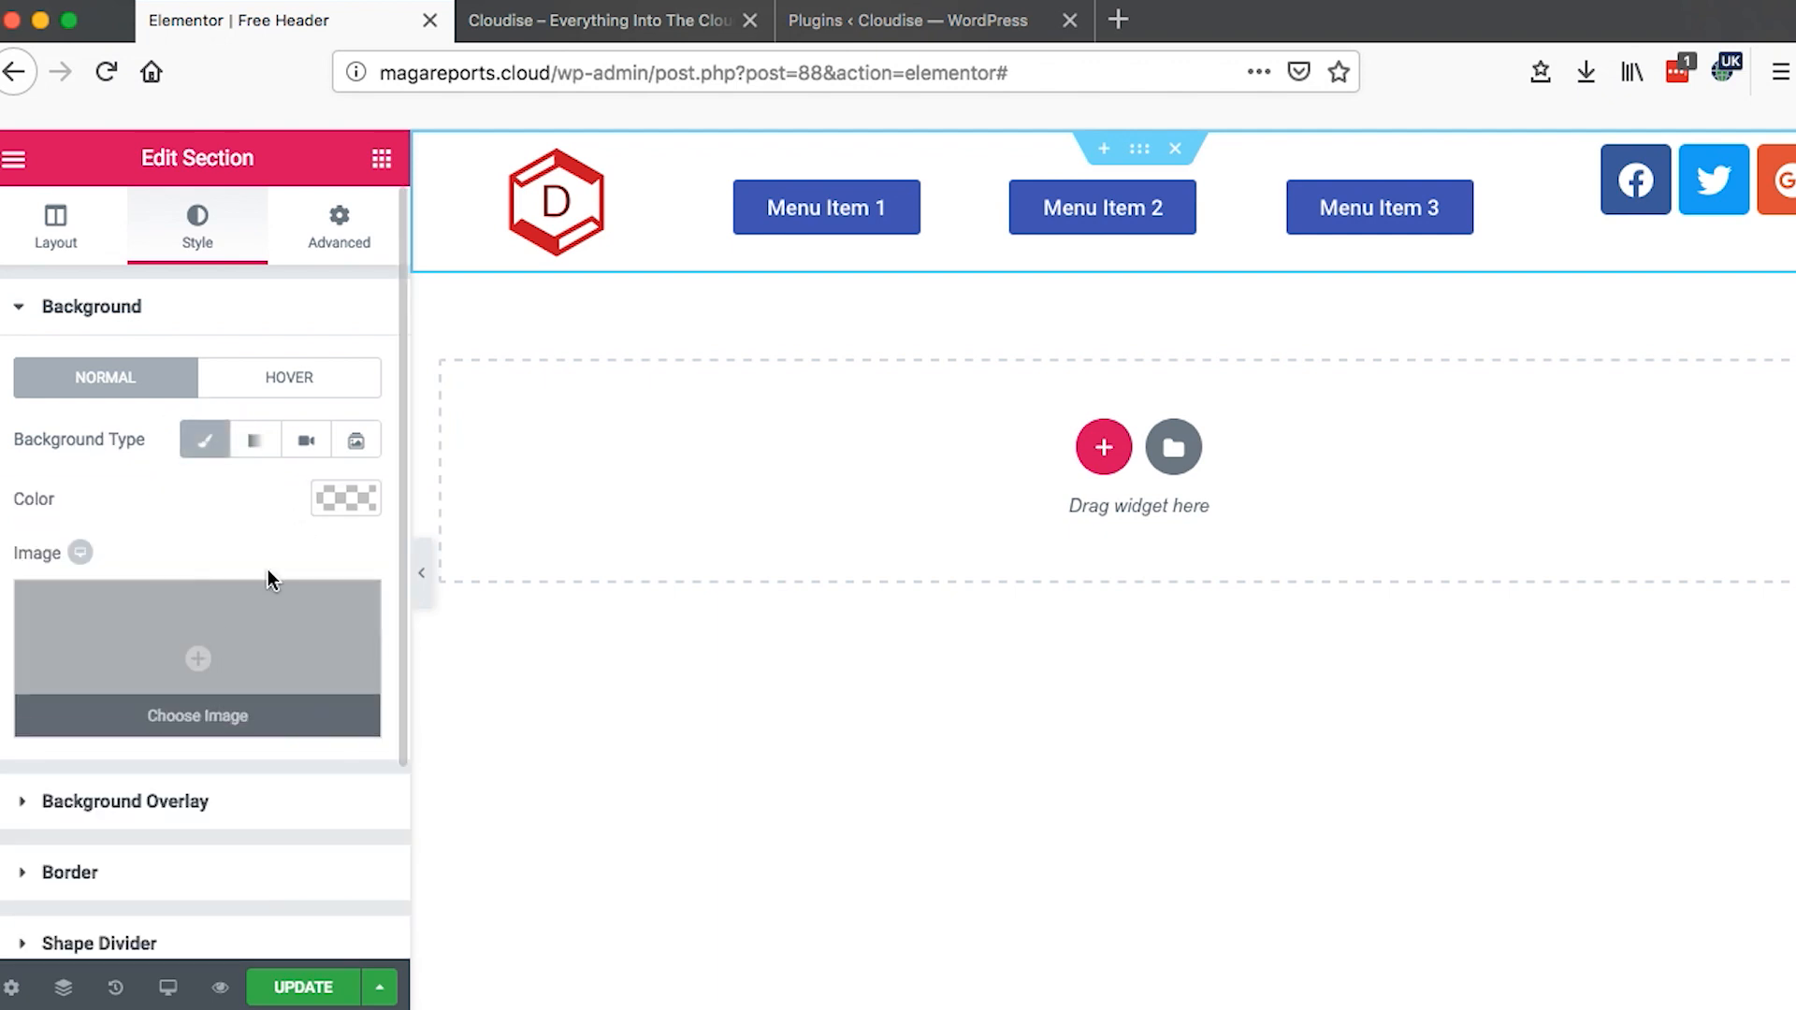
{"action": "left_click", "coordinate": [257, 440]}
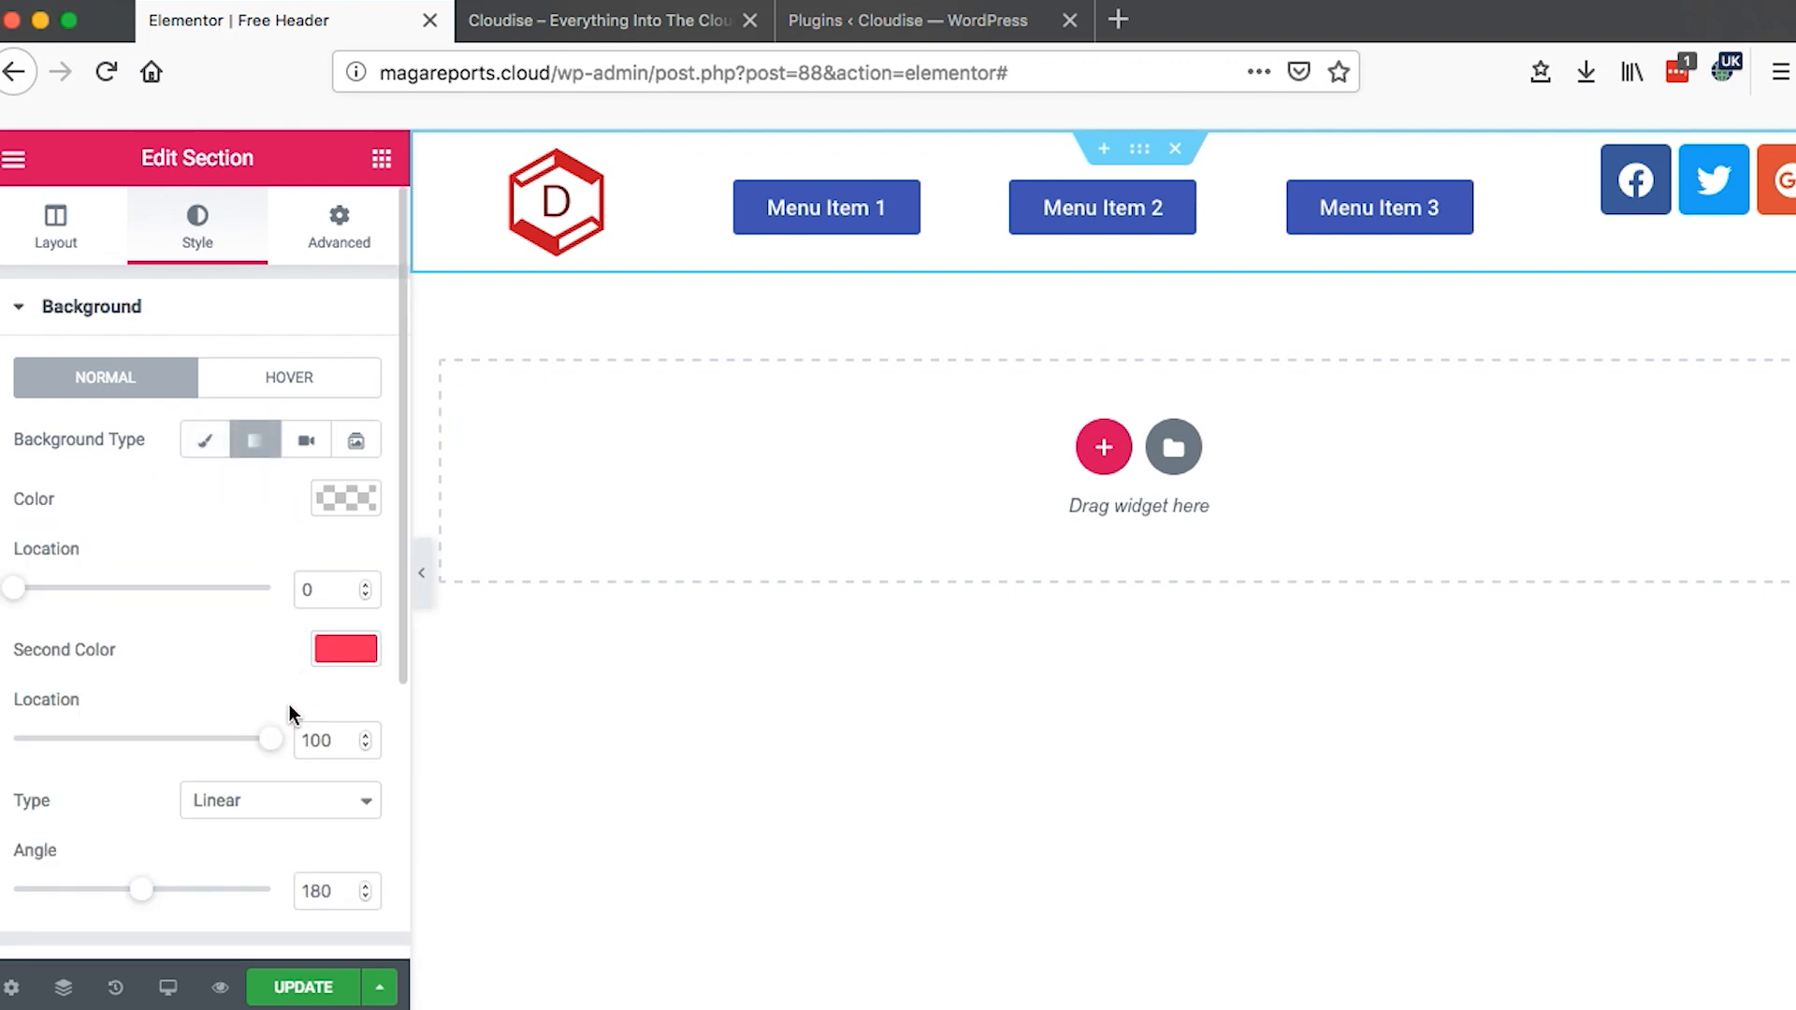
{"action": "scroll", "scroll_direction": "down", "scroll_amount": 3}
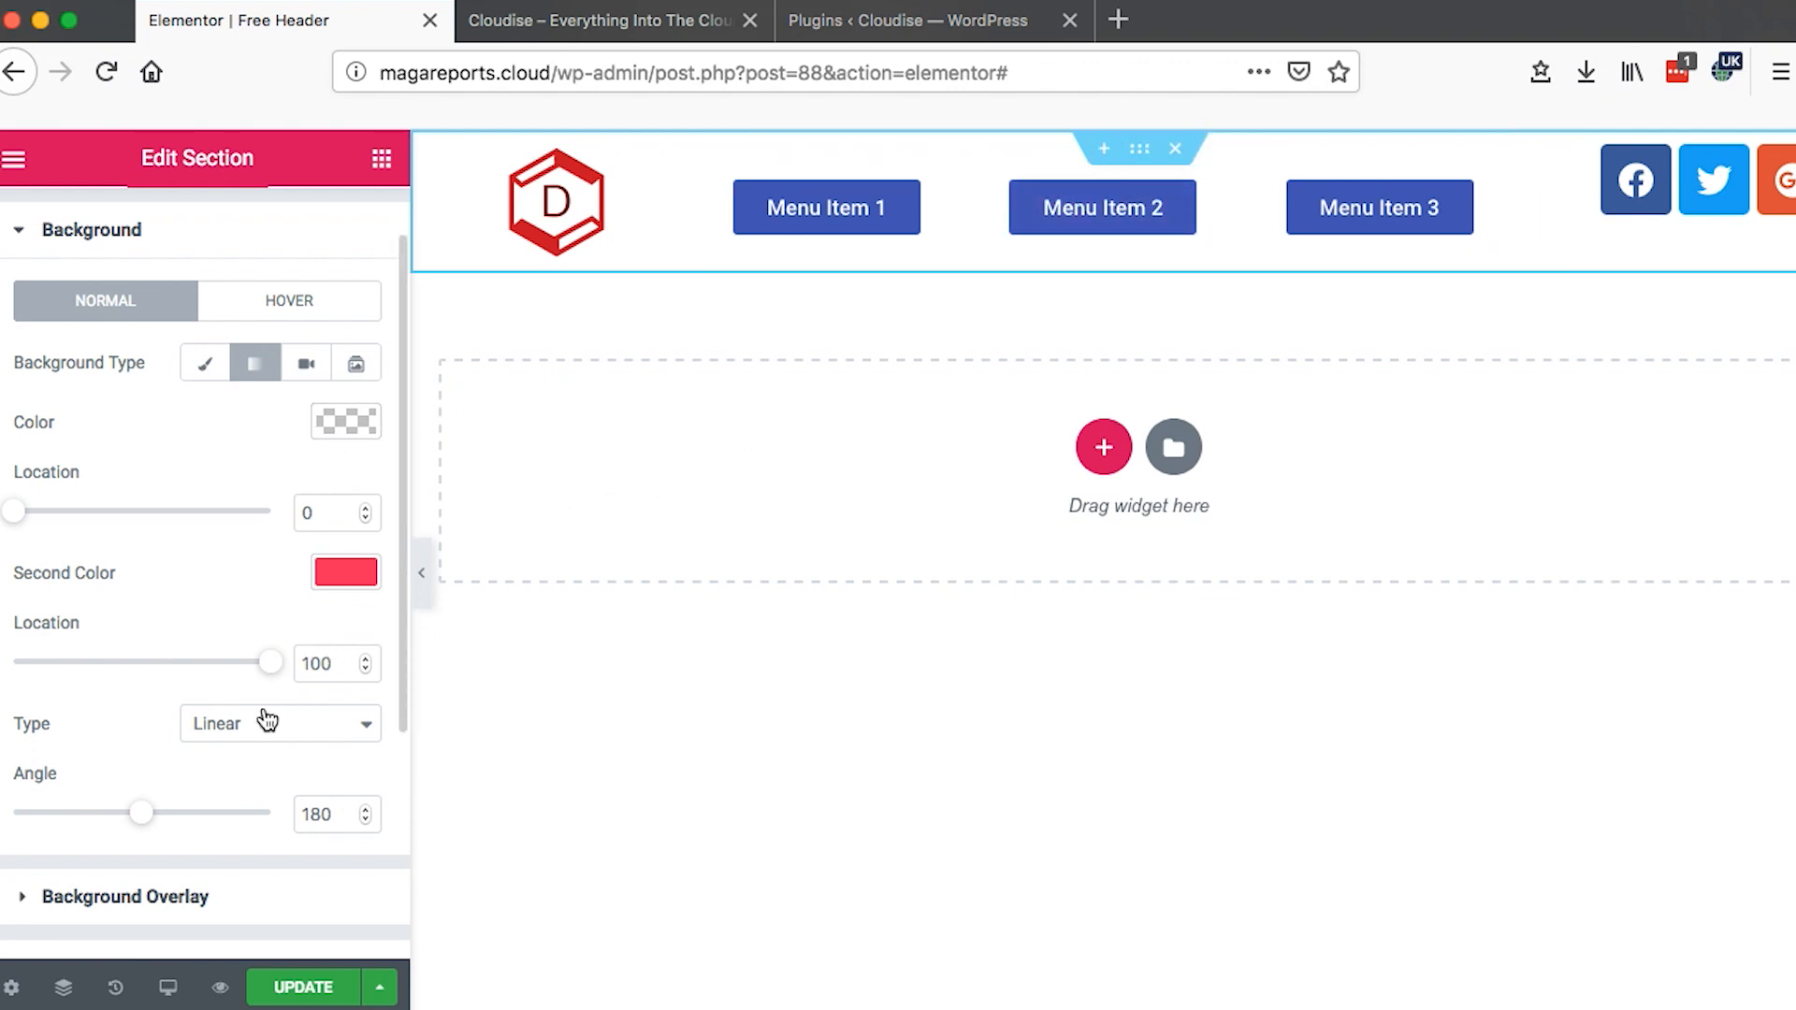
{"action": "left_click", "coordinate": [345, 421]}
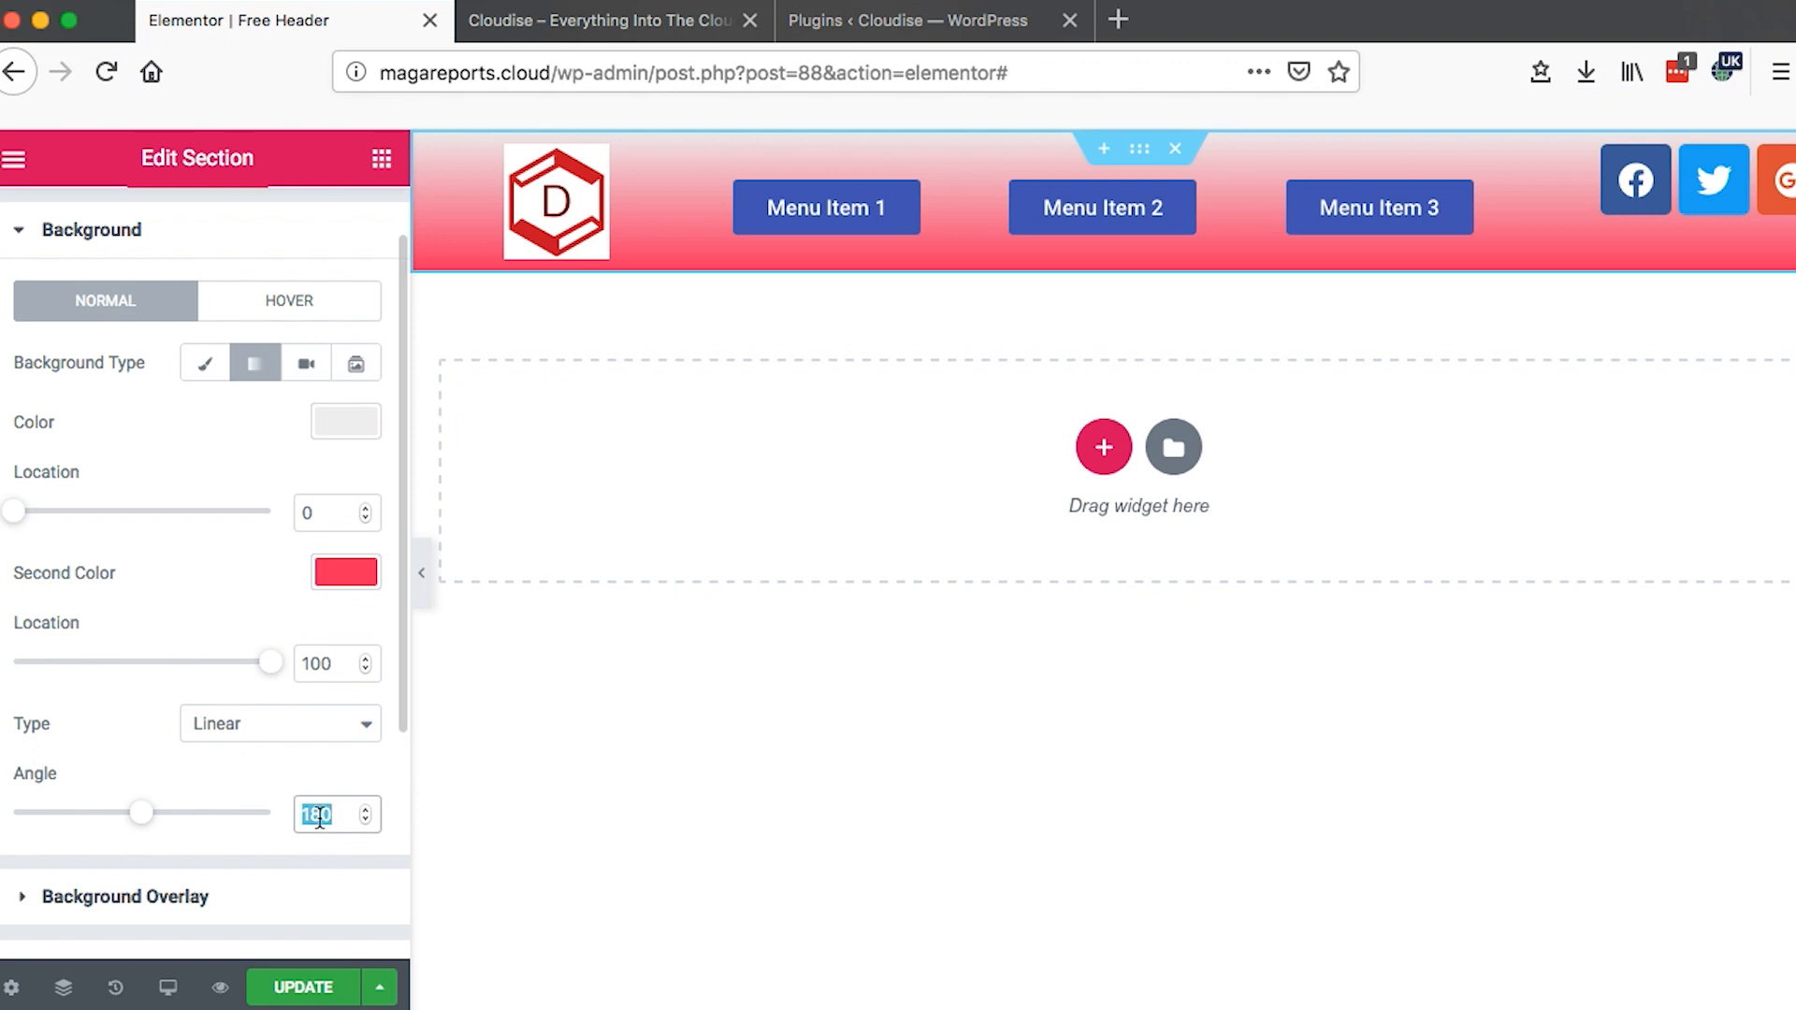
{"action": "type", "text": "90"}
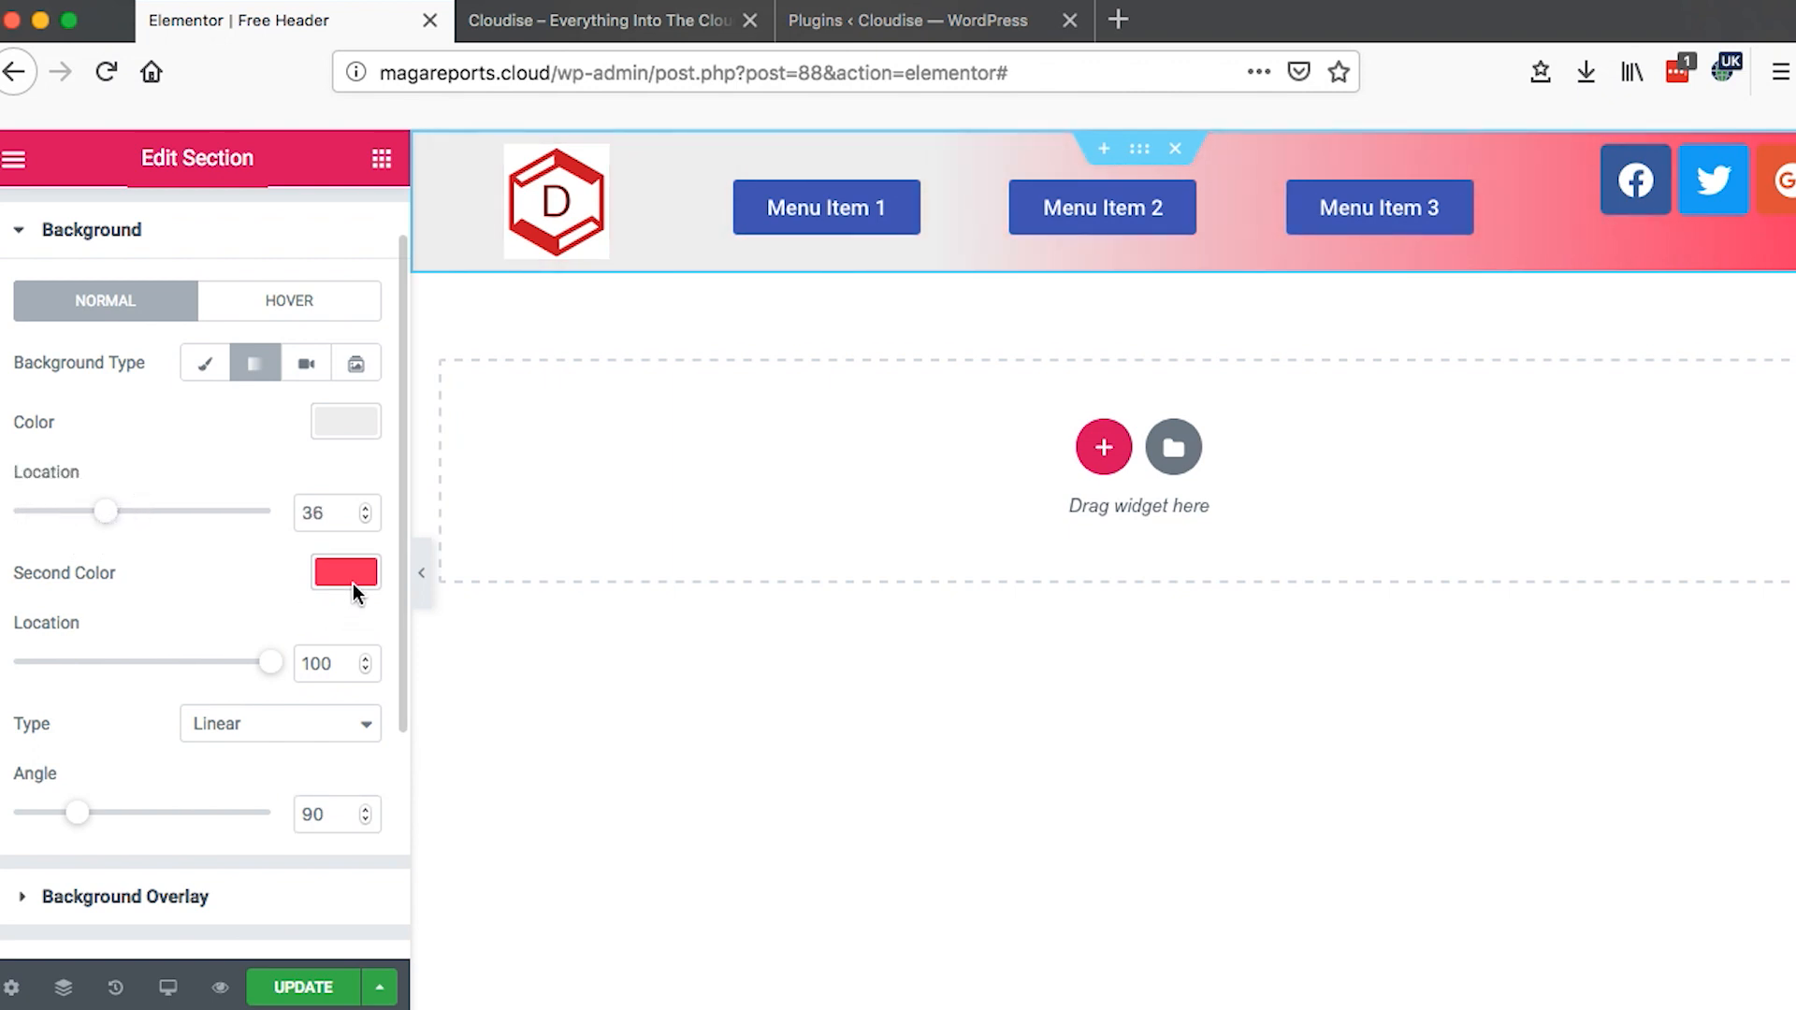
- Set the gradient's first colour to white #ffffff so it fades into pink-red
{"action": "left_click", "coordinate": [344, 573]}
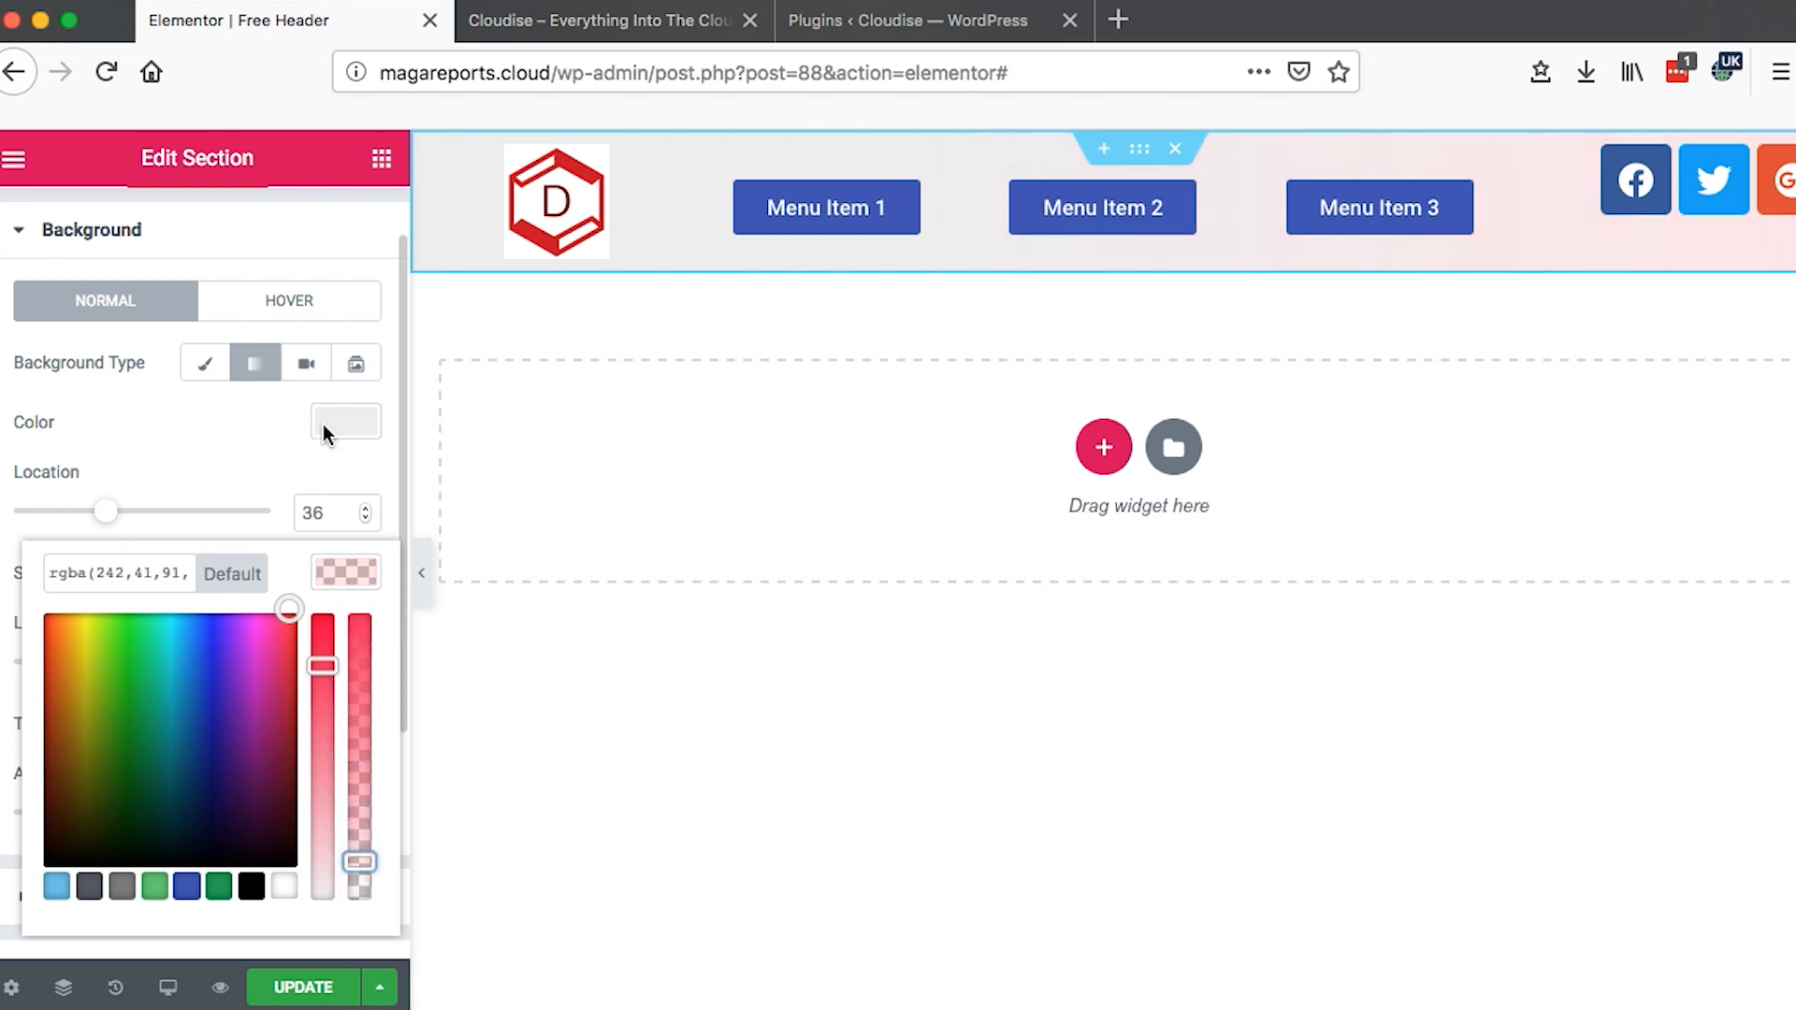
{"action": "left_click", "coordinate": [344, 421]}
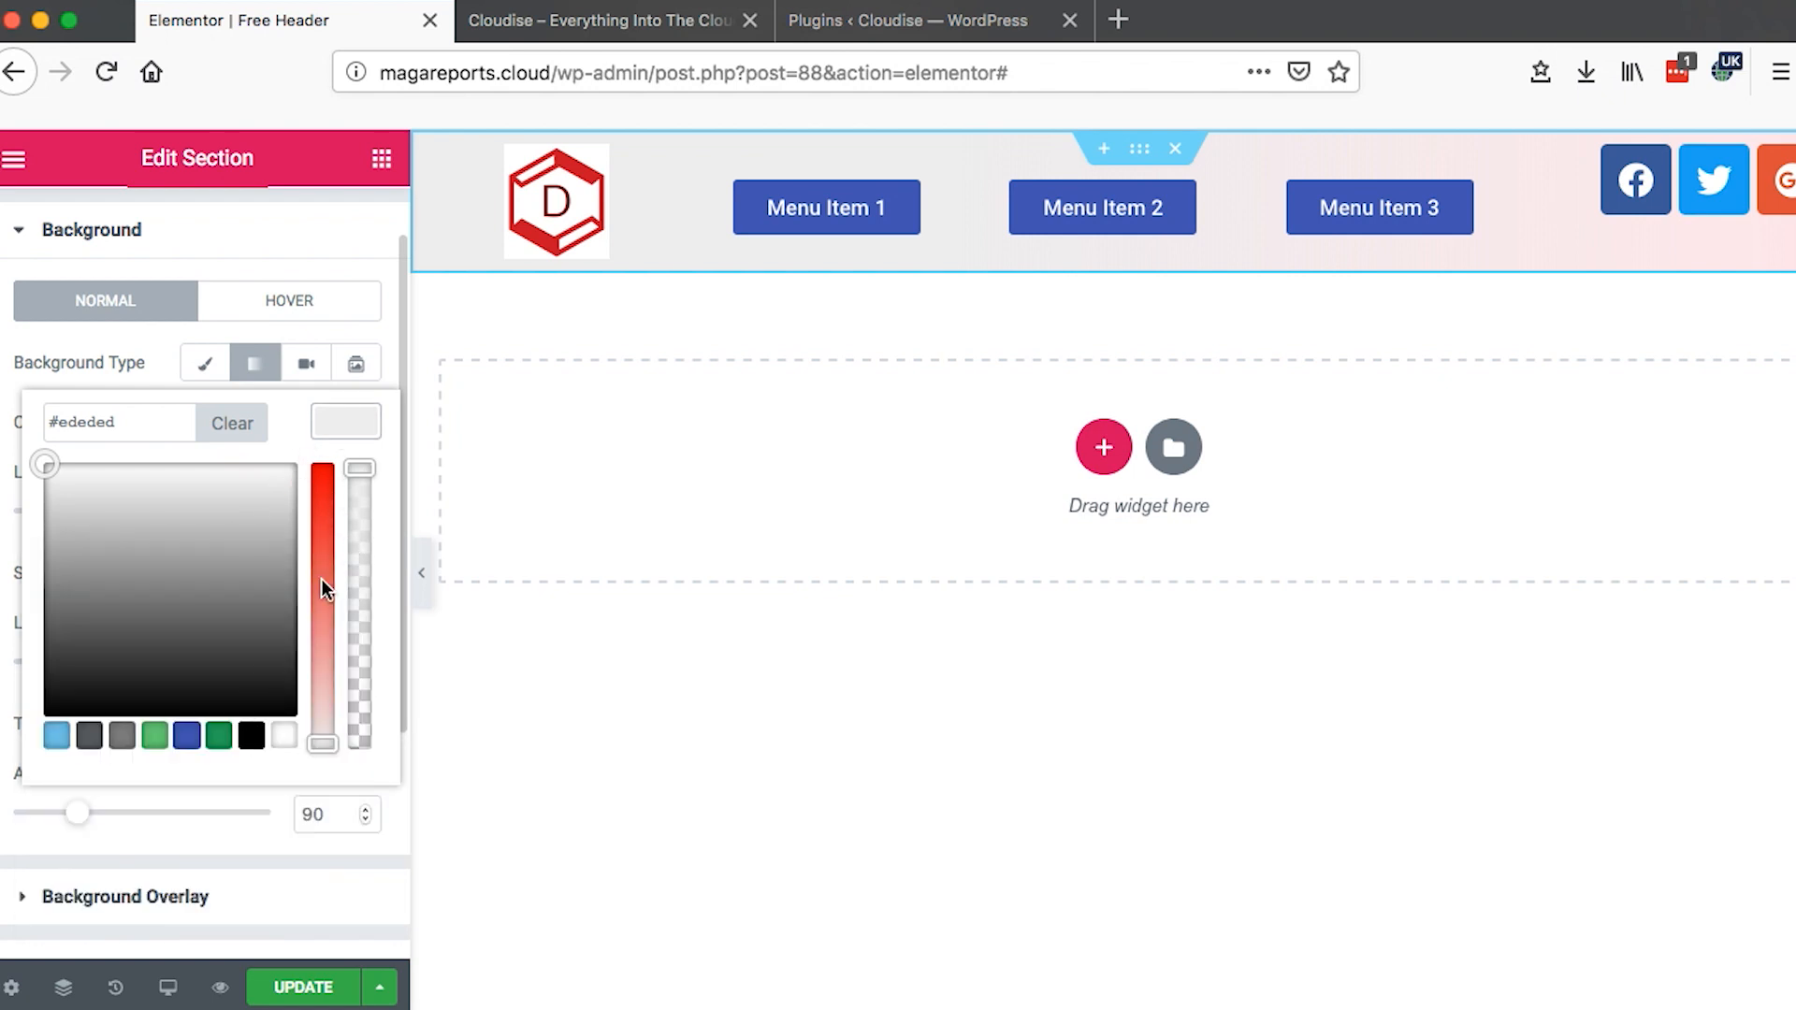
{"action": "left_click", "coordinate": [284, 735]}
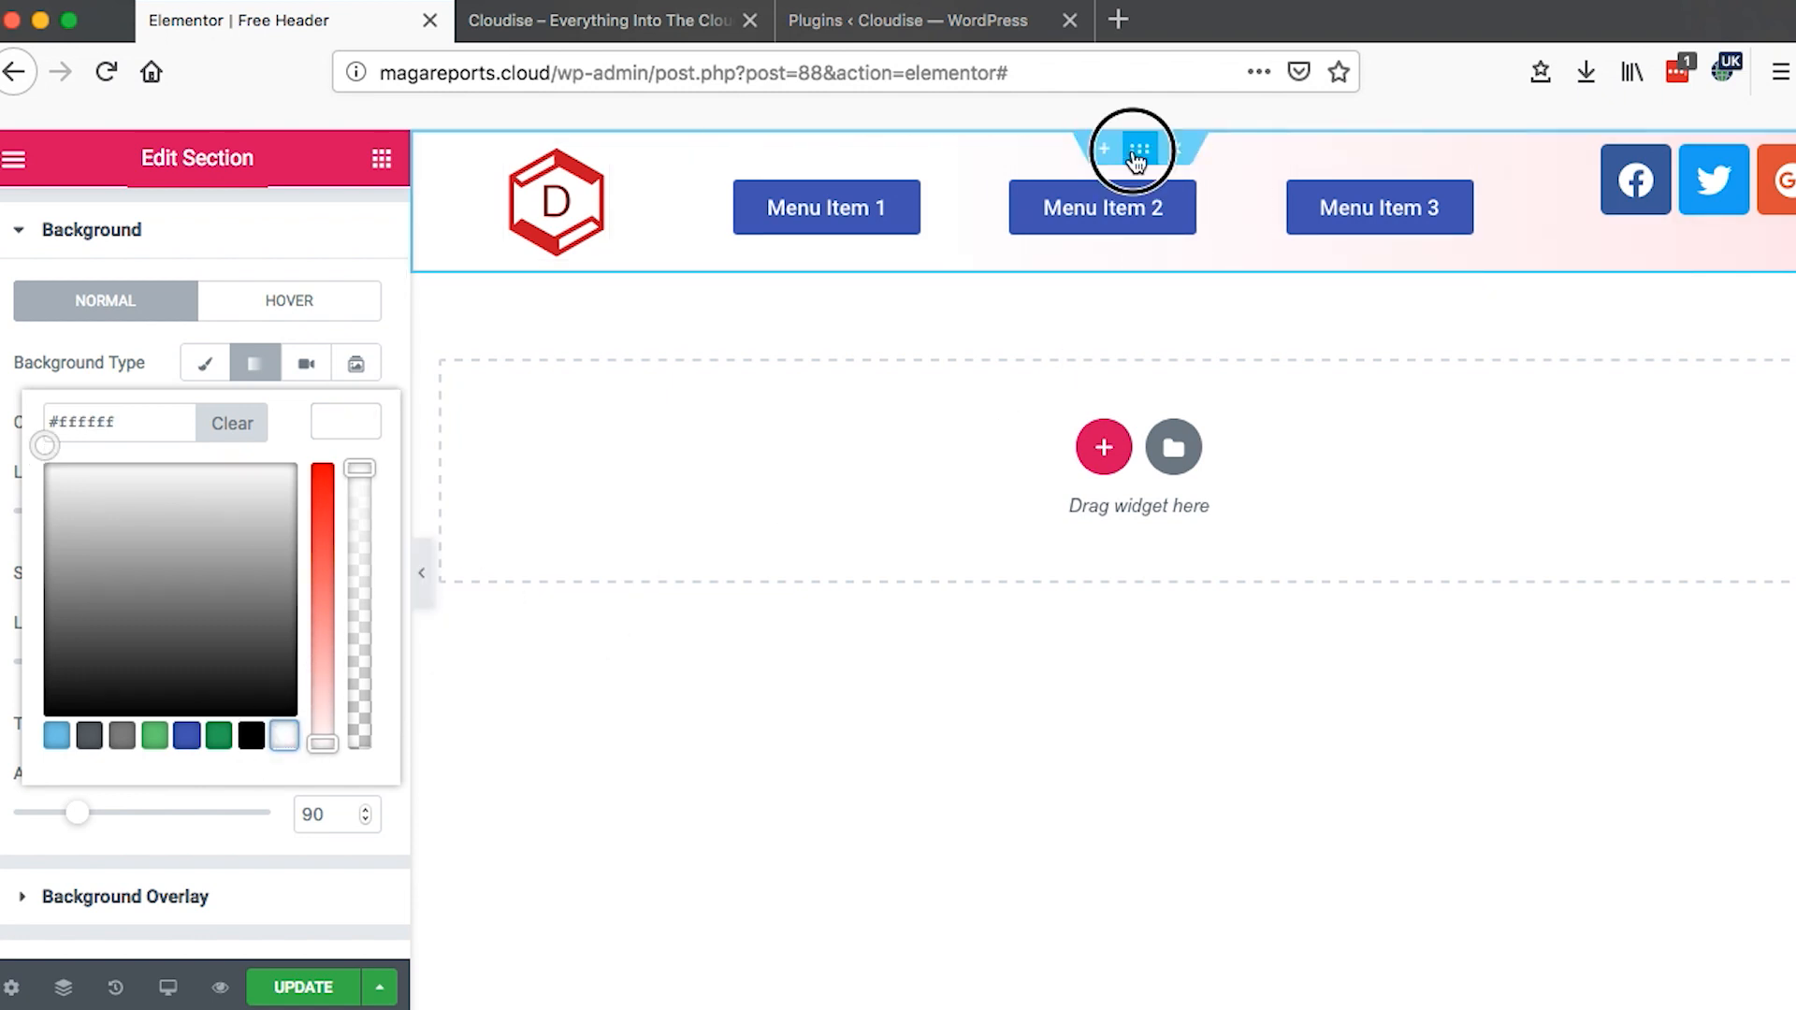
- Give the header section a Min Height of 50 px in its Layout settings
{"action": "left_click", "coordinate": [1136, 150]}
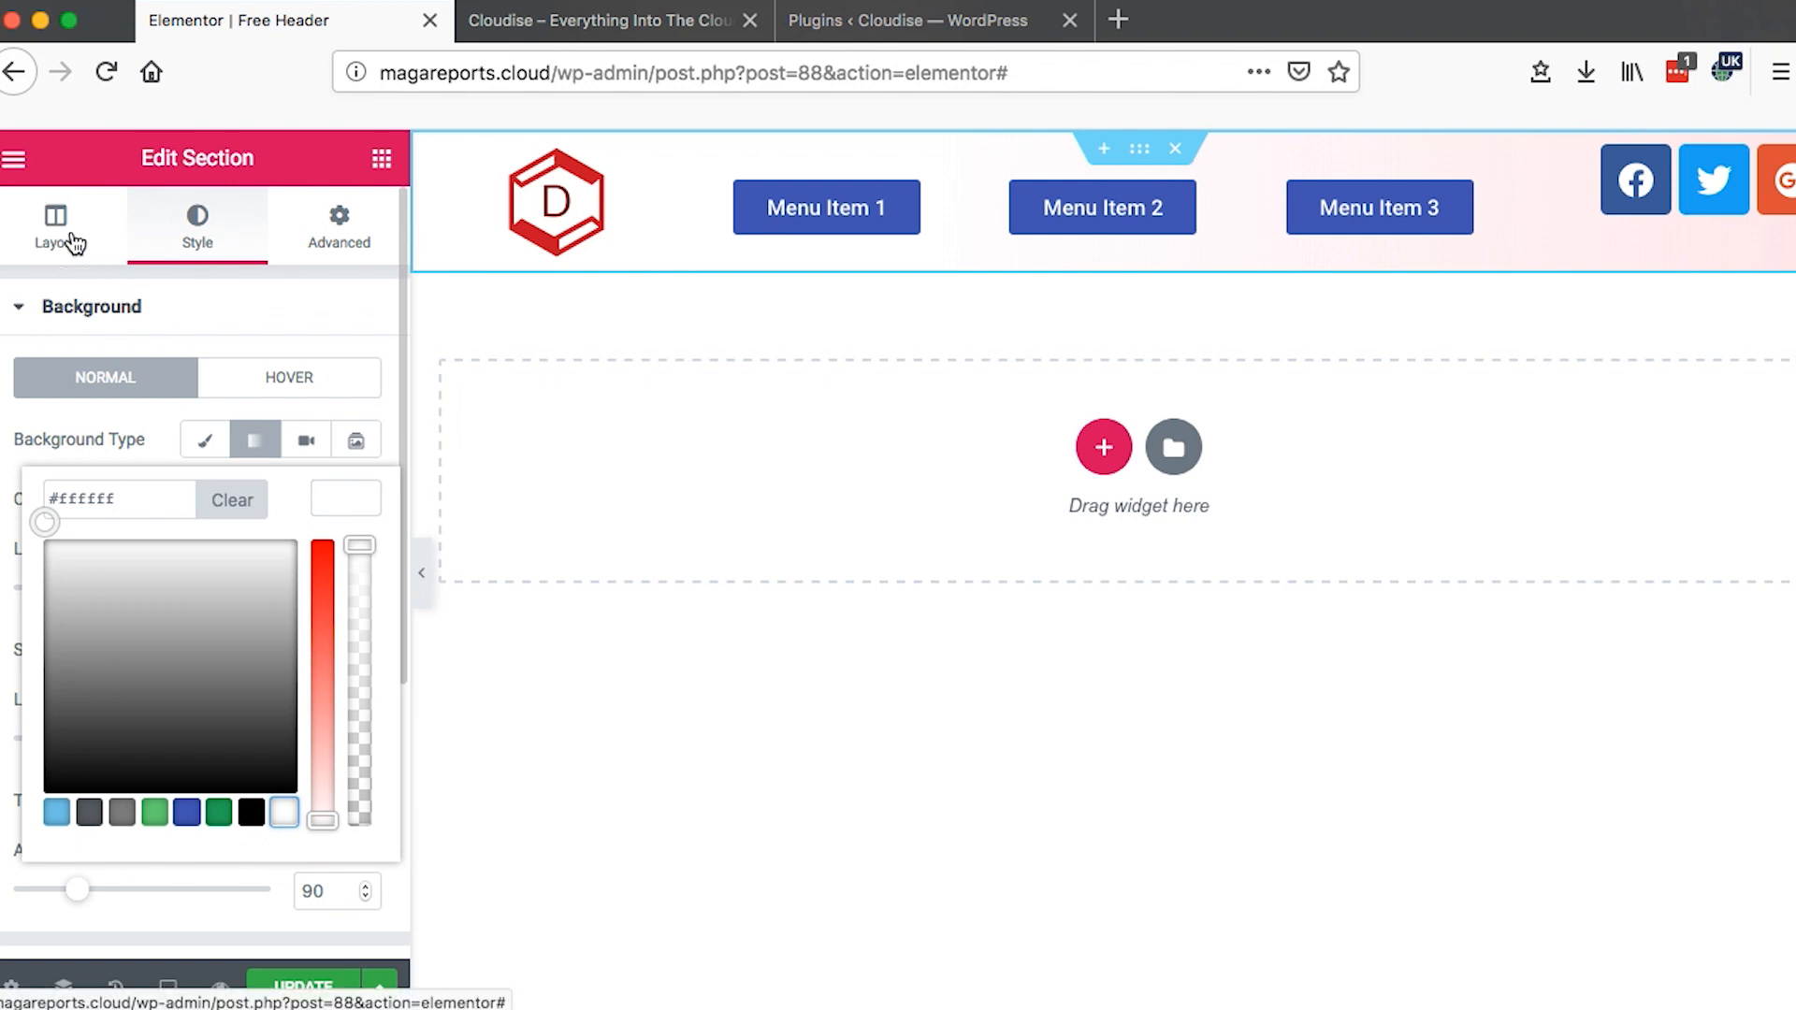
{"action": "left_click", "coordinate": [54, 223]}
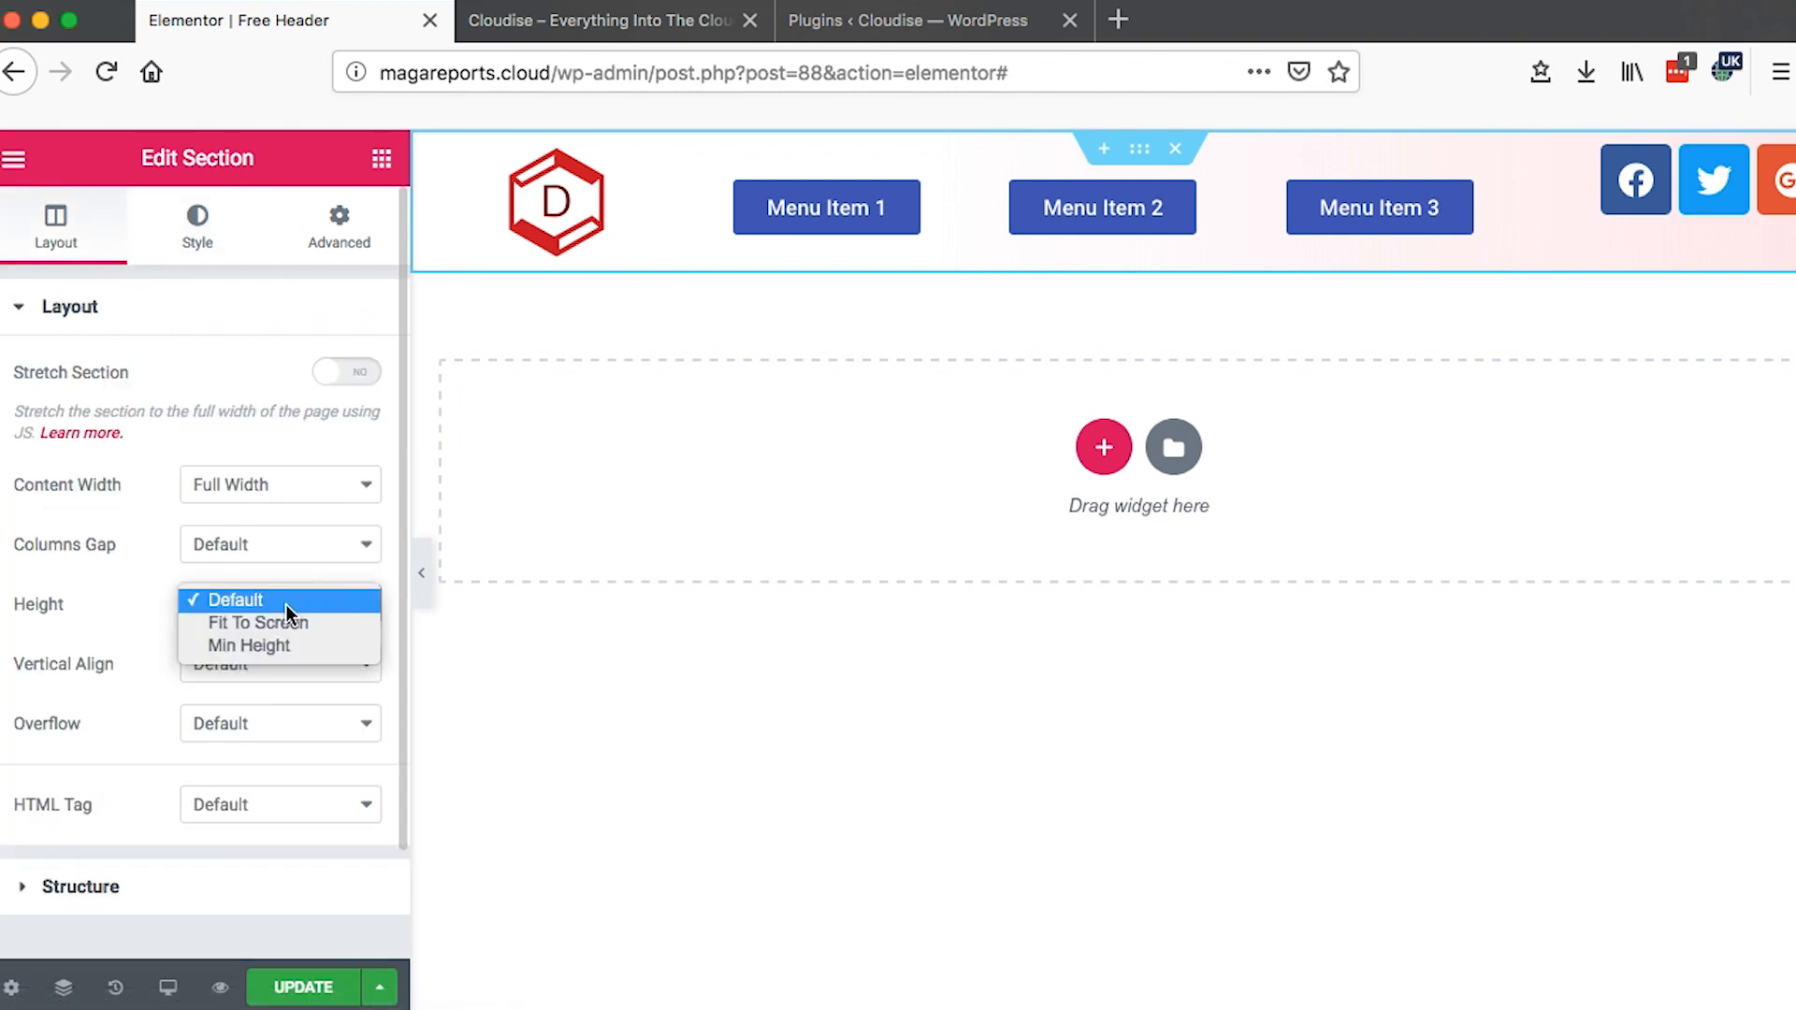
{"action": "left_click", "coordinate": [247, 646]}
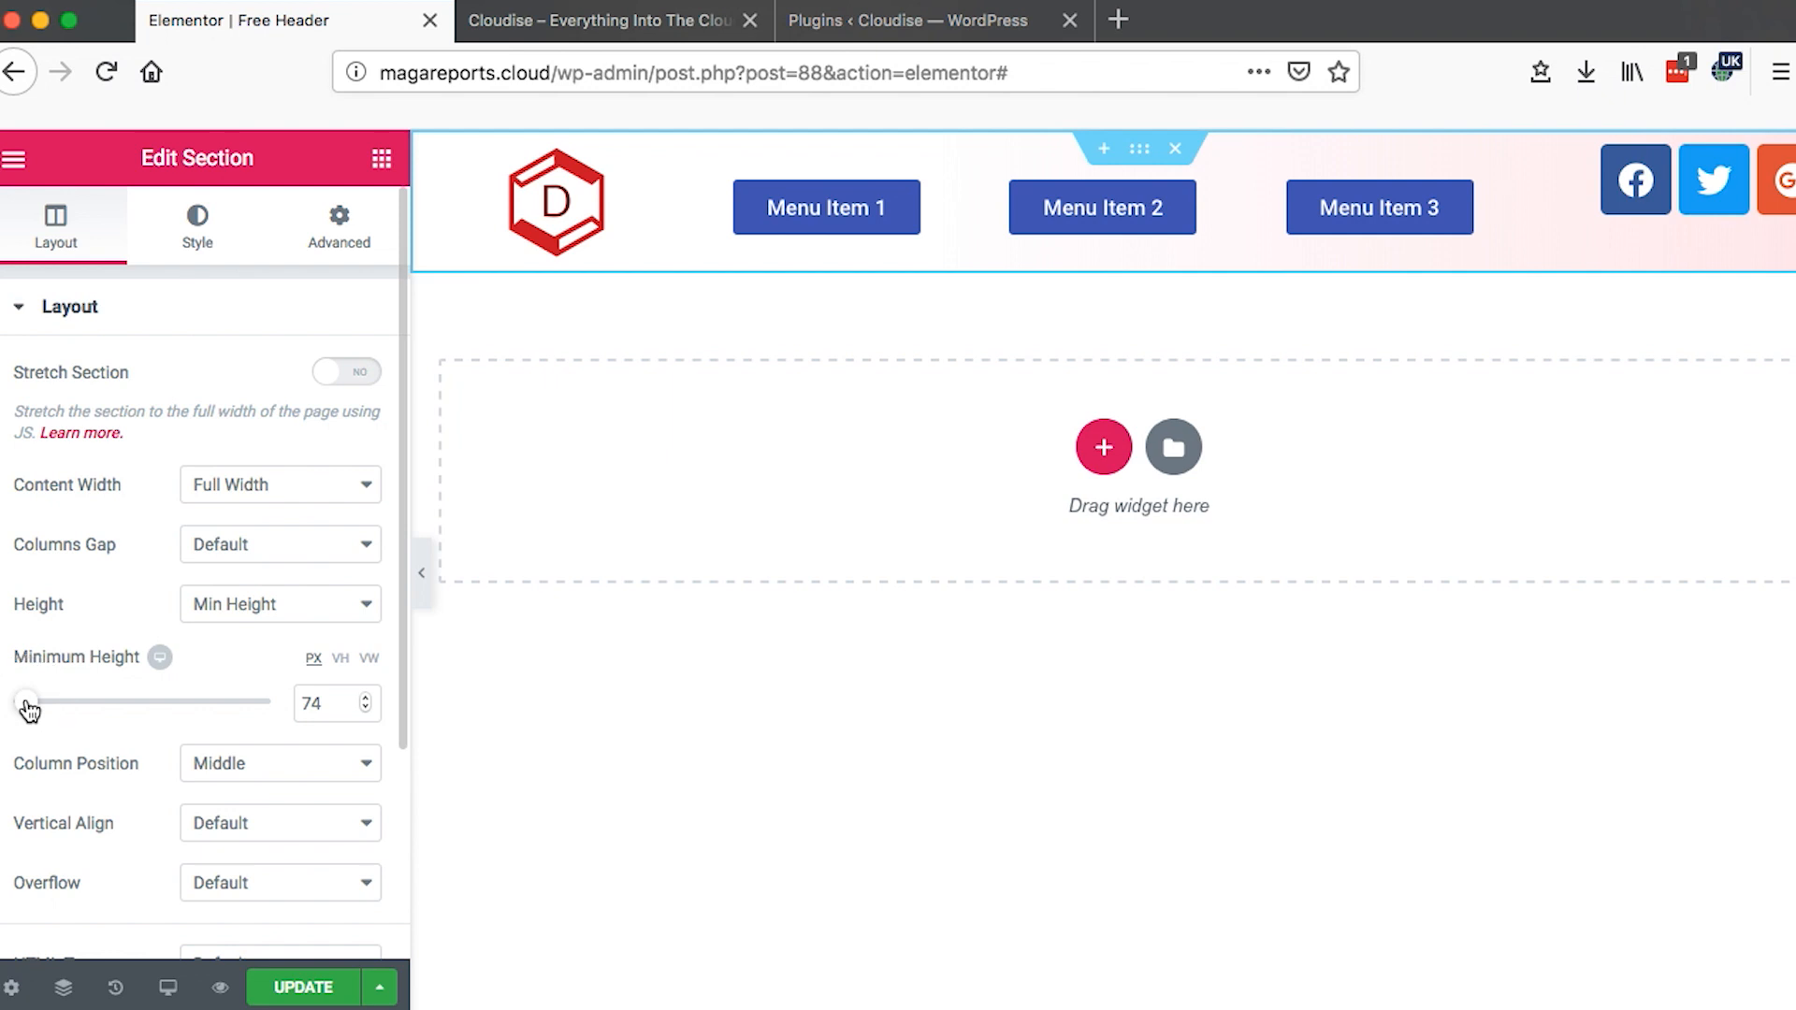
{"action": "triple_click", "coordinate": [325, 703]}
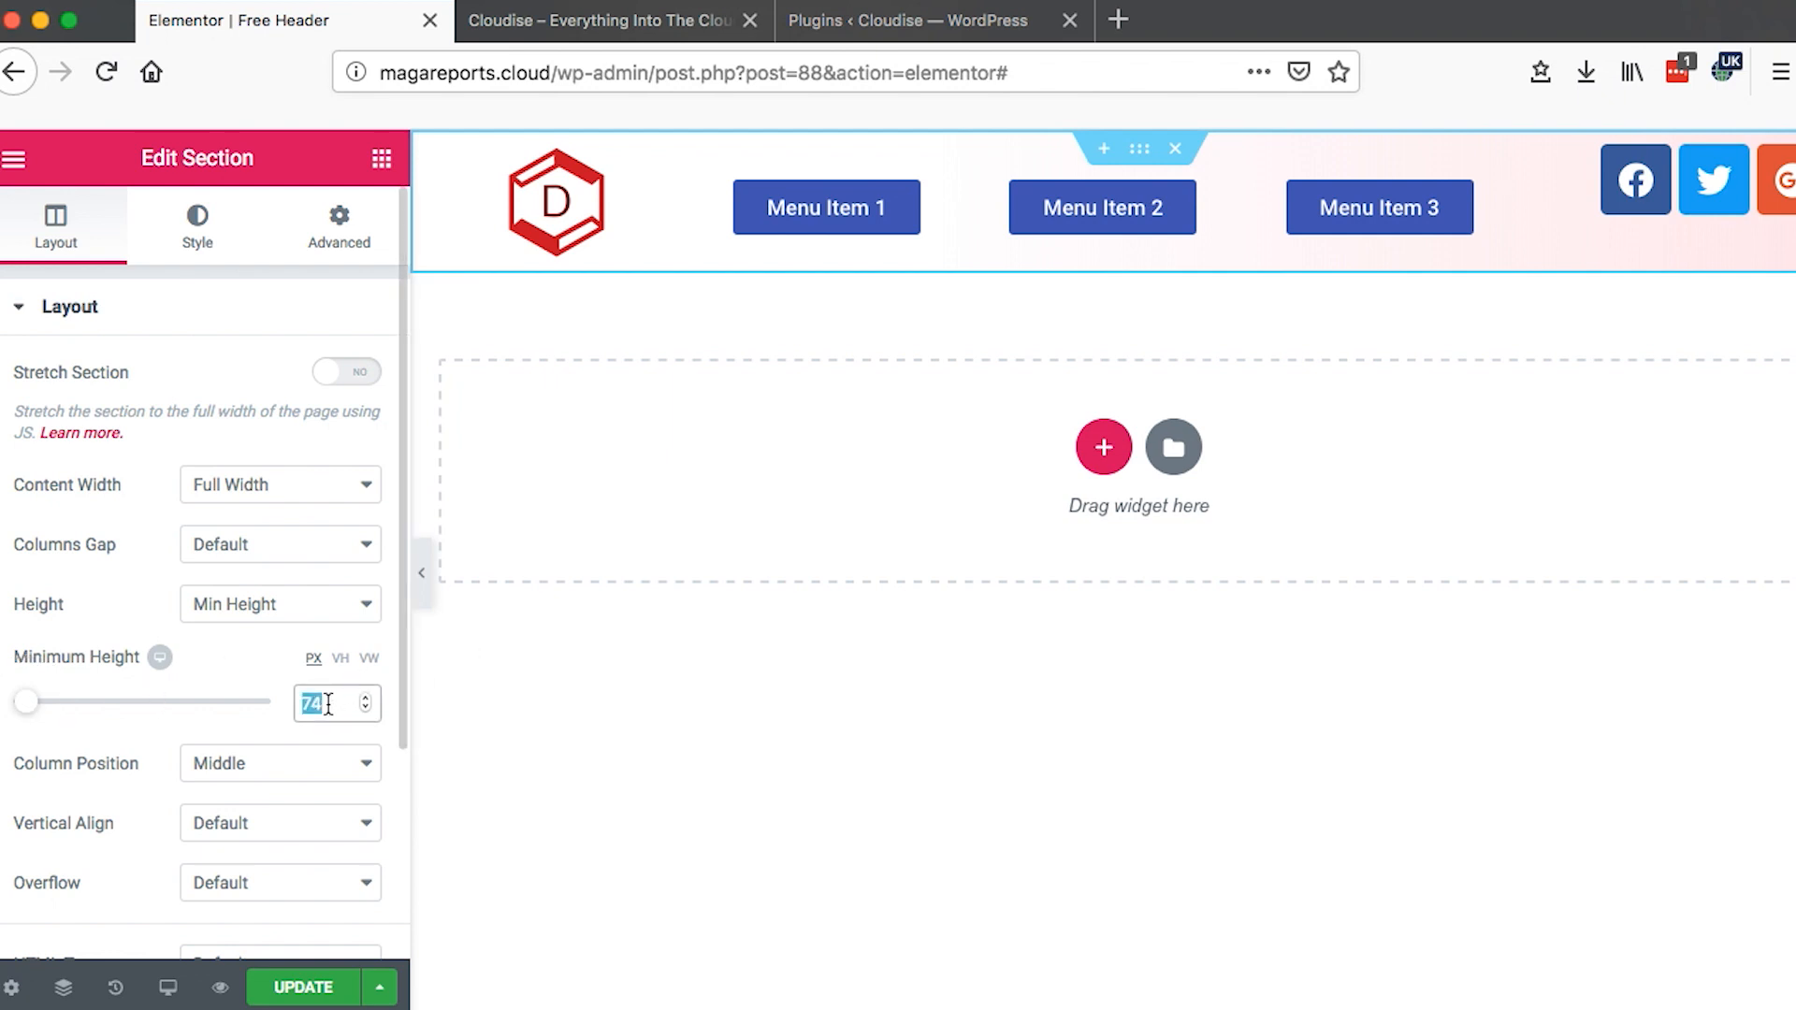
{"action": "type", "text": "50"}
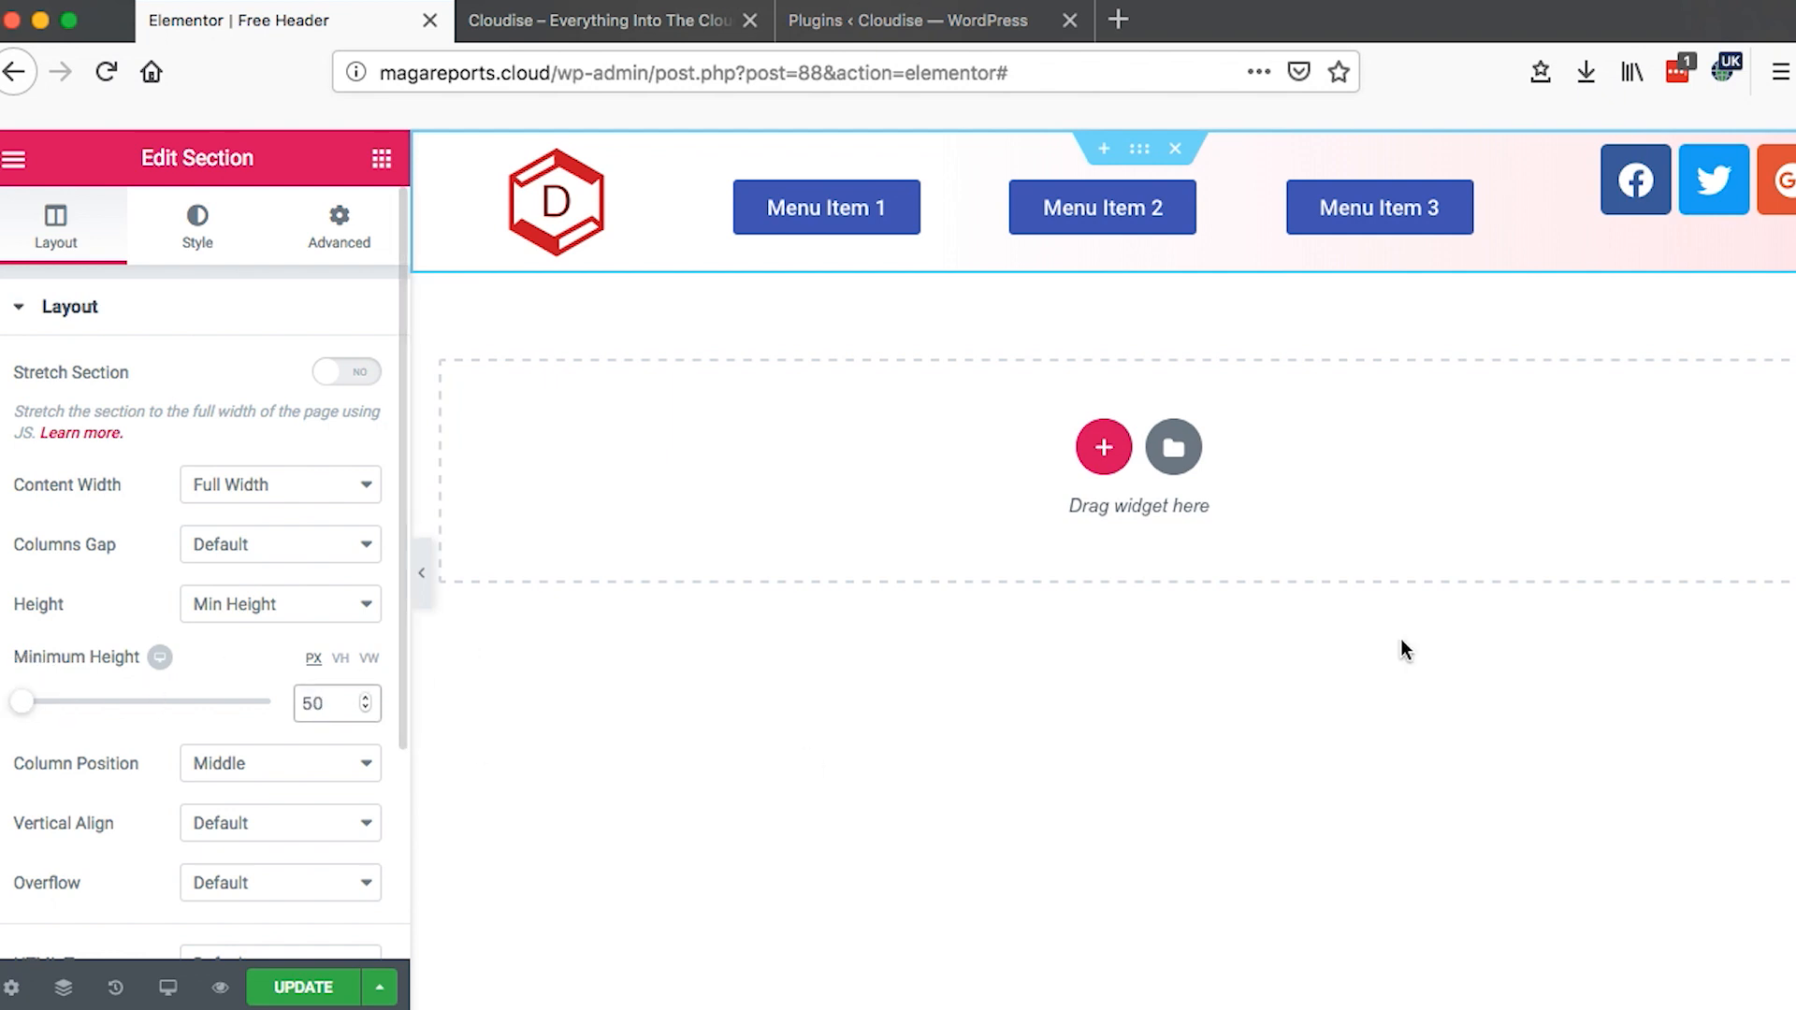
{"action": "mouse_move", "coordinate": [1187, 417]}
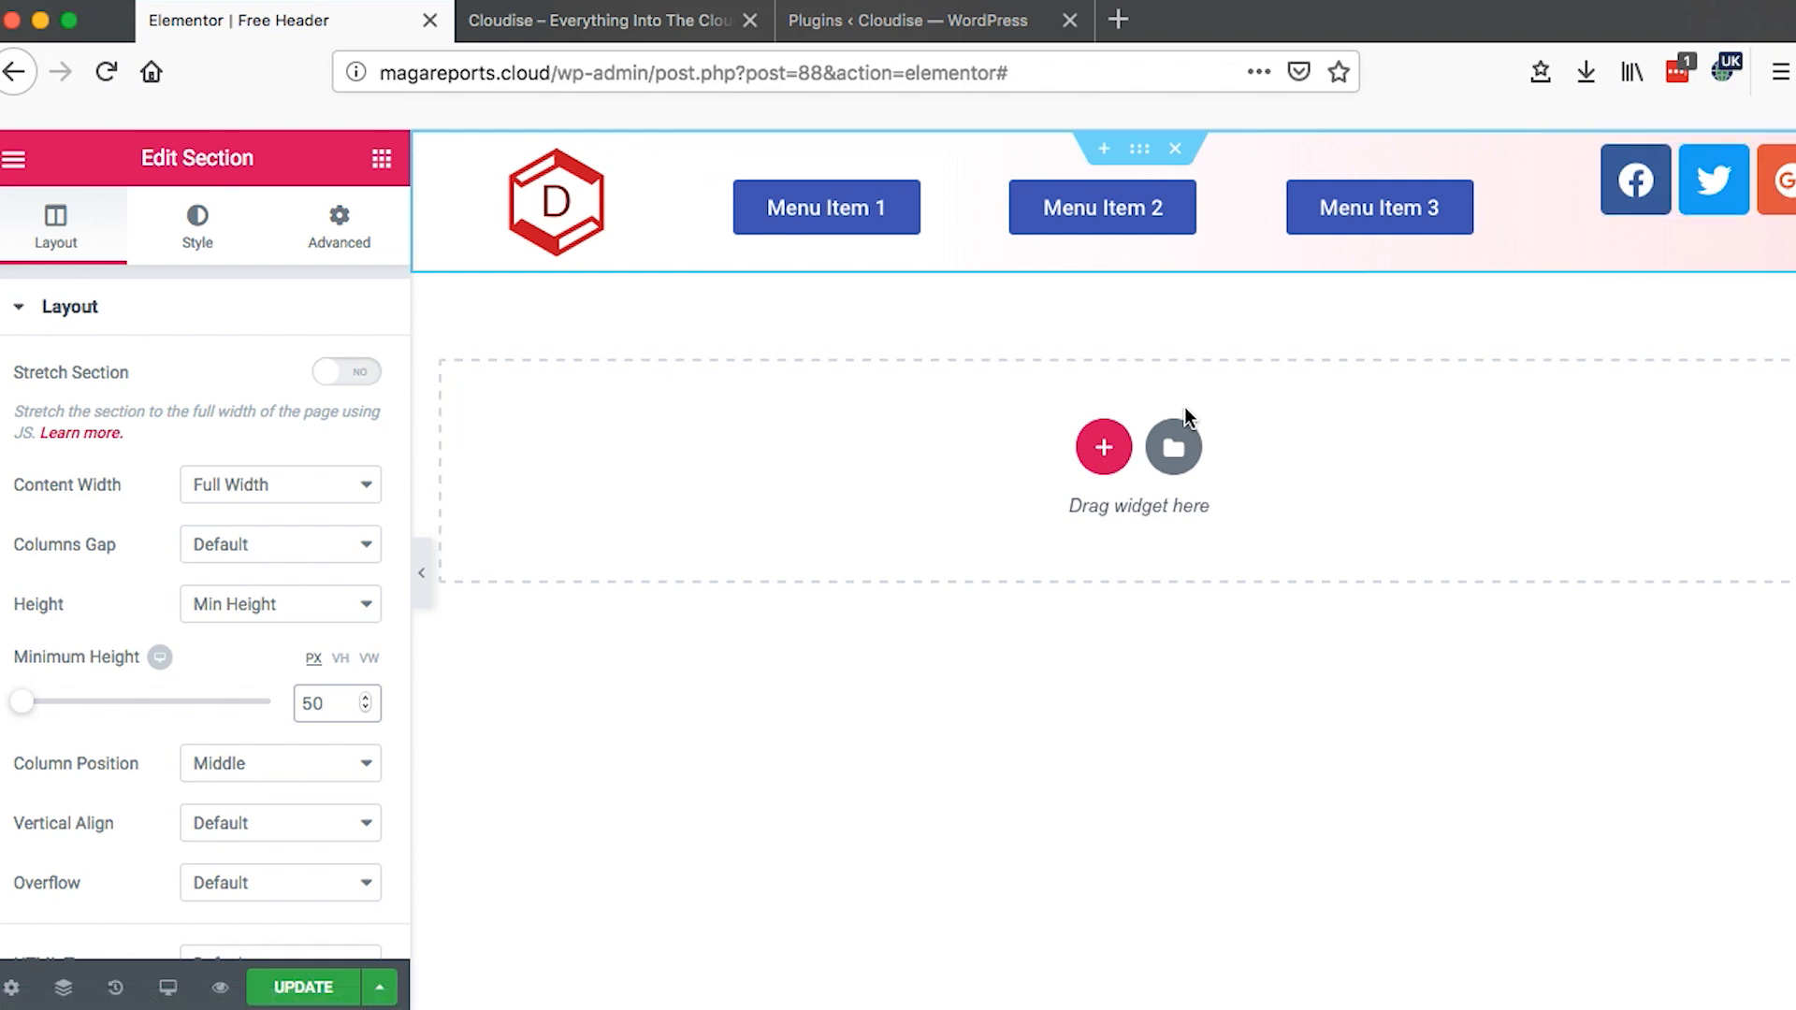
{"action": "left_click", "coordinate": [309, 703]}
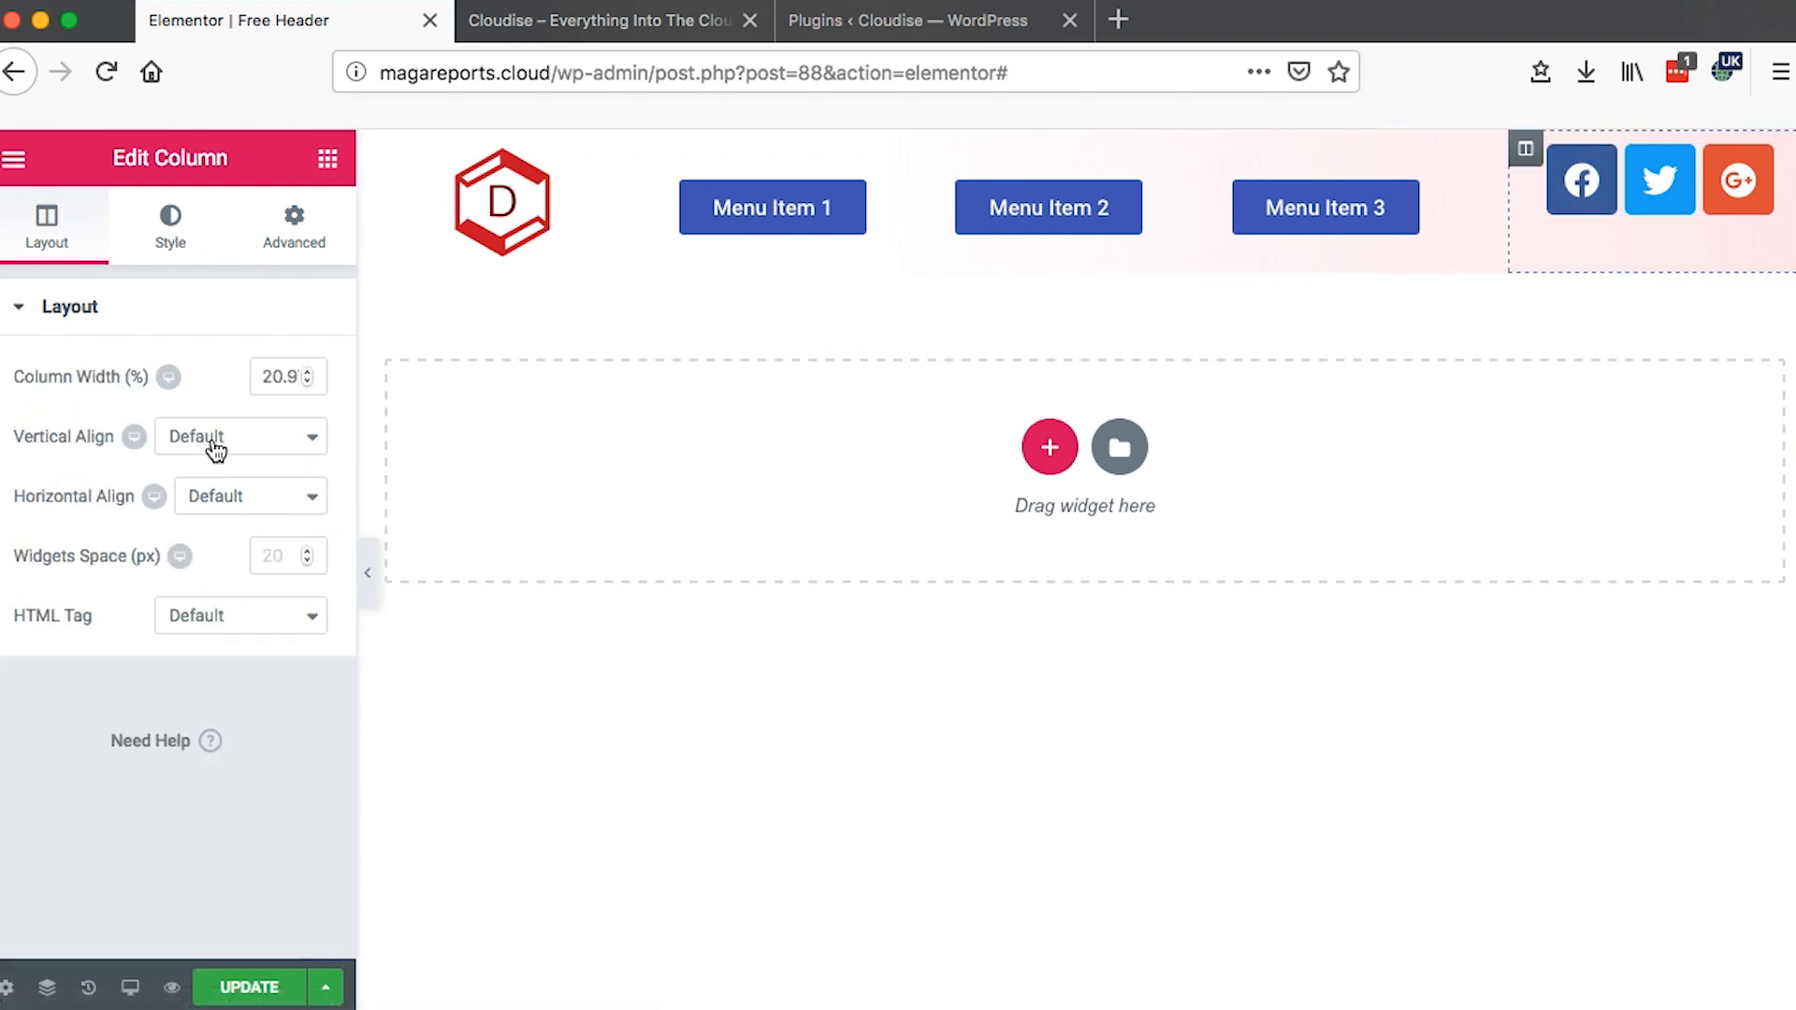
- Vertically centre the social icons column, set icon Size to 21, and update the header
{"action": "left_click", "coordinate": [241, 436]}
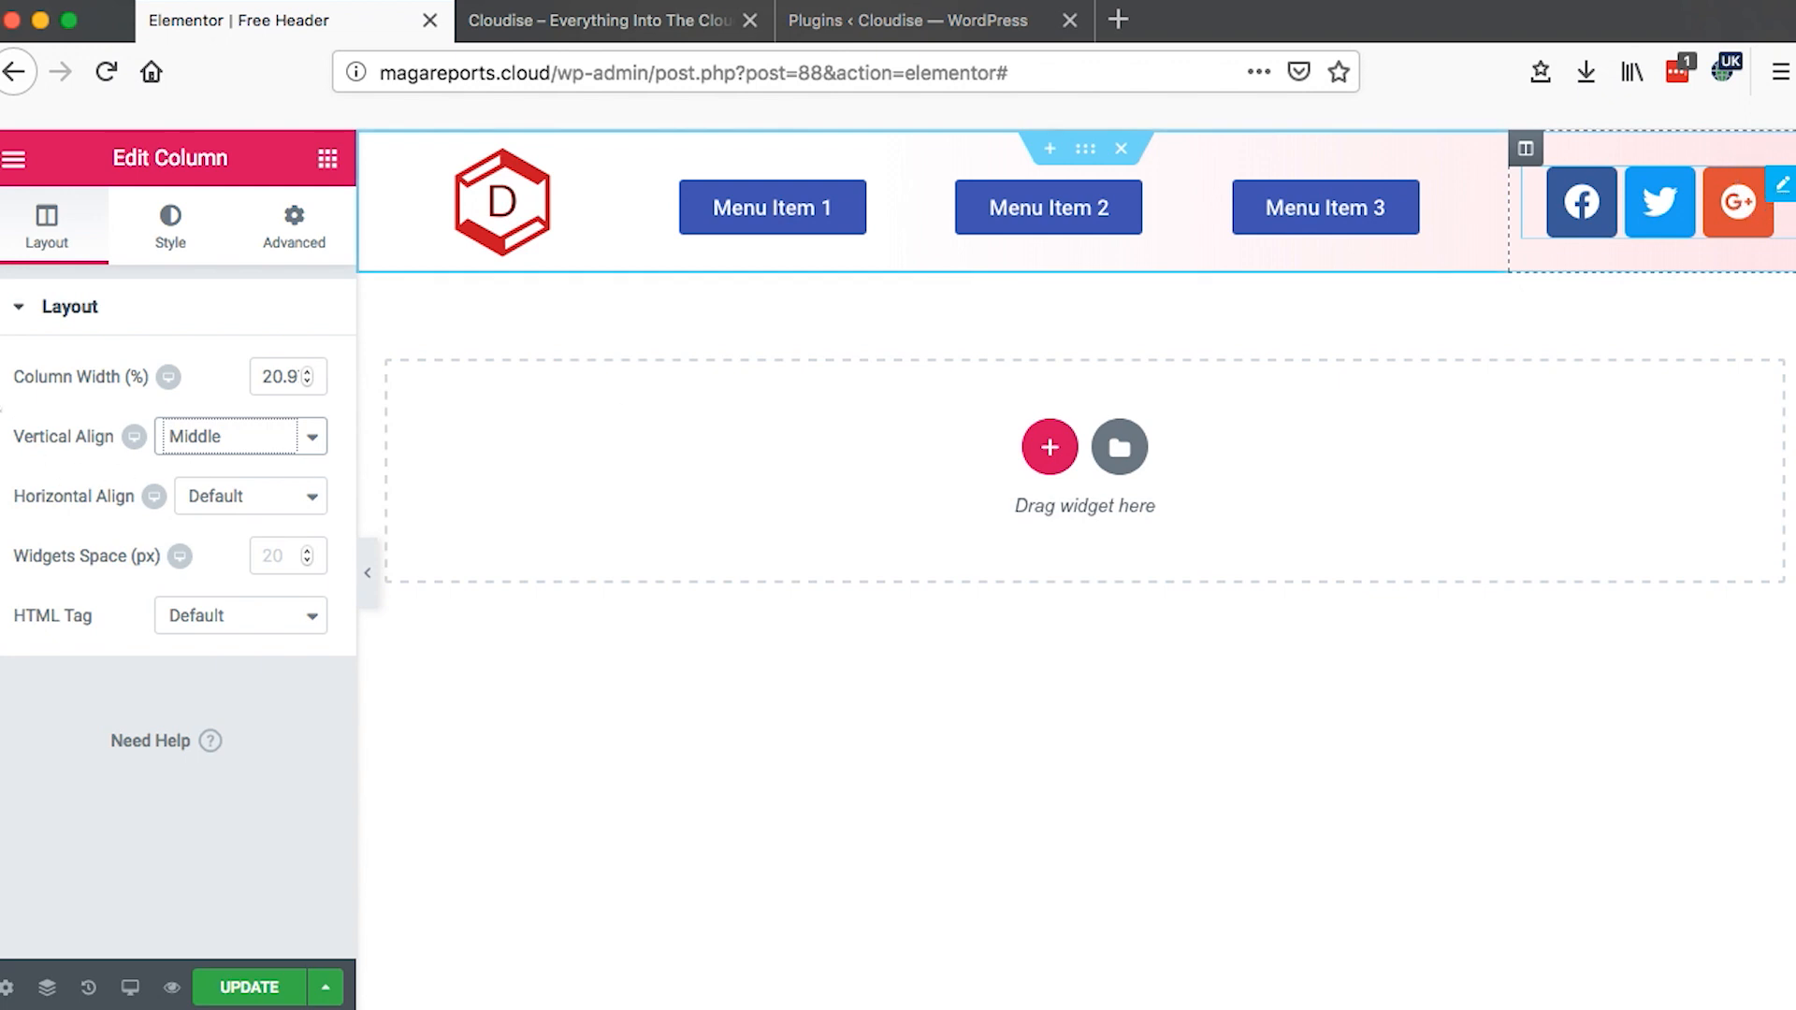
{"action": "left_click", "coordinate": [1658, 202]}
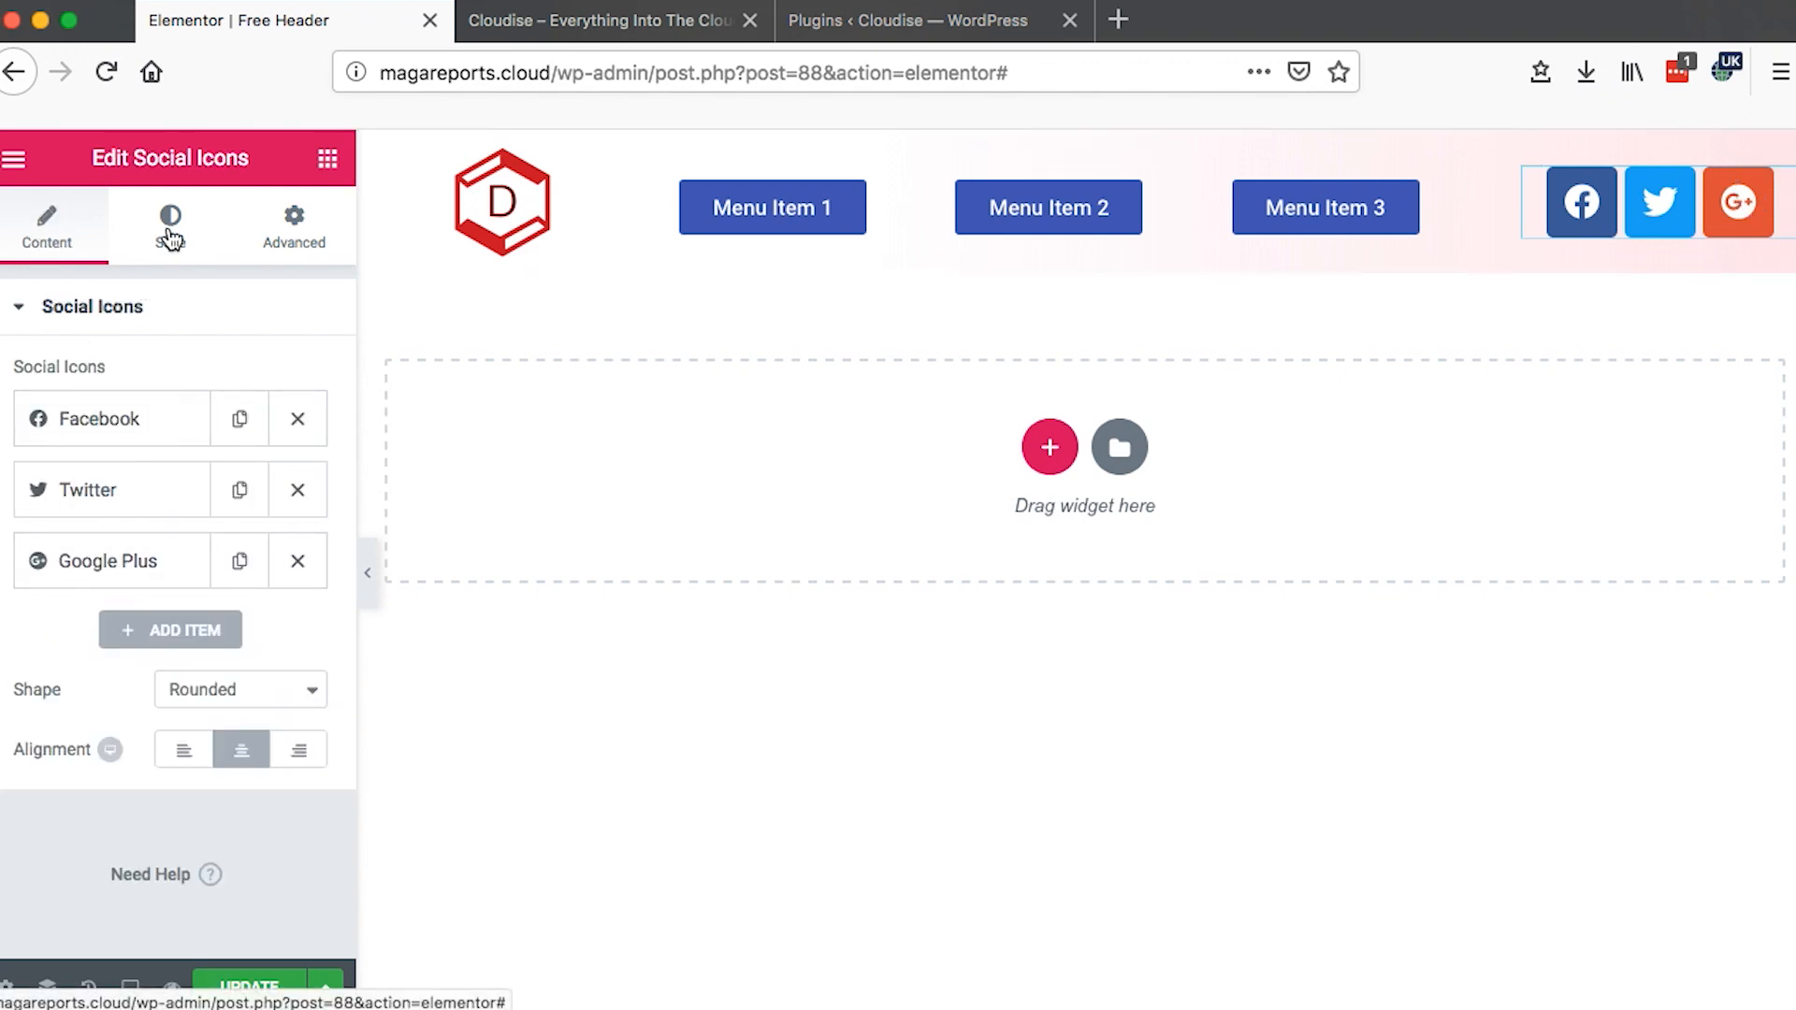
{"action": "left_click", "coordinate": [170, 226]}
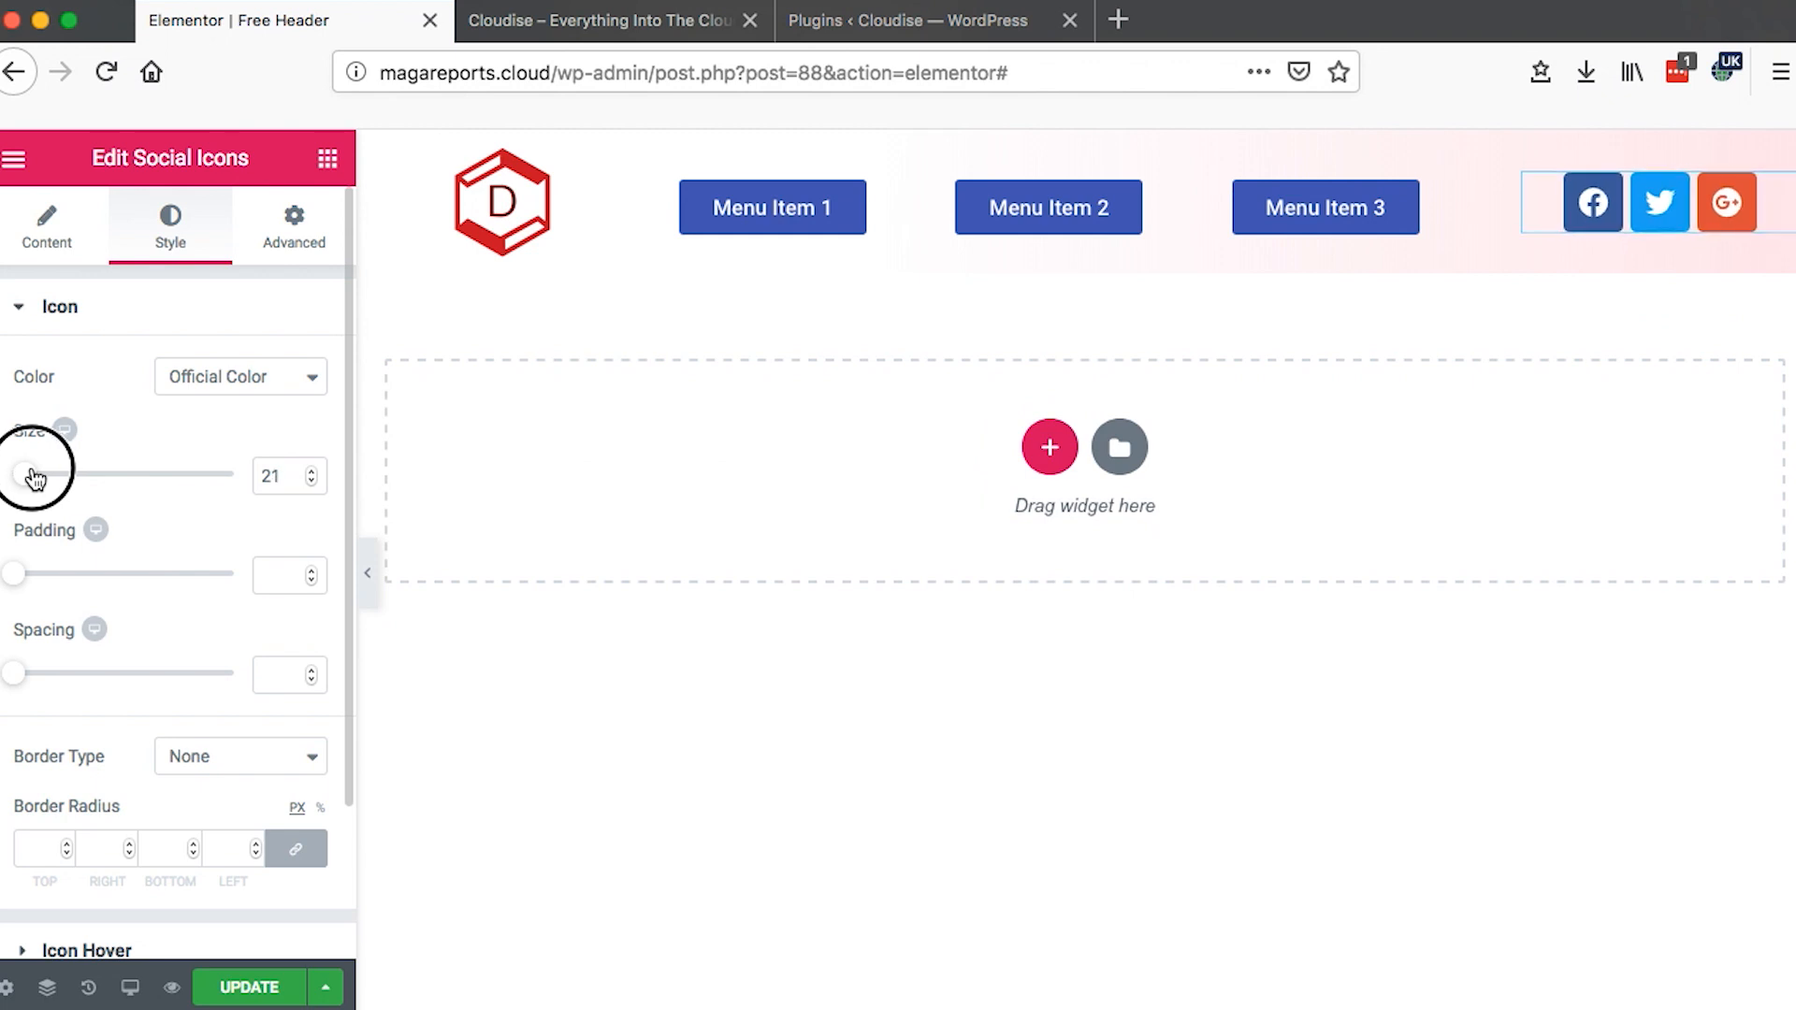
{"action": "left_click", "coordinate": [773, 208]}
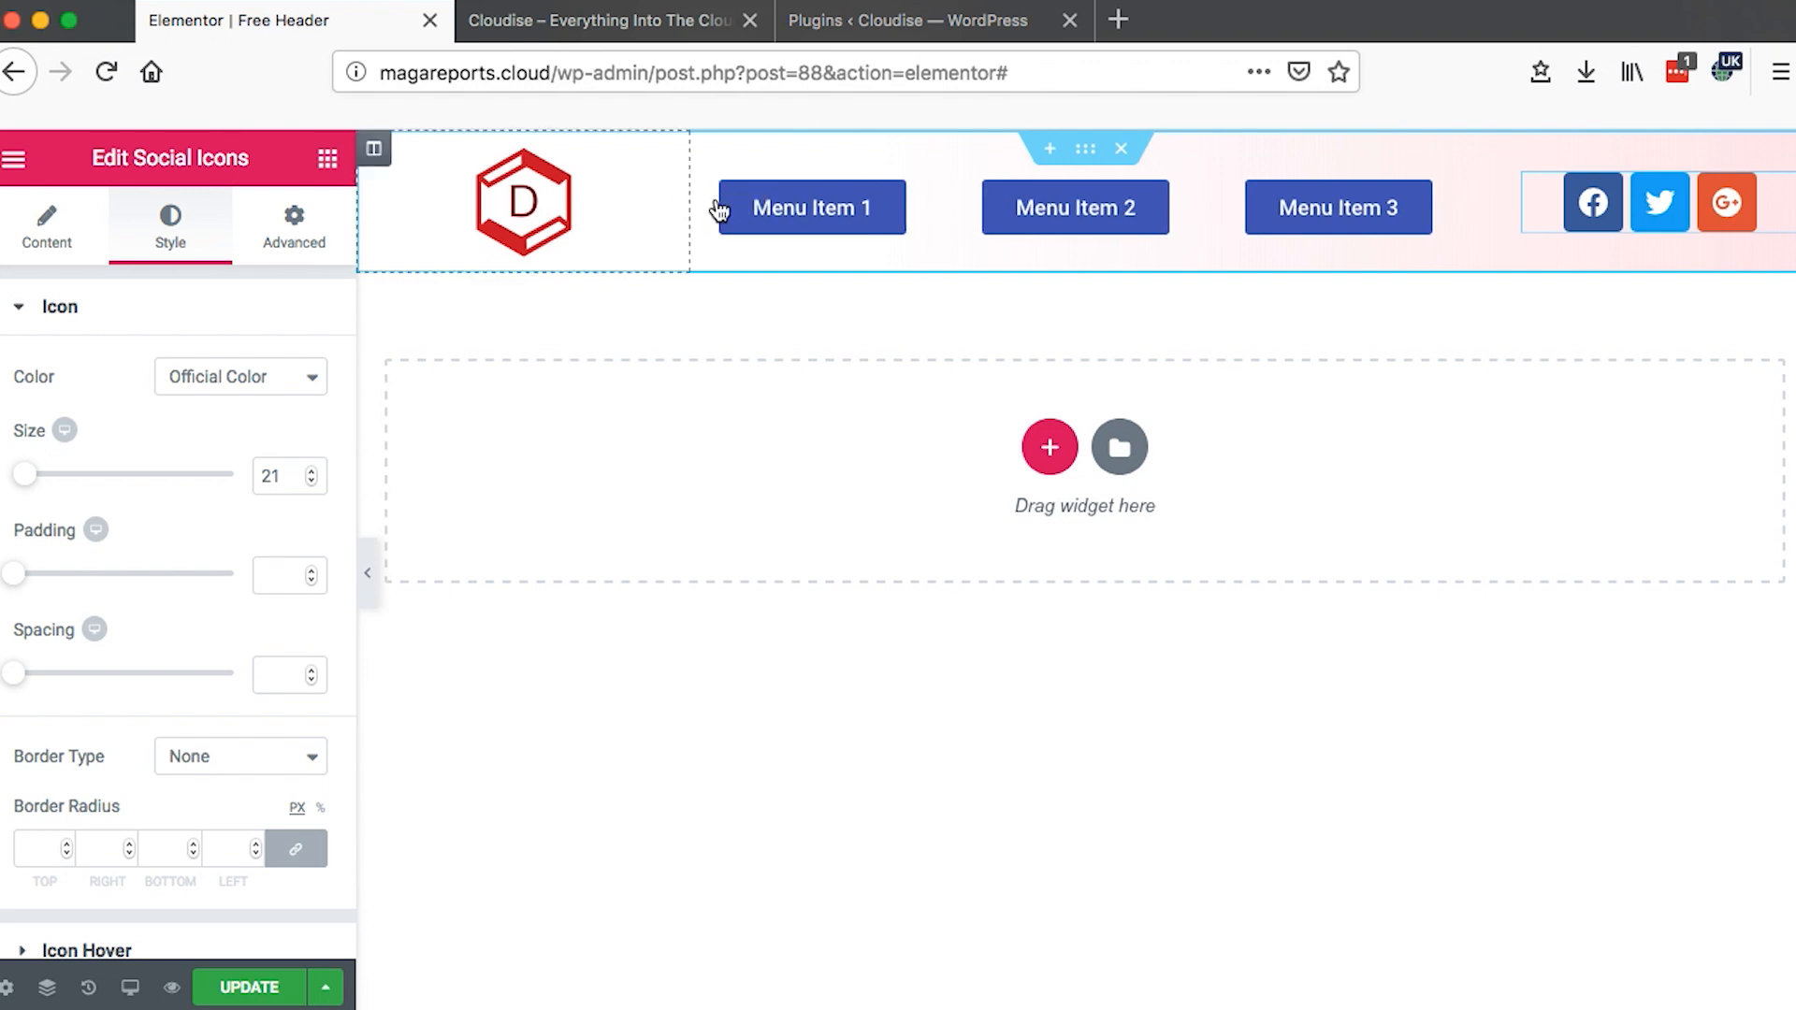
{"action": "left_click", "coordinate": [247, 988]}
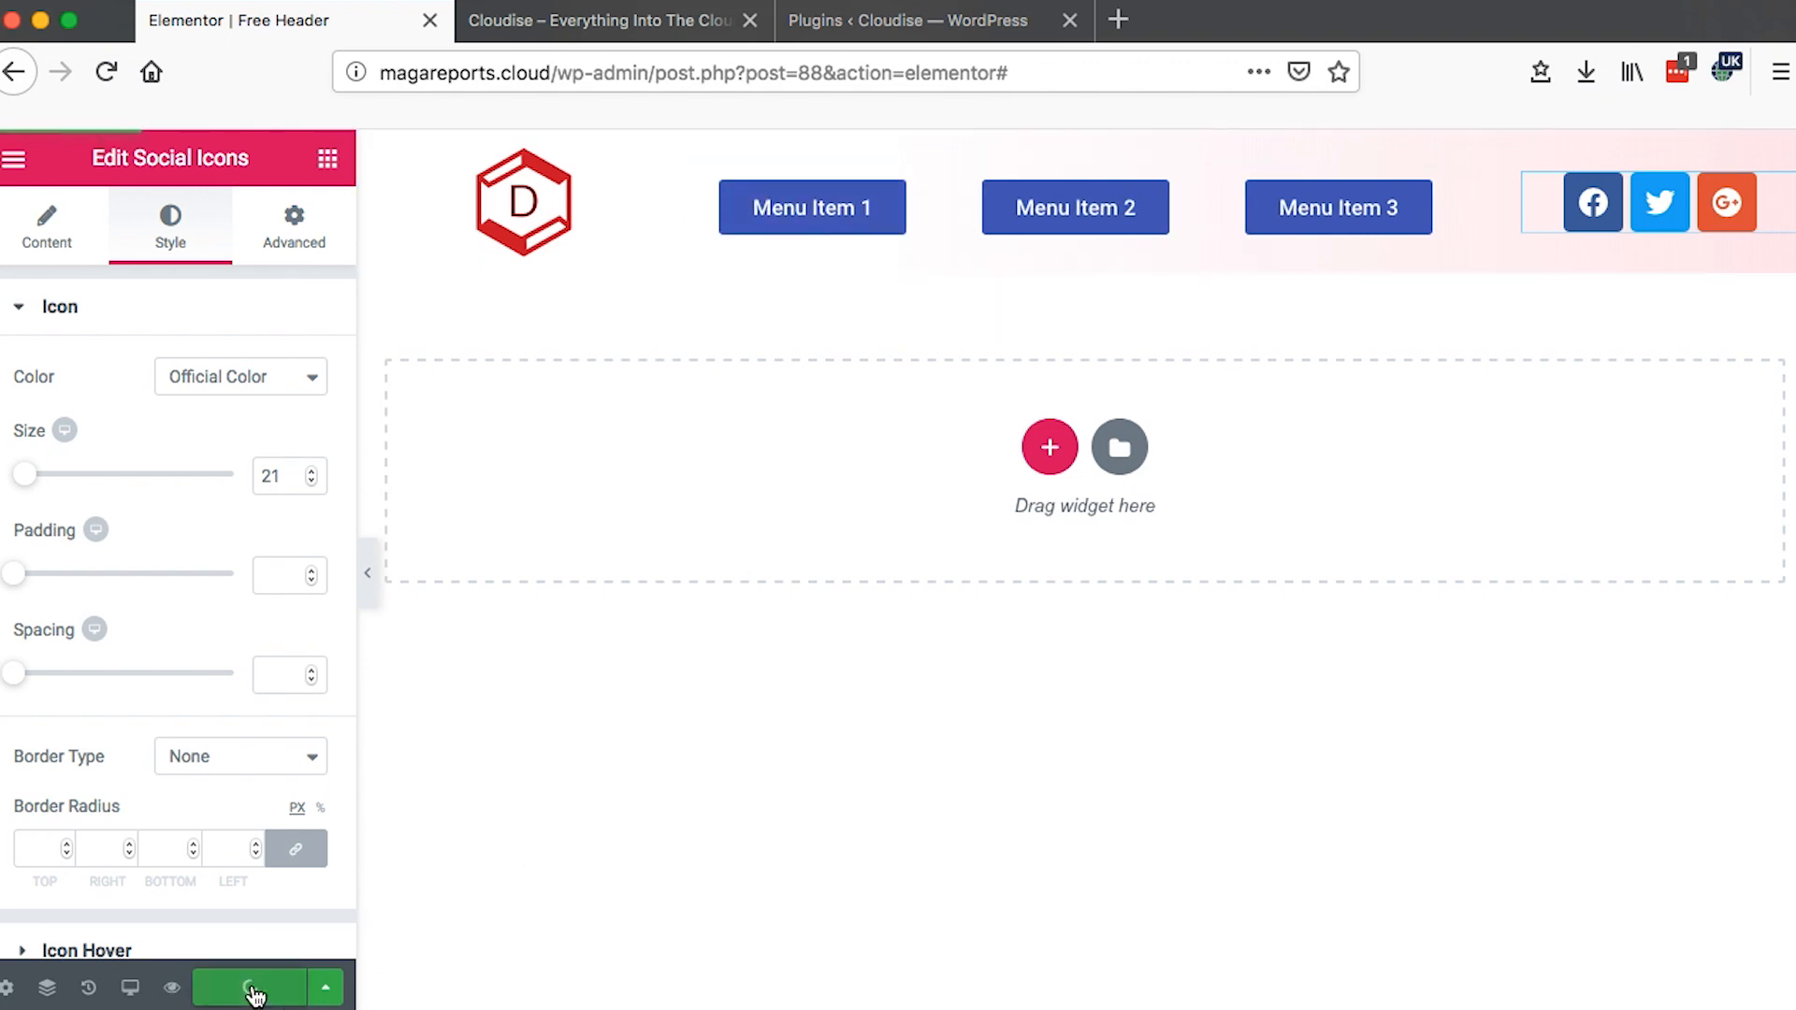
- Reload the live Cloudise homepage to show the new header, then return to the editor
{"action": "left_click", "coordinate": [248, 988]}
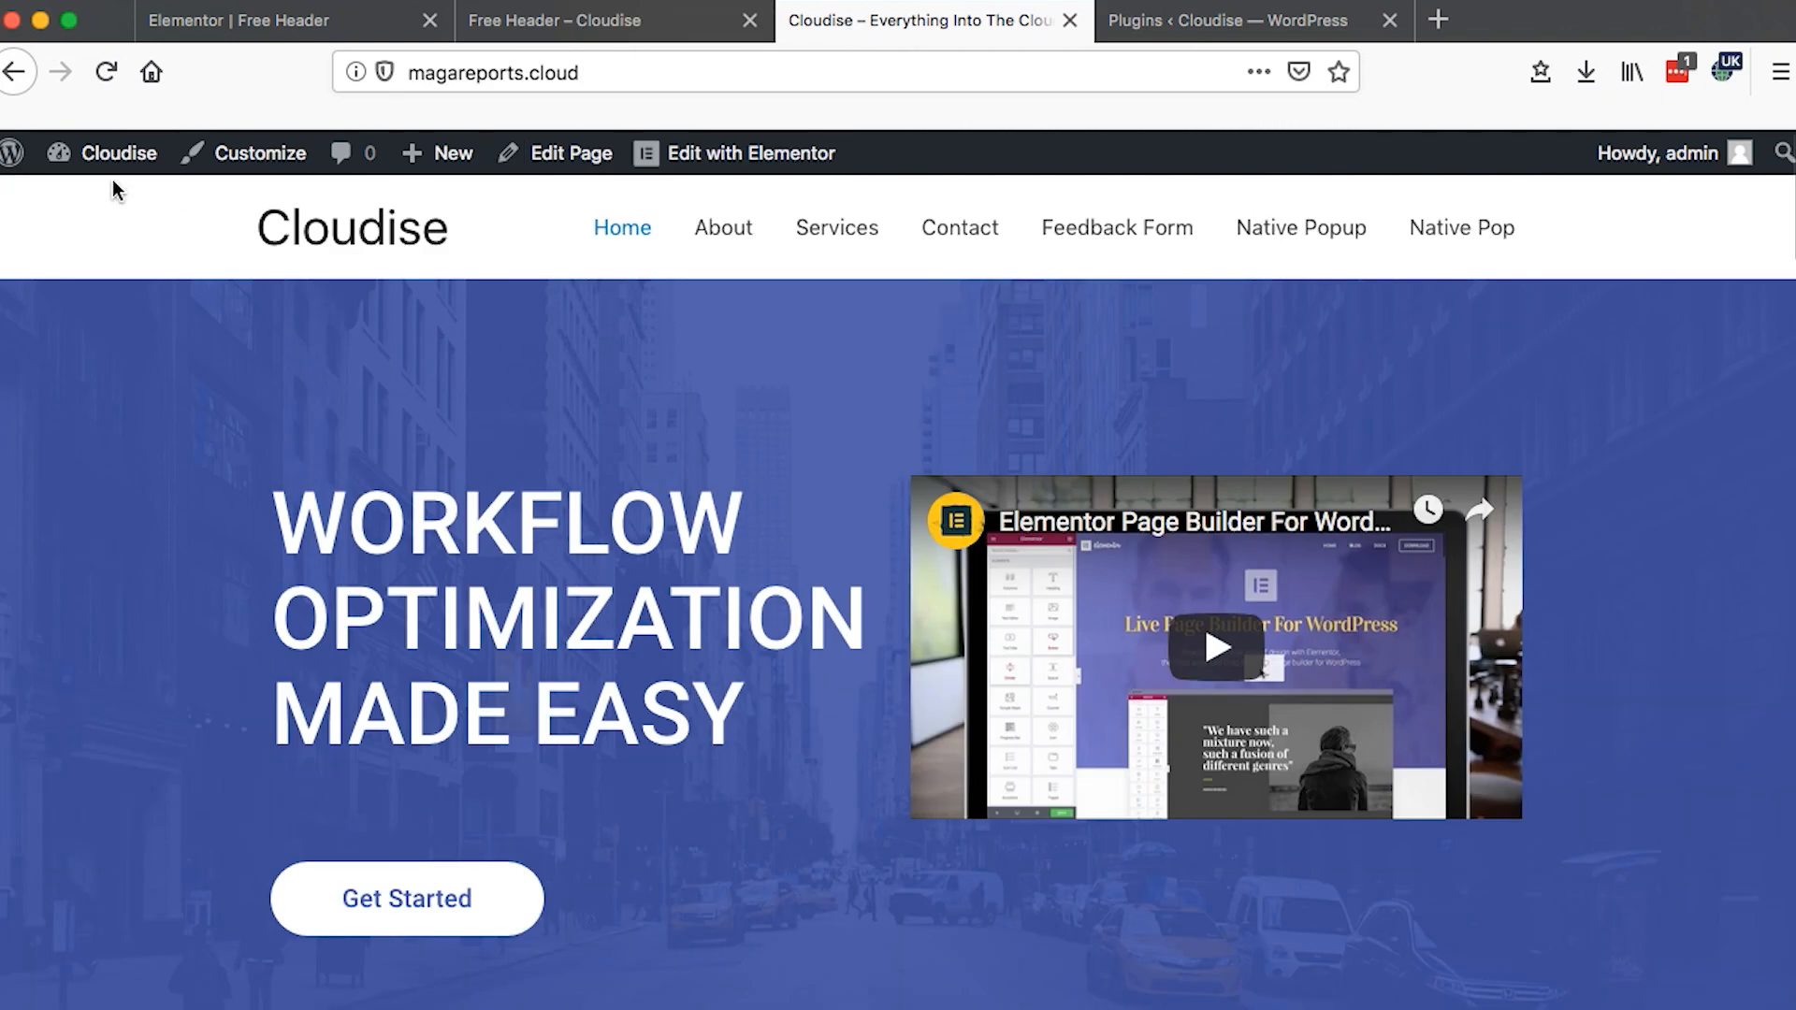
{"action": "mouse_move", "coordinate": [371, 256]}
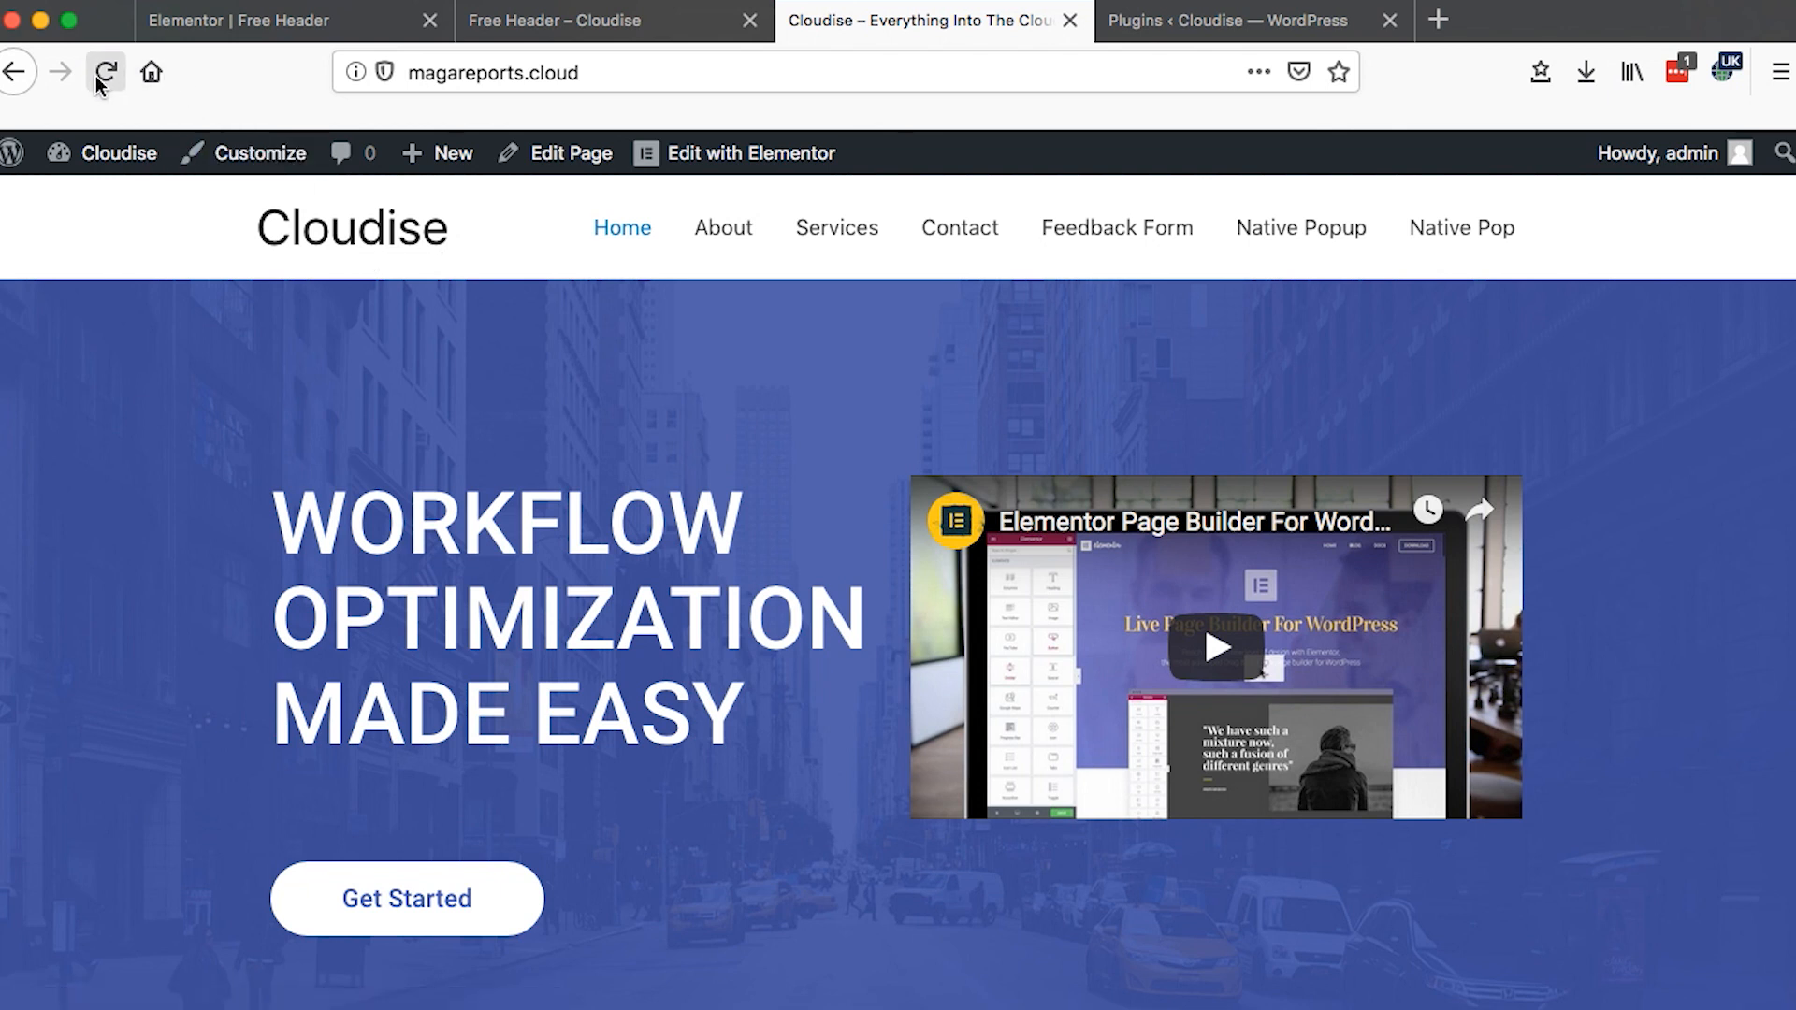
{"action": "left_click", "coordinate": [105, 71]}
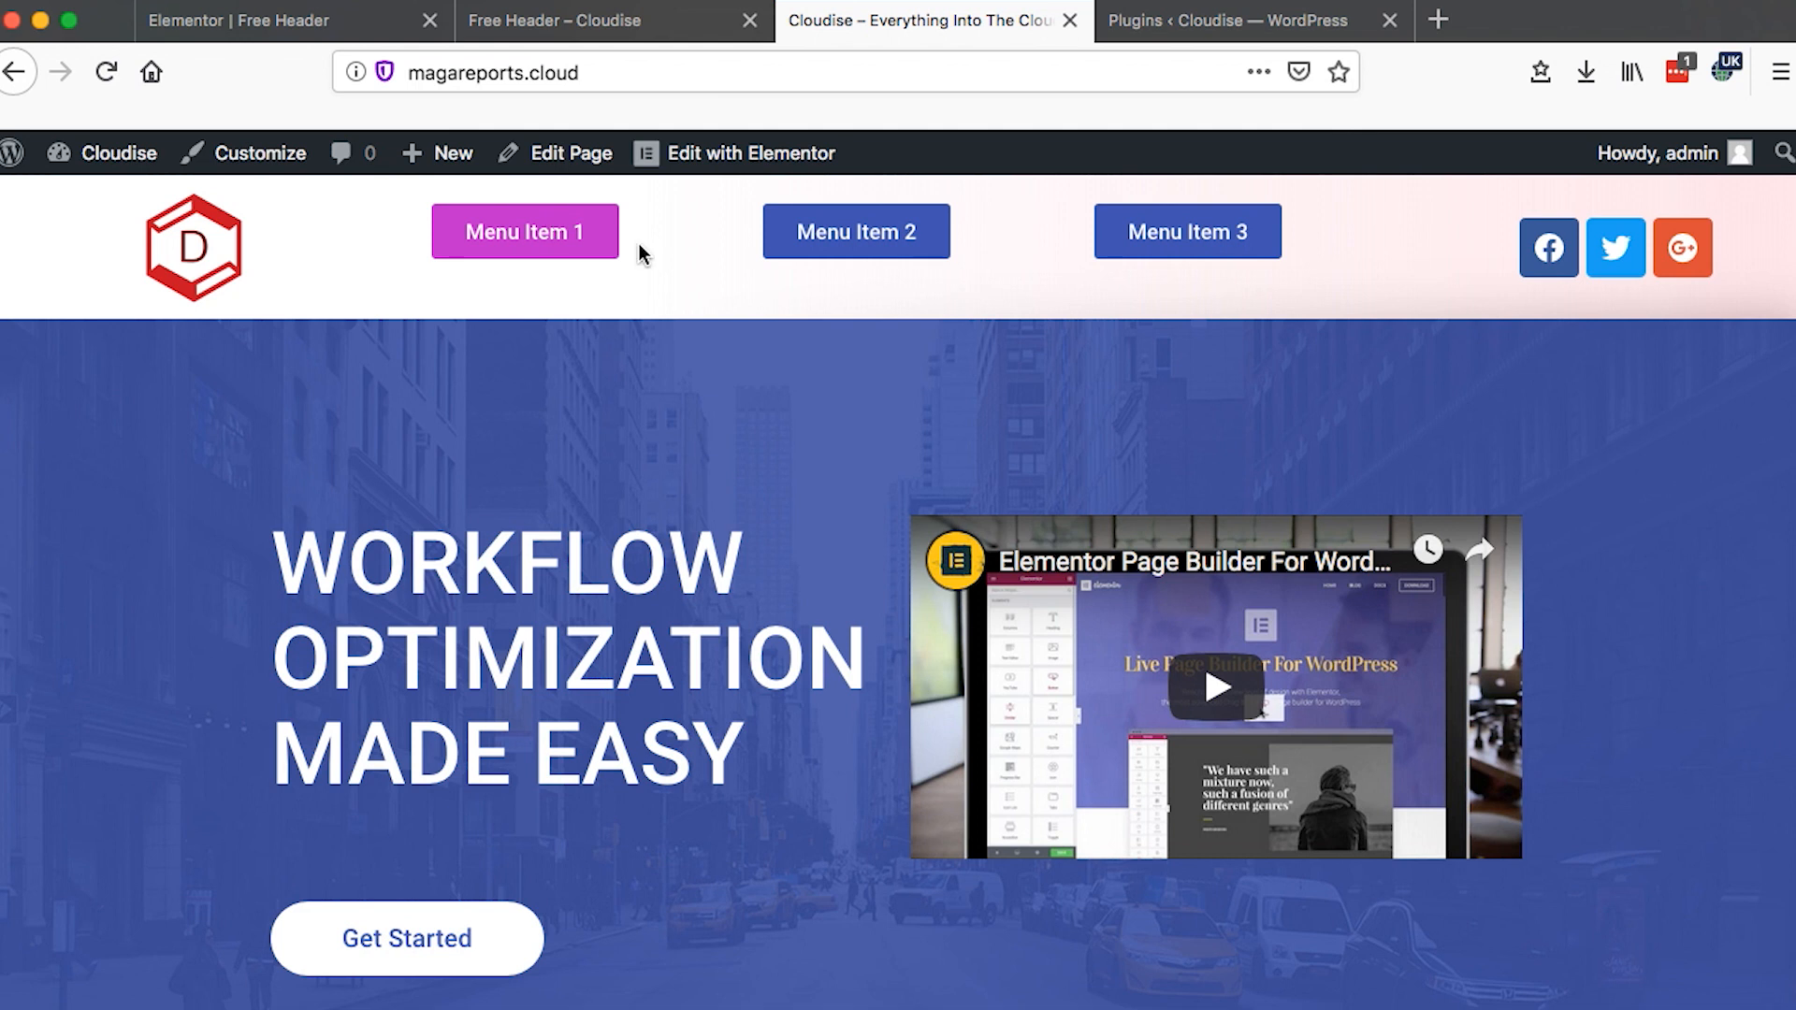
{"action": "mouse_move", "coordinate": [711, 273]}
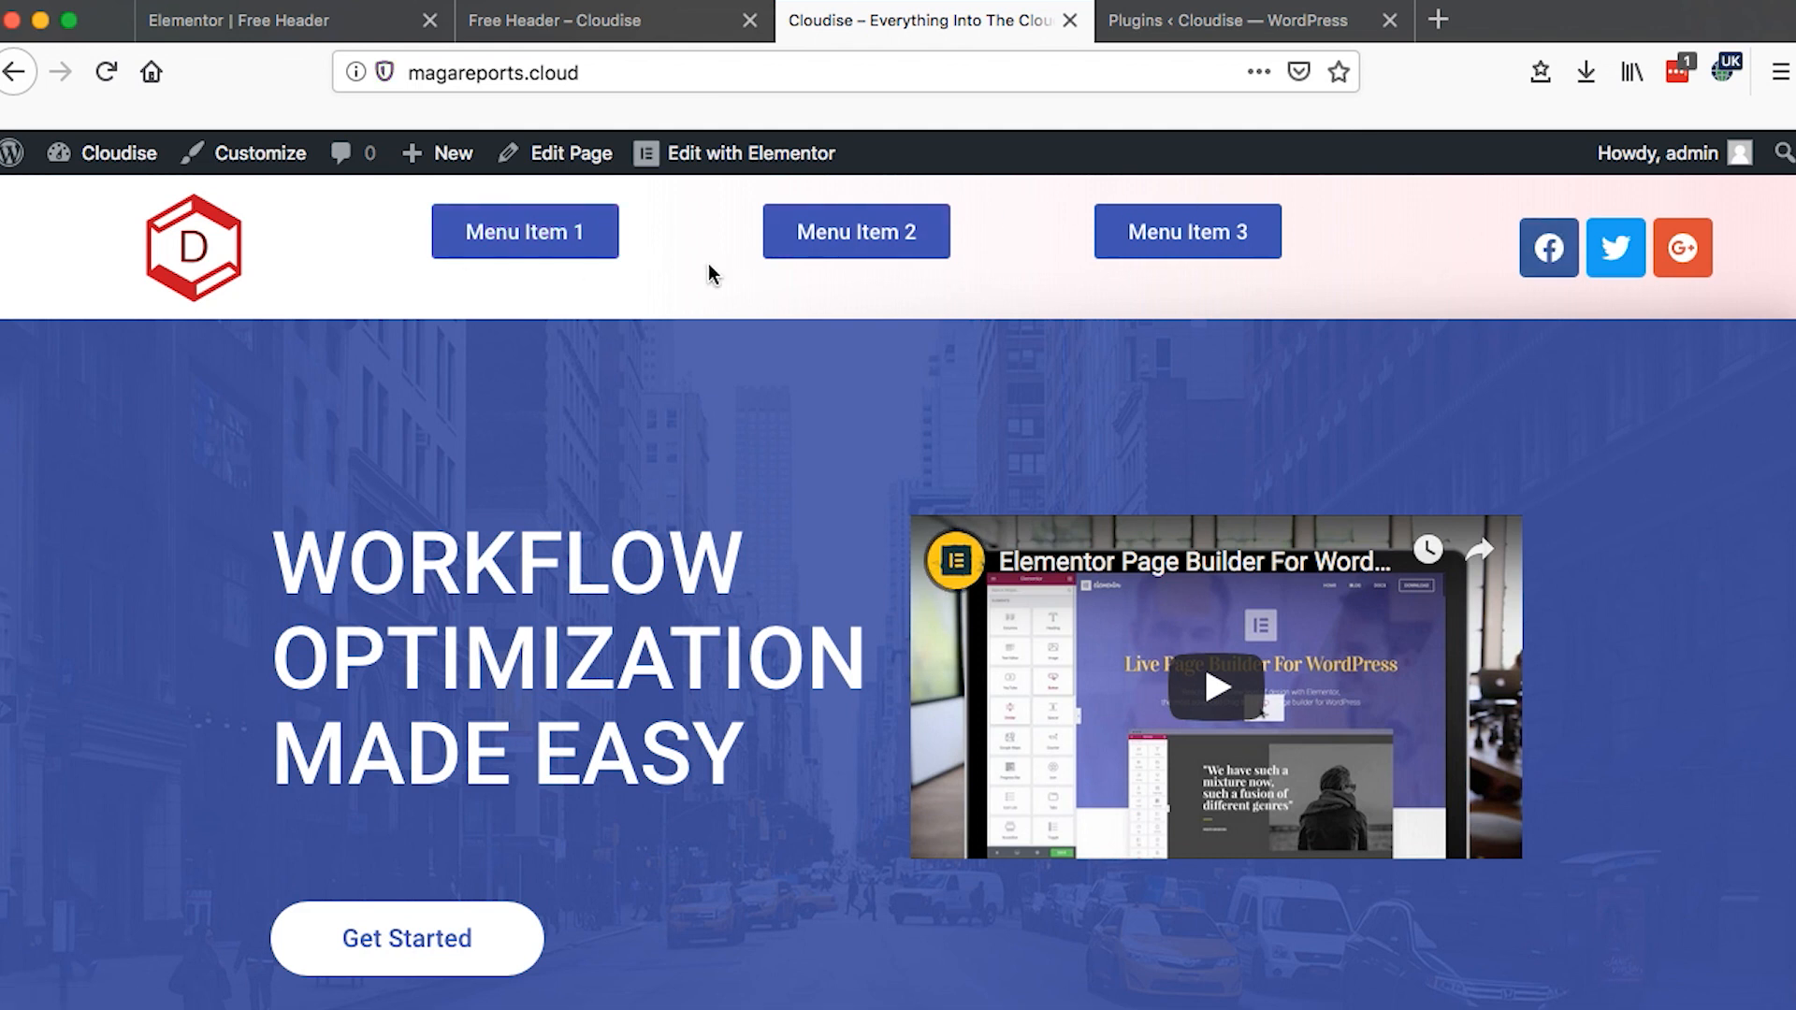
{"action": "left_click", "coordinate": [750, 151]}
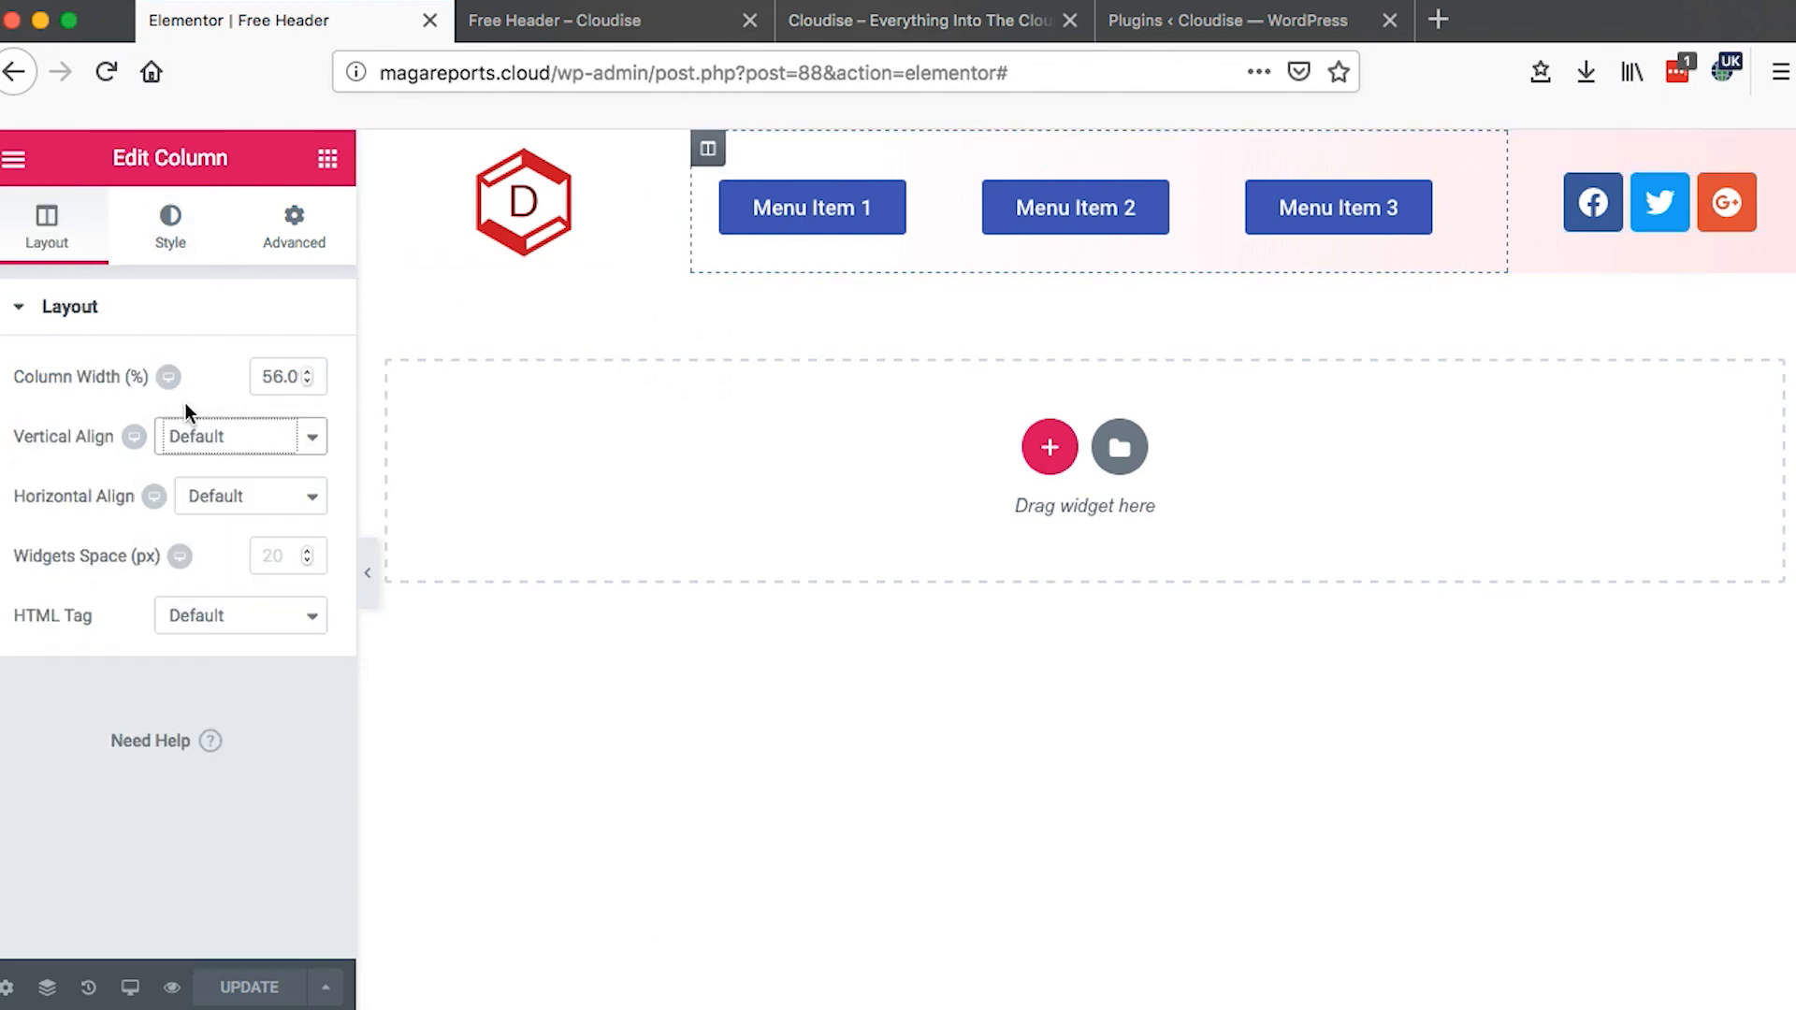
- Set the menu column's Vertical Align to Middle and view the Free Header preview
{"action": "left_click", "coordinate": [240, 436]}
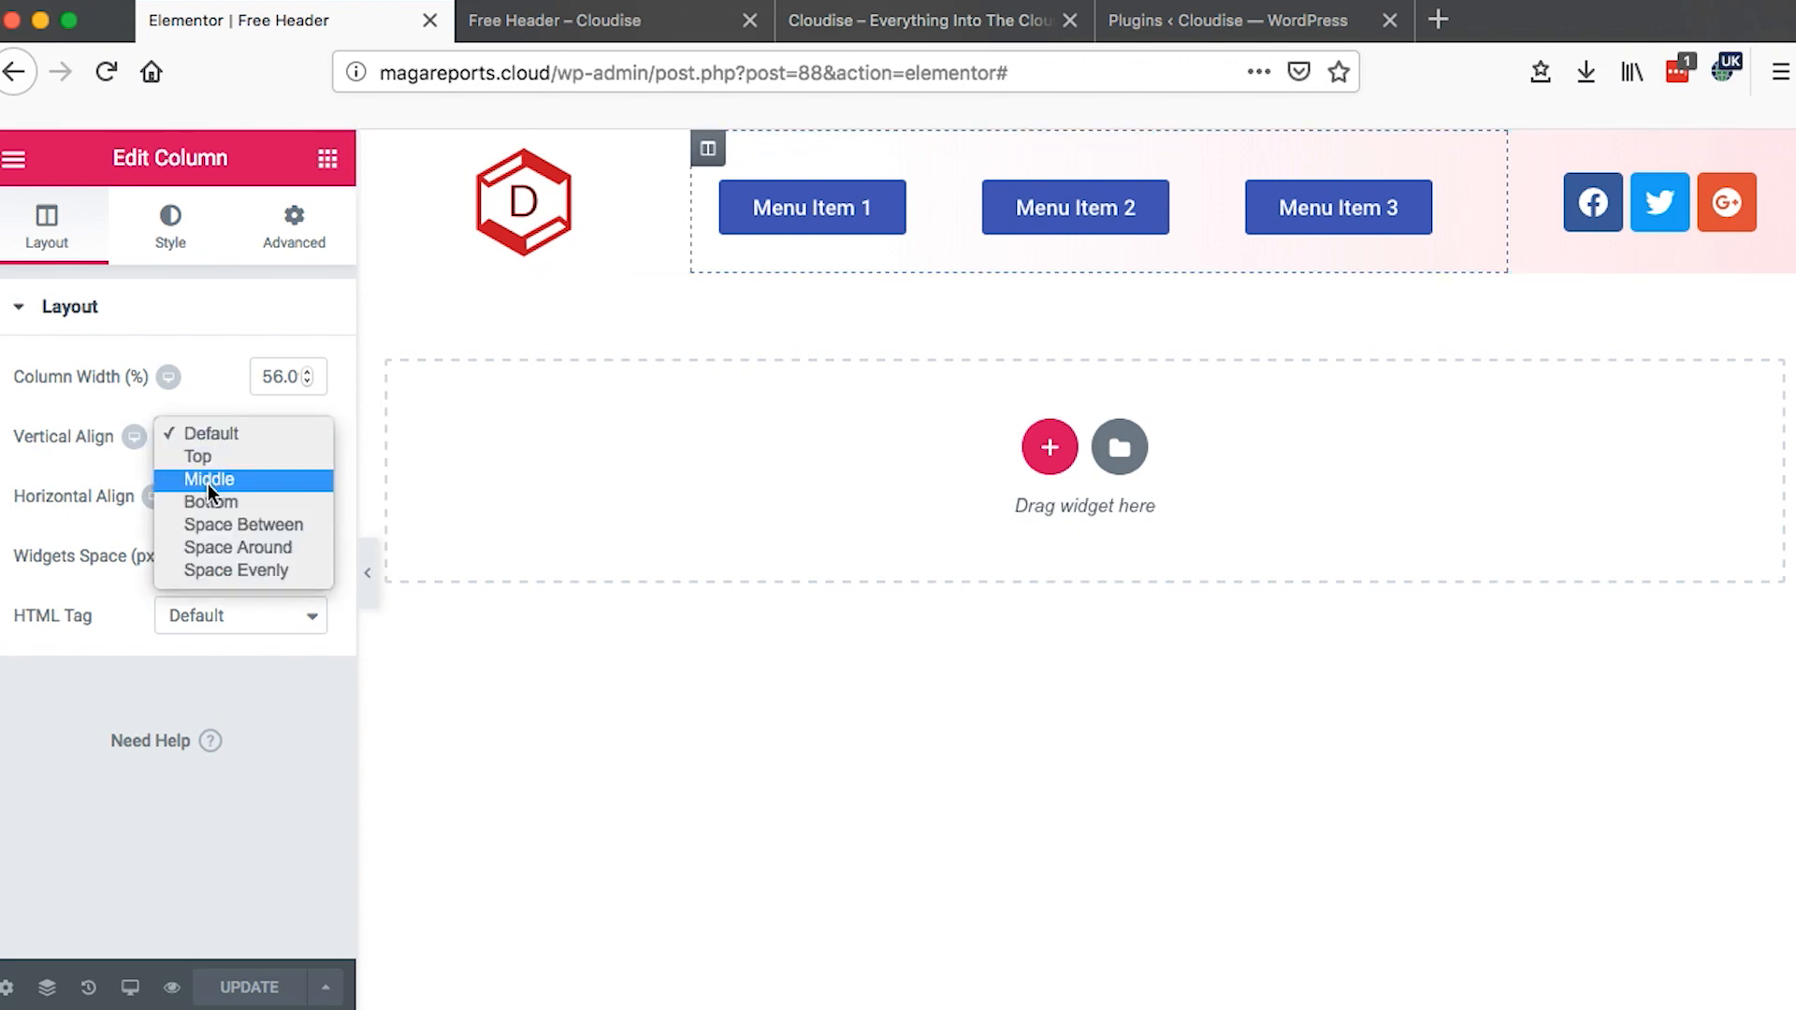
{"action": "left_click", "coordinate": [209, 481]}
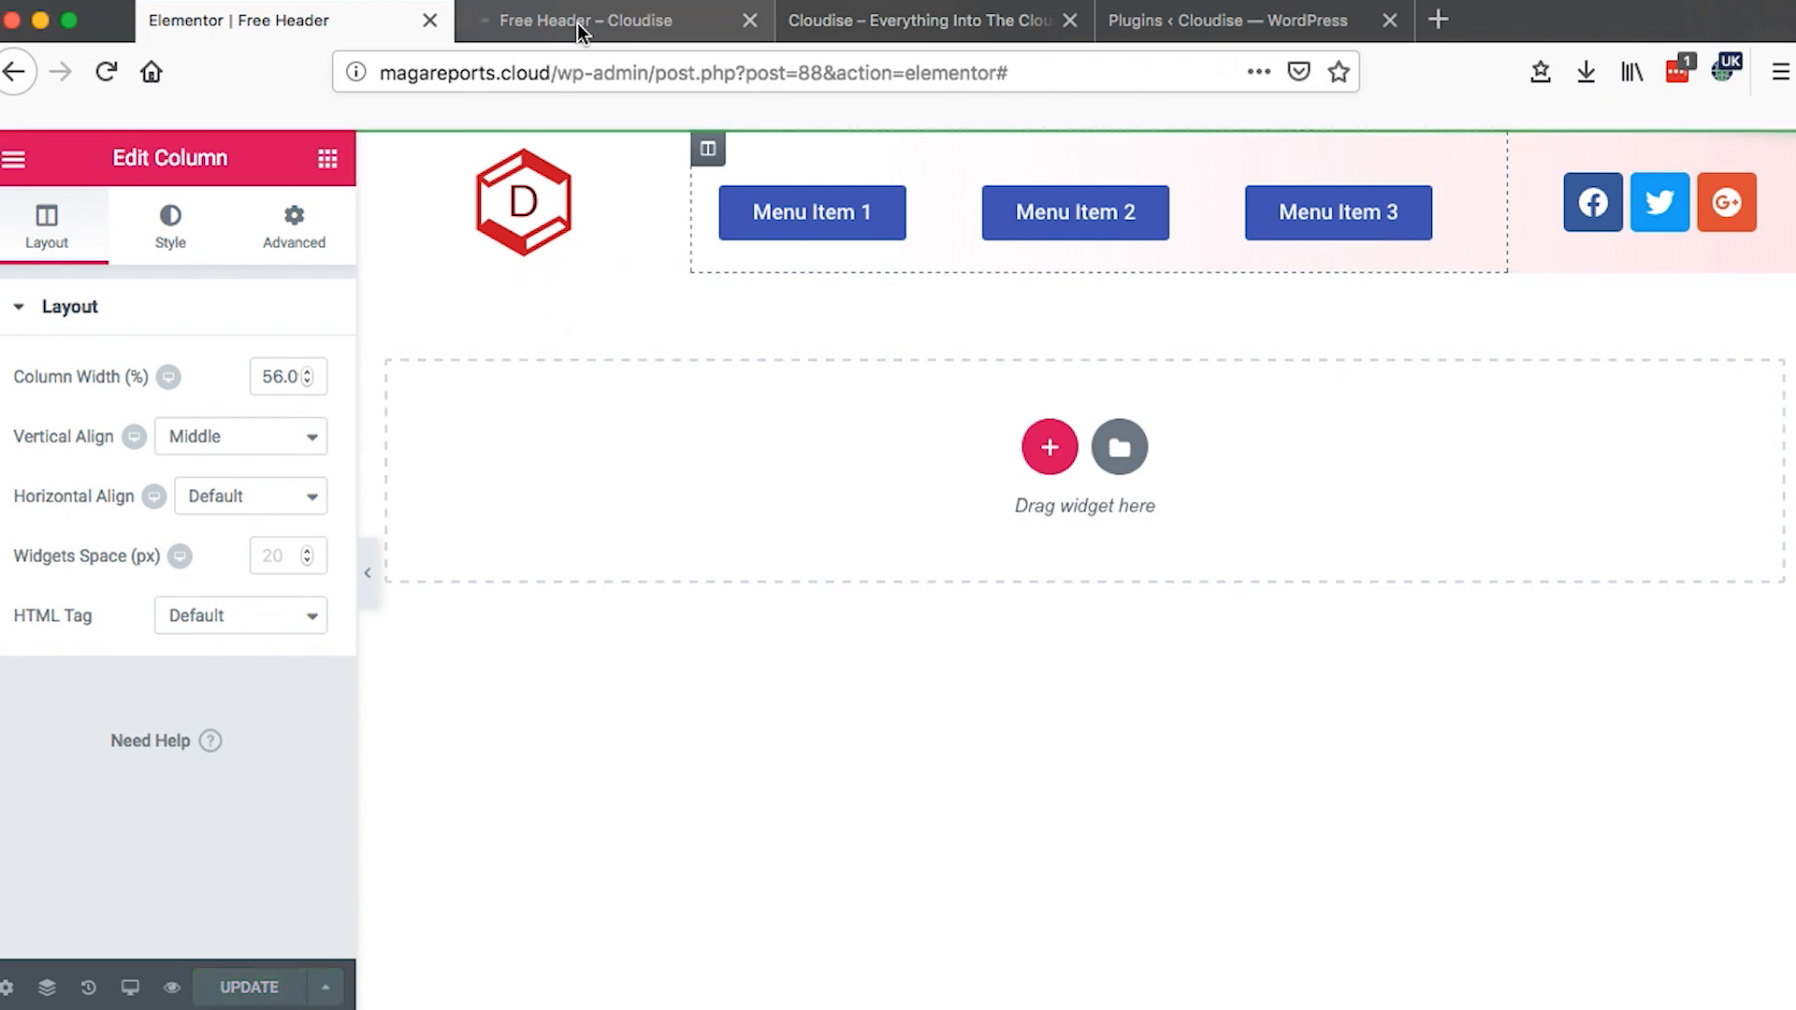
{"action": "left_click", "coordinate": [586, 21]}
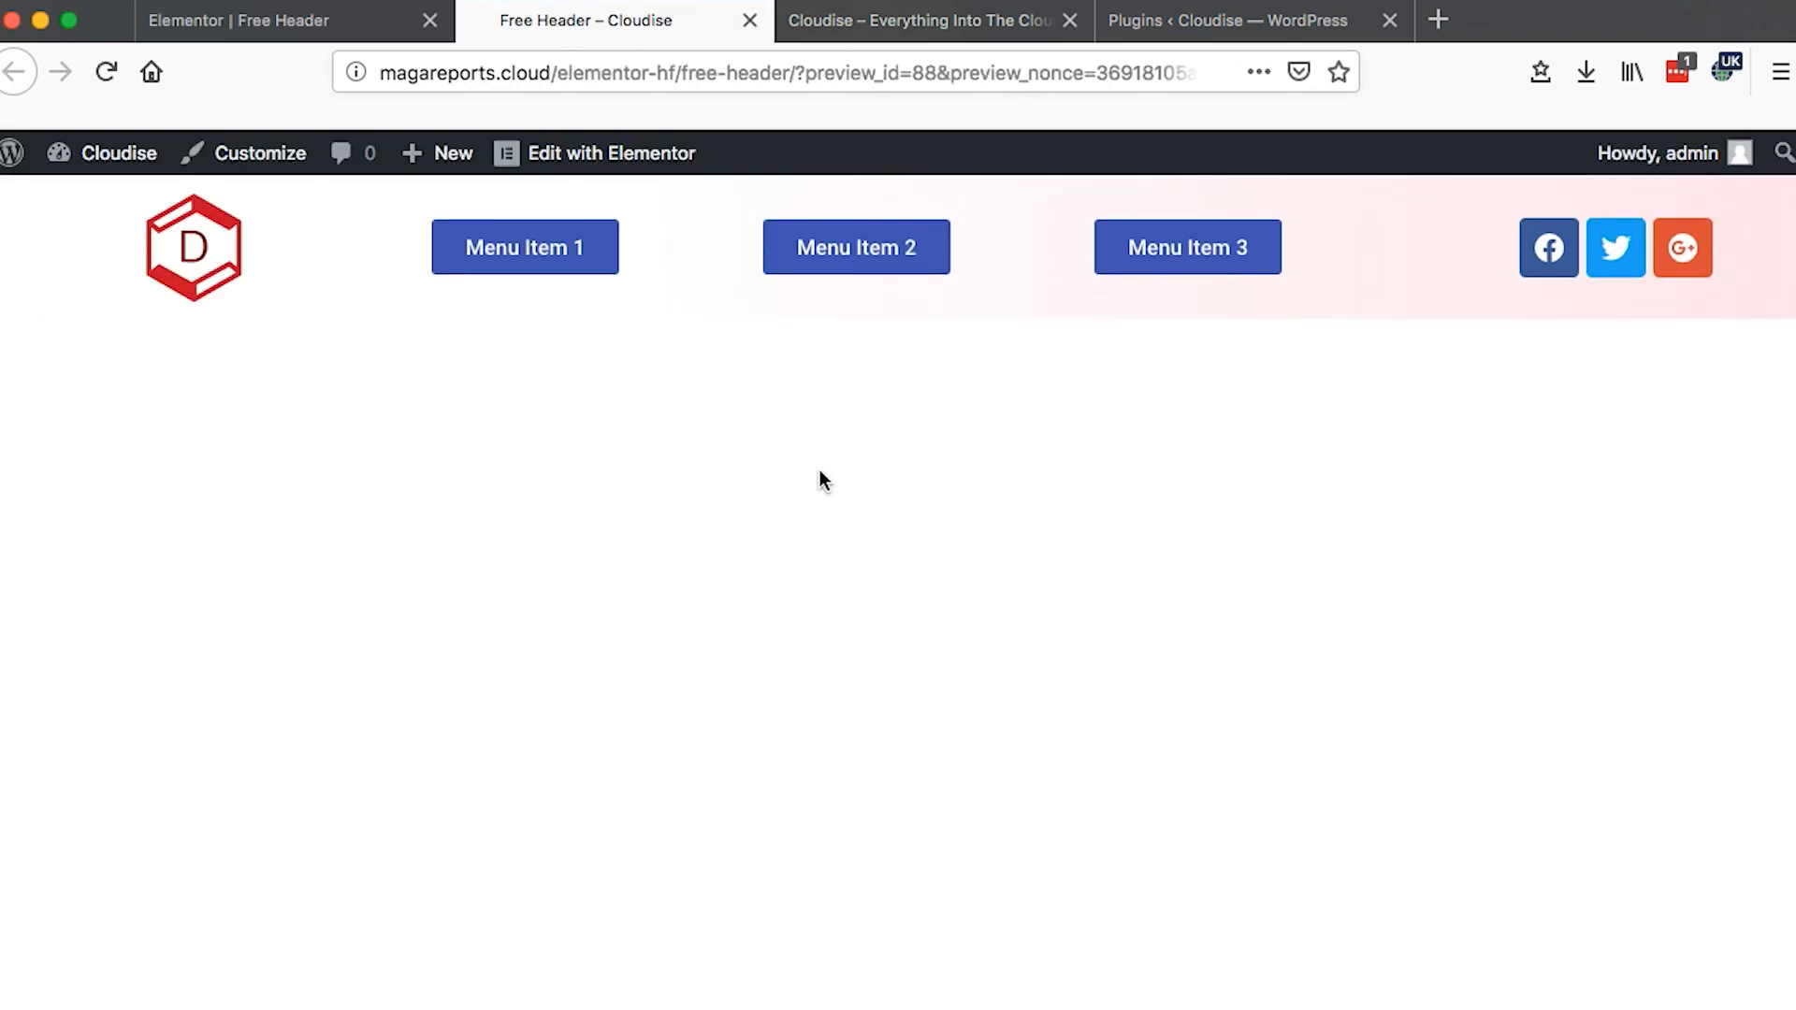
{"action": "mouse_move", "coordinate": [250, 344]}
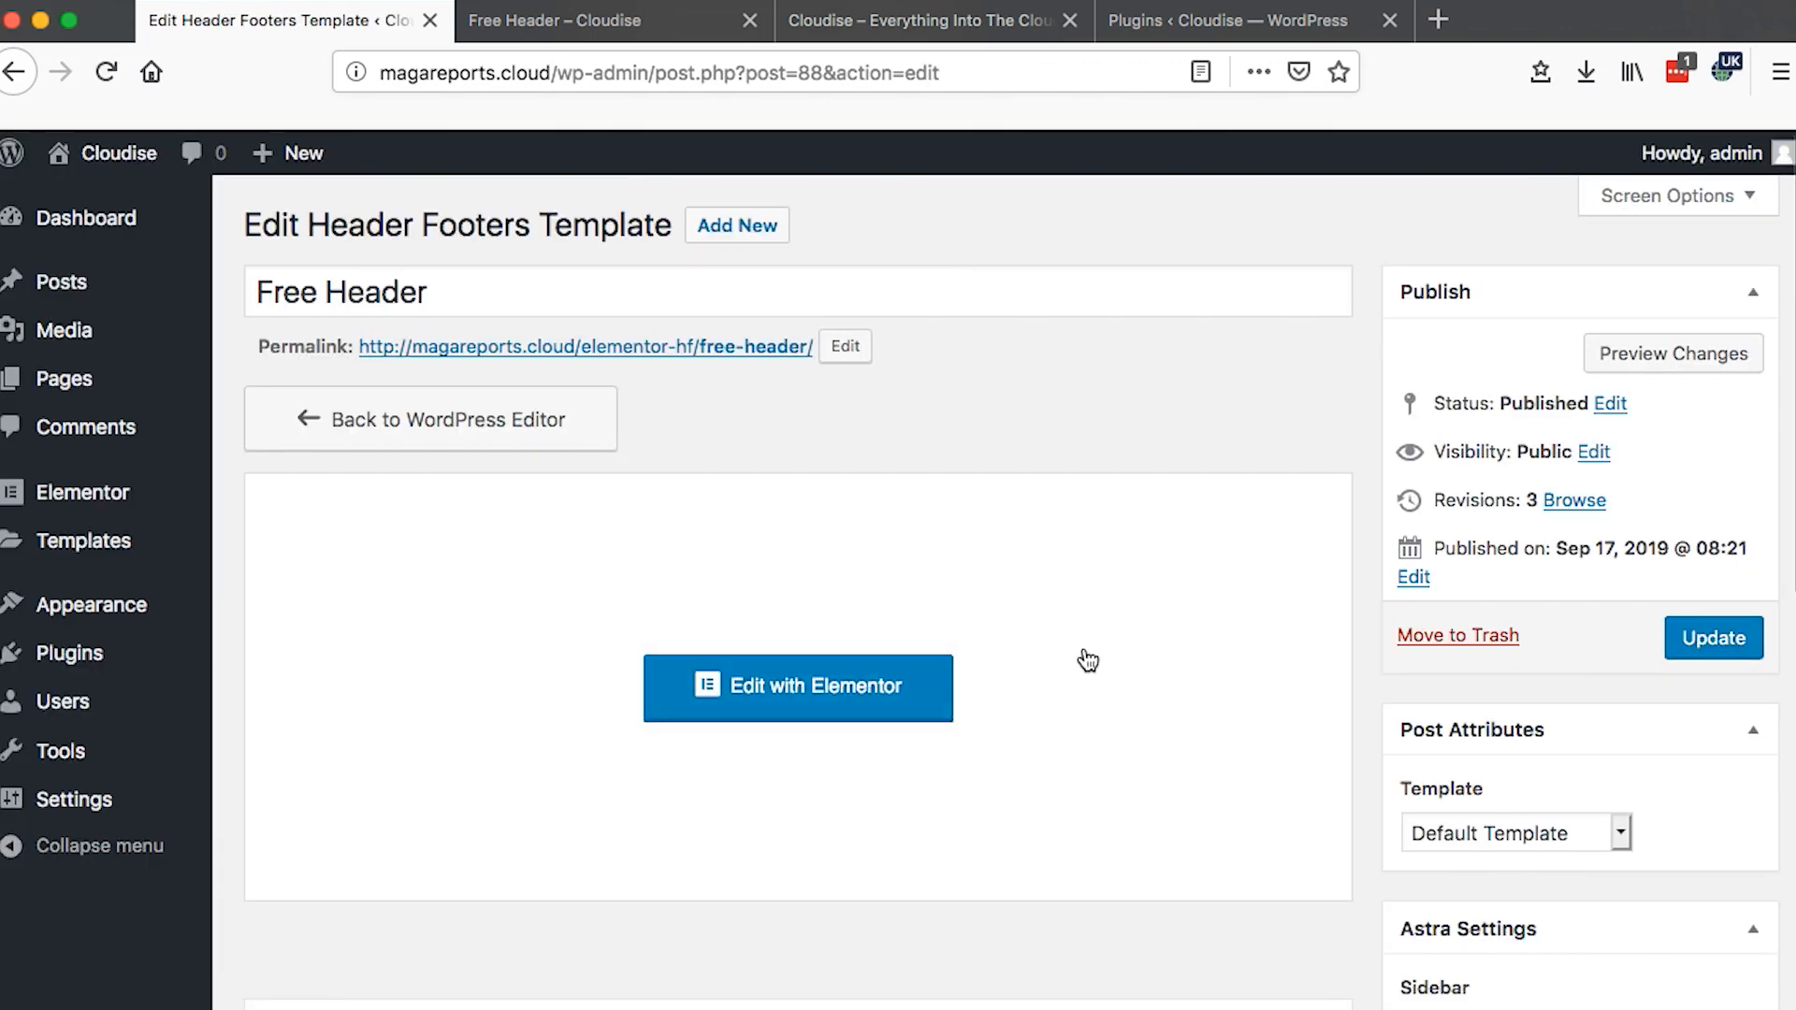
- Name the new template 'Free Footer' and set its type to Footer
{"action": "left_click", "coordinate": [738, 224]}
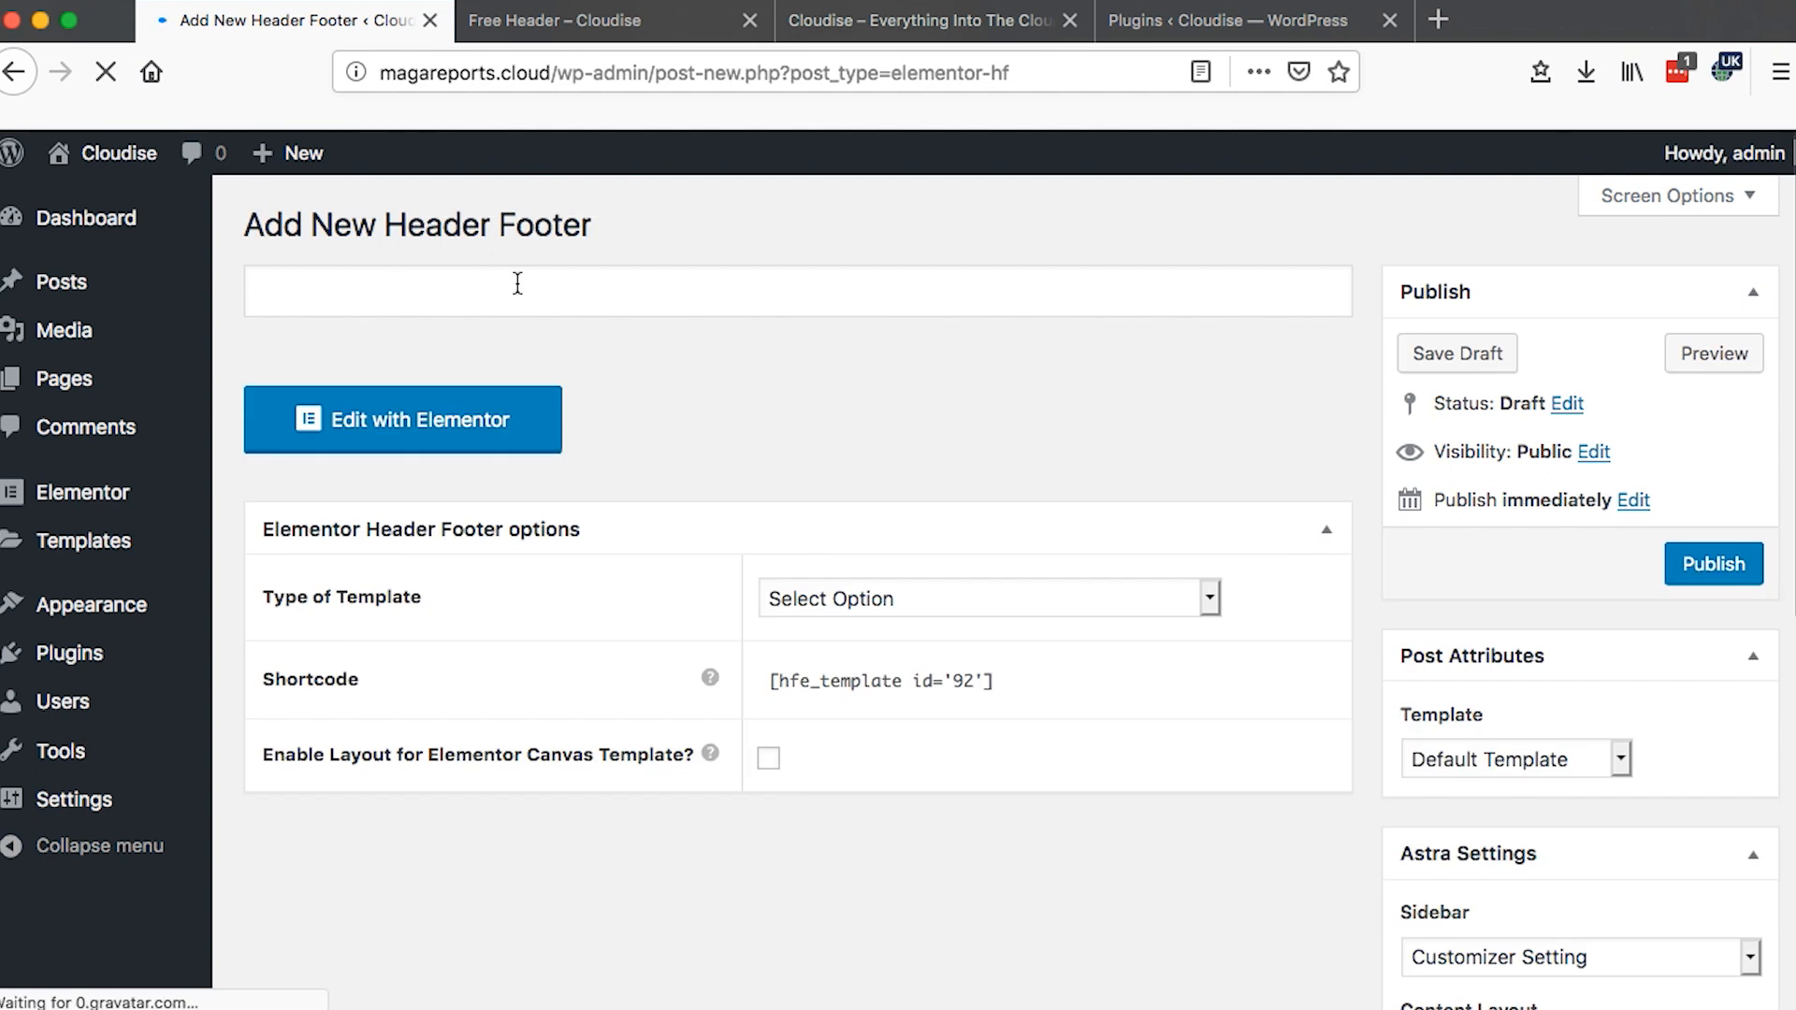
{"action": "type", "text": "F"}
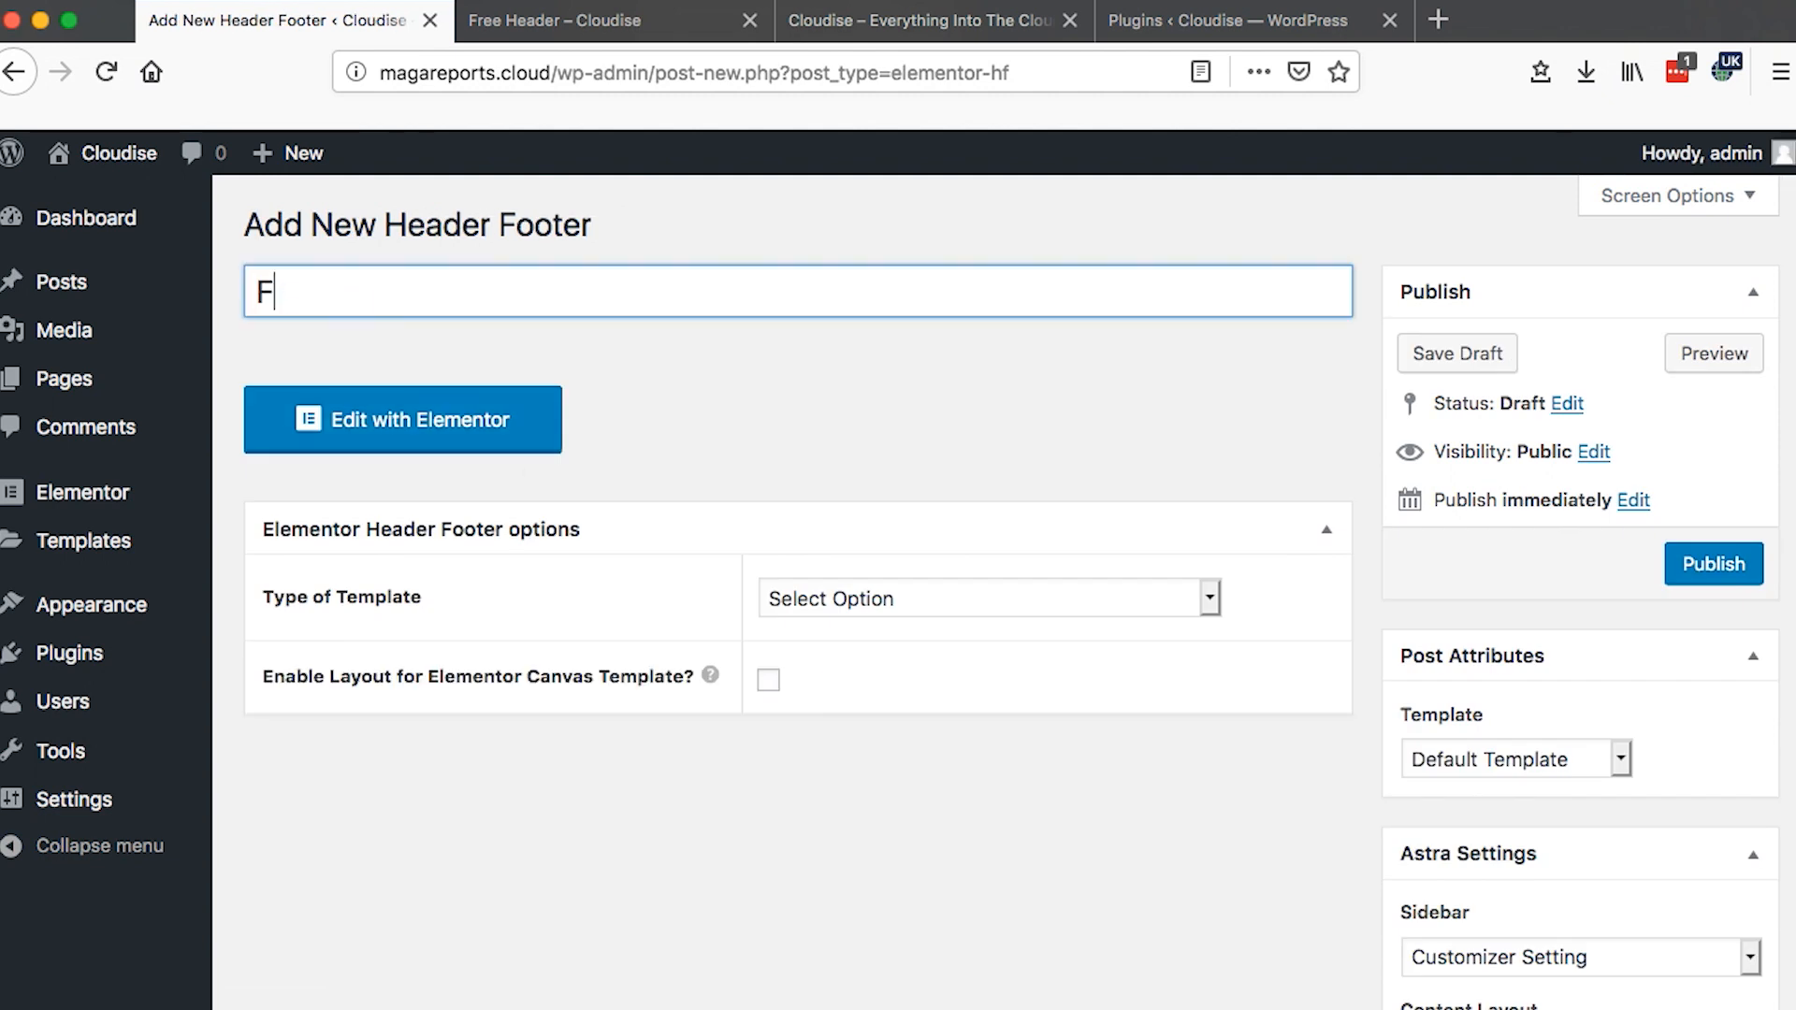
{"action": "type", "text": "ree Footer"}
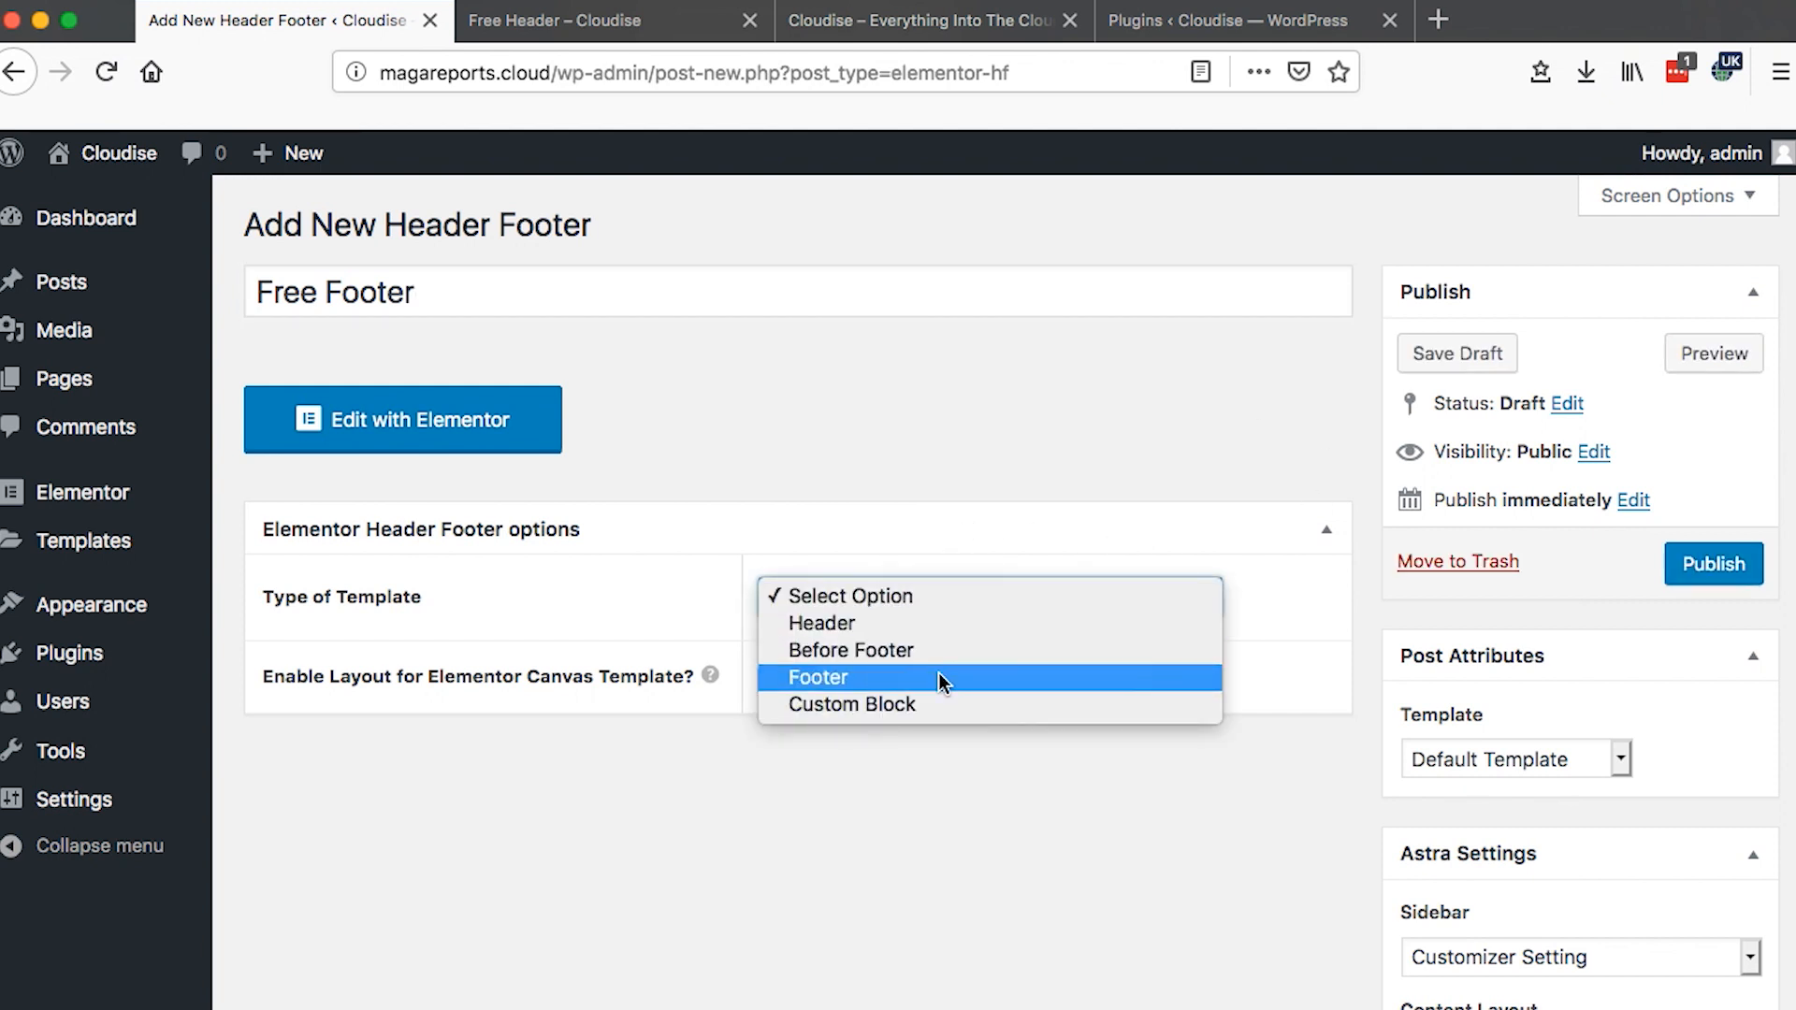
{"action": "left_click", "coordinate": [818, 677]}
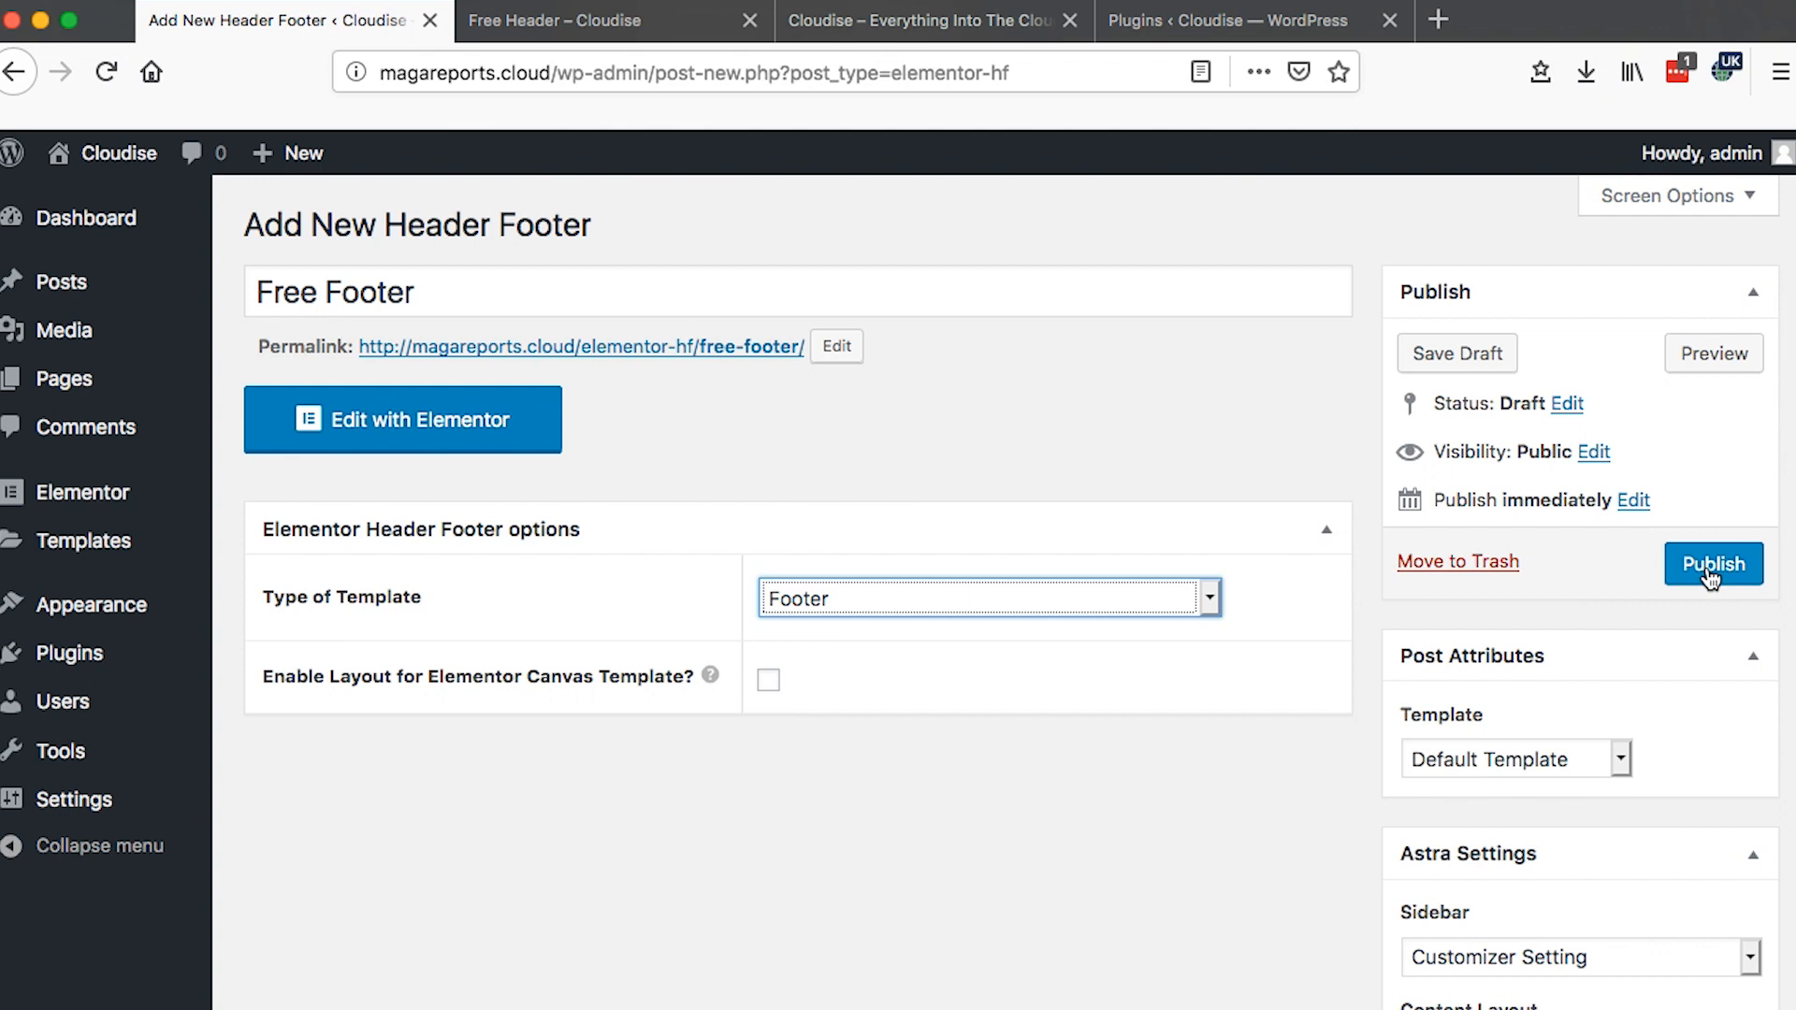
- Publish the Free Footer template and open it in Elementor
{"action": "left_click", "coordinate": [1712, 563]}
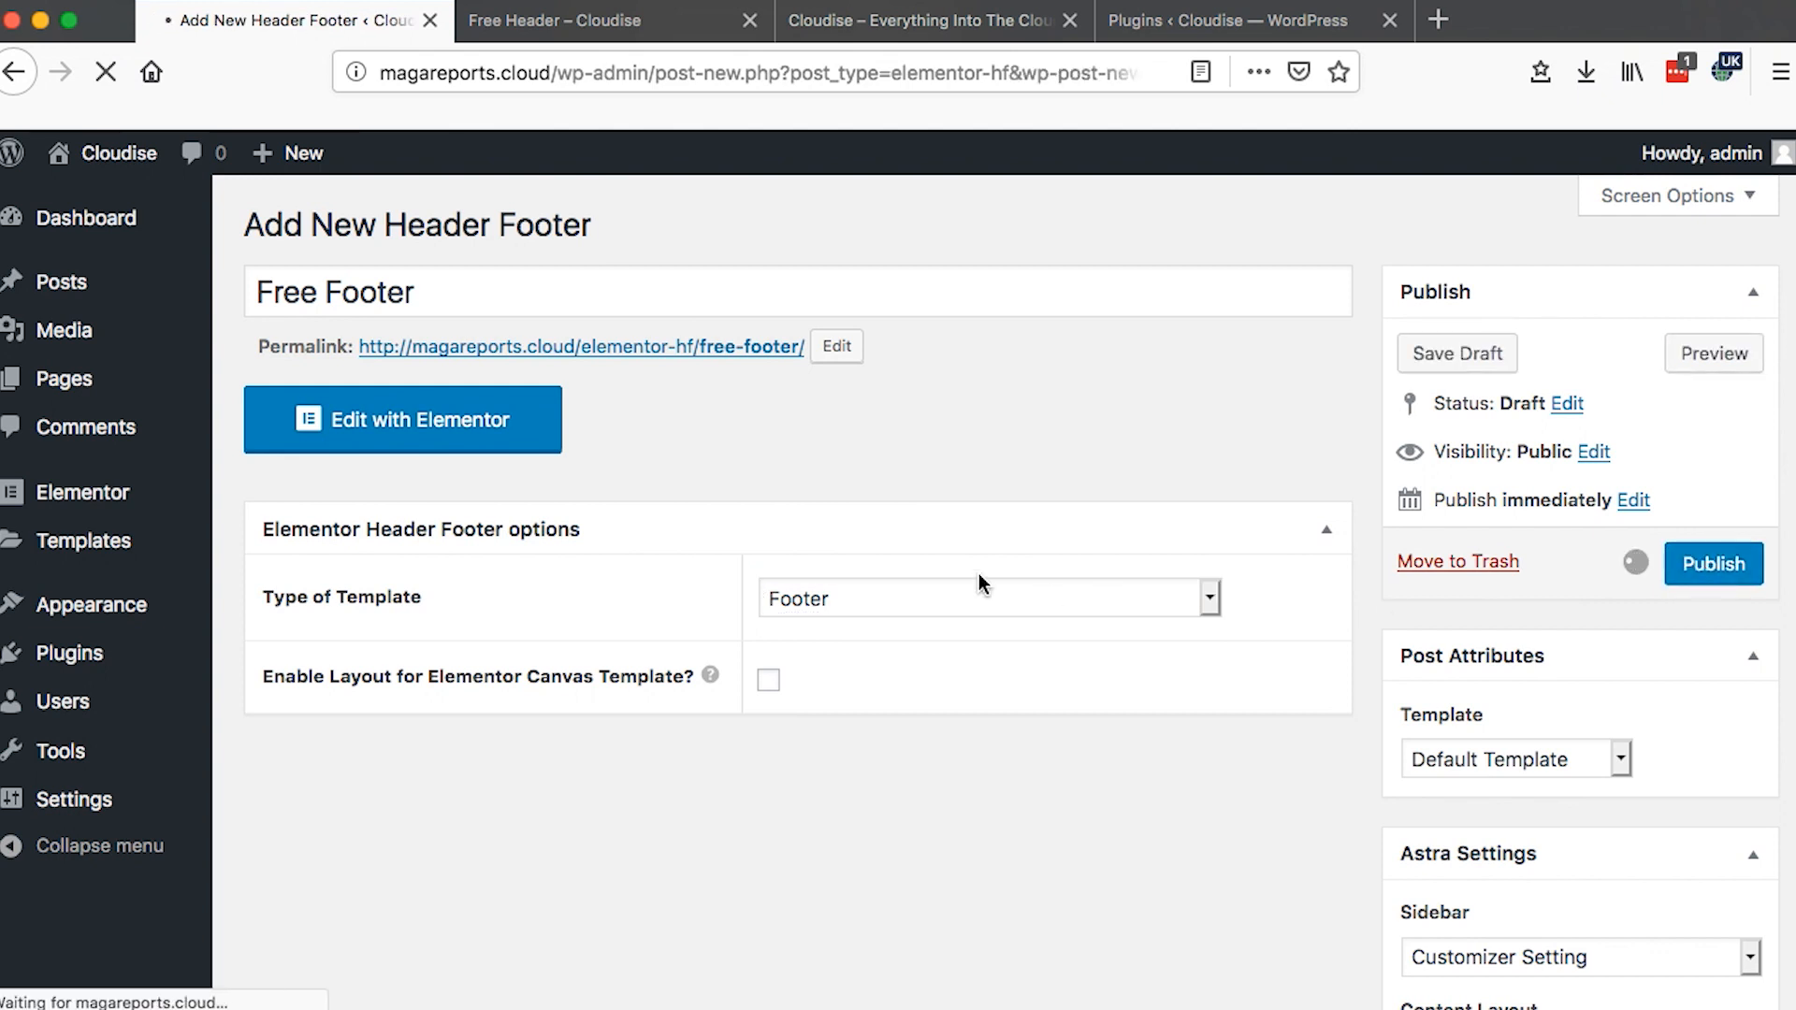
{"action": "left_click", "coordinate": [1712, 563]}
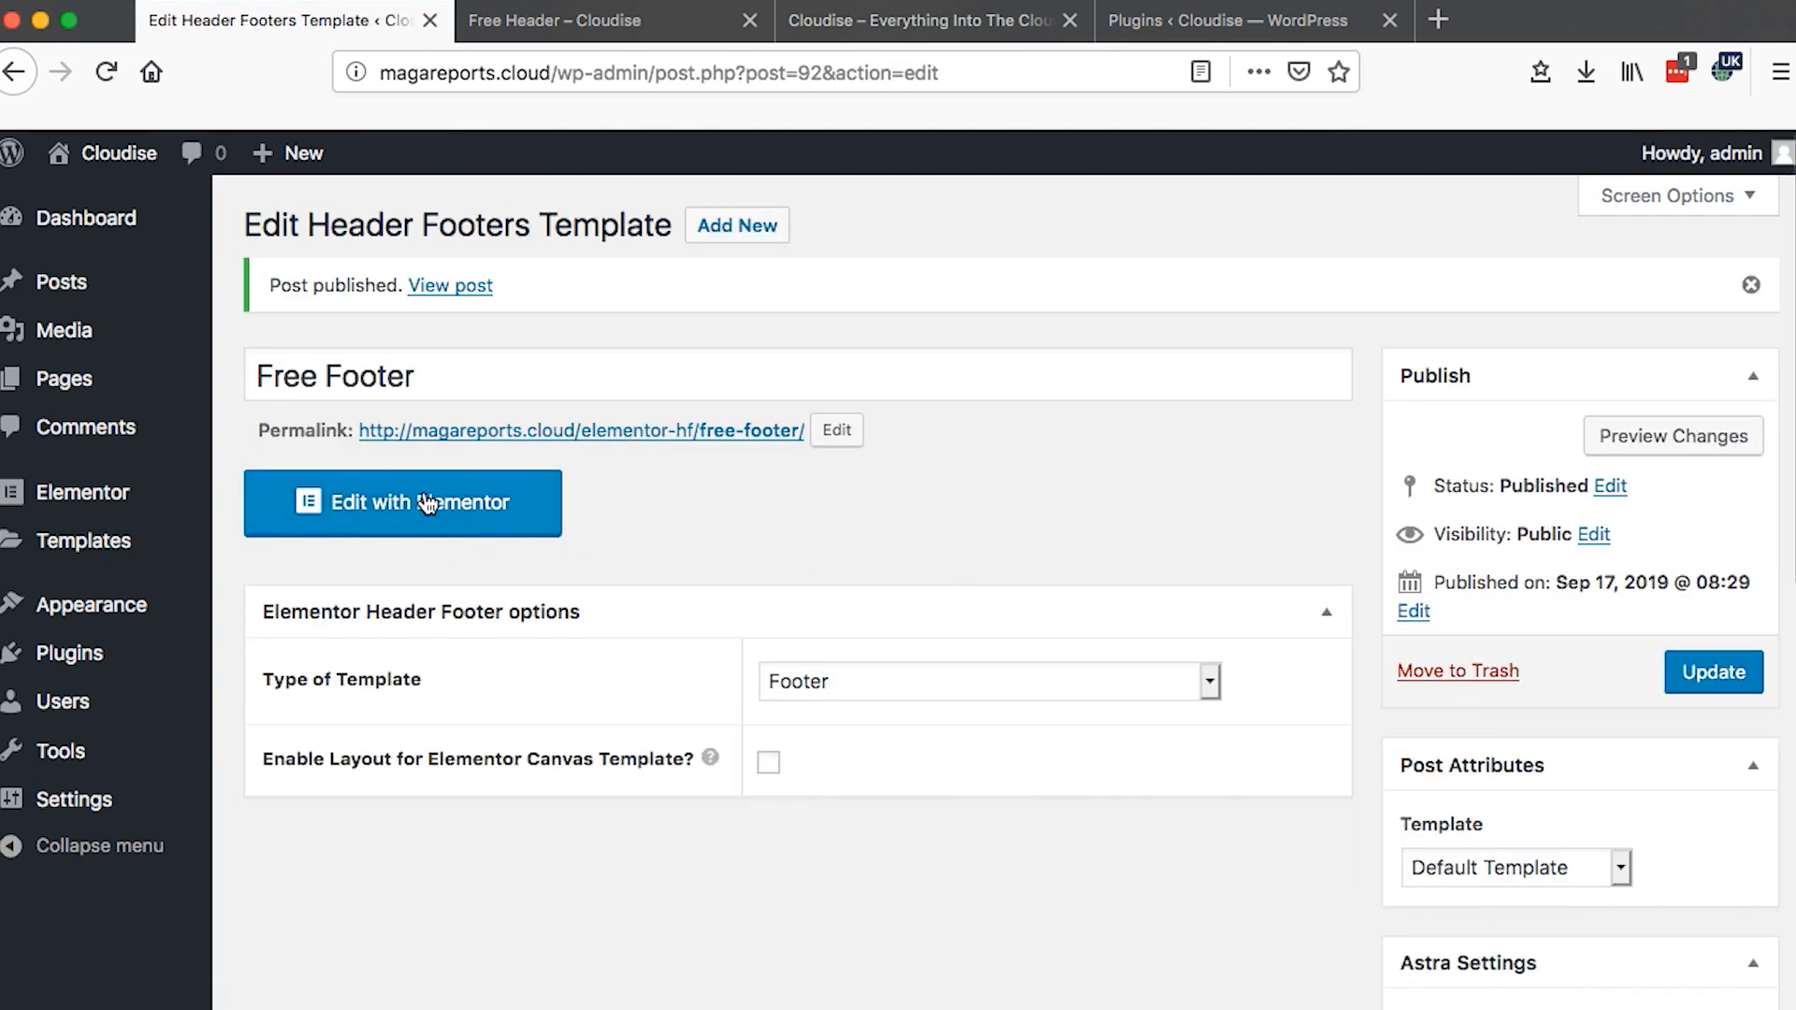
{"action": "left_click", "coordinate": [402, 503]}
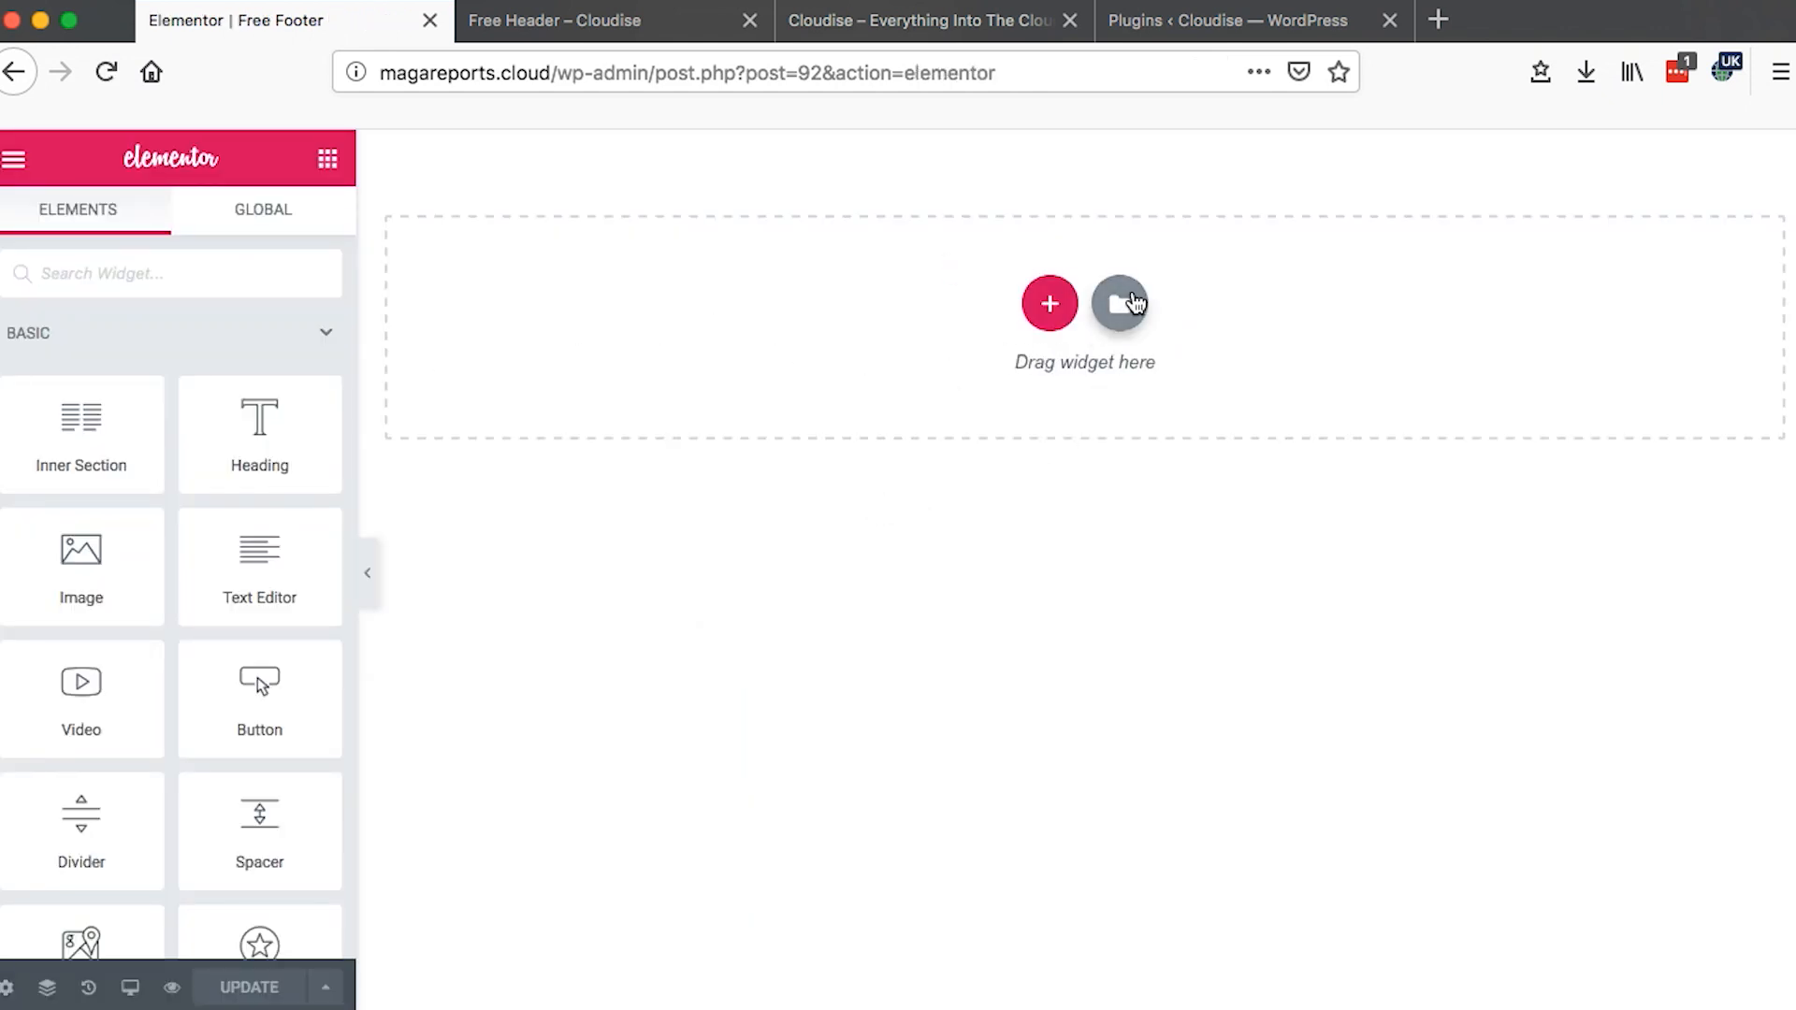
- Insert the black Subscription Options block with its connect-with-us icons into the footer
{"action": "left_click", "coordinate": [1121, 303]}
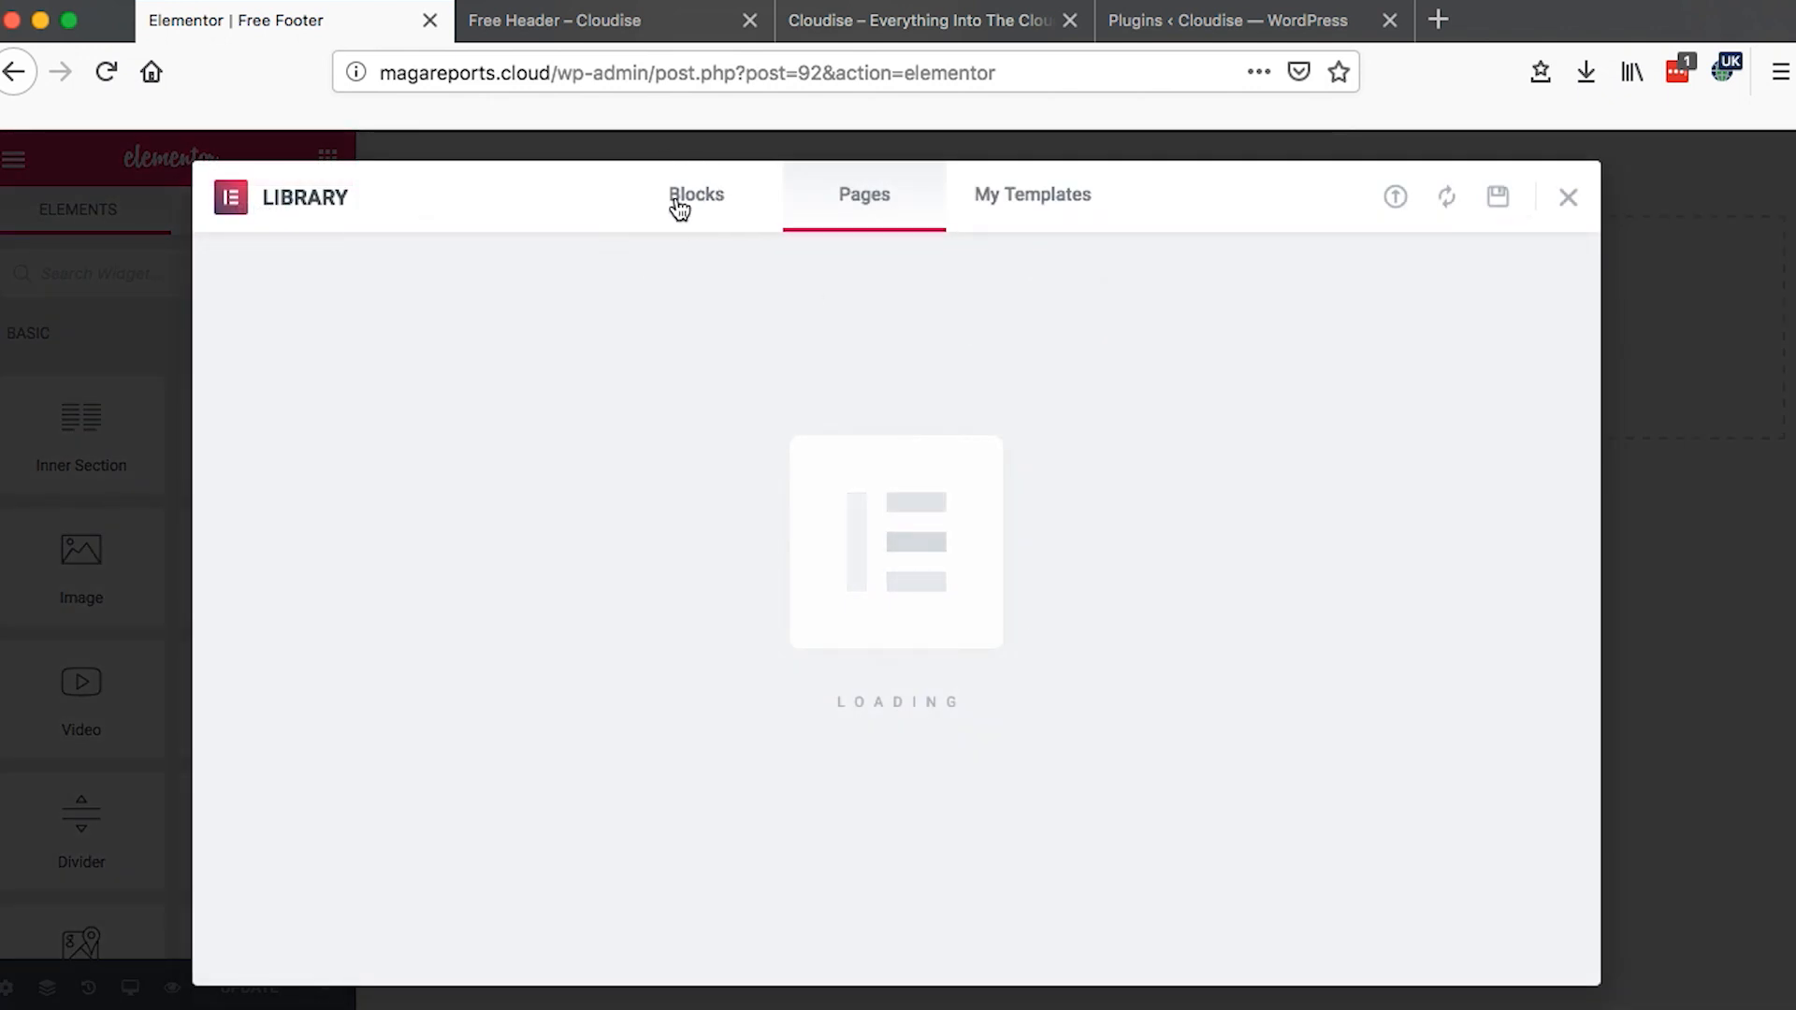
{"action": "left_click", "coordinate": [696, 193]}
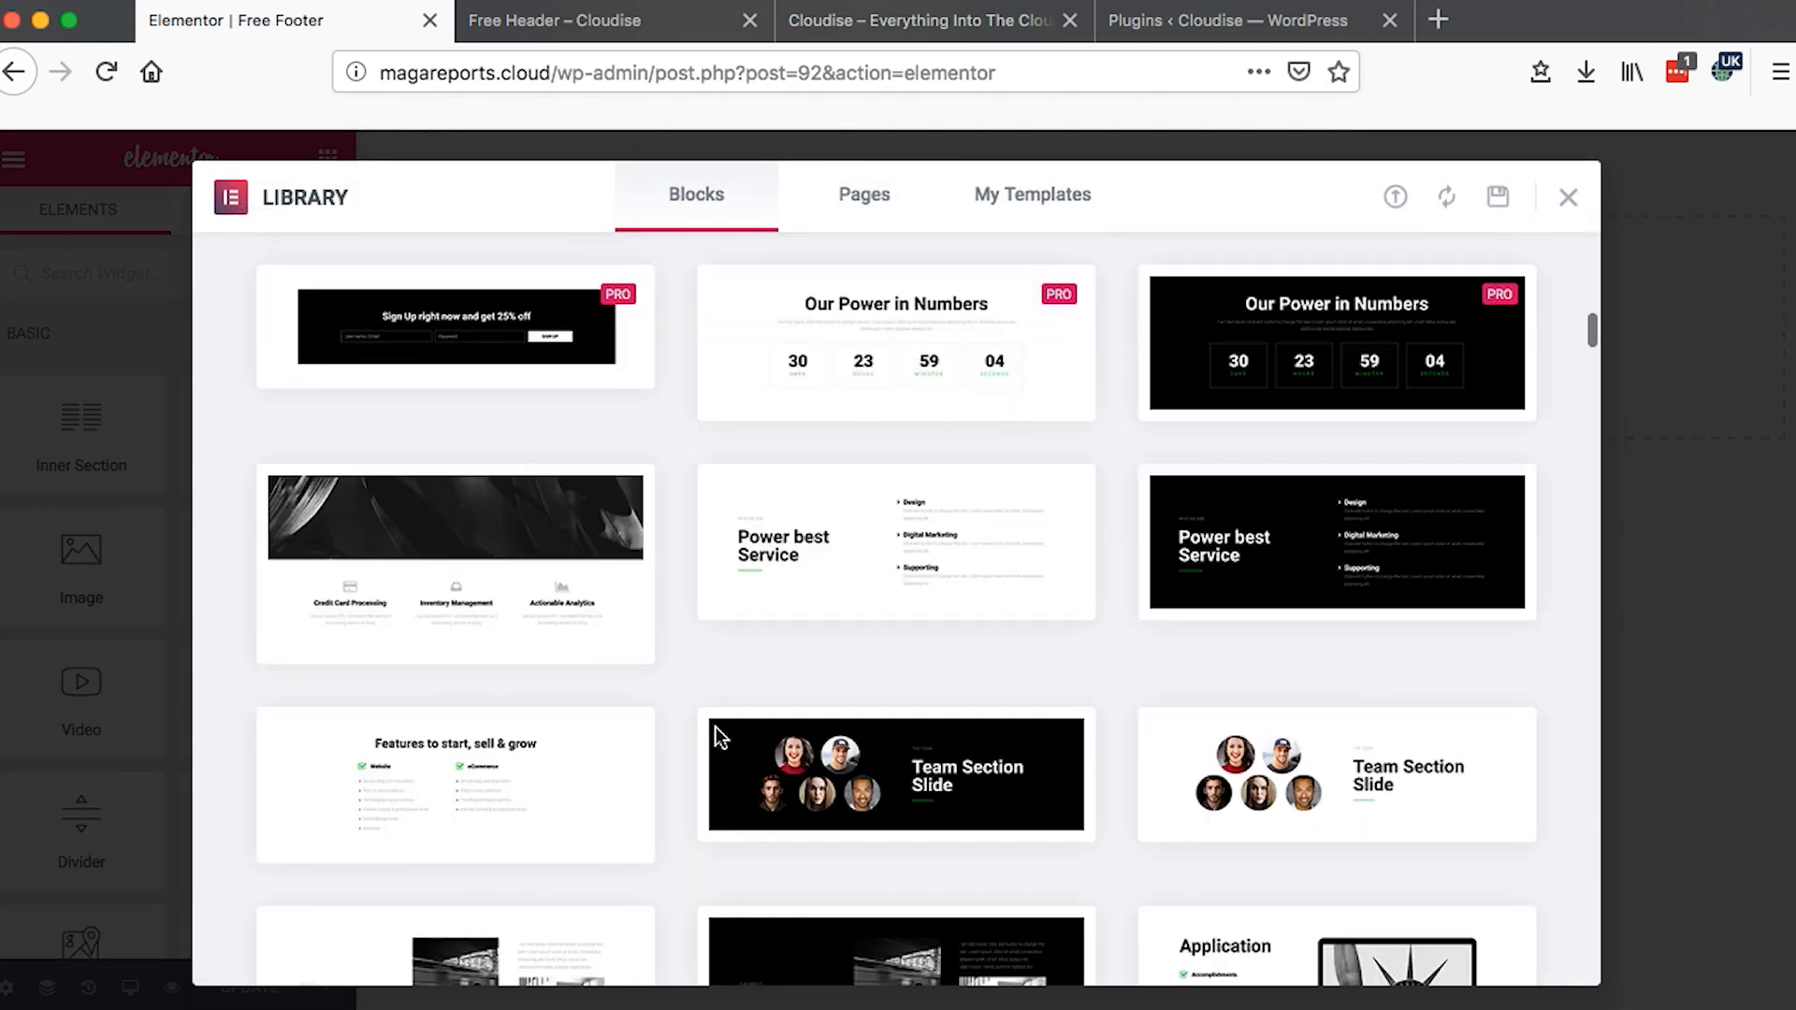
{"action": "scroll", "scroll_direction": "down", "scroll_amount": 3}
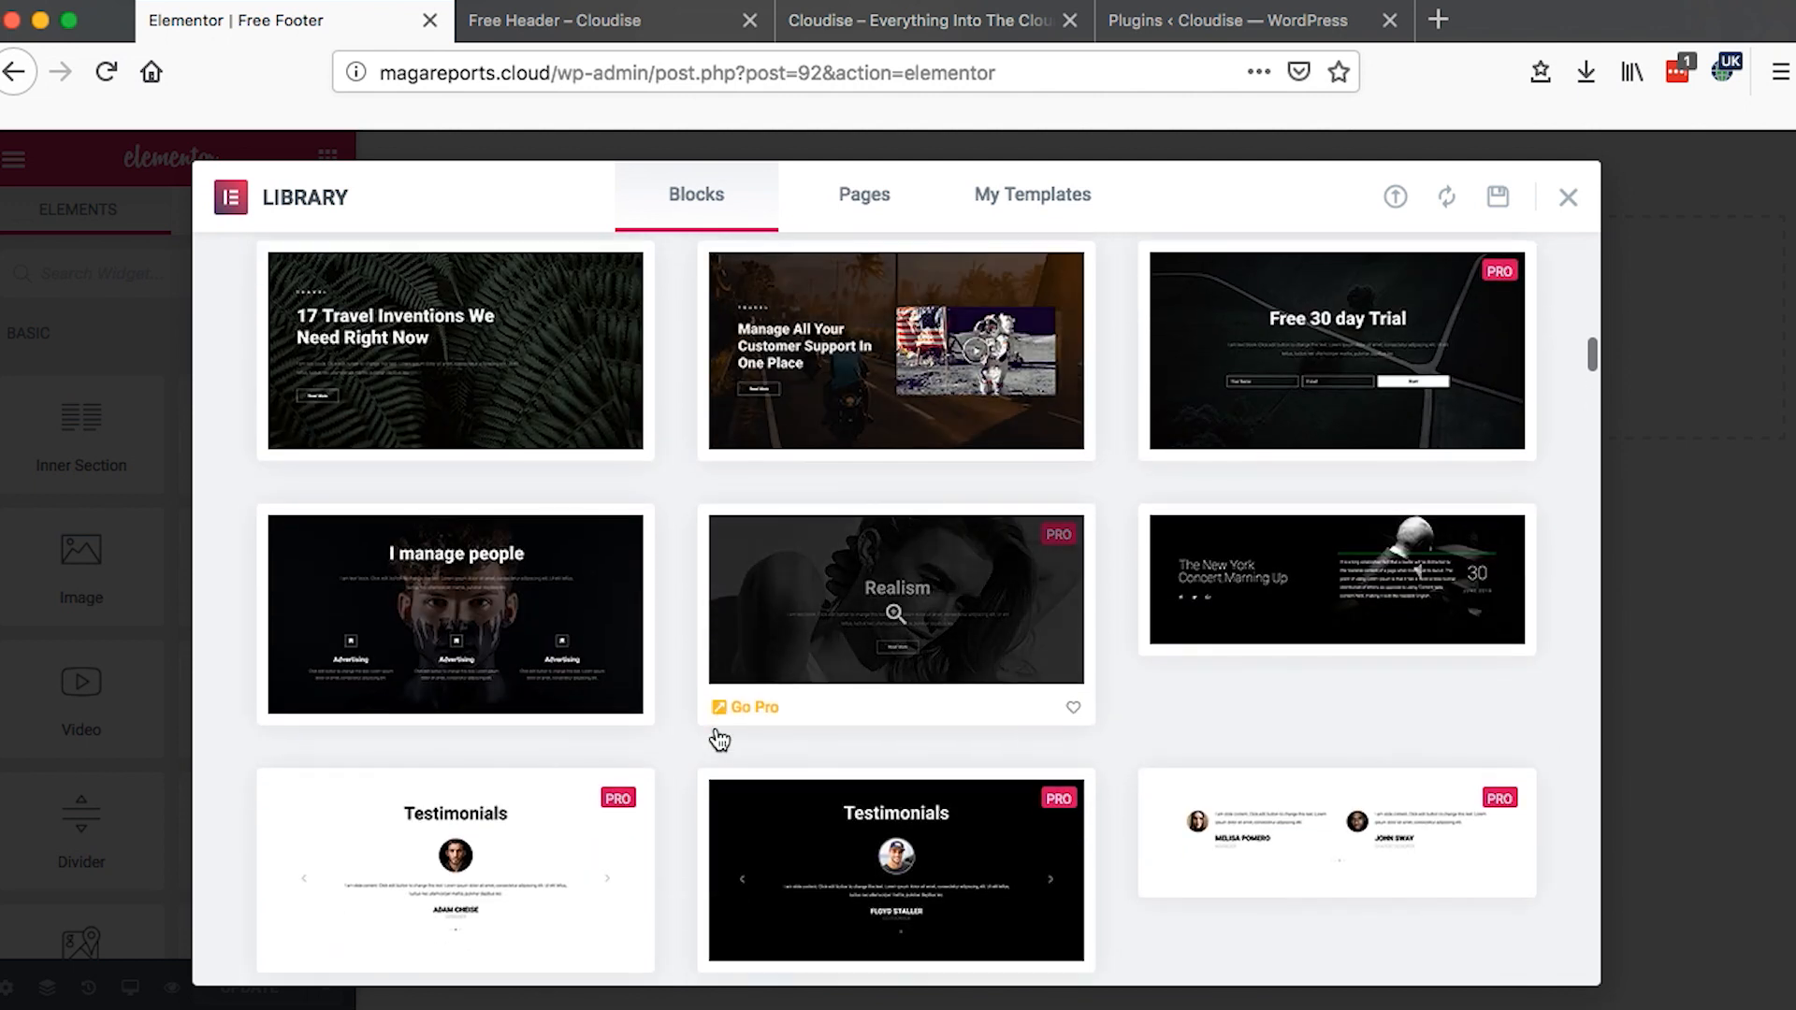
{"action": "scroll", "scroll_direction": "down", "scroll_amount": 3}
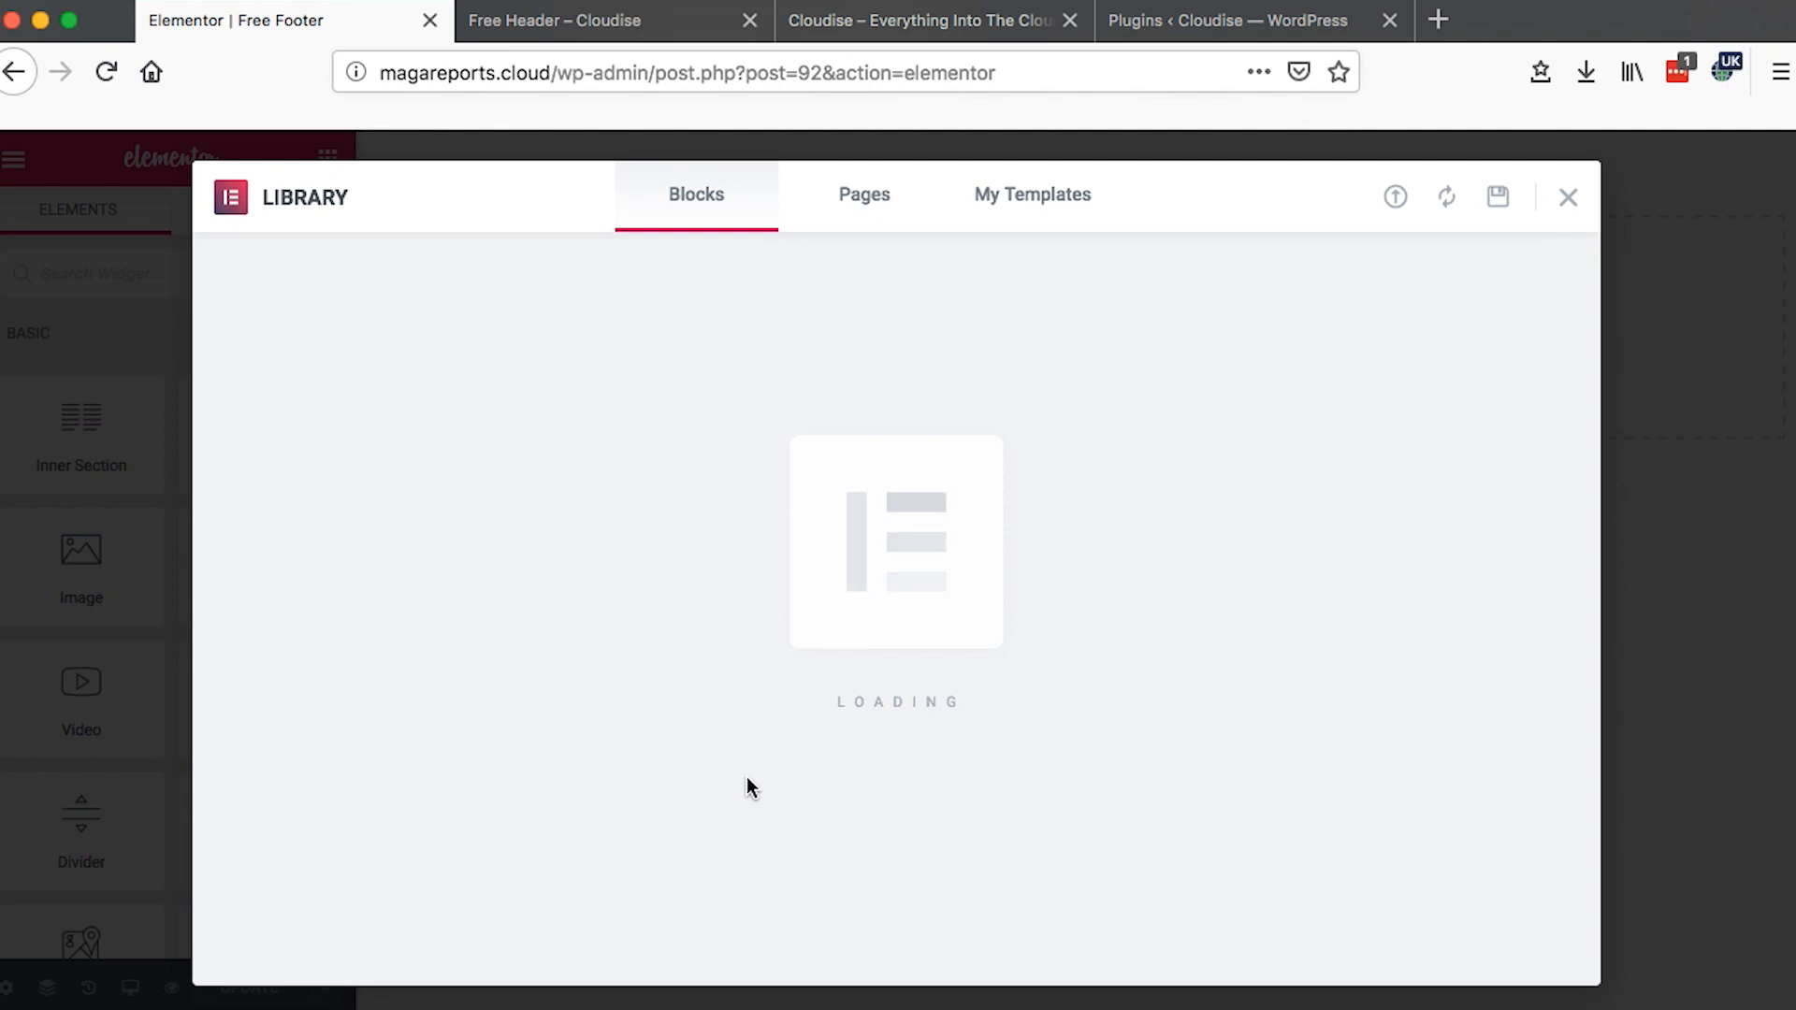
{"action": "left_click", "coordinate": [1568, 196]}
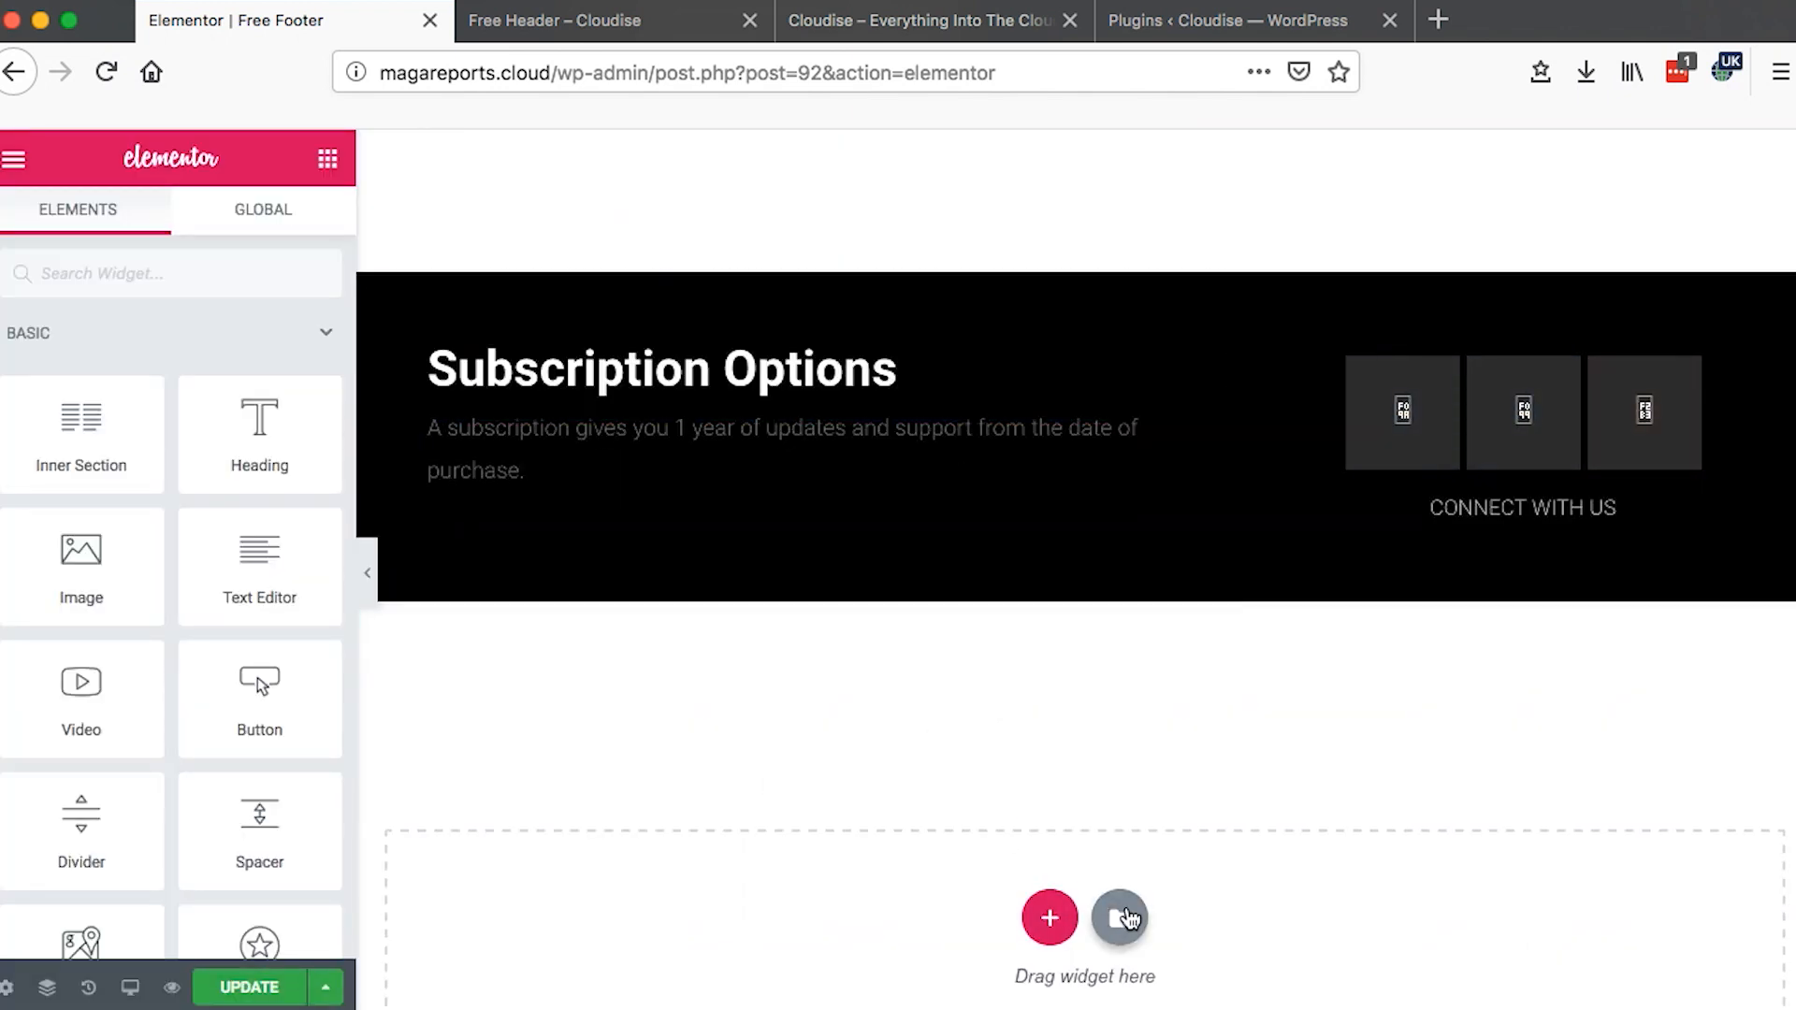
- Insert a client logos block from the Elementor library into the footer
{"action": "left_click", "coordinate": [1119, 917]}
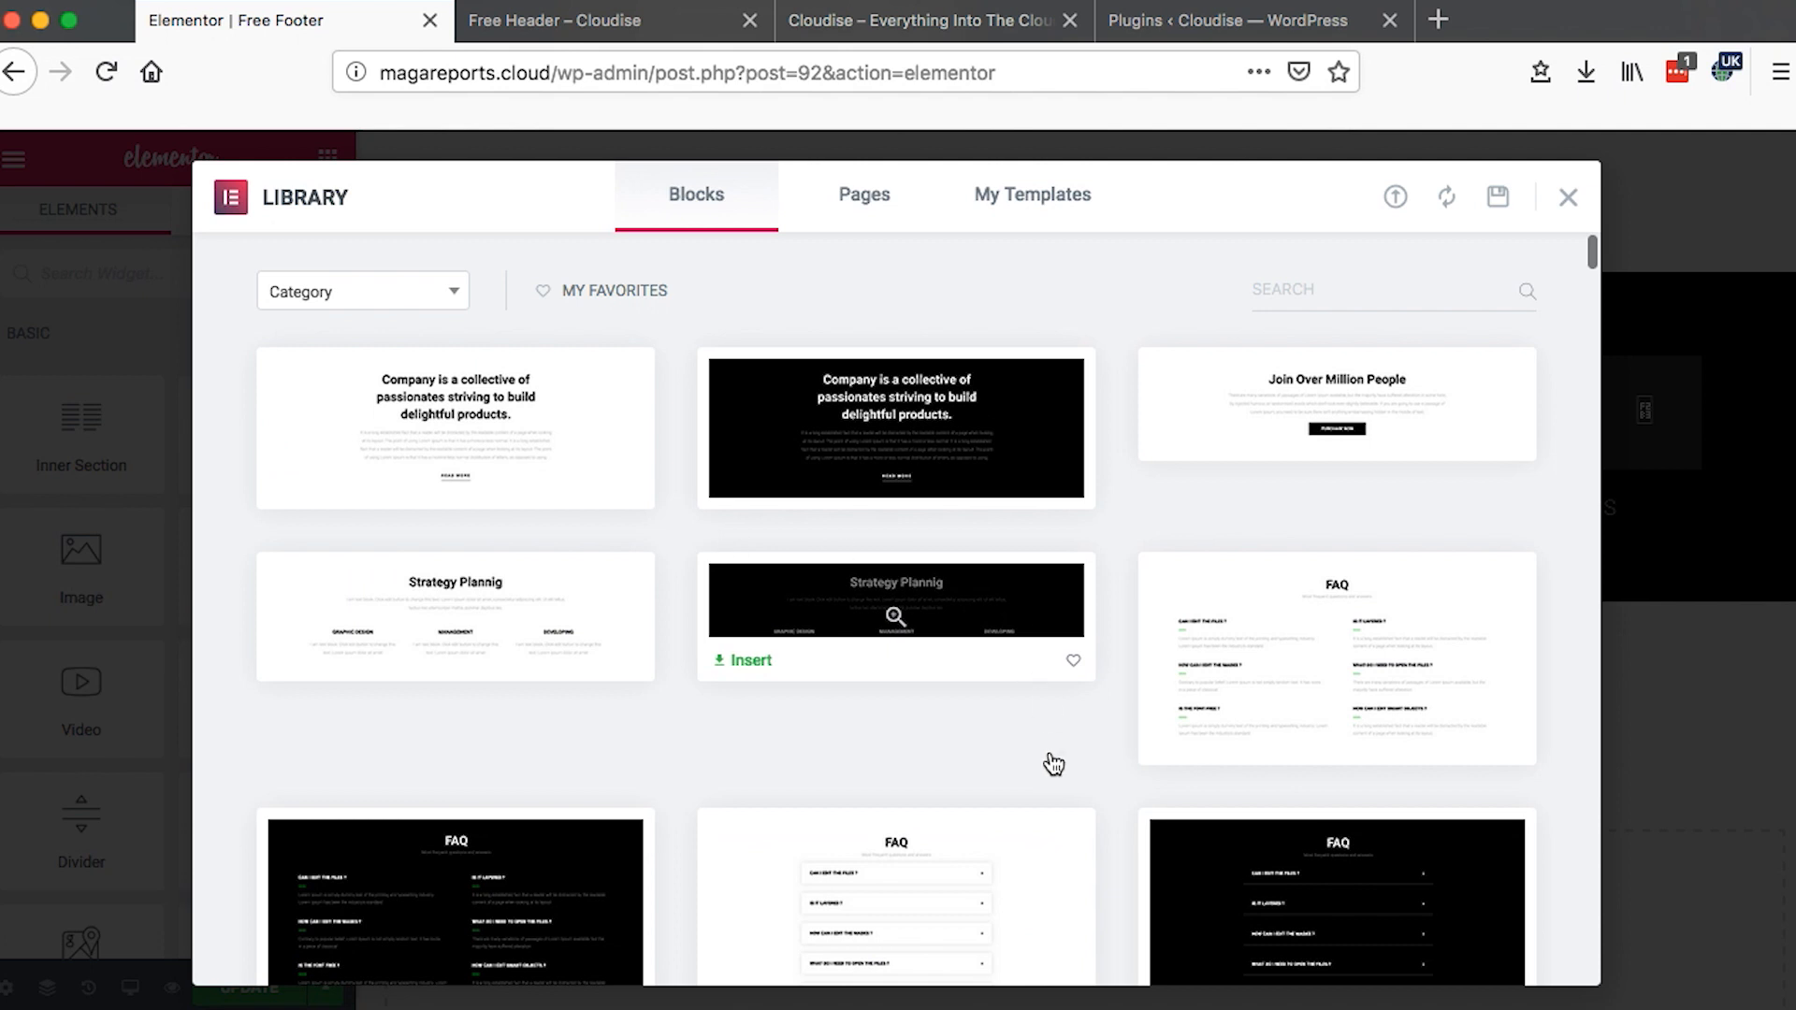
{"action": "scroll", "scroll_direction": "down", "scroll_amount": 3}
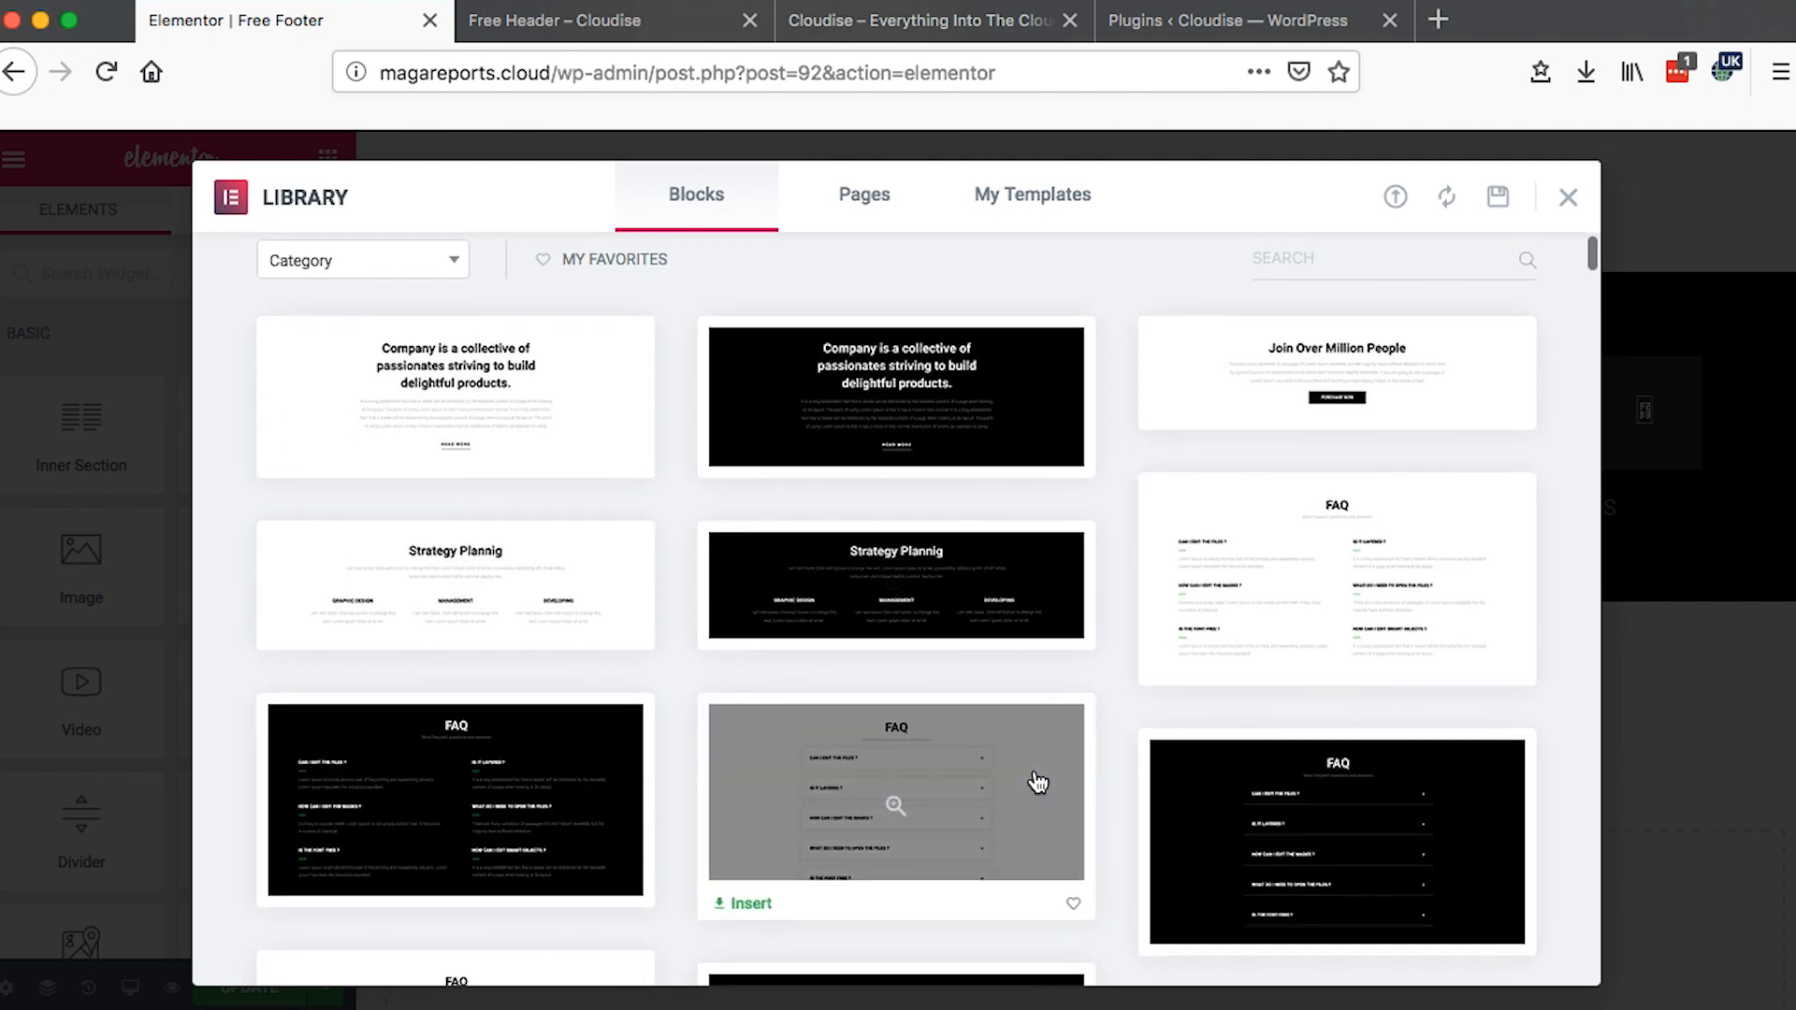
{"action": "scroll", "scroll_direction": "down", "scroll_amount": 3}
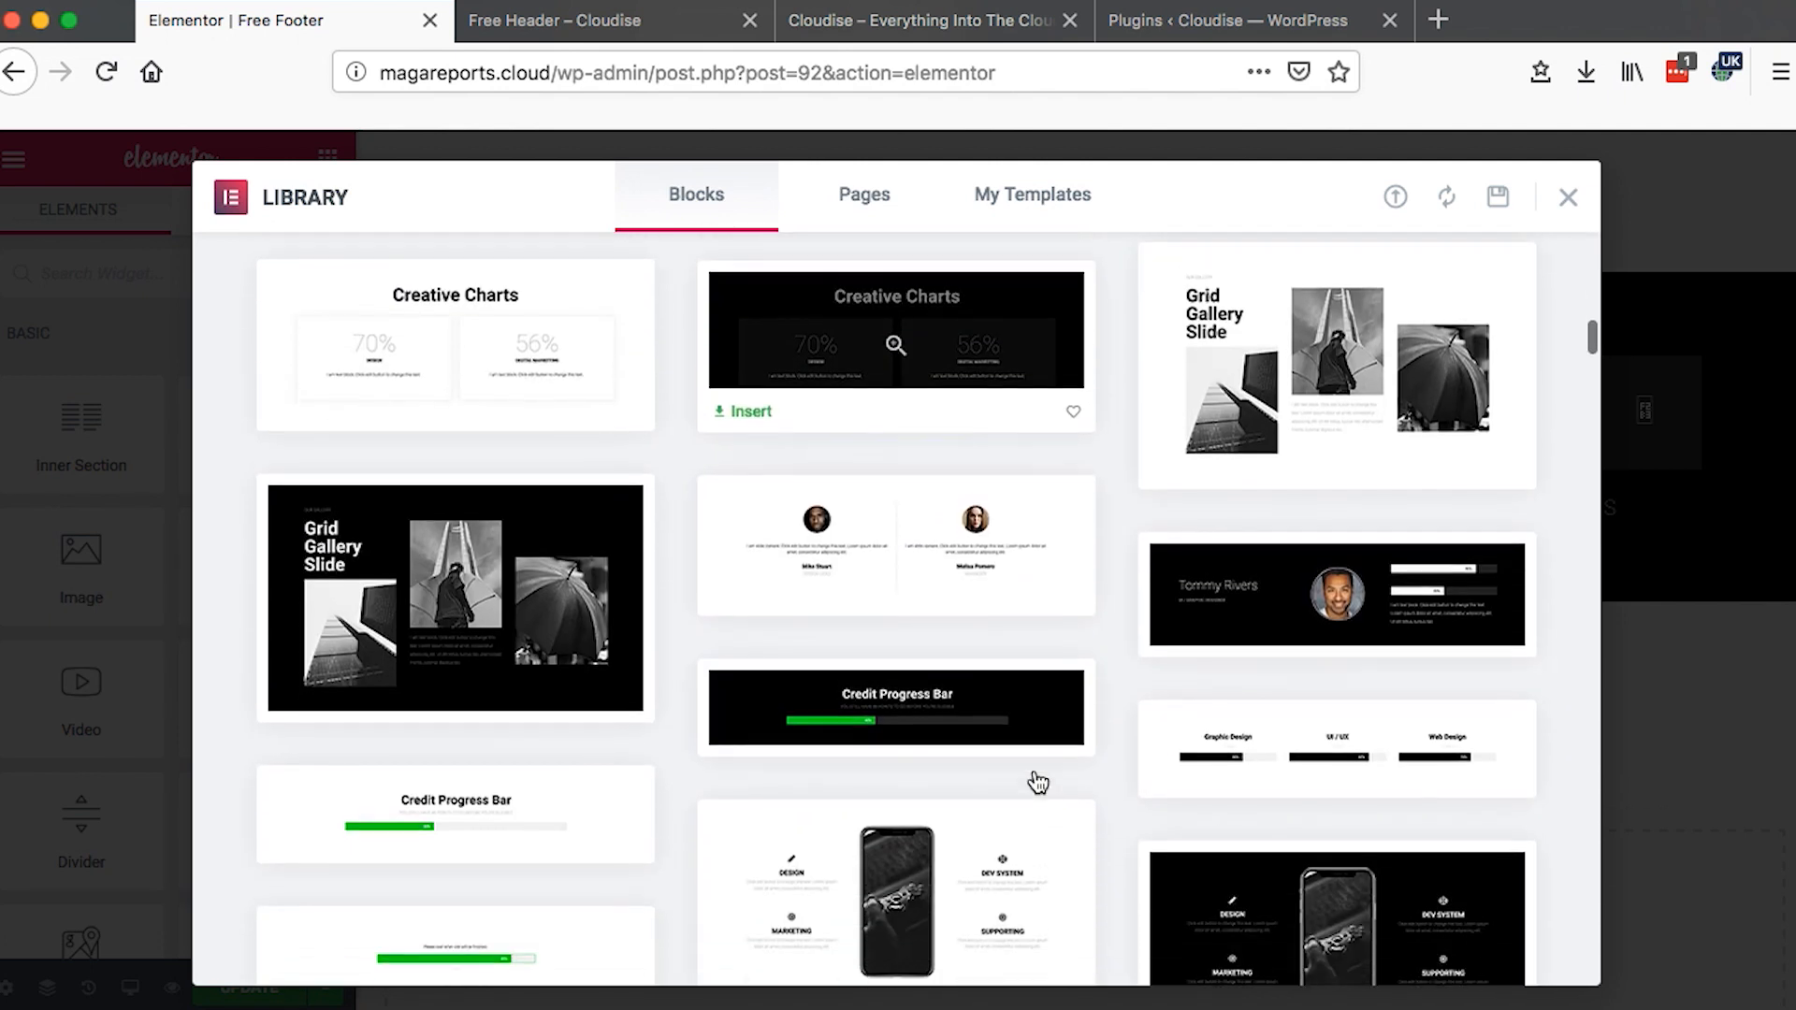
{"action": "scroll", "scroll_direction": "down", "scroll_amount": 3}
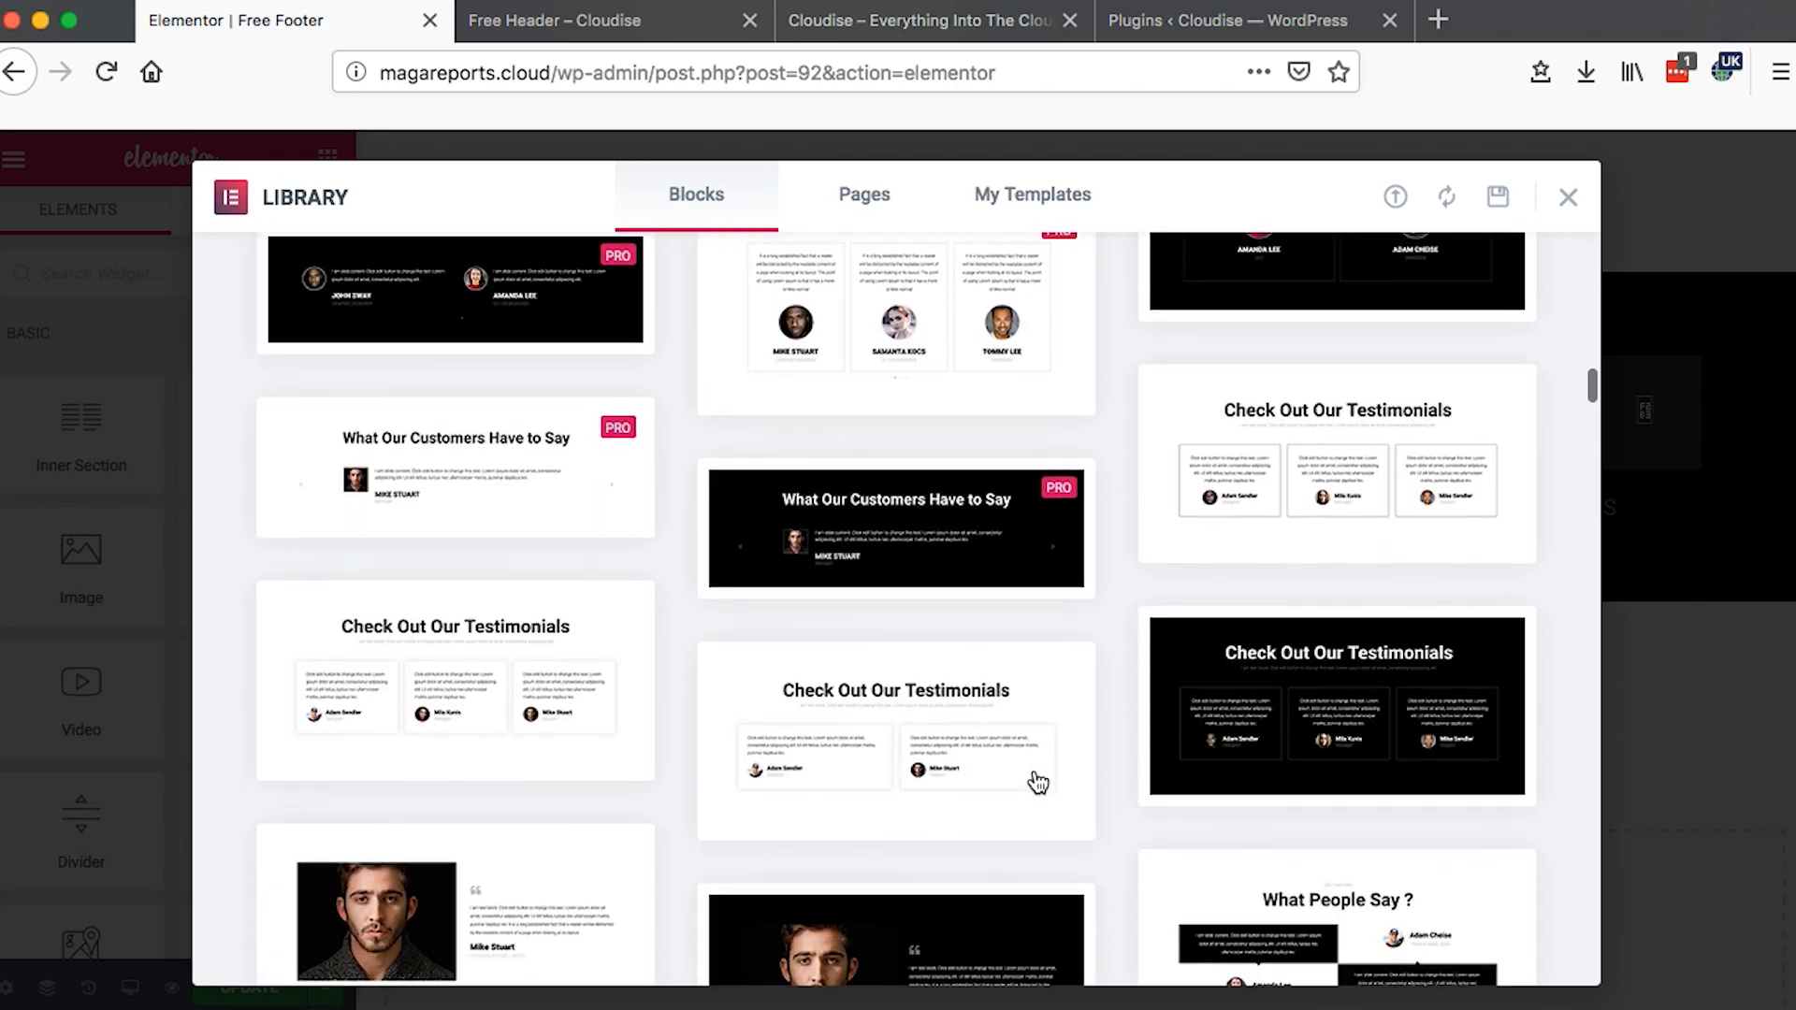
{"action": "scroll", "scroll_direction": "down", "scroll_amount": 3}
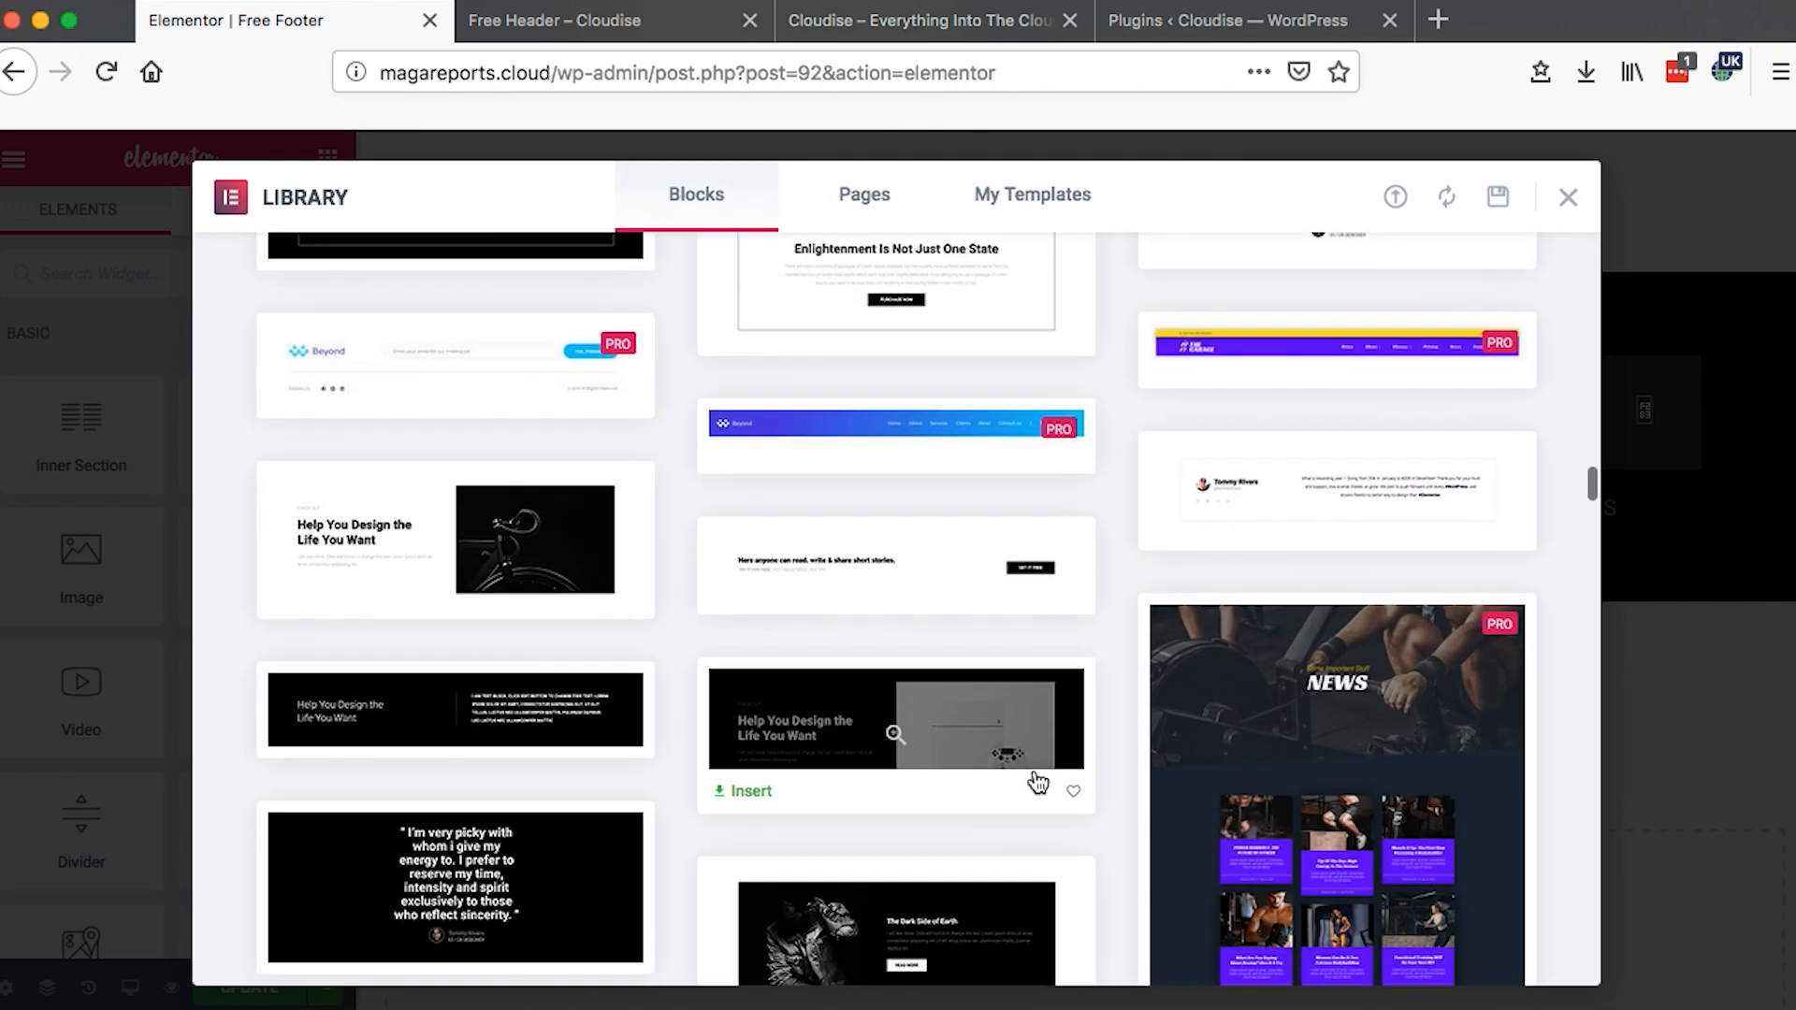
{"action": "scroll", "scroll_direction": "down", "scroll_amount": 3}
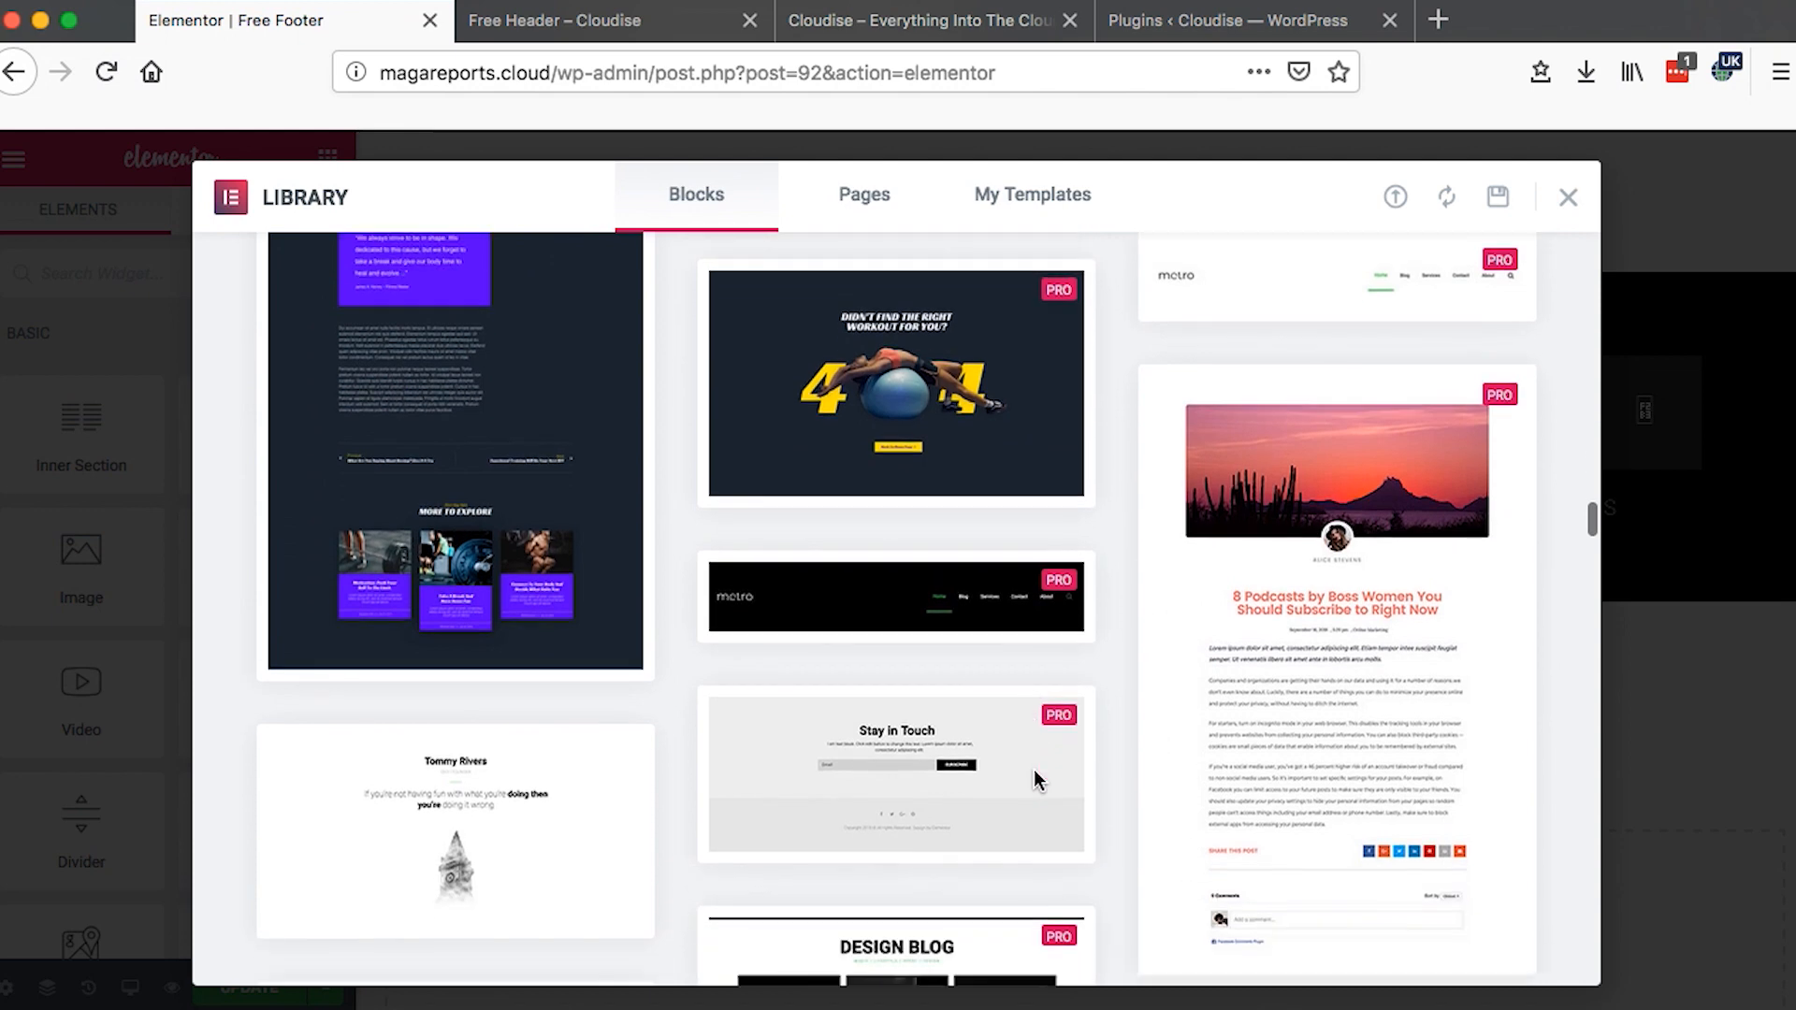
{"action": "scroll", "scroll_direction": "down", "scroll_amount": 3}
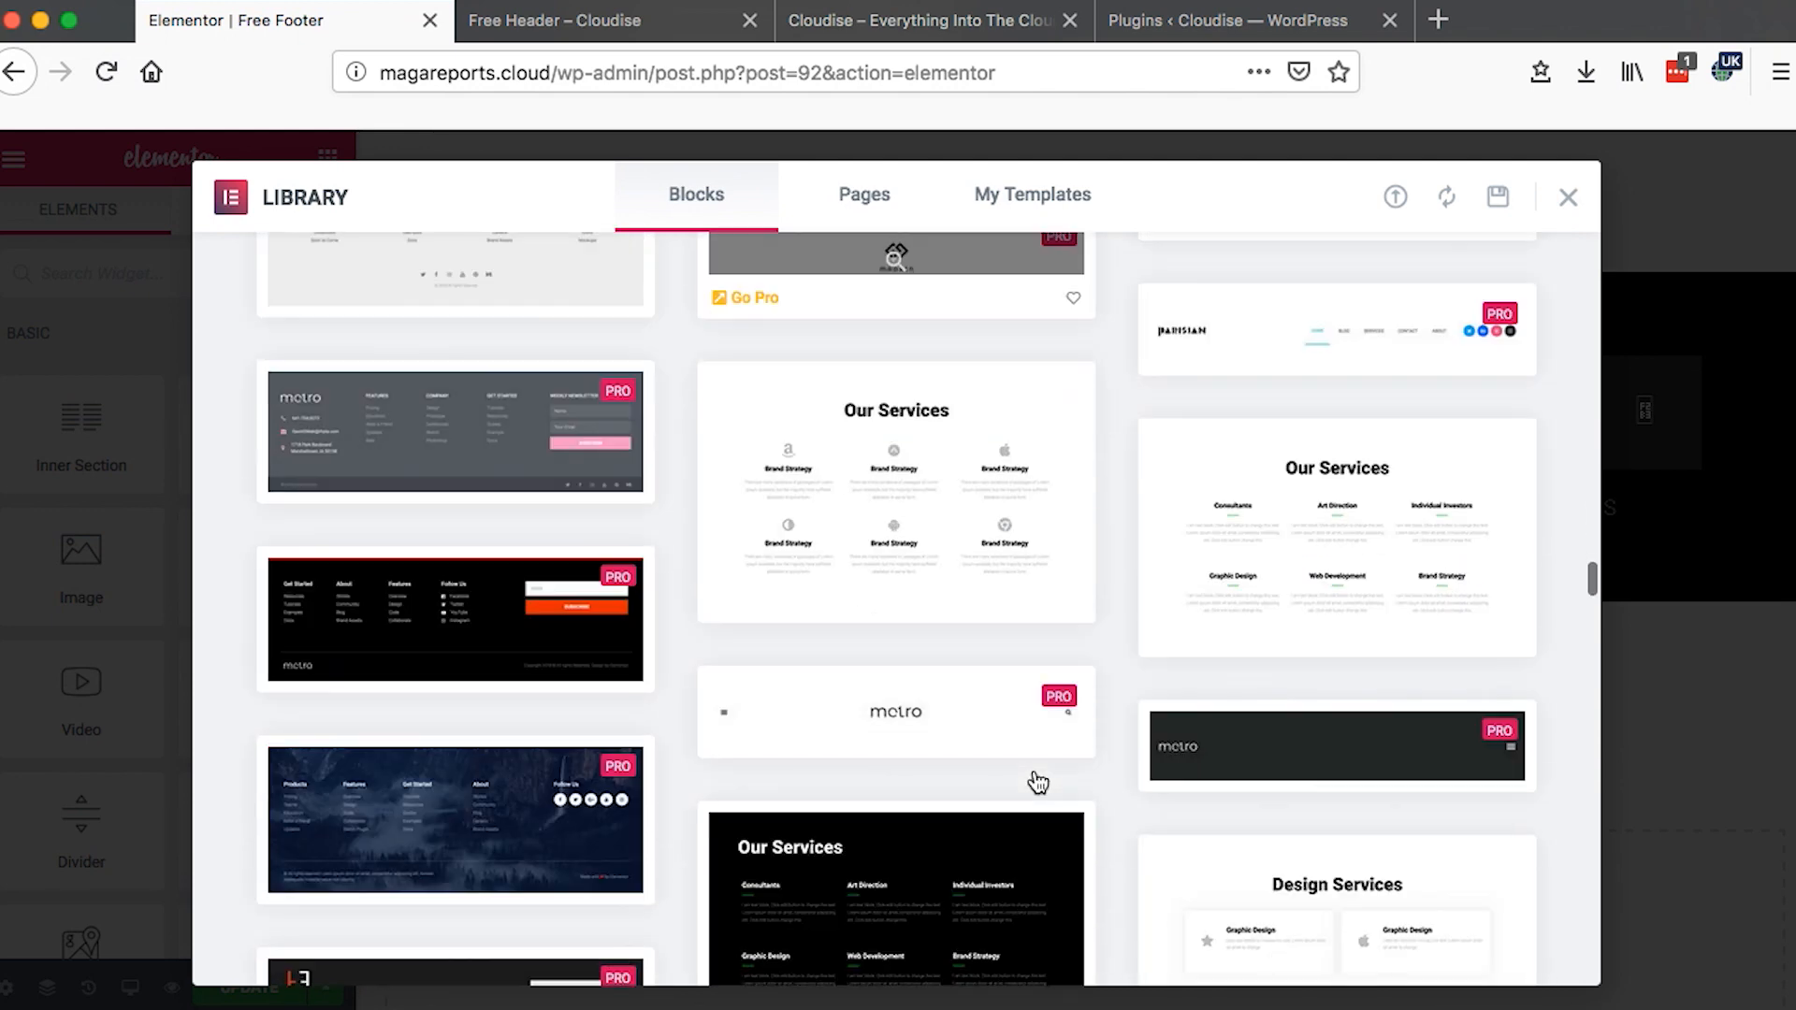
{"action": "scroll", "scroll_direction": "down", "scroll_amount": 3}
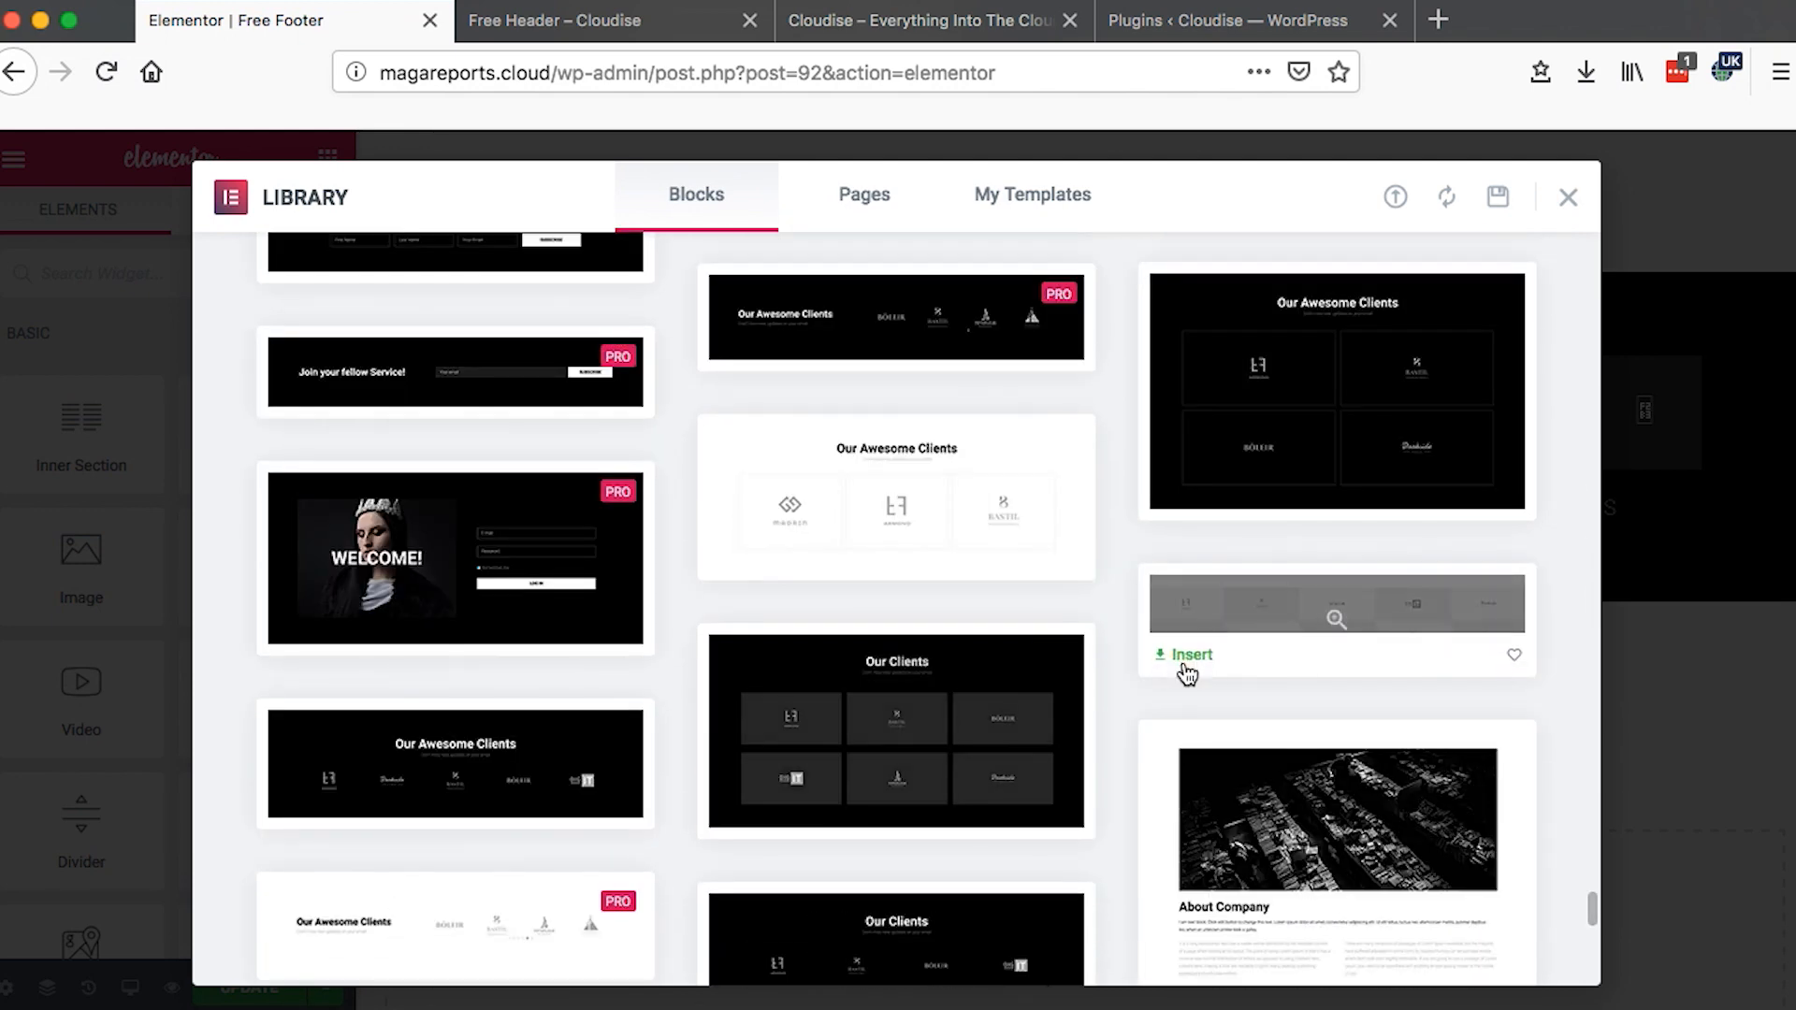
{"action": "left_click", "coordinate": [1190, 655]}
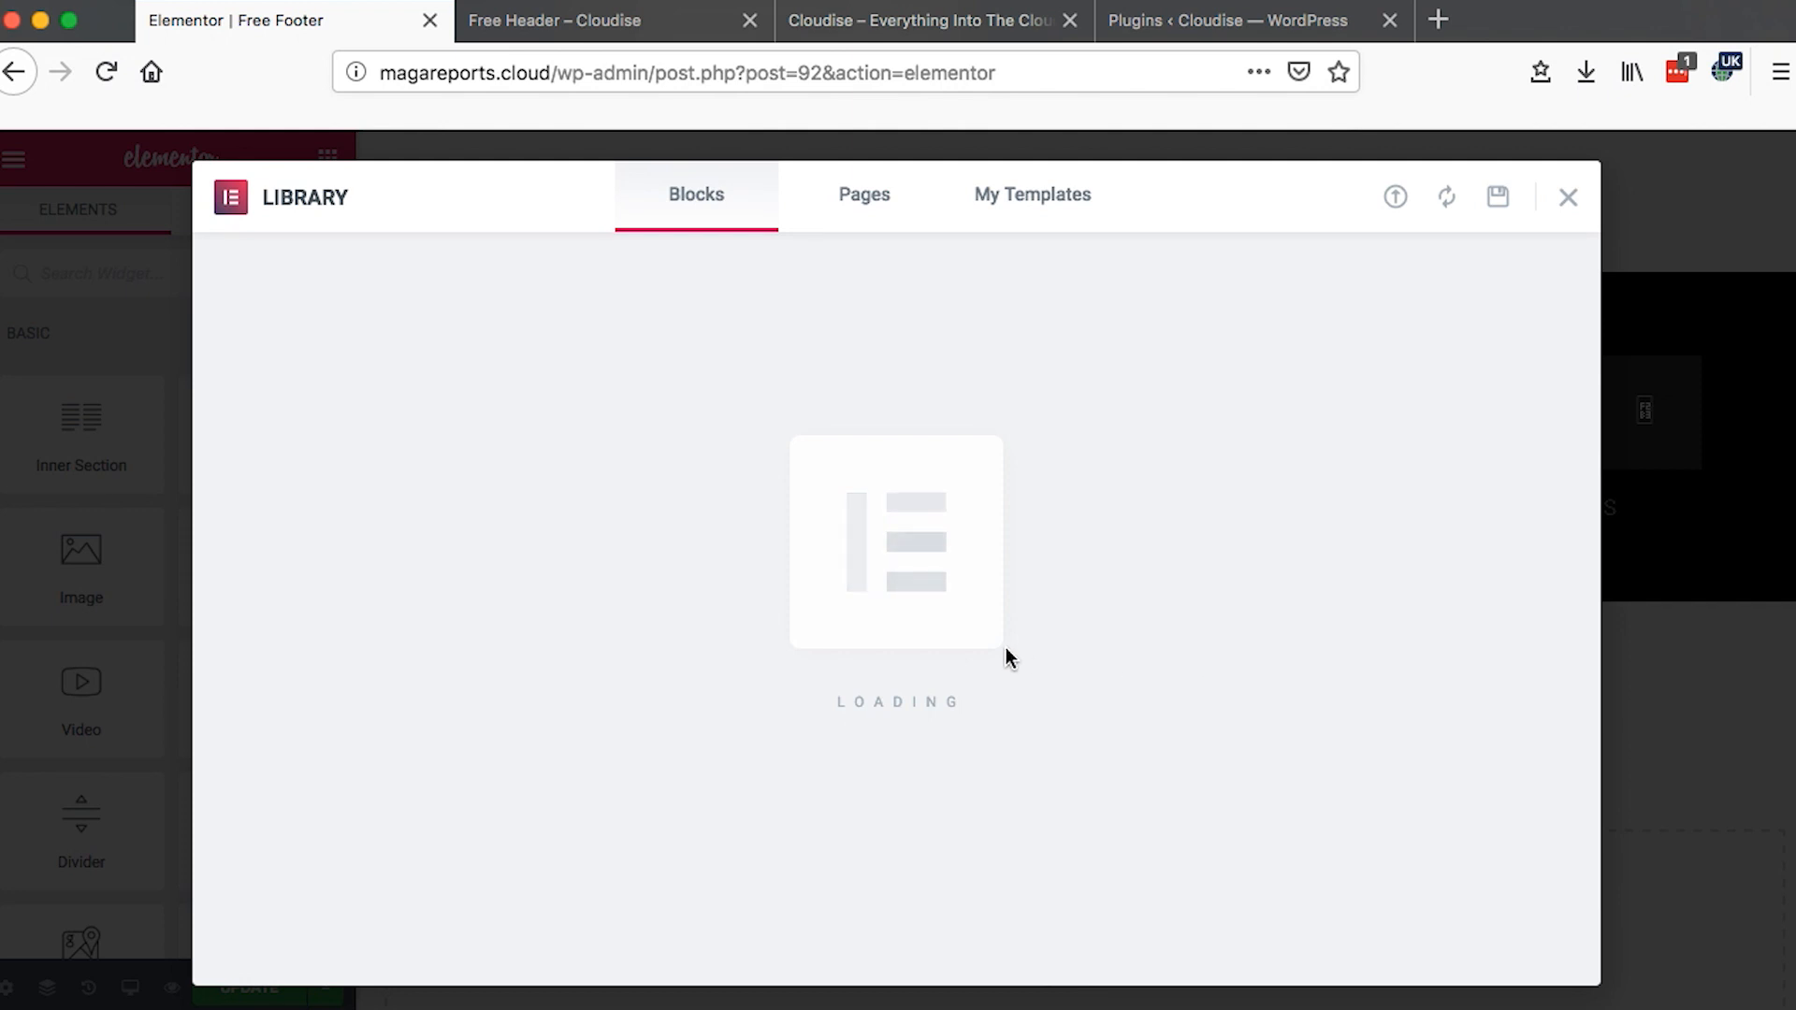
- Set the Subscription Options section content width to Boxed and check its advanced spacing
{"action": "left_click", "coordinate": [1568, 196]}
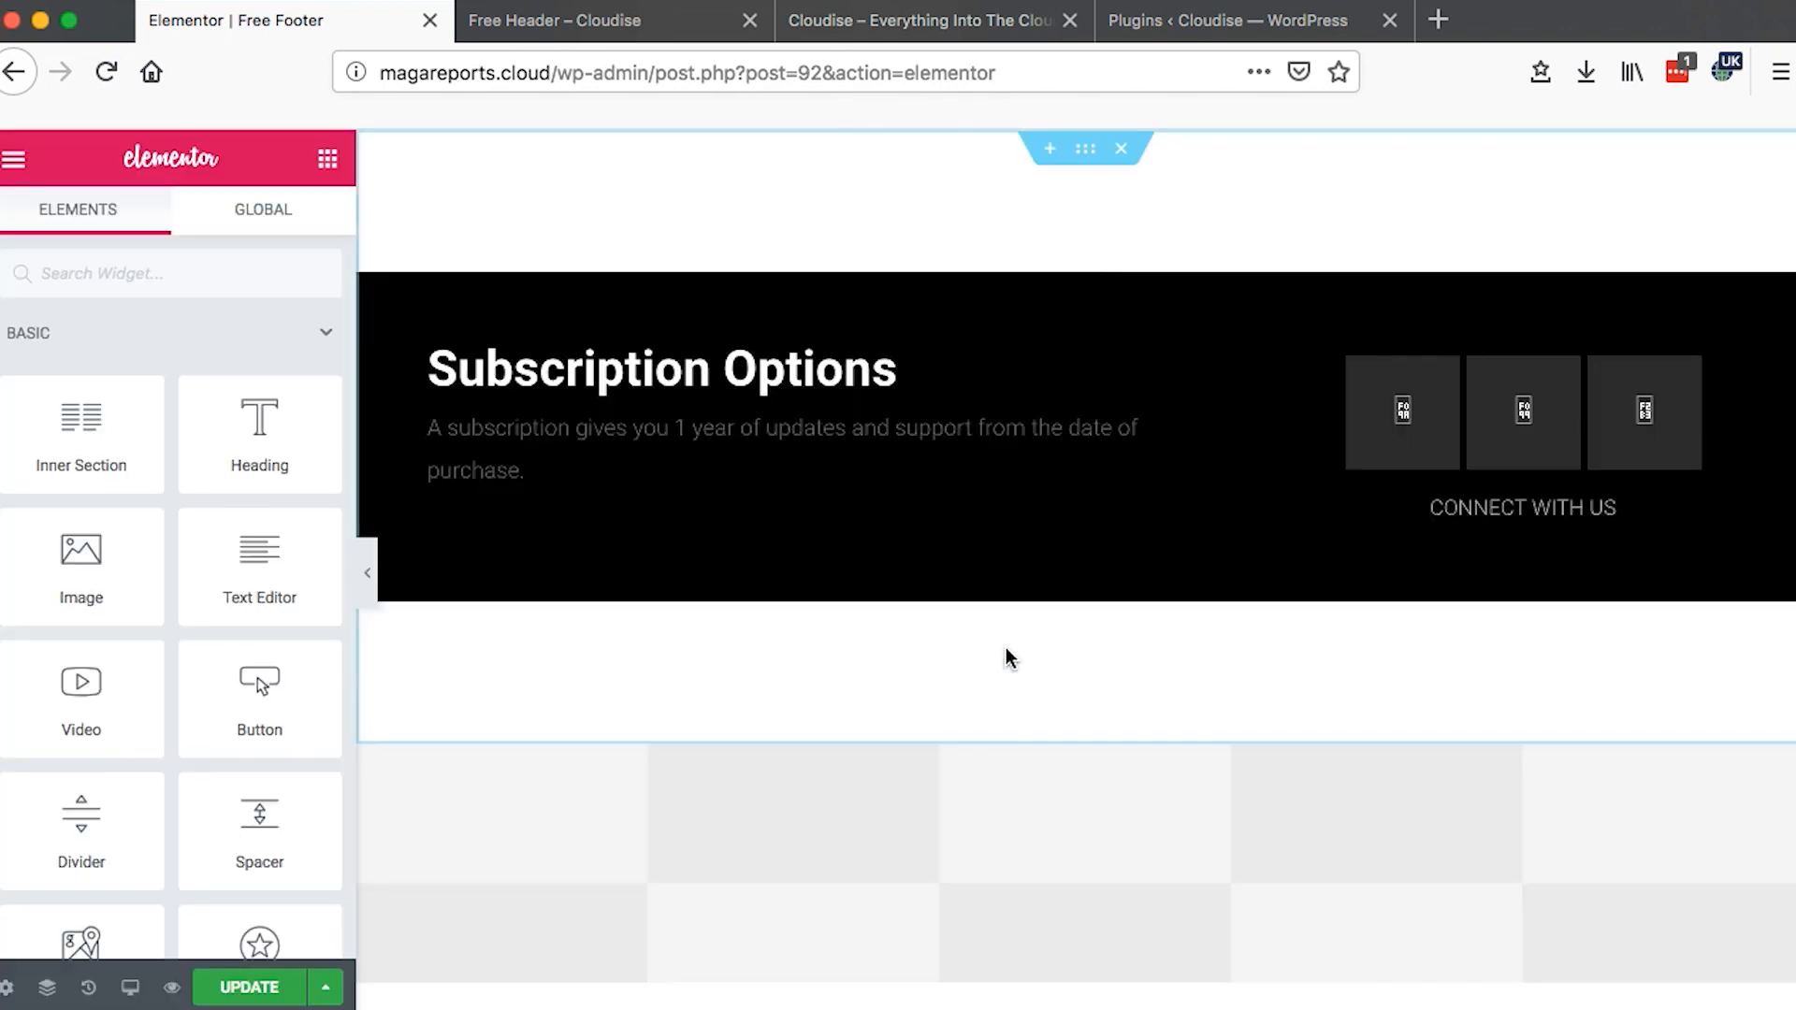
{"action": "scroll", "scroll_direction": "down", "scroll_amount": 3}
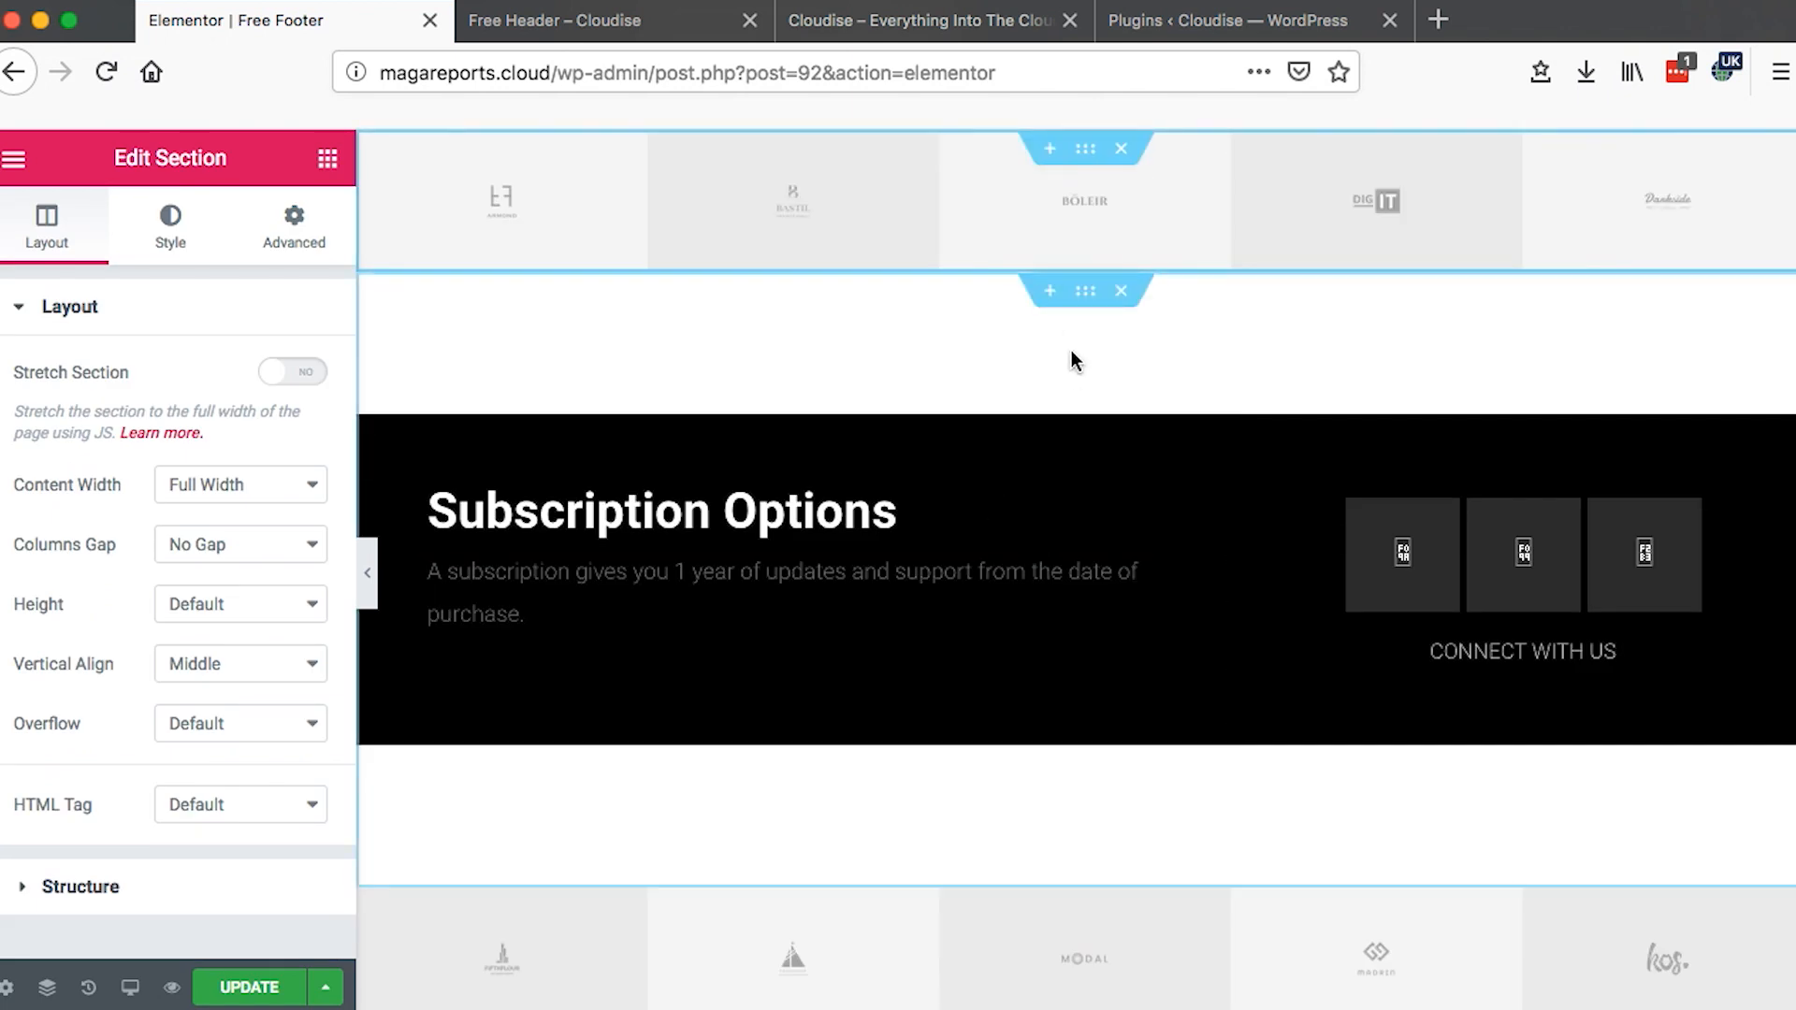
{"action": "left_click", "coordinate": [239, 485]}
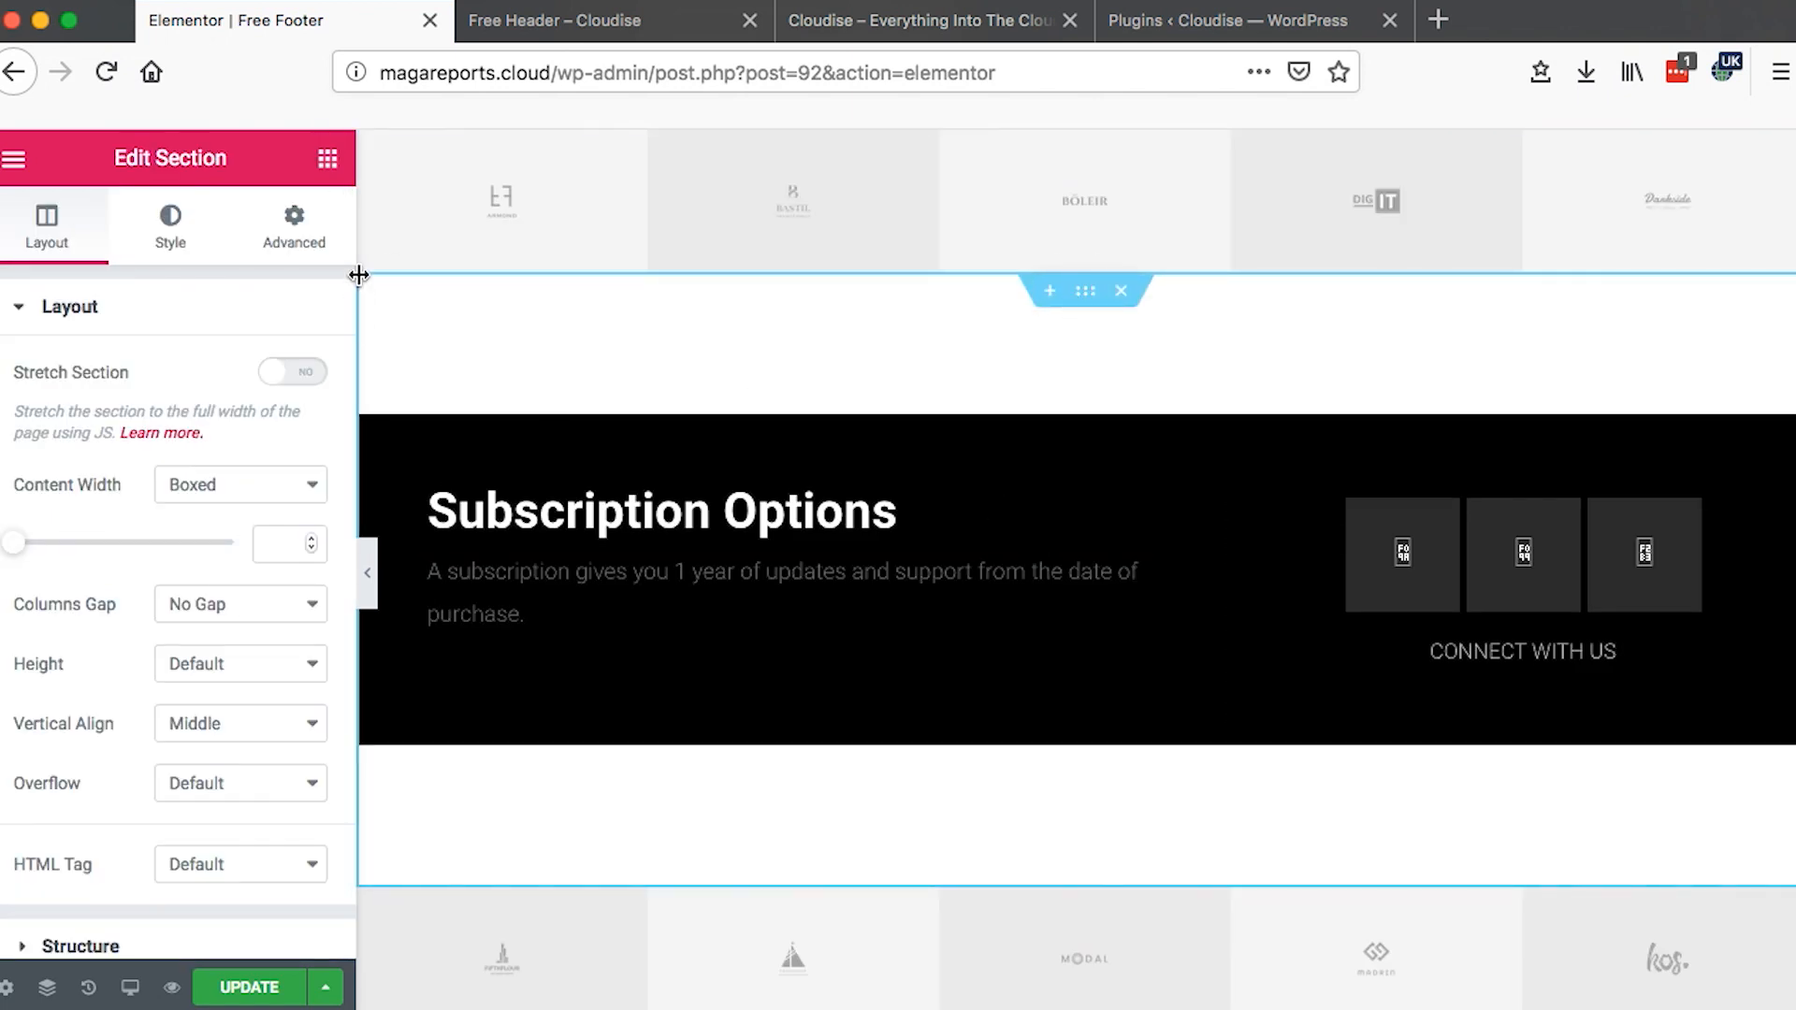
{"action": "left_click", "coordinate": [294, 222]}
{"action": "type", "text": "0"}
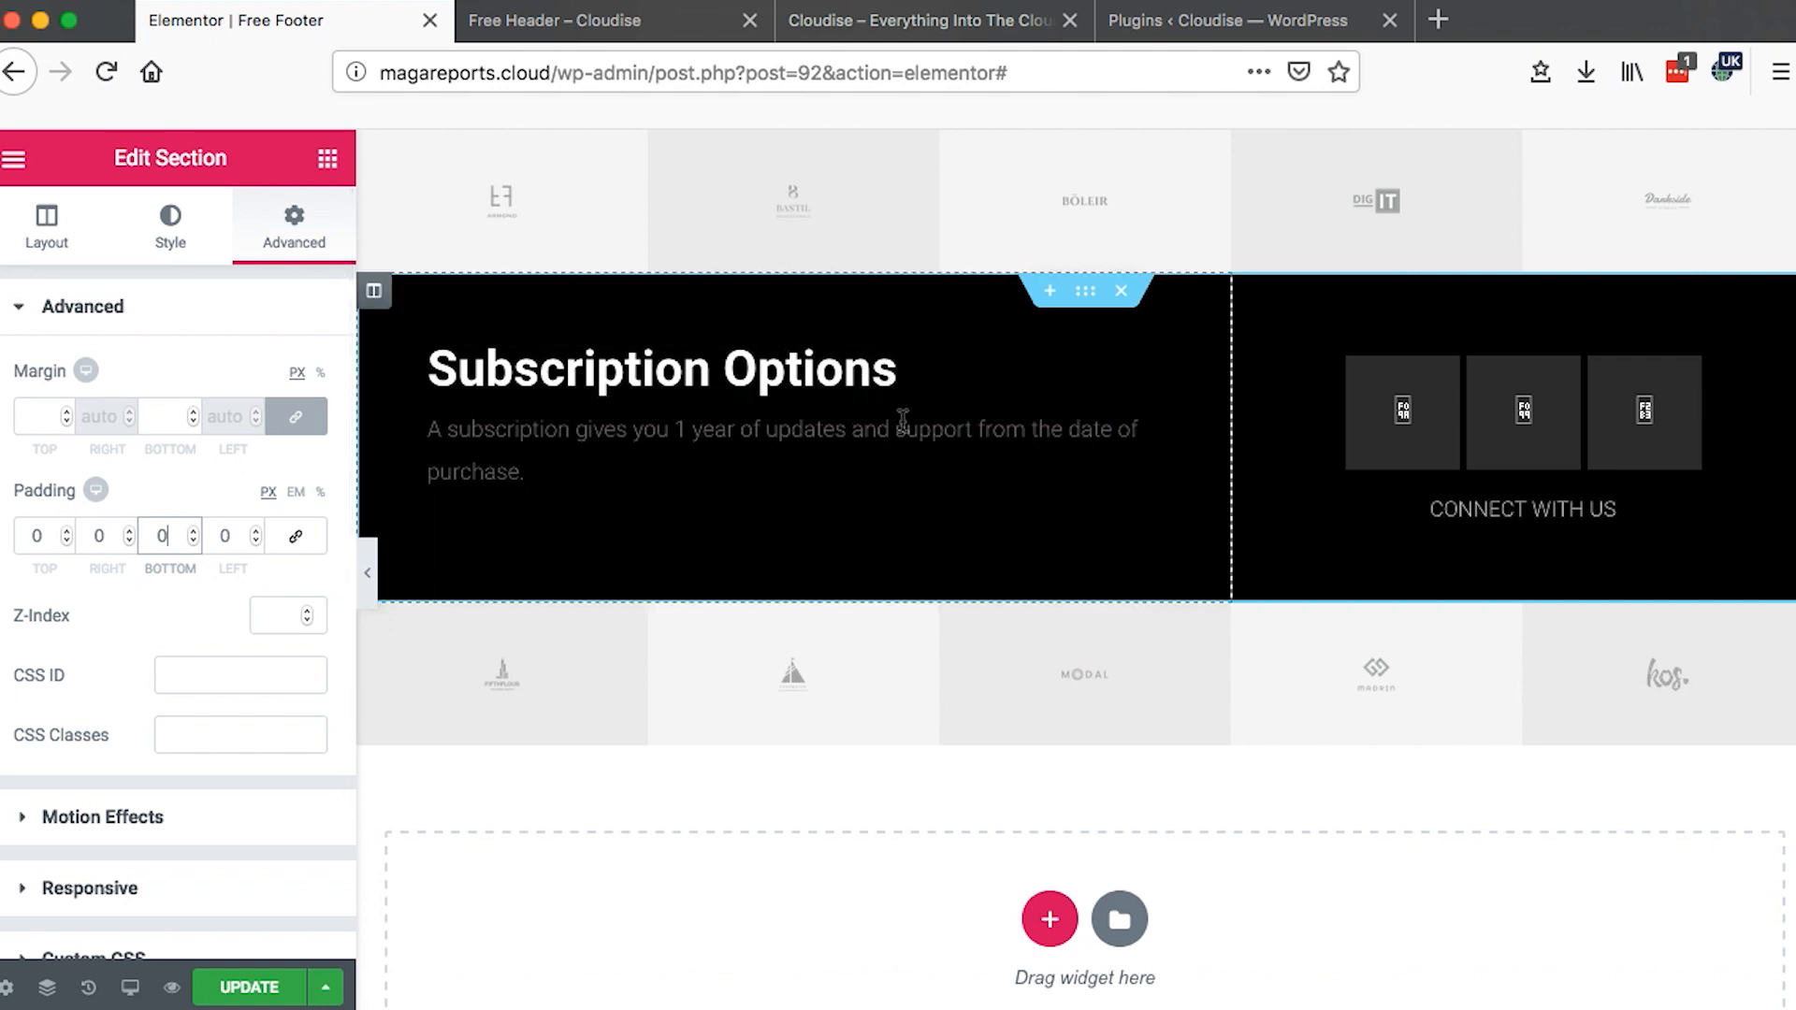
- Move the client logos rows above Subscription Options and make that section's content Full Width
{"action": "left_click", "coordinate": [1083, 673]}
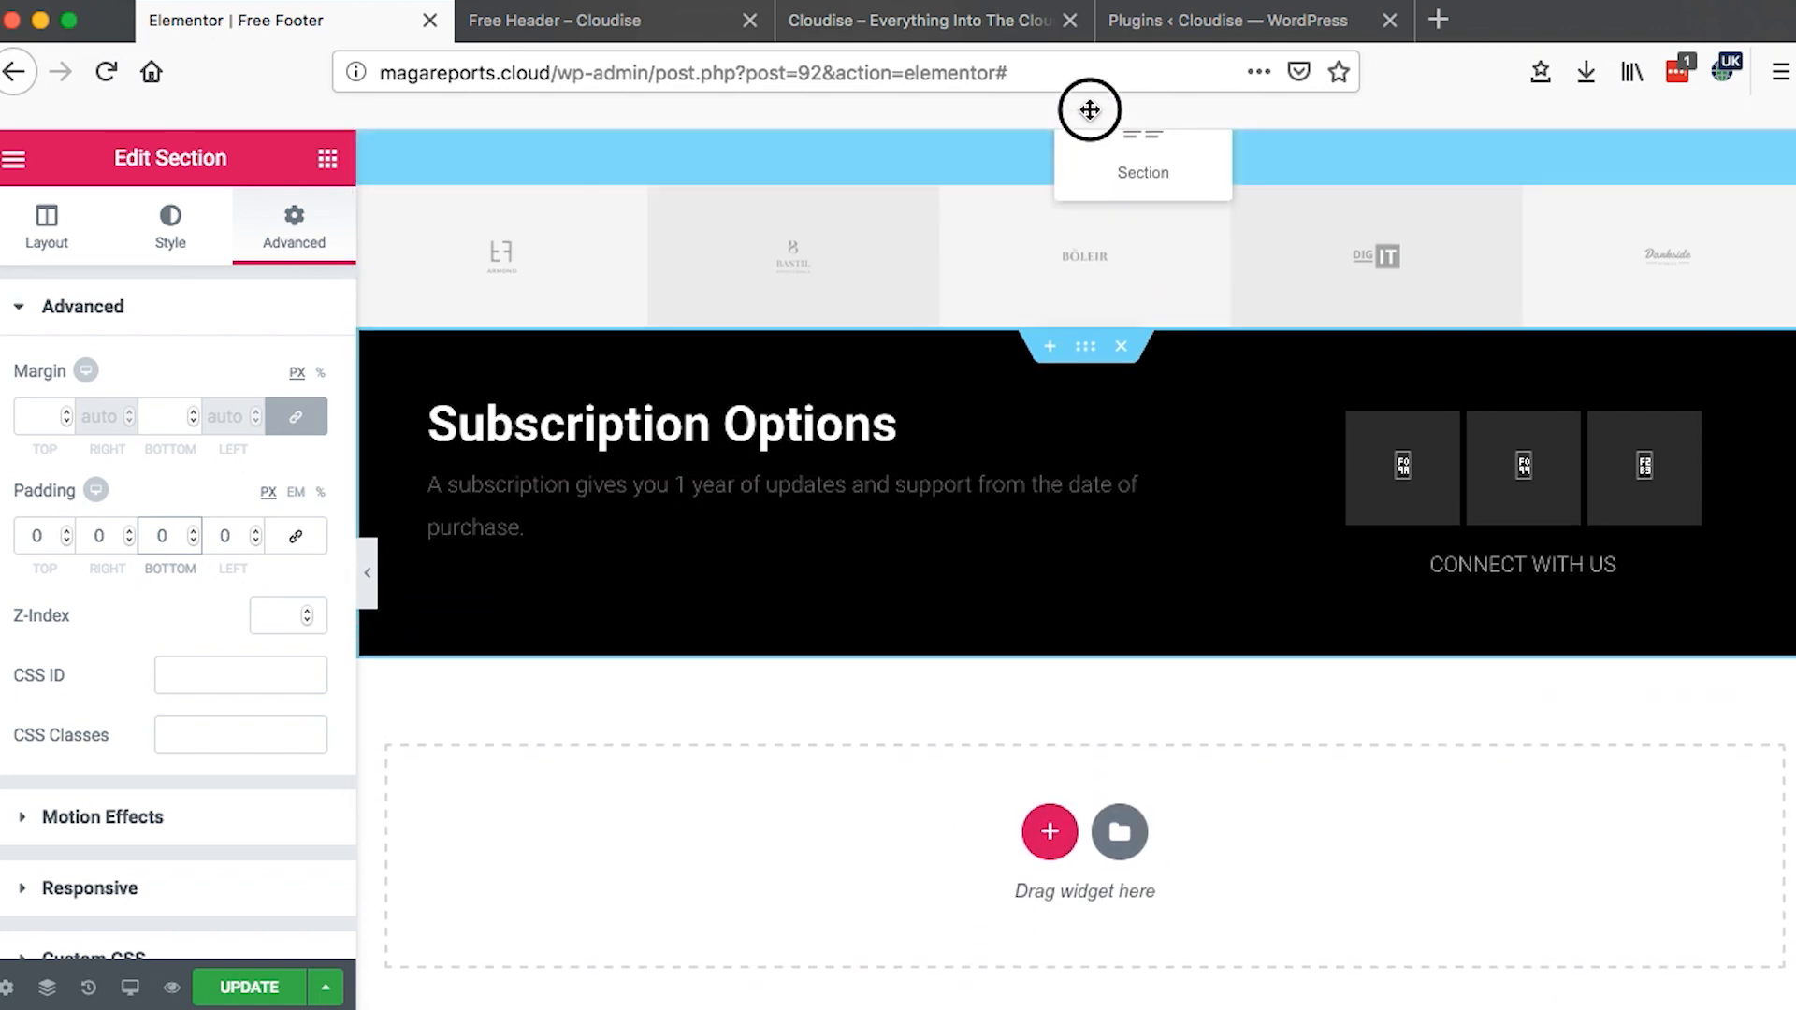
{"action": "left_click", "coordinate": [44, 226]}
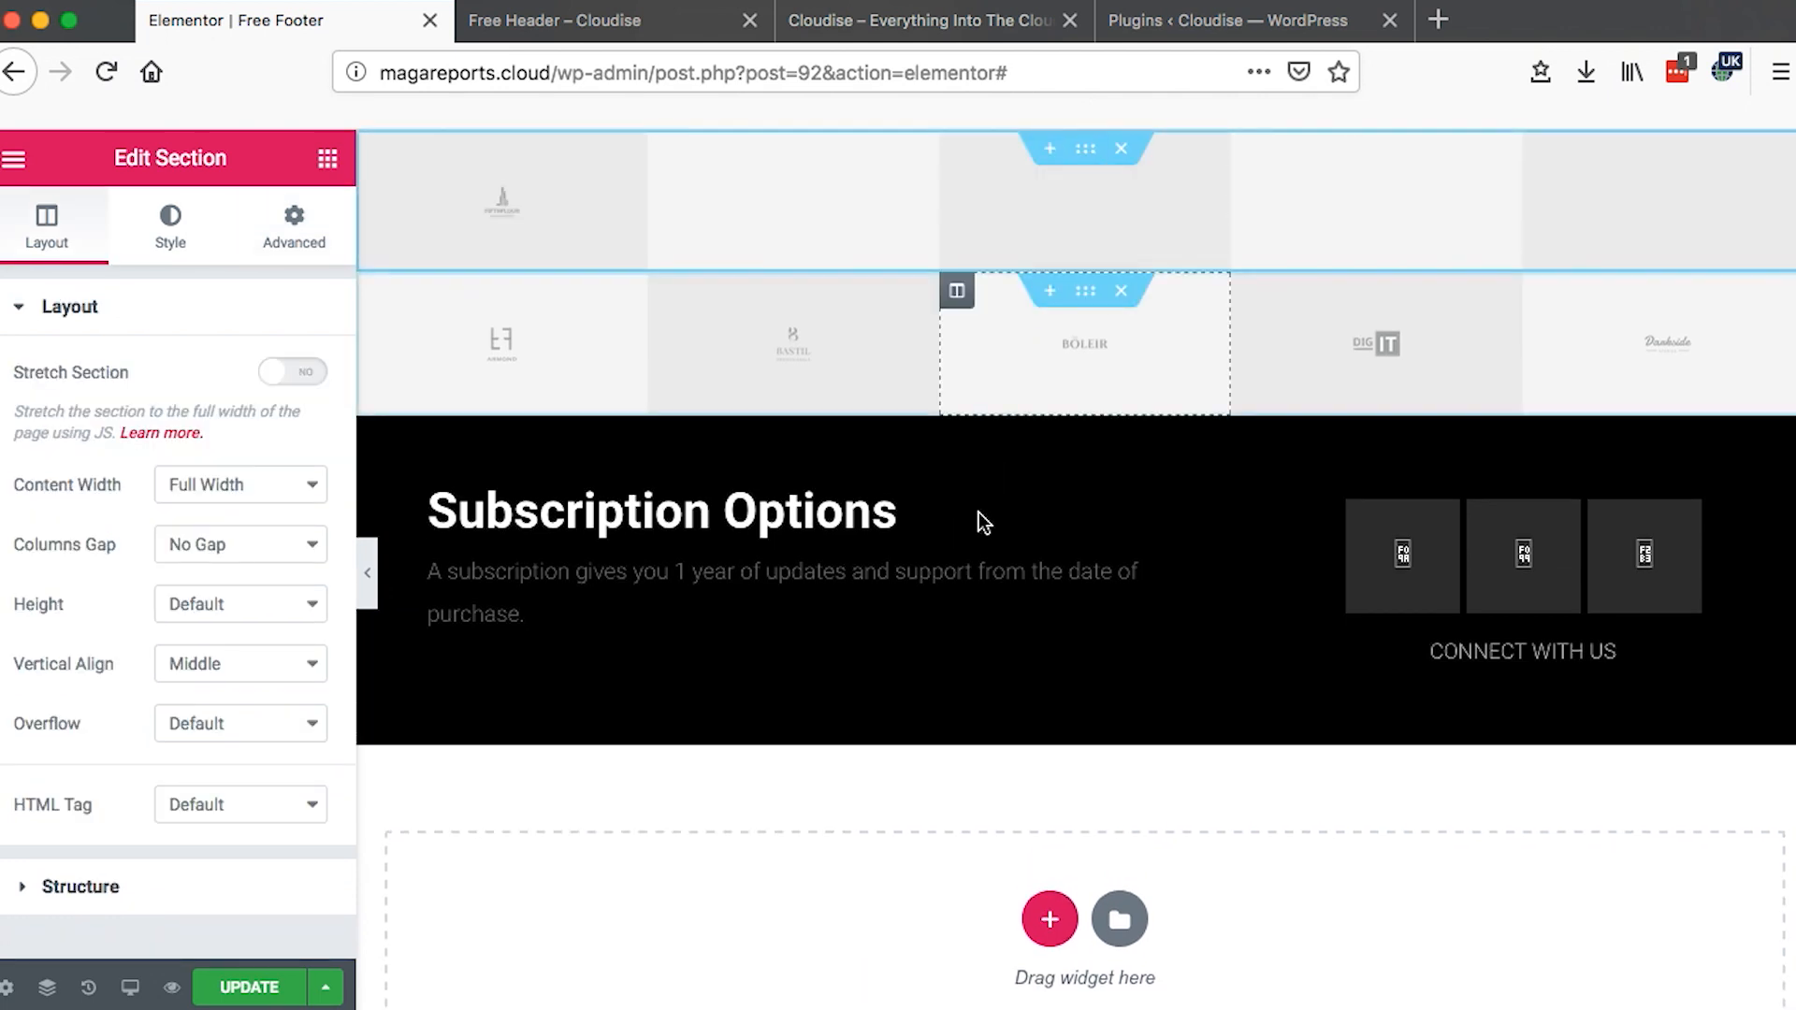
{"action": "left_click", "coordinate": [294, 222]}
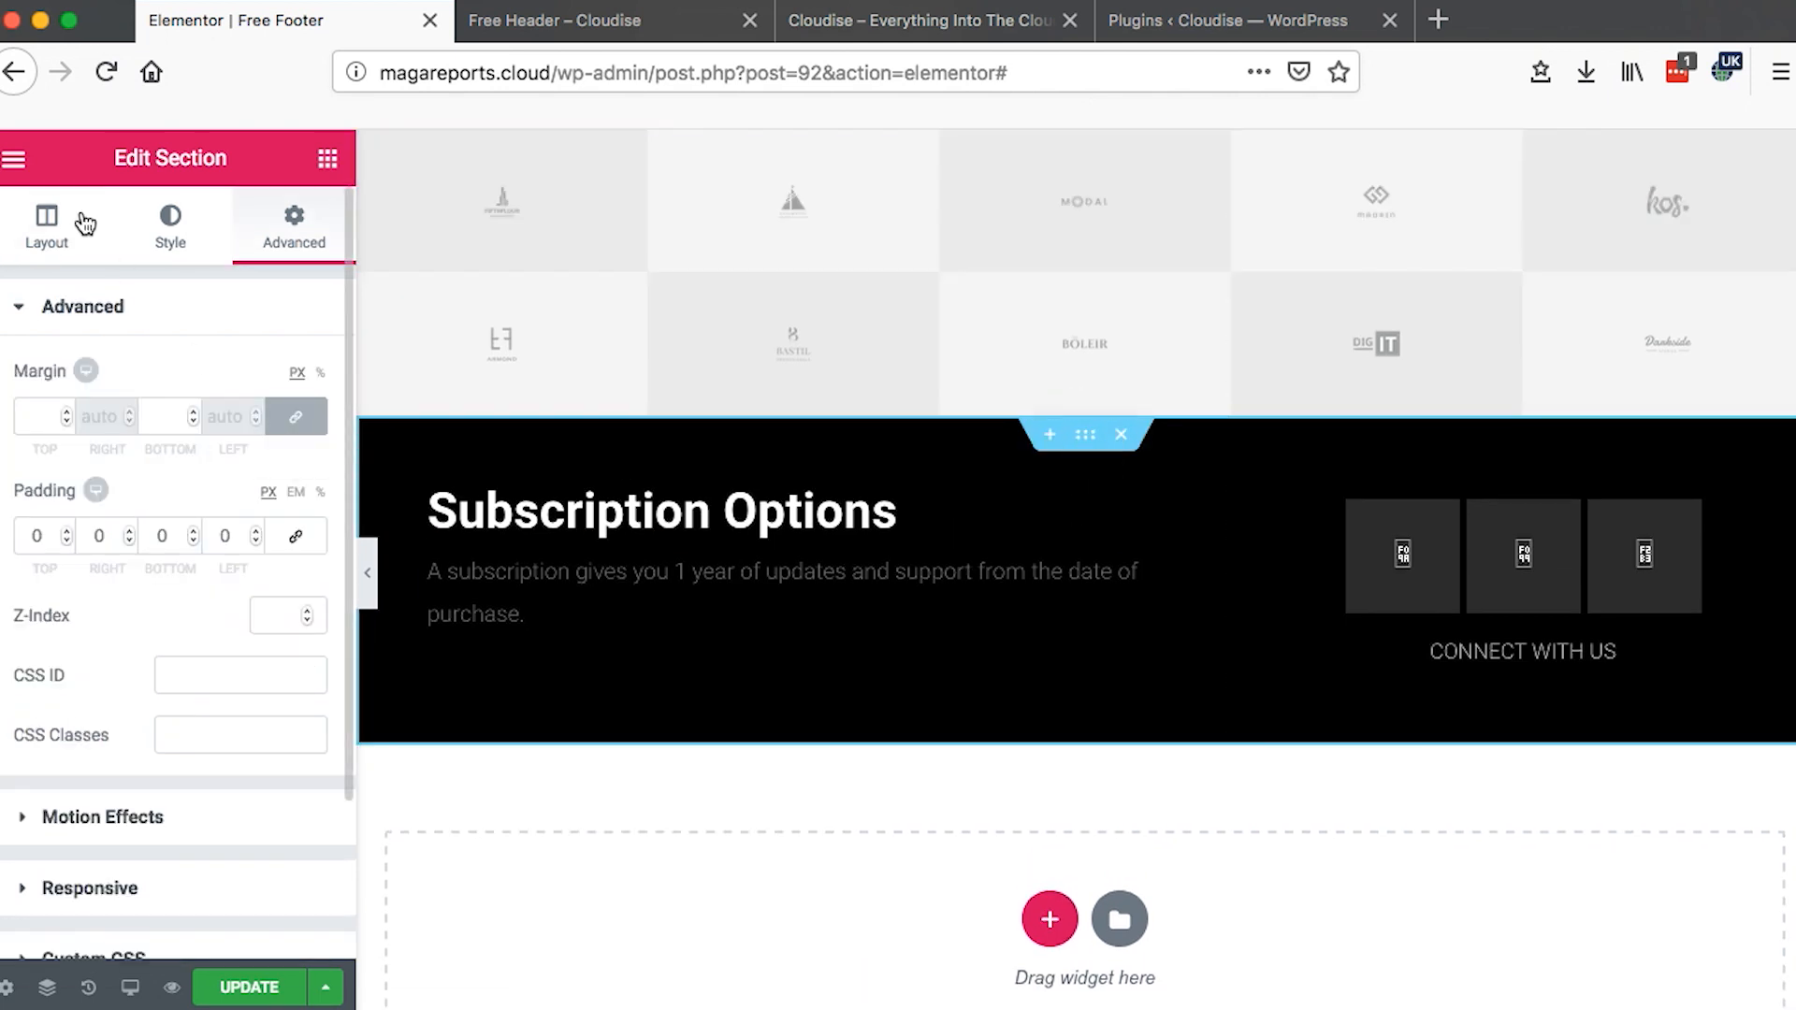
{"action": "left_click", "coordinate": [44, 226]}
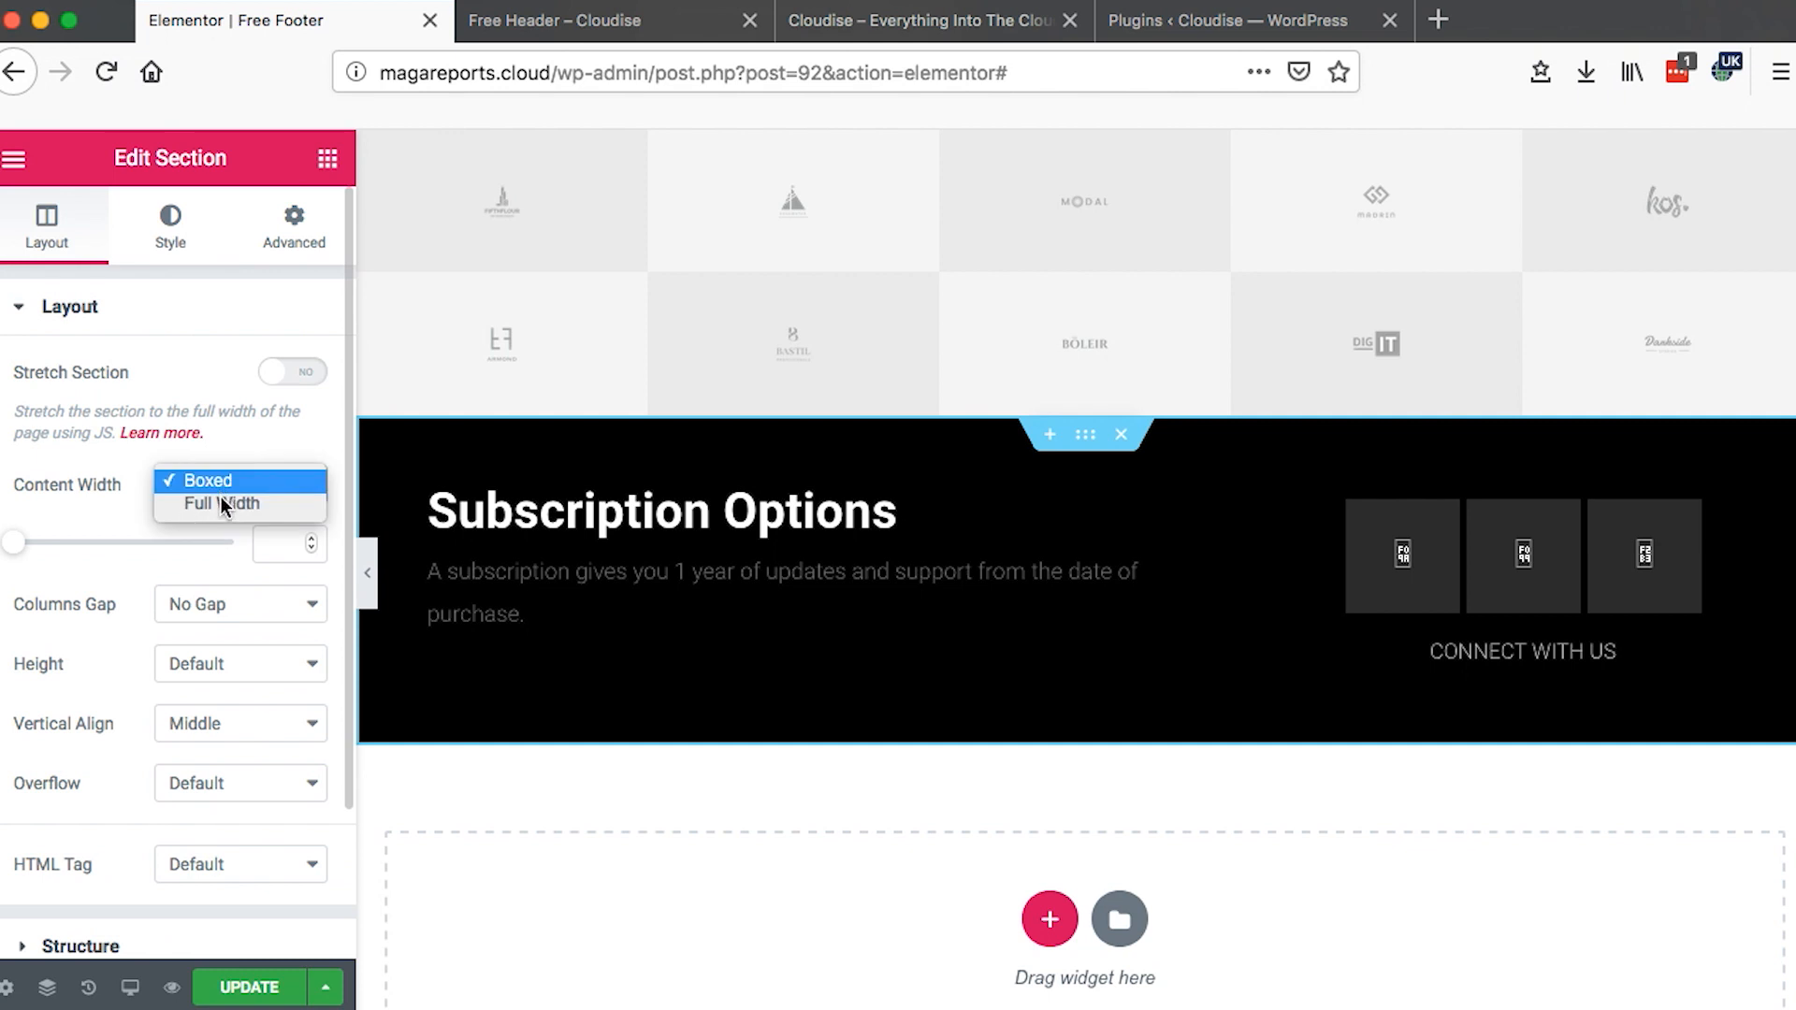
{"action": "left_click", "coordinate": [221, 505]}
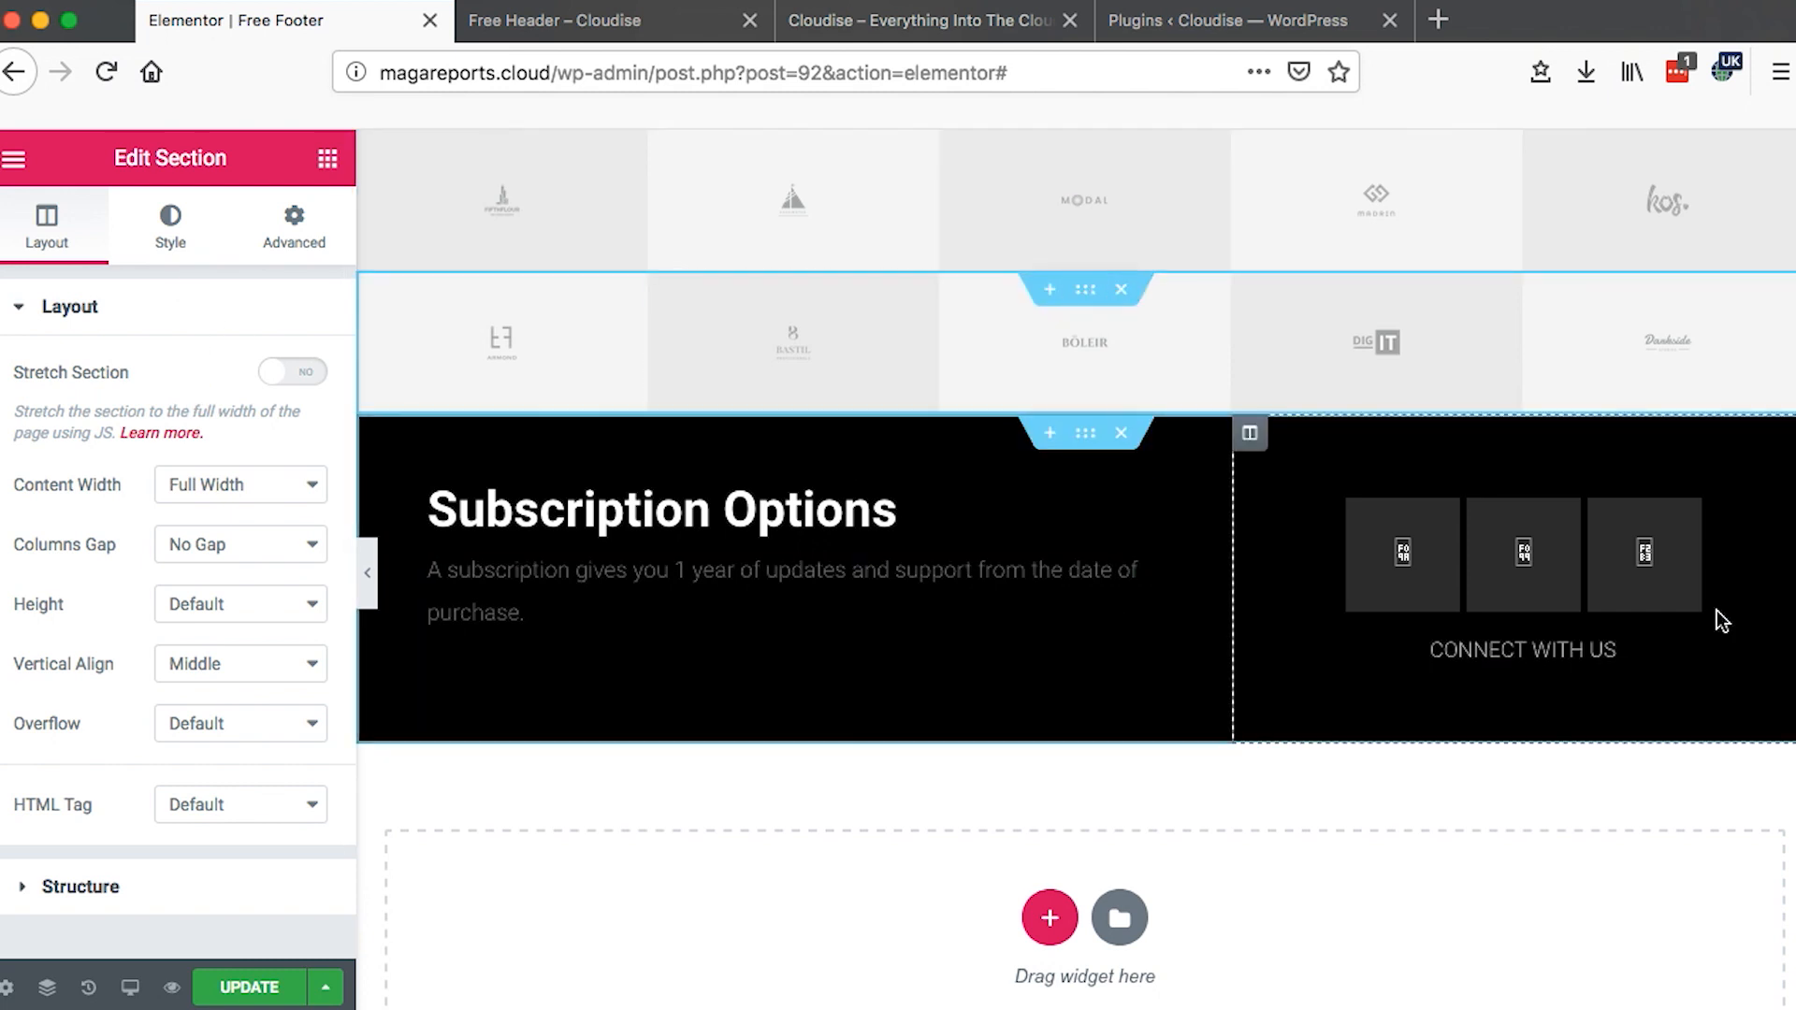
- Select the Subscription Options heading to colour its title green (#53b742)
{"action": "left_click", "coordinate": [1523, 554]}
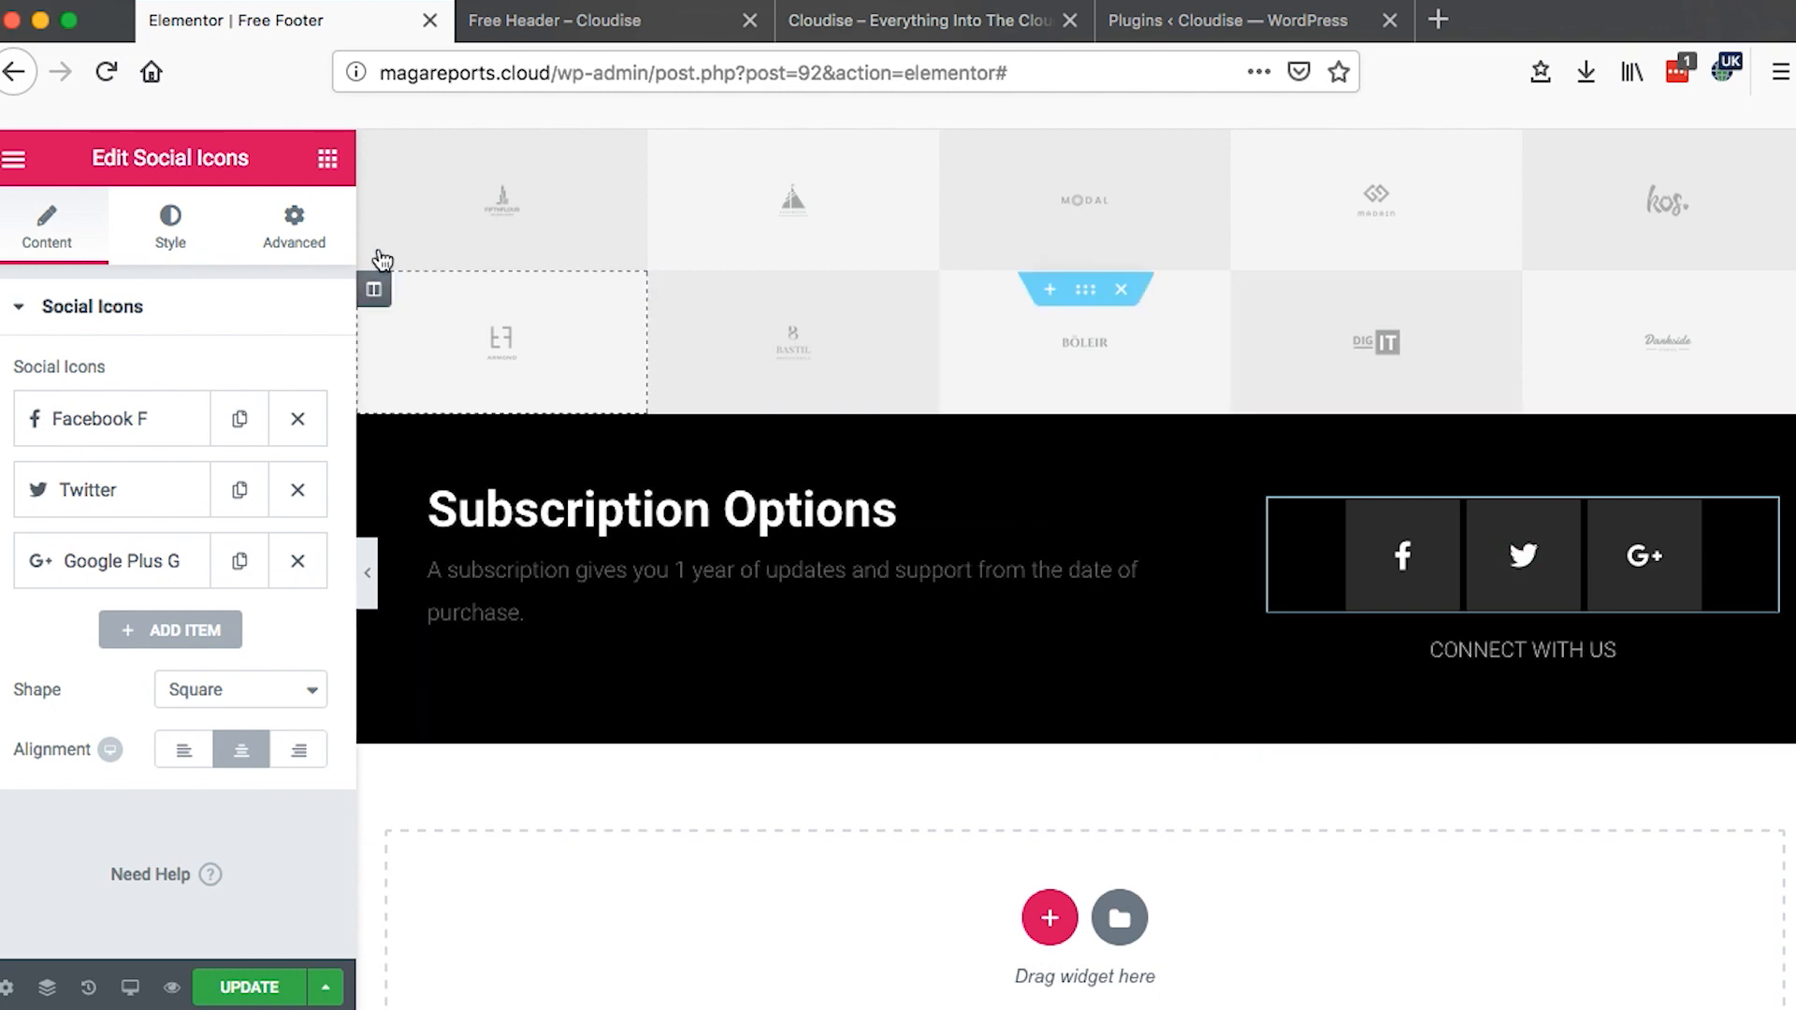
{"action": "left_click", "coordinate": [326, 157]}
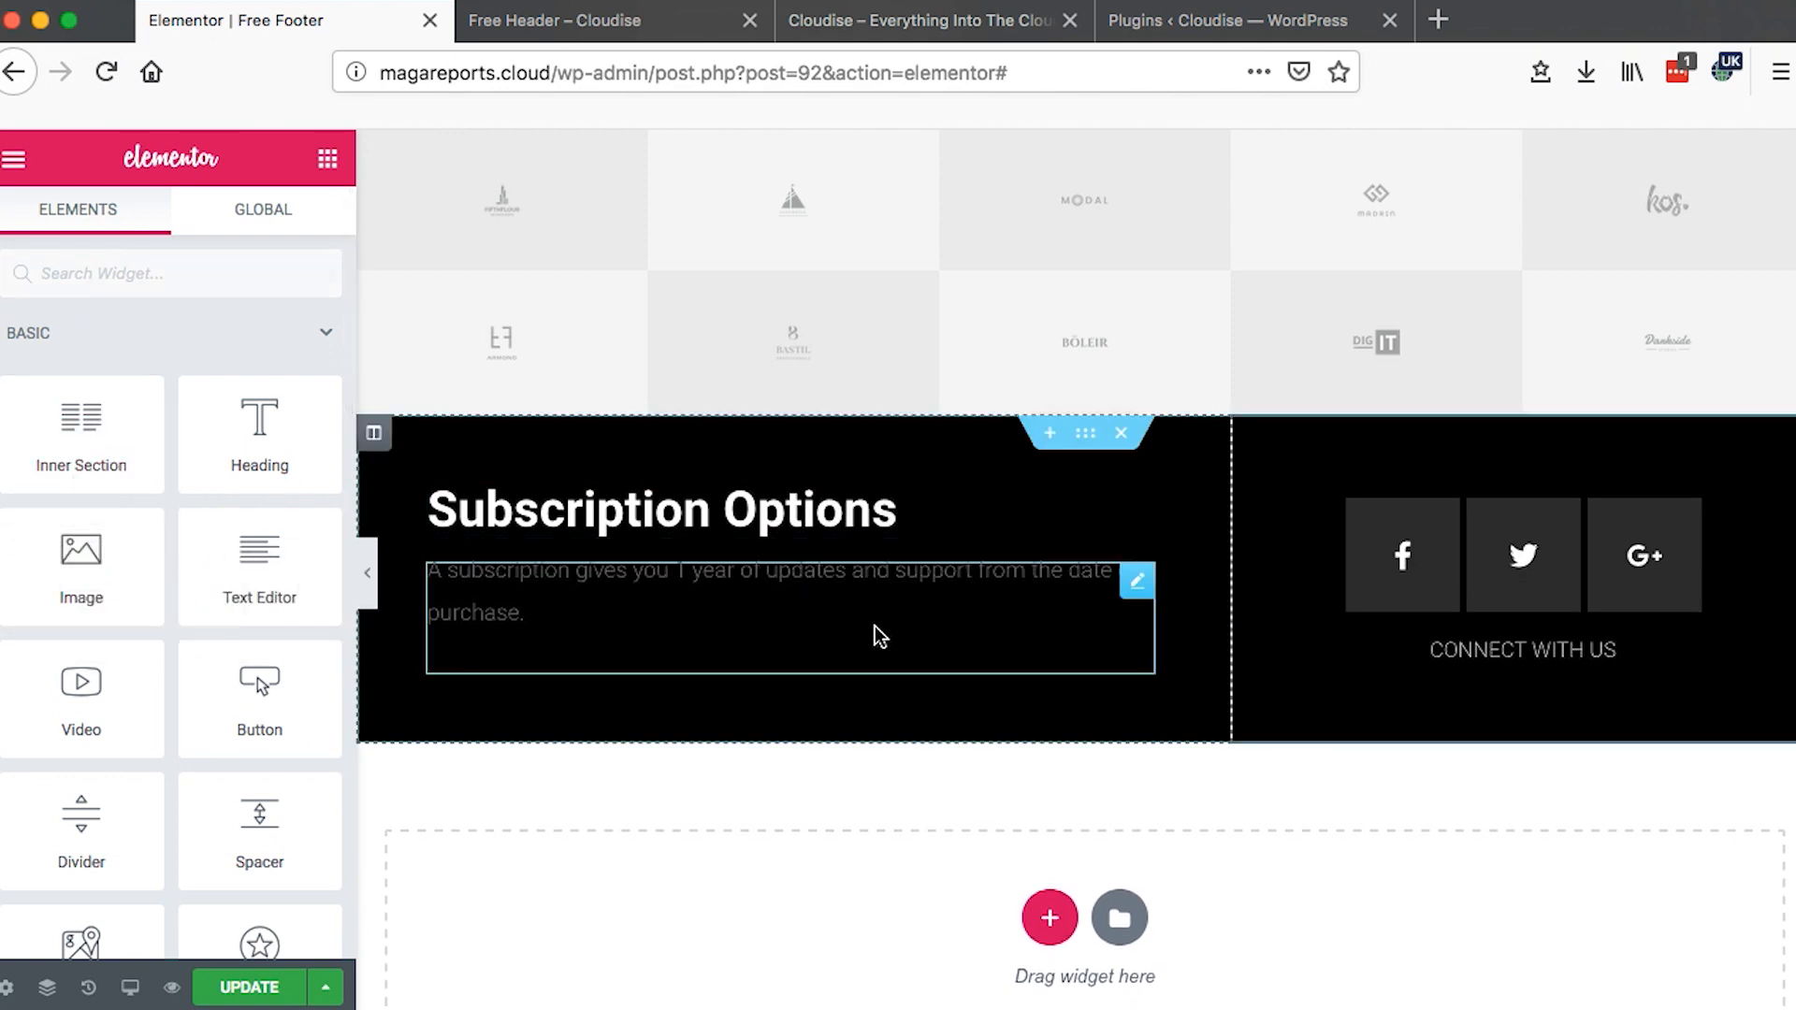
{"action": "left_click", "coordinate": [660, 511]}
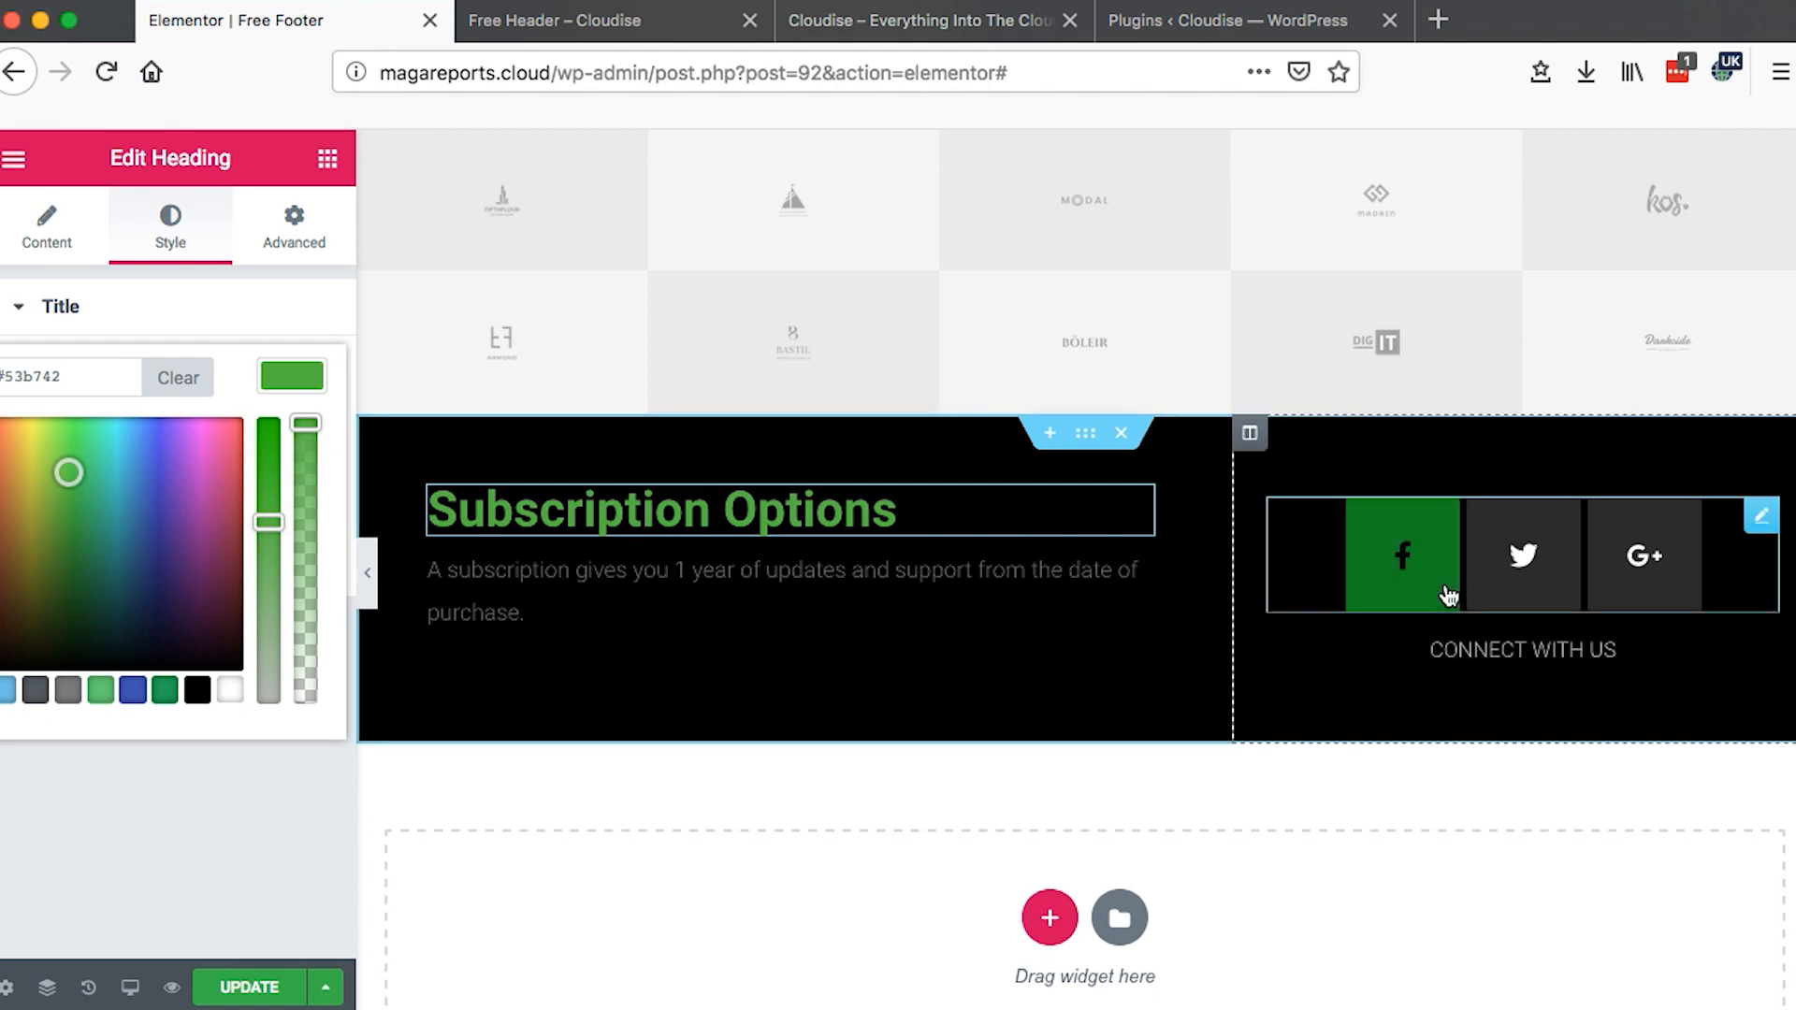
{"action": "mouse_move", "coordinate": [406, 503]}
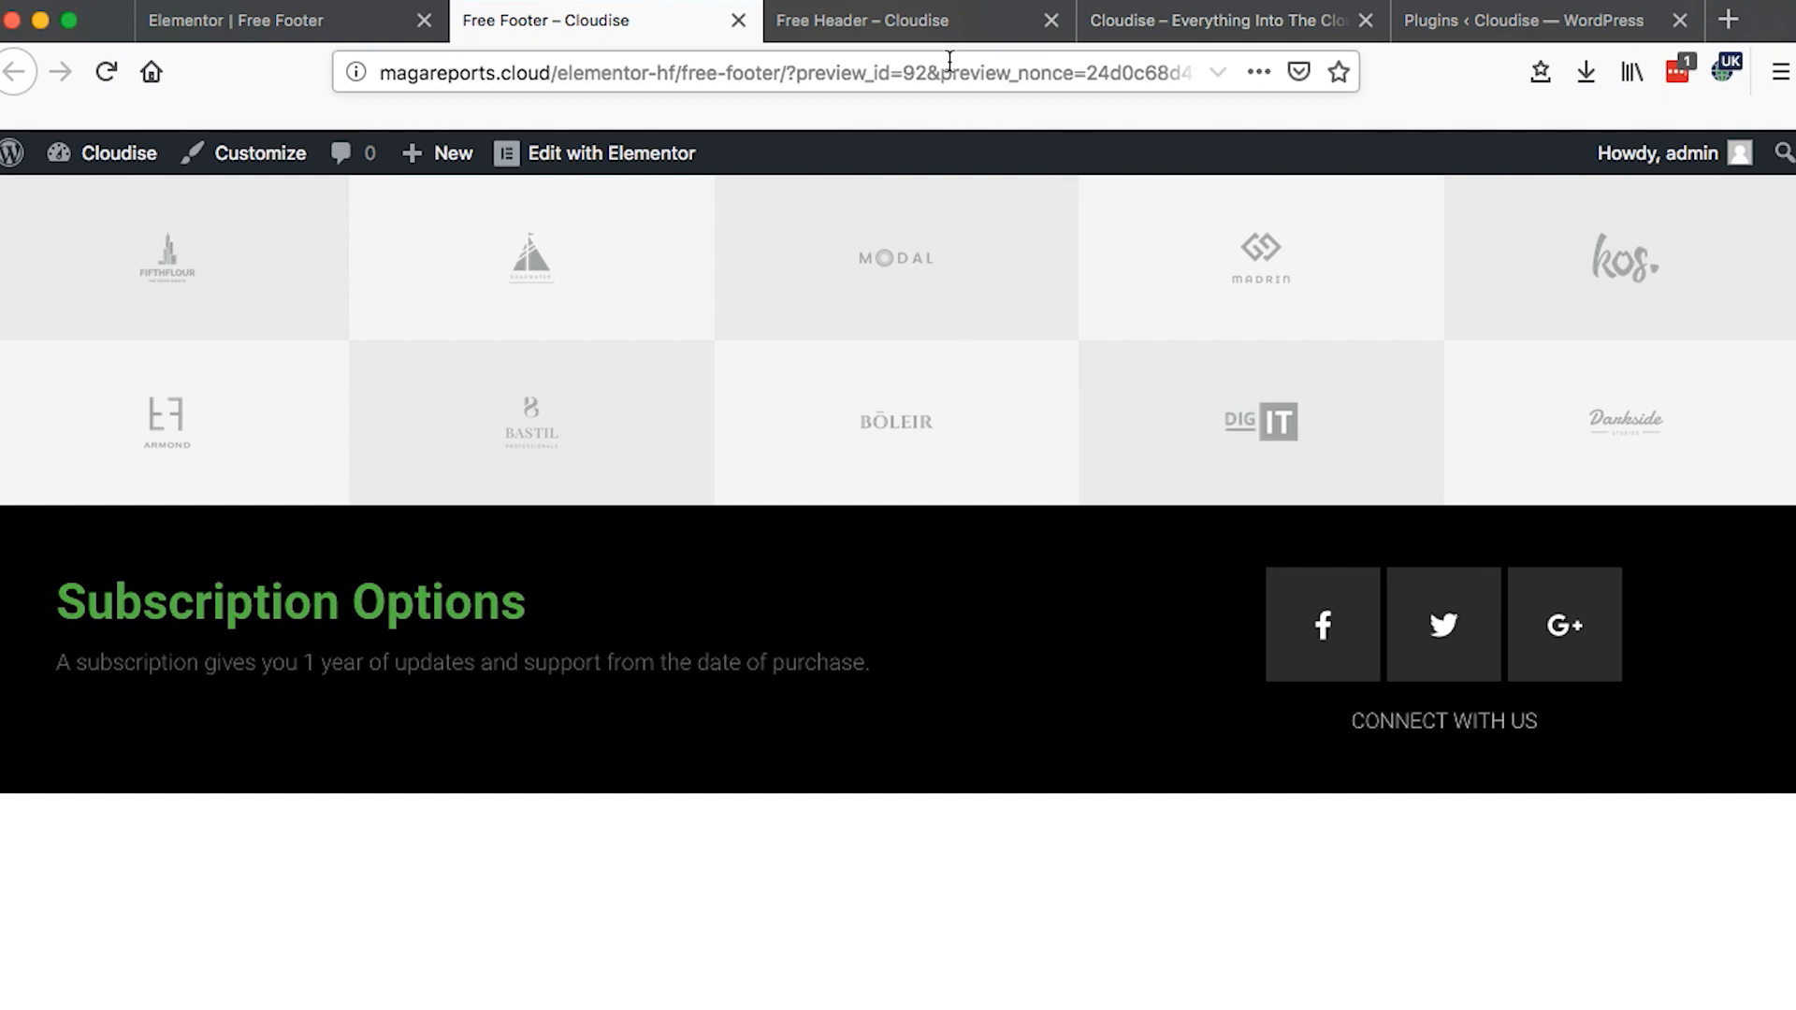
- Close the Free Header and Free Footer preview tabs and scroll the live Cloudise home page
{"action": "left_click", "coordinate": [1048, 21]}
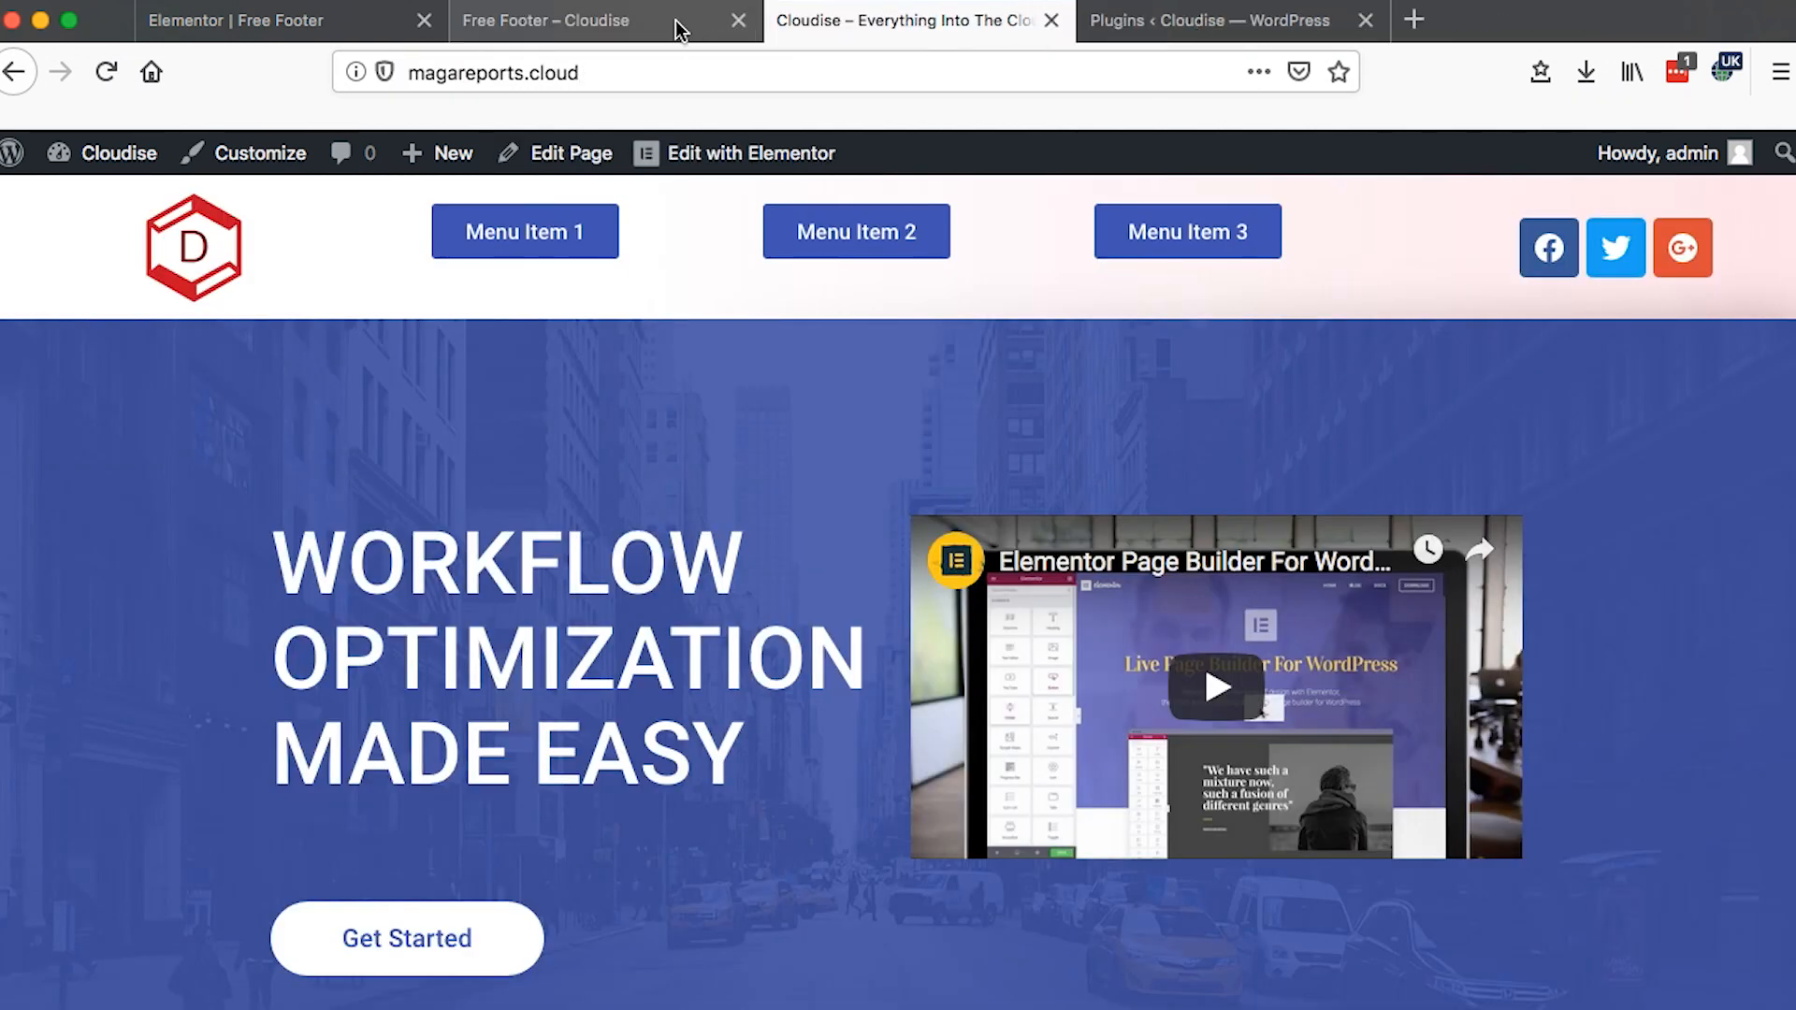
{"action": "left_click", "coordinate": [739, 20]}
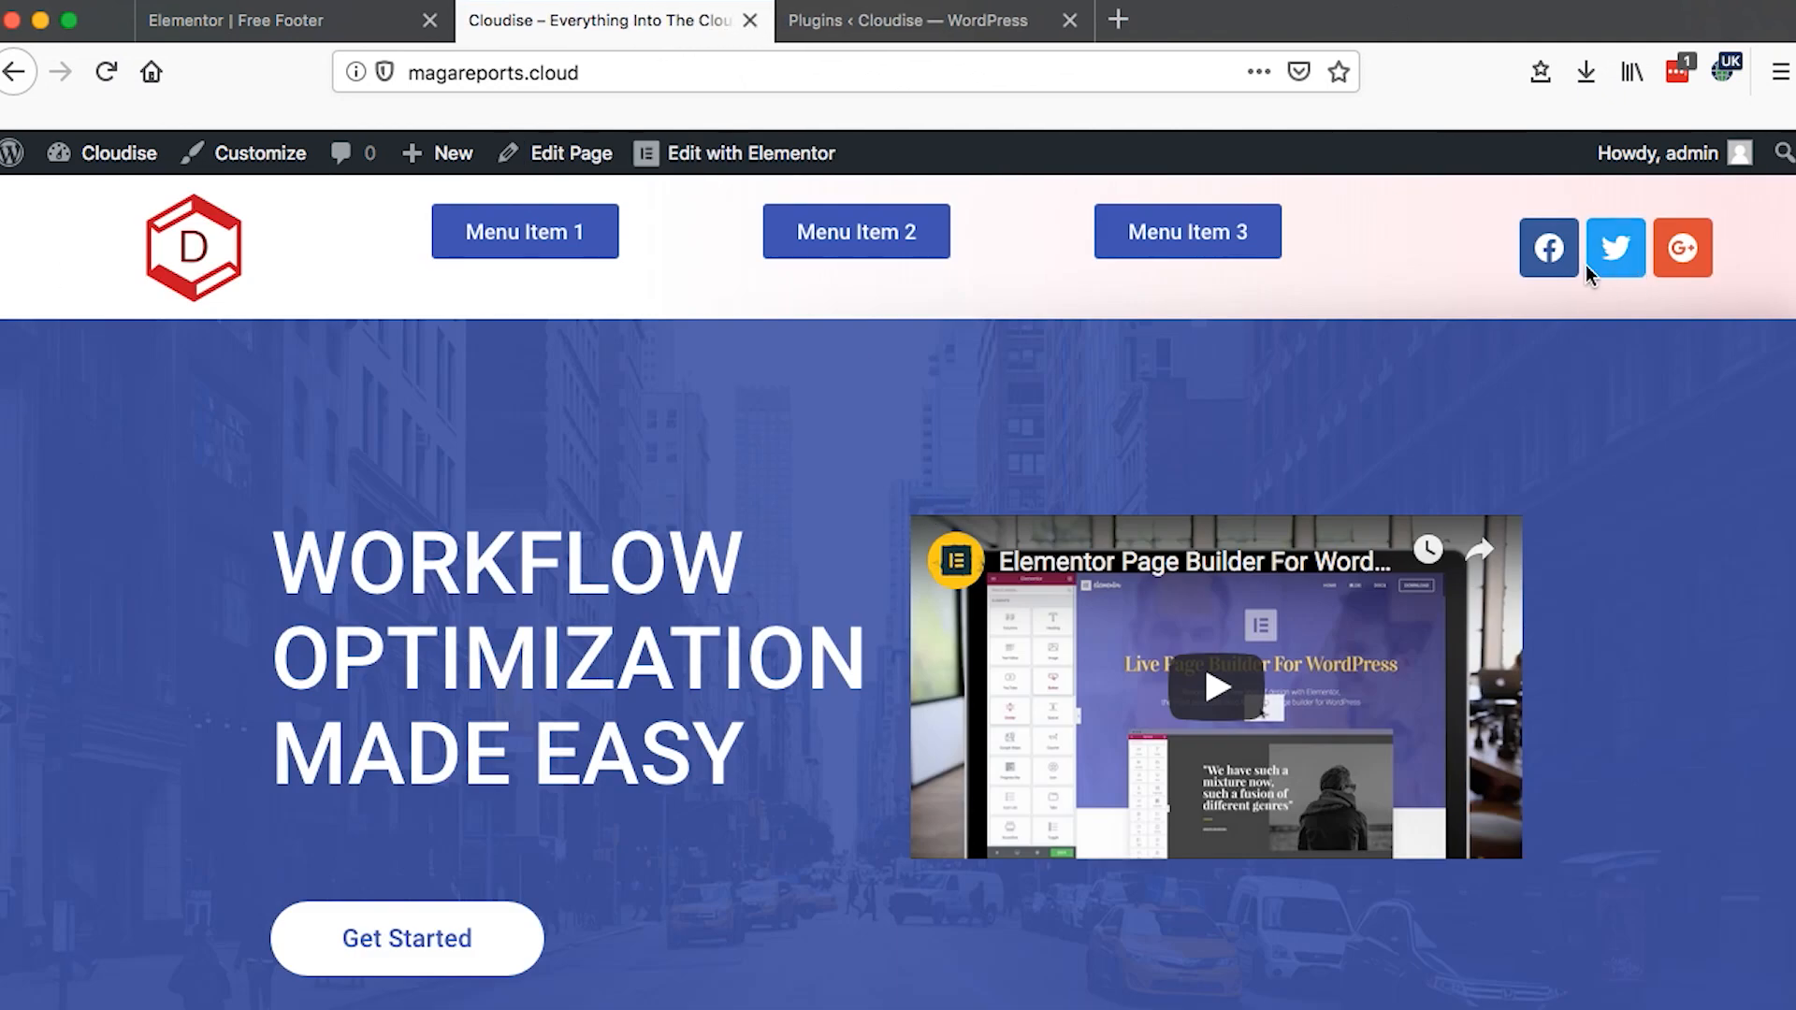
{"action": "scroll", "scroll_direction": "down", "scroll_amount": 3}
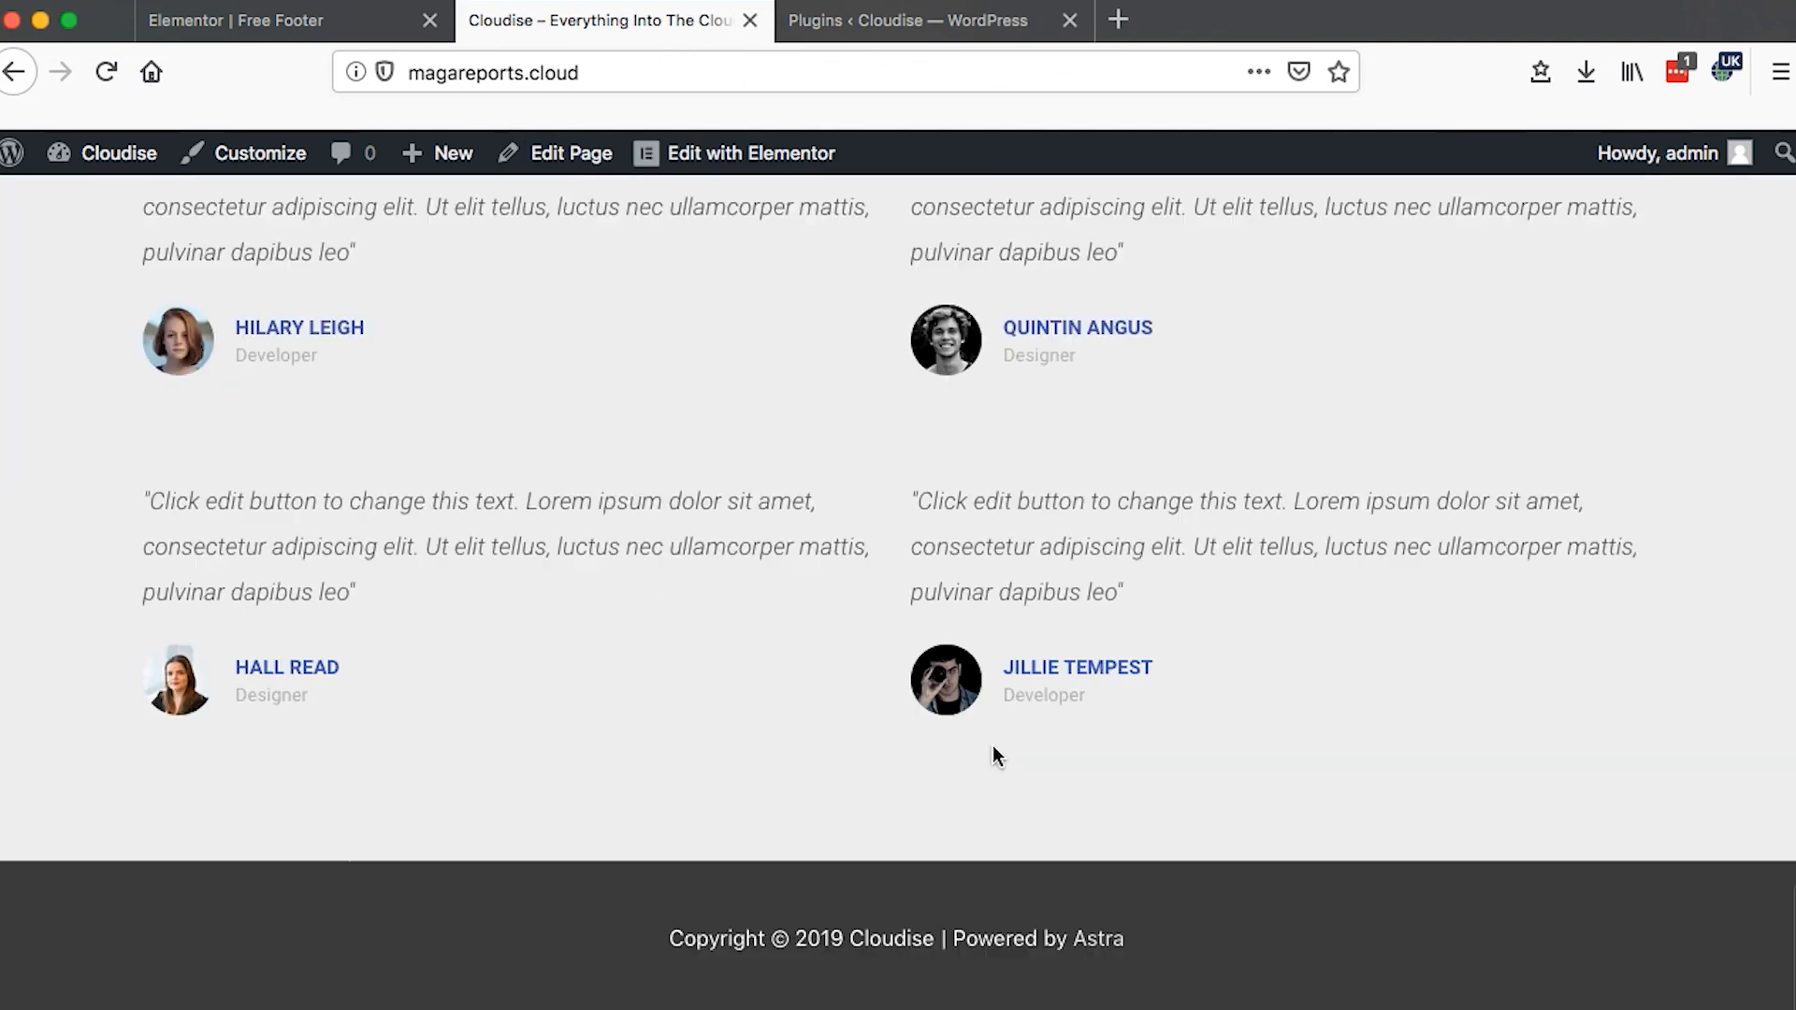
{"action": "mouse_move", "coordinate": [814, 758]}
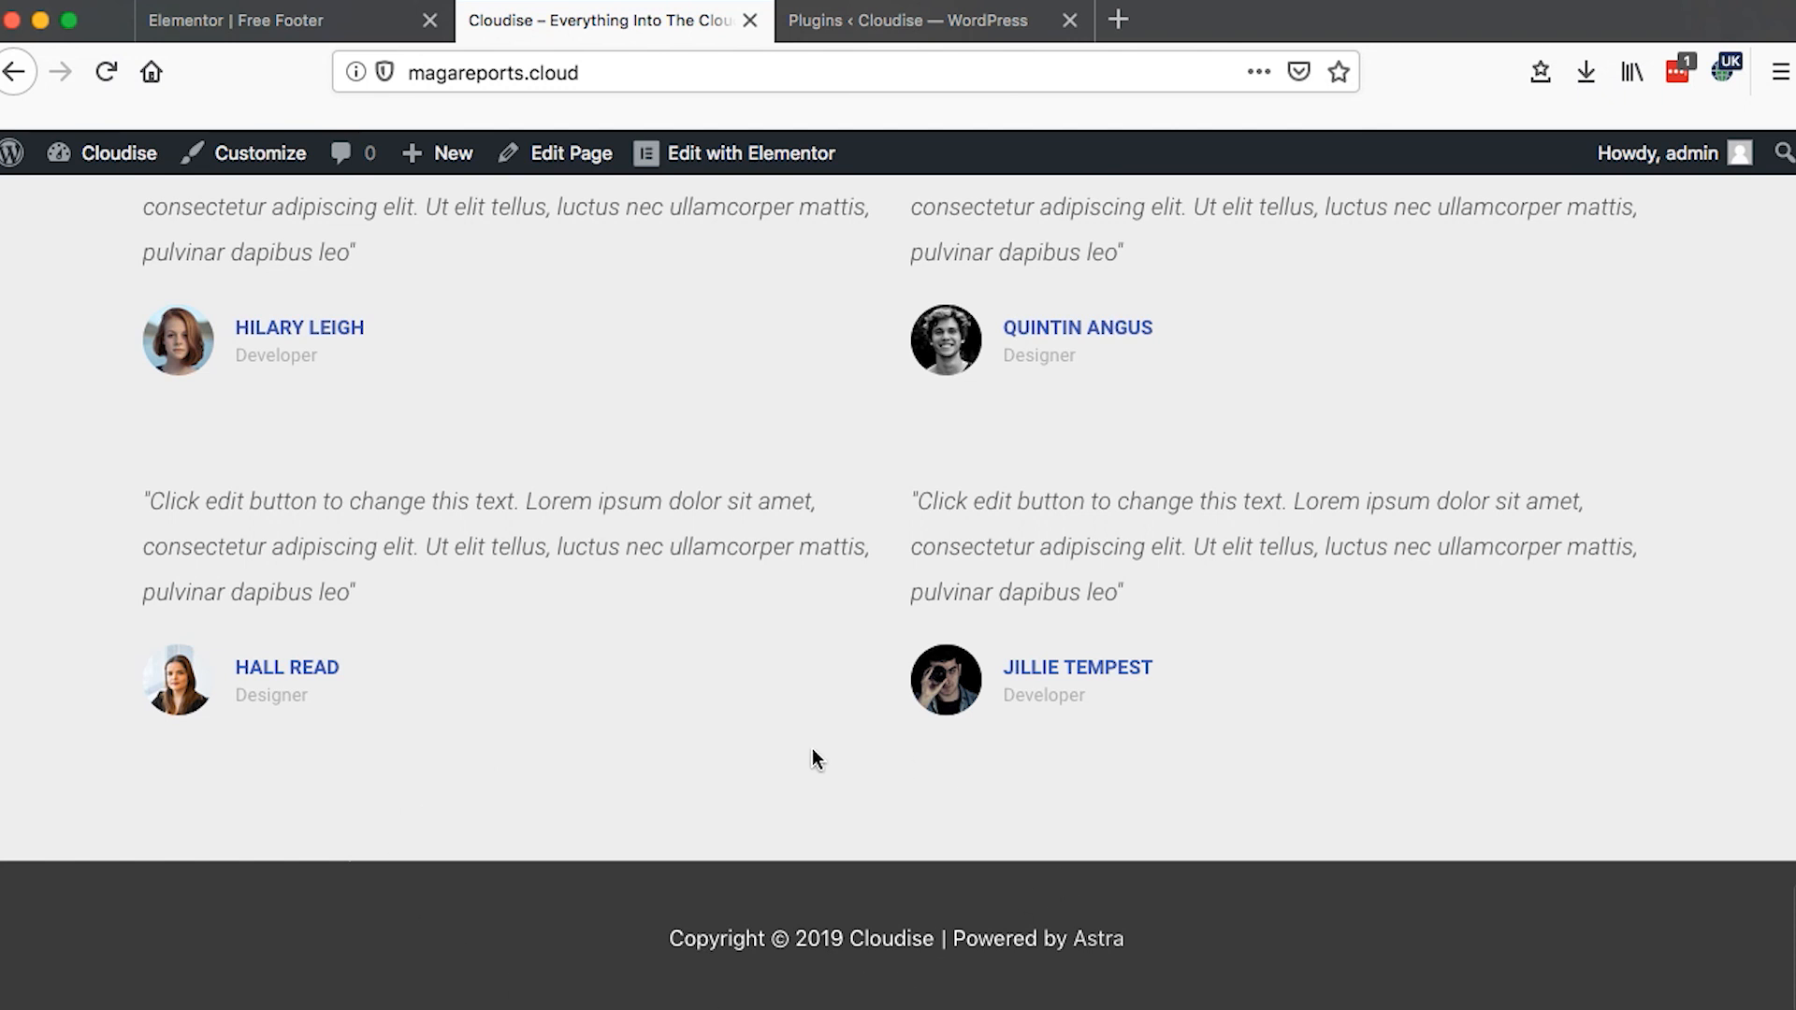
{"action": "scroll", "scroll_direction": "up", "scroll_amount": 3}
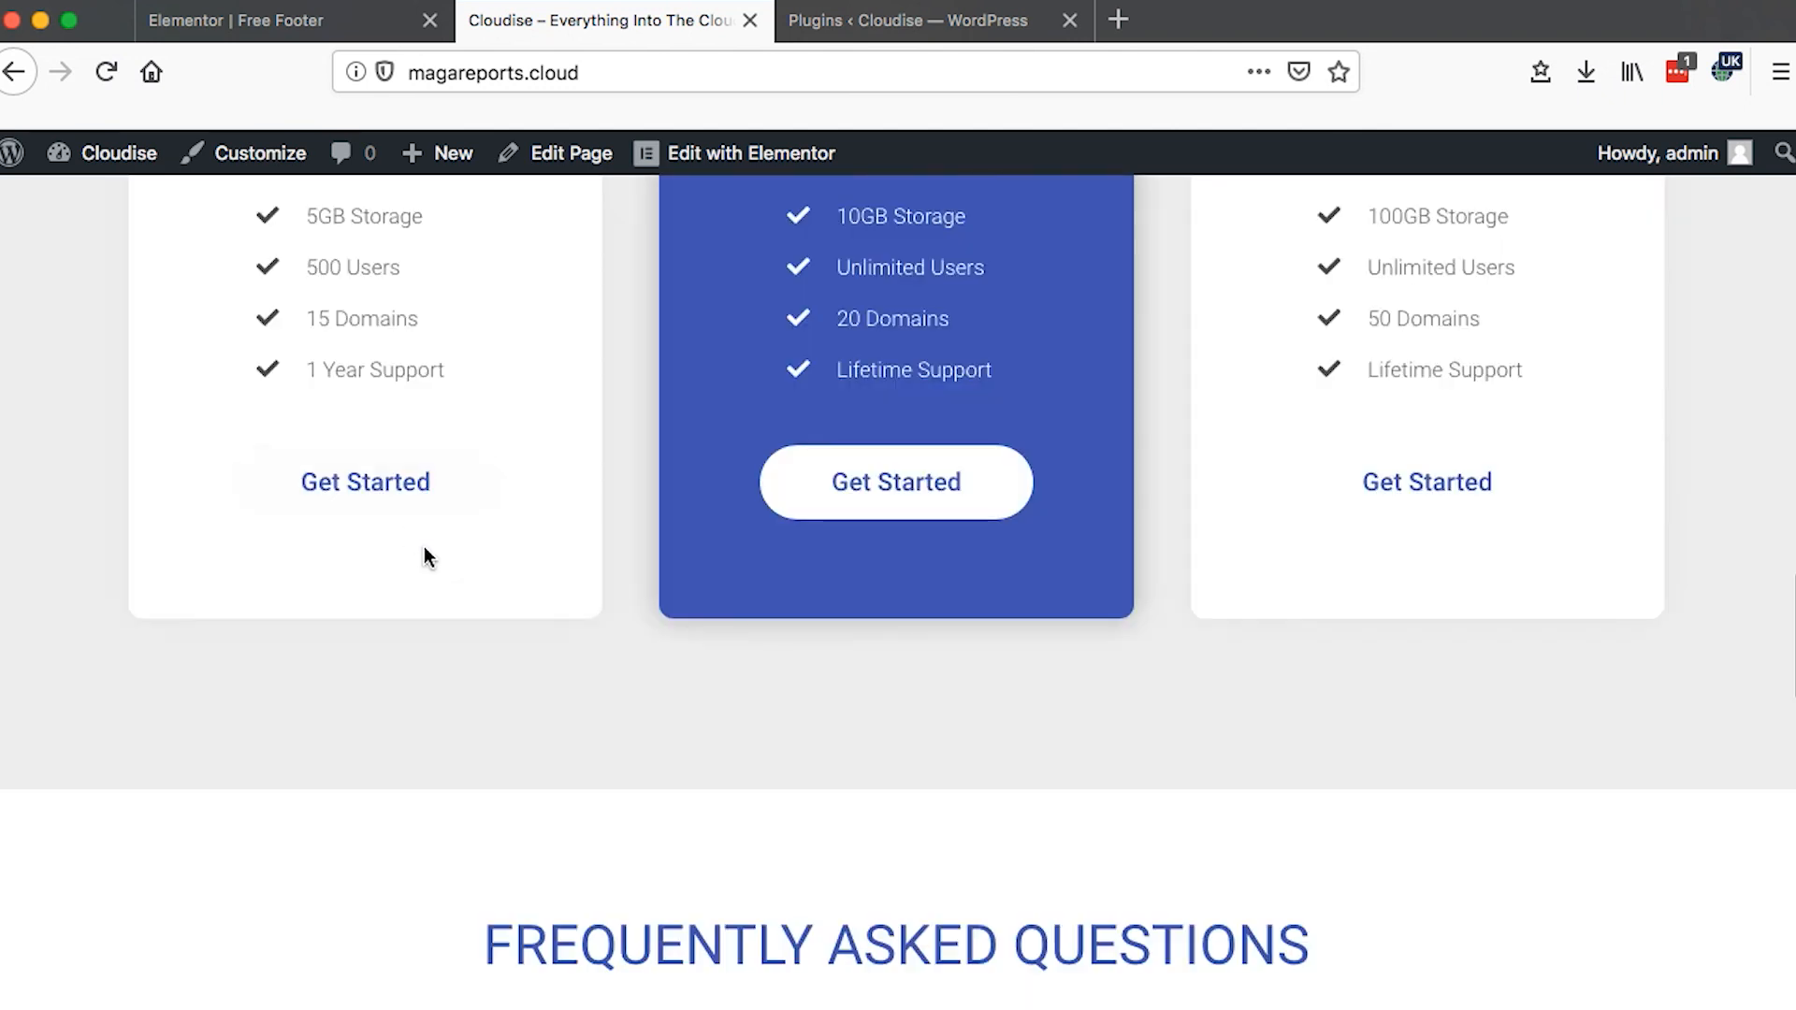
{"action": "scroll", "scroll_direction": "down", "scroll_amount": 3}
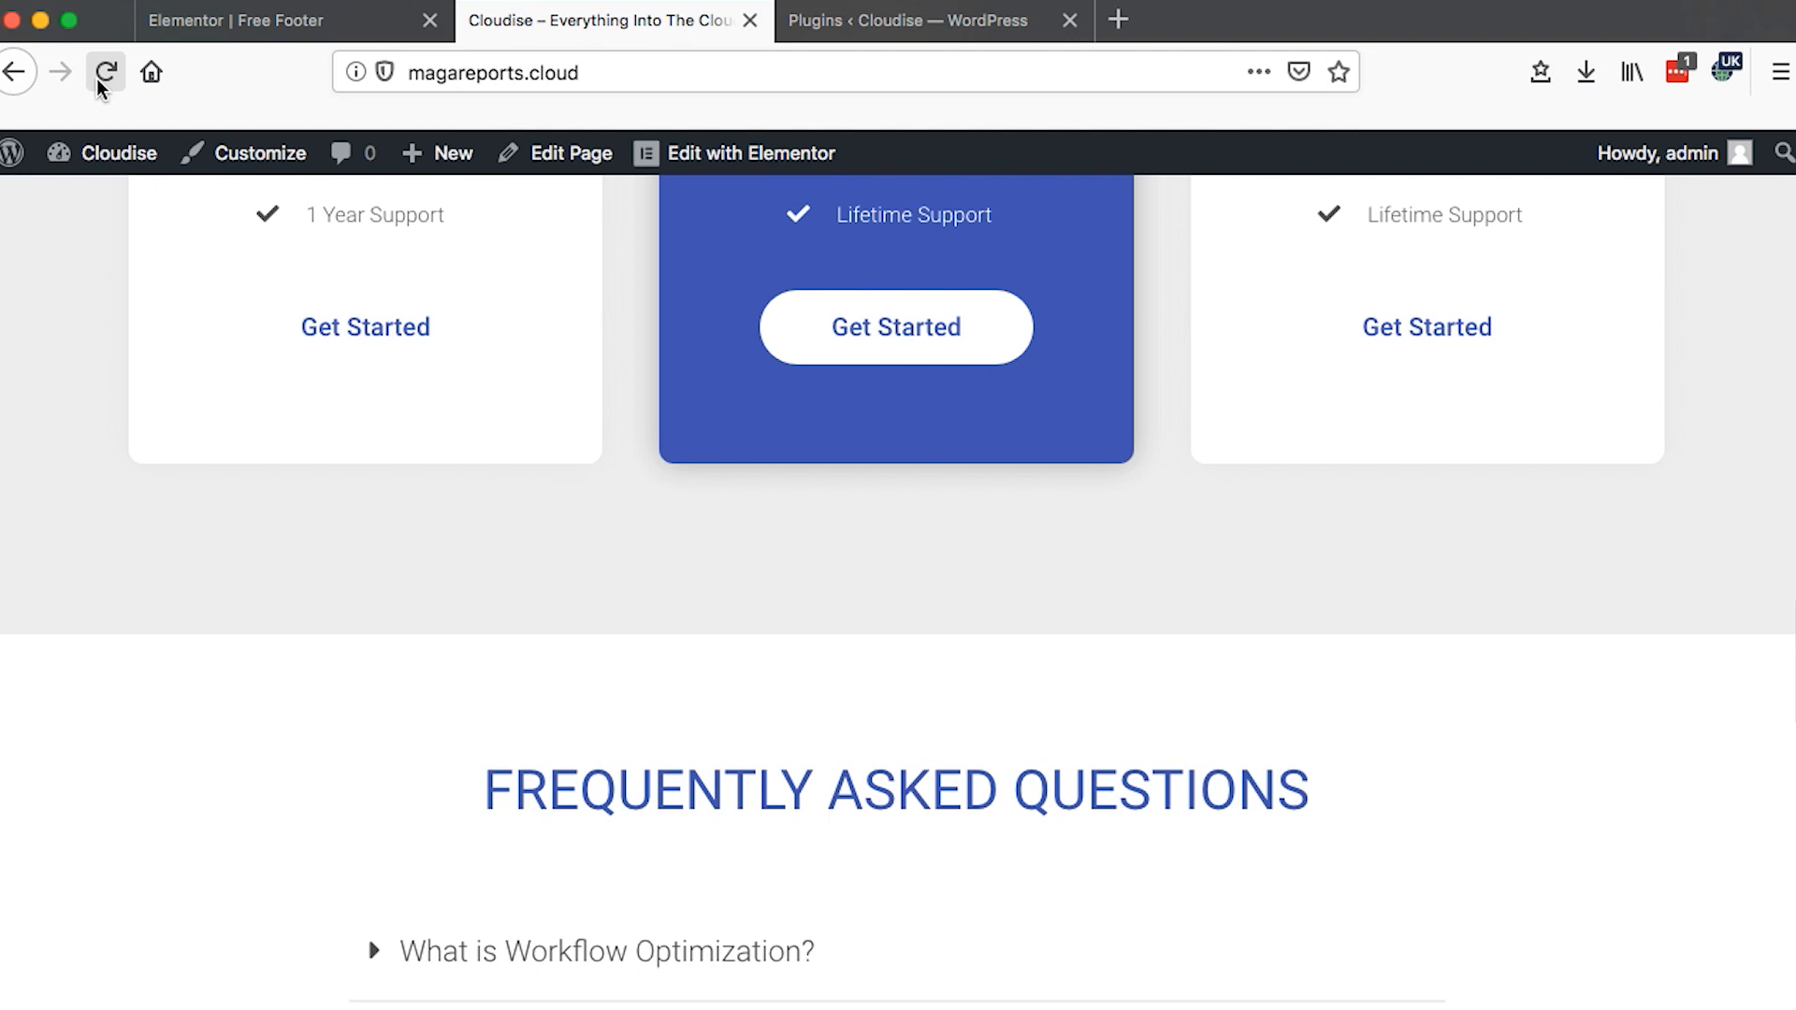
- Reload the live Cloudise home page and scroll down to check the new client-logo and subscription footer
{"action": "left_click", "coordinate": [105, 73]}
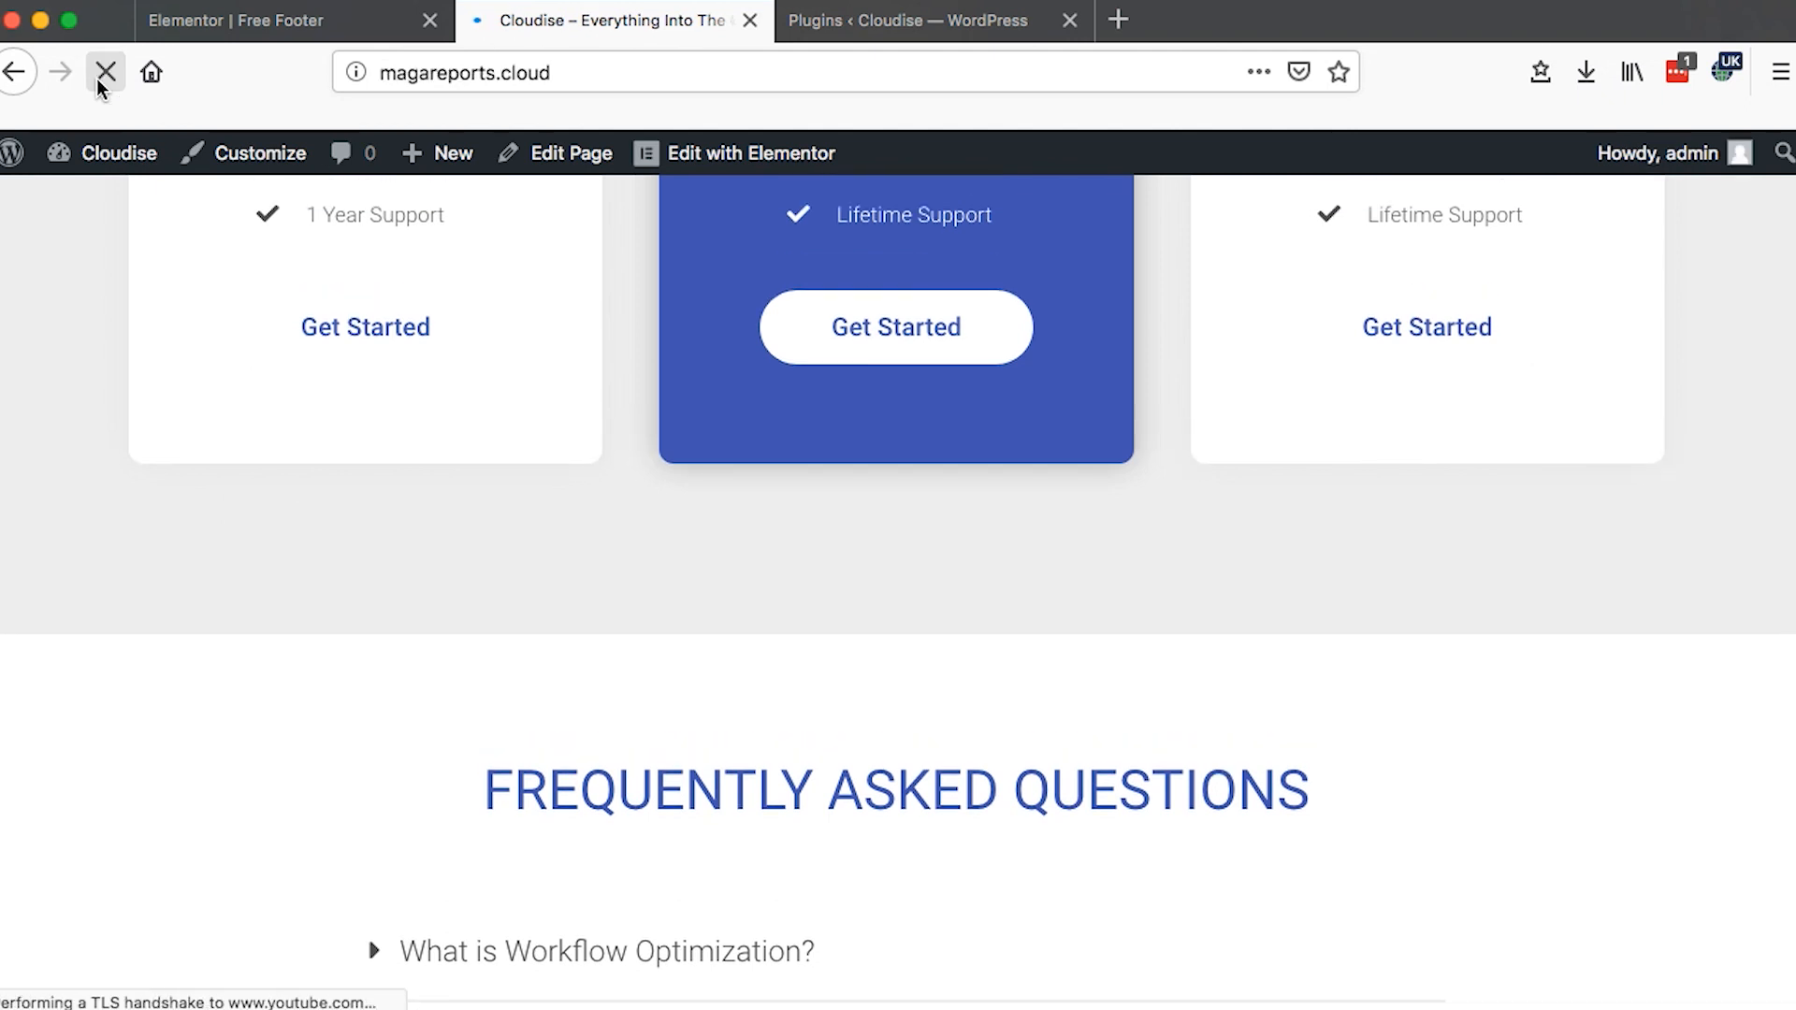
{"action": "left_click", "coordinate": [105, 73]}
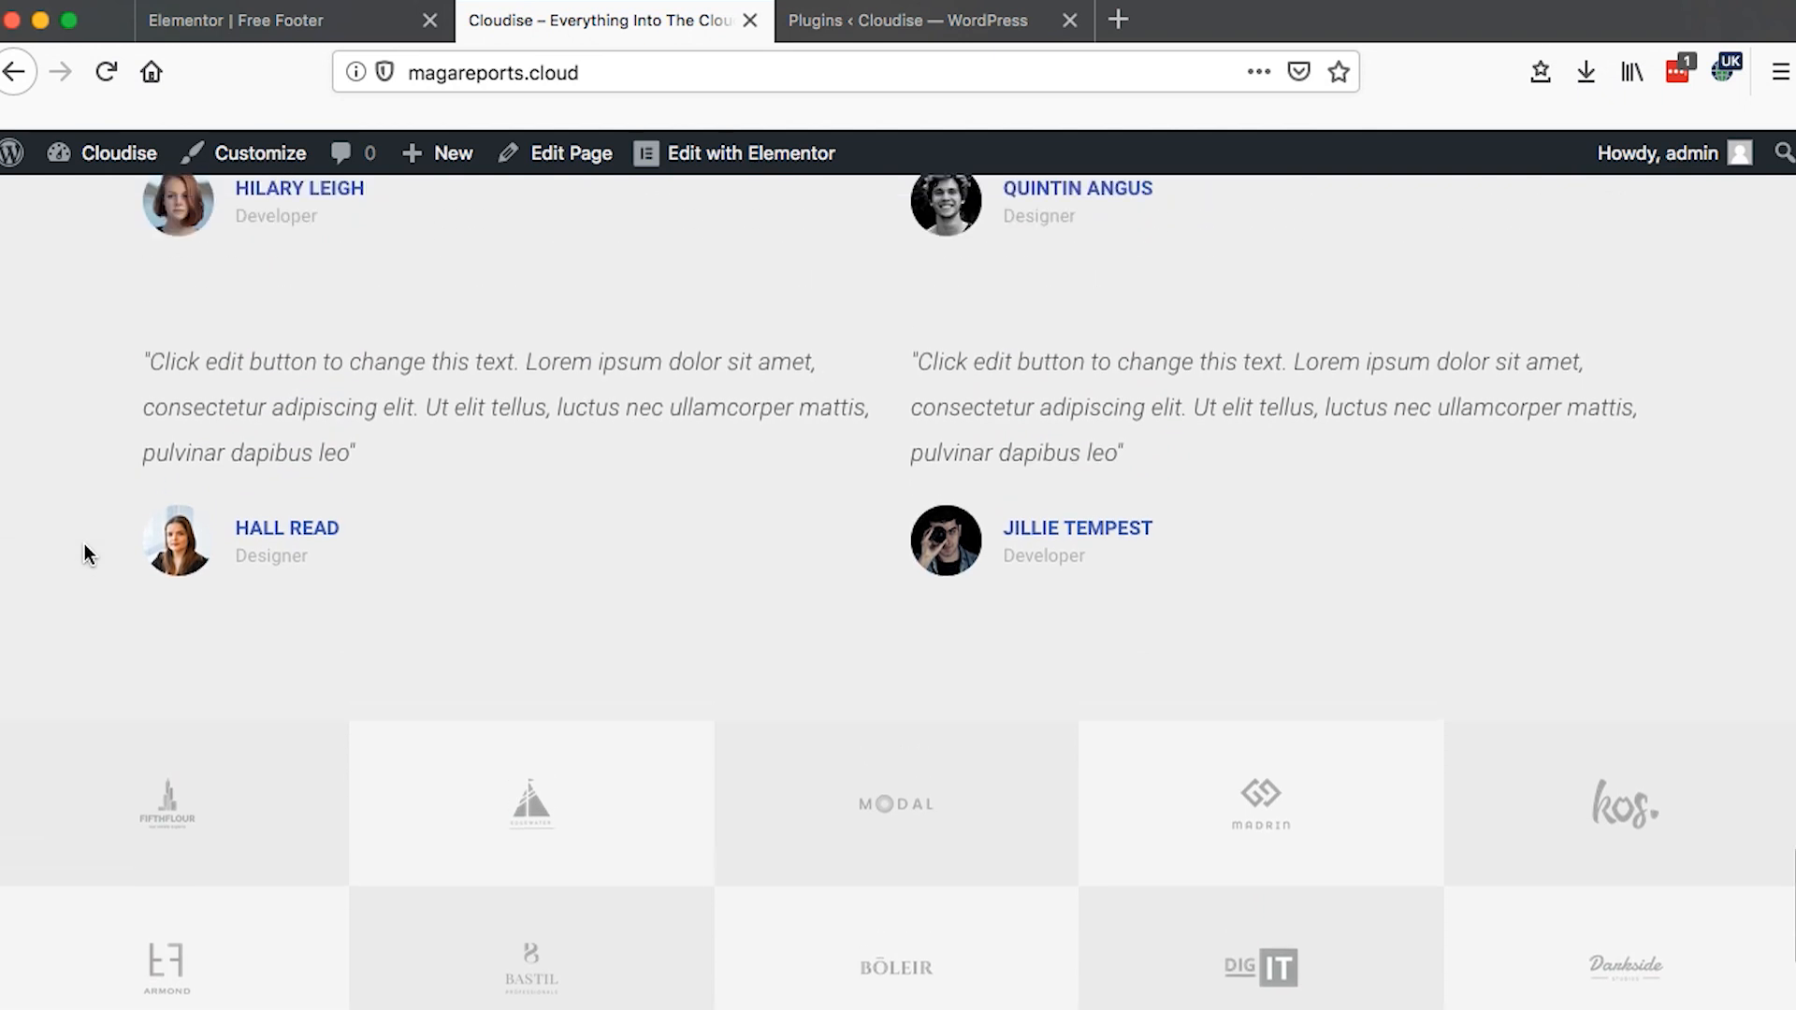
{"action": "scroll", "scroll_direction": "down", "scroll_amount": 3}
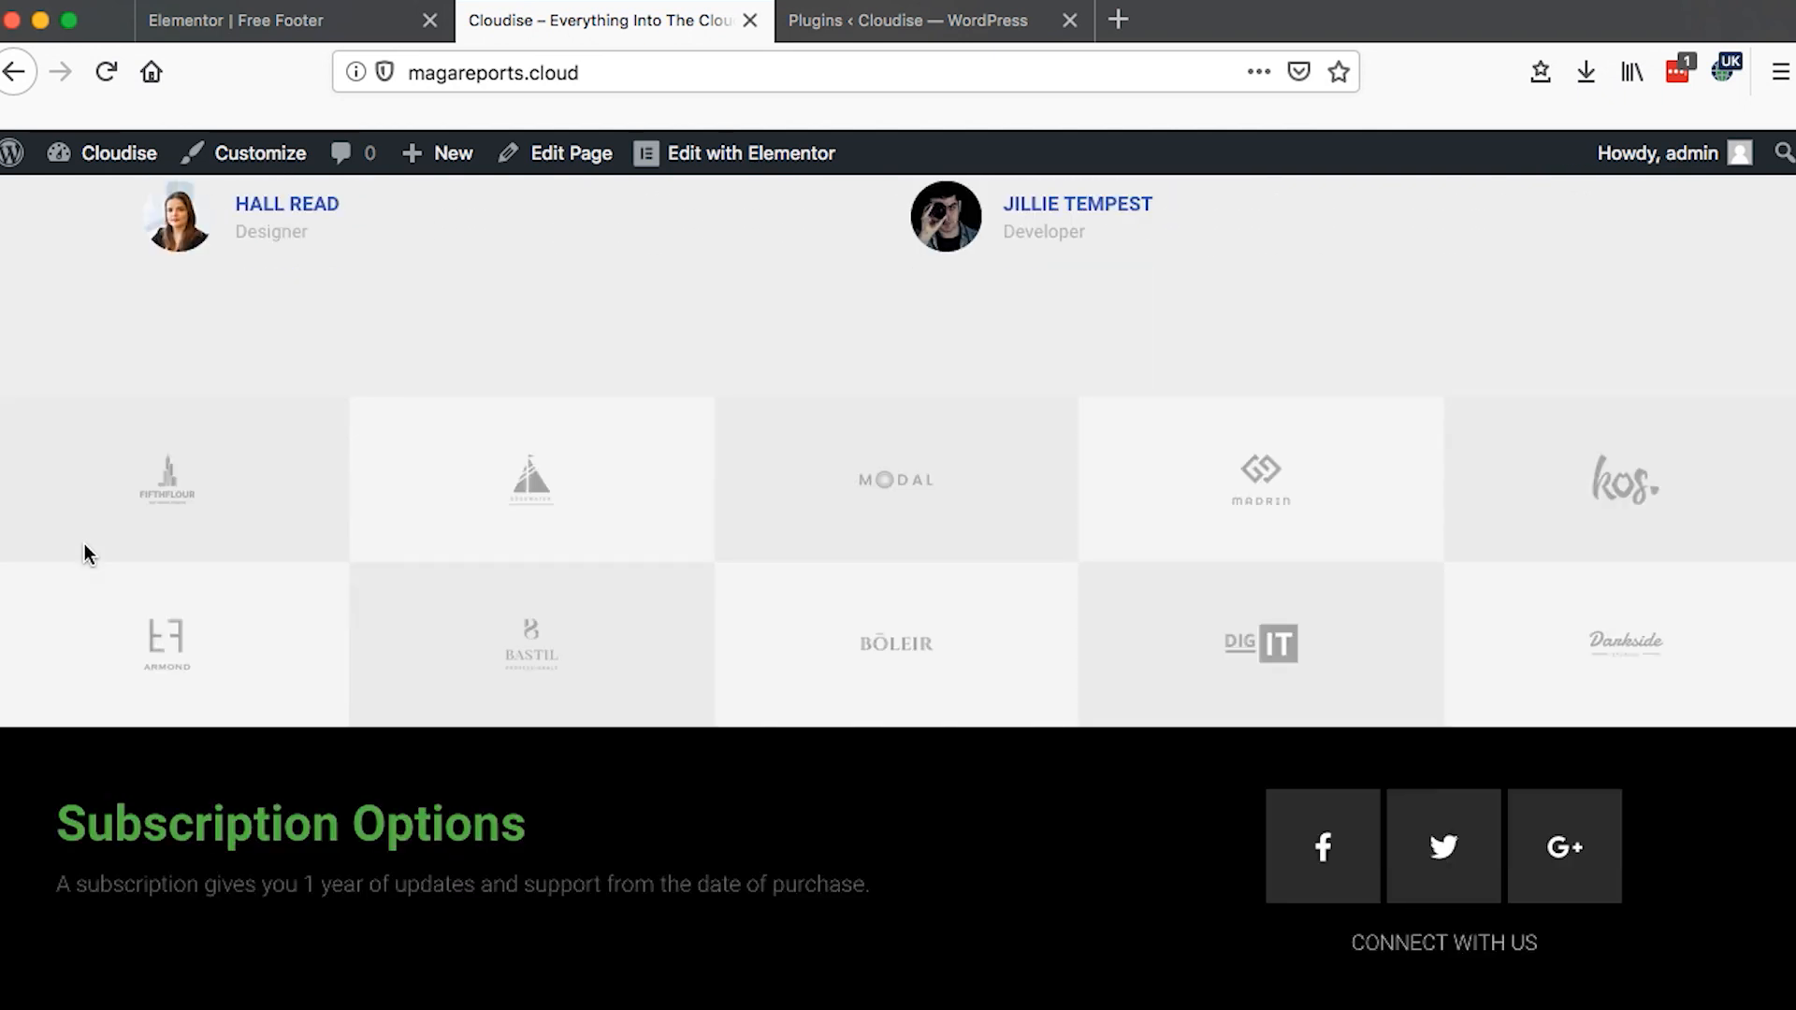
{"action": "scroll", "scroll_direction": "up", "scroll_amount": 3}
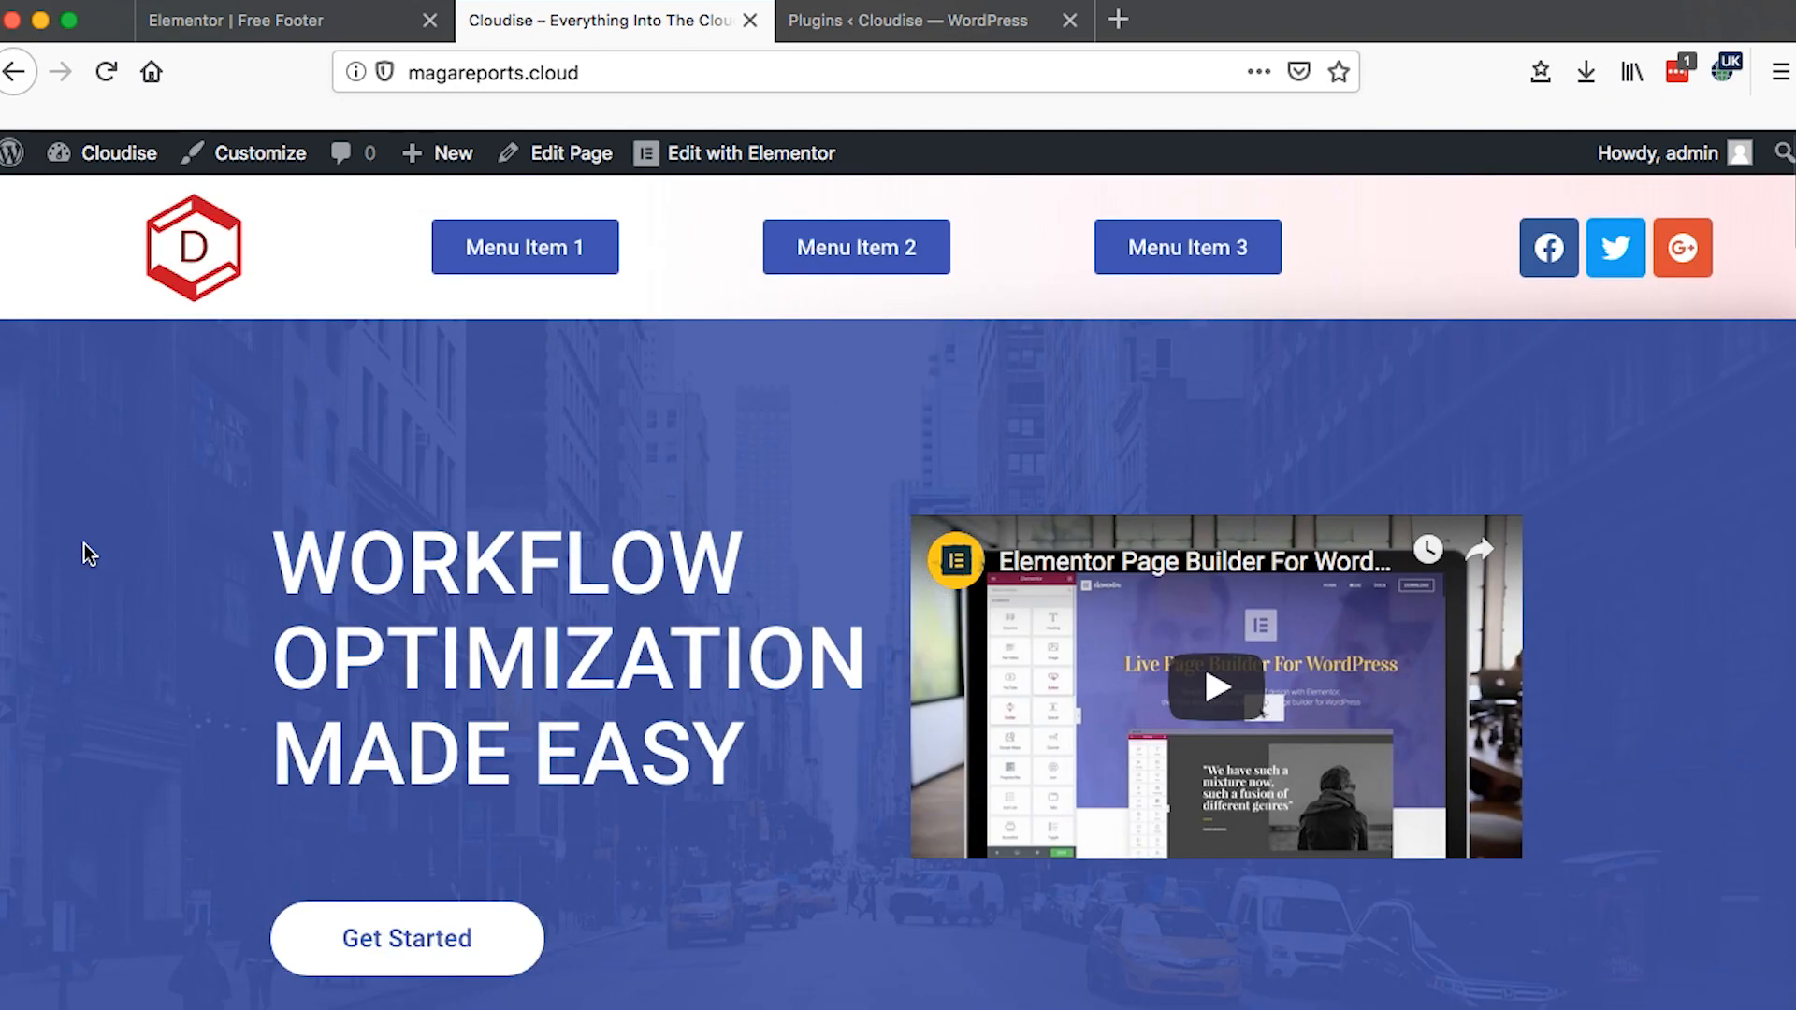
{"action": "mouse_move", "coordinate": [221, 275]}
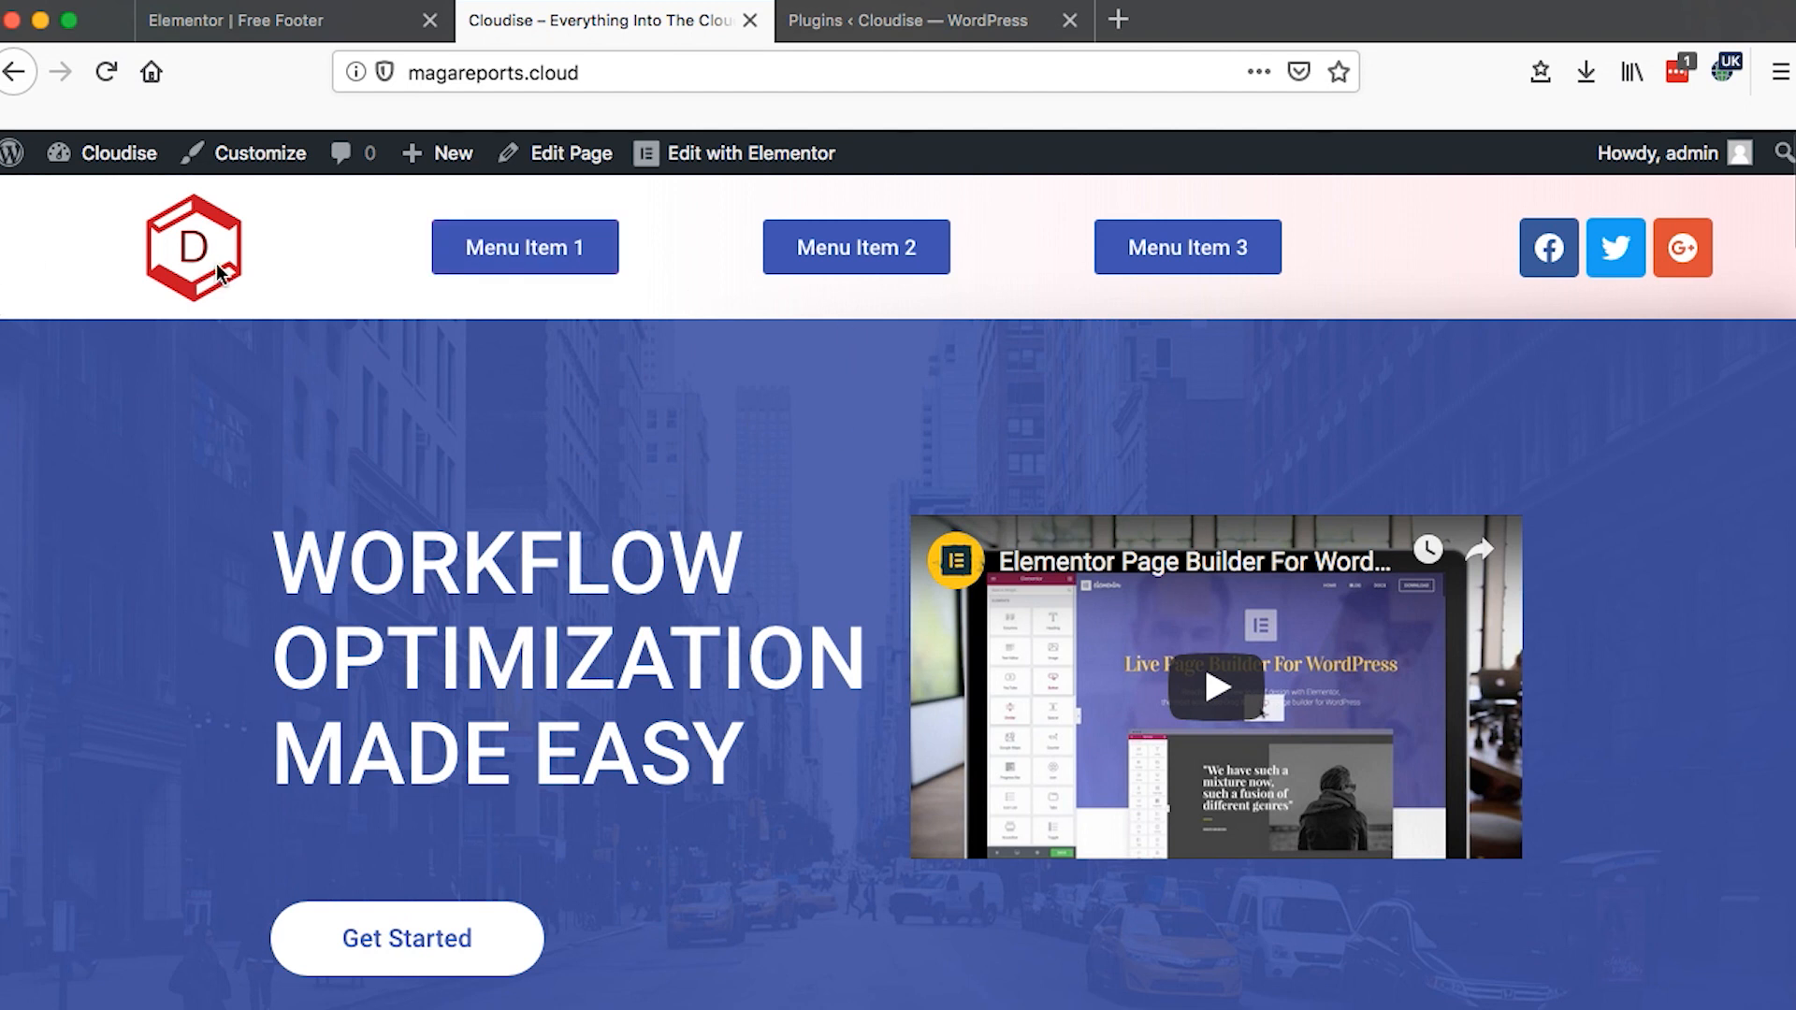
{"action": "mouse_move", "coordinate": [268, 507]}
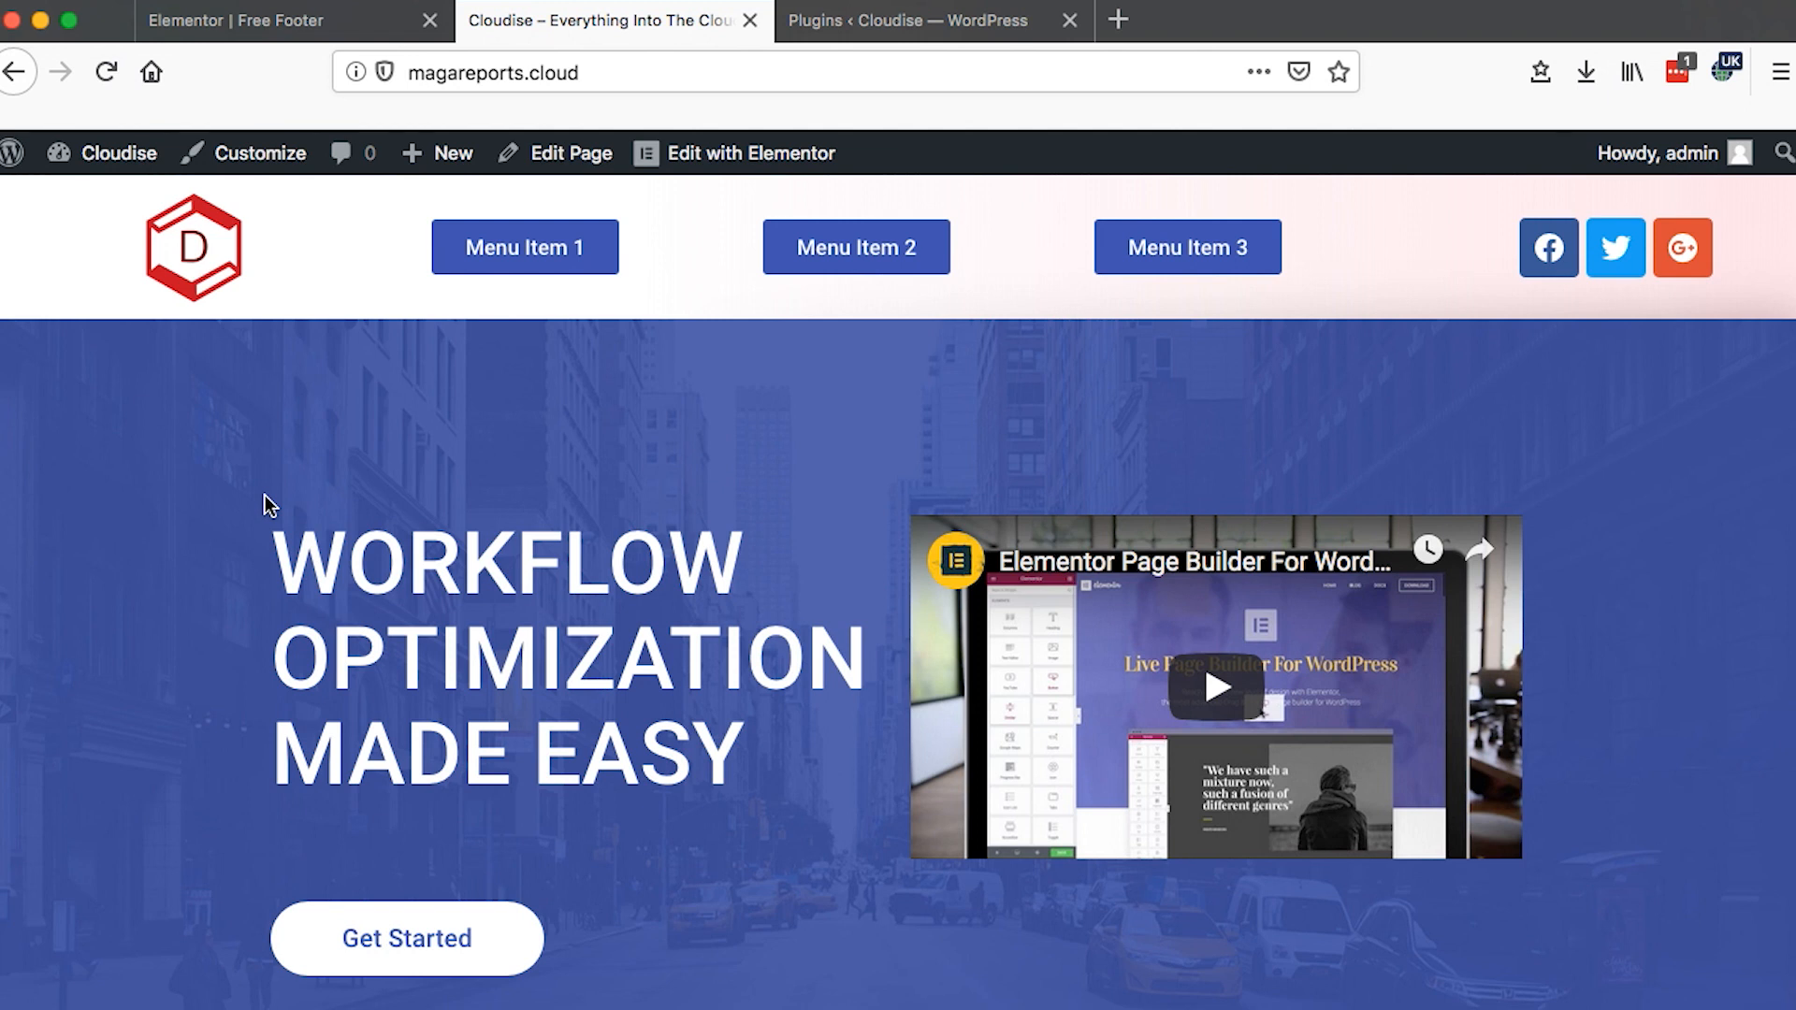
{"action": "scroll", "scroll_direction": "down", "scroll_amount": 3}
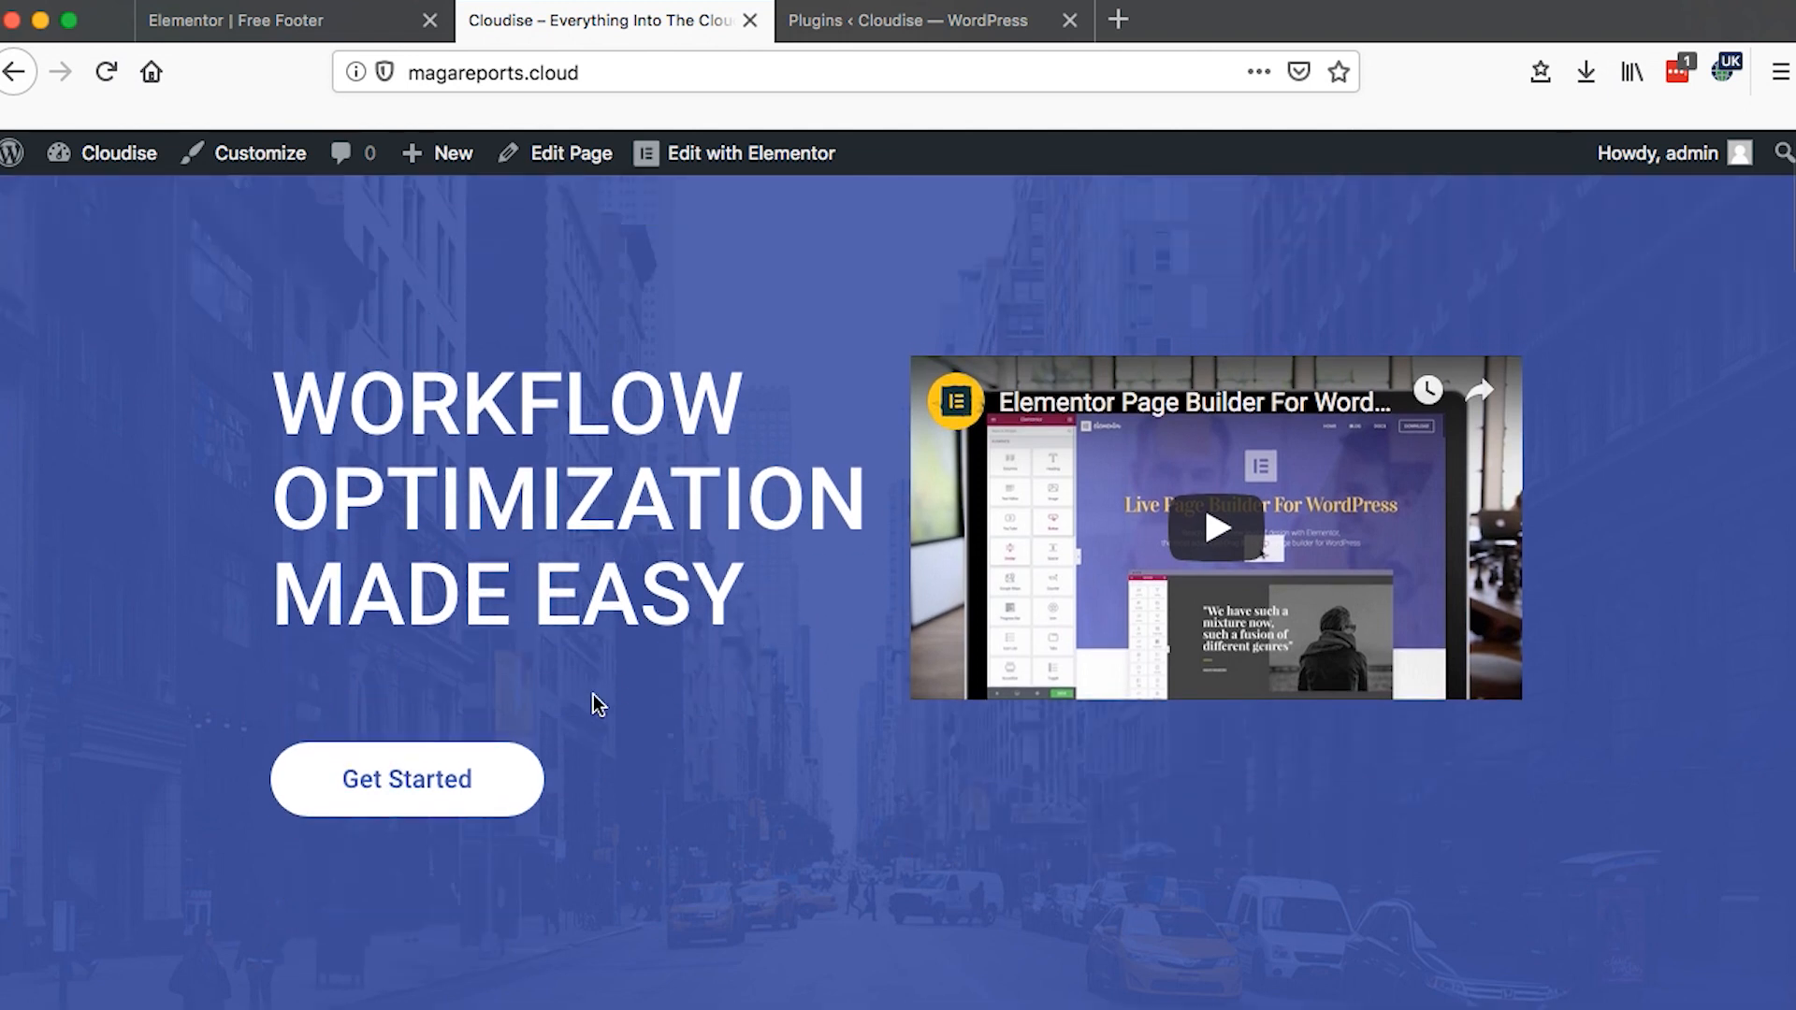
{"action": "scroll", "scroll_direction": "down", "scroll_amount": 3}
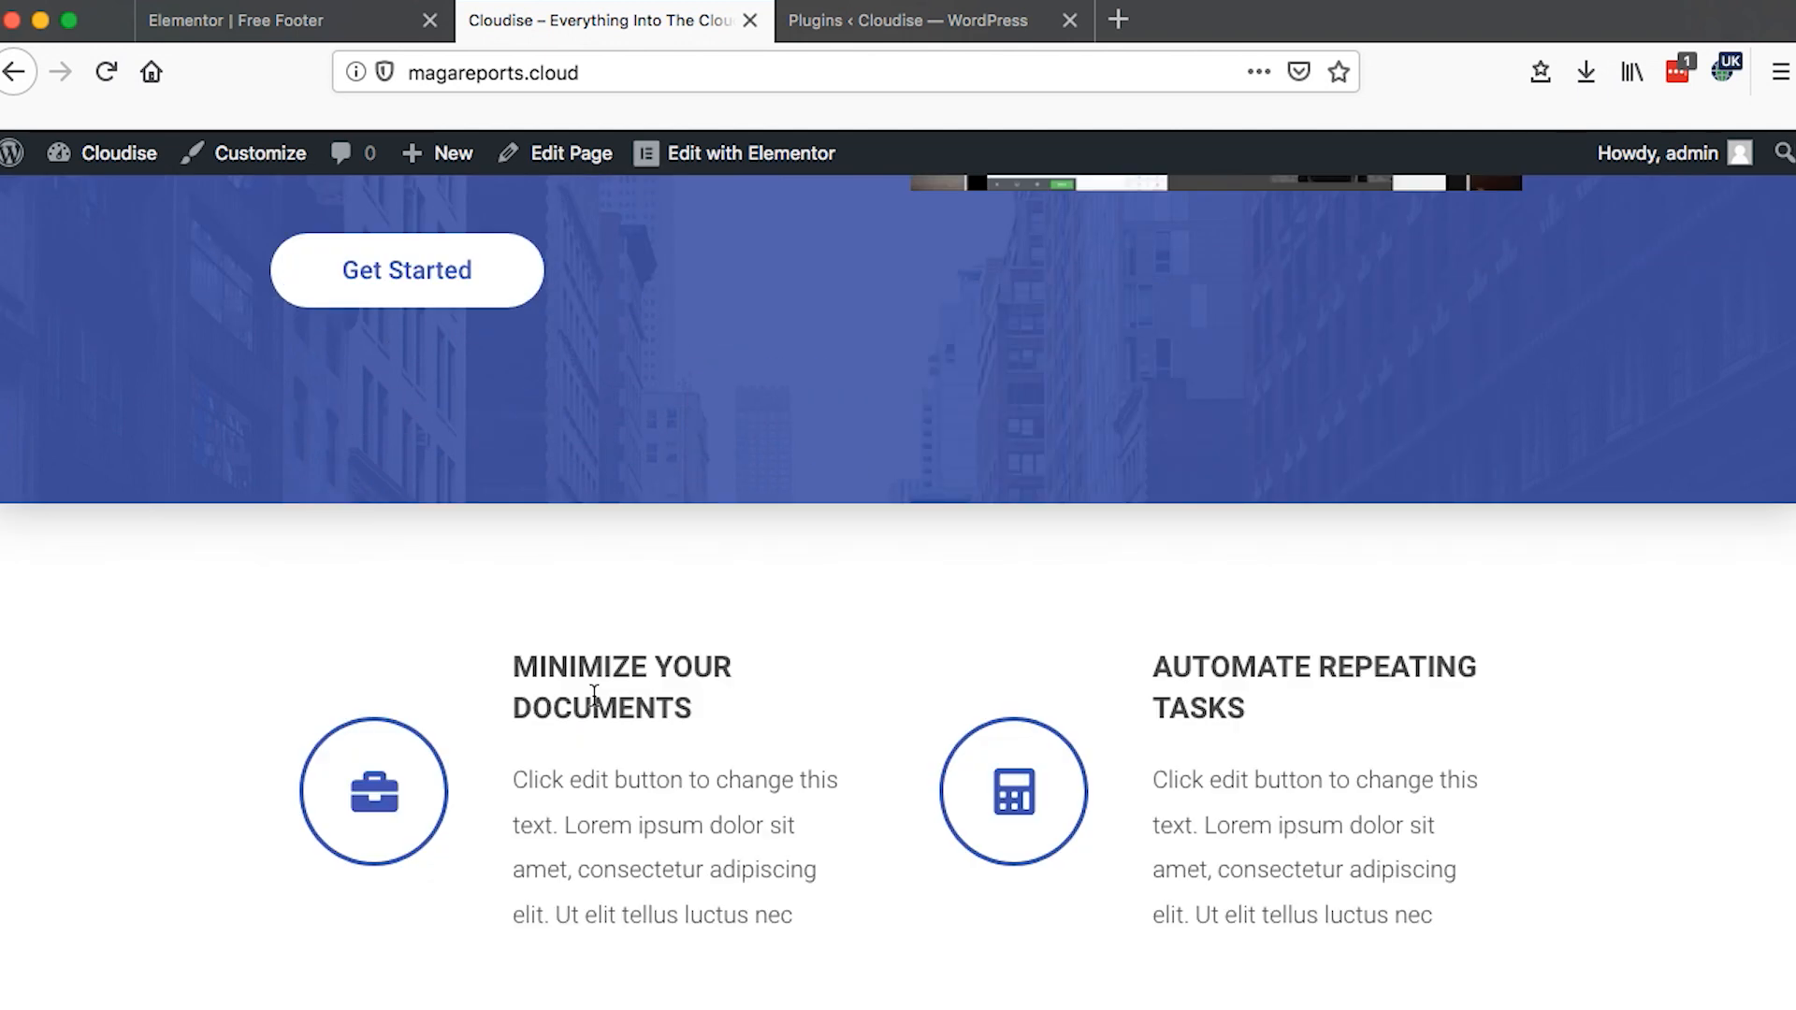
{"action": "scroll", "scroll_direction": "down", "scroll_amount": 3}
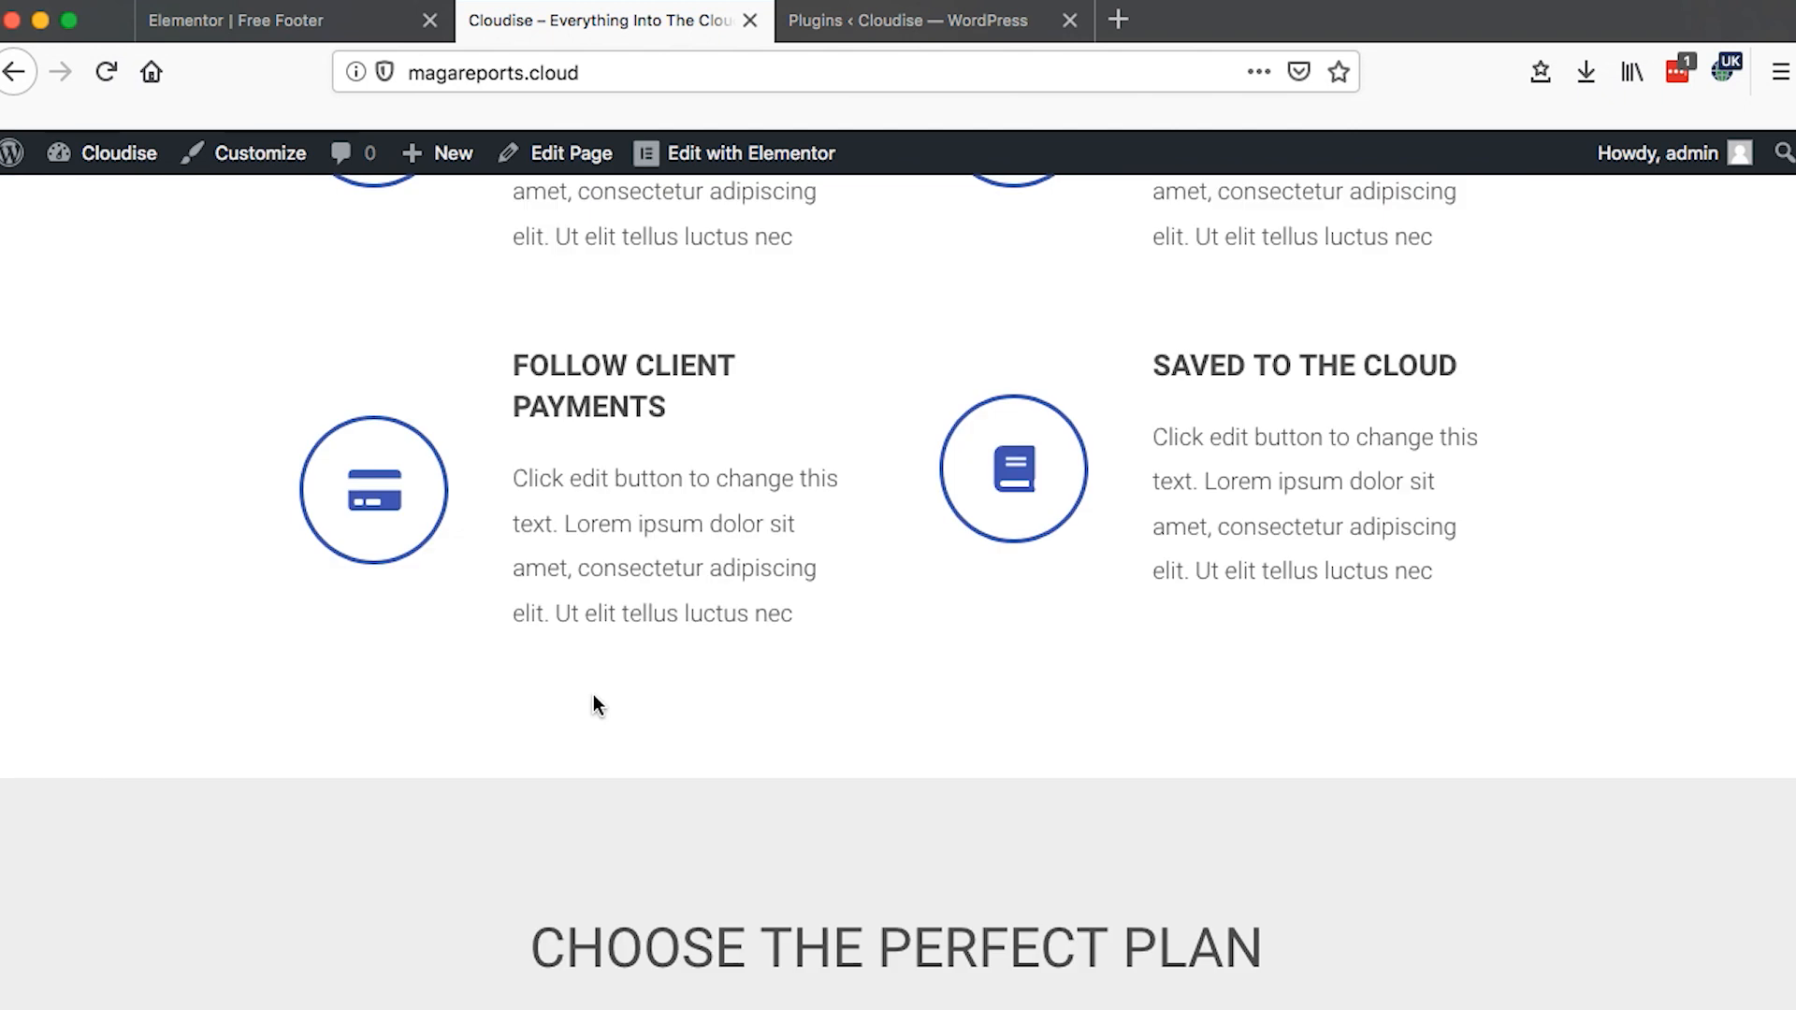
{"action": "scroll", "scroll_direction": "down", "scroll_amount": 3}
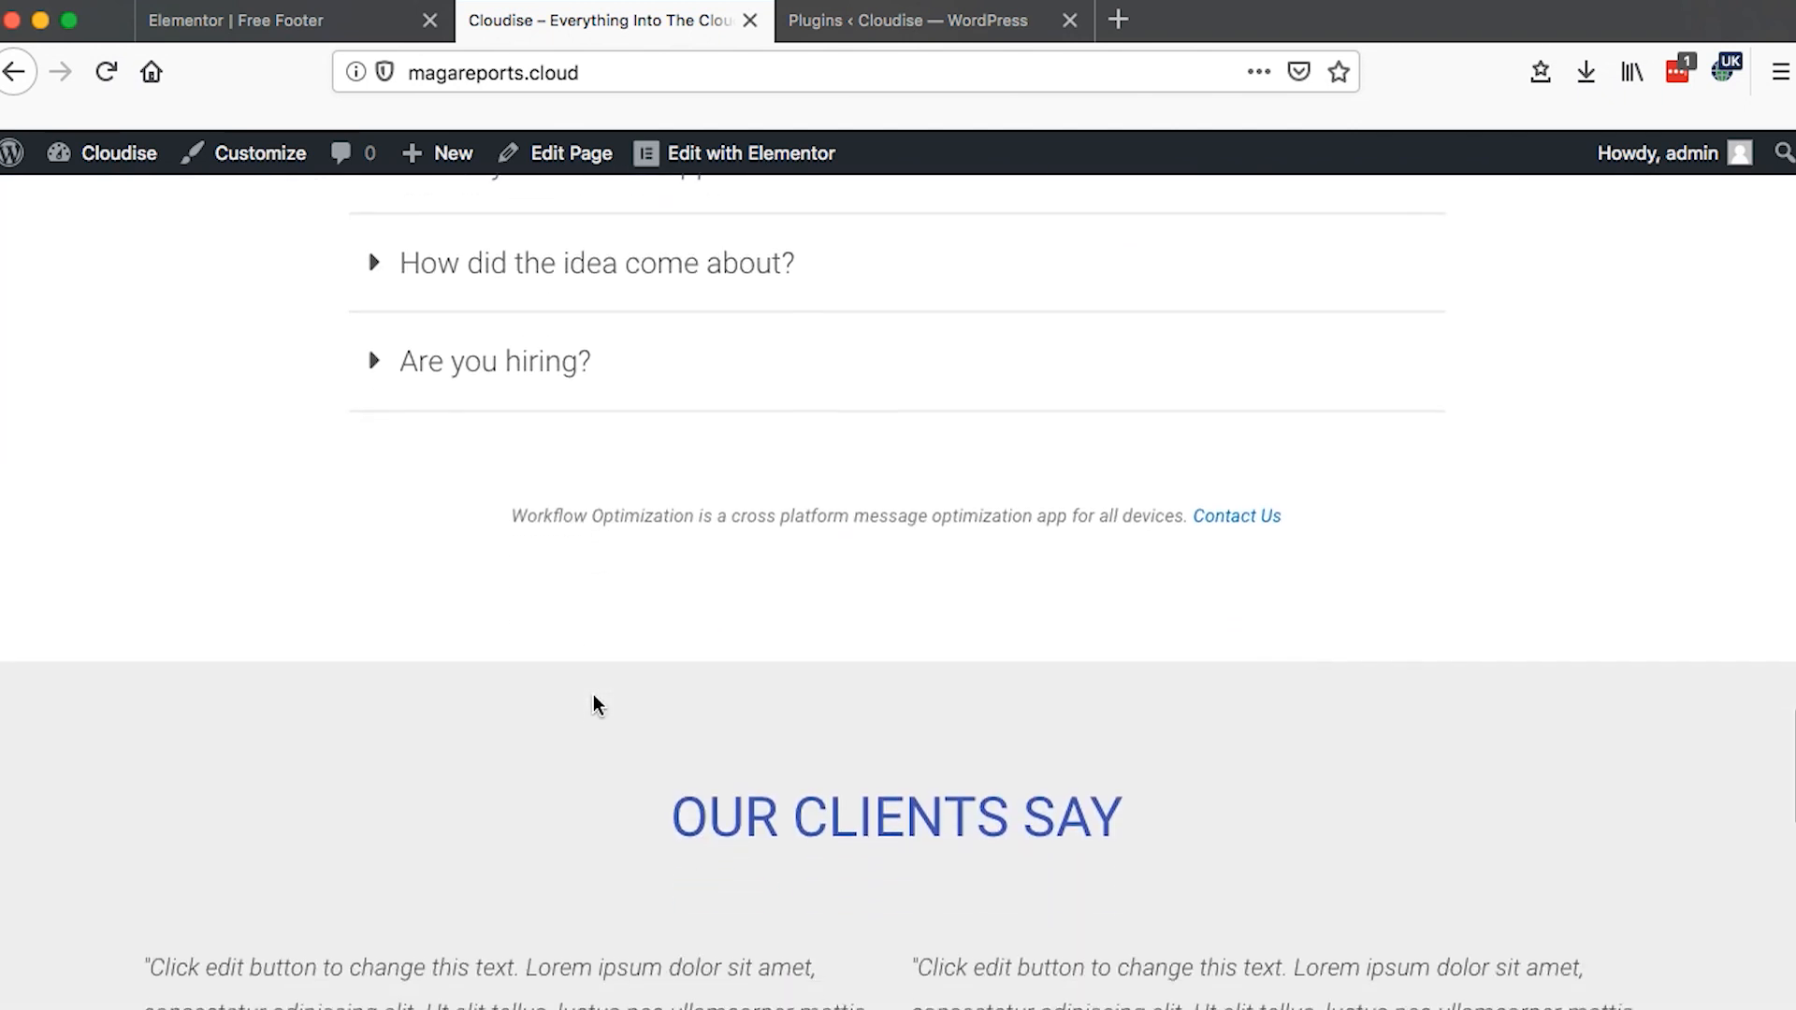
{"action": "scroll", "scroll_direction": "down", "scroll_amount": 3}
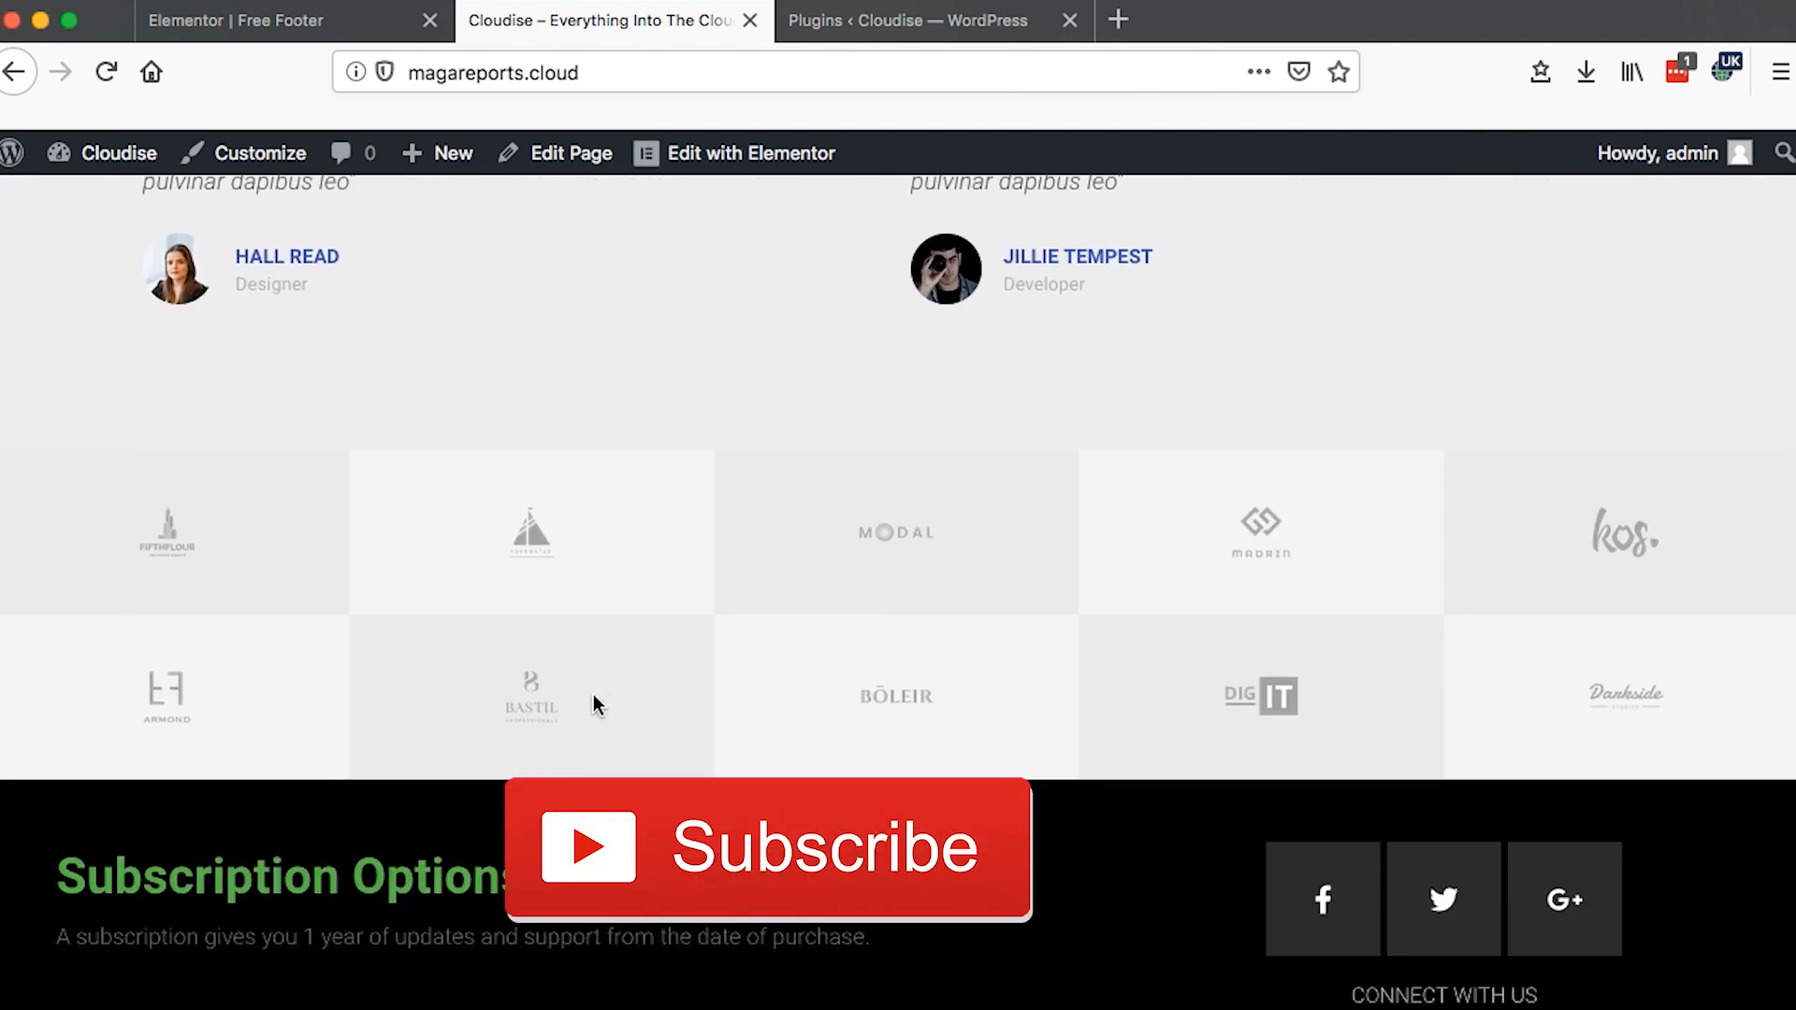
{"action": "scroll", "scroll_direction": "down", "scroll_amount": 3}
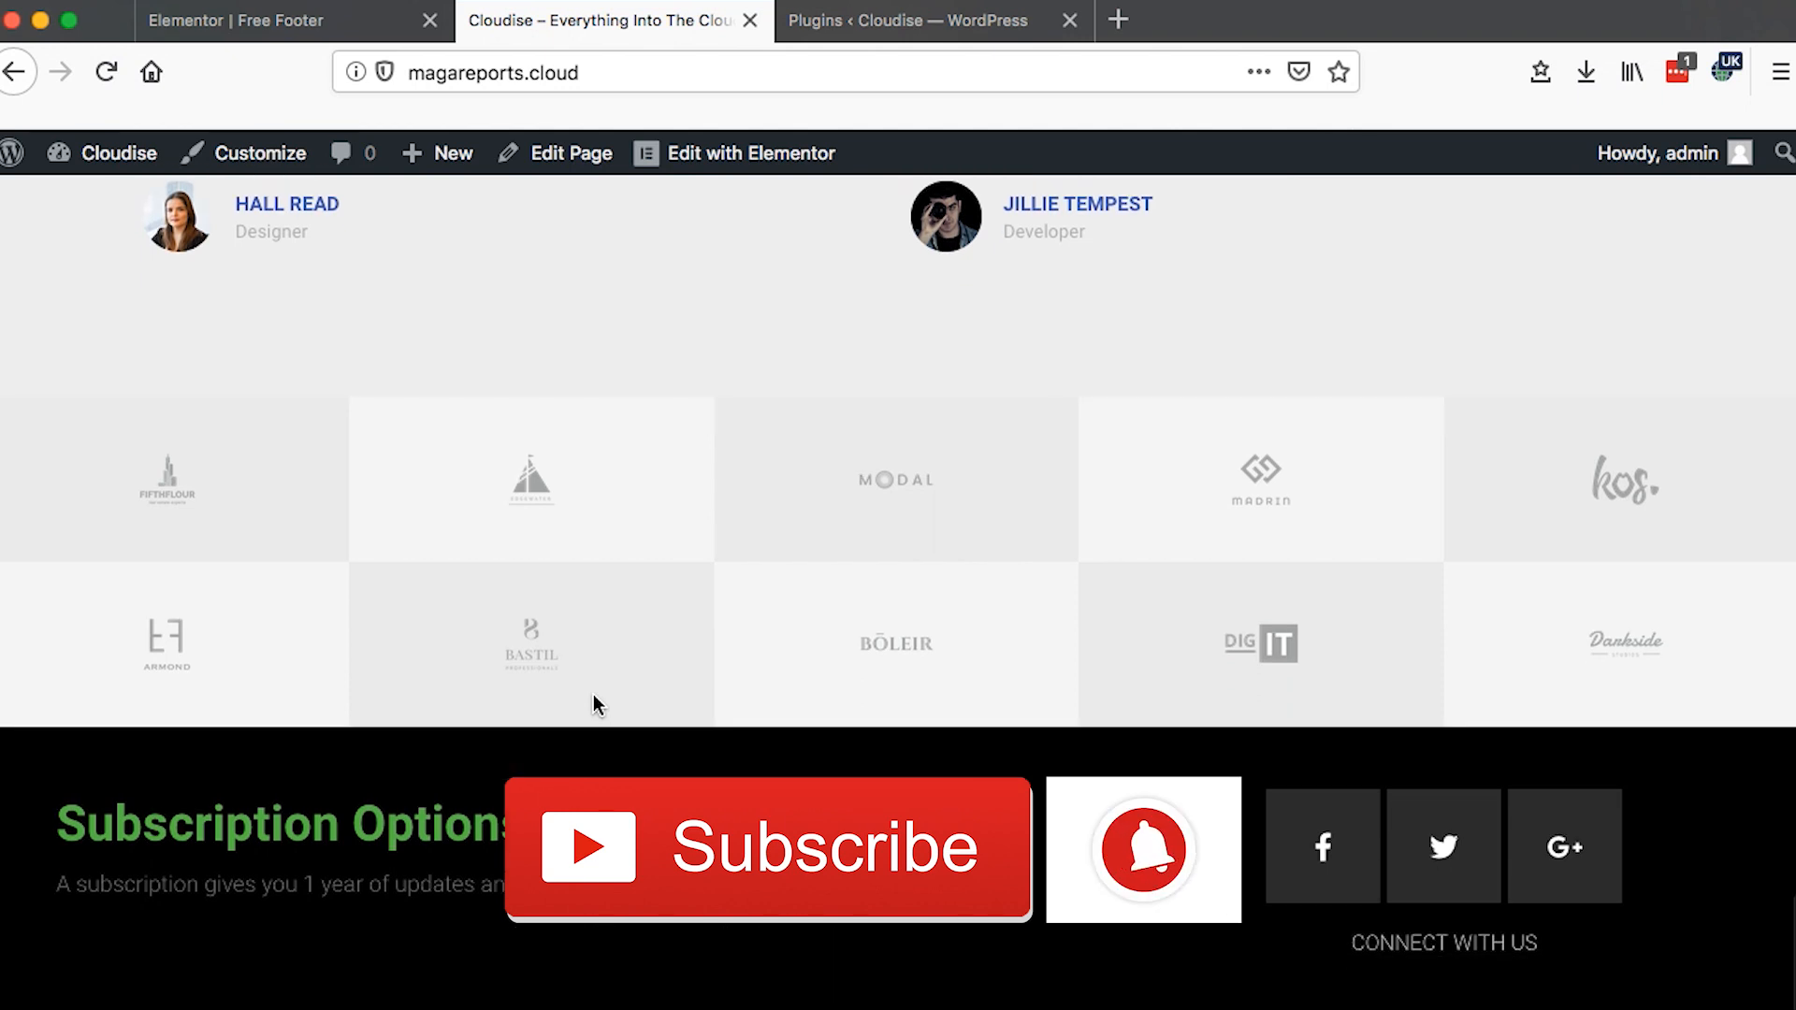
{"action": "scroll", "scroll_direction": "up", "scroll_amount": 3}
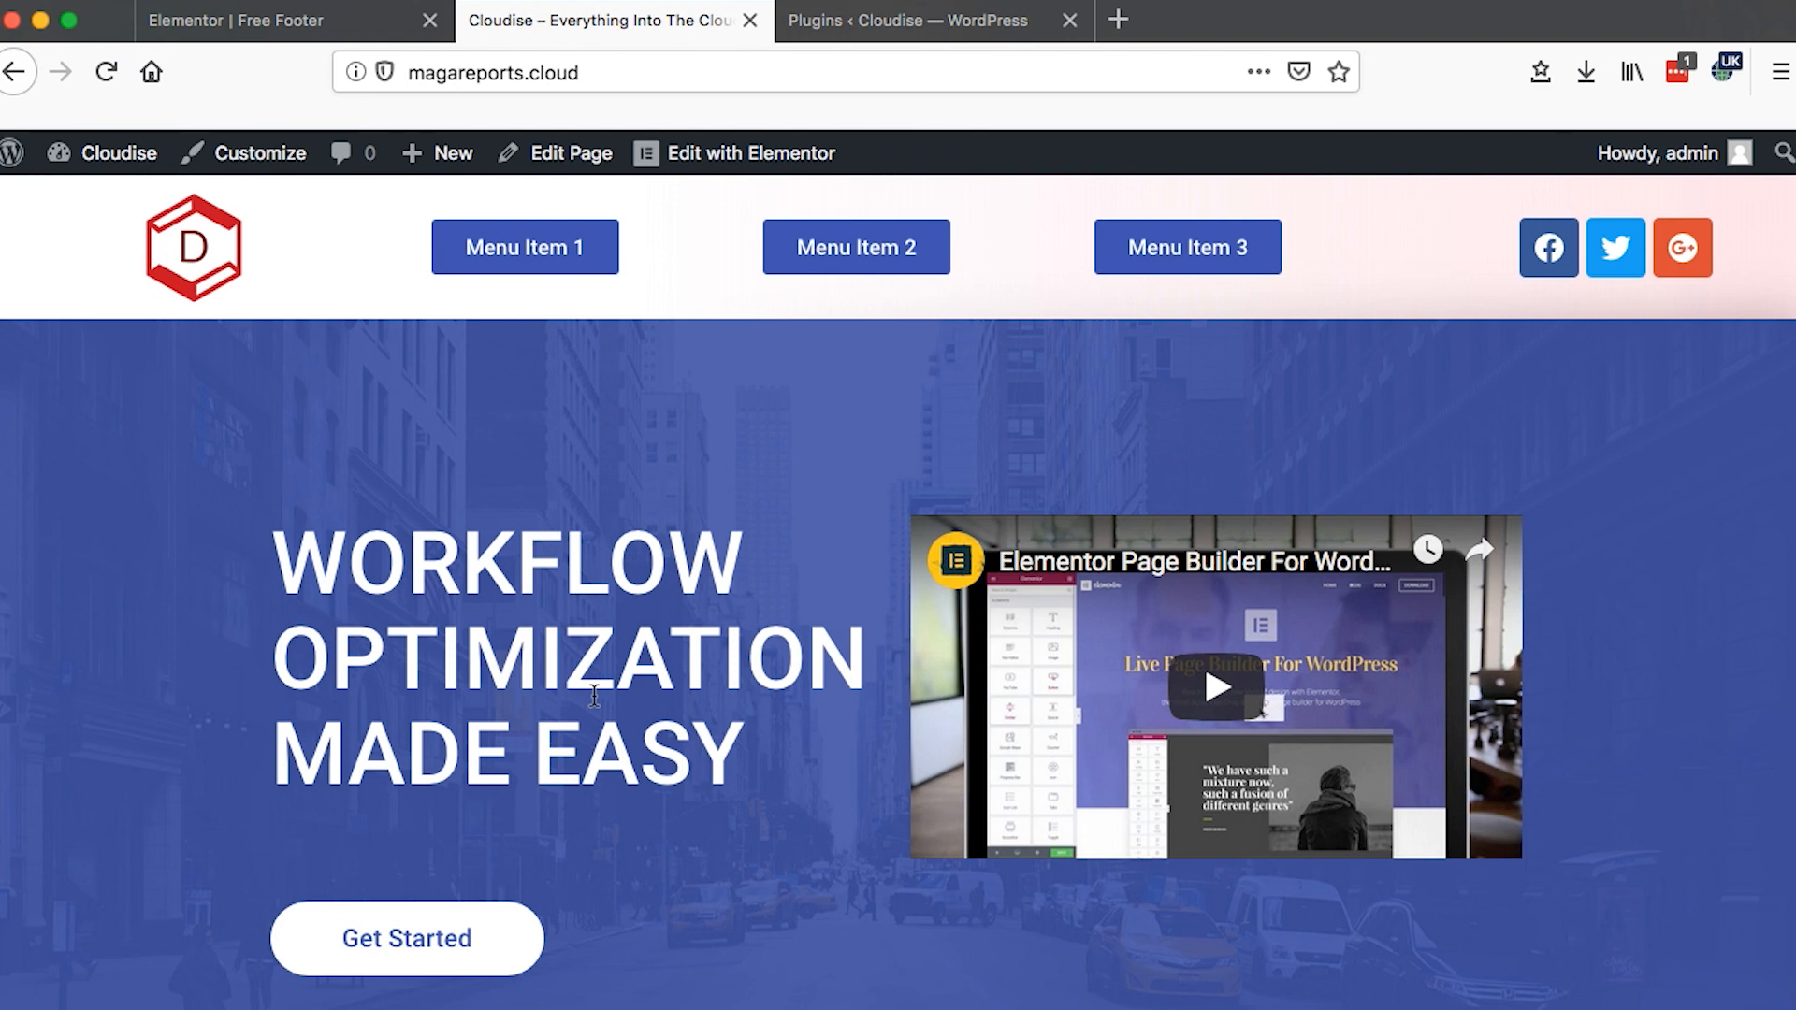
{"action": "mouse_move", "coordinate": [673, 651]}
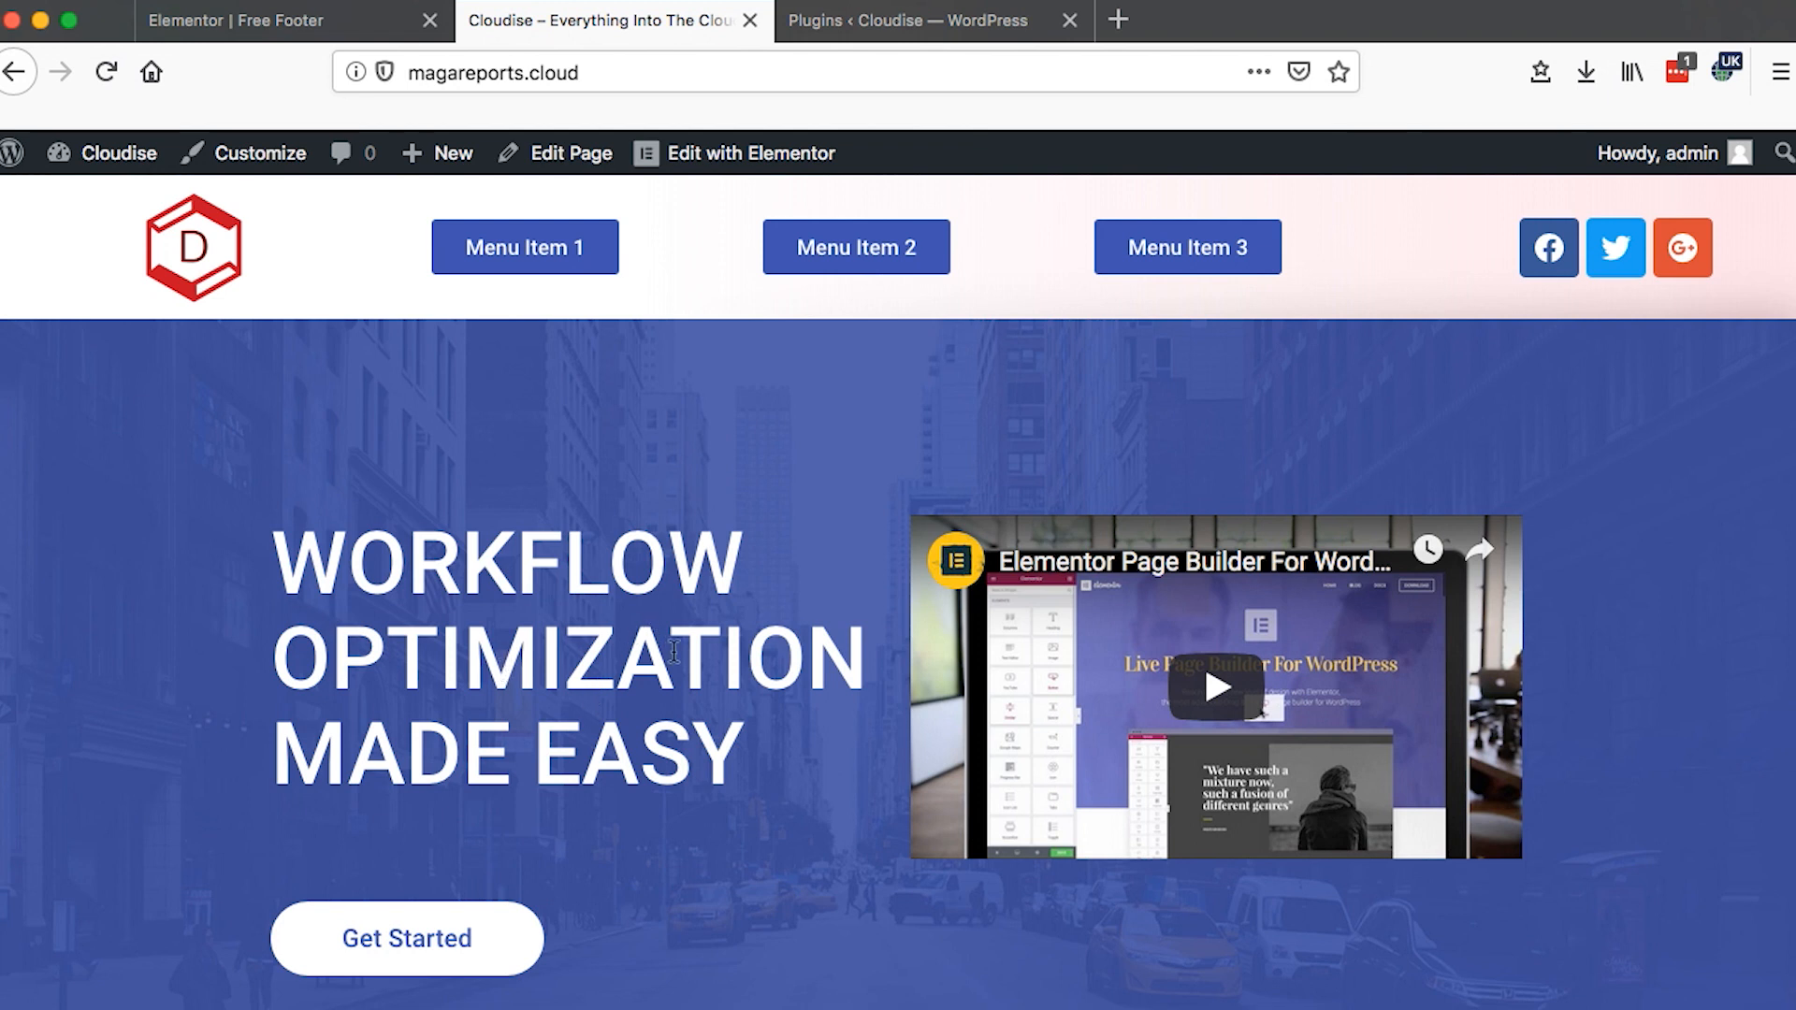